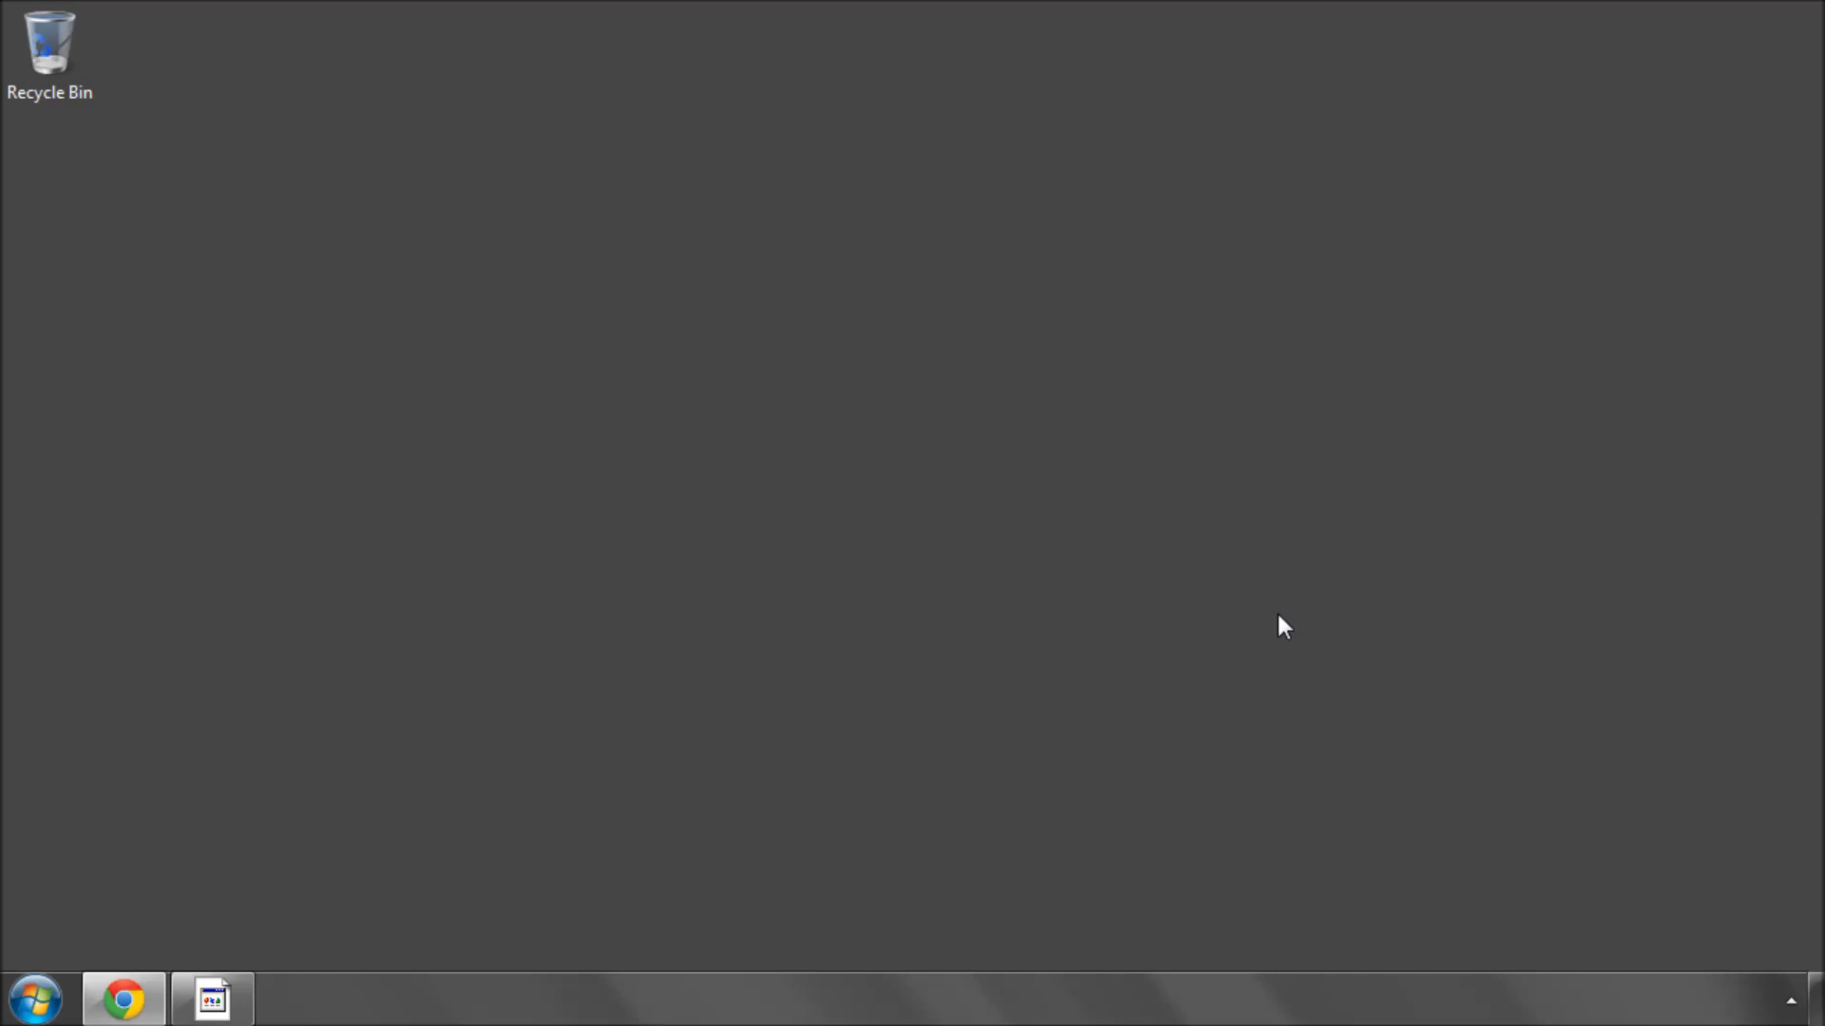
mouse_move(911, 536)
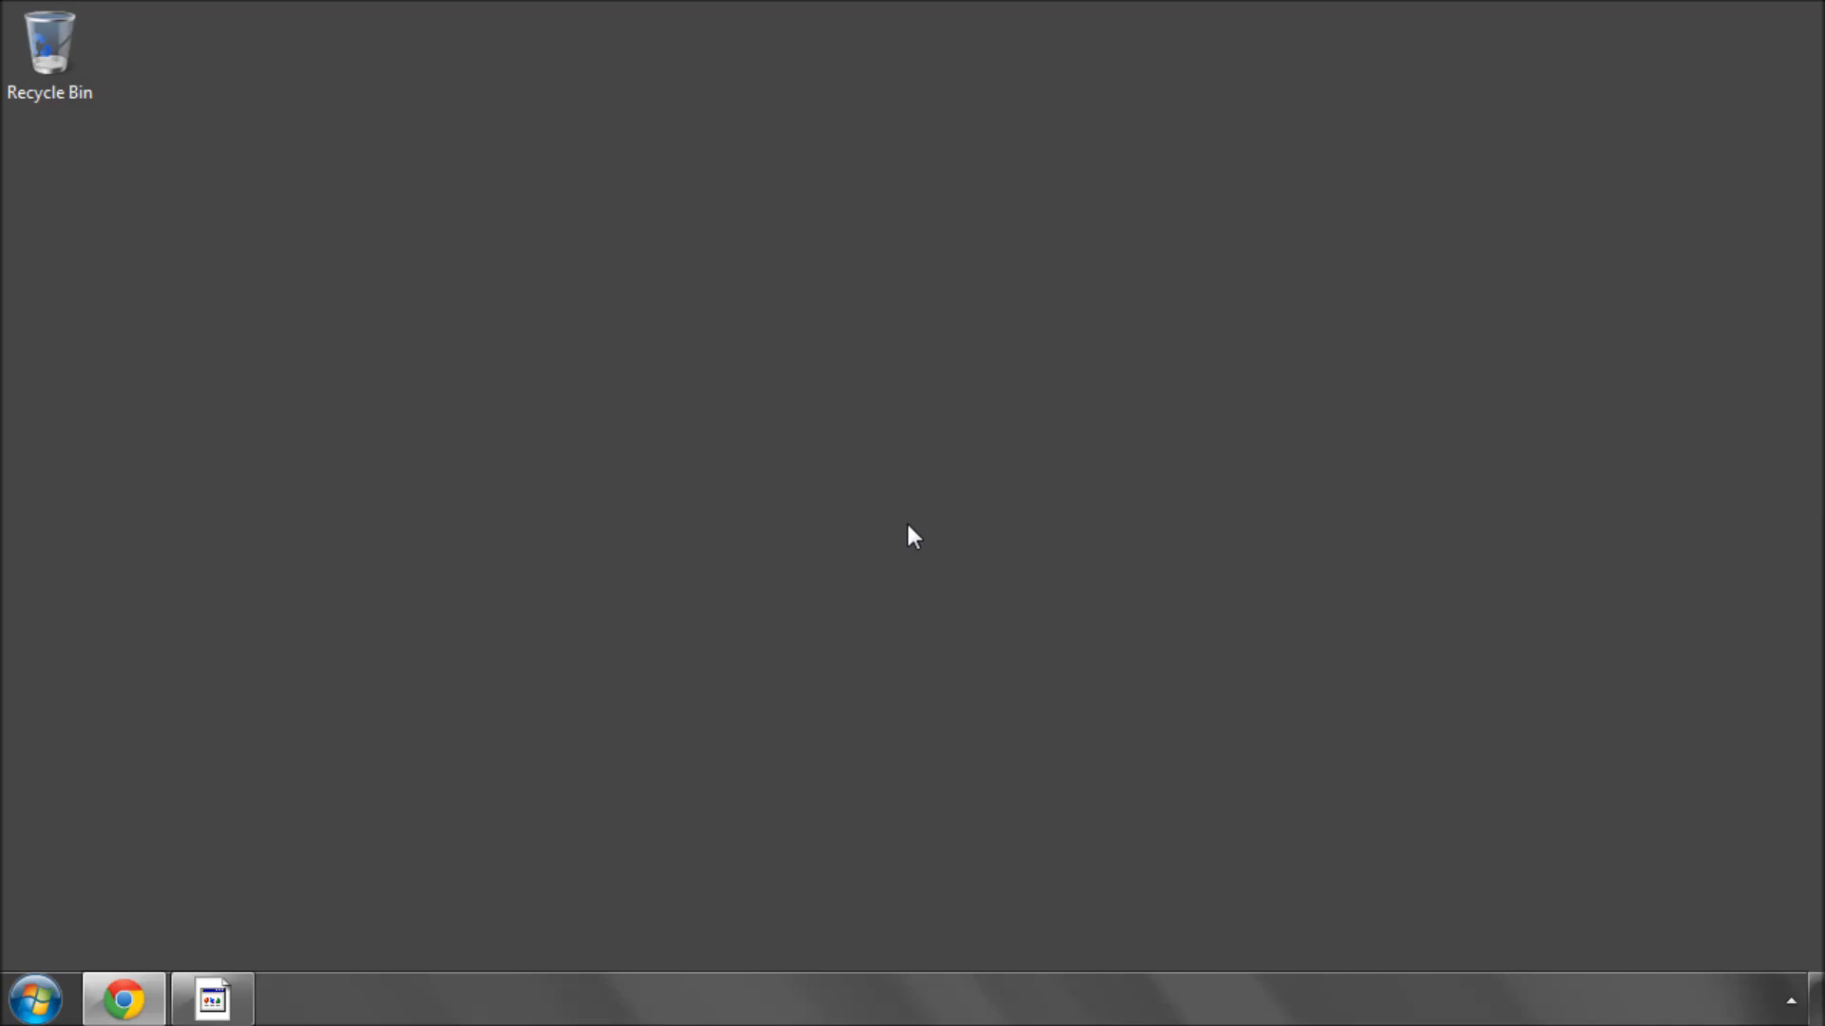
mouse_move(551, 779)
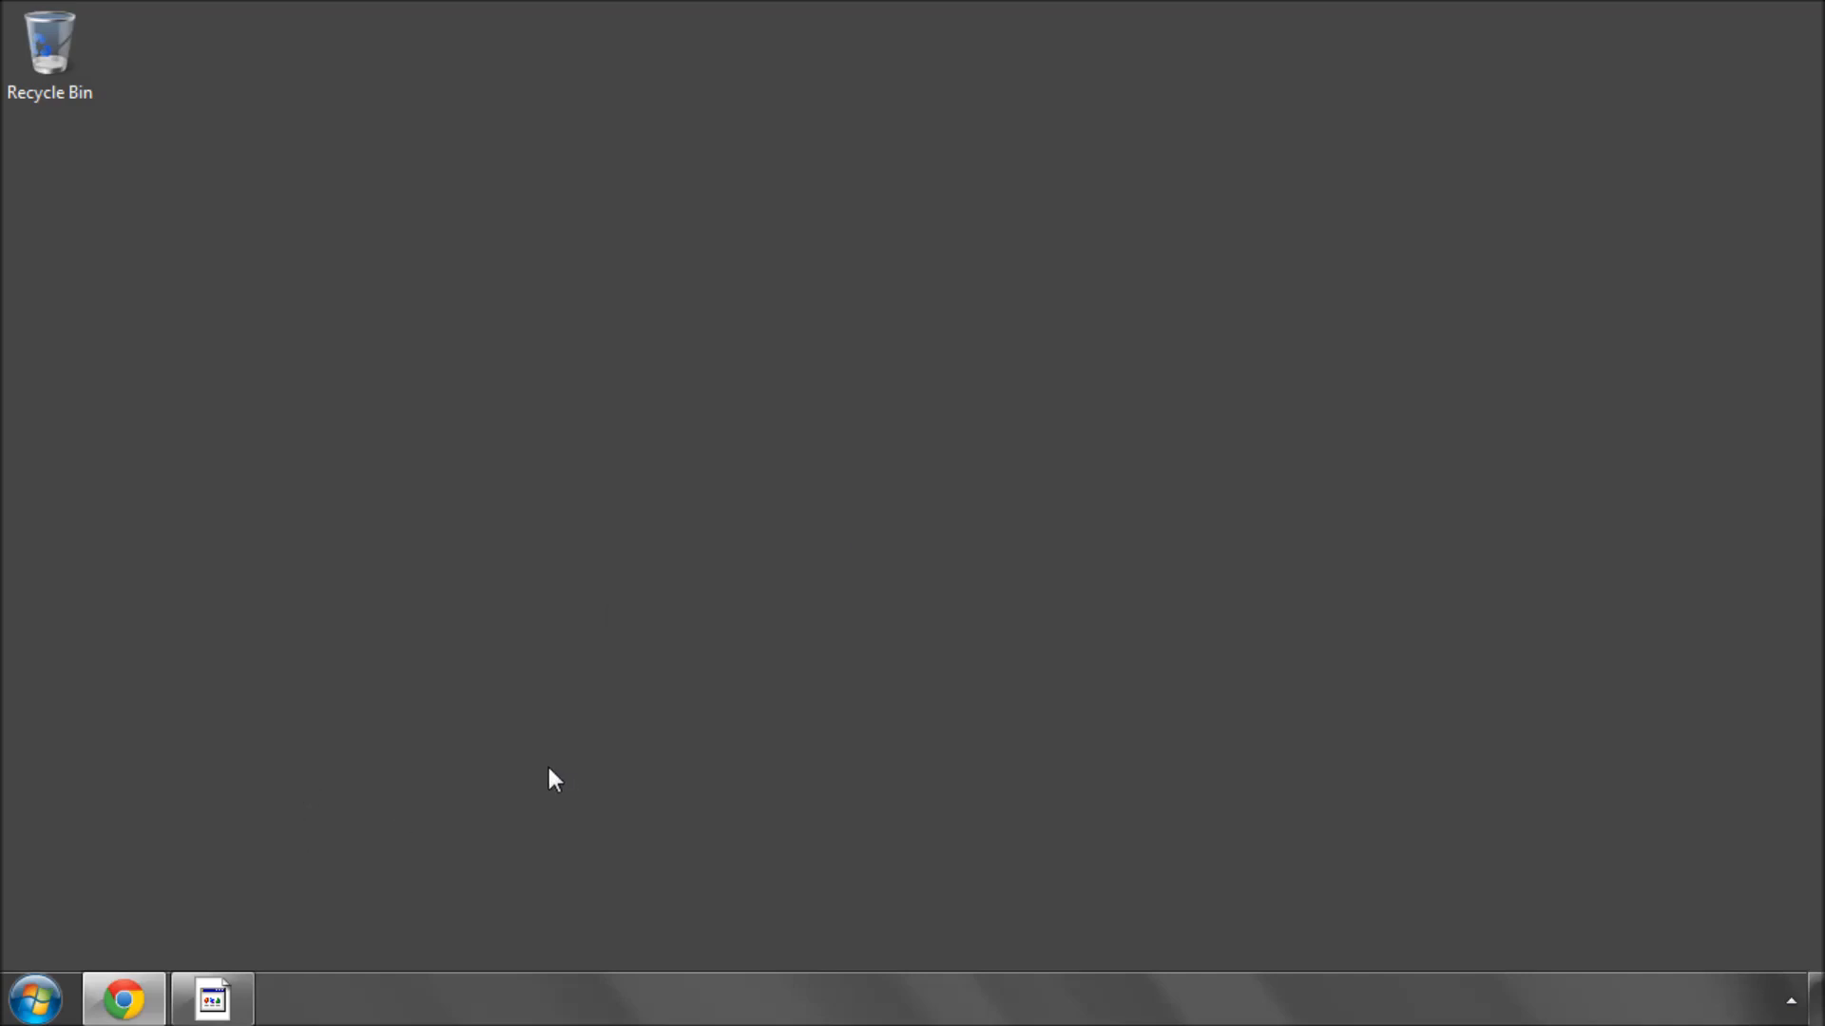
mouse_move(1184, 766)
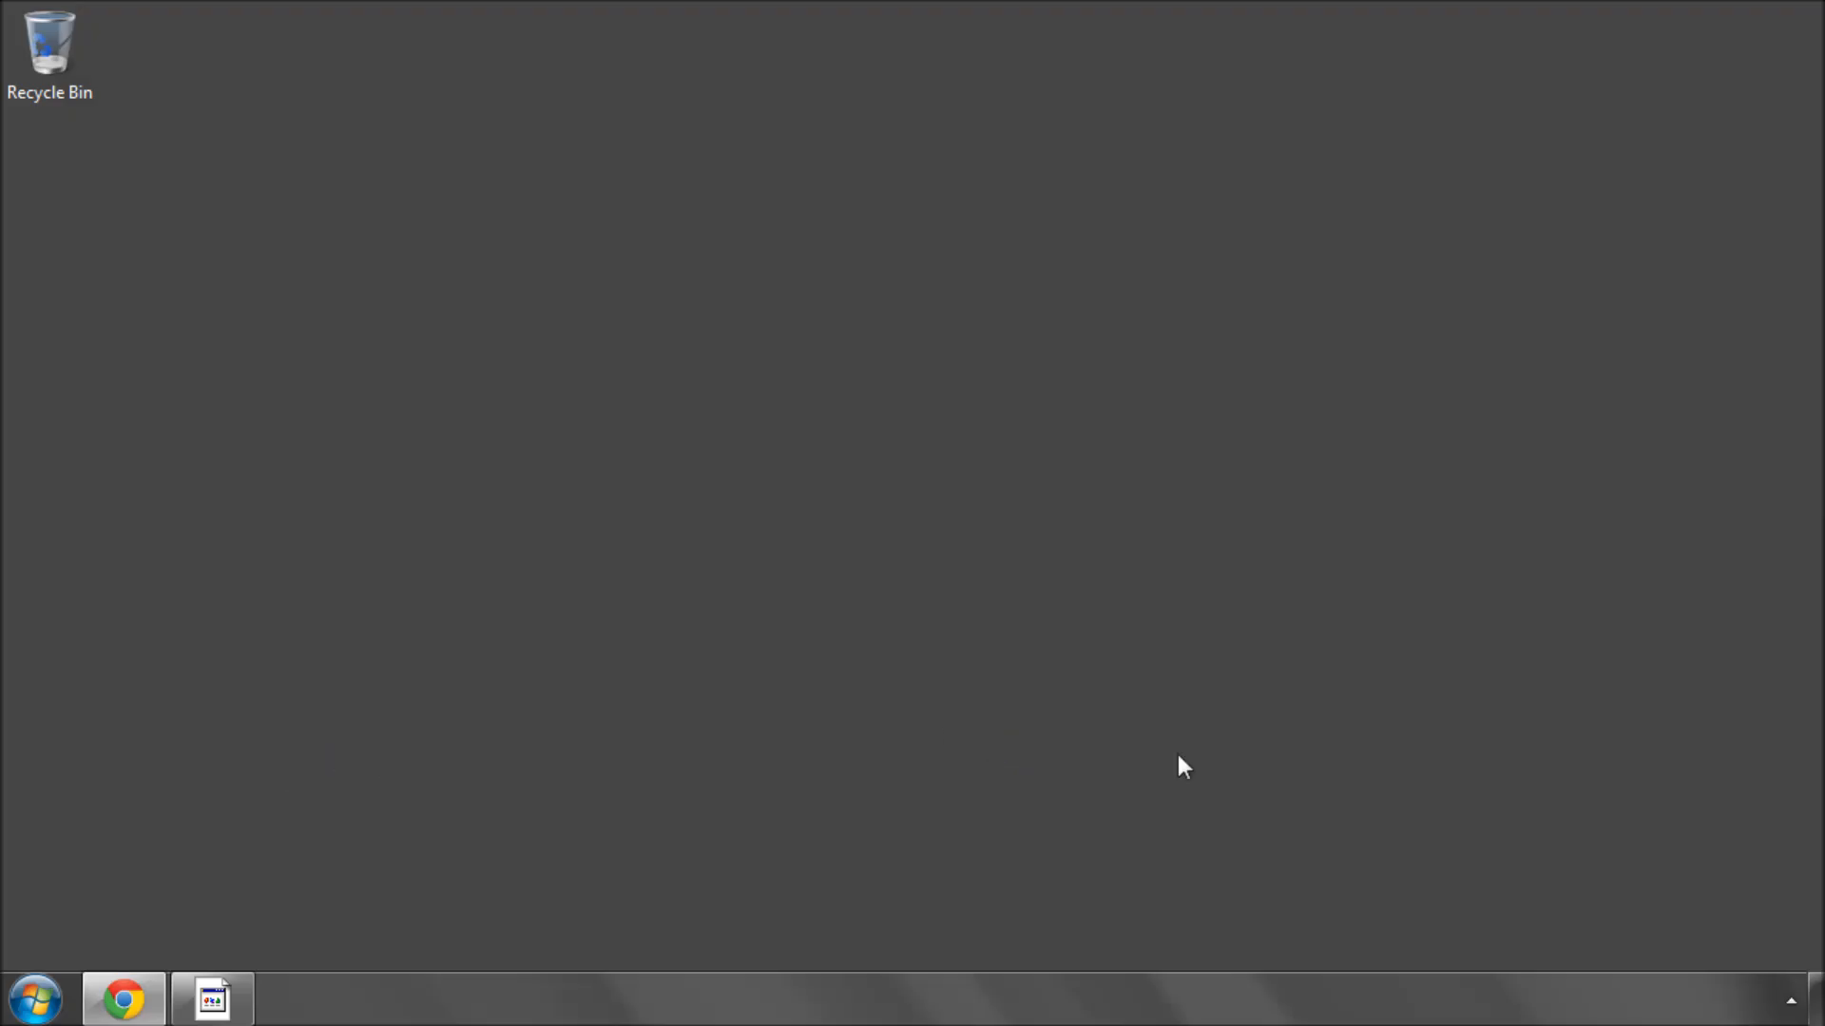
mouse_move(943, 536)
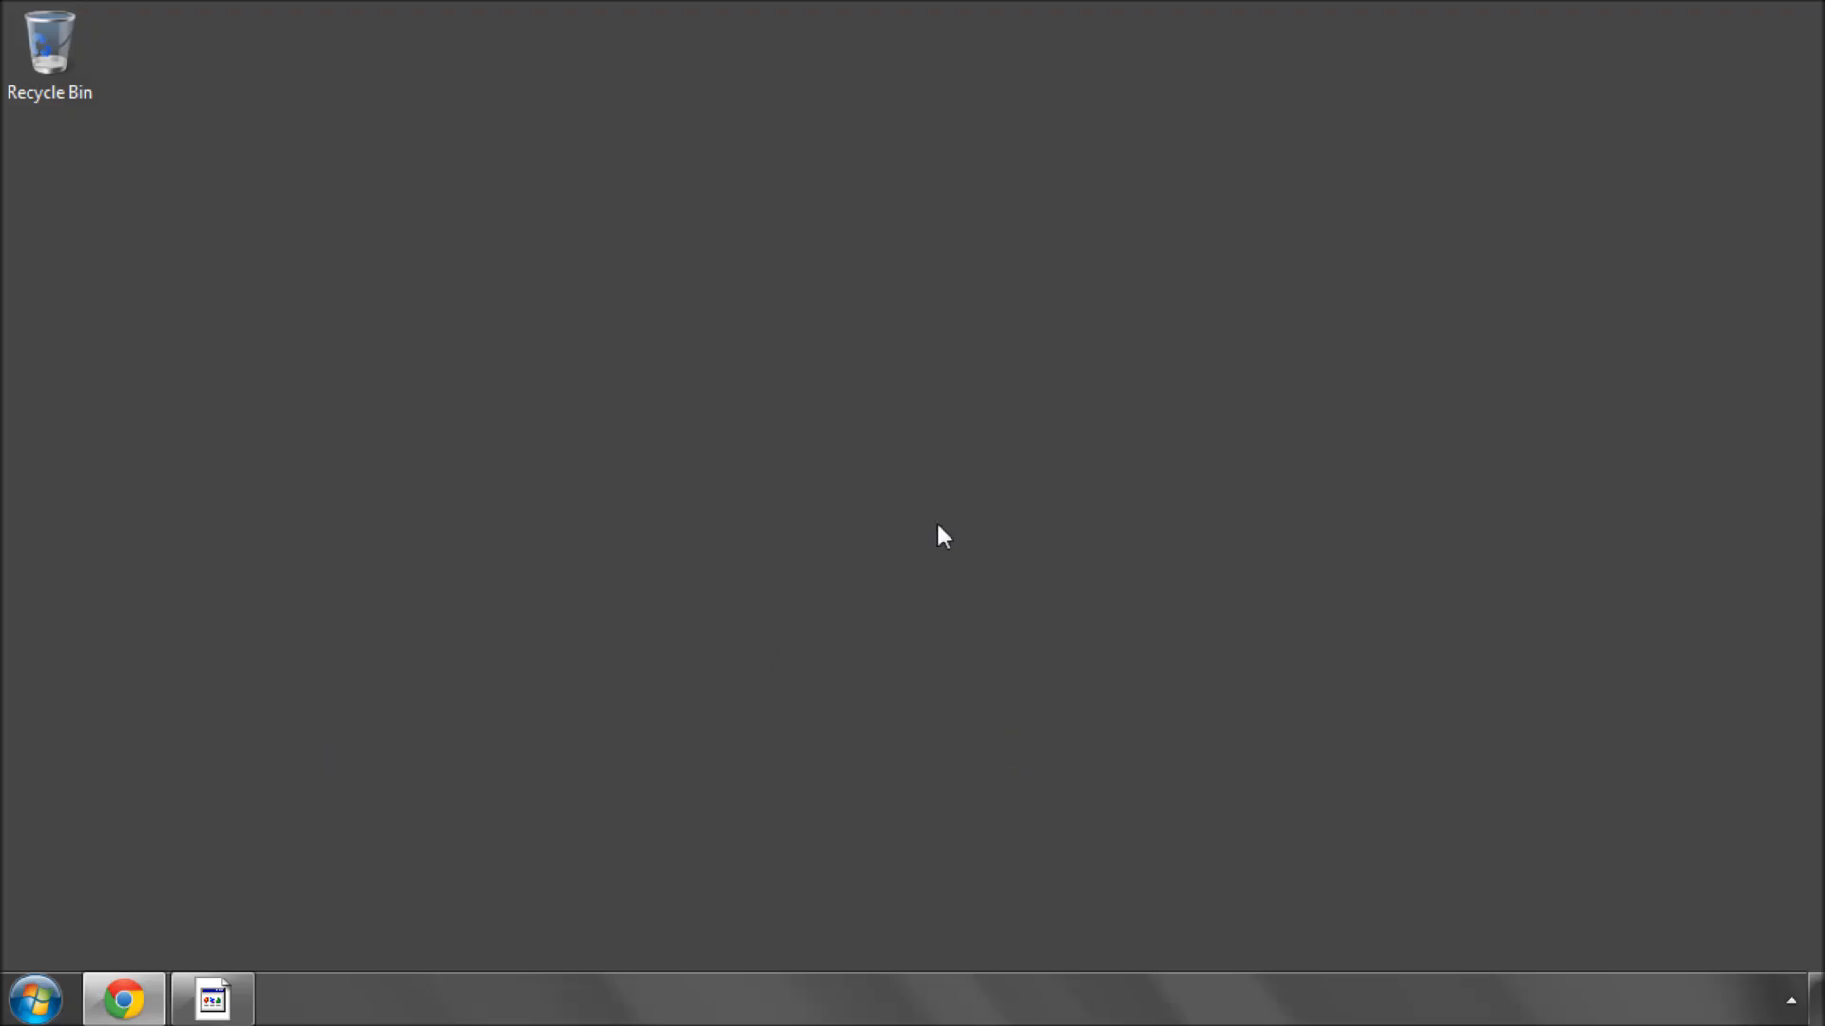
mouse_move(131, 696)
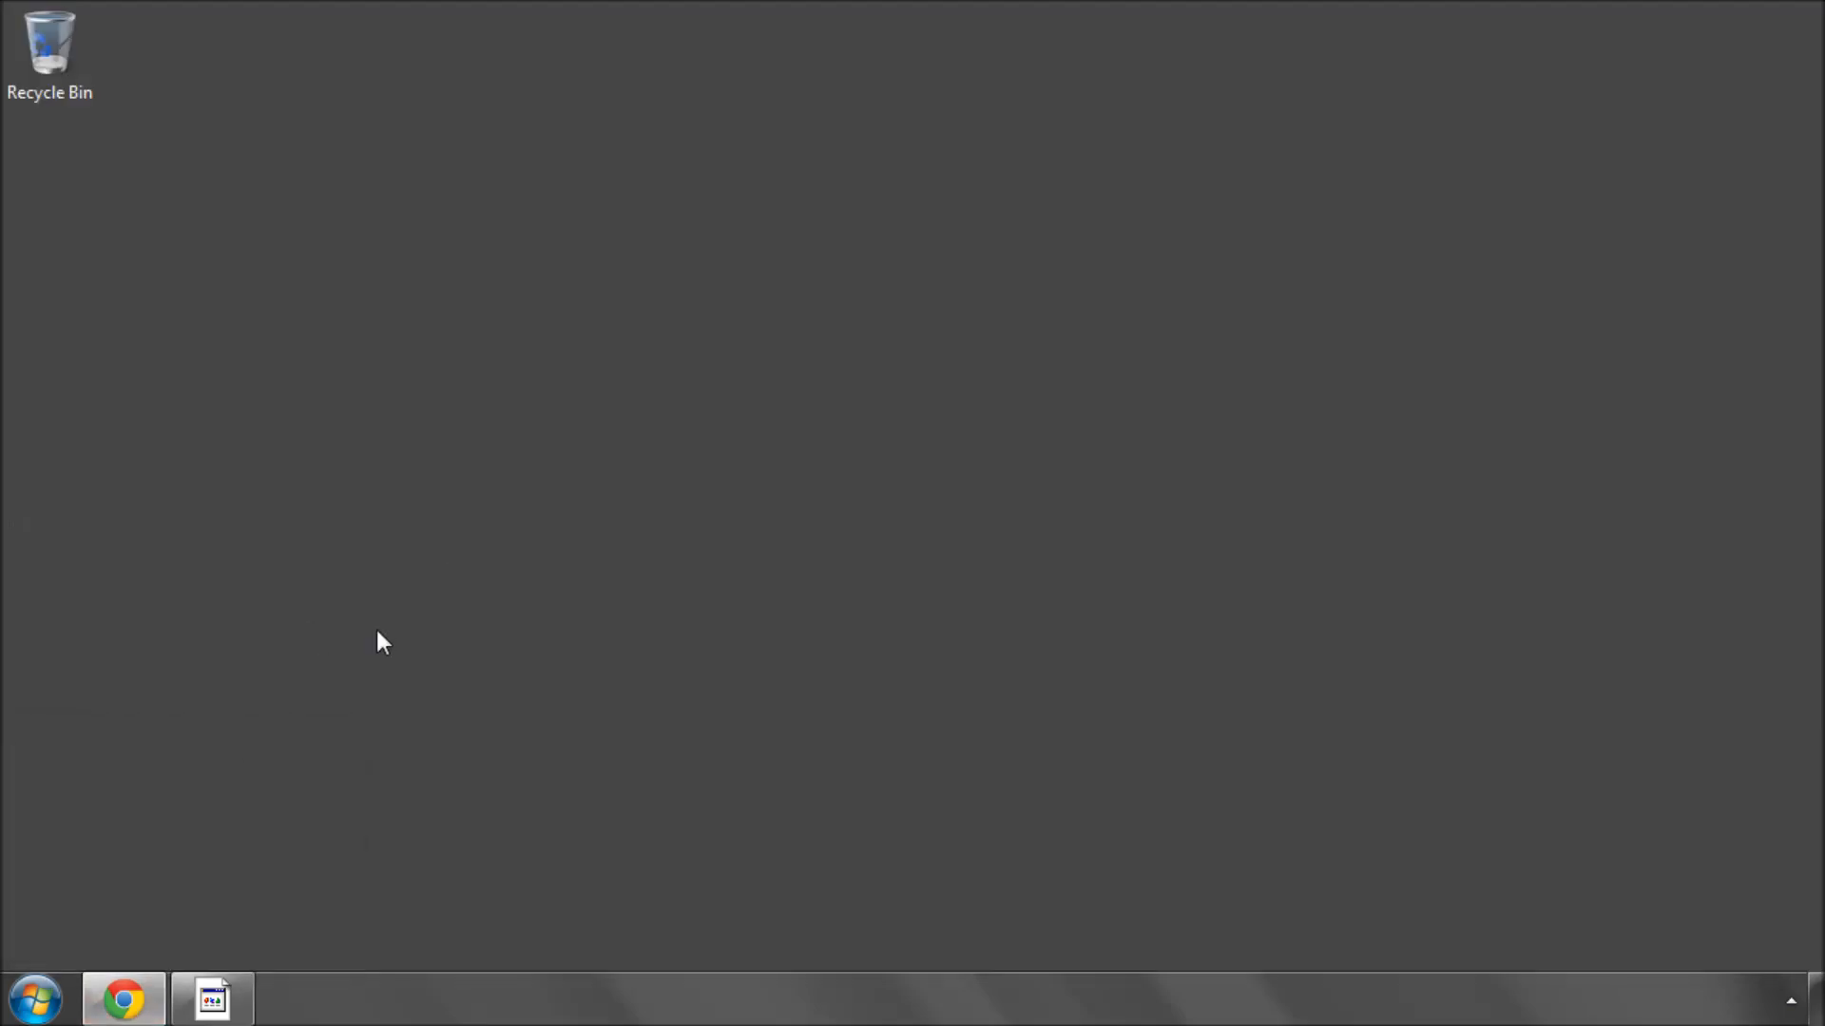
mouse_move(375, 652)
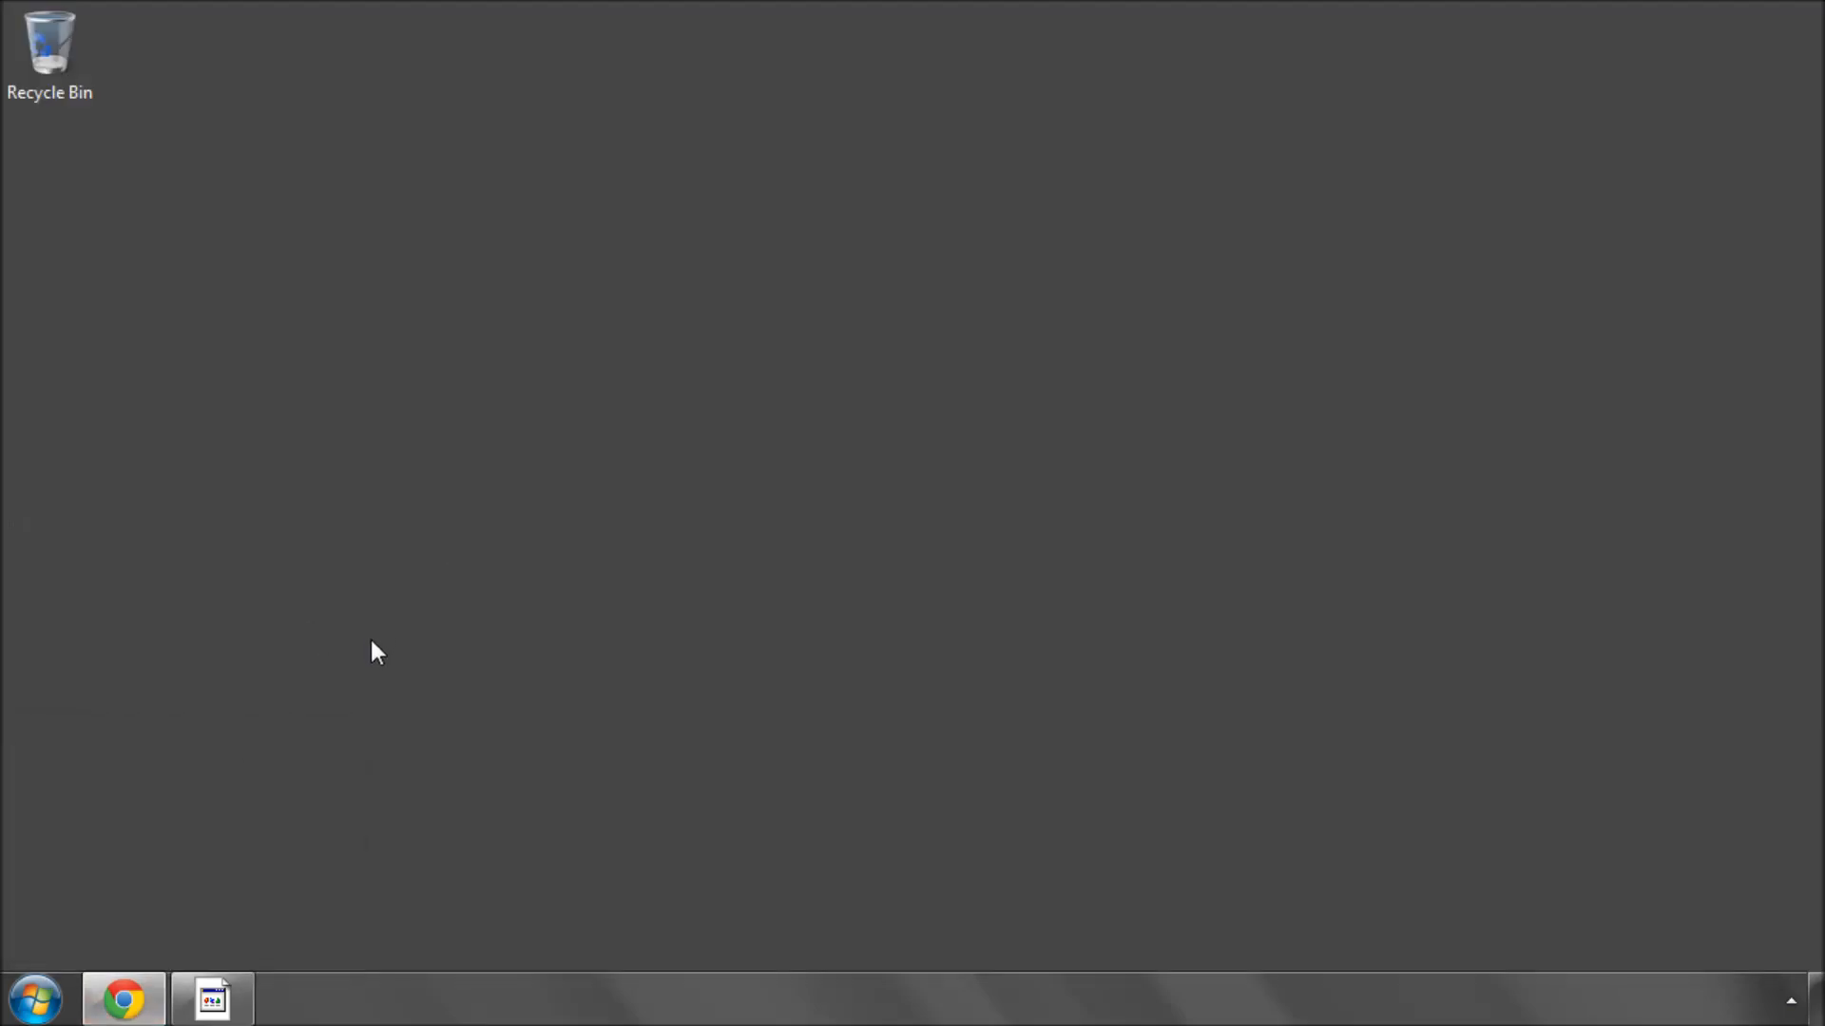
- Restore Chrome on the TalkChess.com forum index and zoom in on the forum list
click(122, 998)
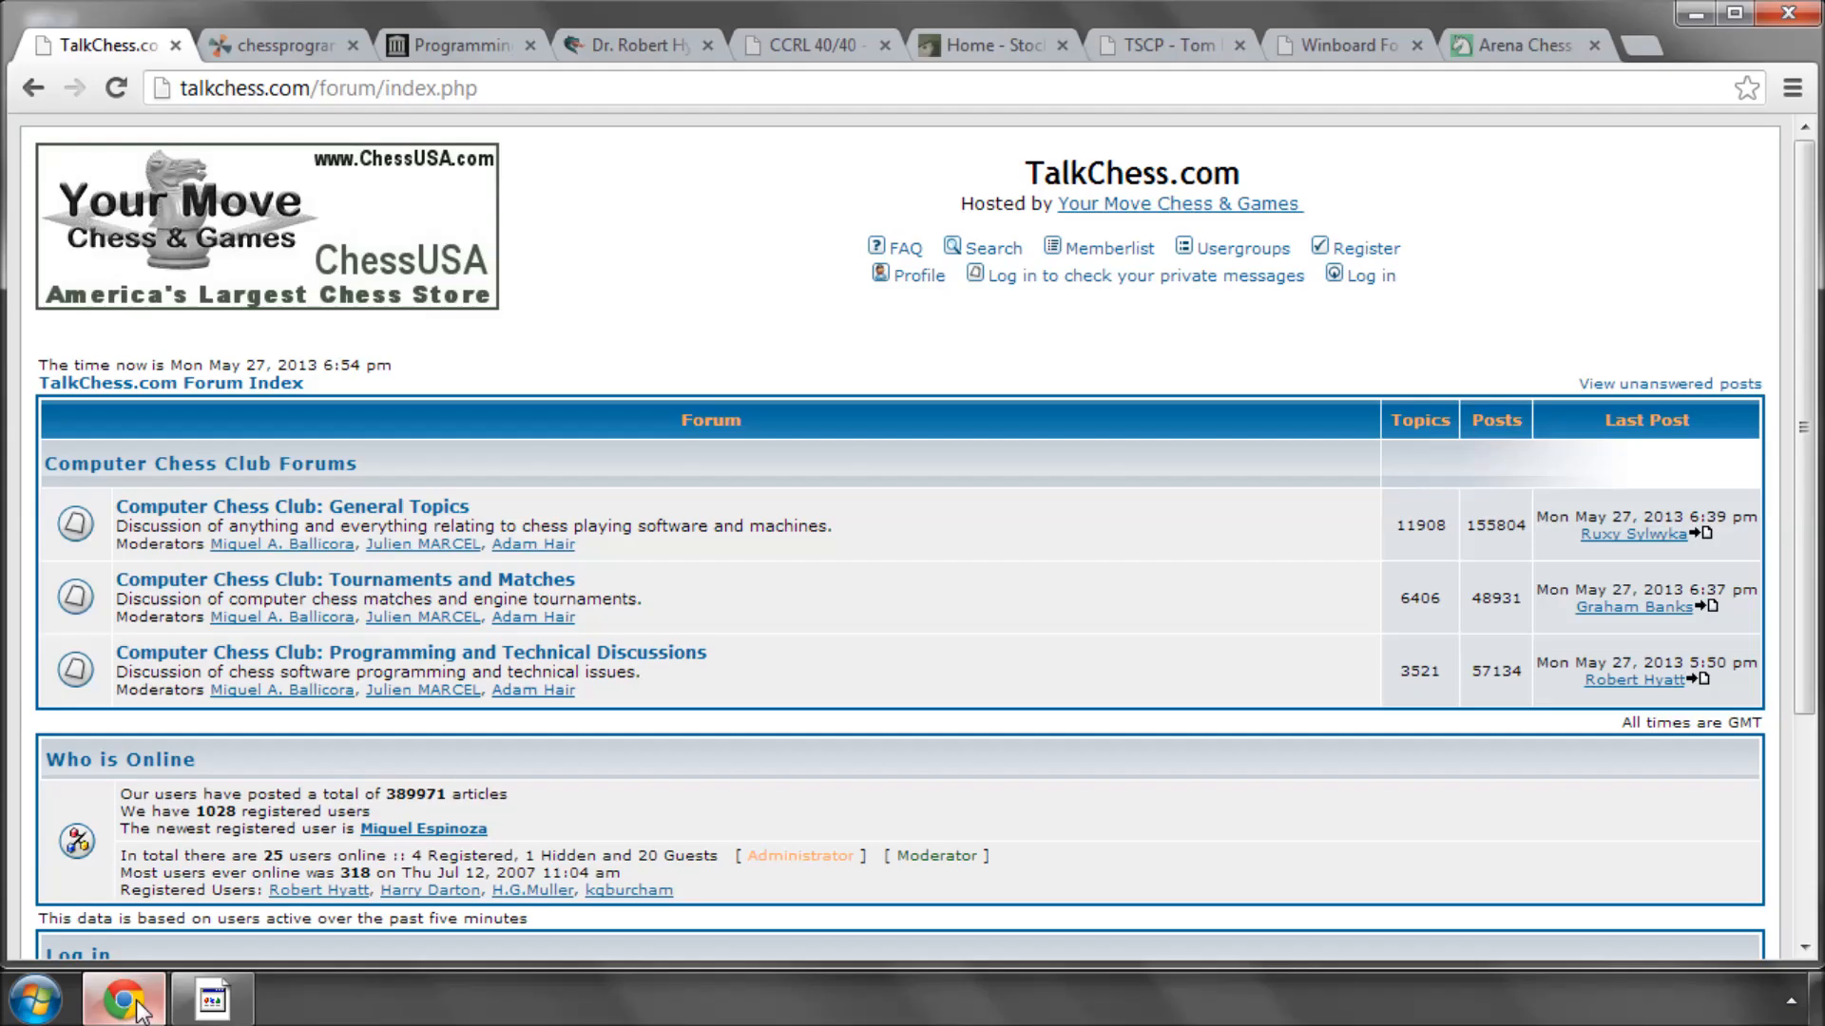
mouse_move(1672, 317)
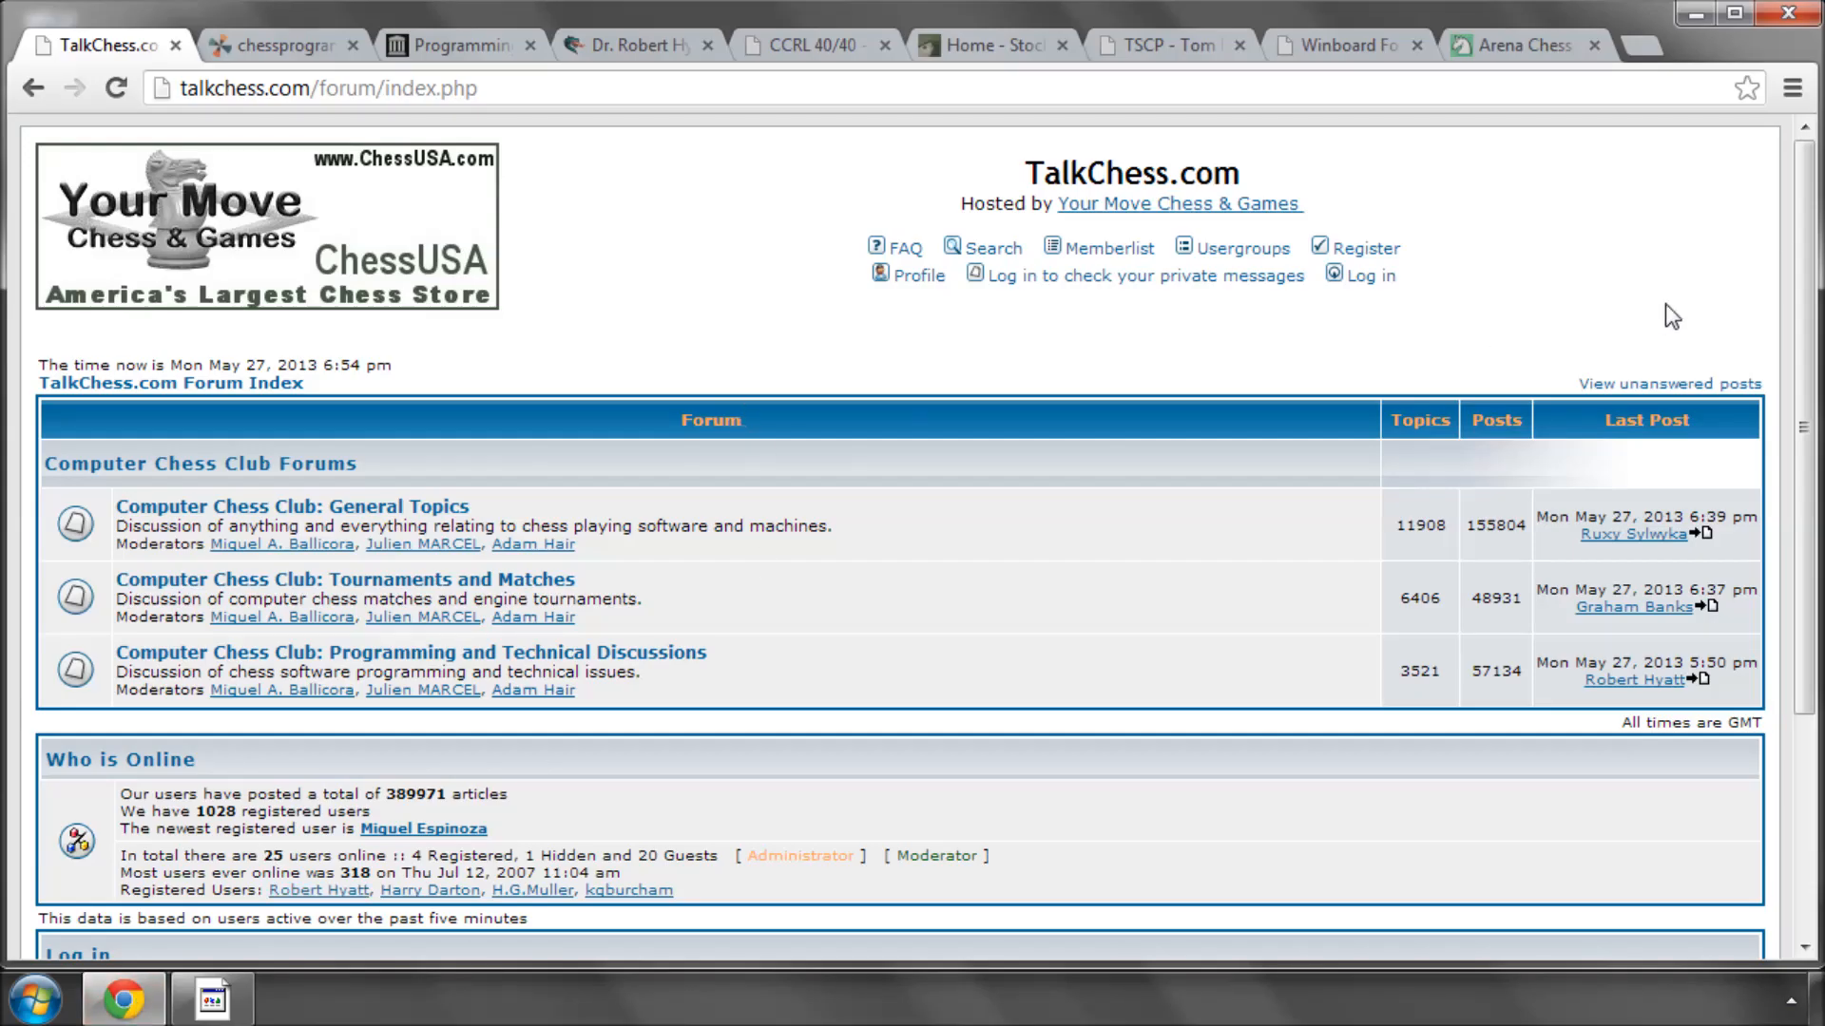
mouse_move(1688, 291)
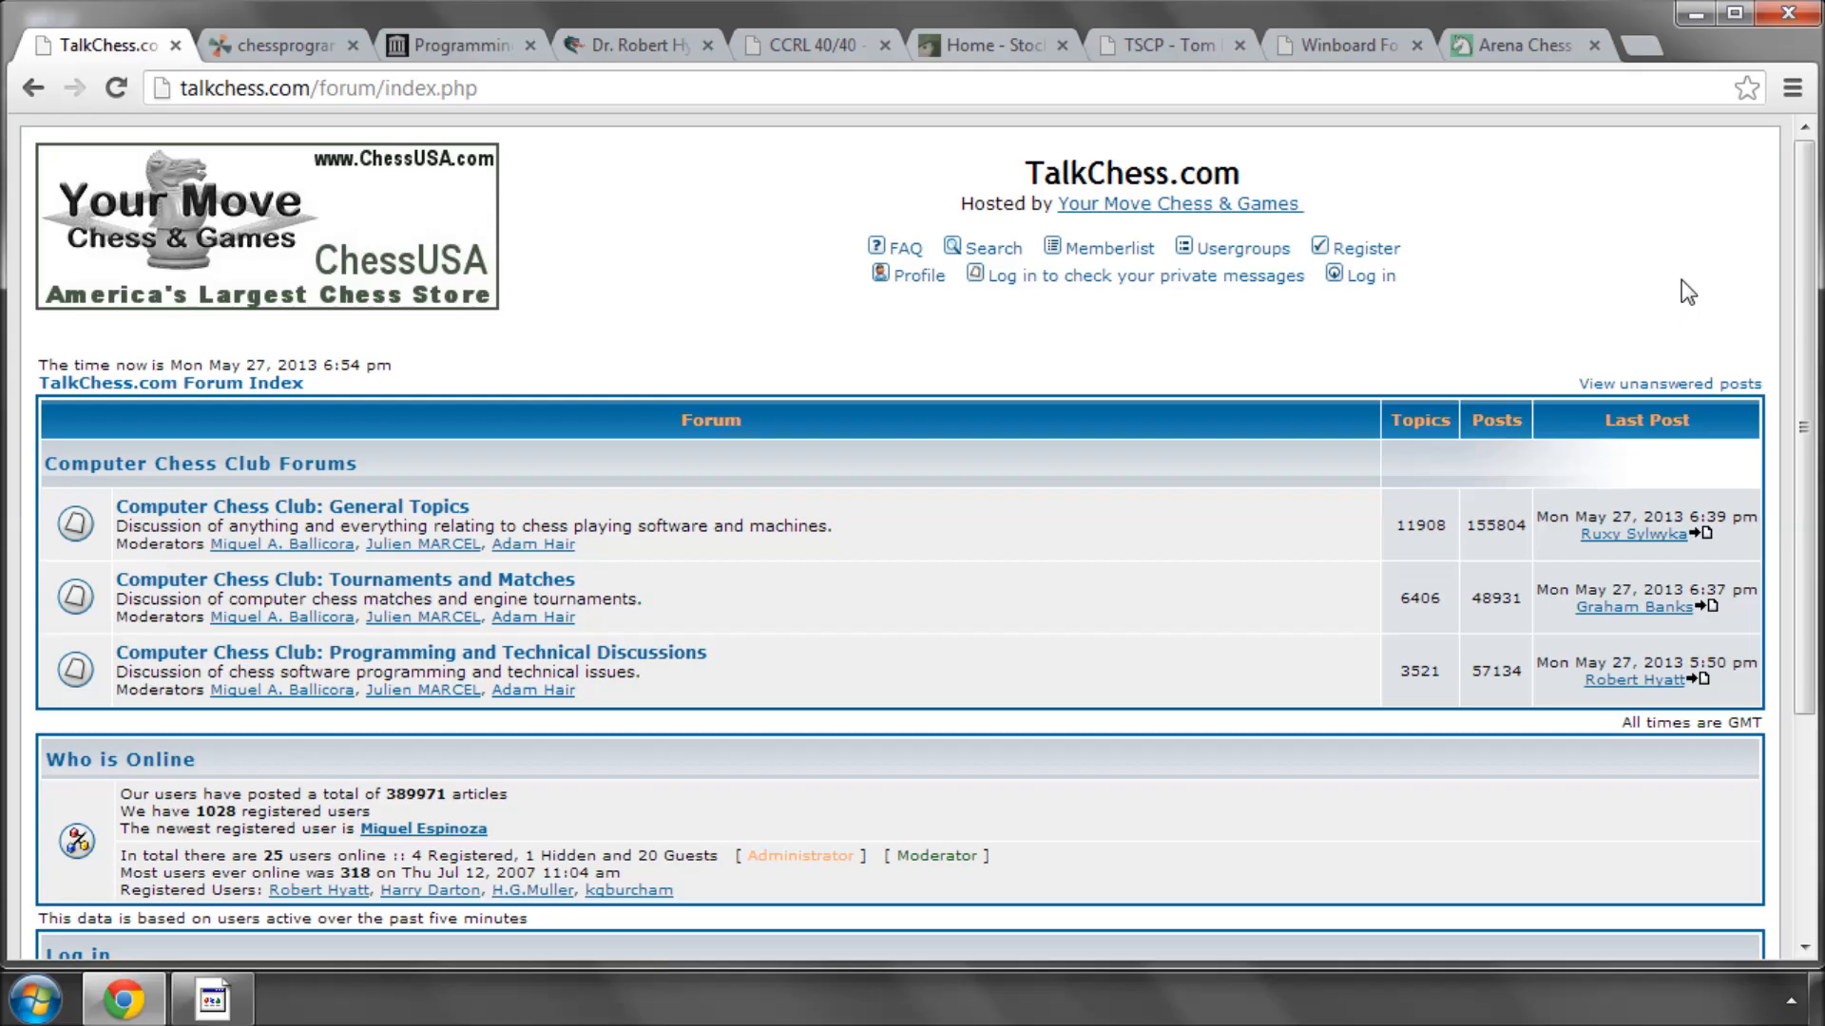
mouse_move(701, 302)
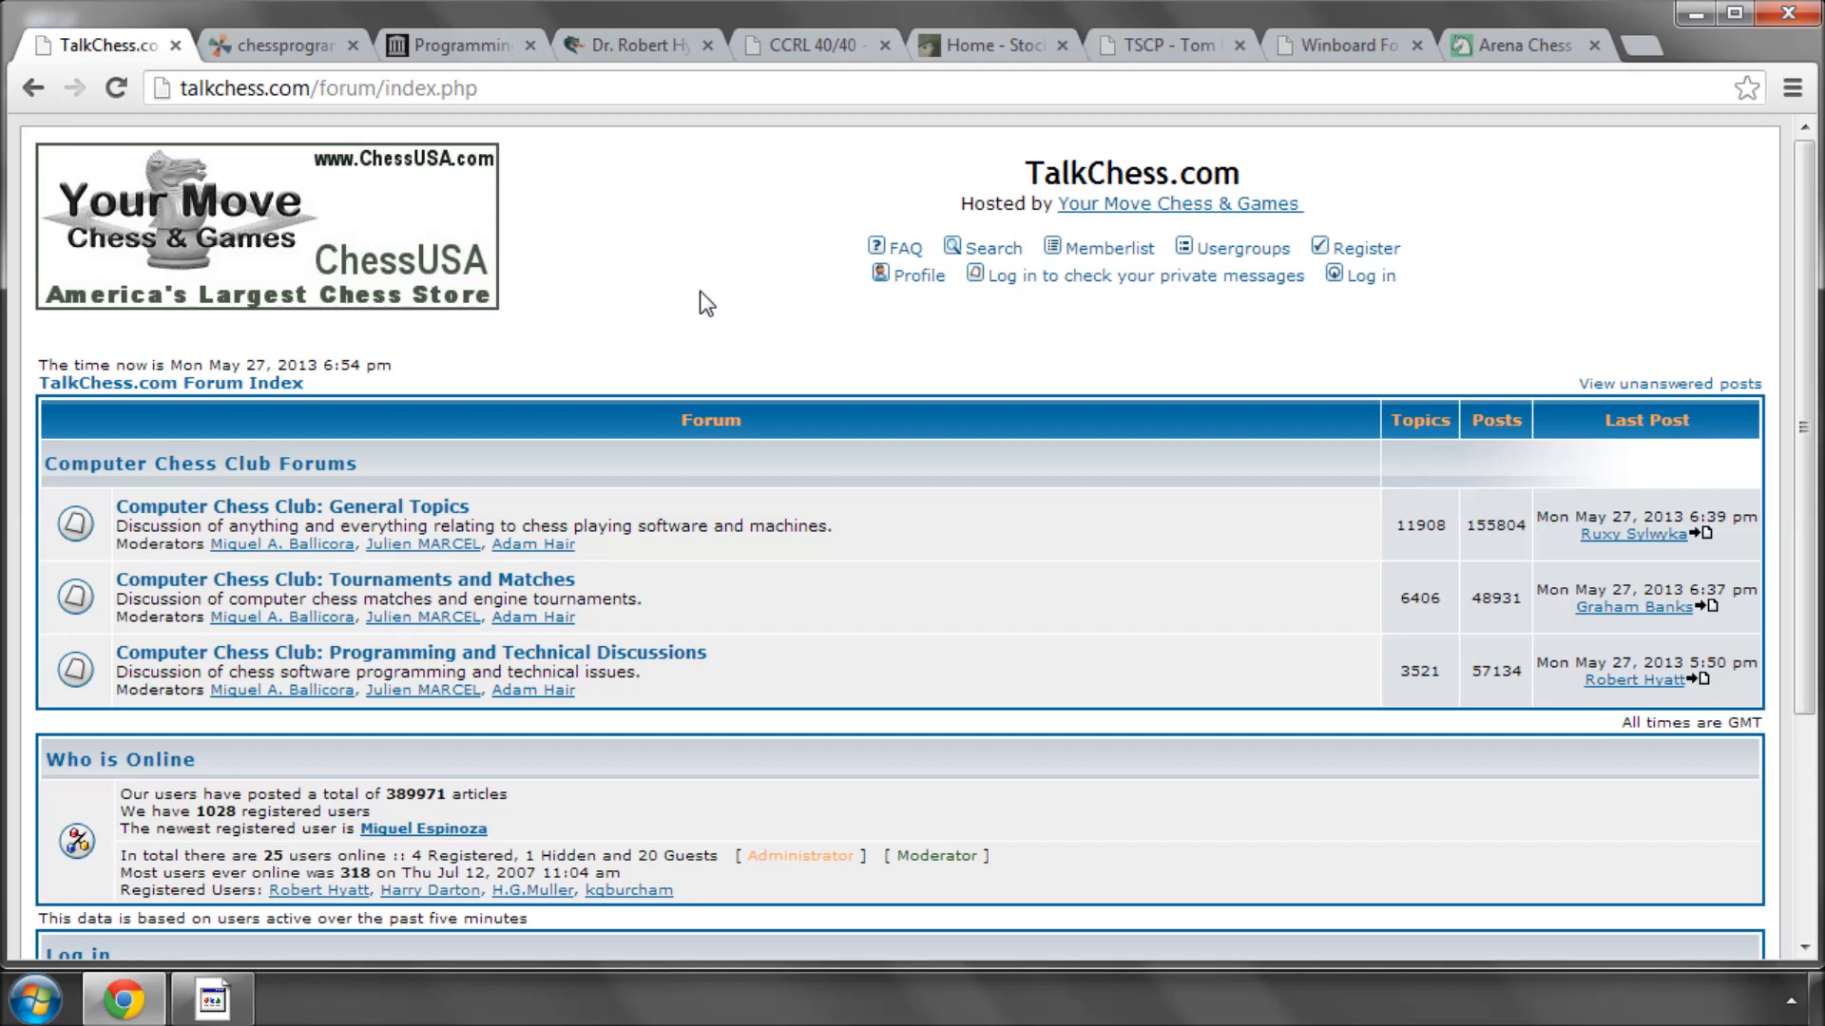
mouse_move(360, 168)
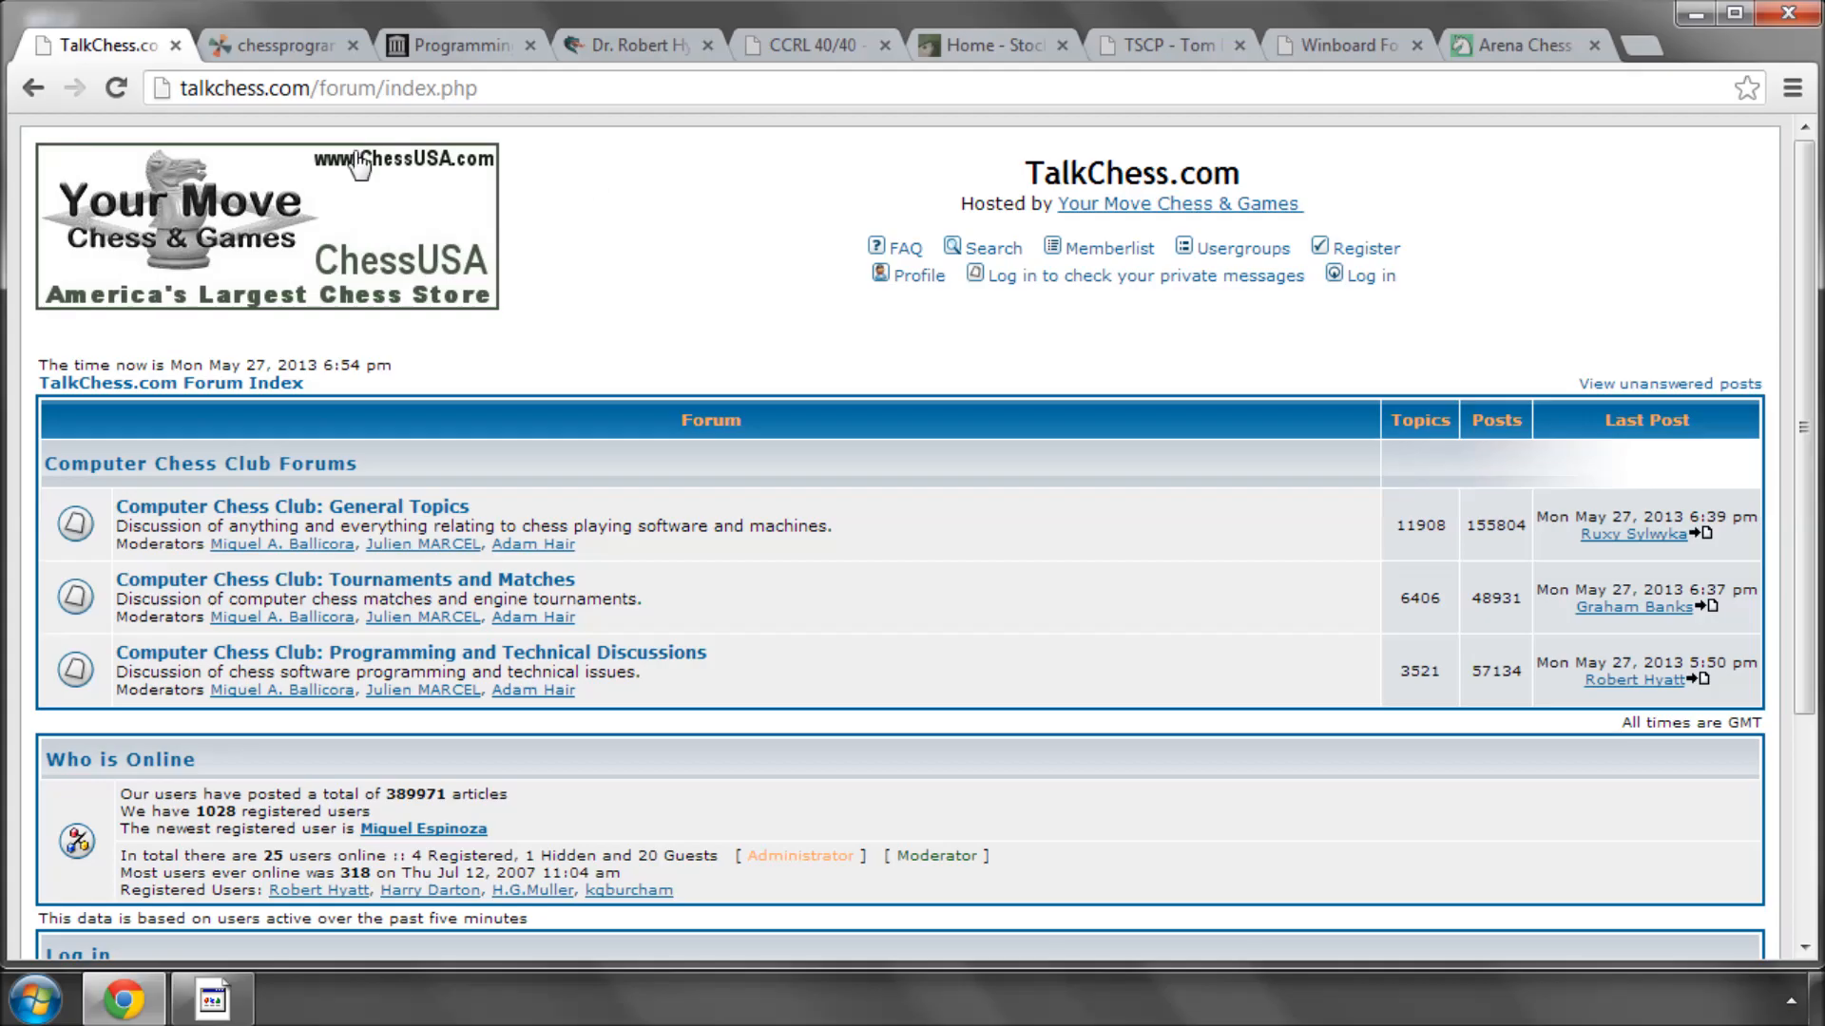
mouse_move(327, 88)
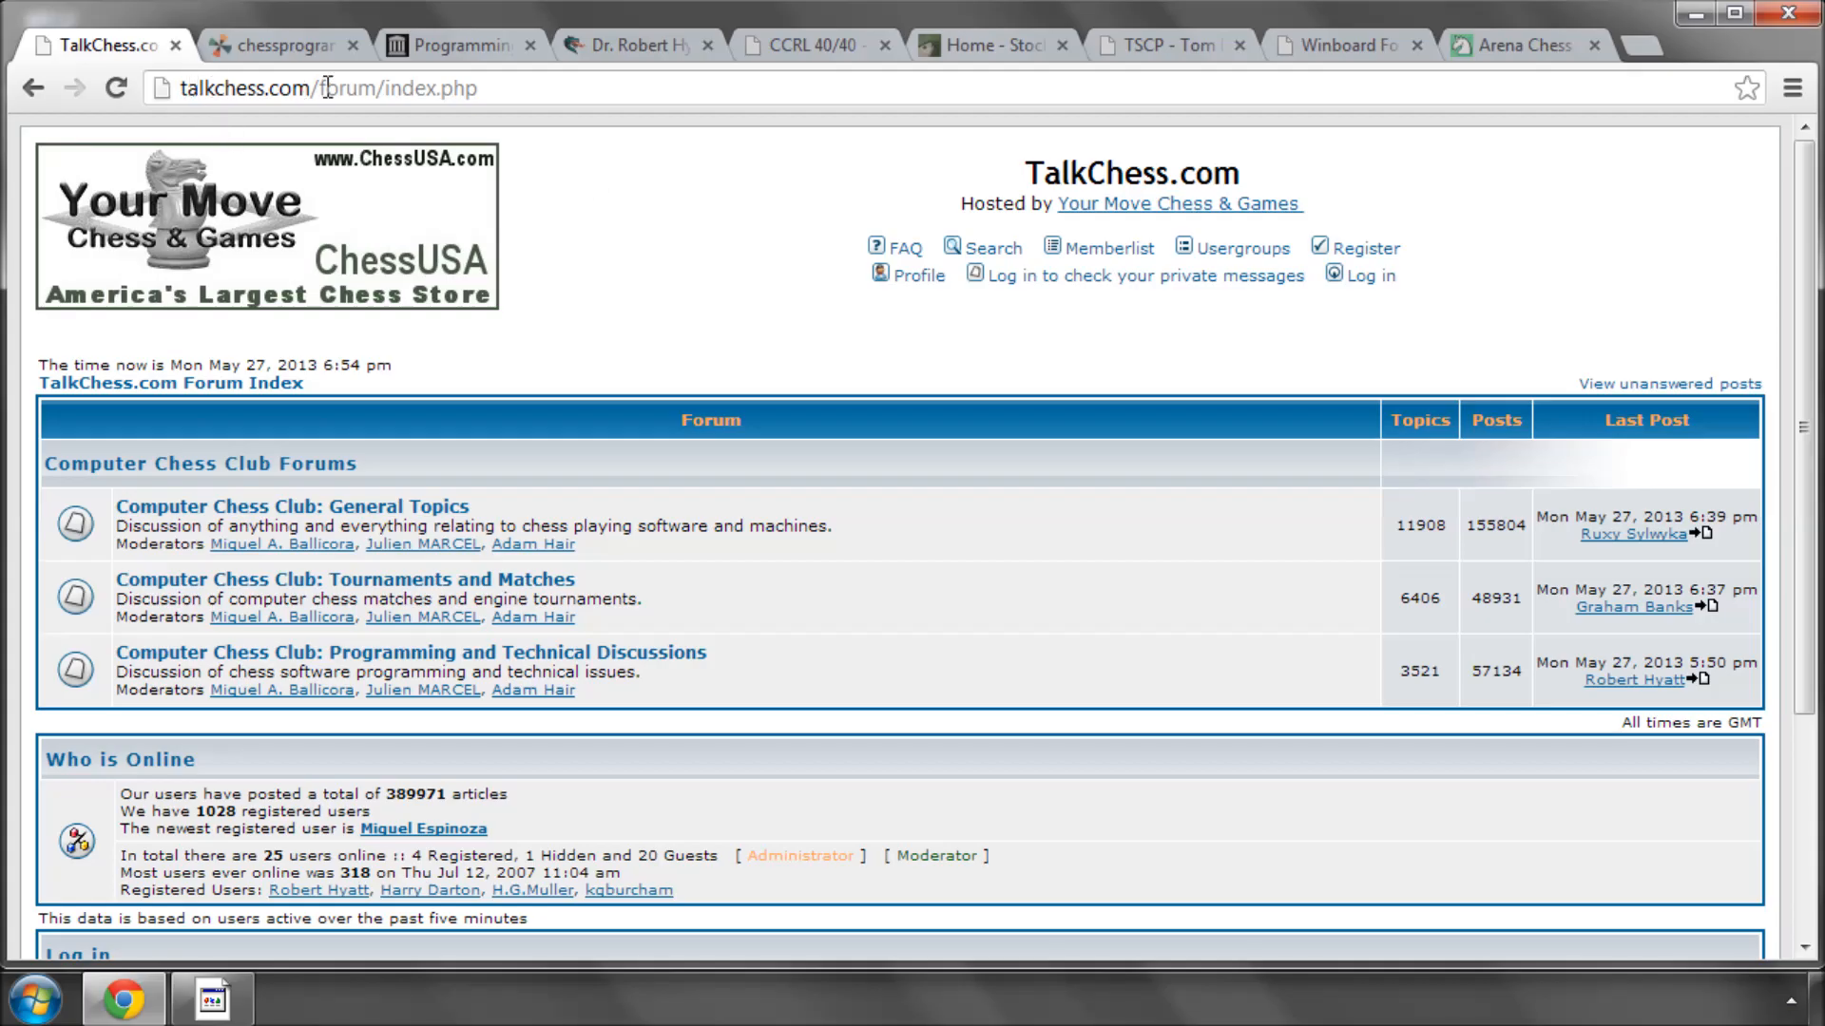
key(ctrl+plus)
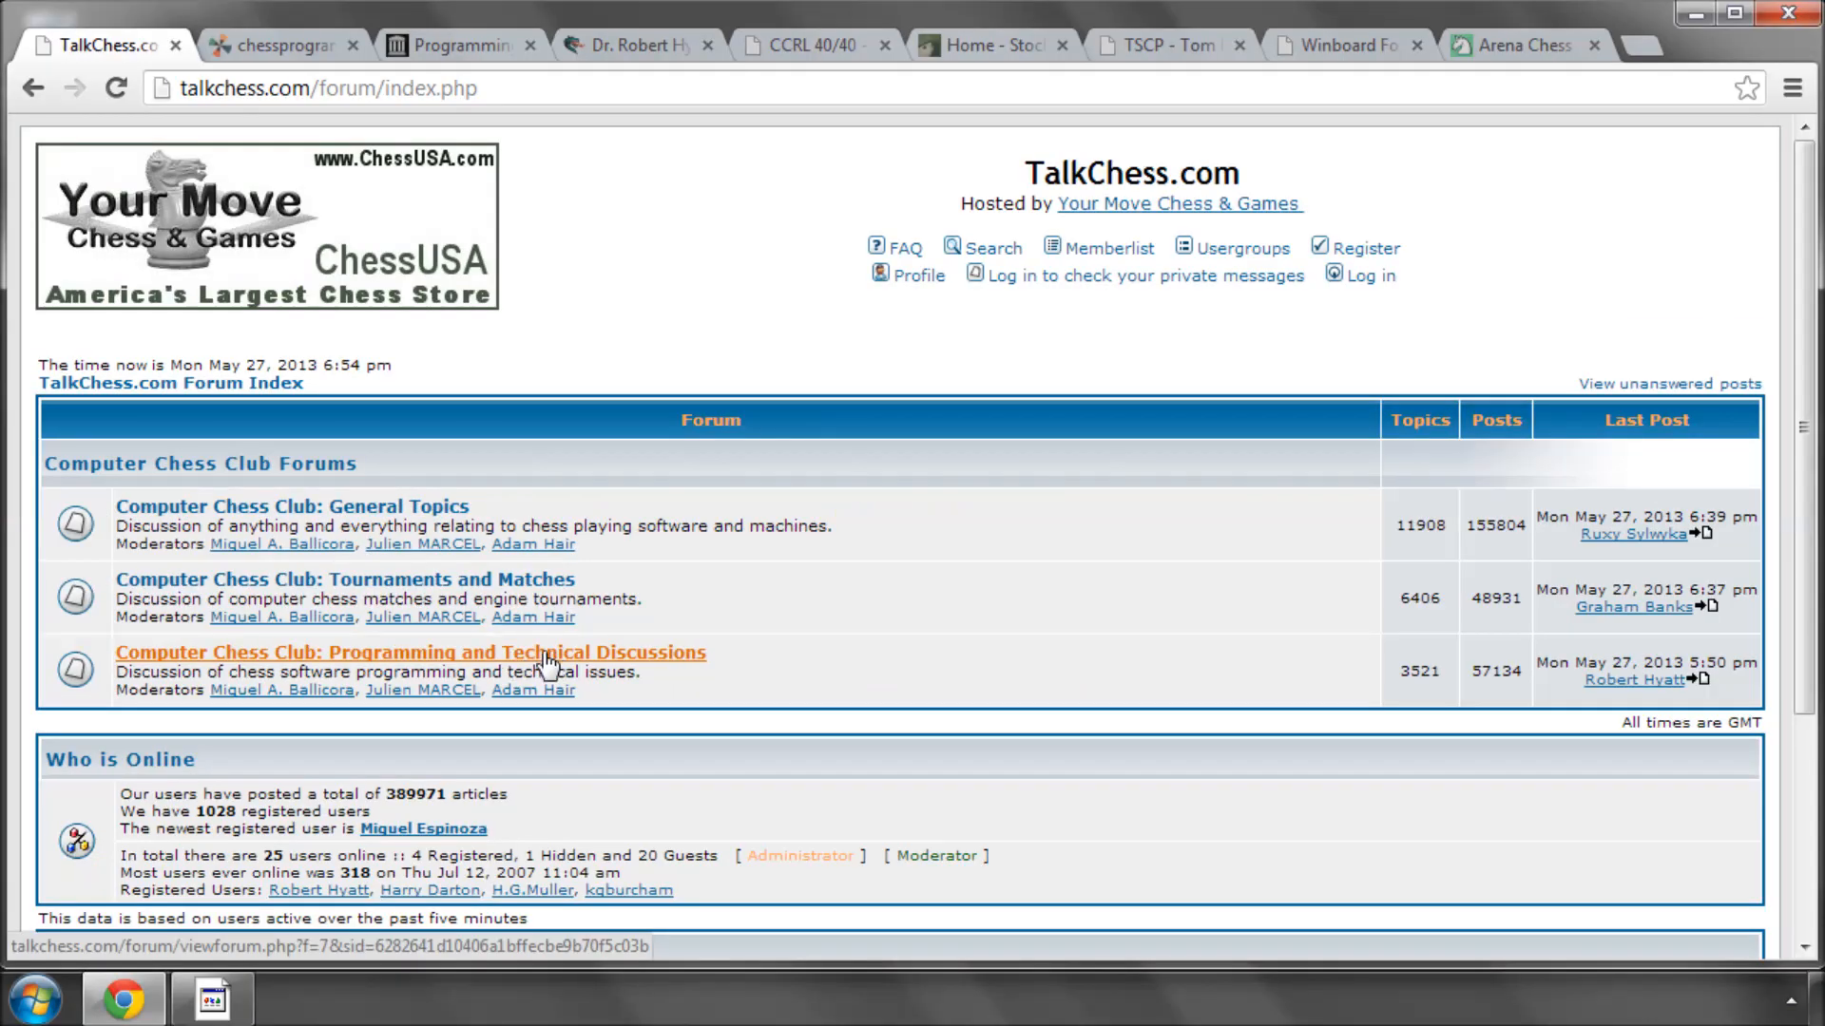
mouse_move(883, 602)
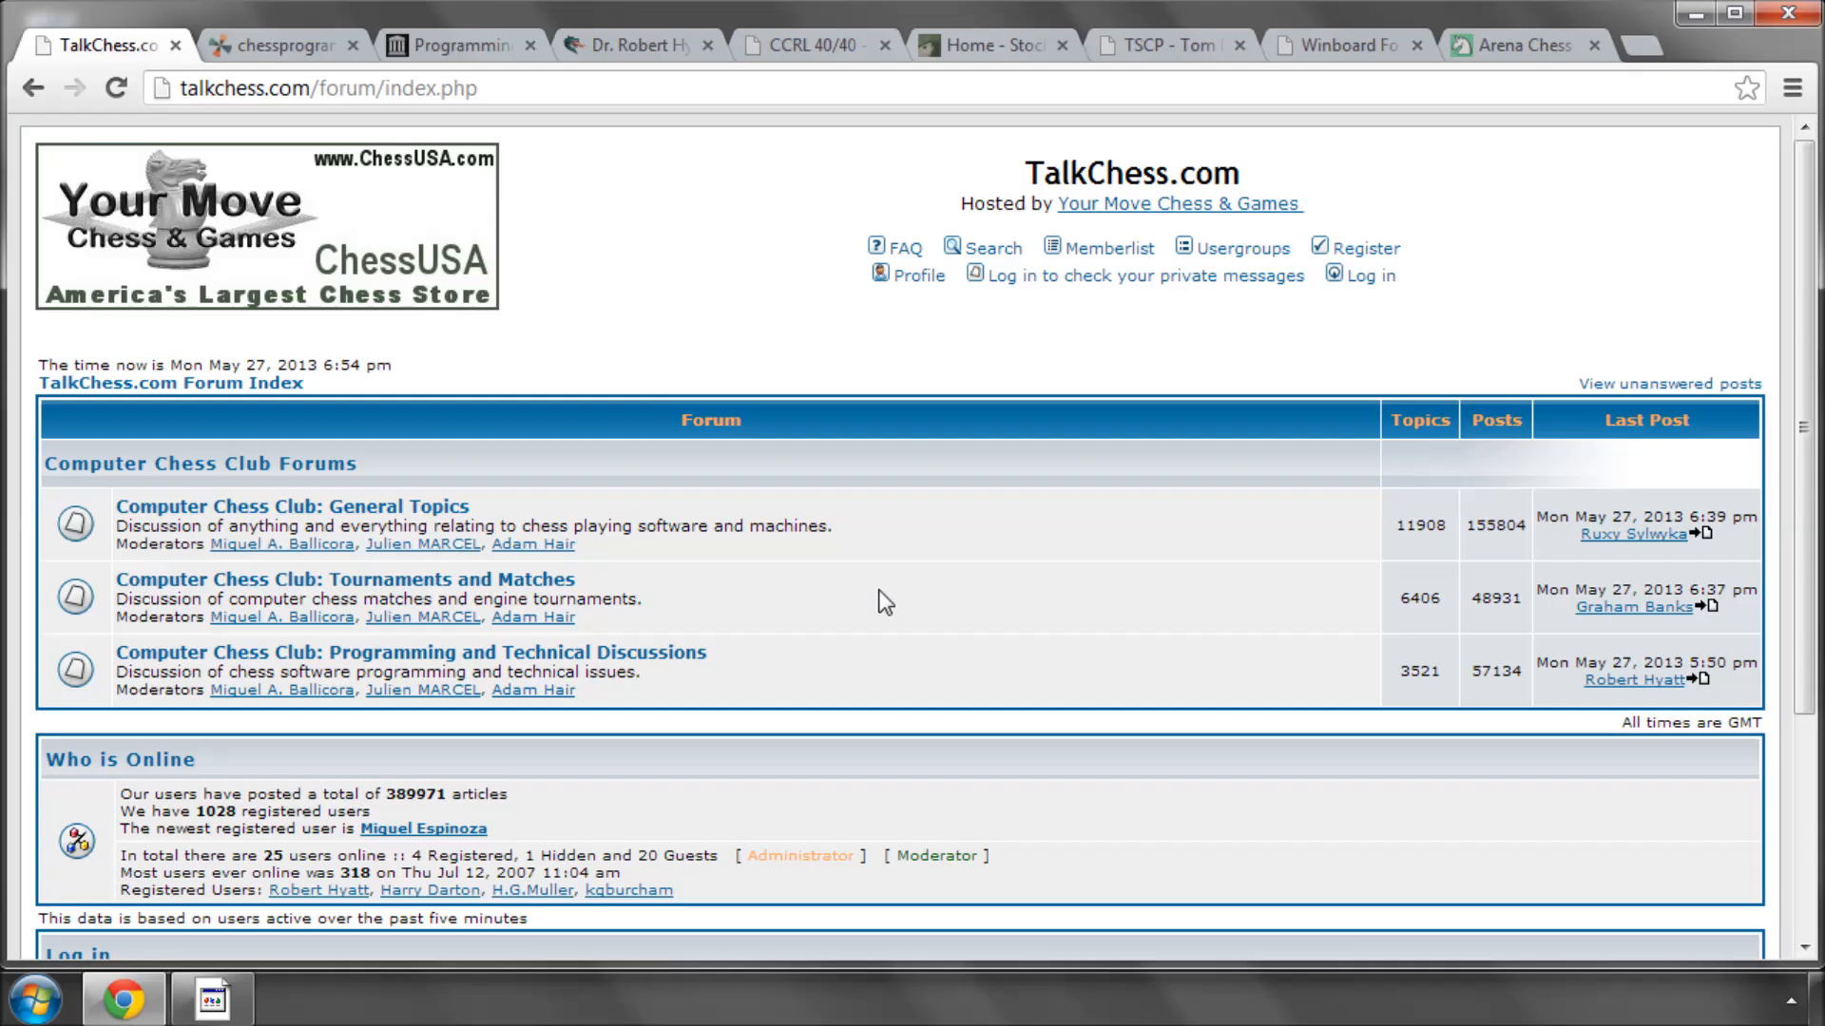
mouse_move(854, 625)
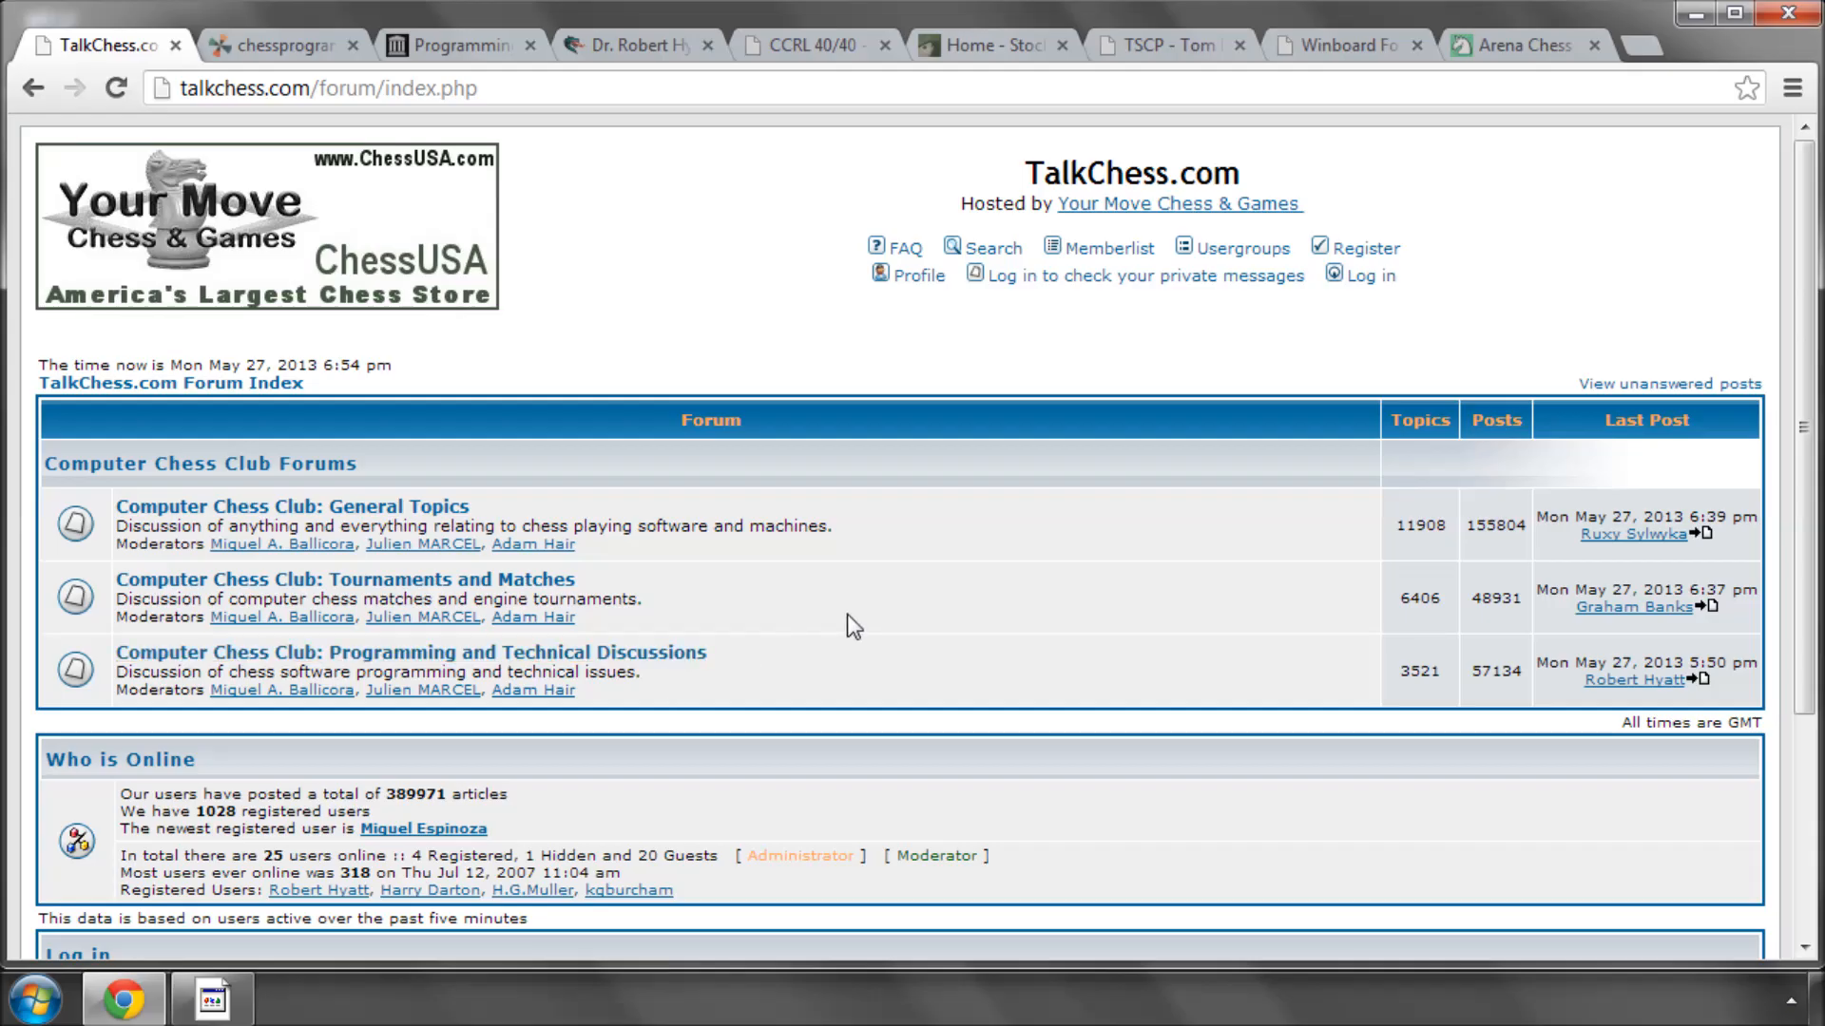
mouse_move(758, 239)
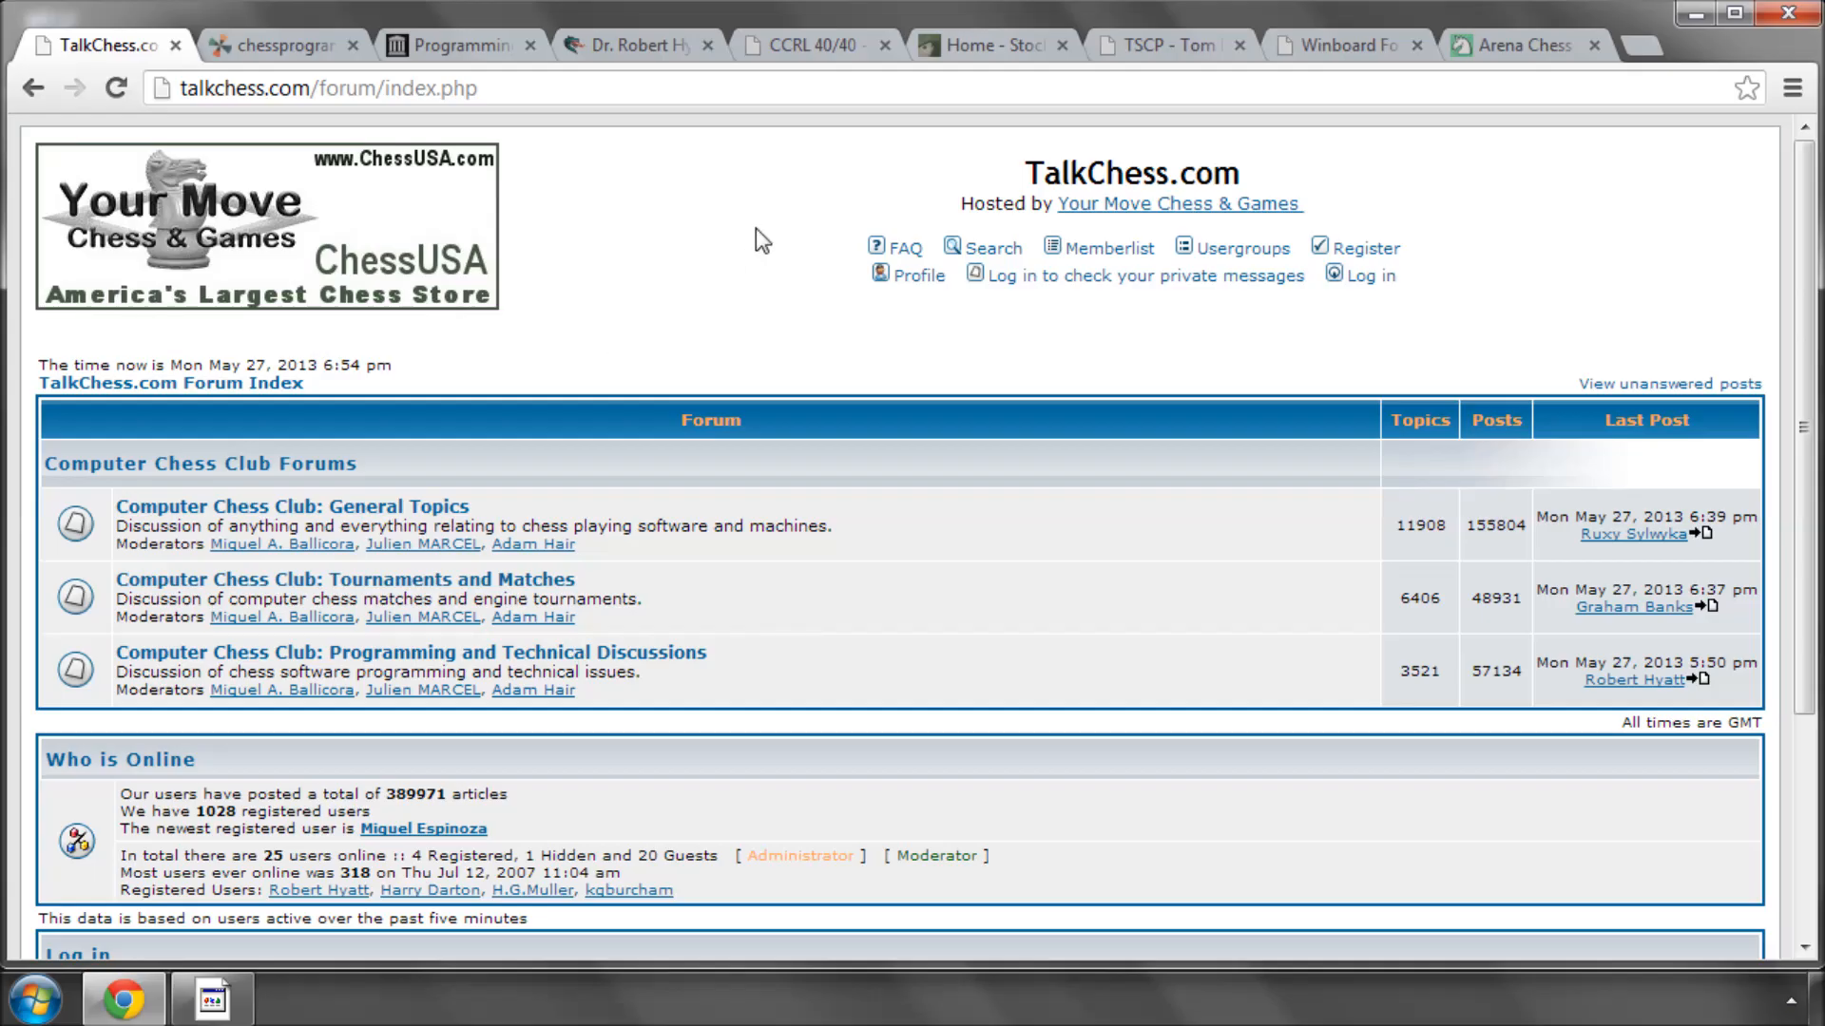
mouse_move(620, 221)
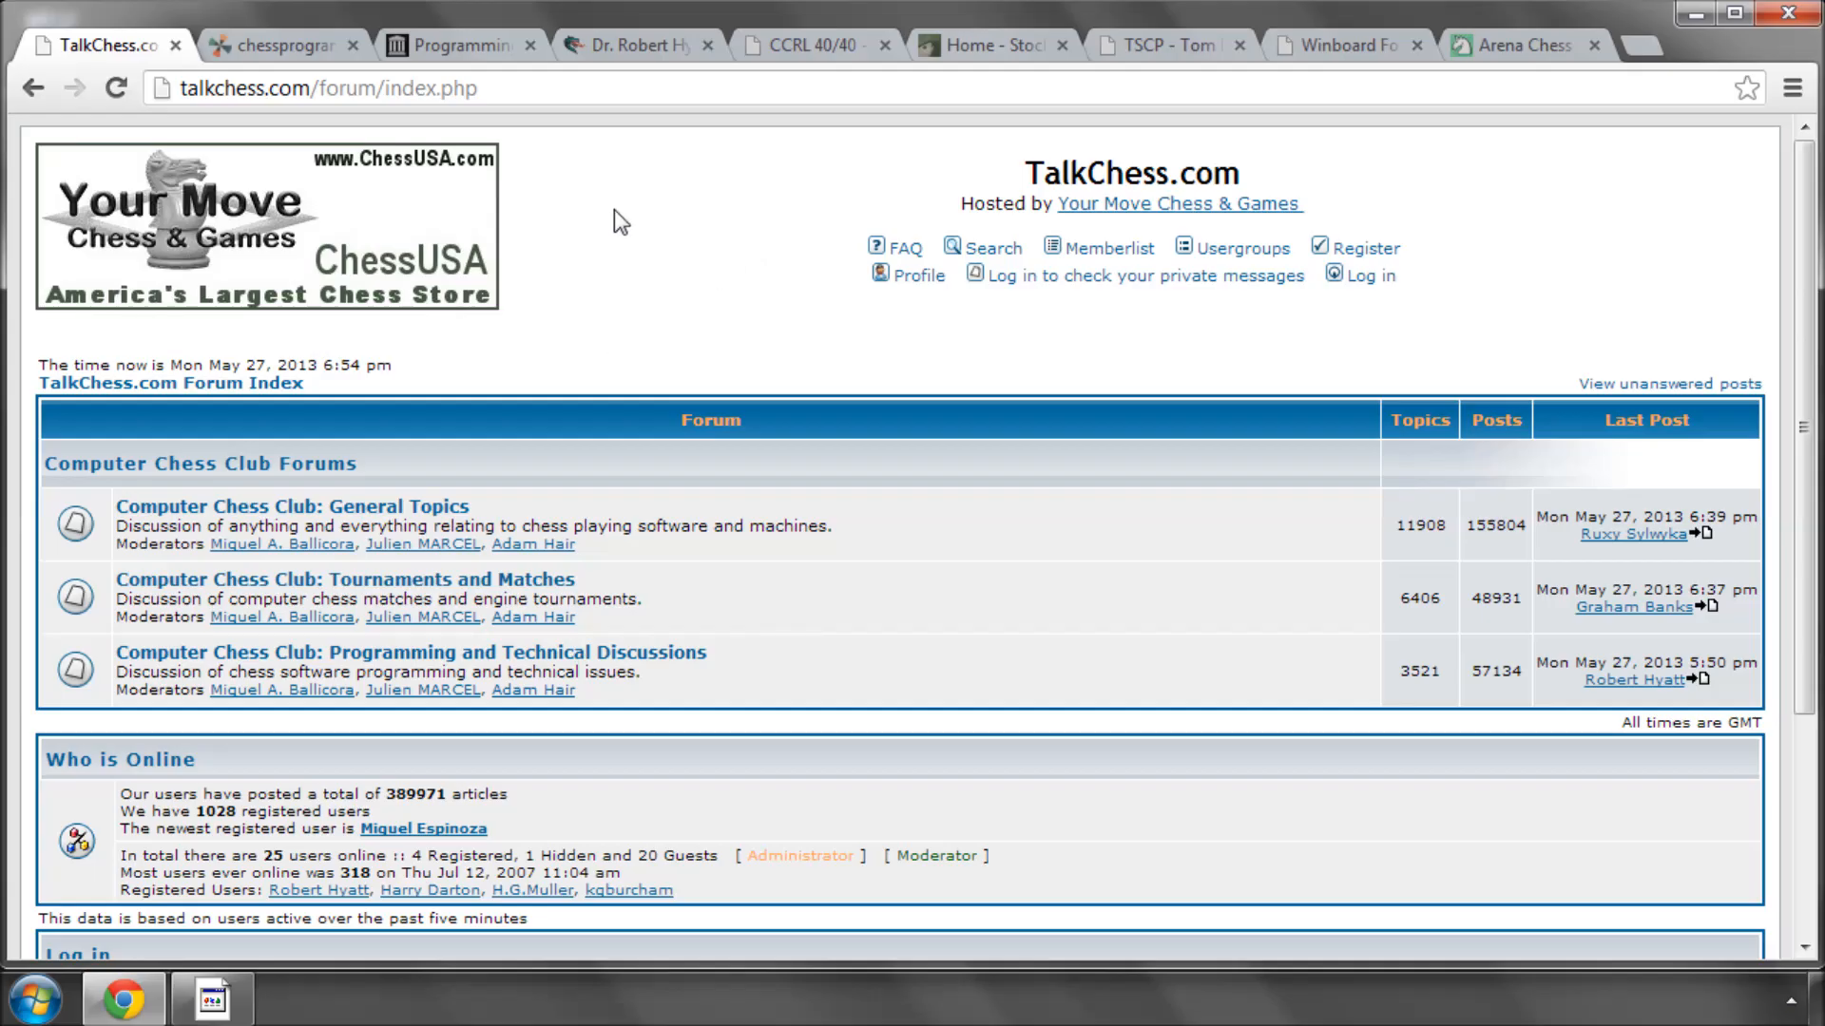
mouse_move(728, 283)
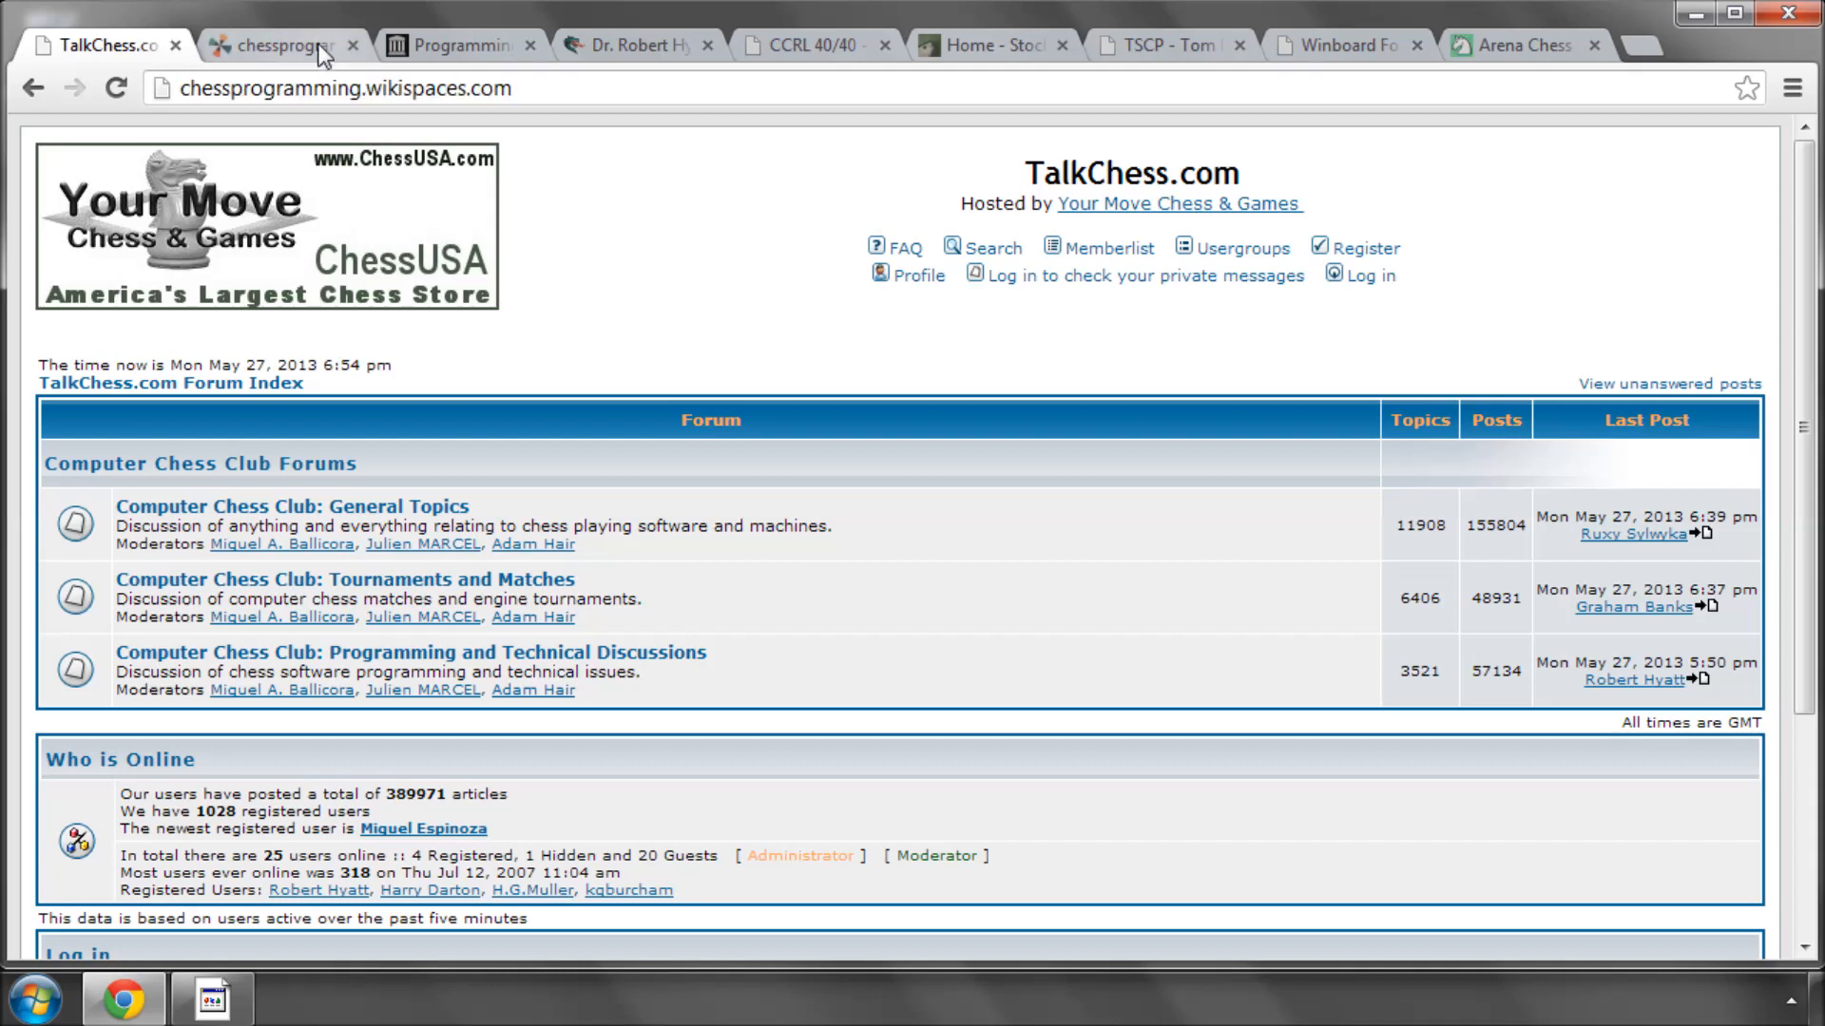
click(194, 43)
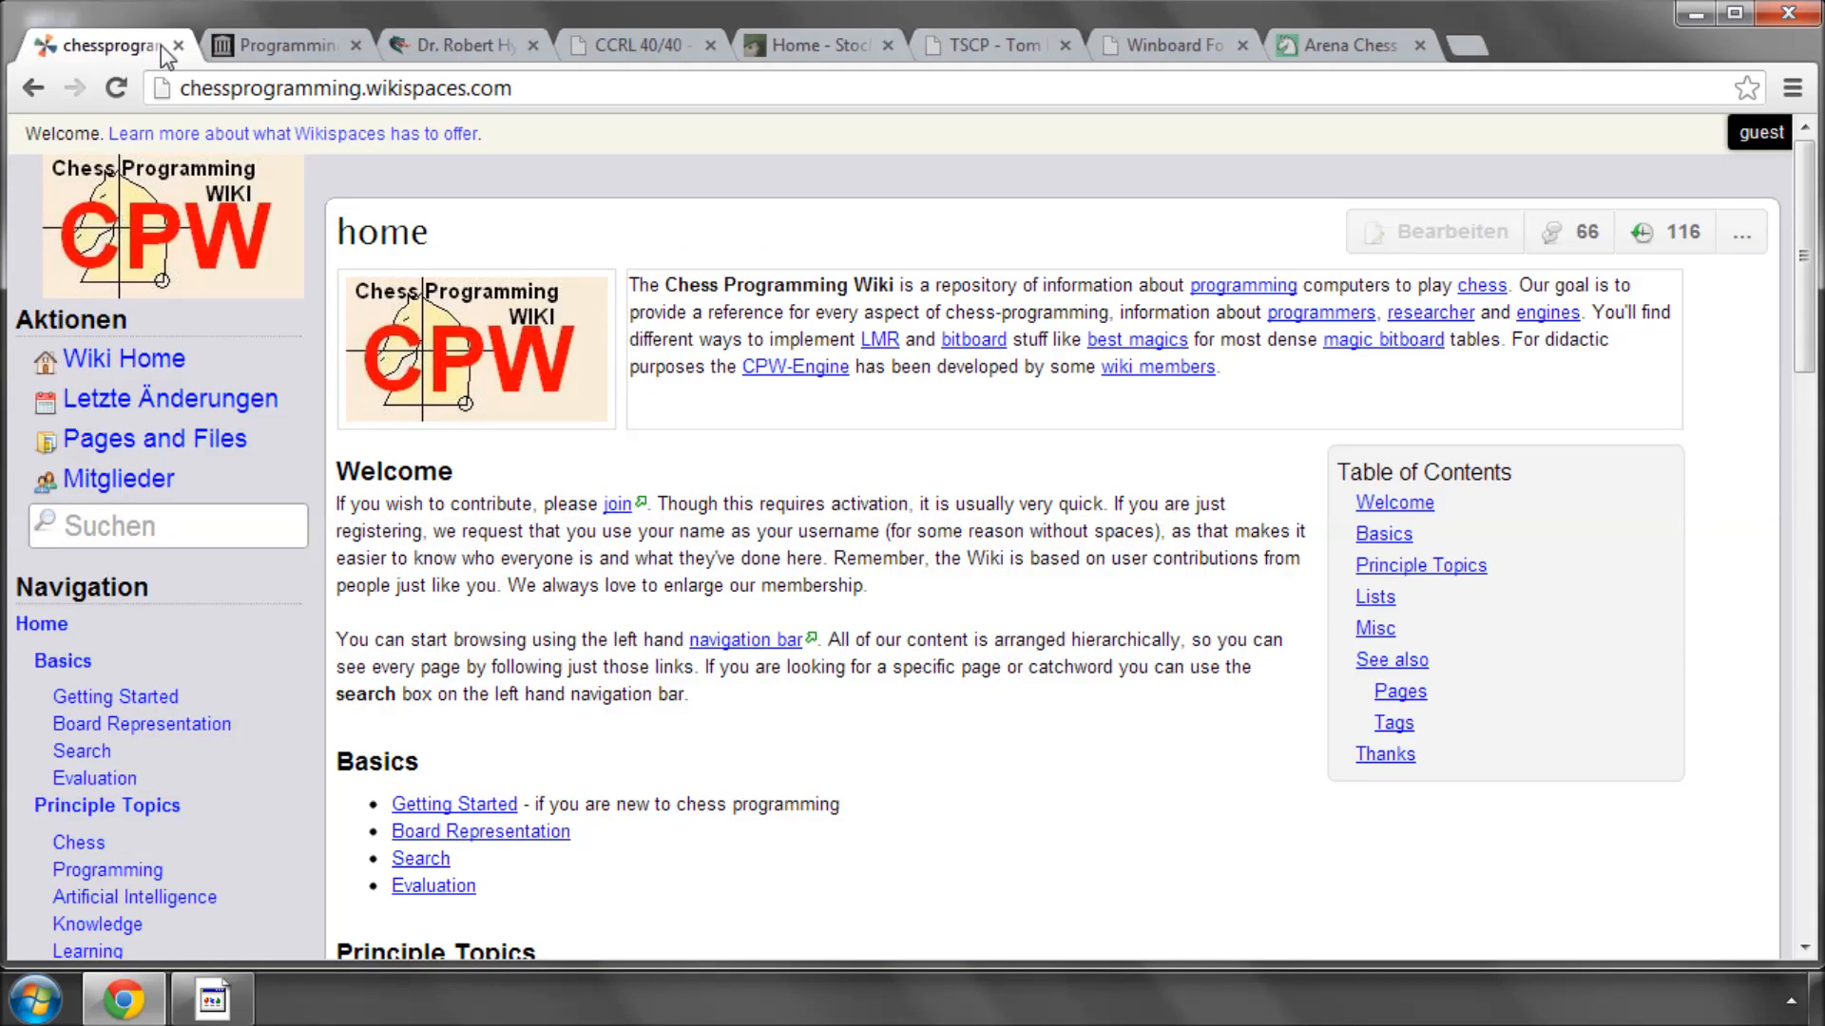
key(ctrl+plus)
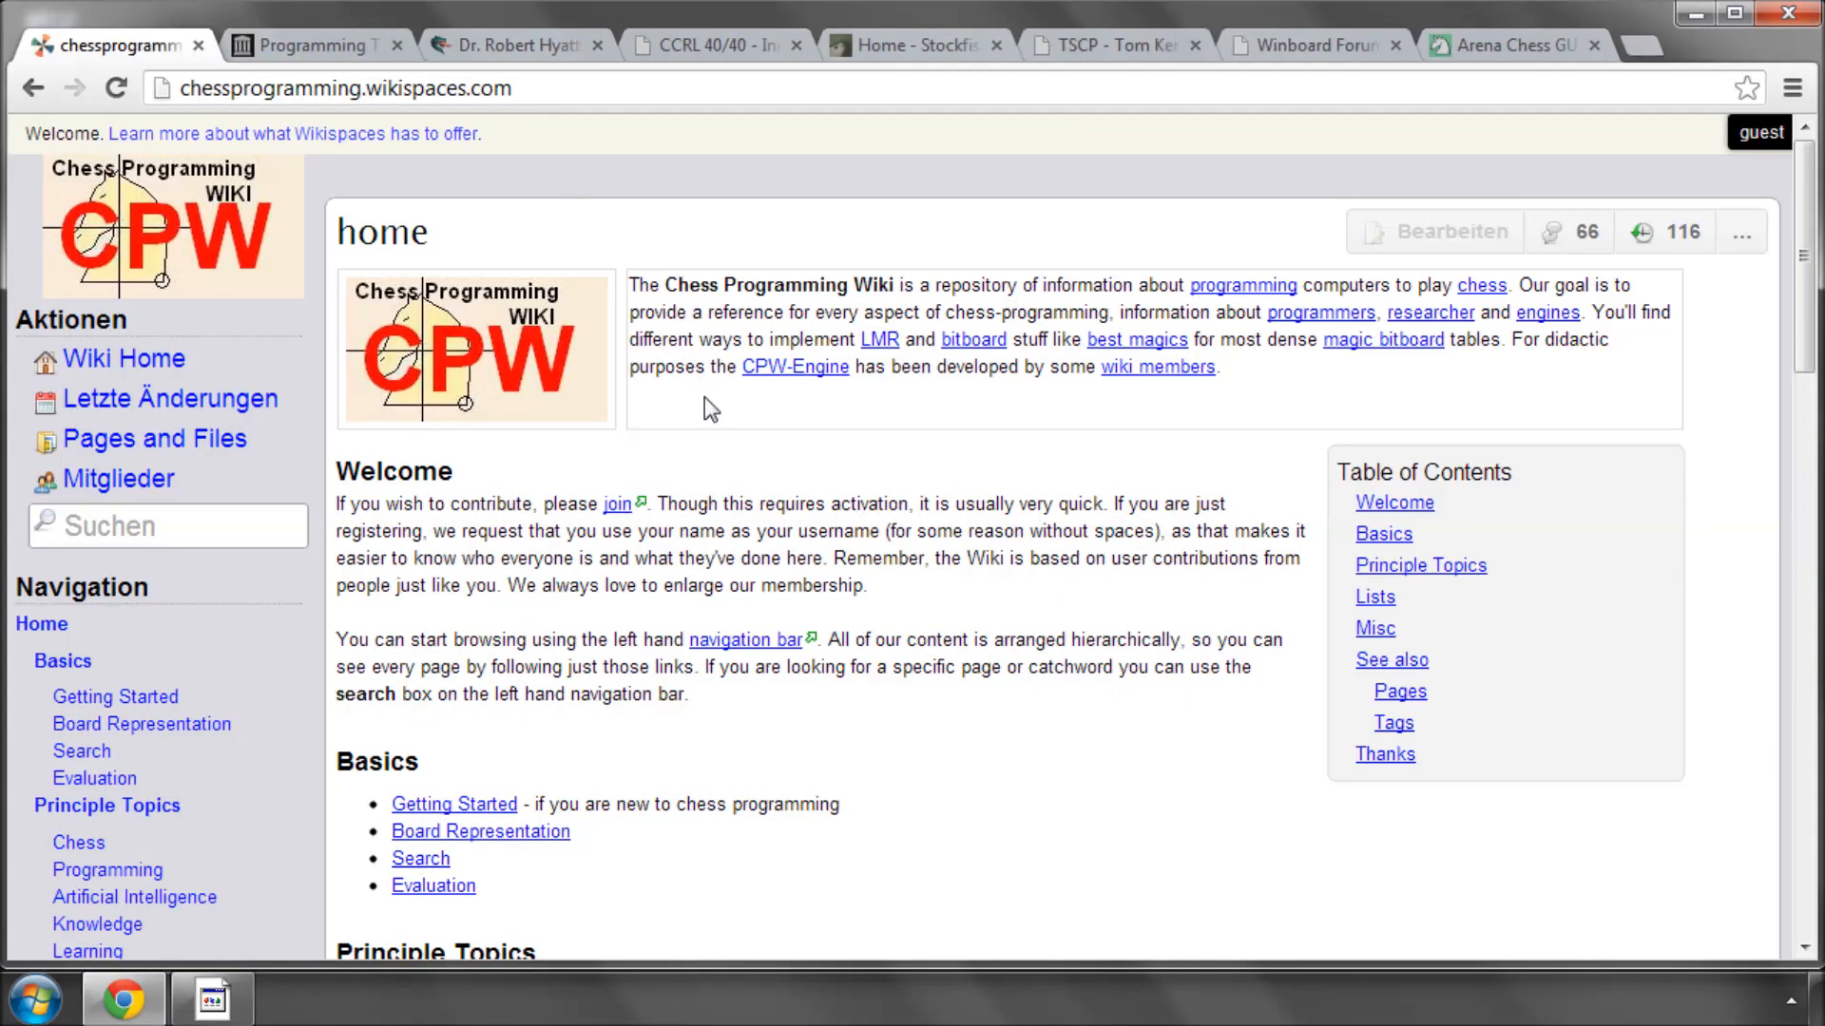
scroll(down, 3)
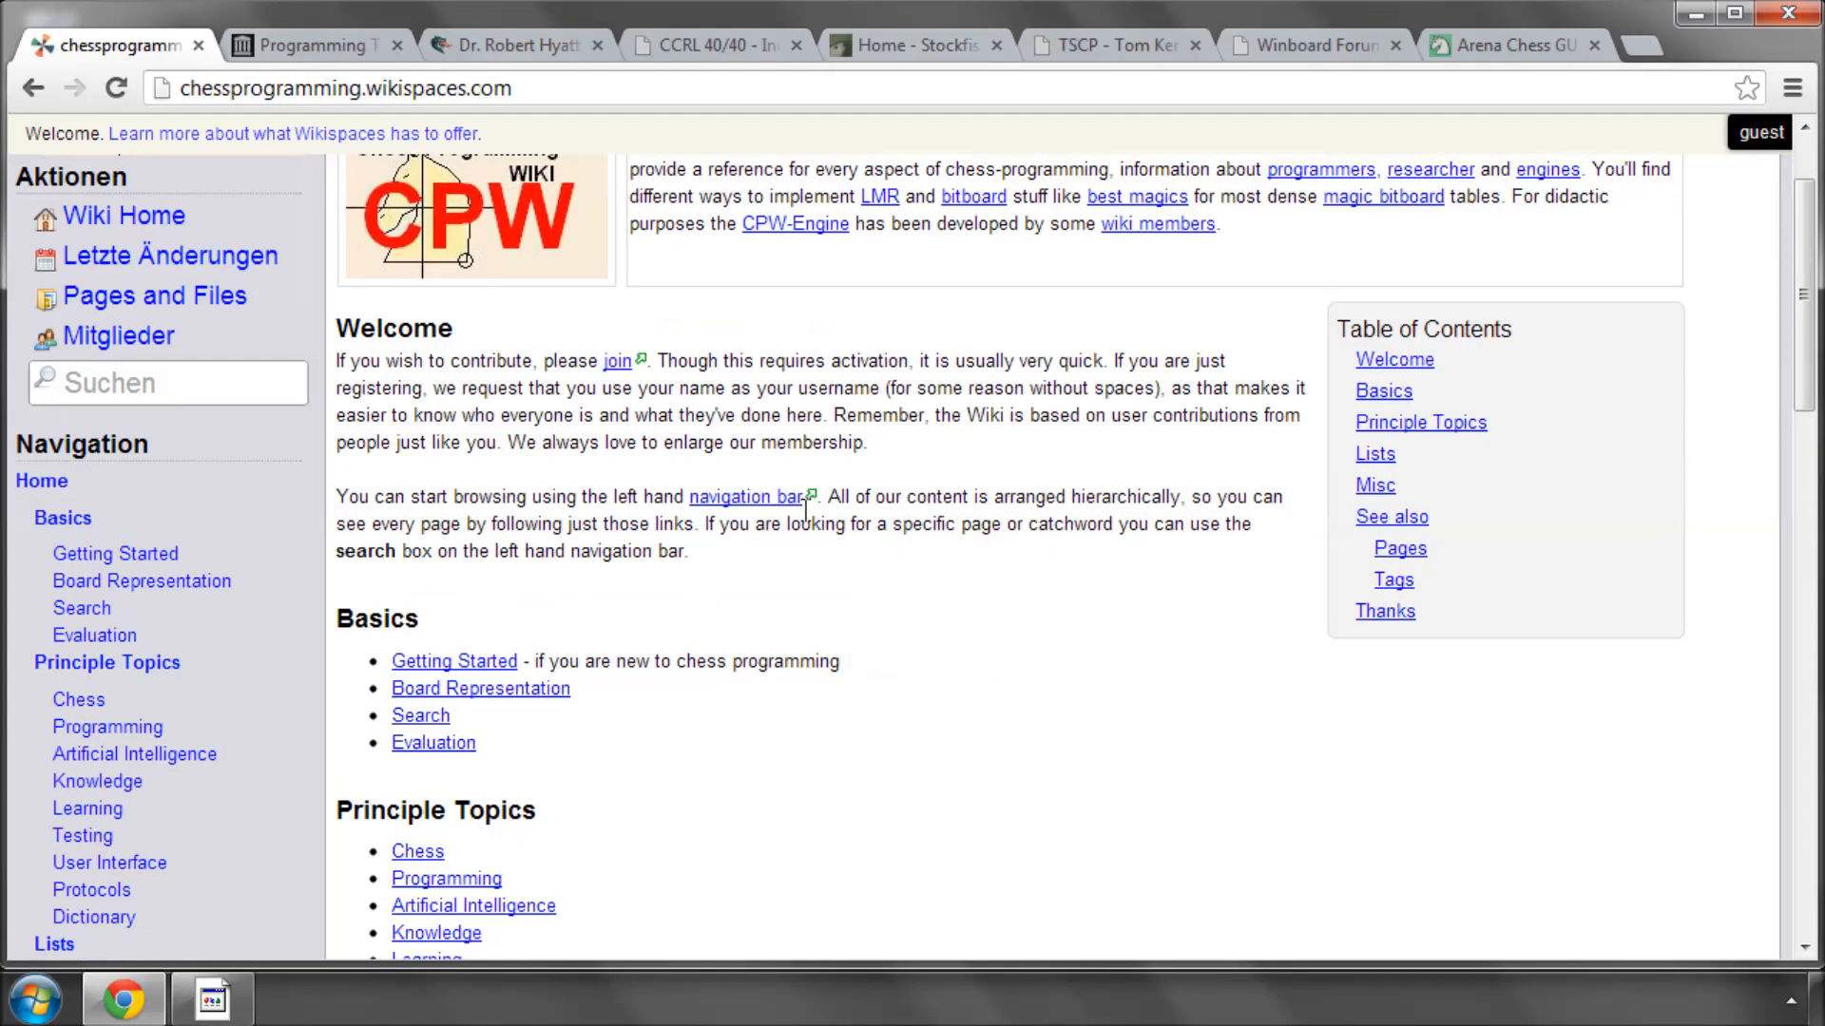
scroll(down, 3)
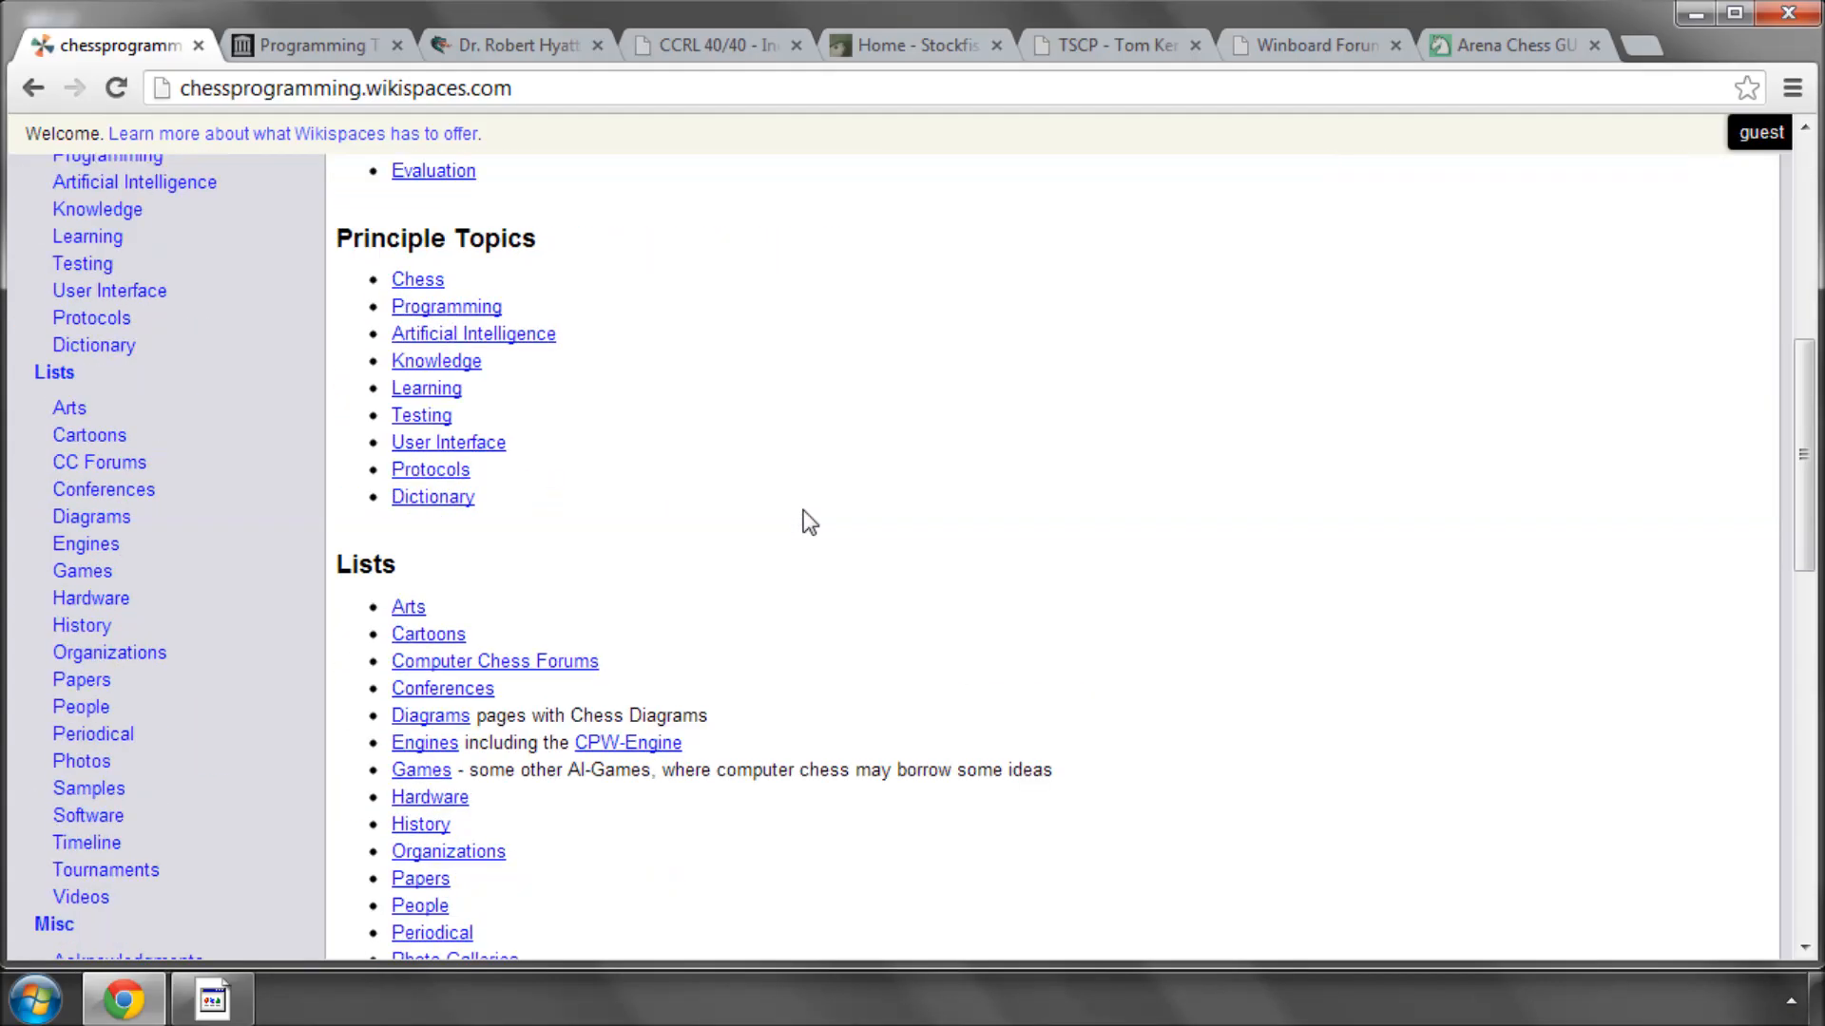
scroll(up, 3)
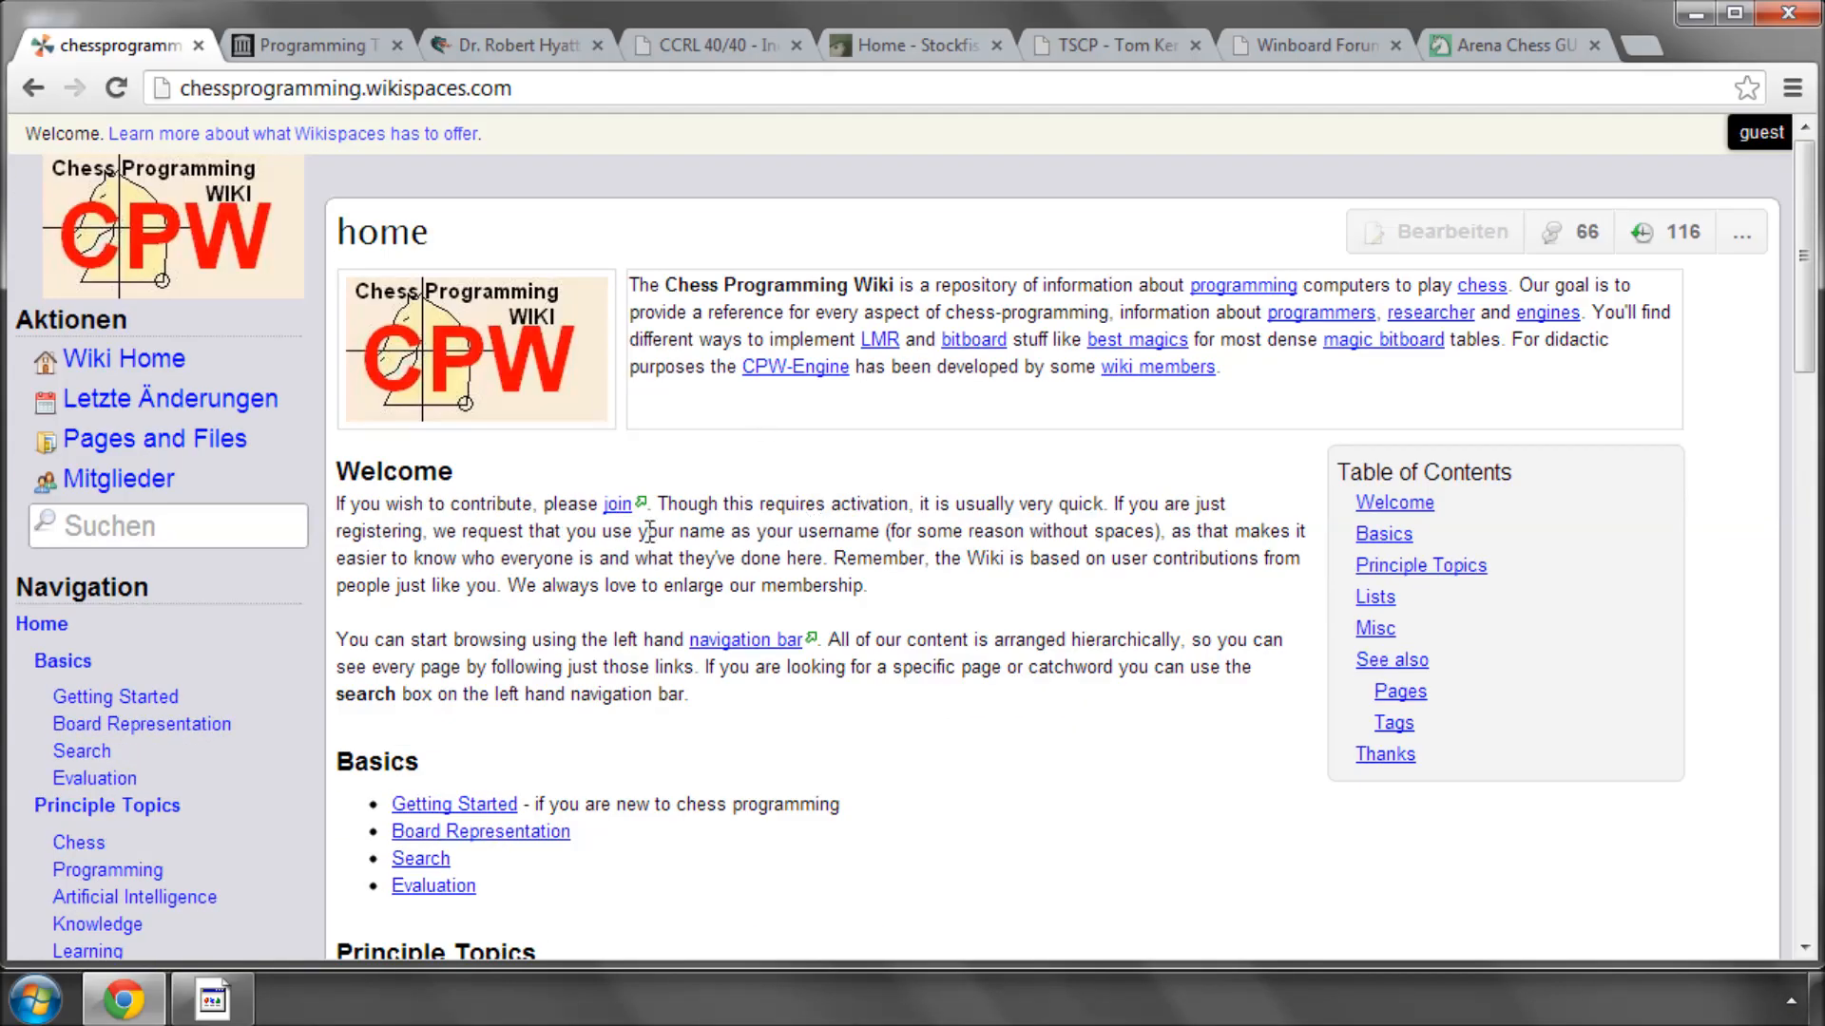
mouse_move(977, 464)
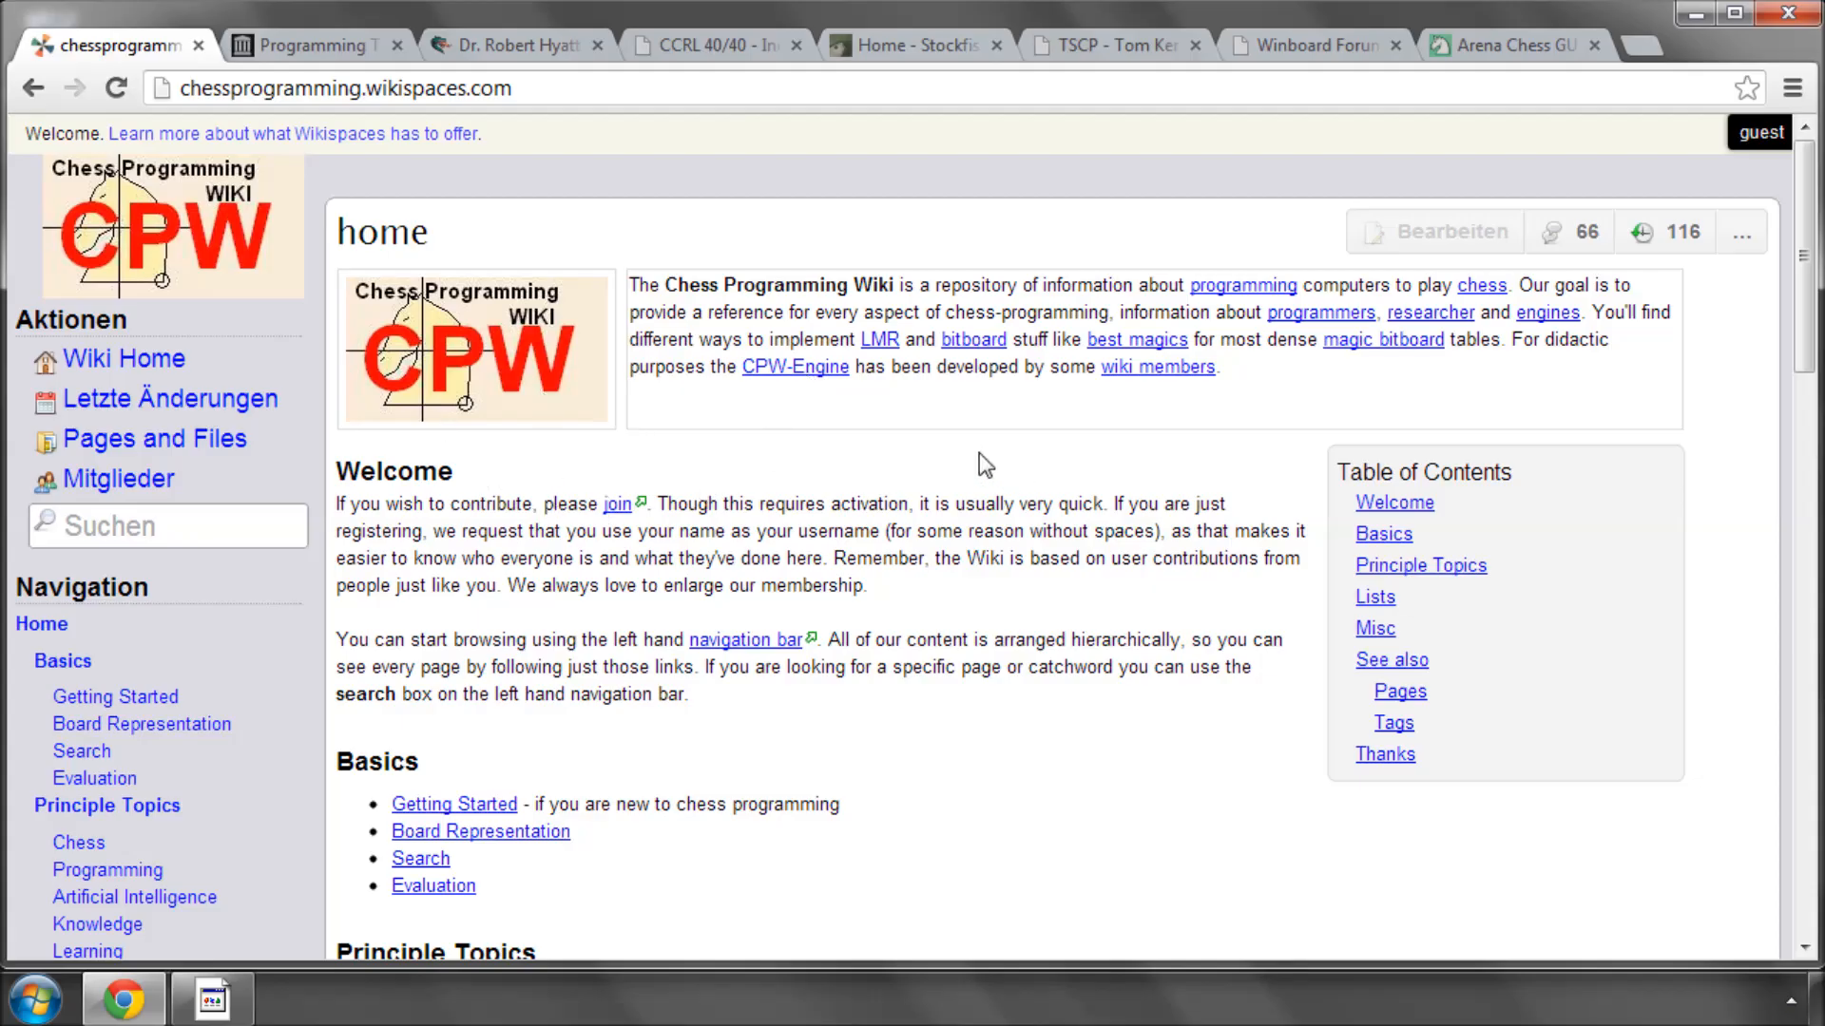
mouse_move(827, 411)
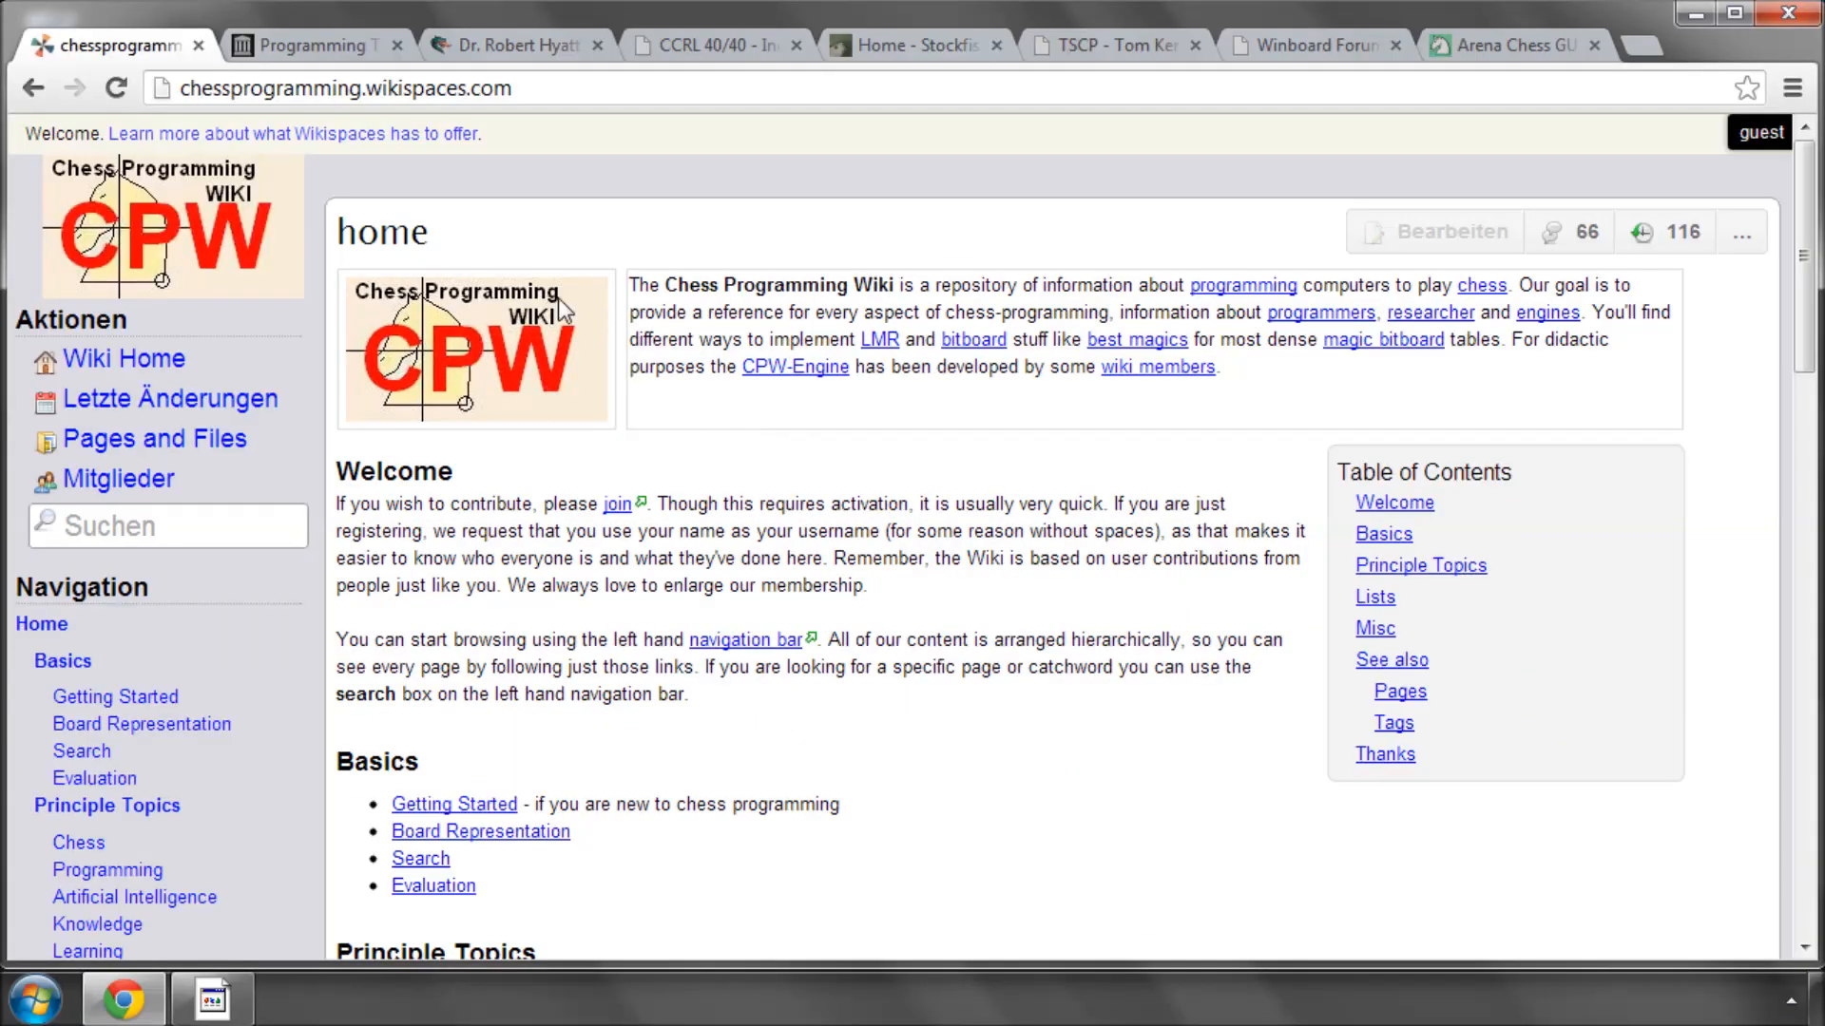
mouse_move(1144, 458)
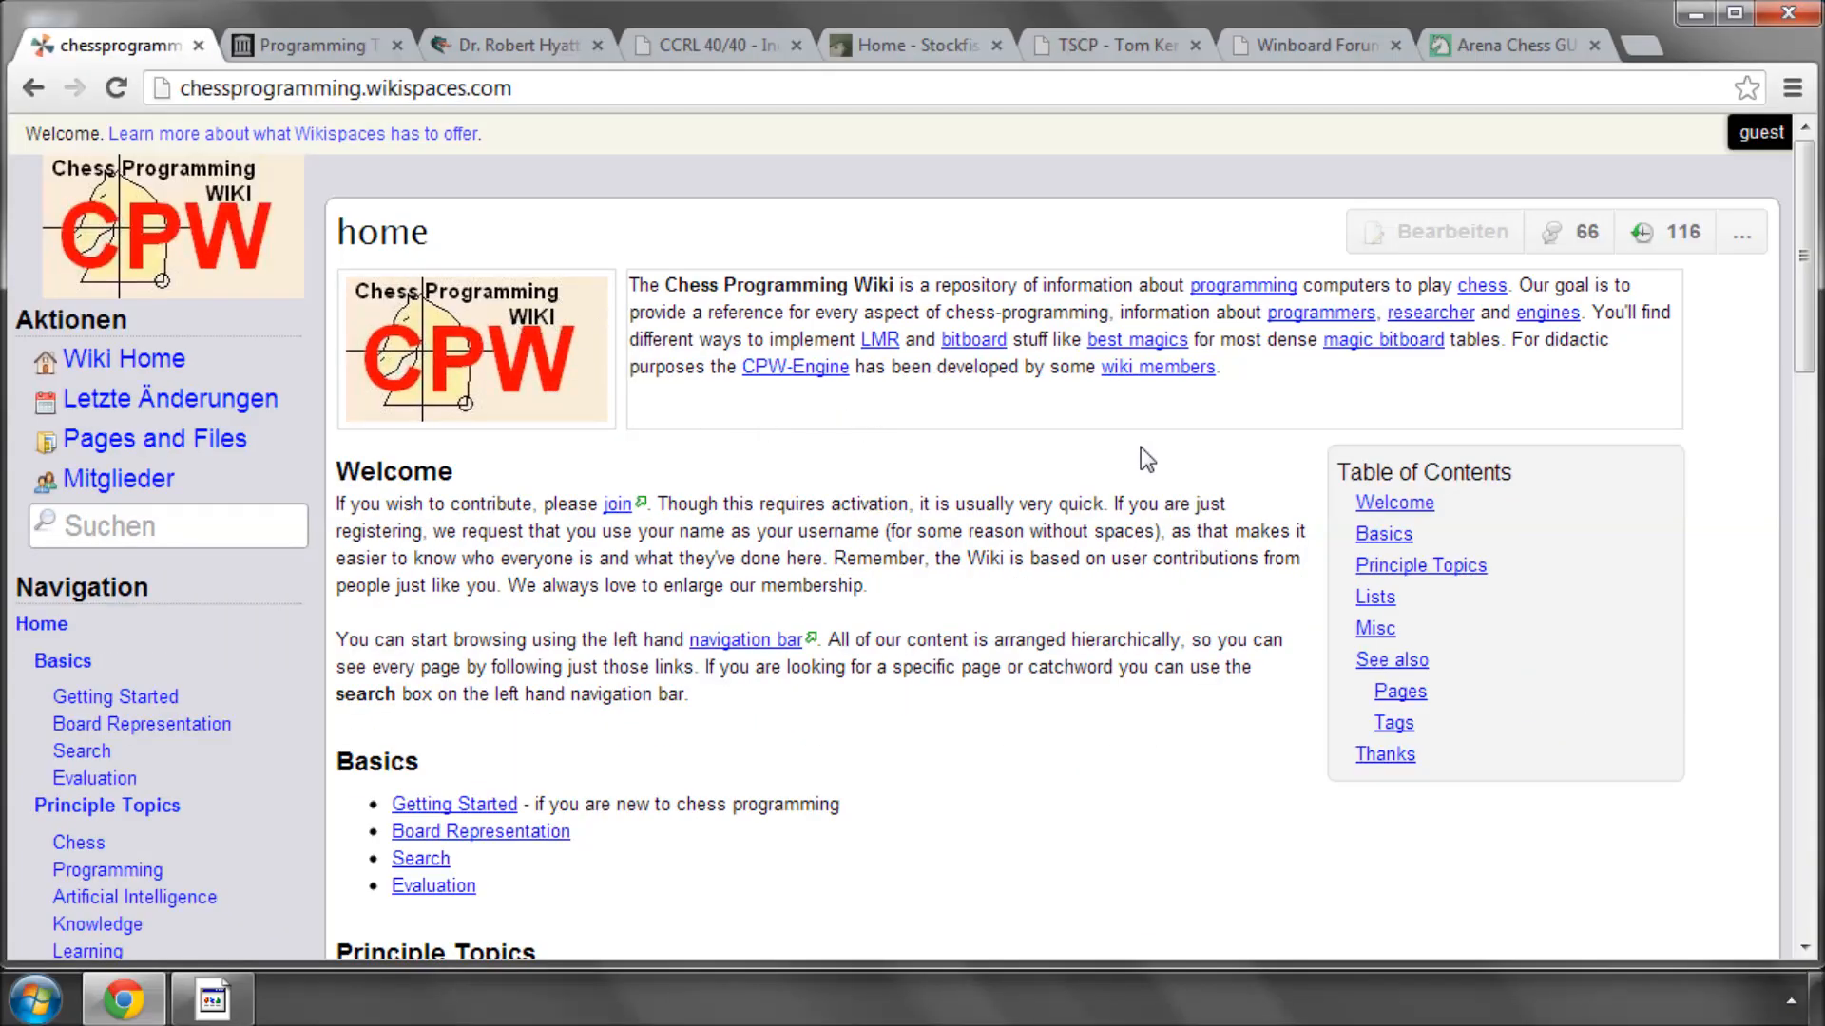
mouse_move(1035, 471)
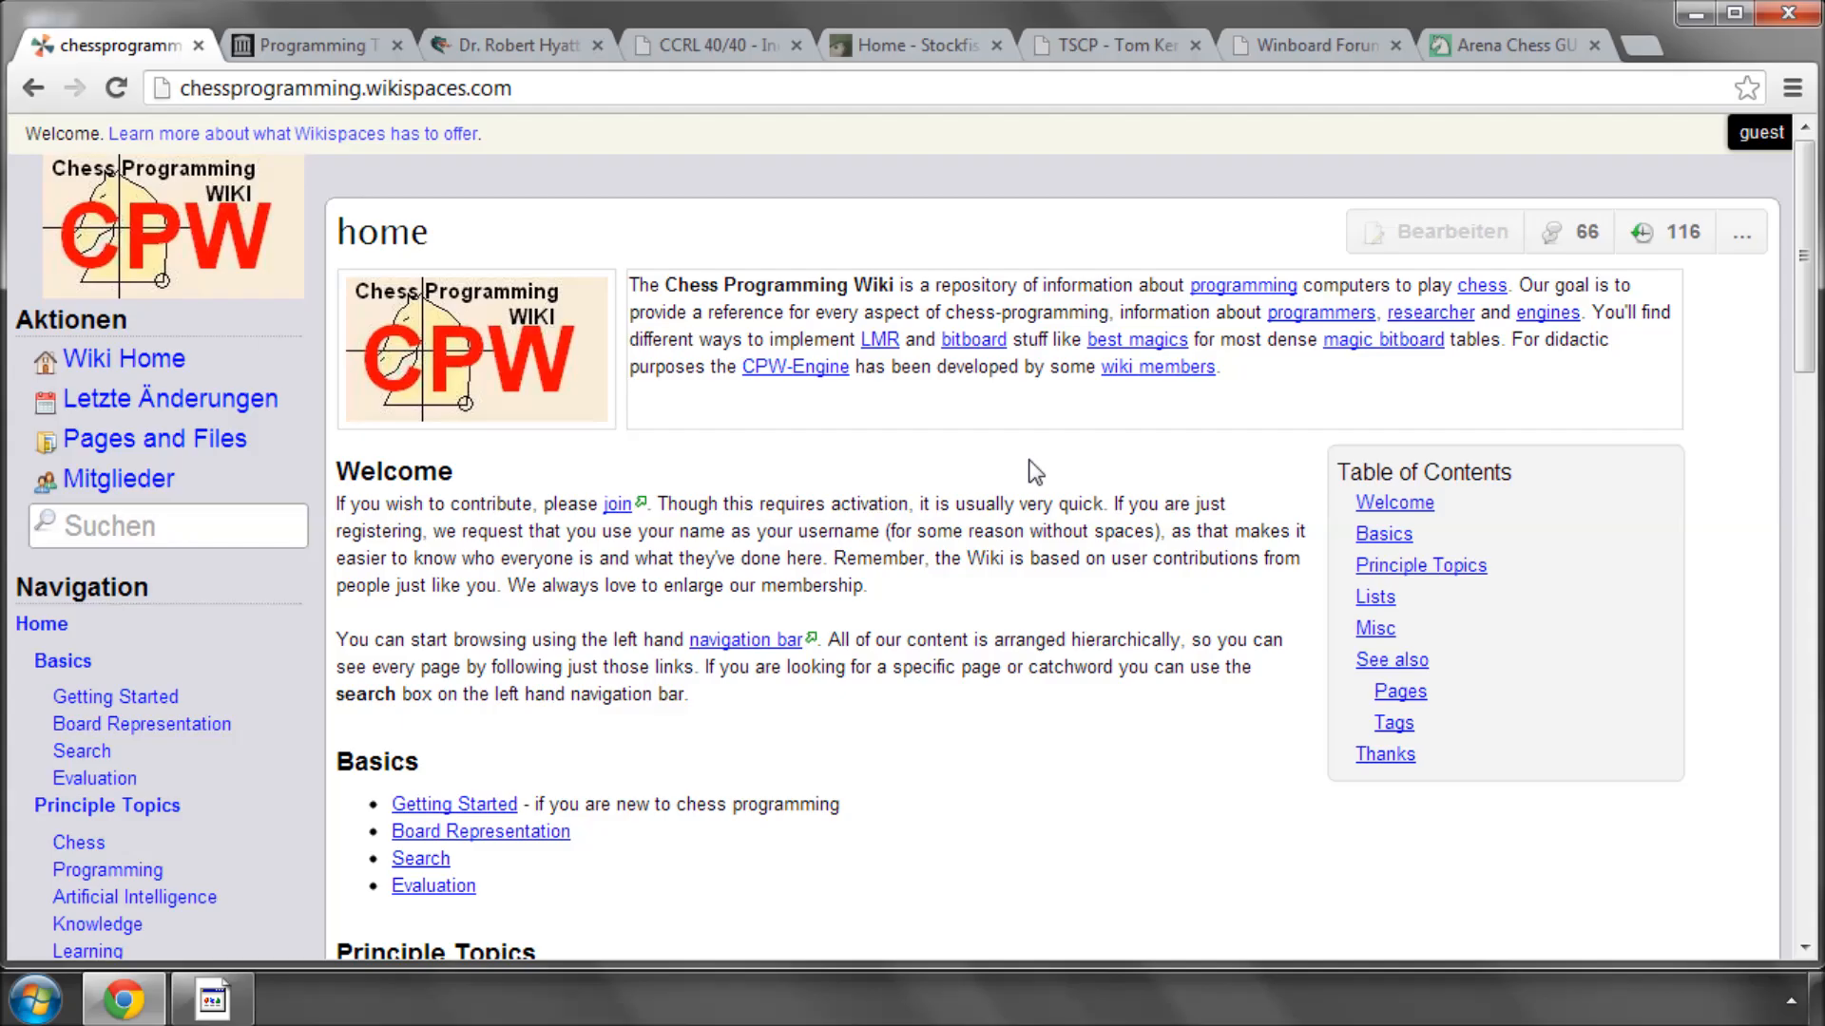
scroll(down, 3)
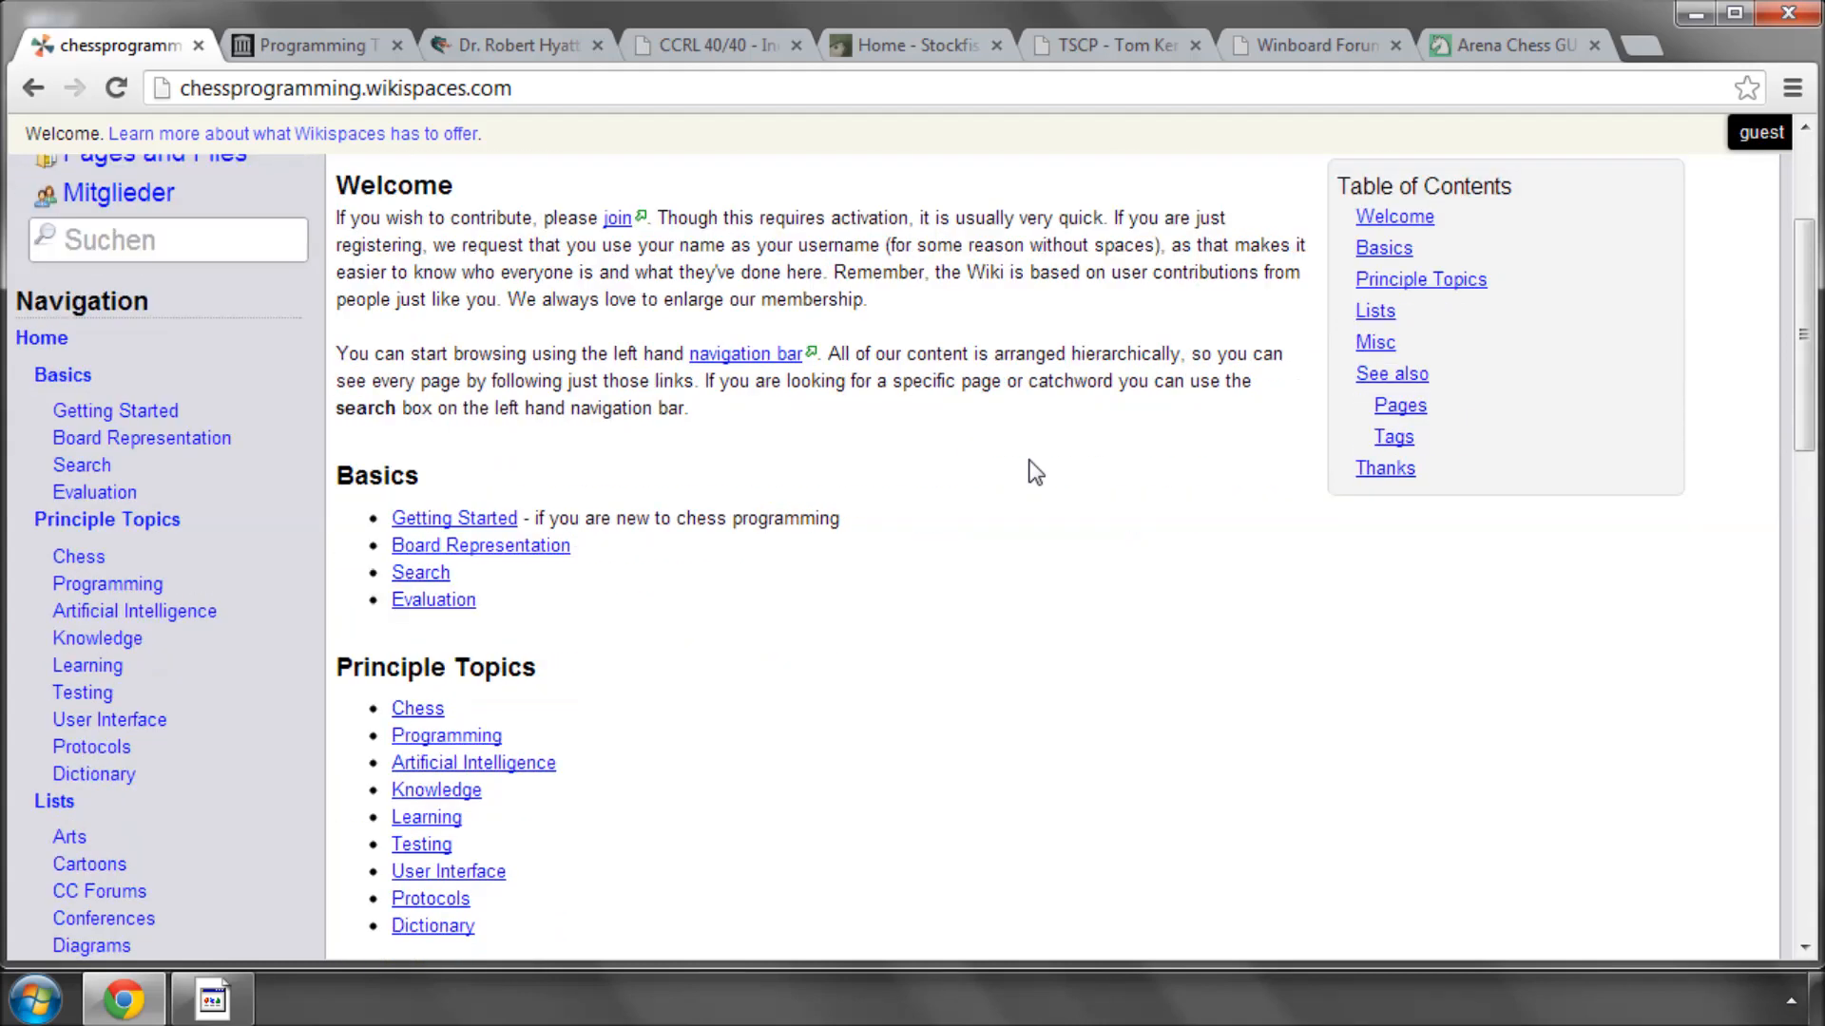
scroll(up, 3)
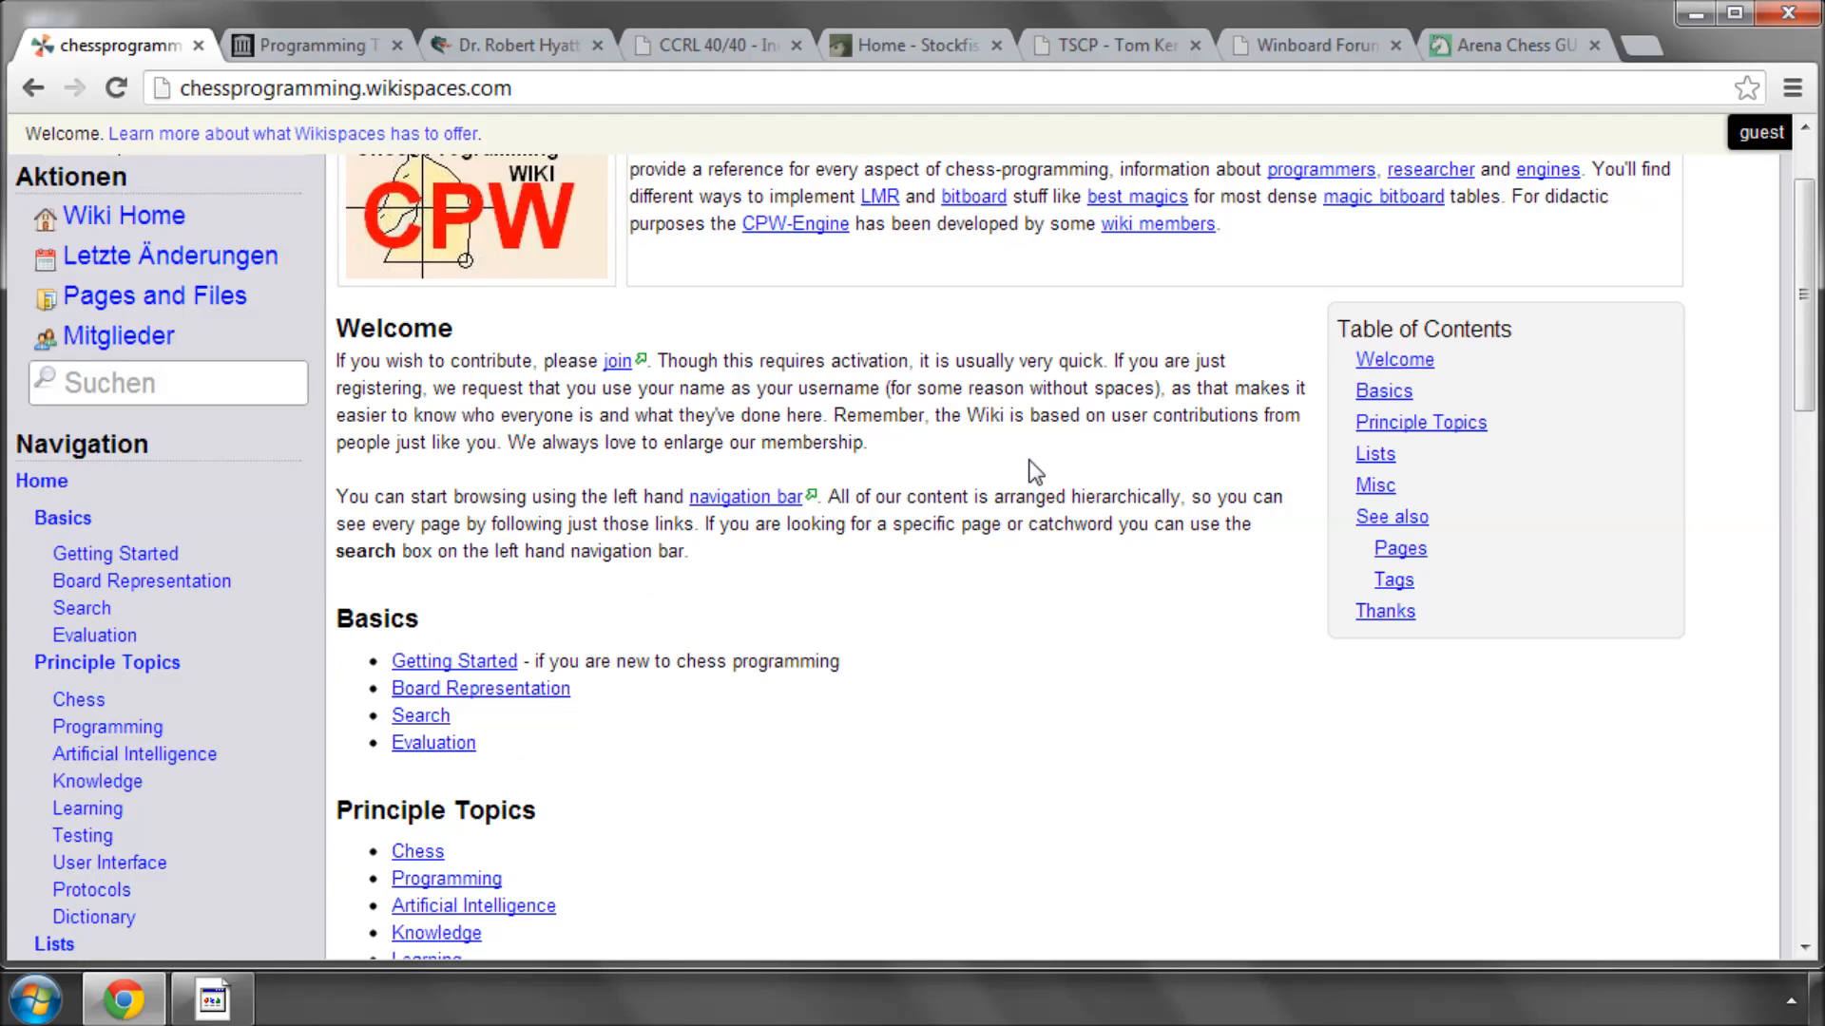
scroll(up, 3)
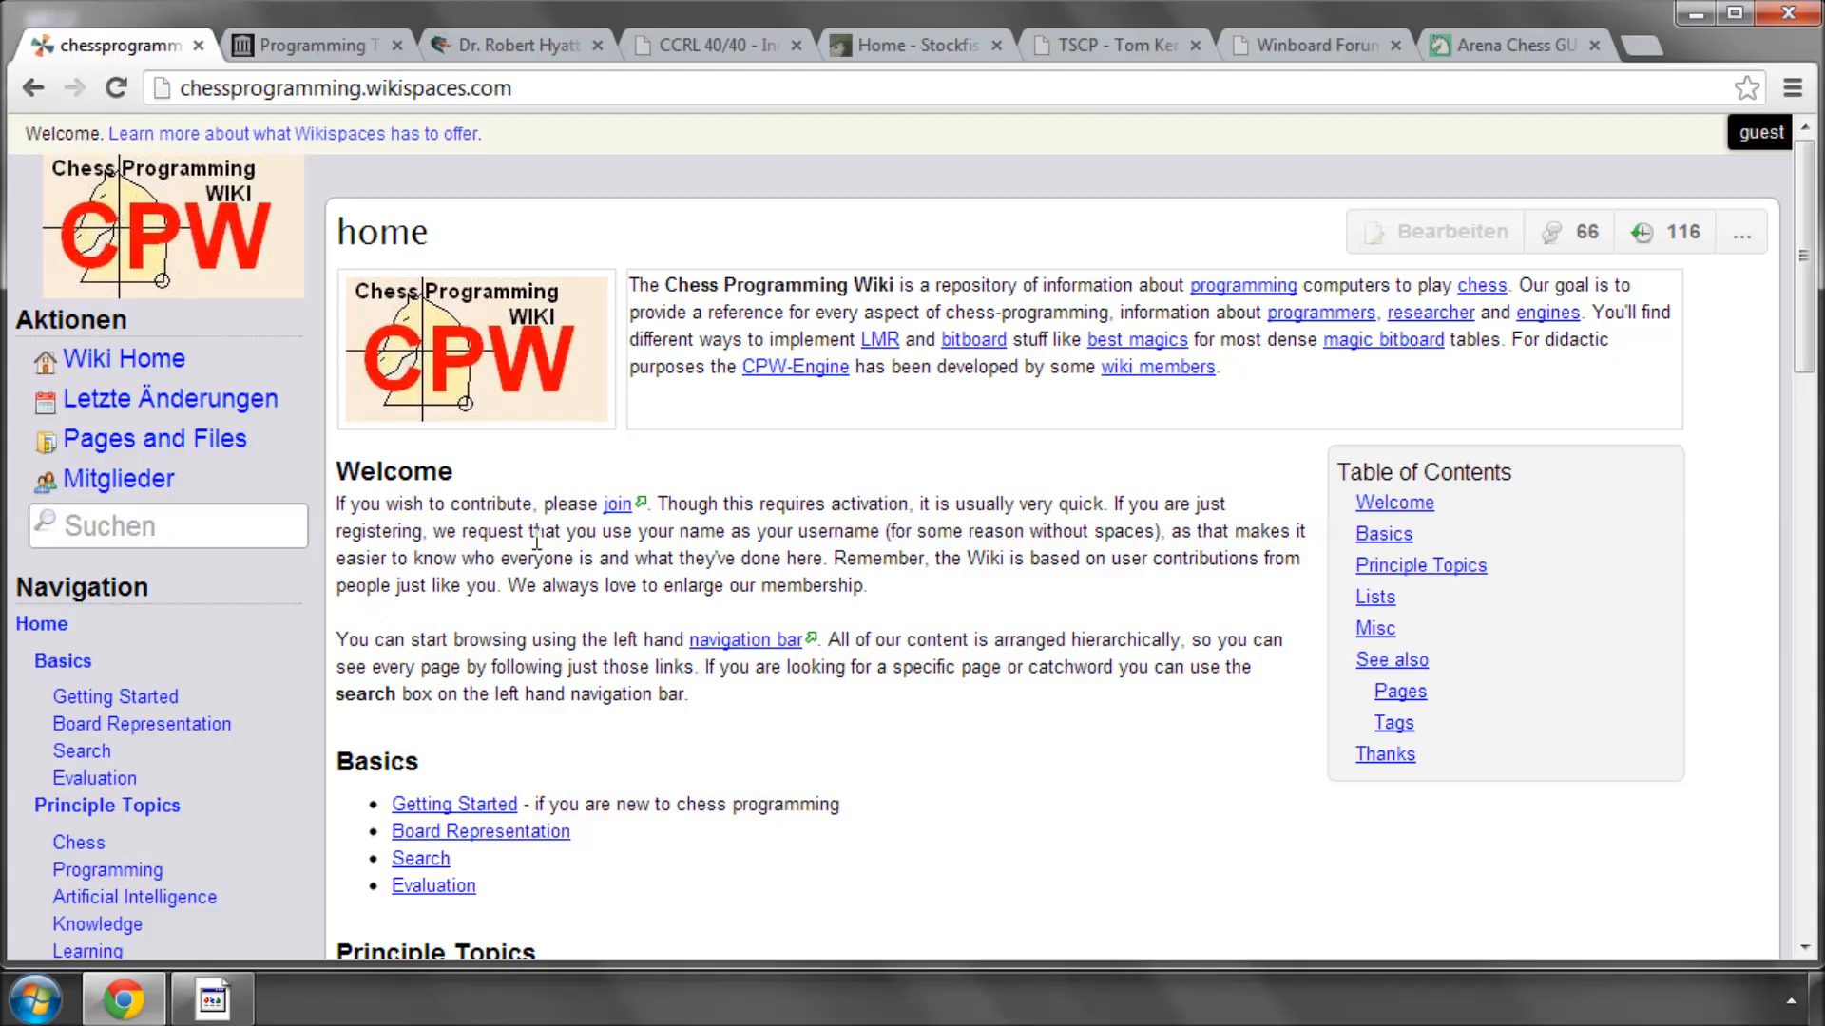
mouse_move(232, 139)
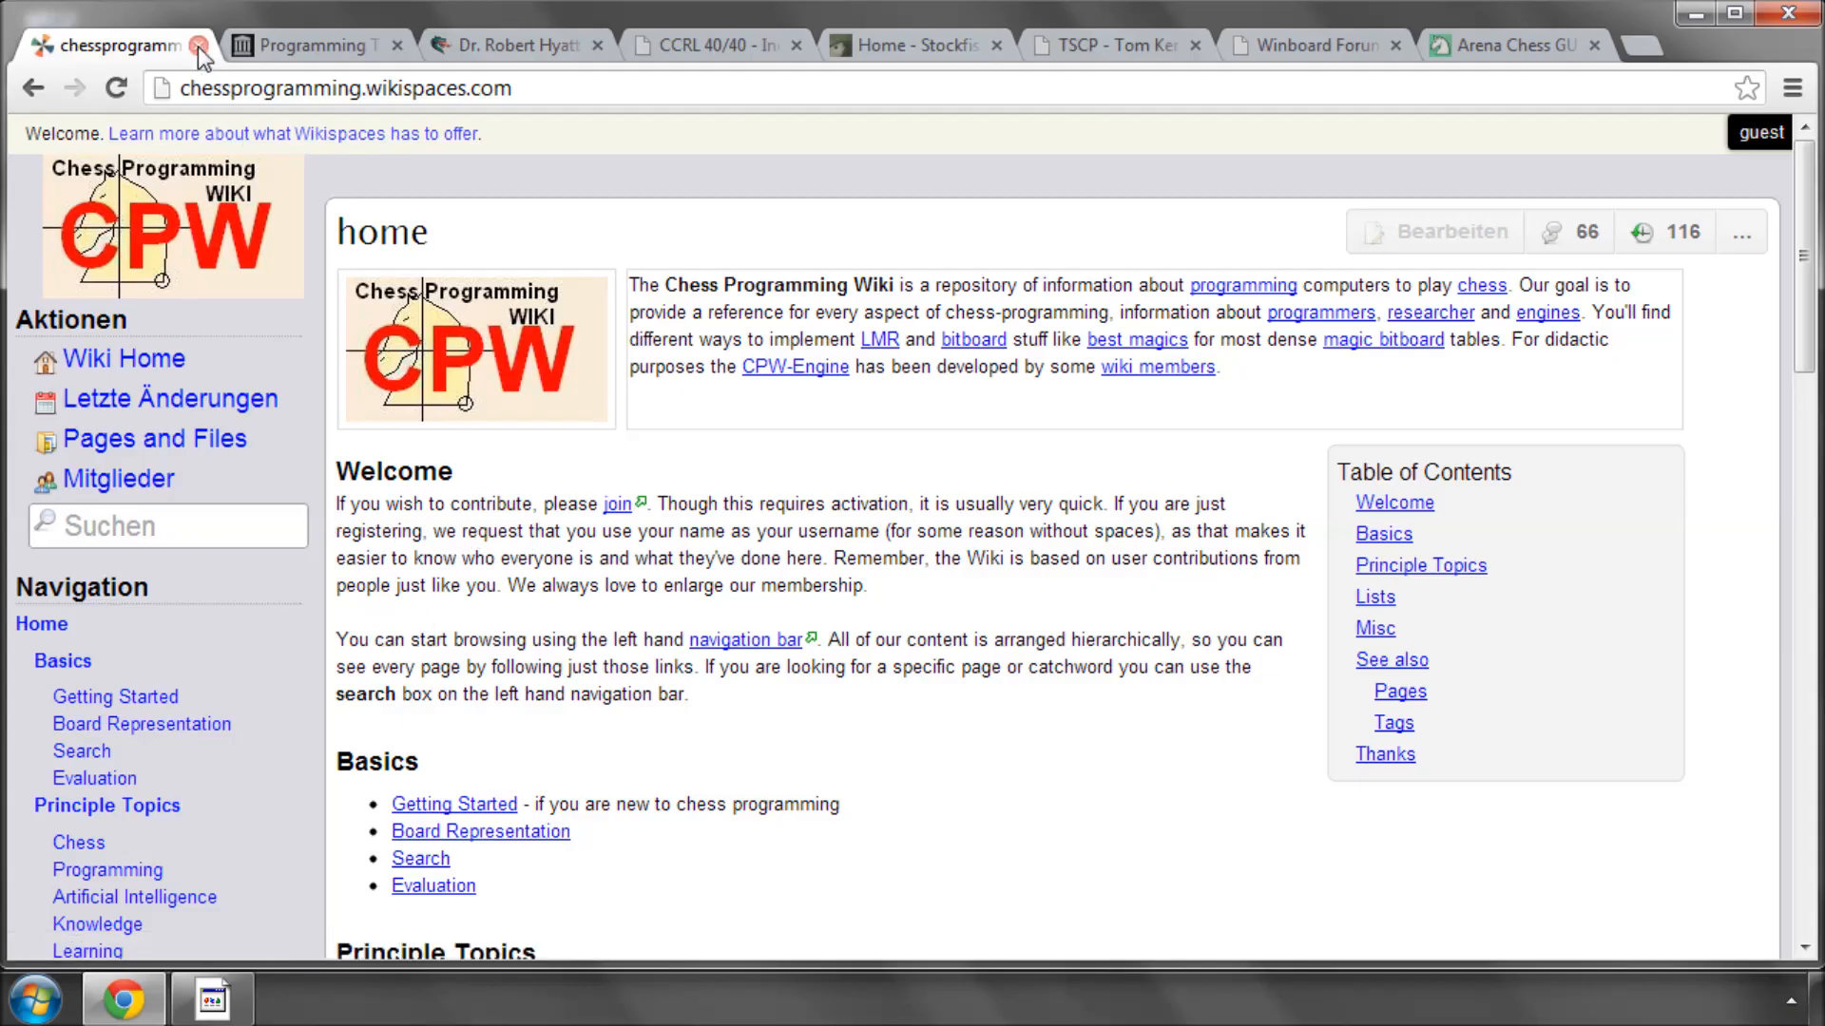
mouse_move(637, 157)
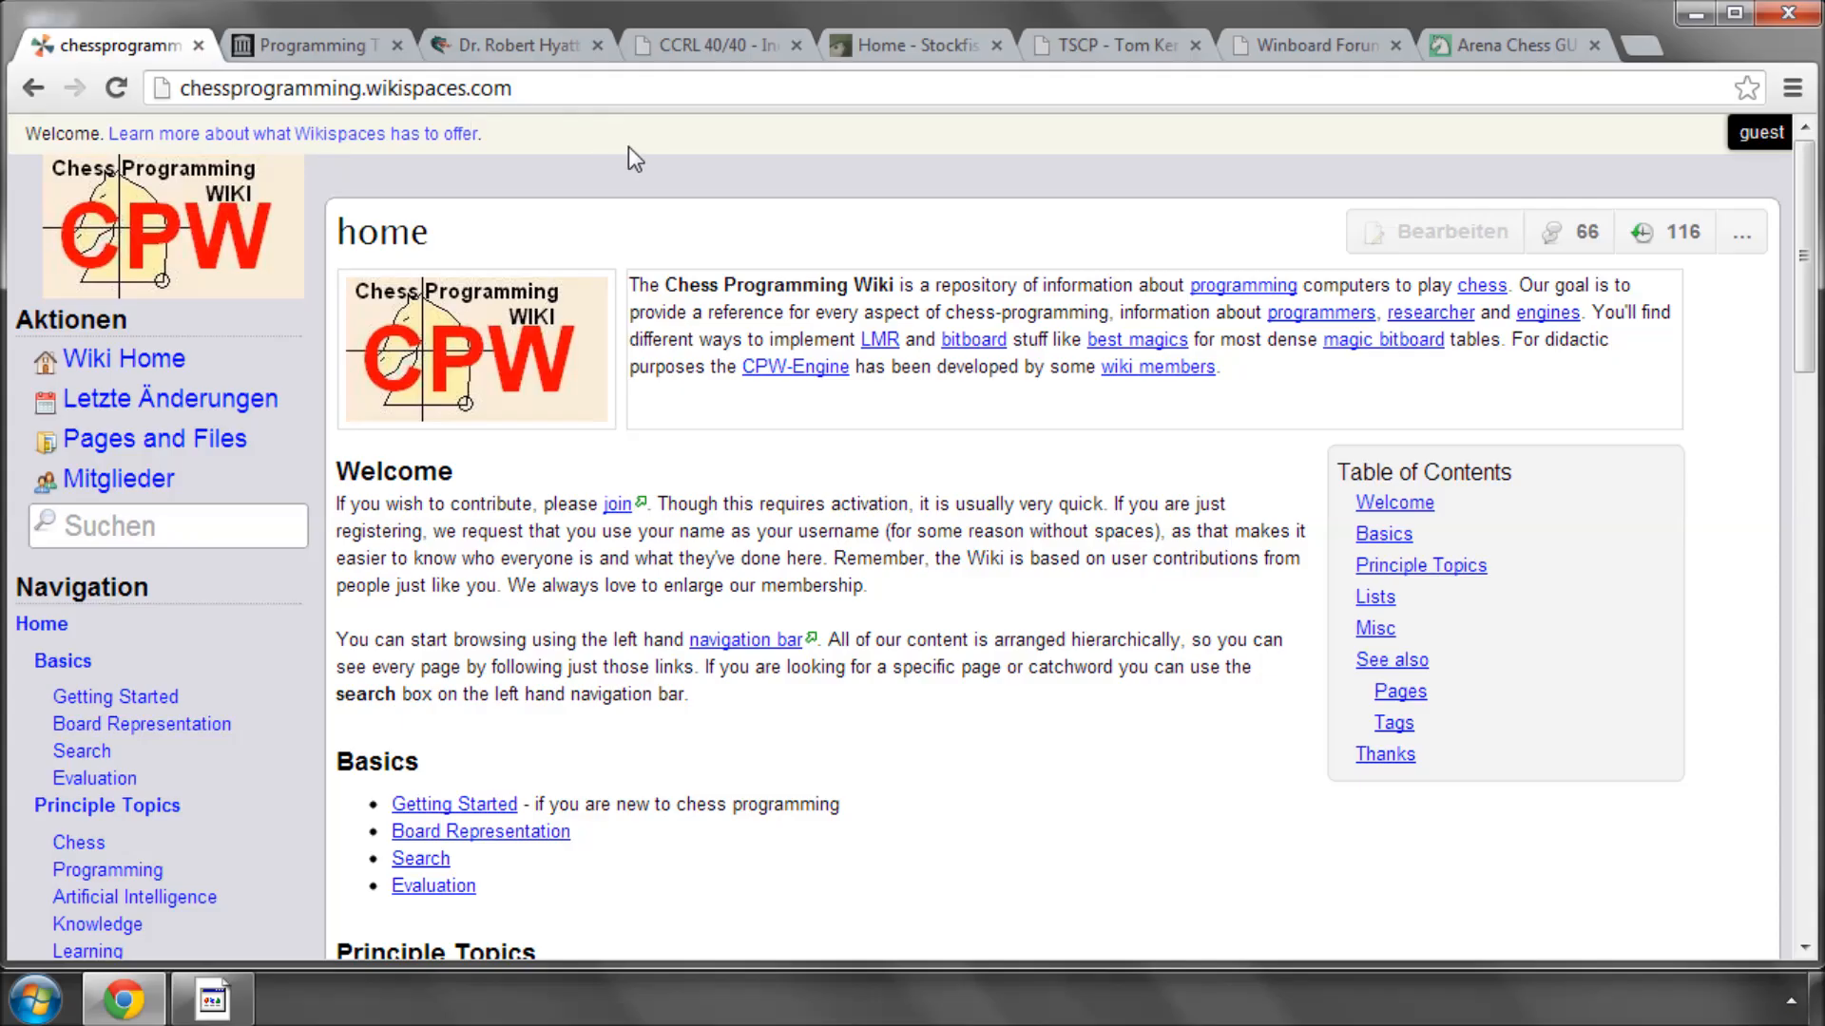
mouse_move(247, 127)
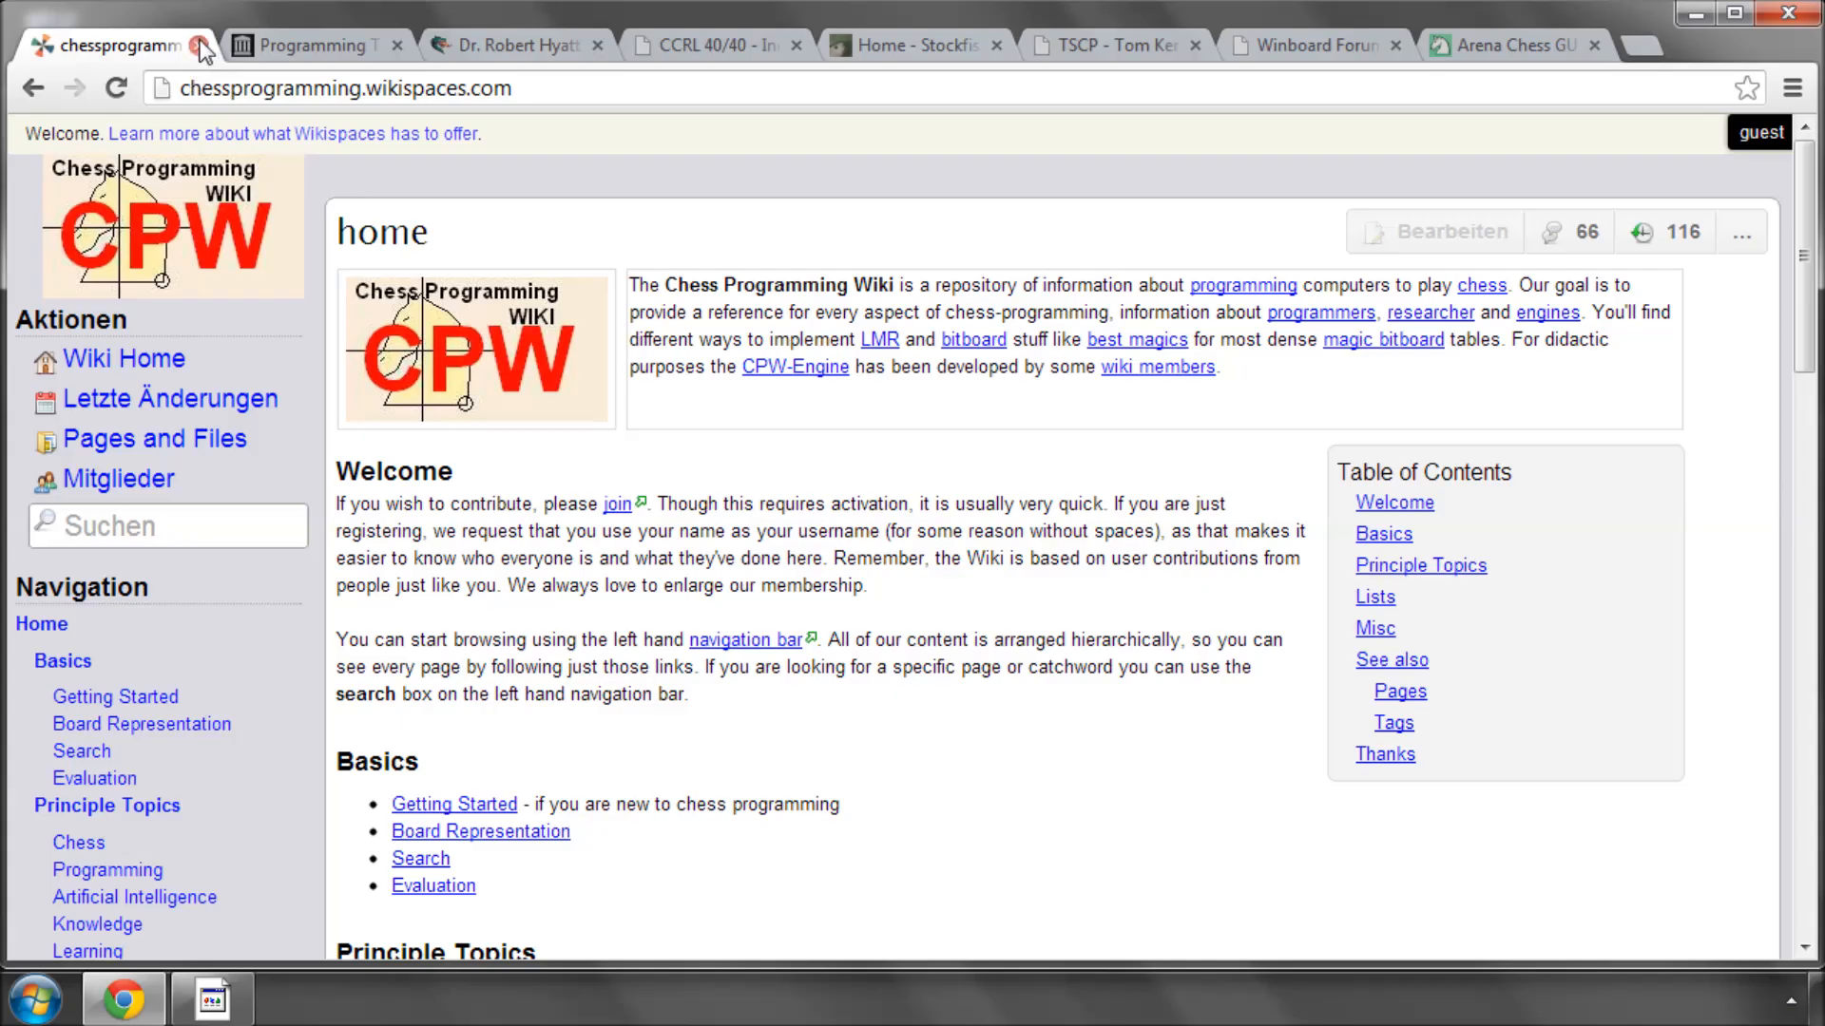
- Close the Chess Programming Wiki tab and scroll through Bruce Moreland's Programming Topics essay list
click(199, 43)
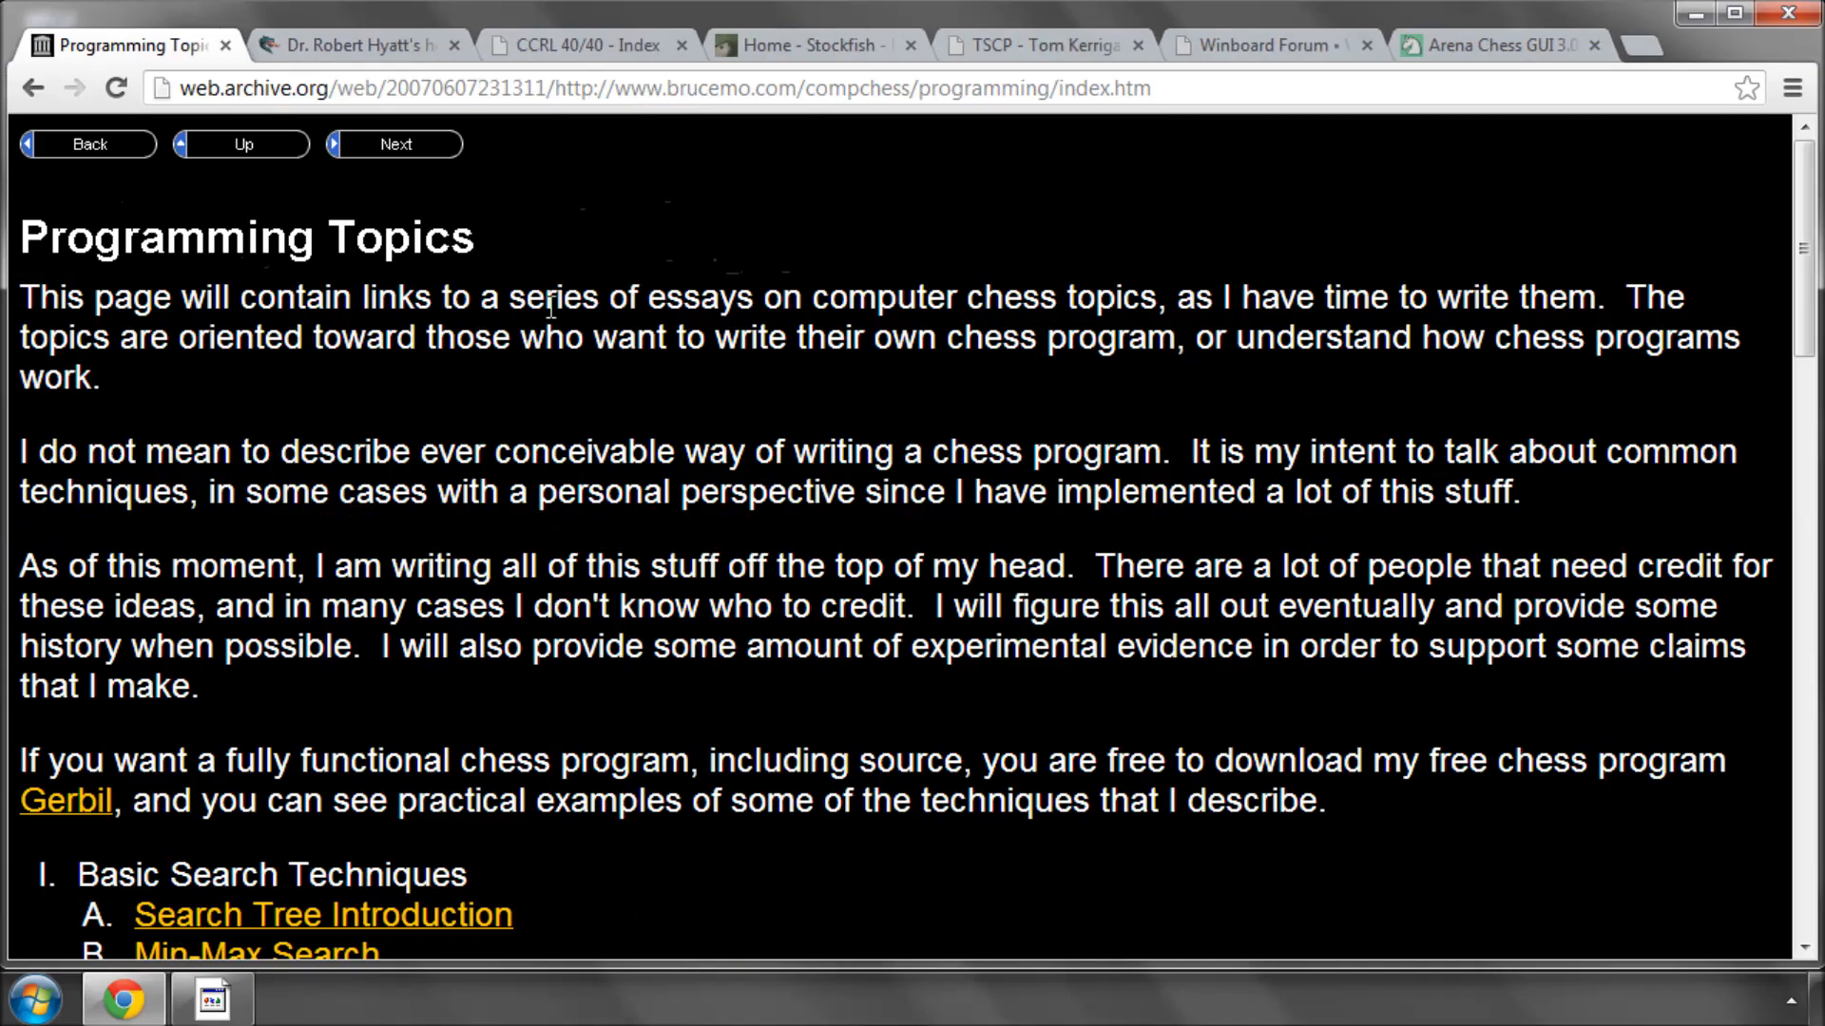
mouse_move(603, 417)
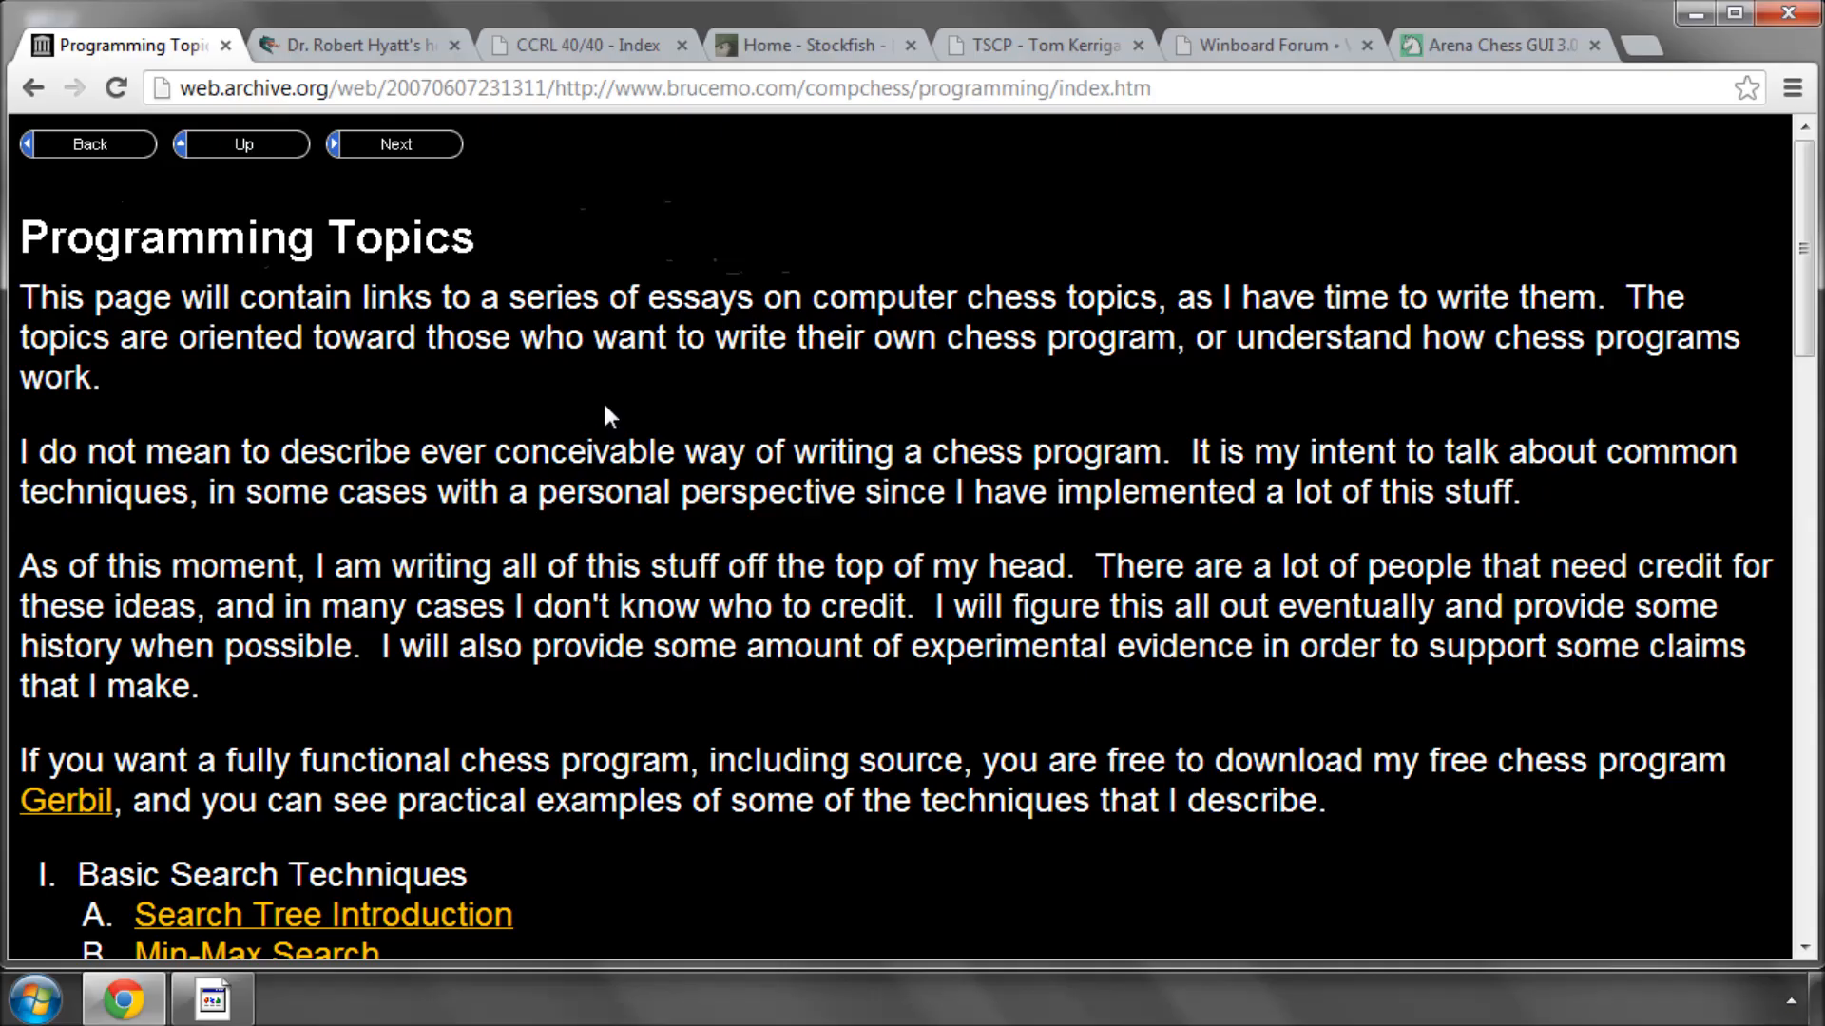
scroll(down, 3)
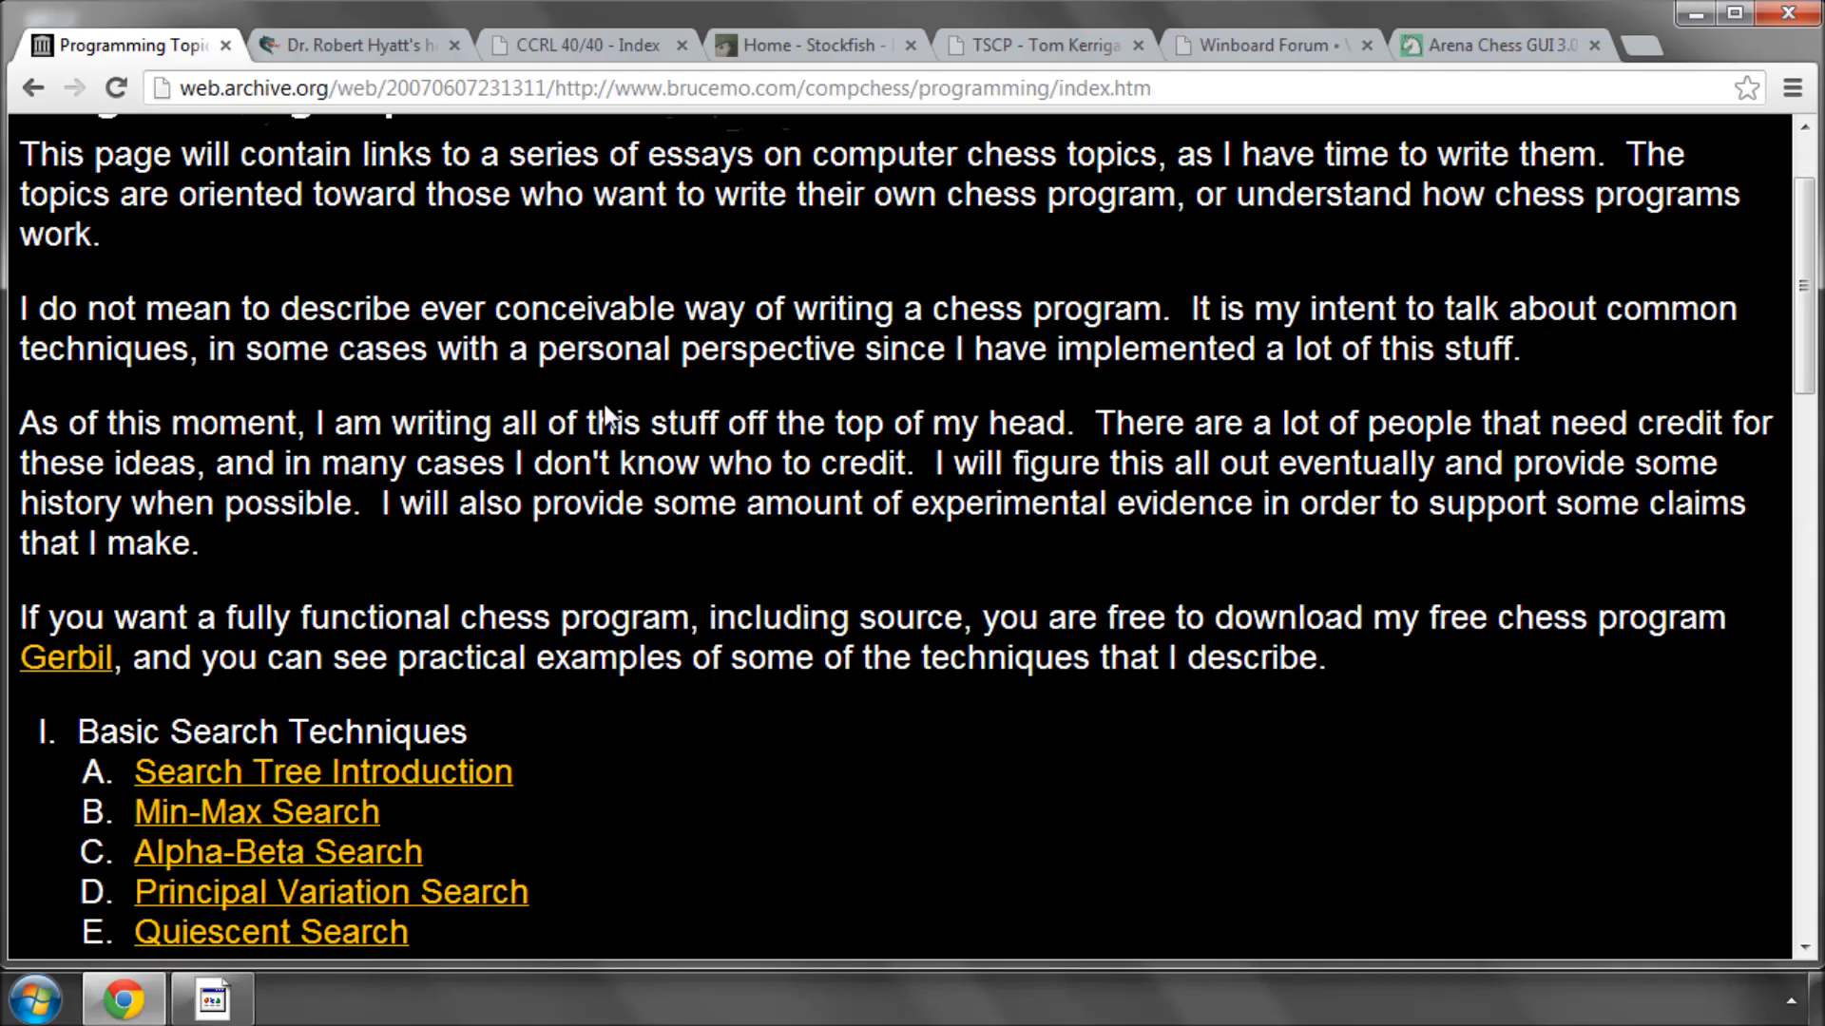
scroll(up, 3)
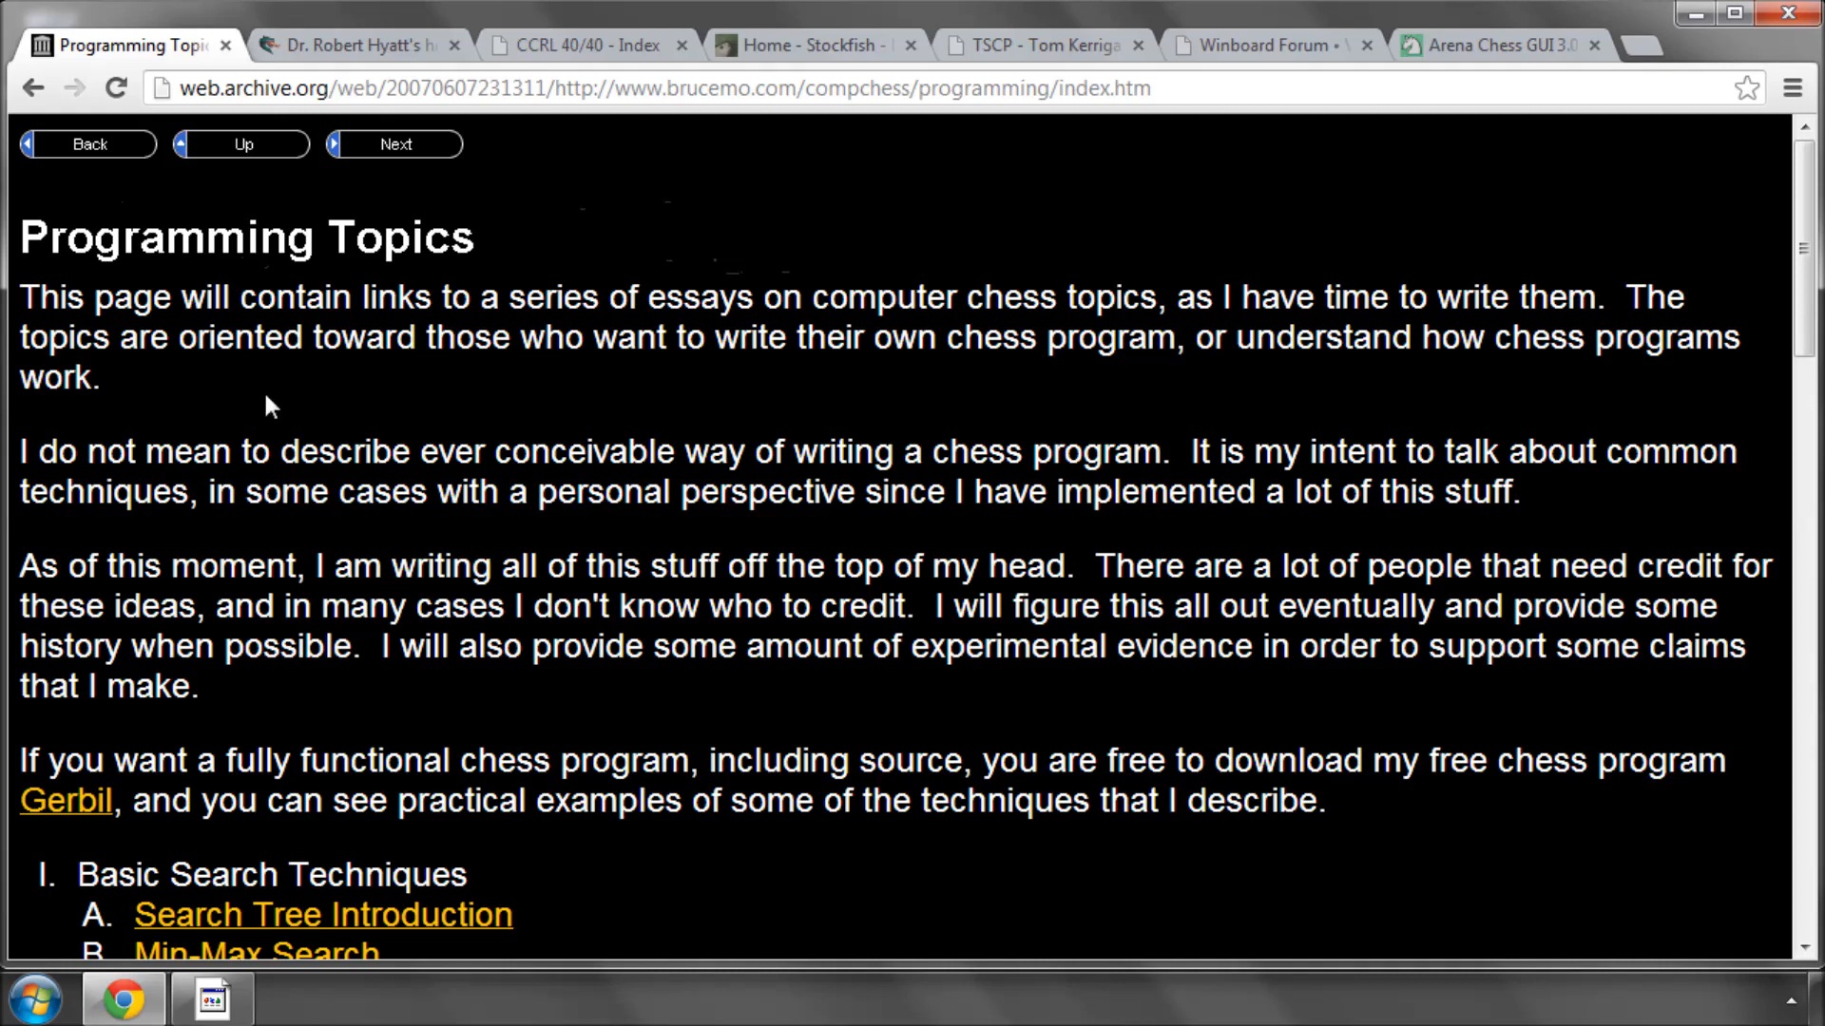
mouse_move(462, 697)
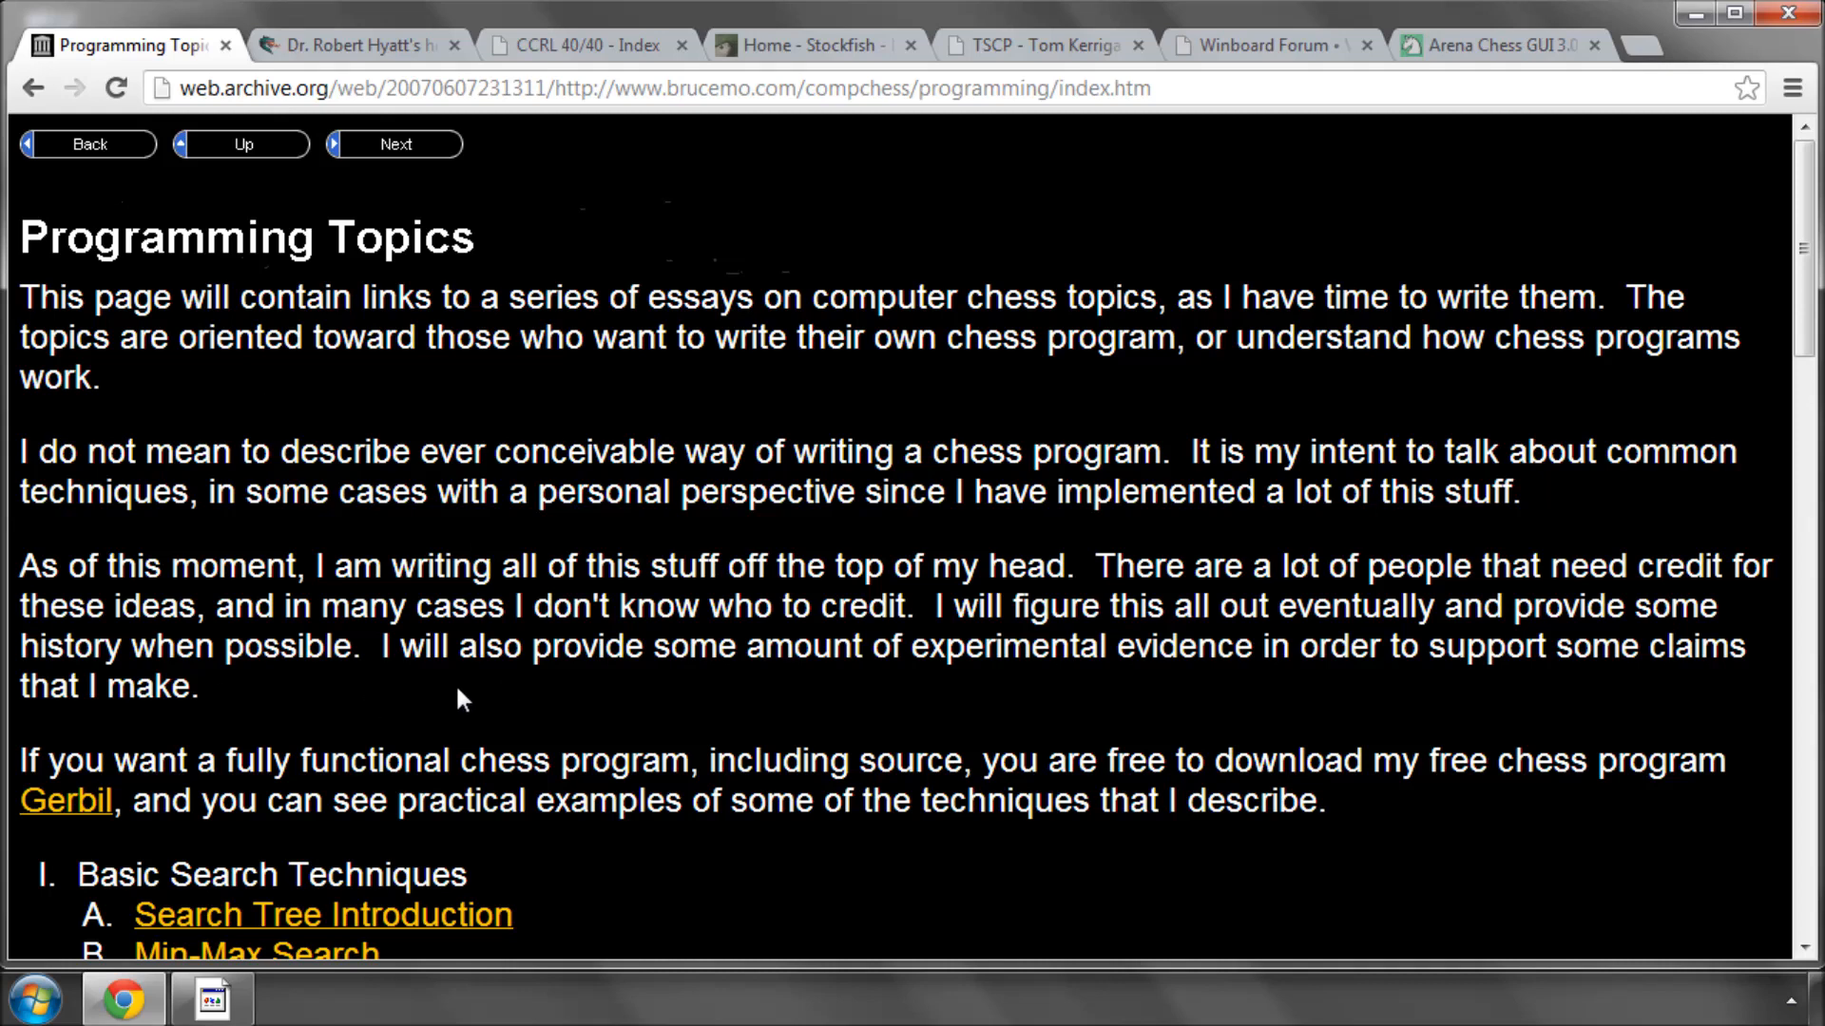
scroll(down, 3)
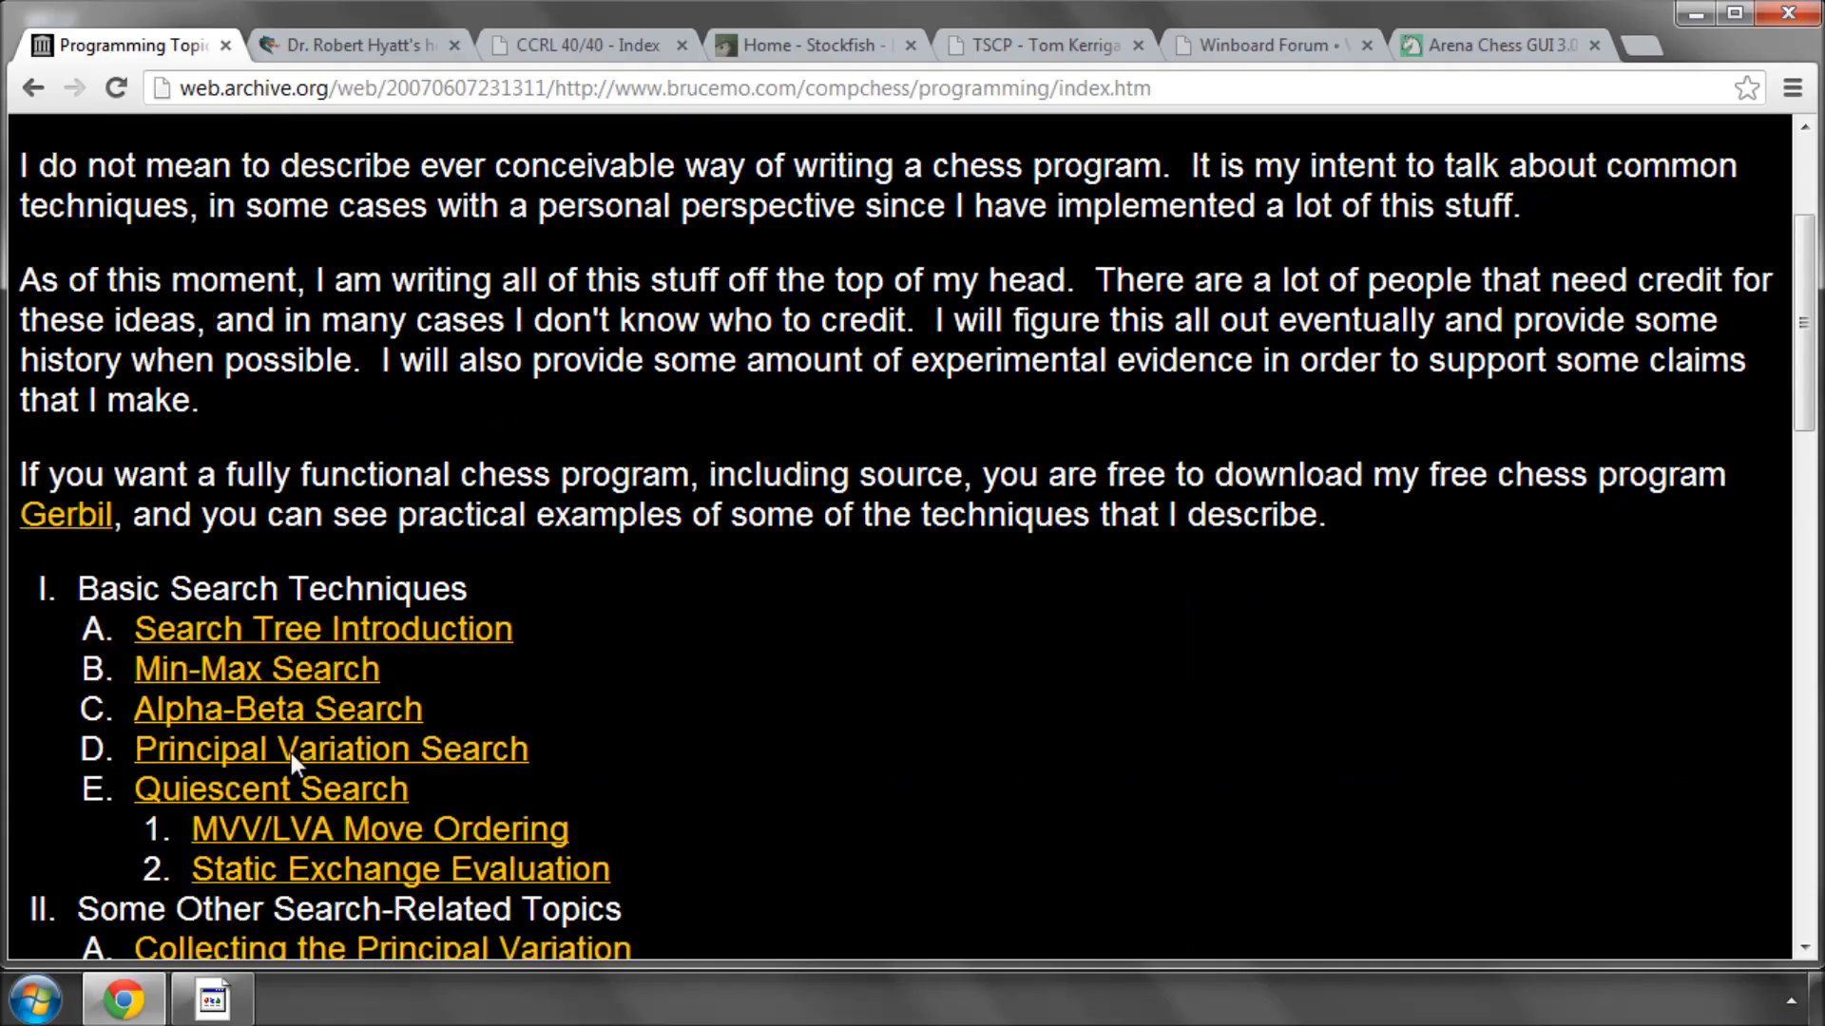
scroll(down, 3)
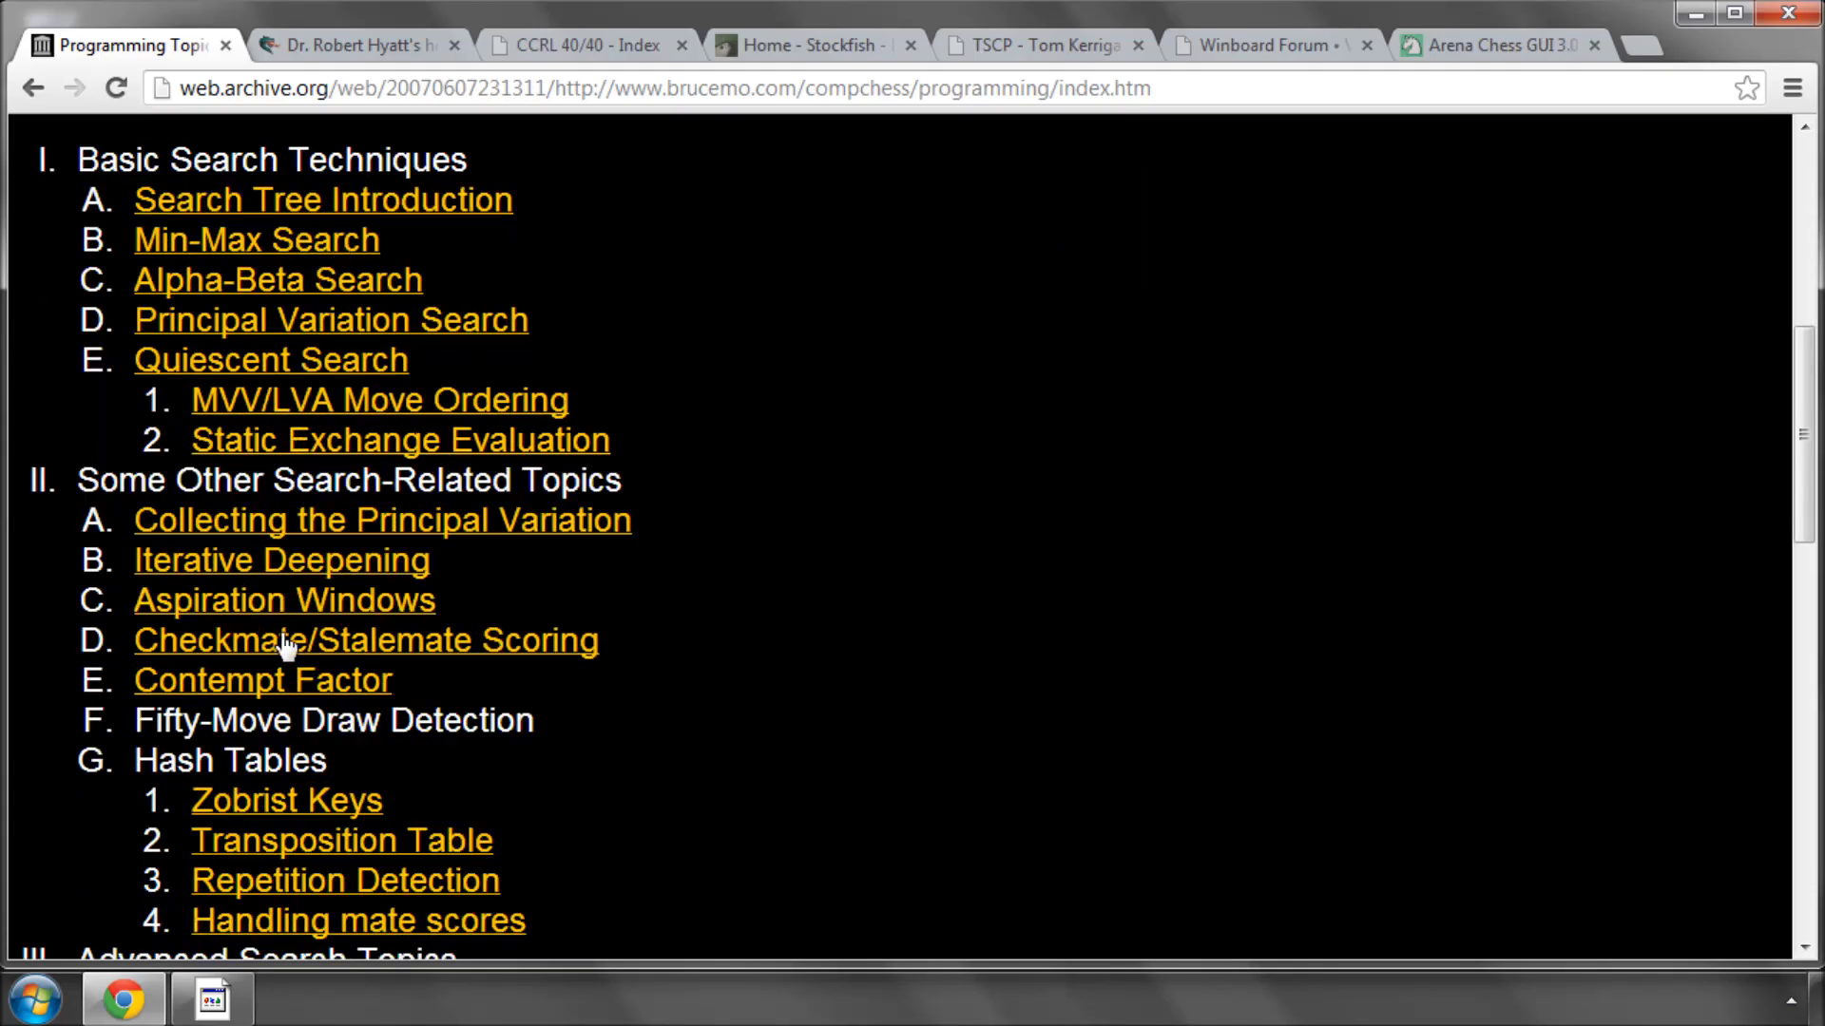
scroll(up, 3)
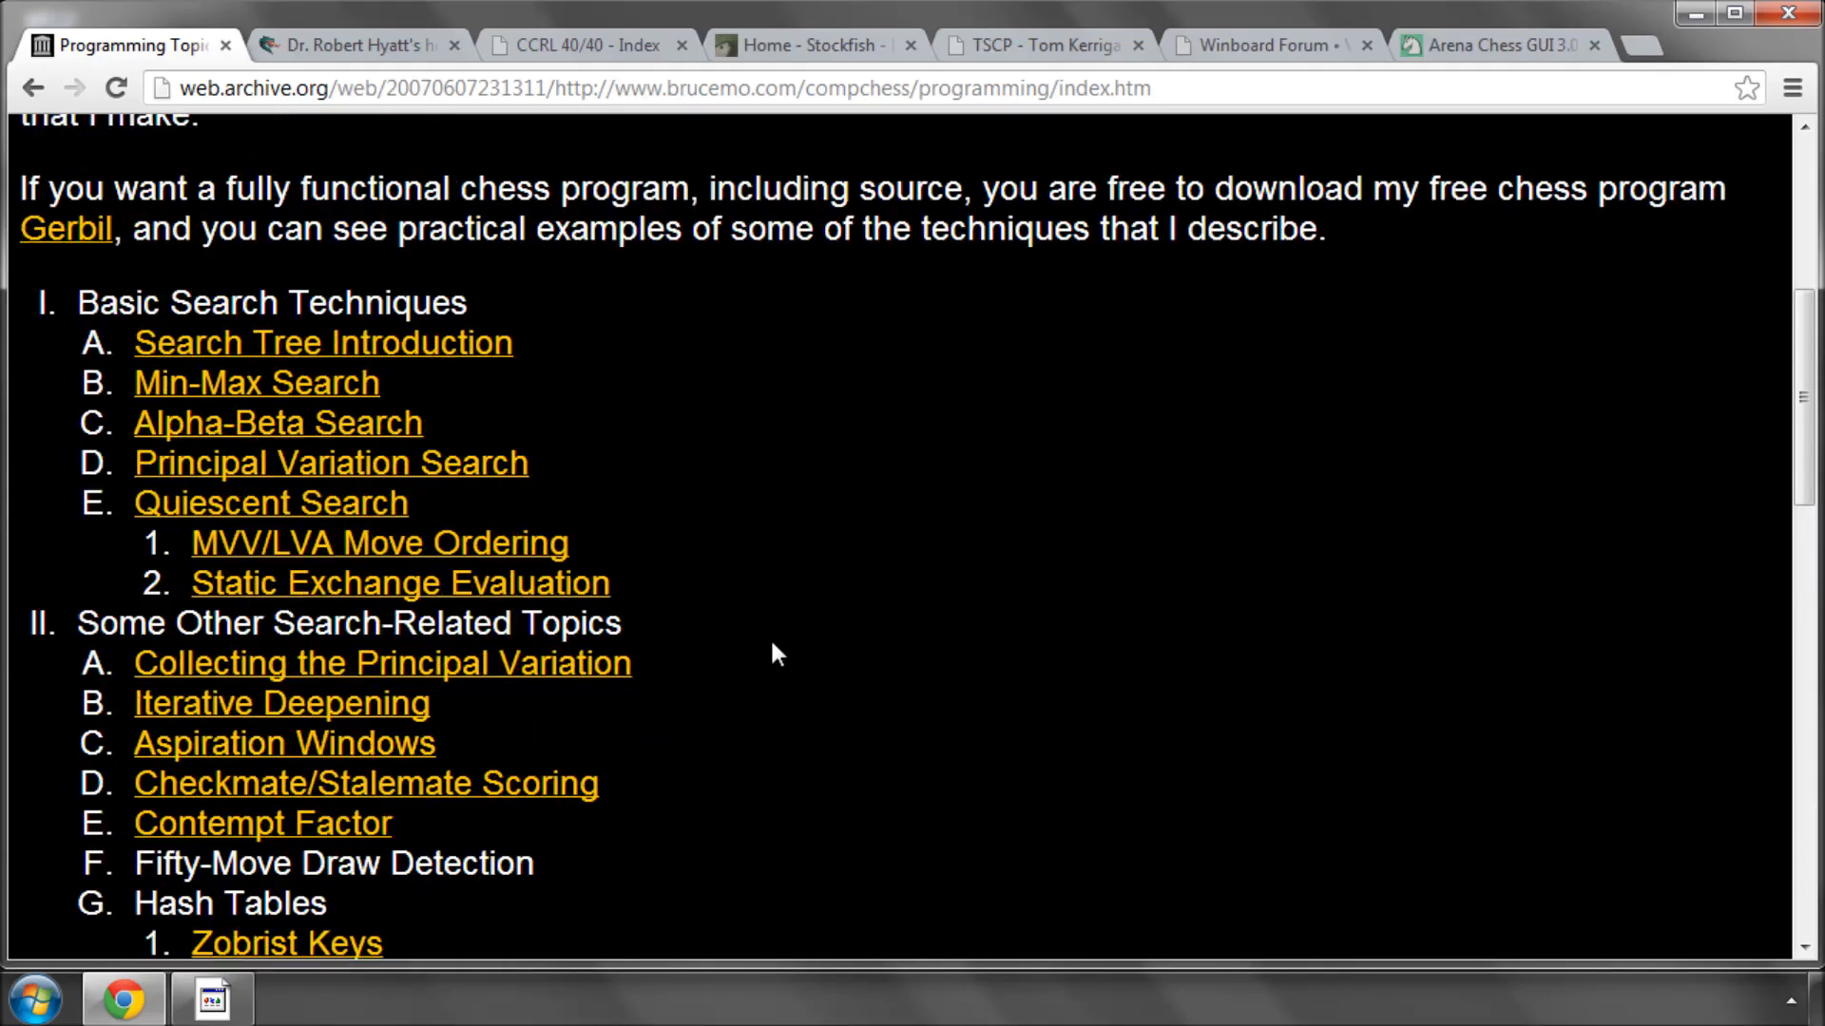
mouse_move(654, 433)
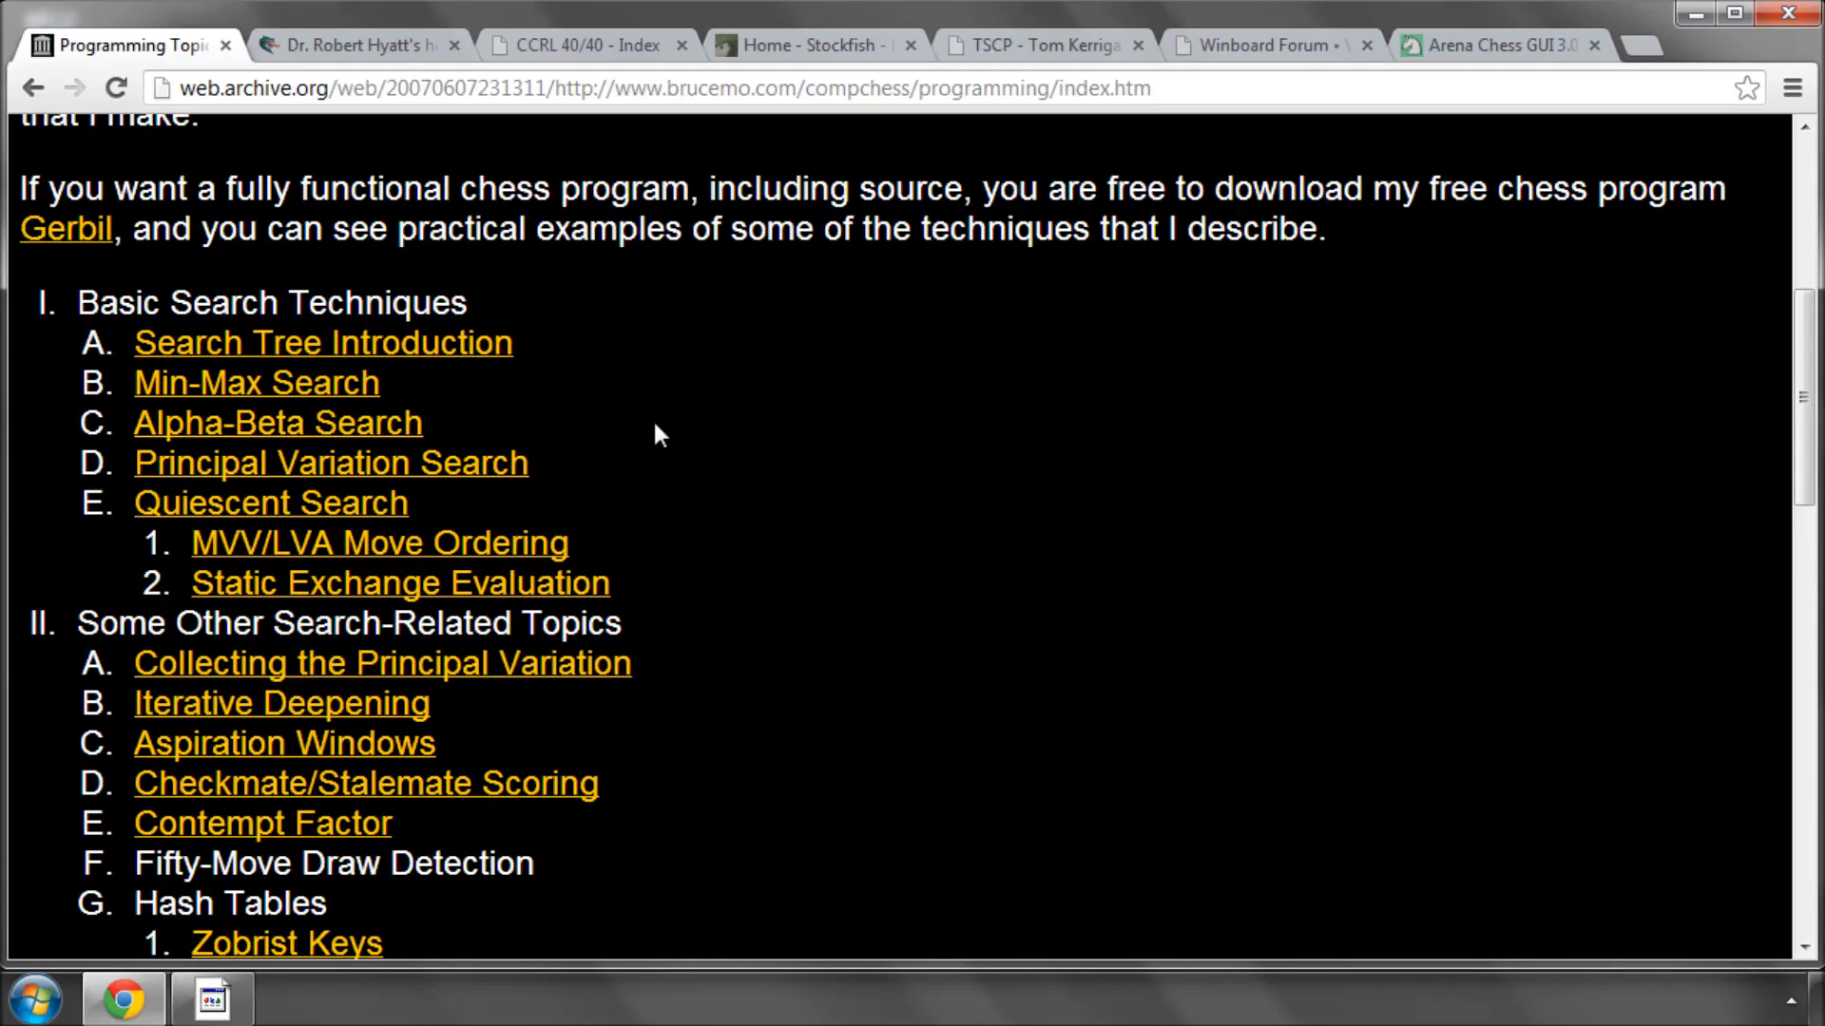
- Open the Alpha-Beta Search essay and read down through its AlphaBeta code example
click(278, 422)
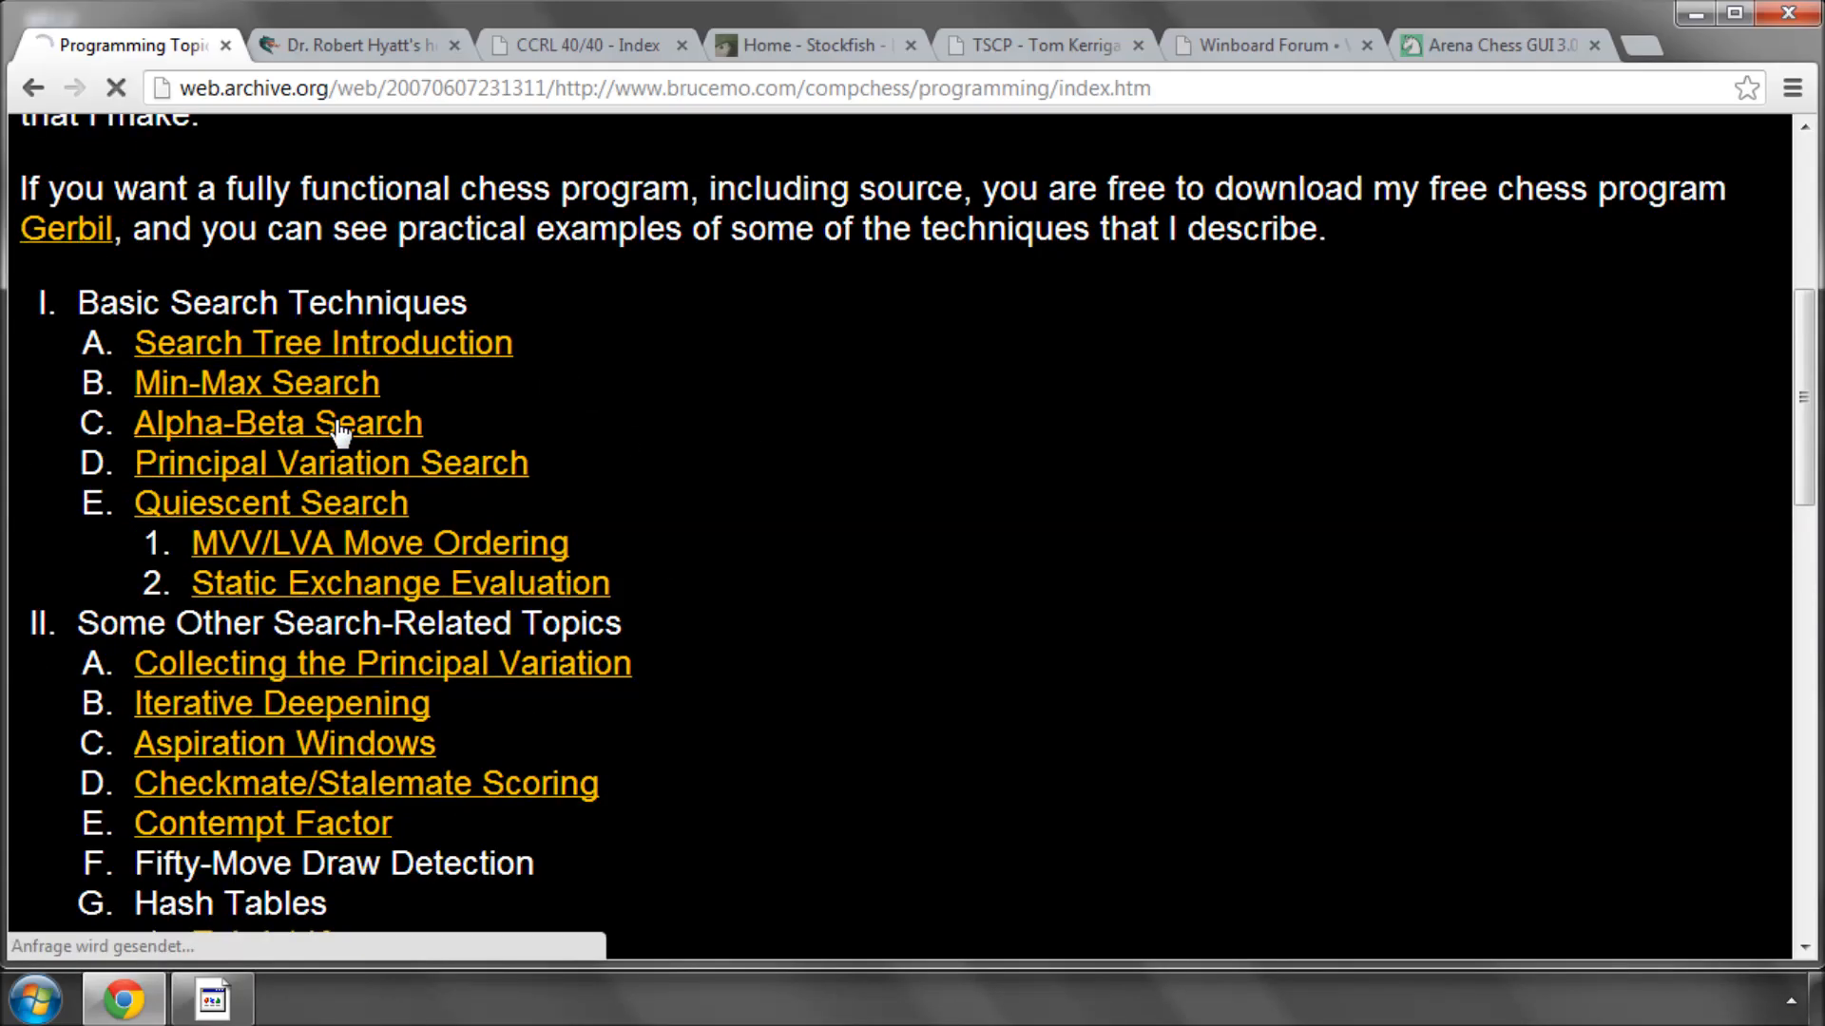
click(278, 422)
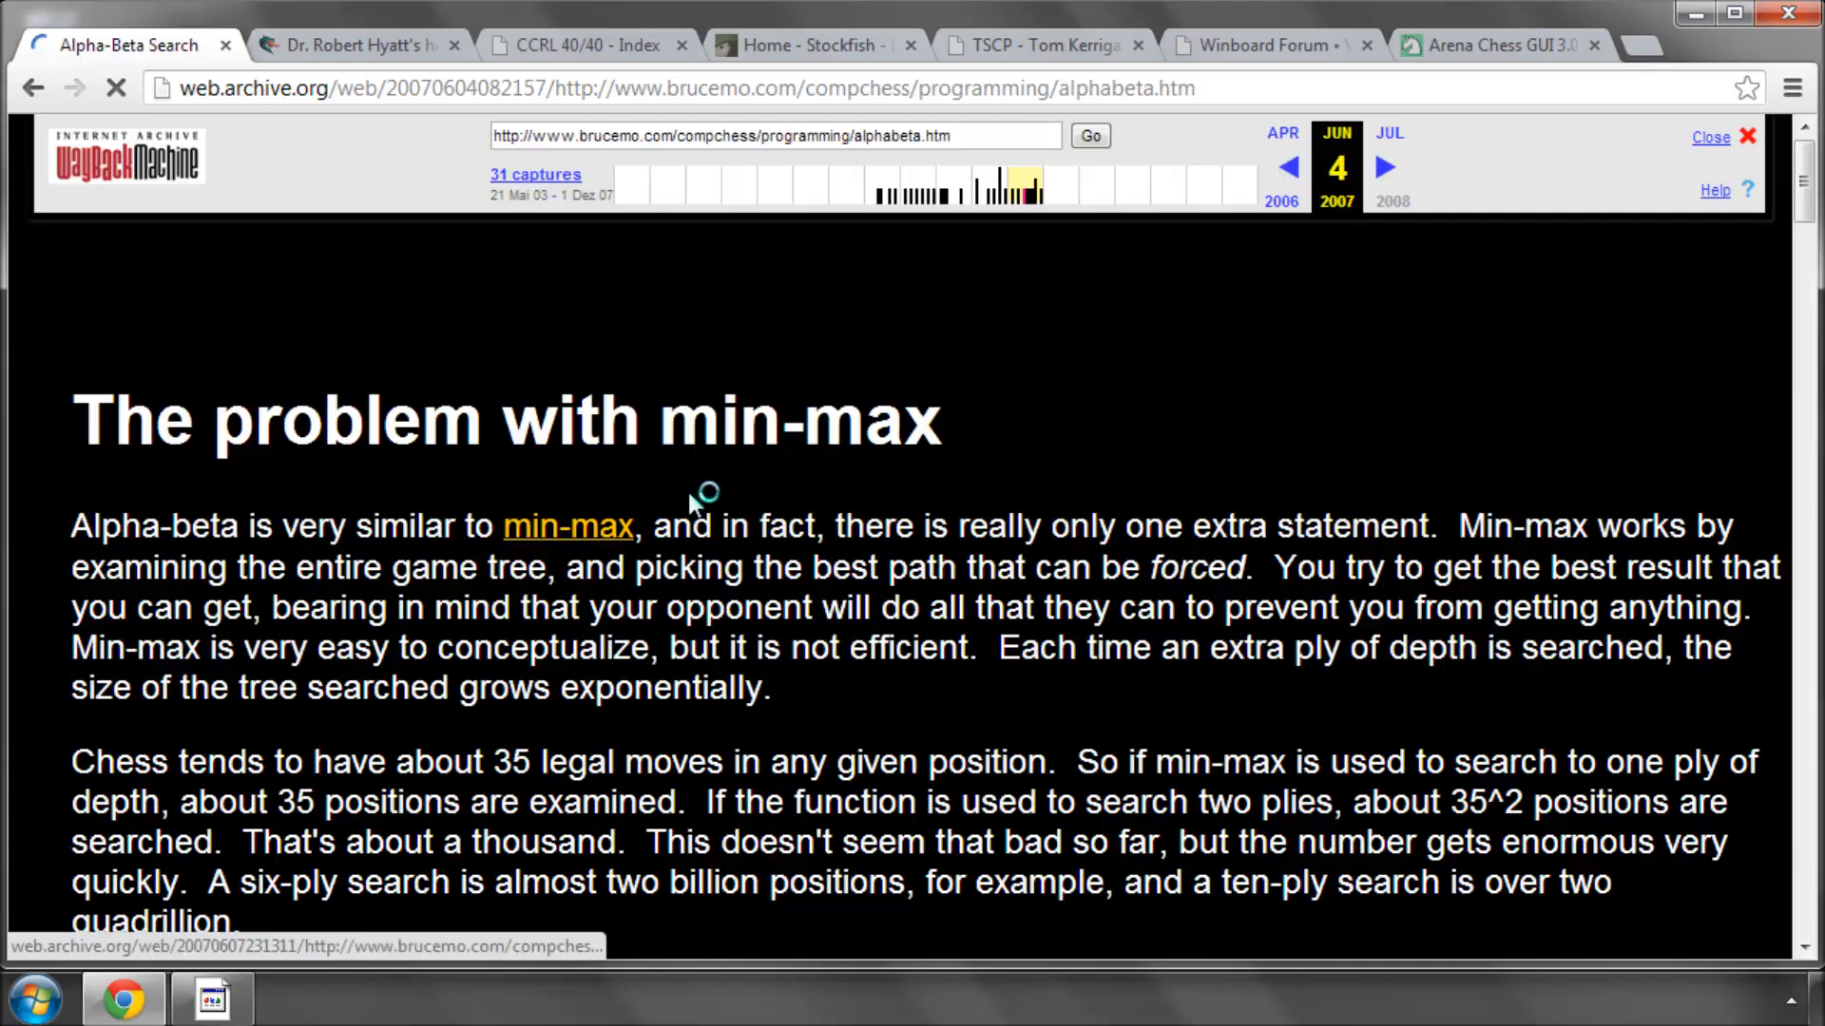
scroll(down, 3)
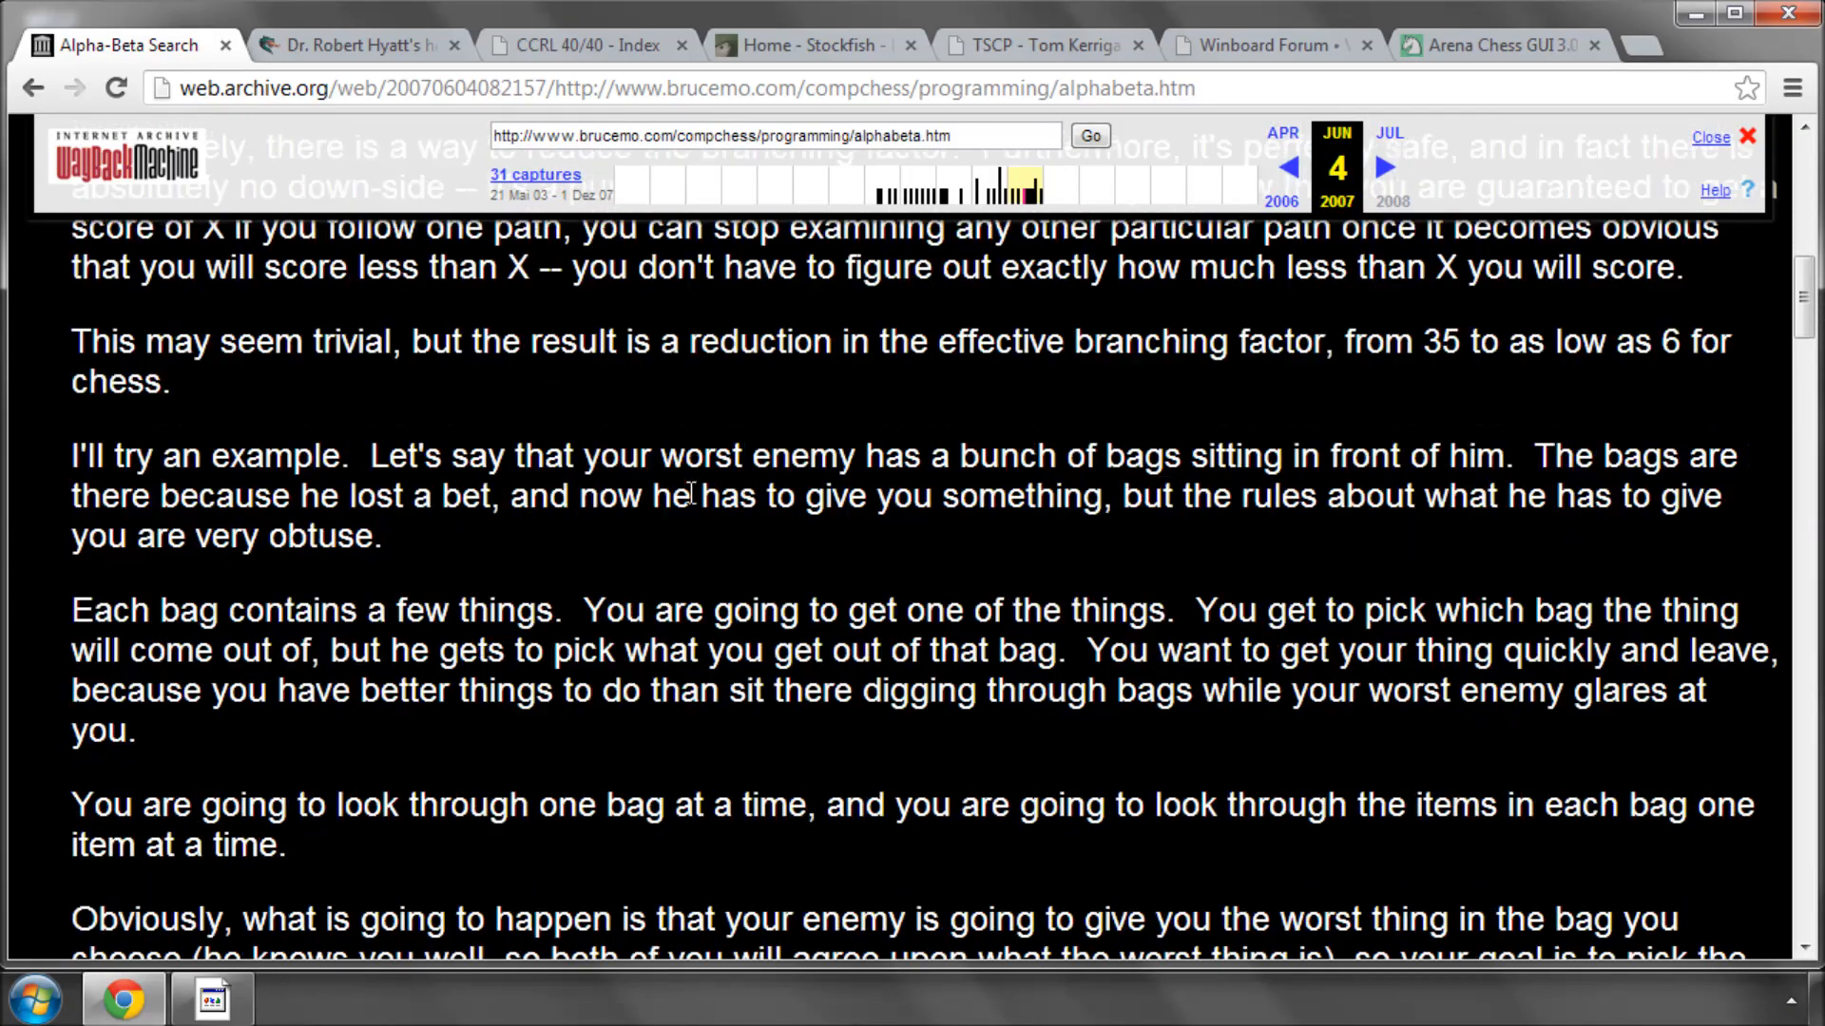
scroll(down, 3)
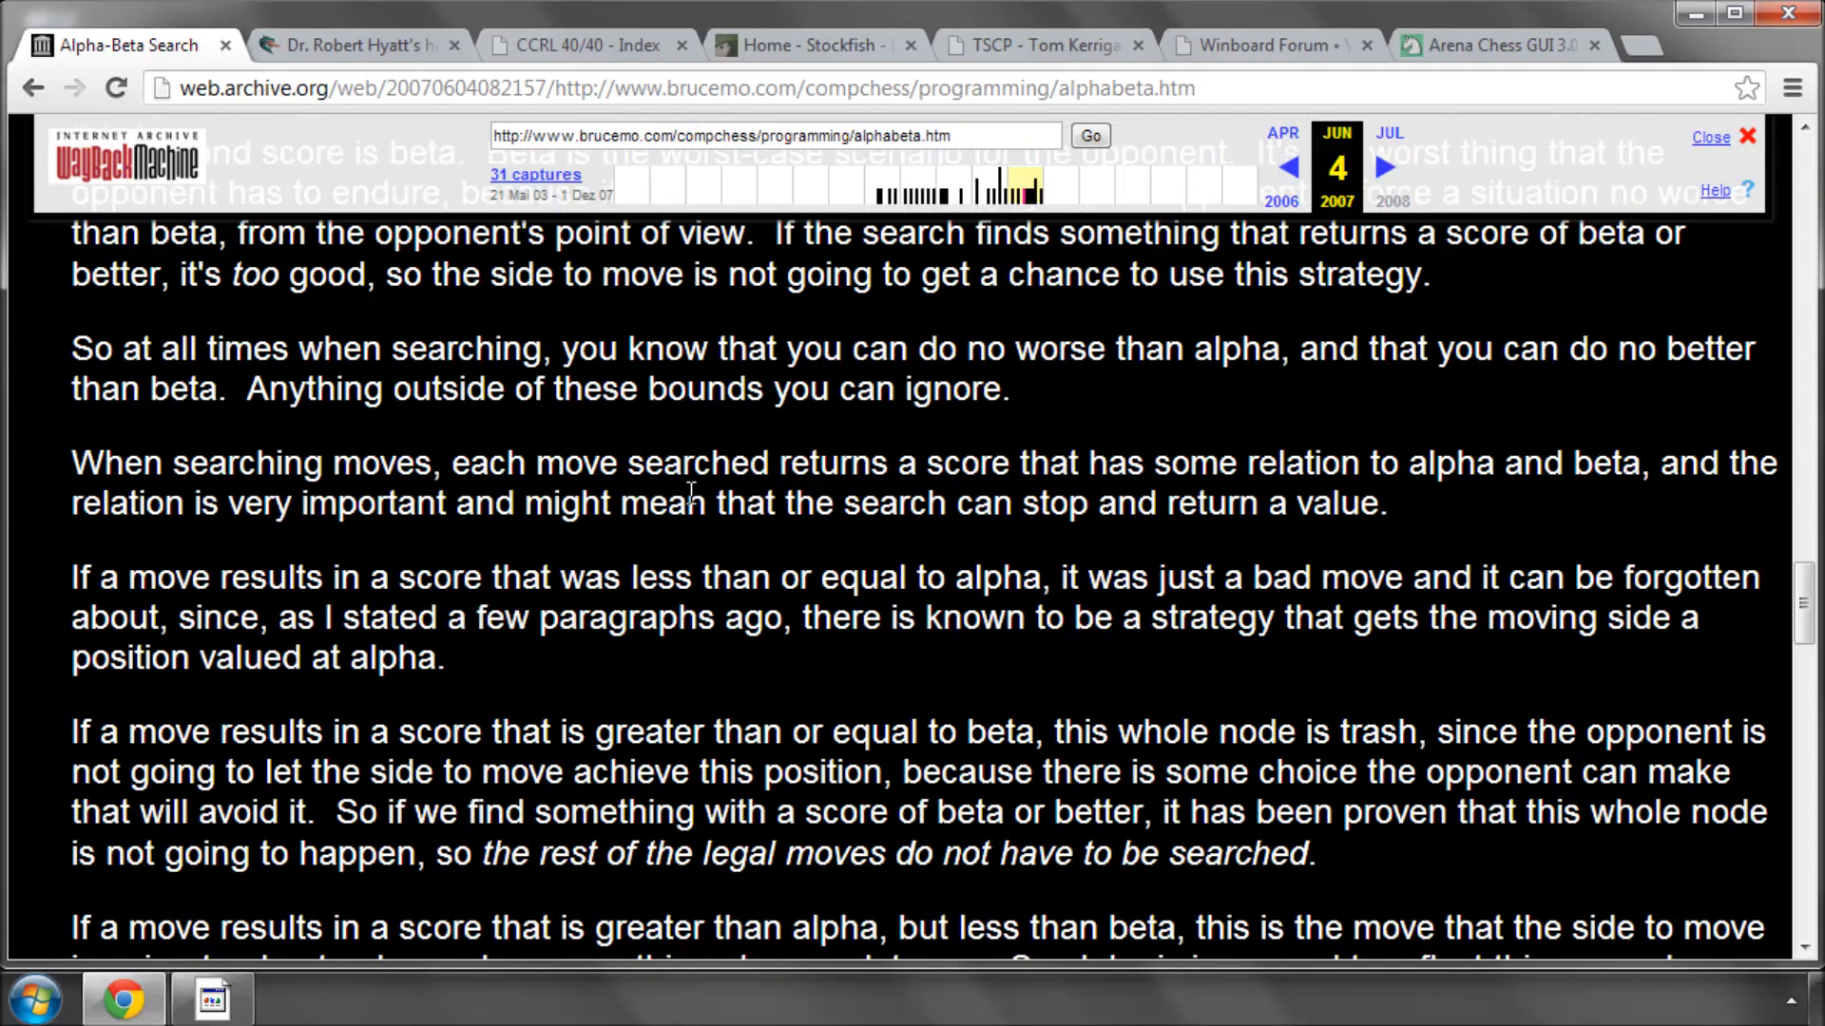
scroll(down, 3)
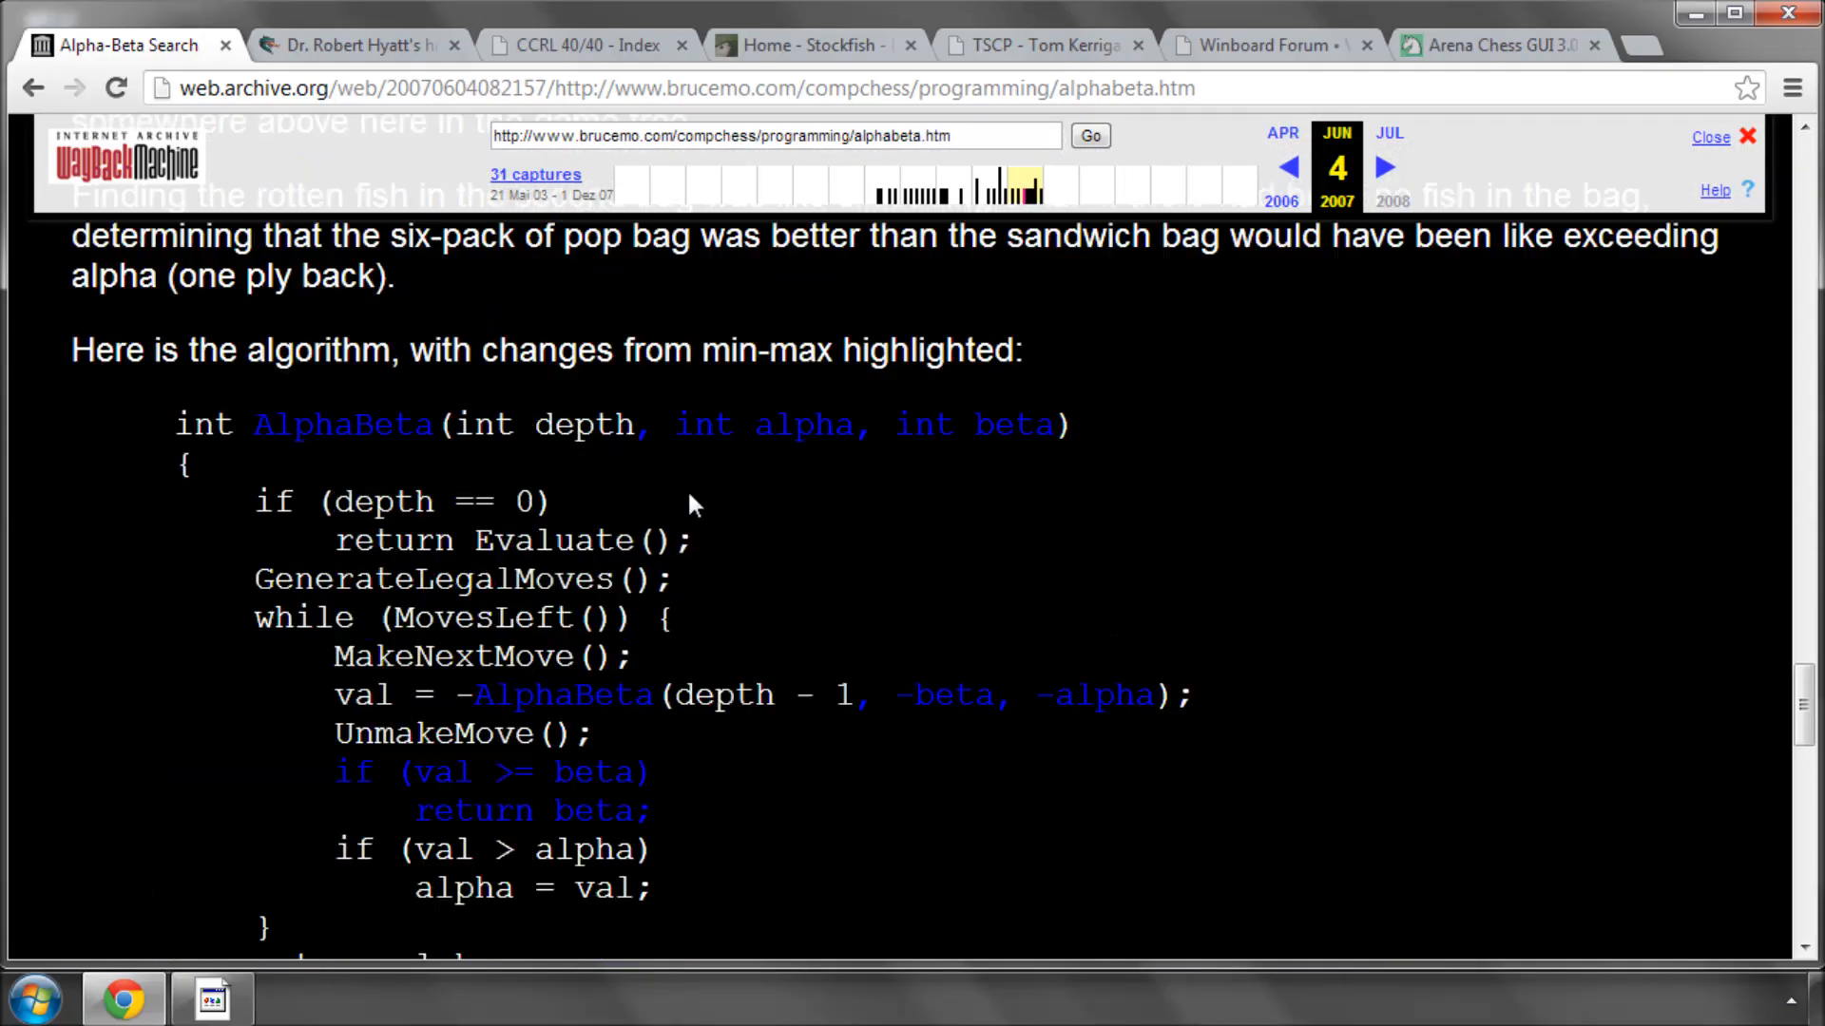
scroll(down, 3)
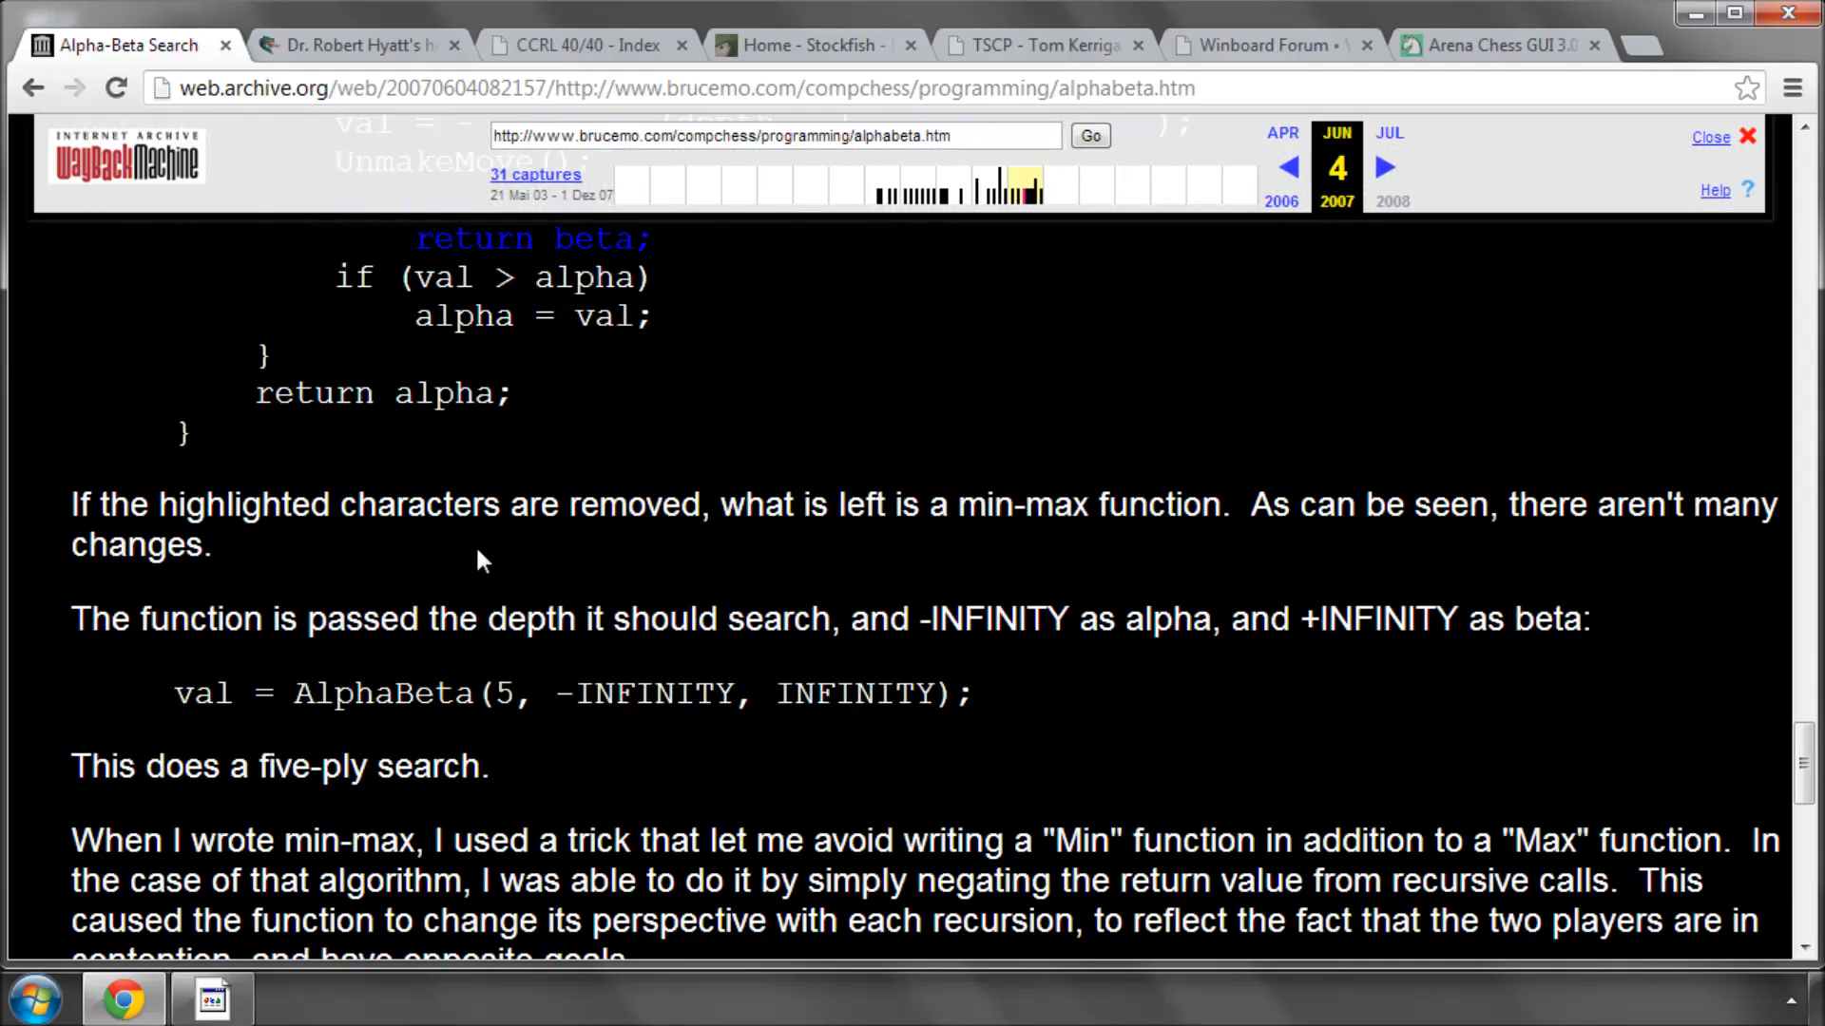
scroll(down, 3)
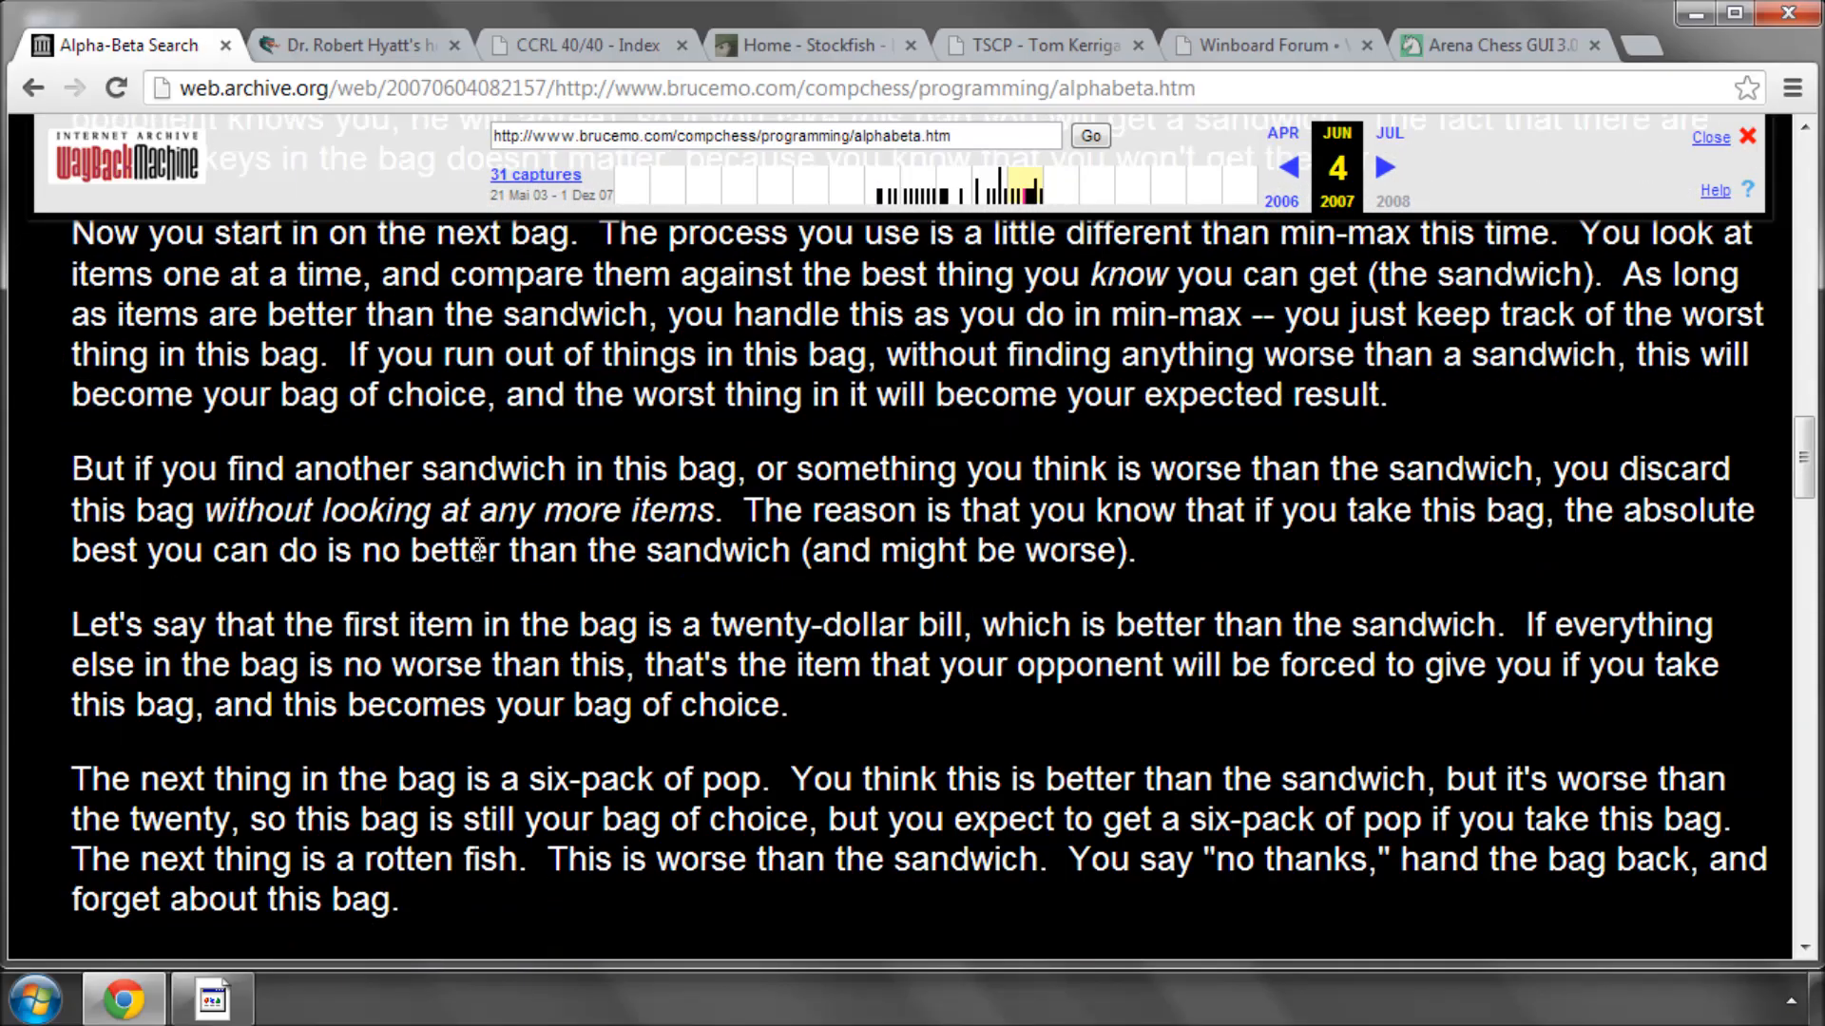
scroll(up, 3)
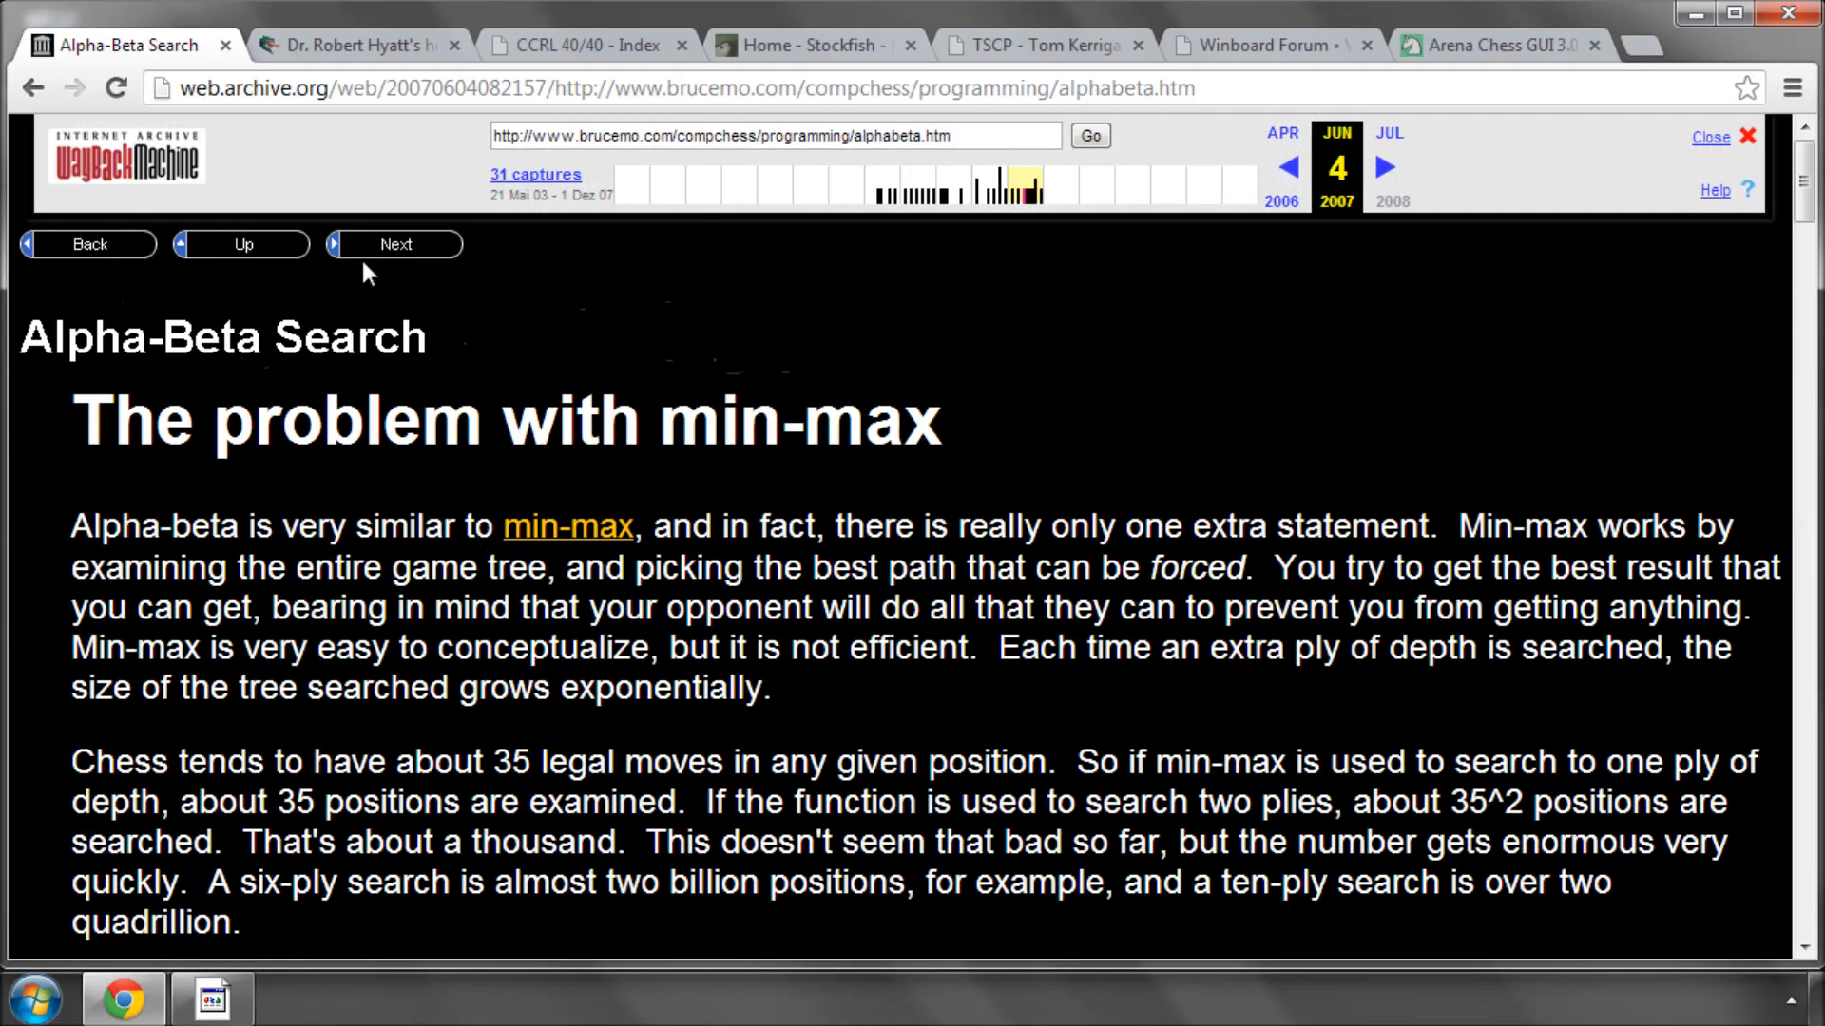
- Go up from the essay to the Programming Topics index and glance over its essay links
click(244, 245)
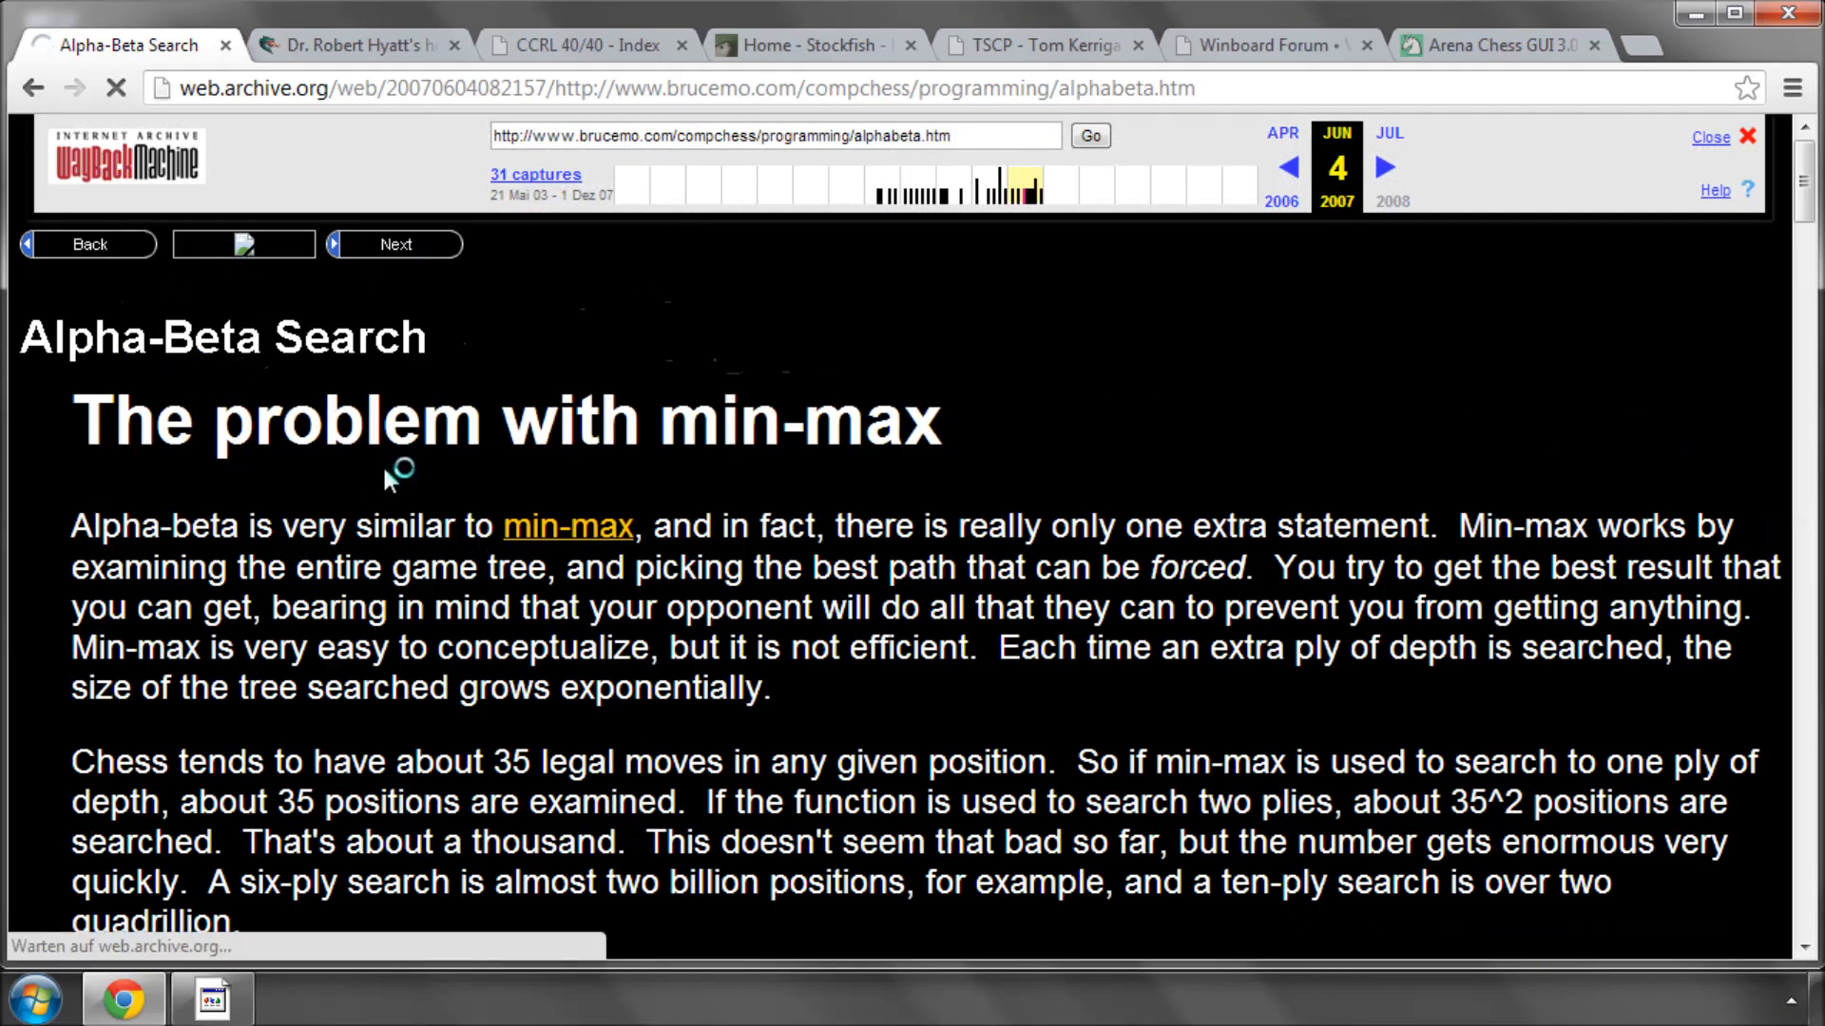
click(243, 245)
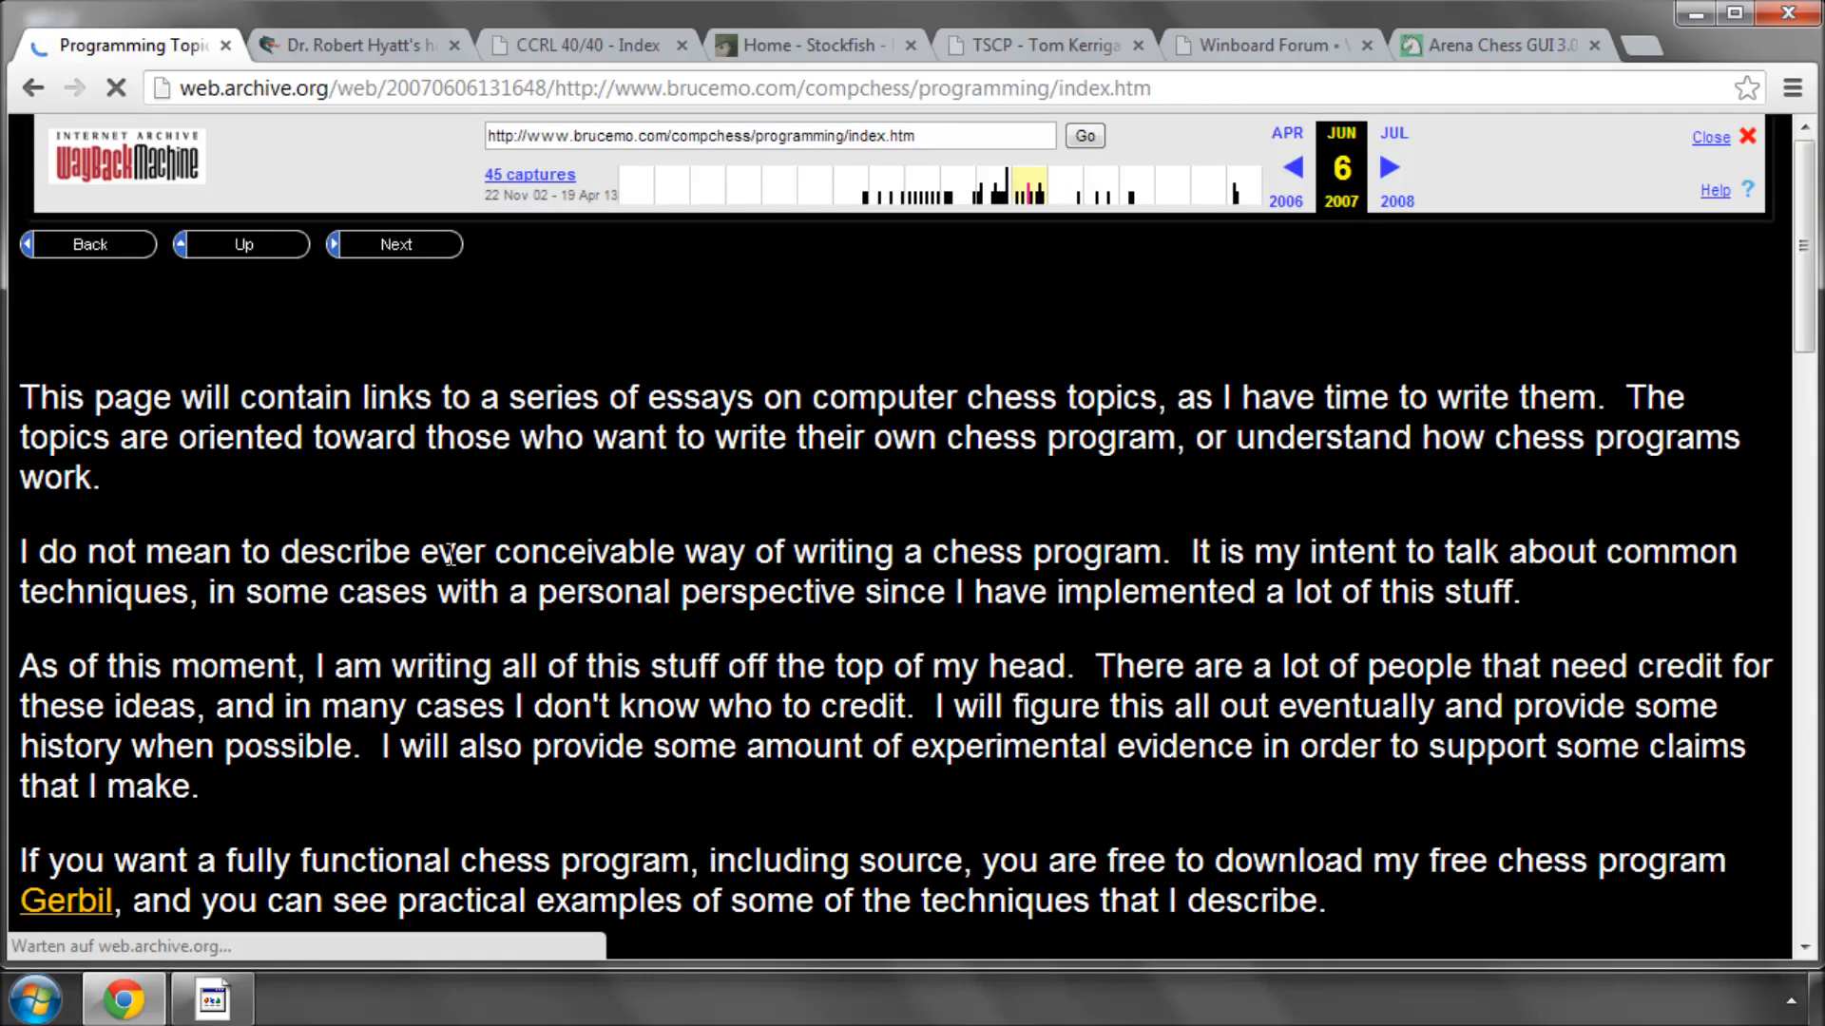
scroll(down, 3)
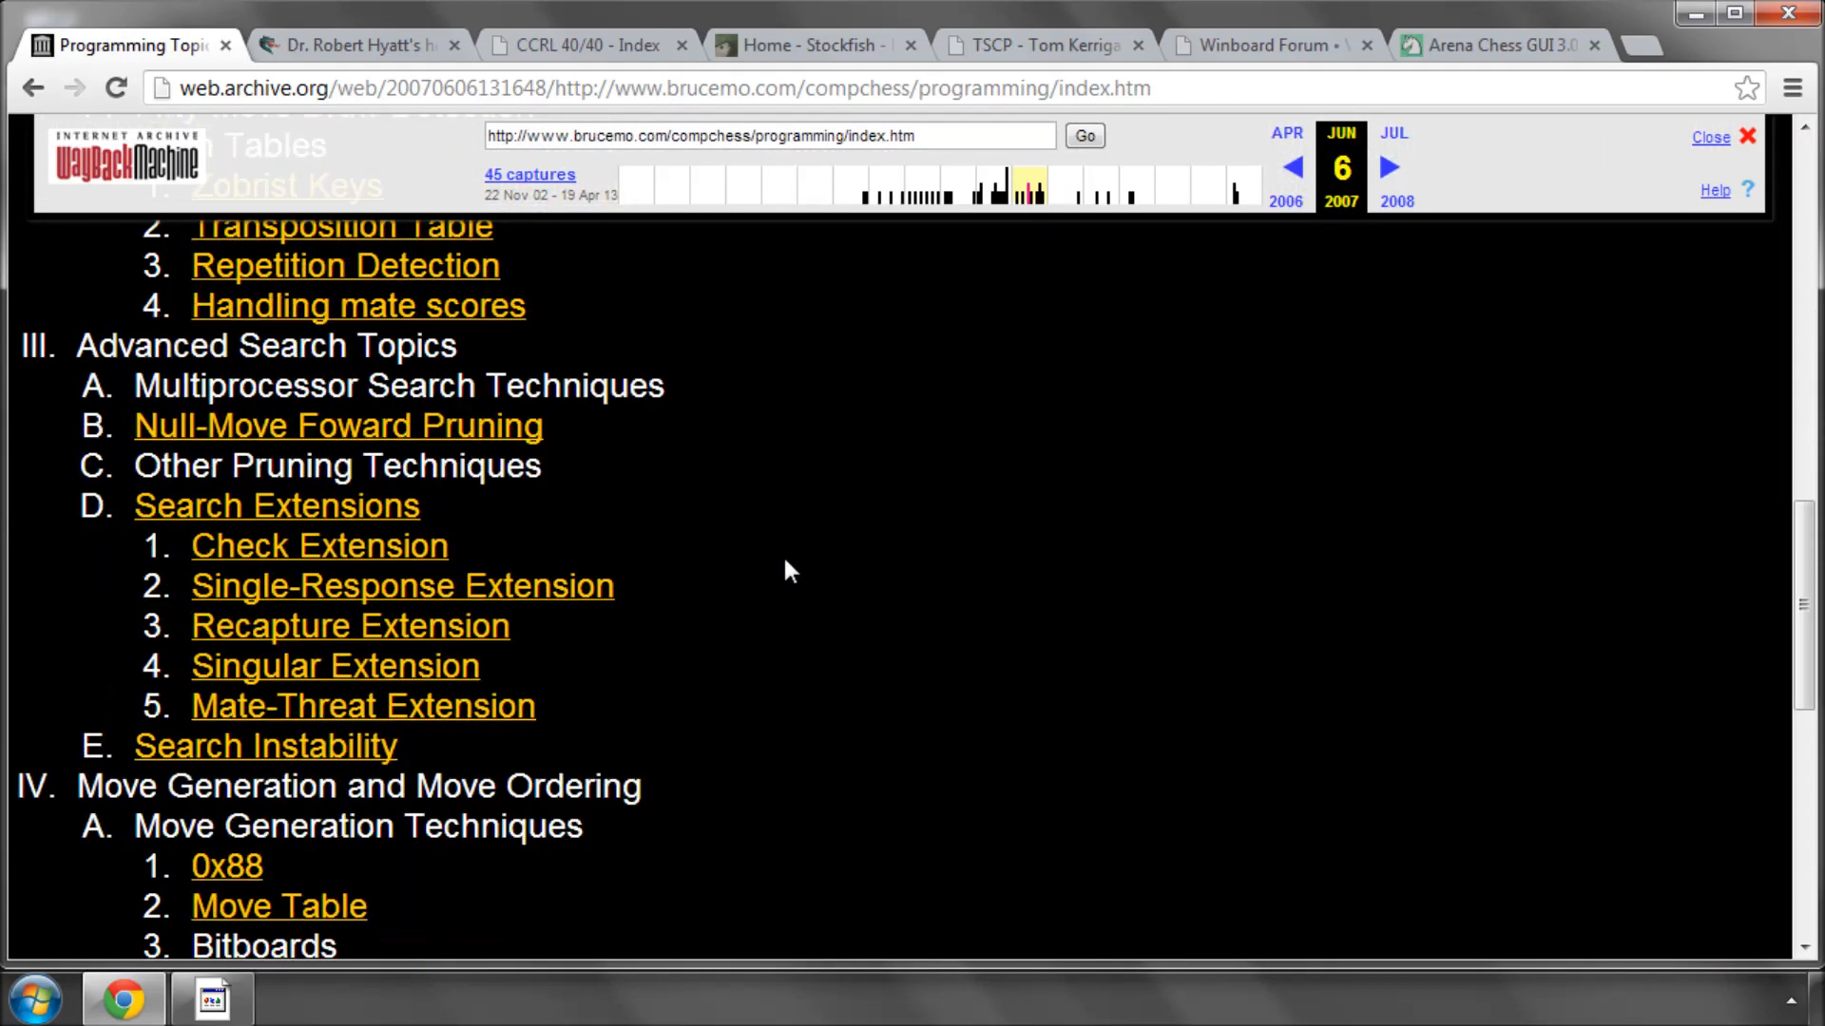
scroll(up, 3)
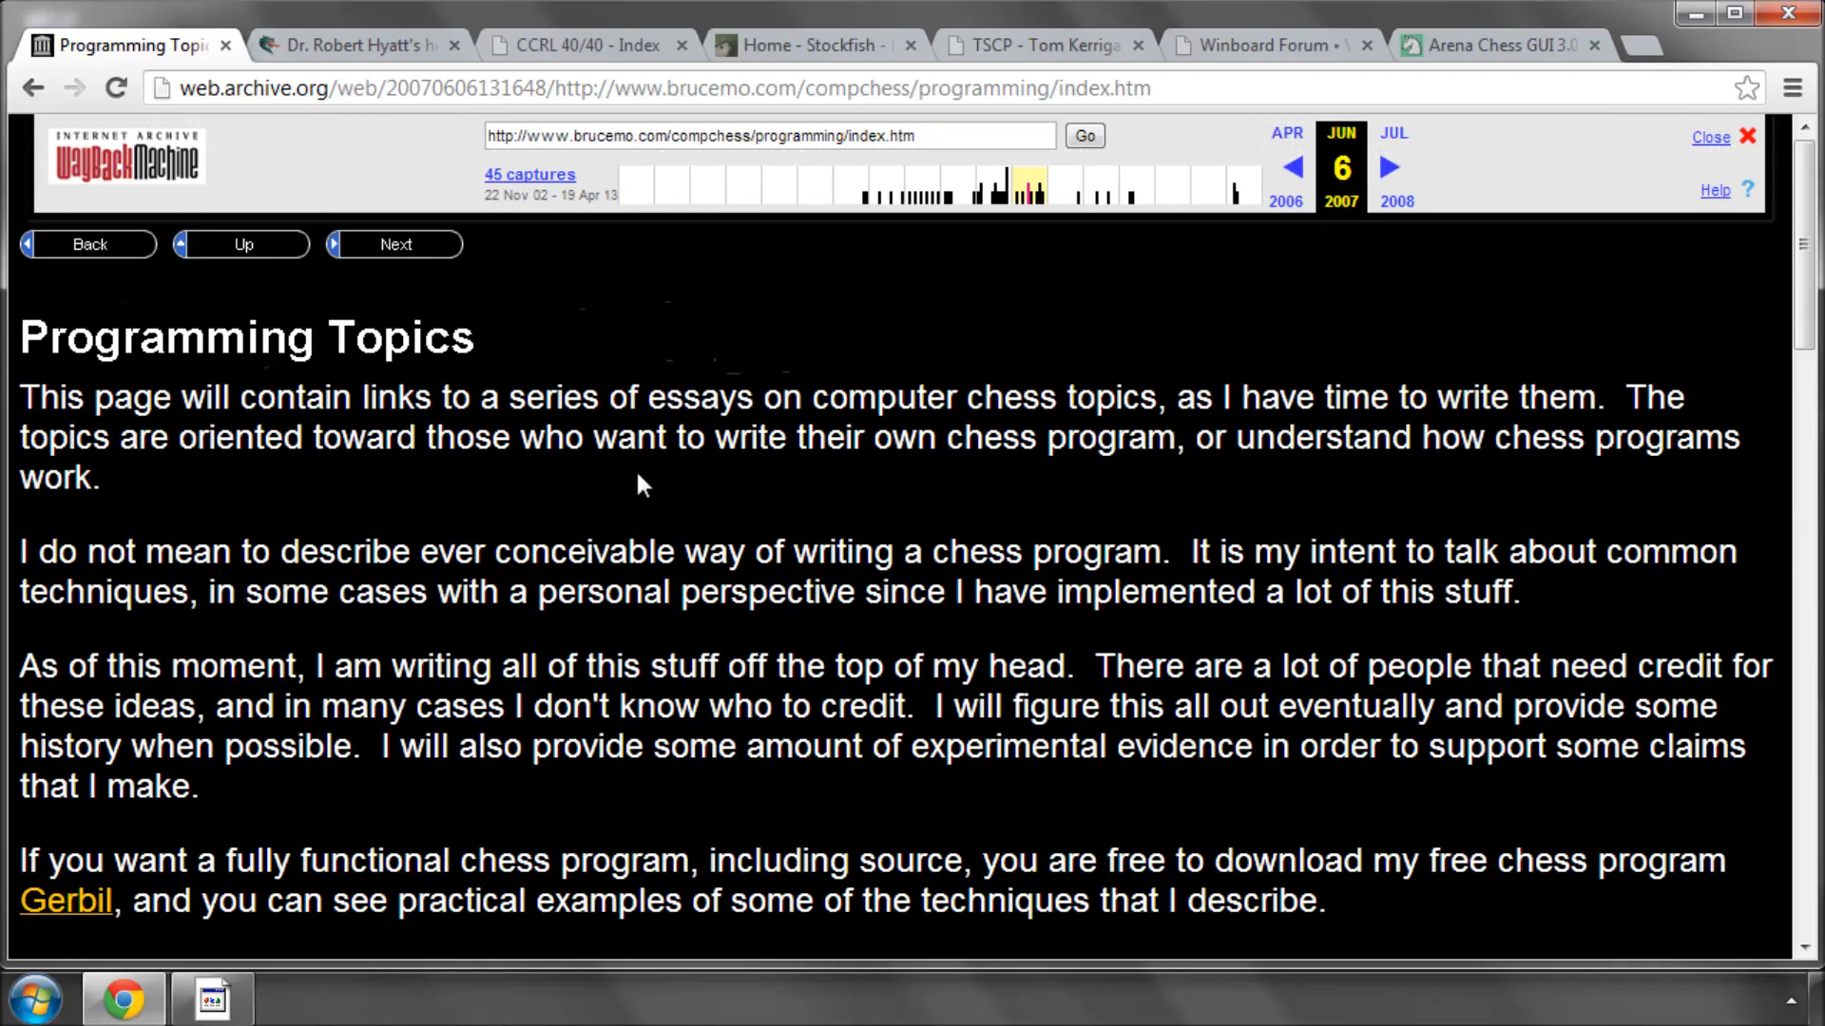
mouse_move(382, 339)
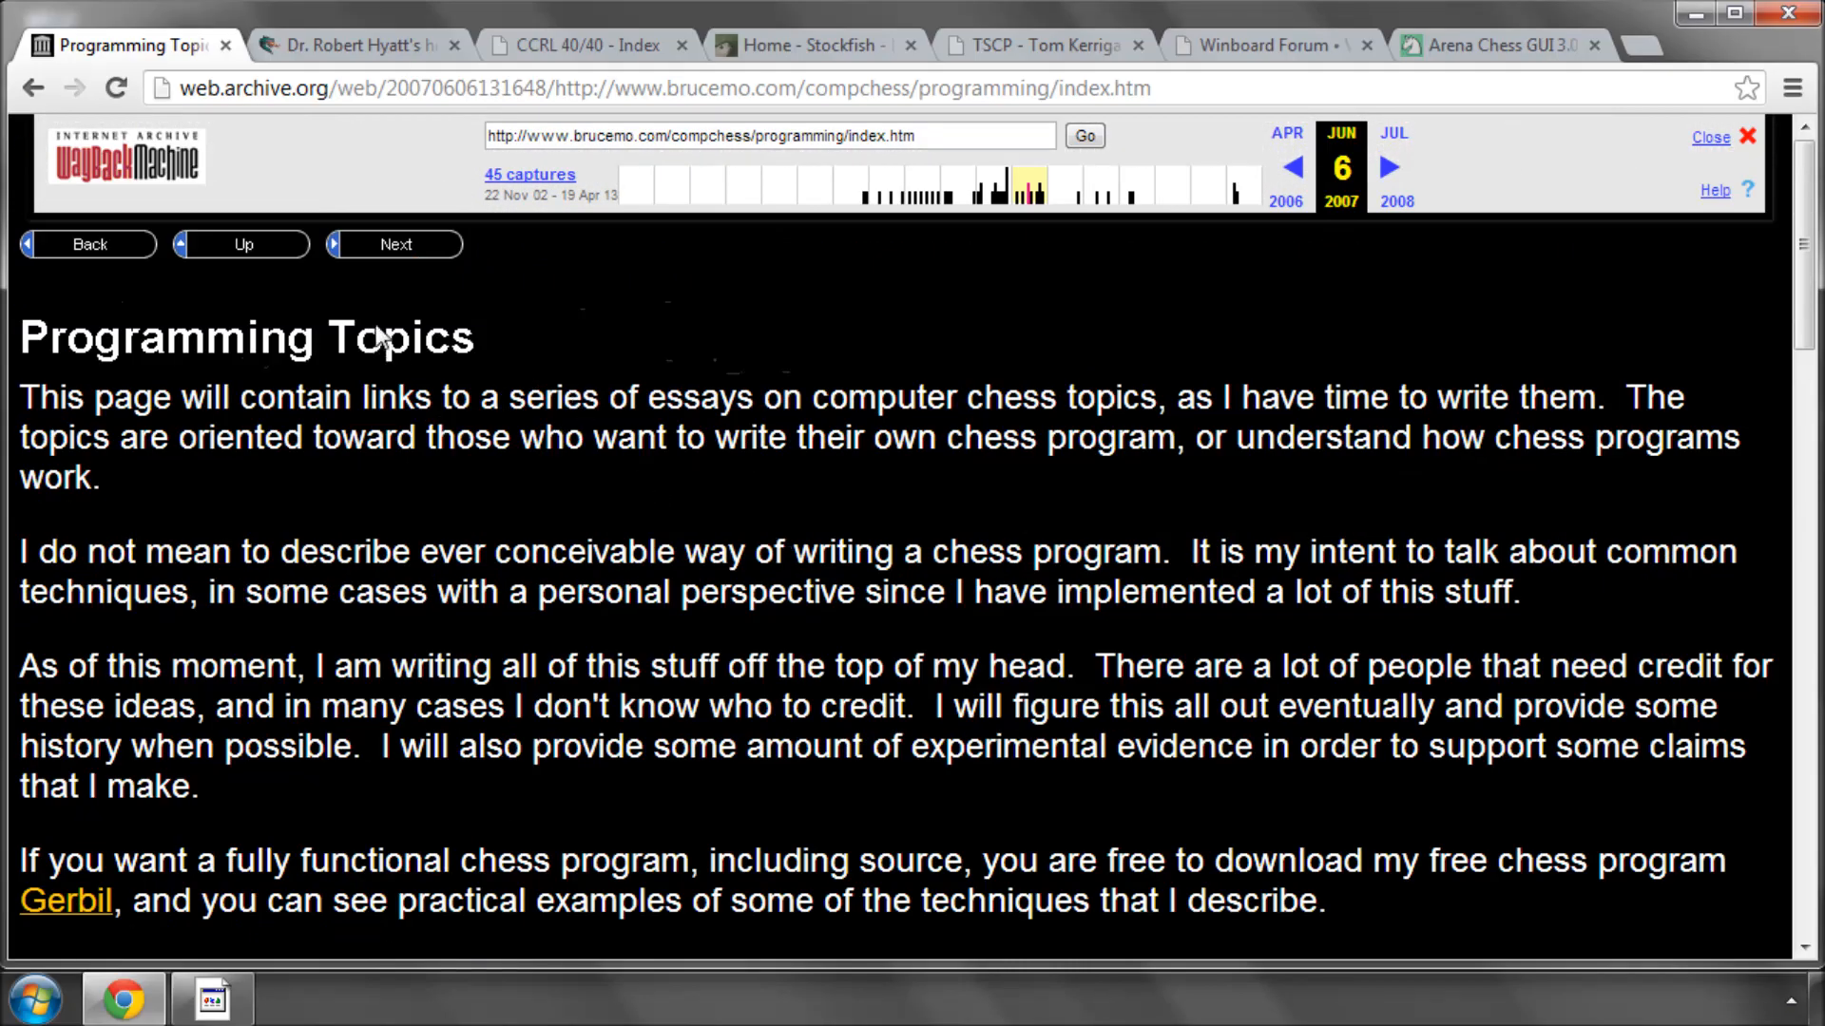
mouse_move(483, 125)
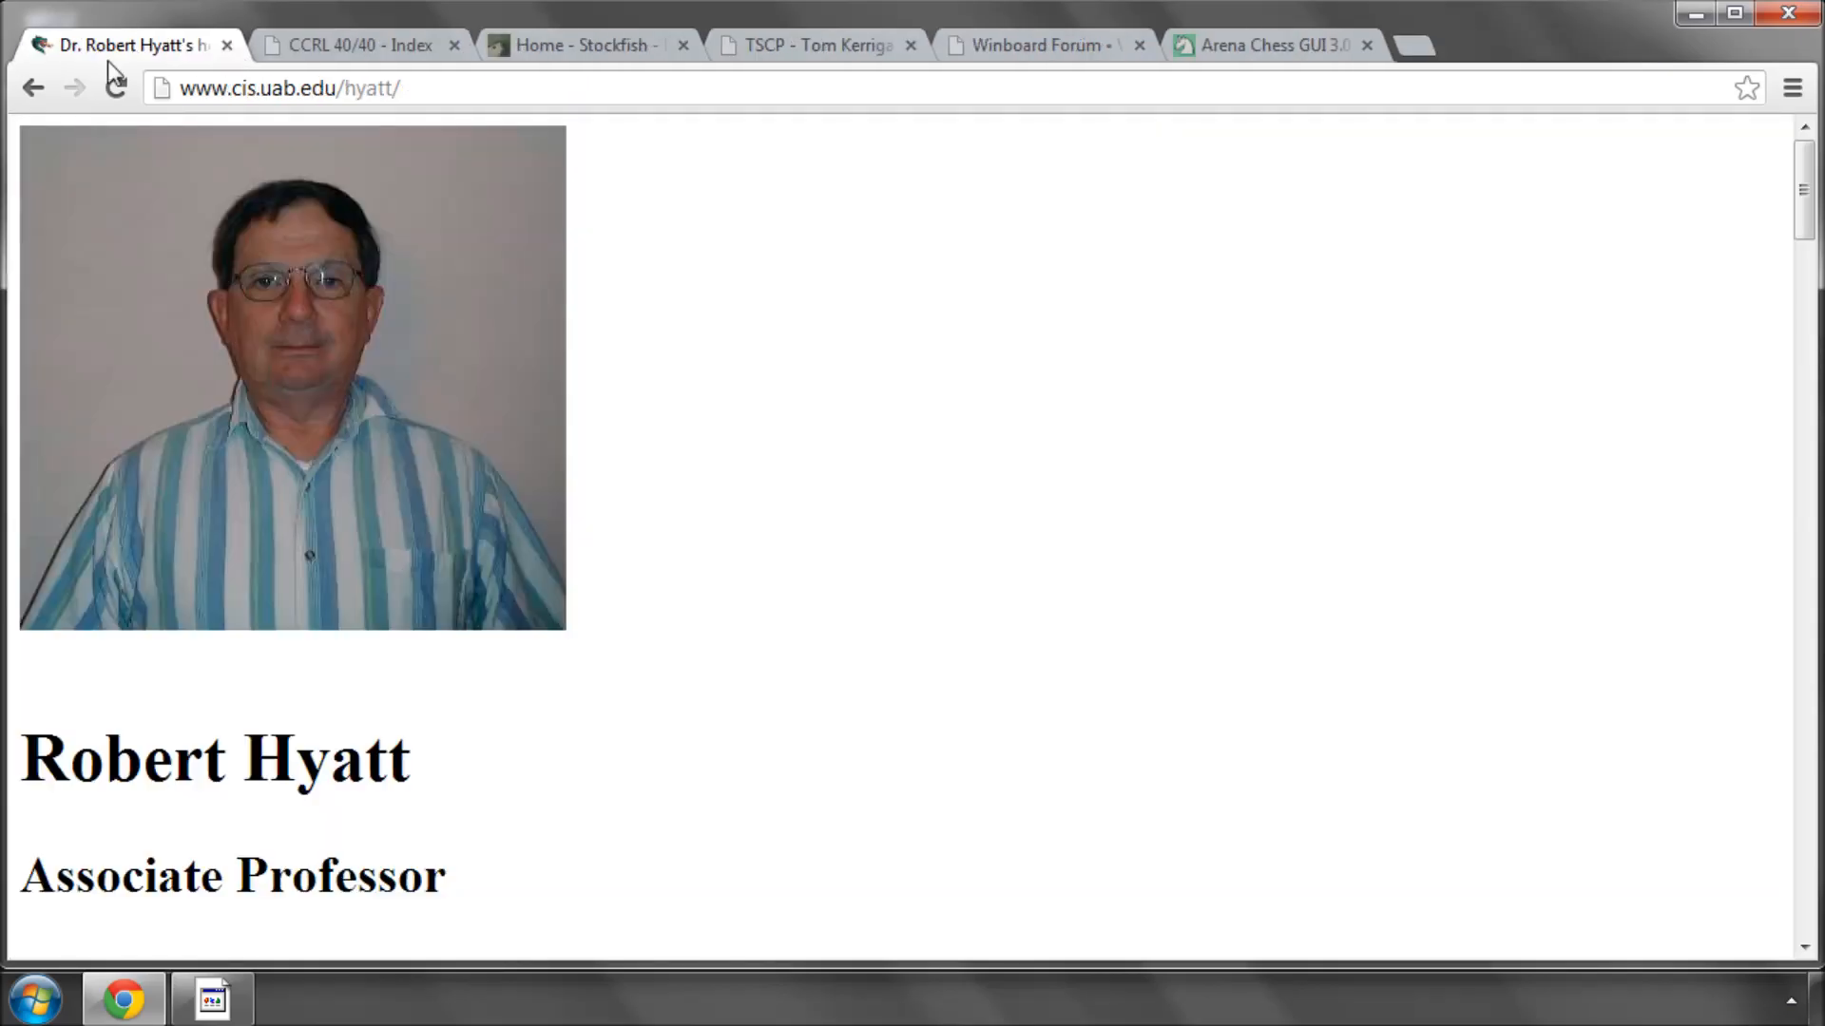
- Read down Robert Hyatt's home page to its Crafty research section
scroll(down, 3)
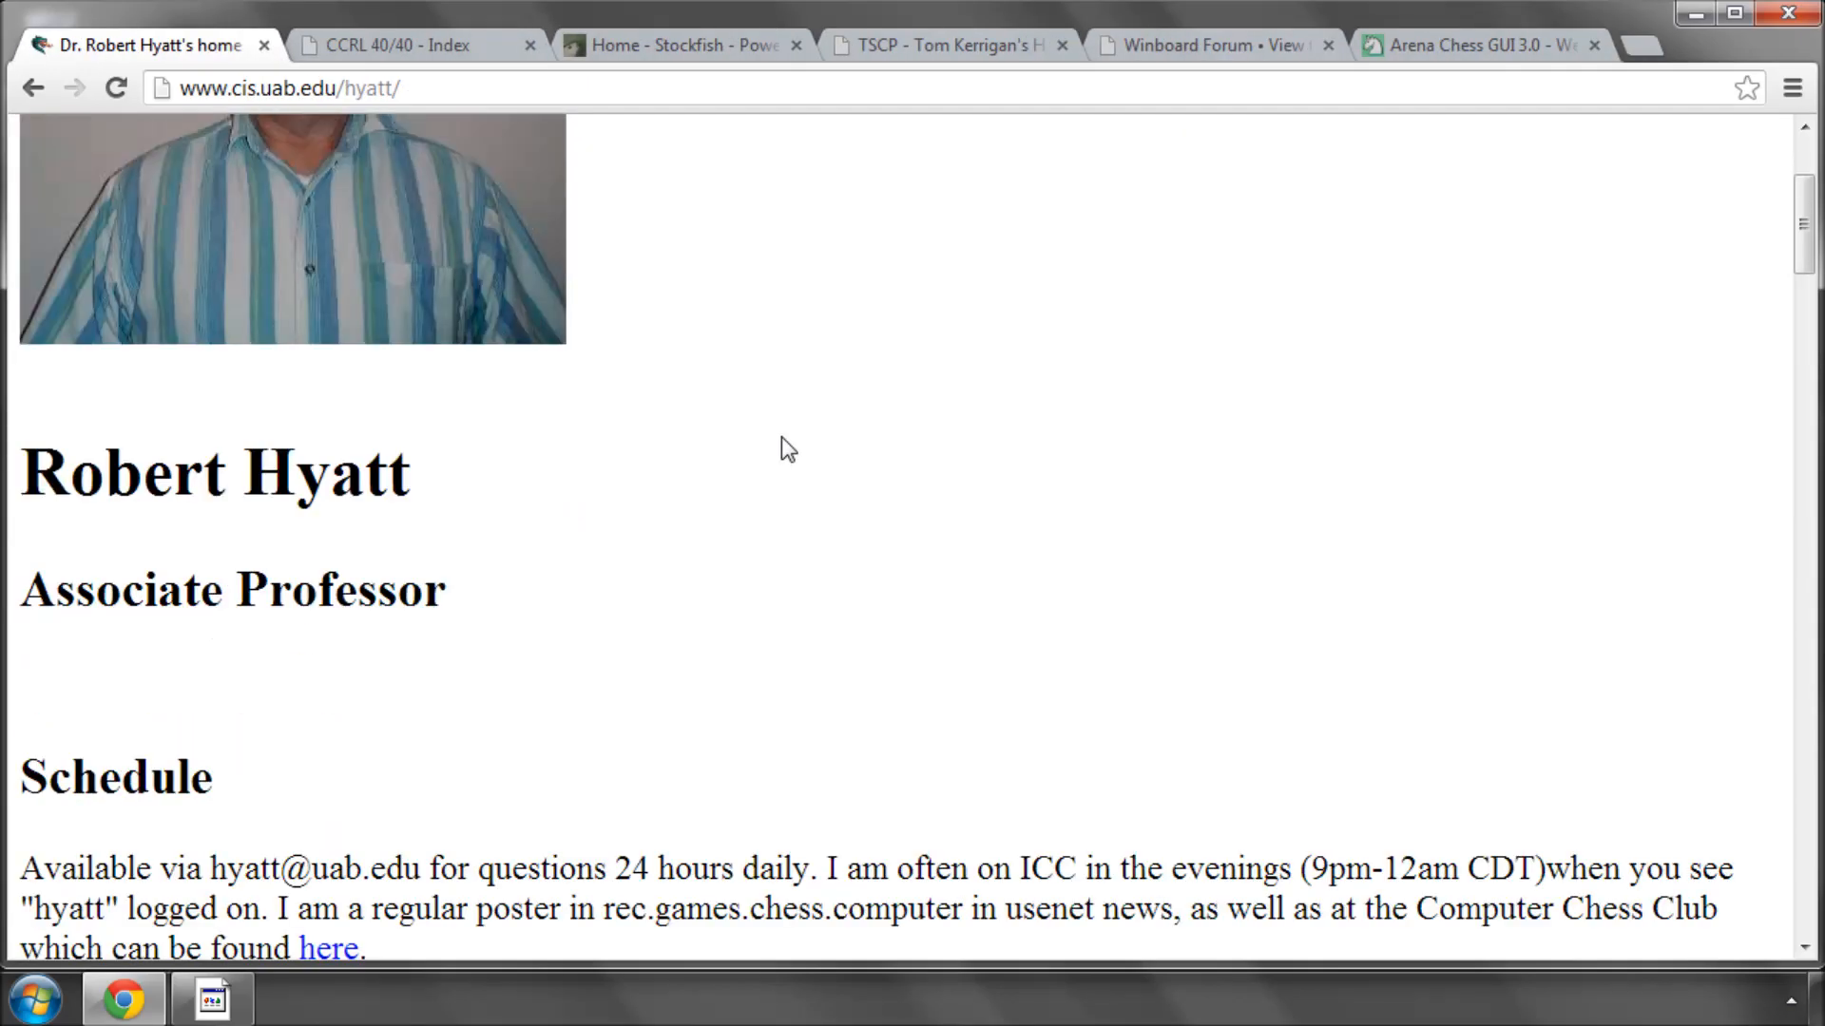
scroll(up, 3)
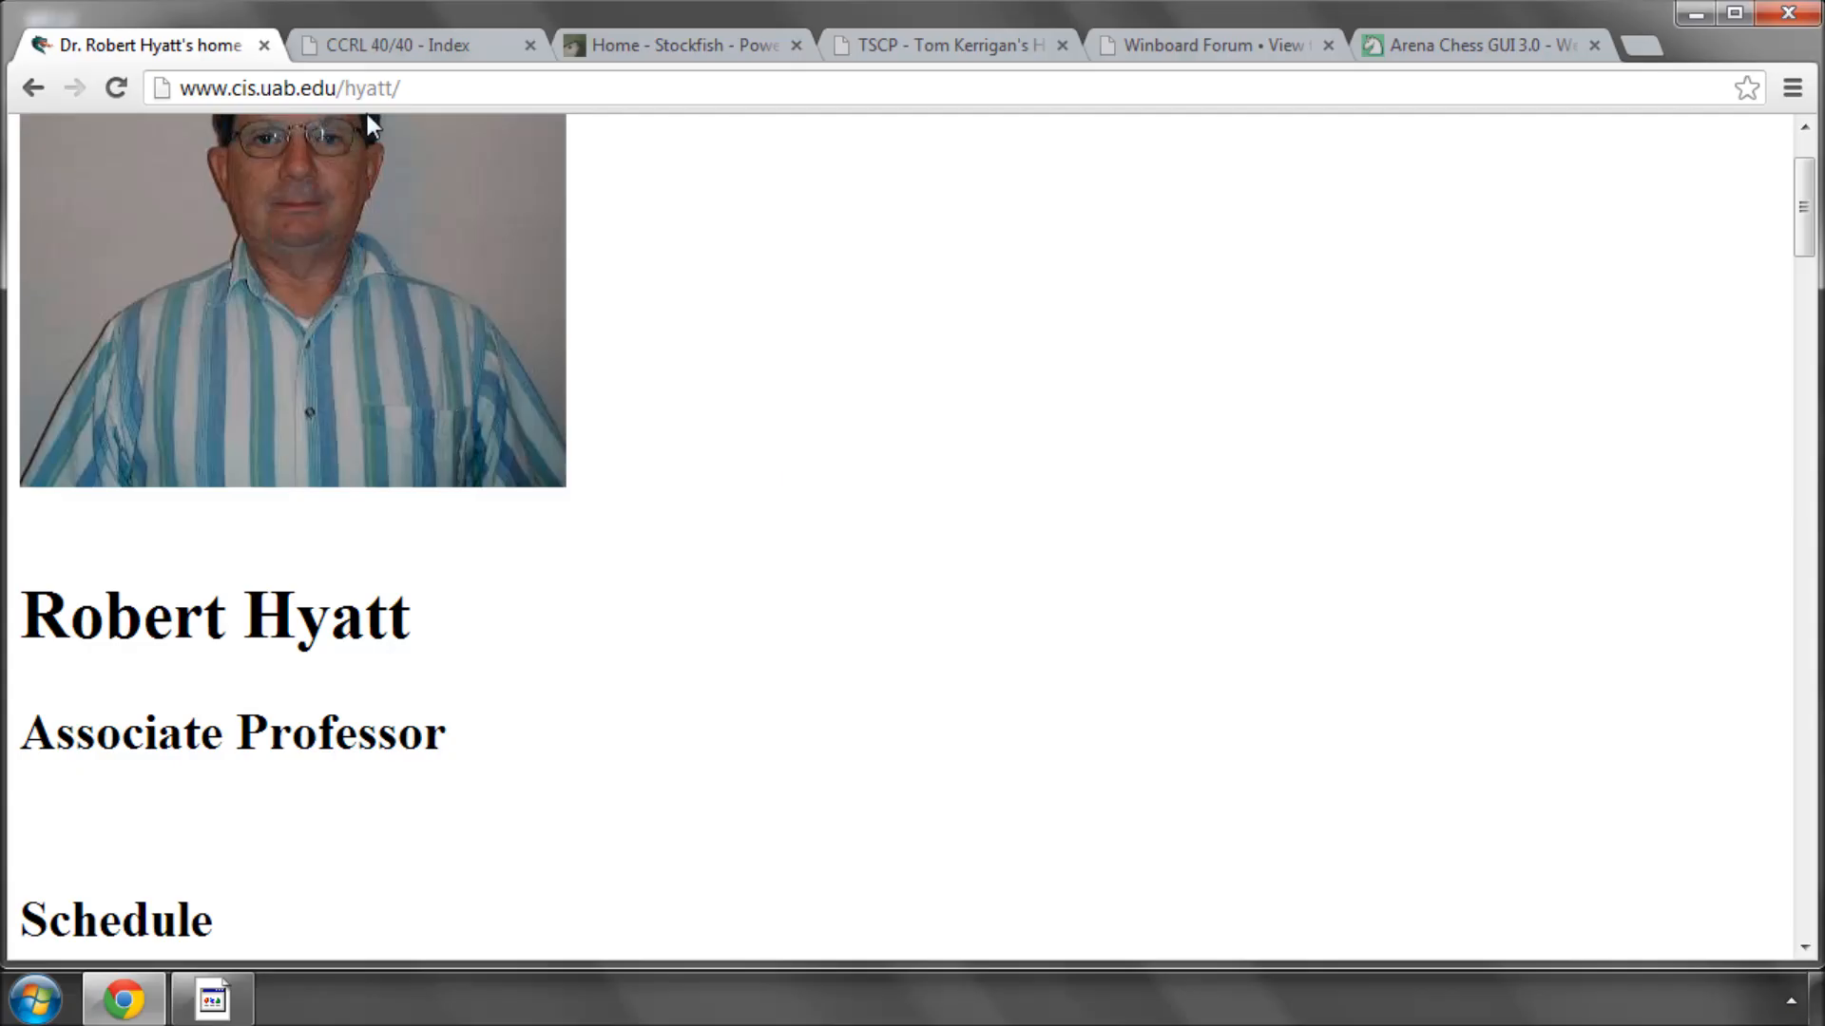
mouse_move(439, 85)
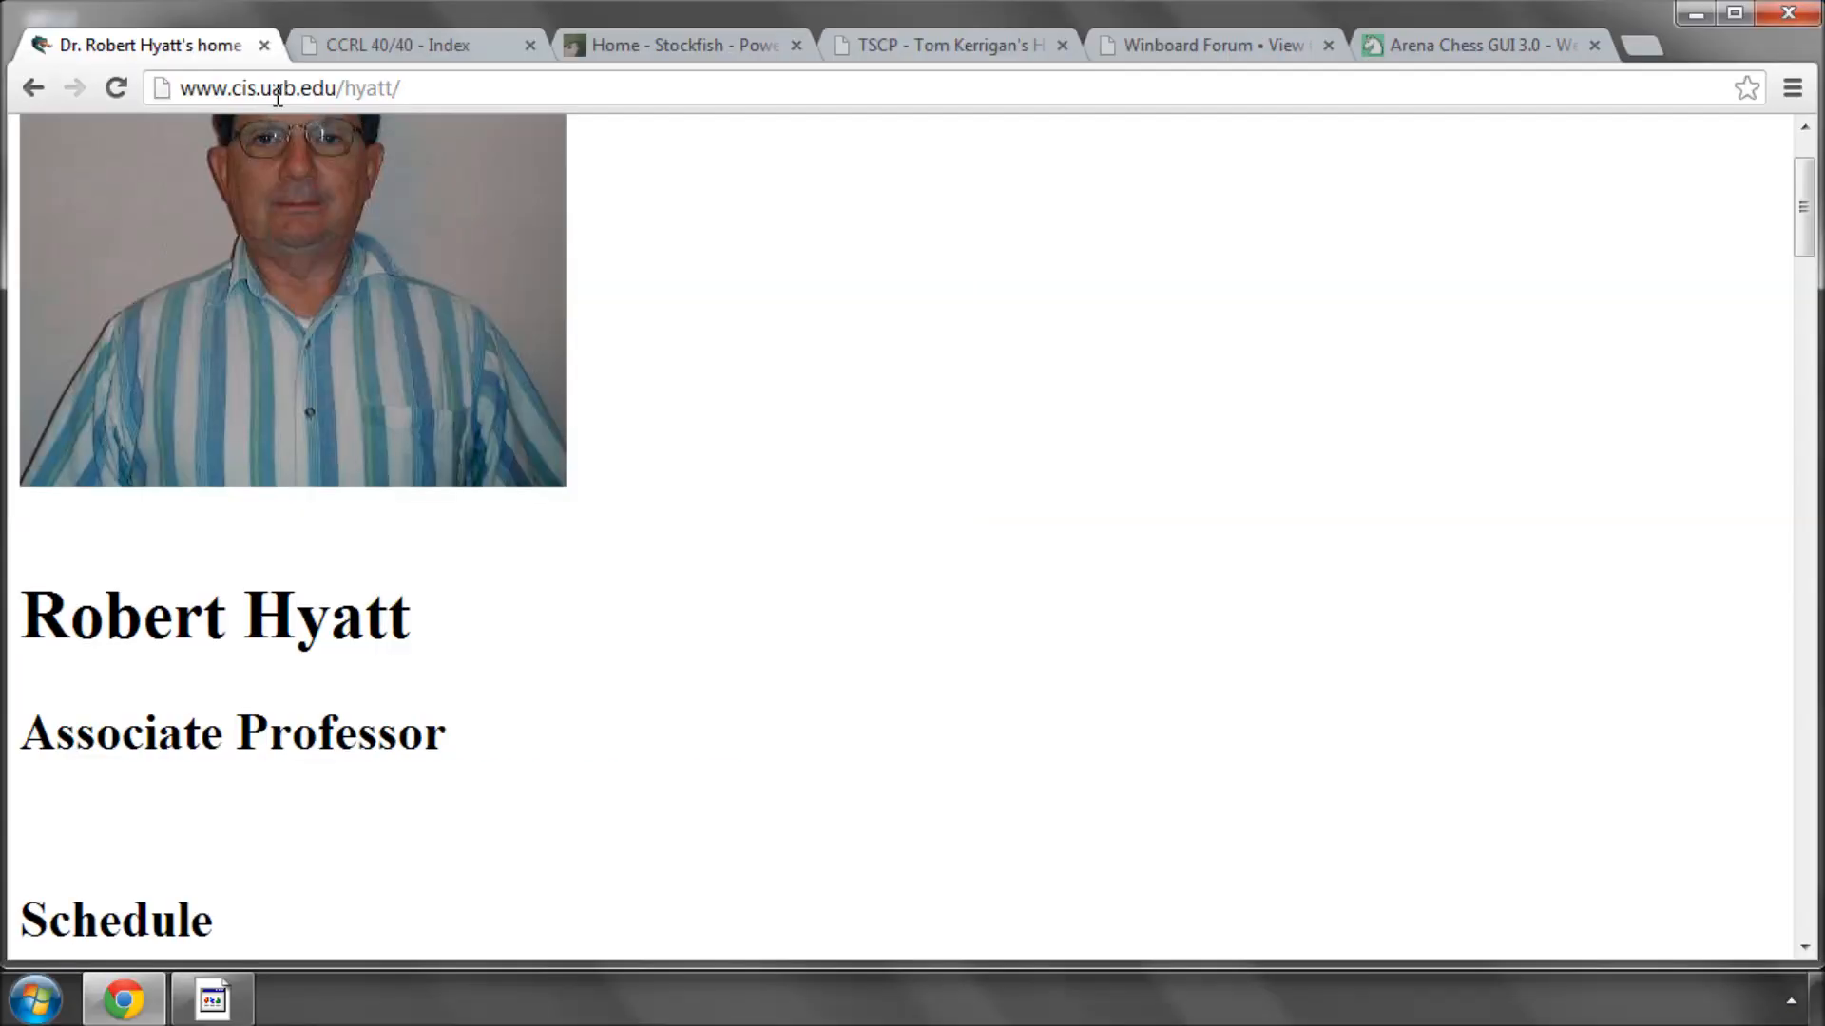
scroll(down, 3)
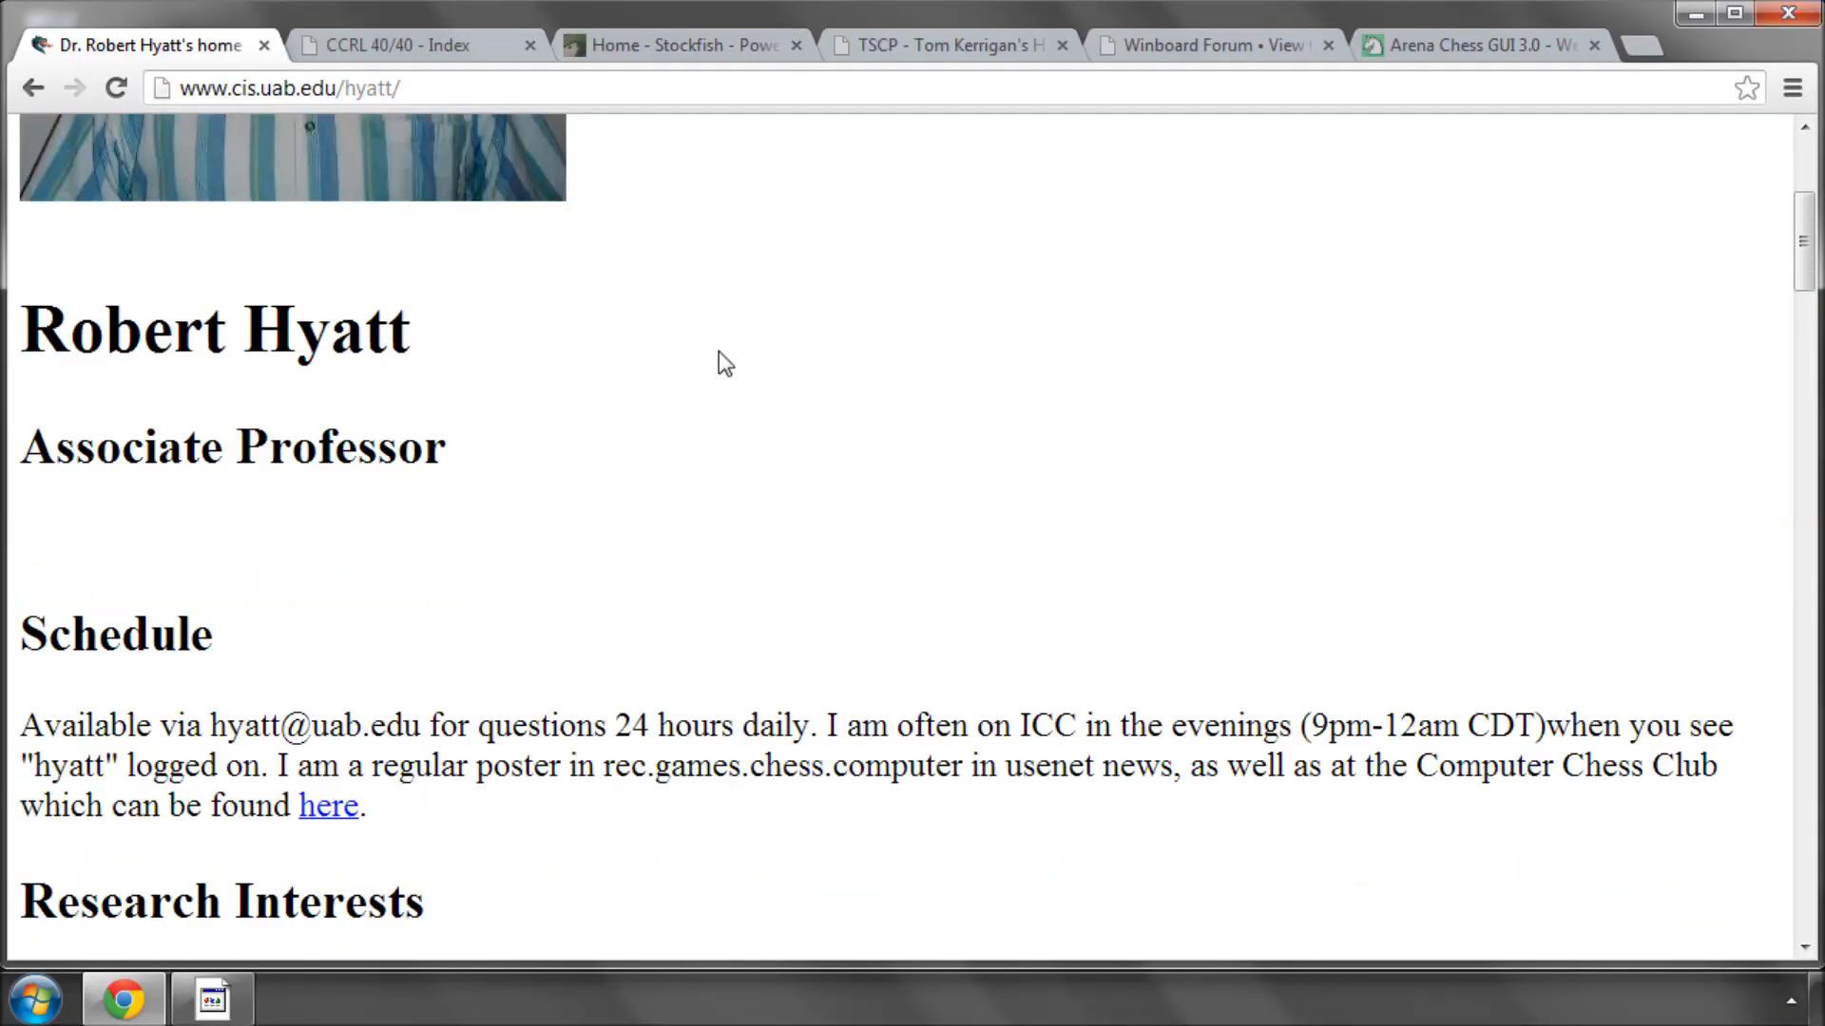
scroll(down, 3)
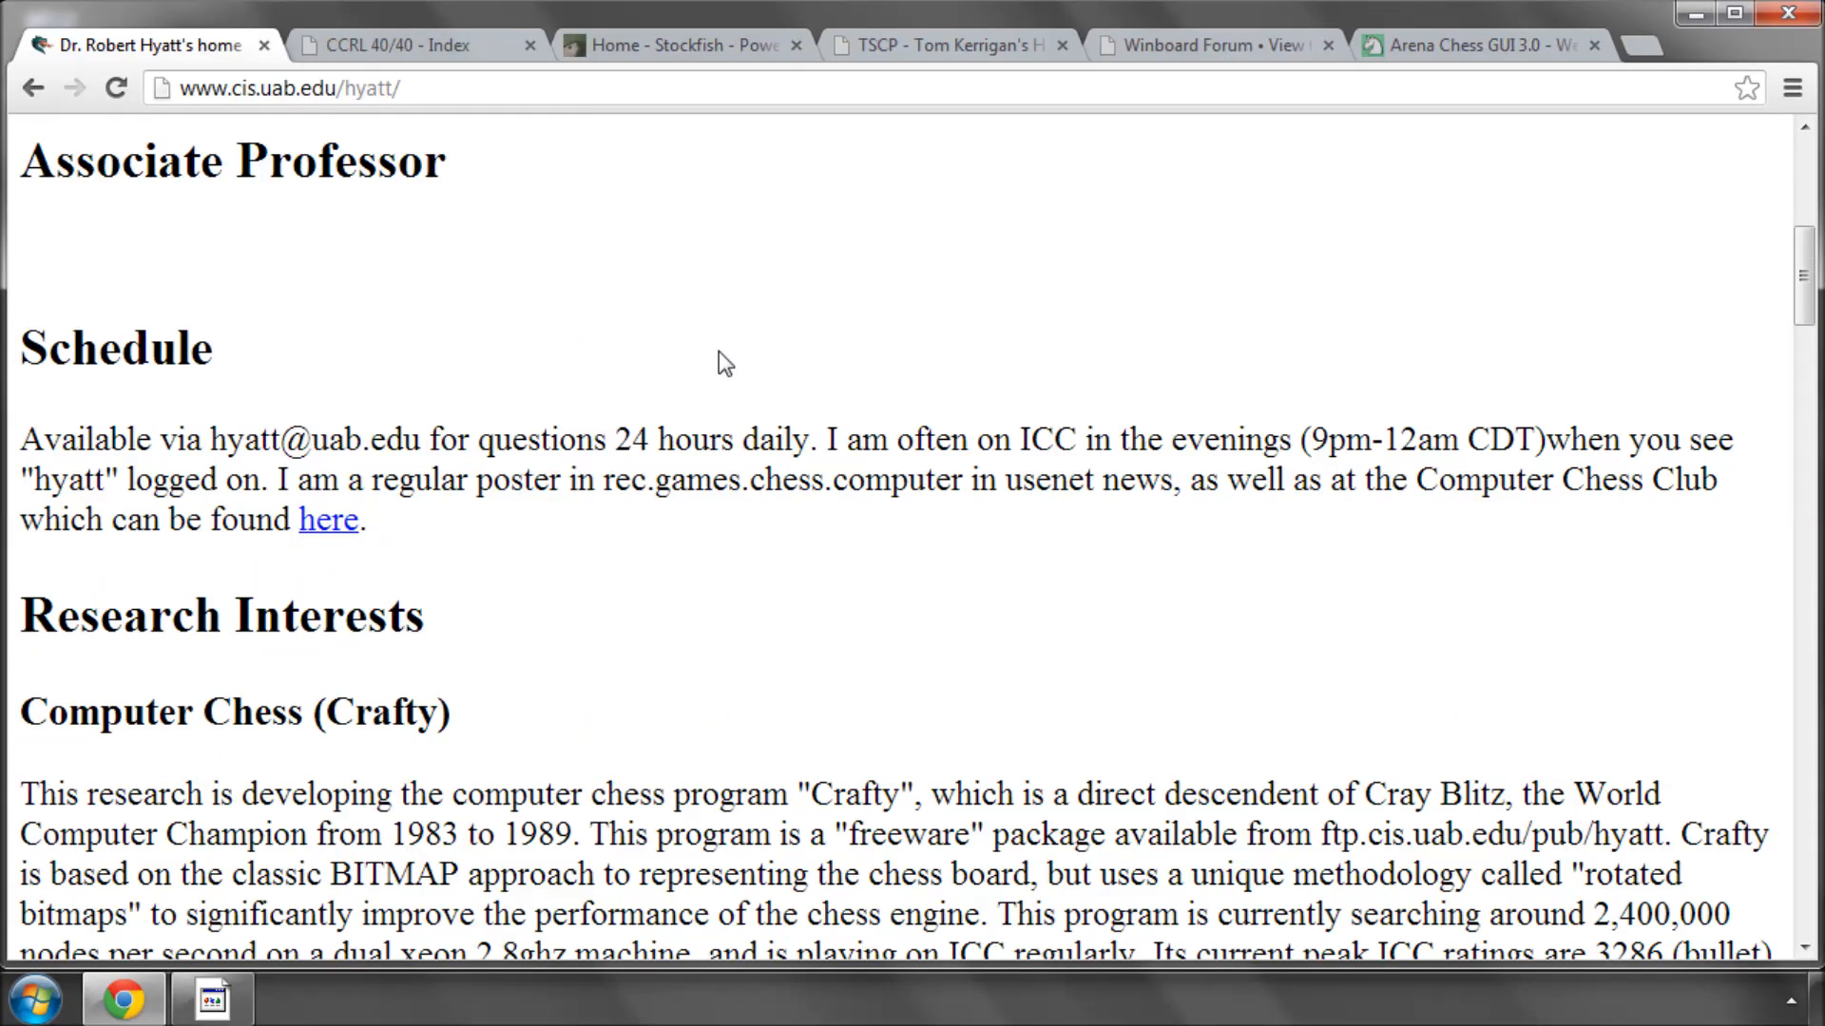
scroll(down, 3)
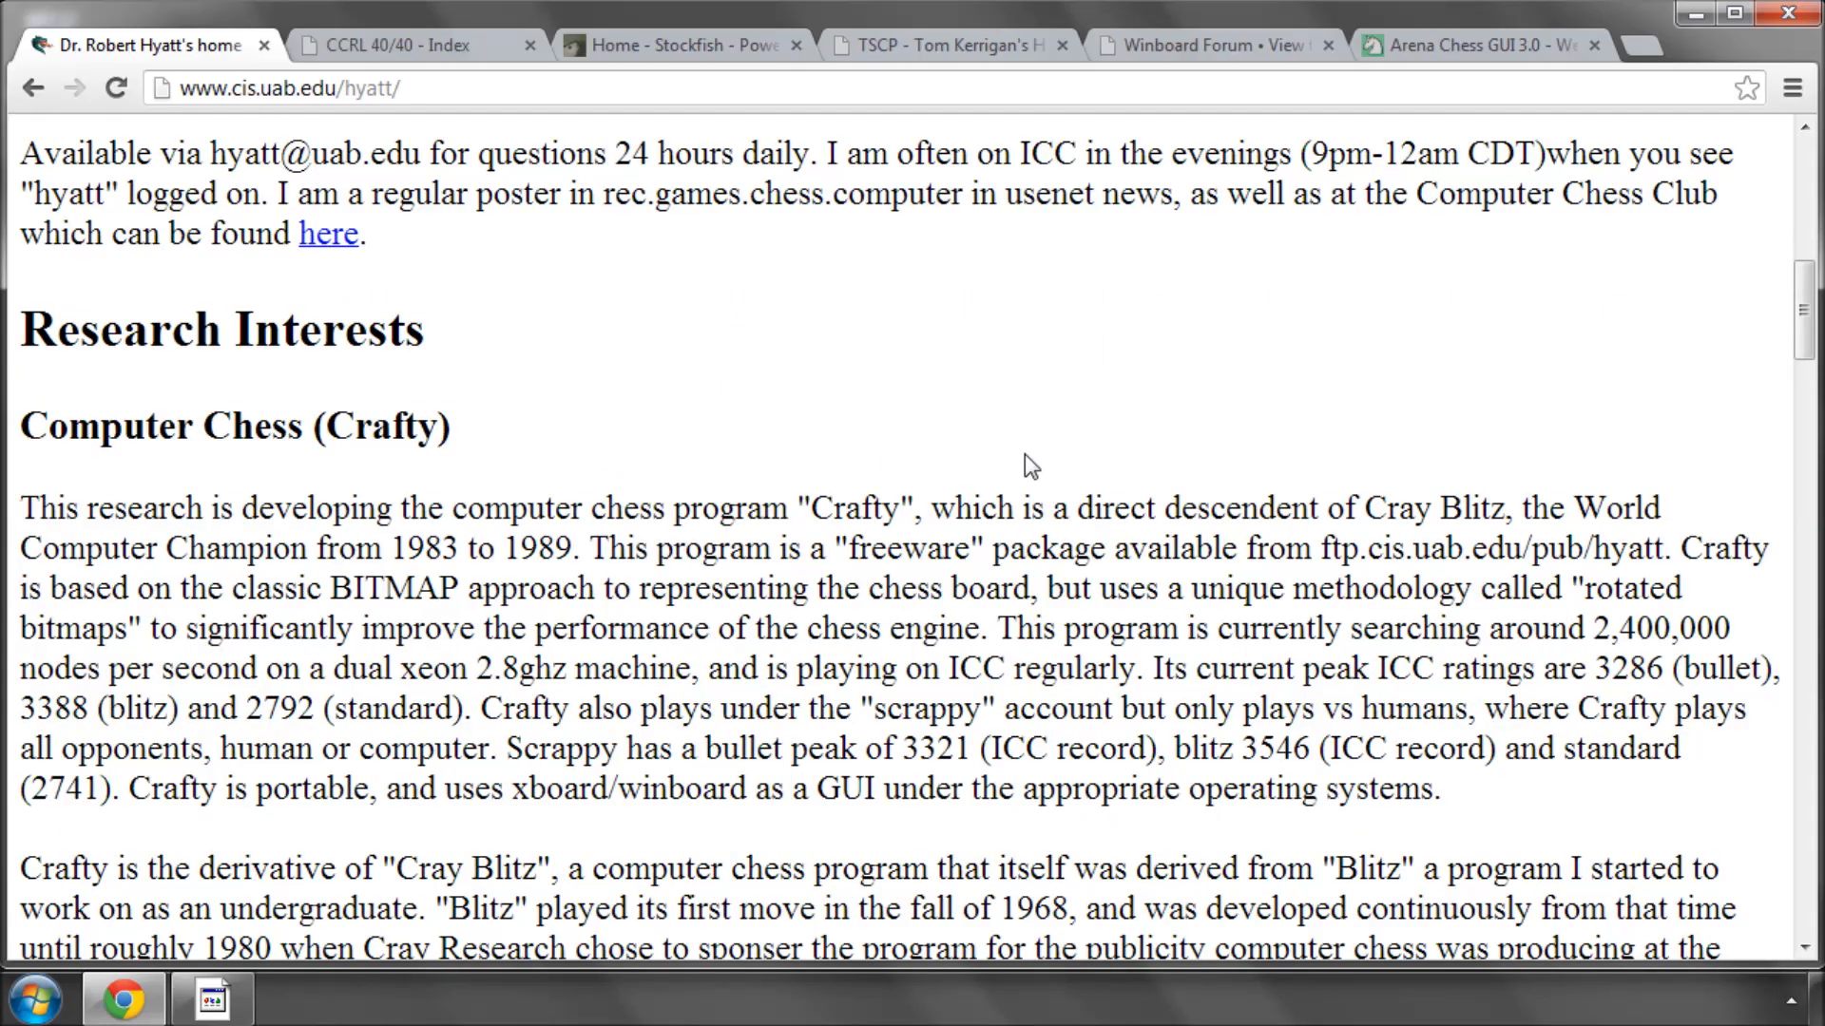
scroll(up, 3)
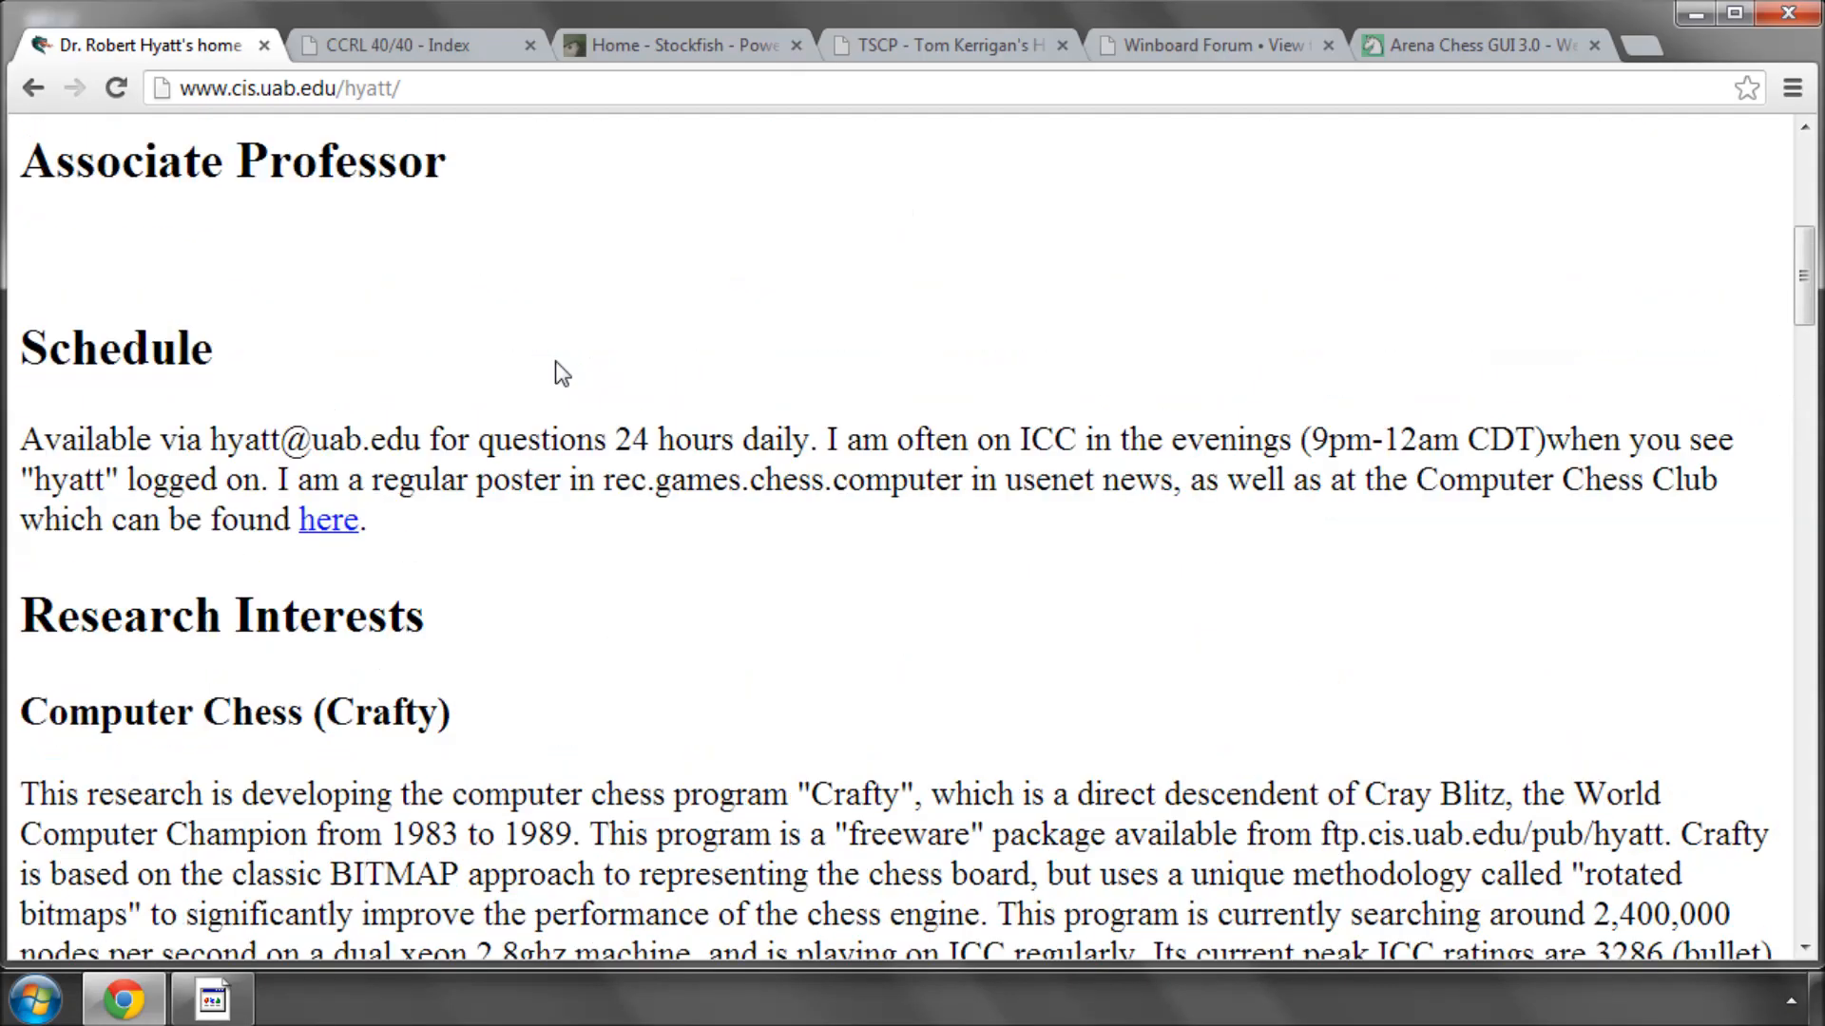
scroll(down, 3)
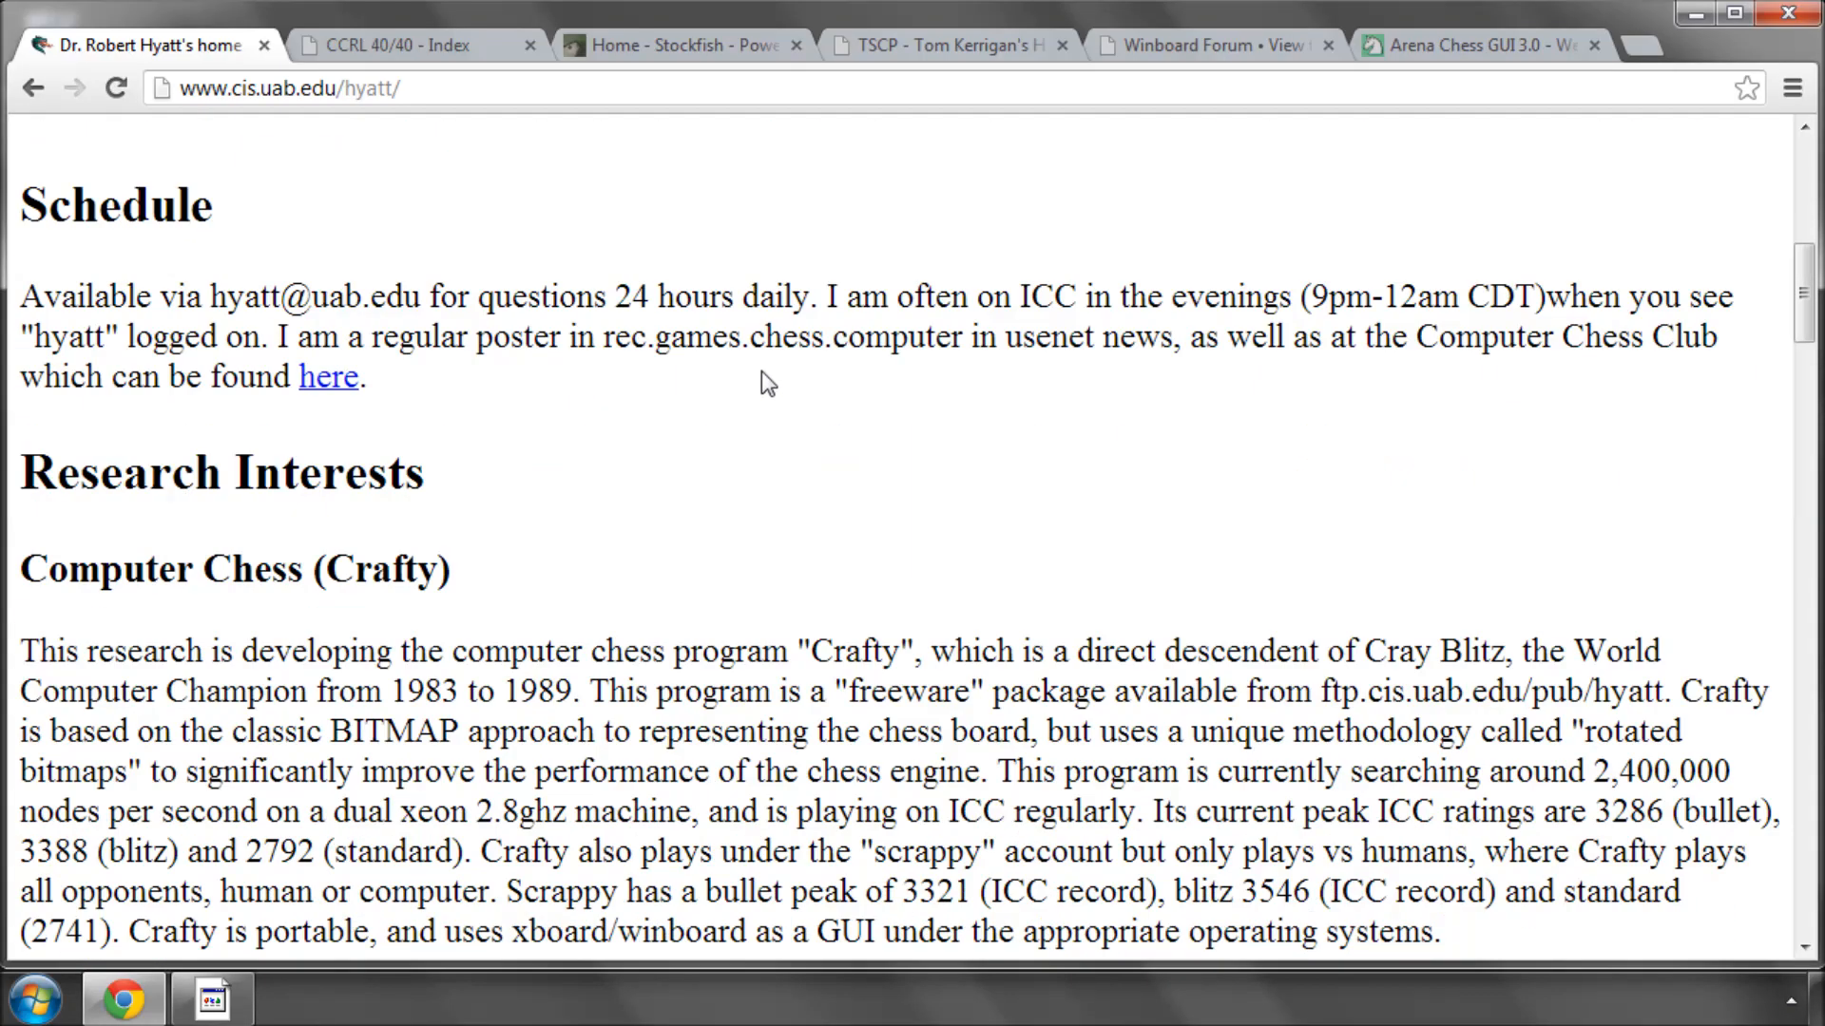
scroll(down, 3)
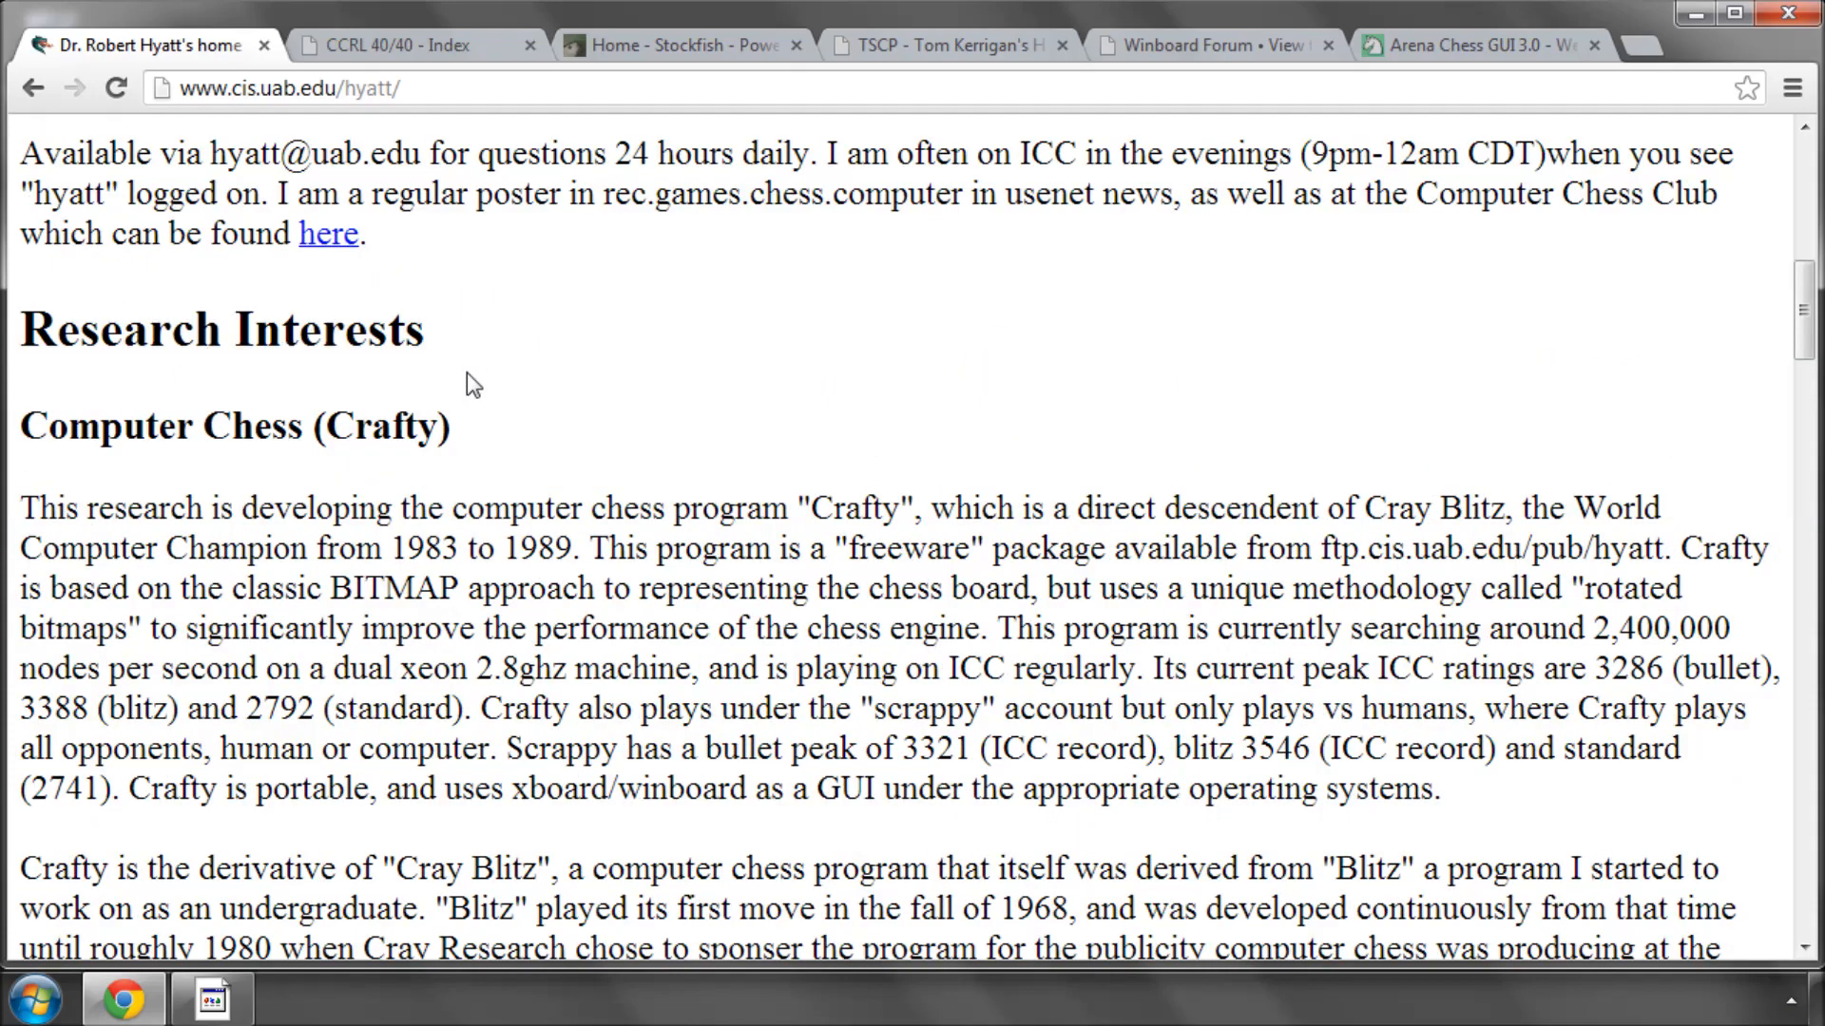
scroll(down, 3)
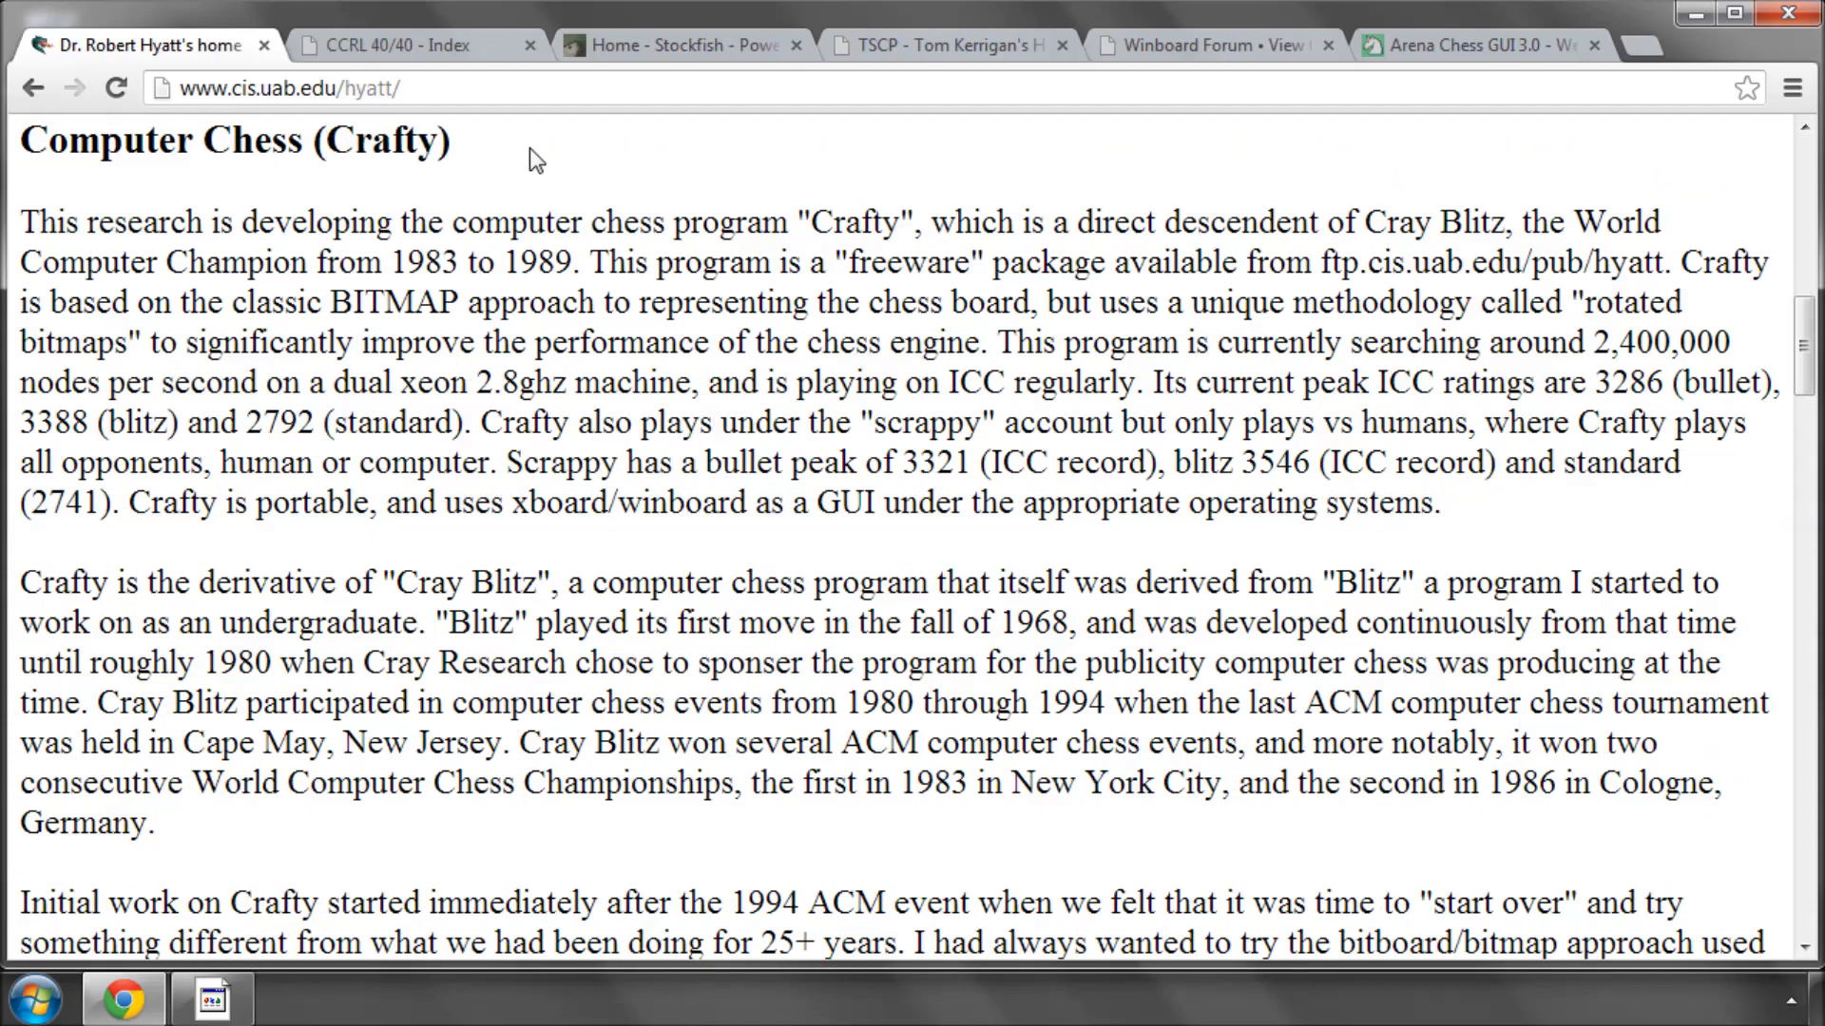
mouse_move(489, 152)
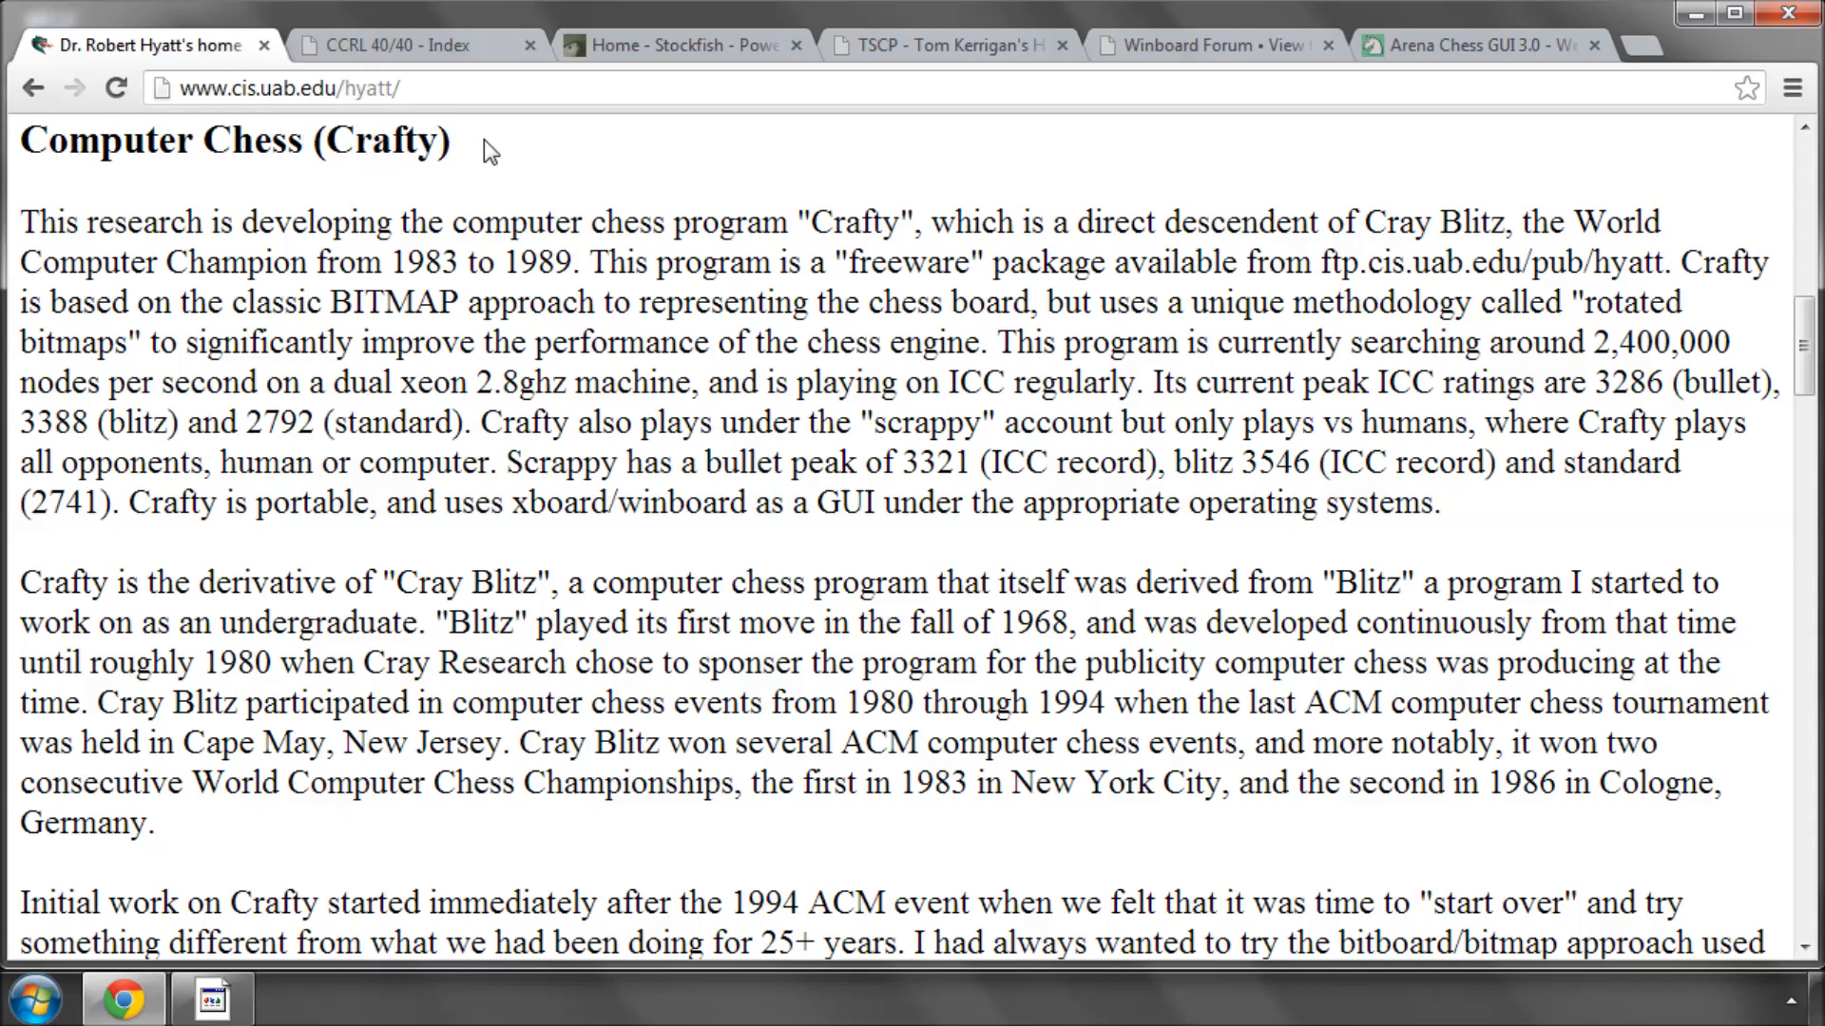
mouse_move(637, 205)
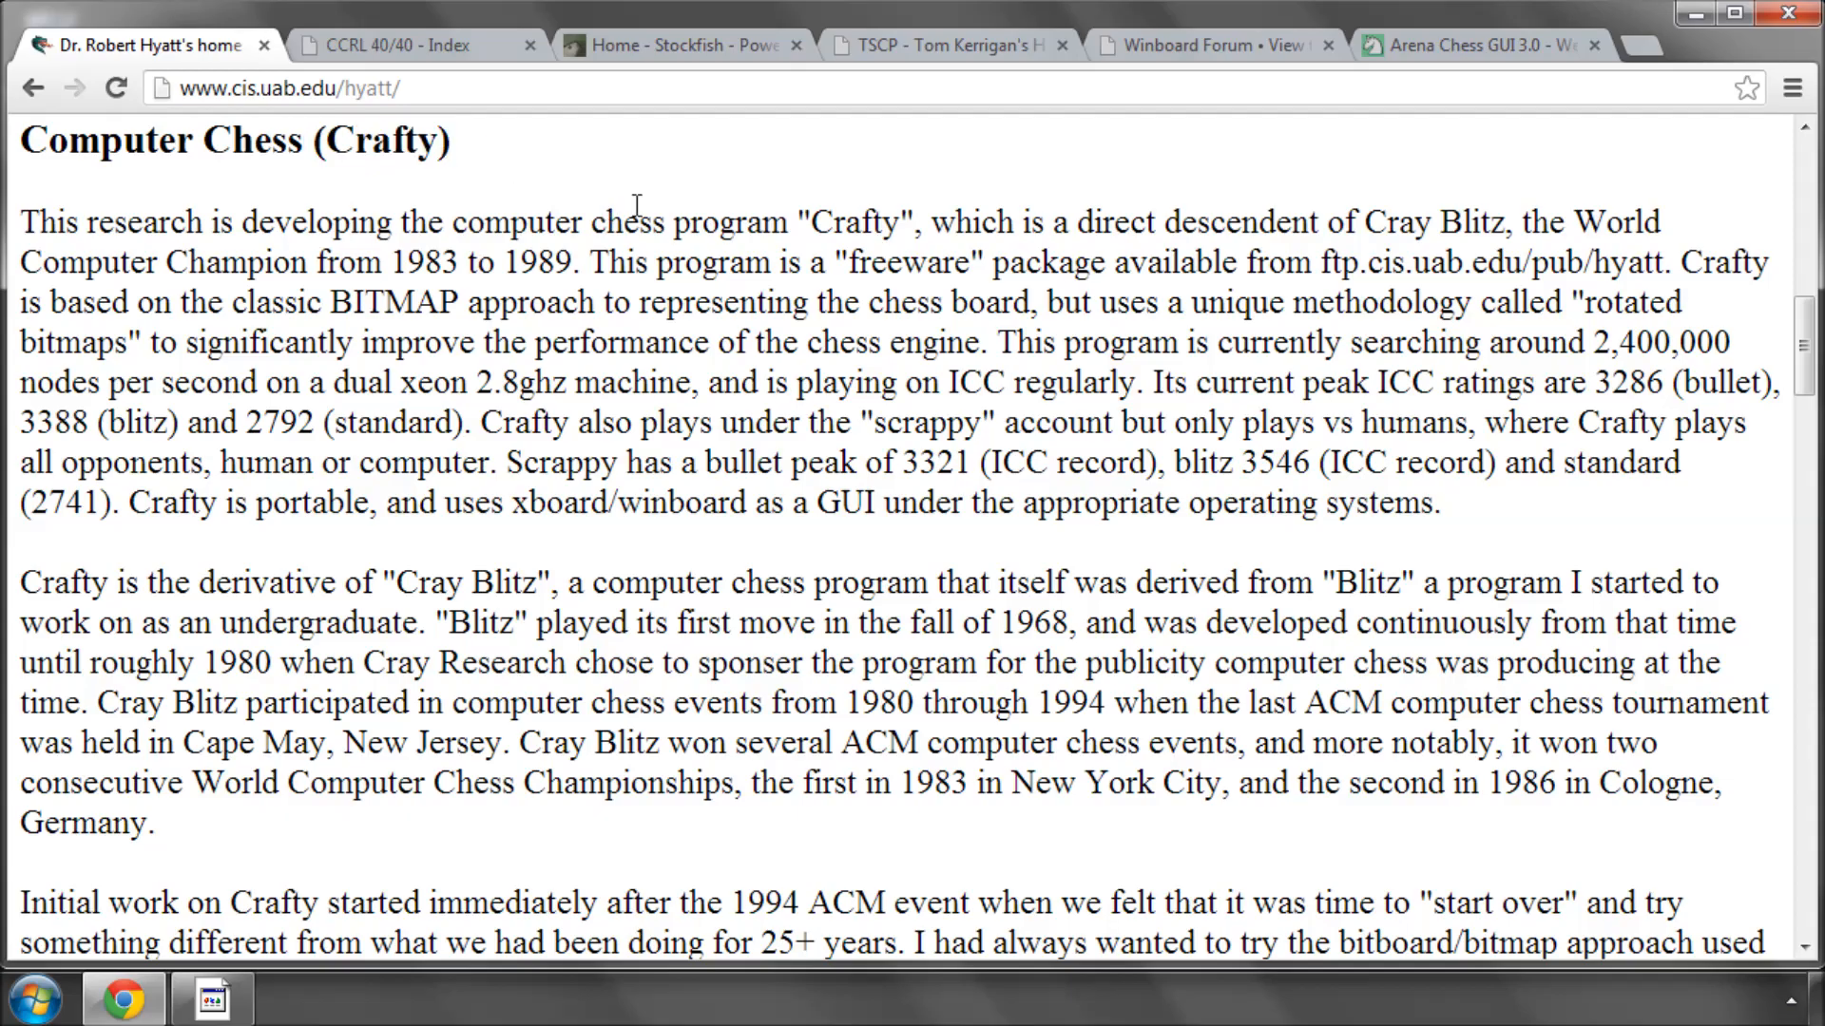
mouse_move(416, 262)
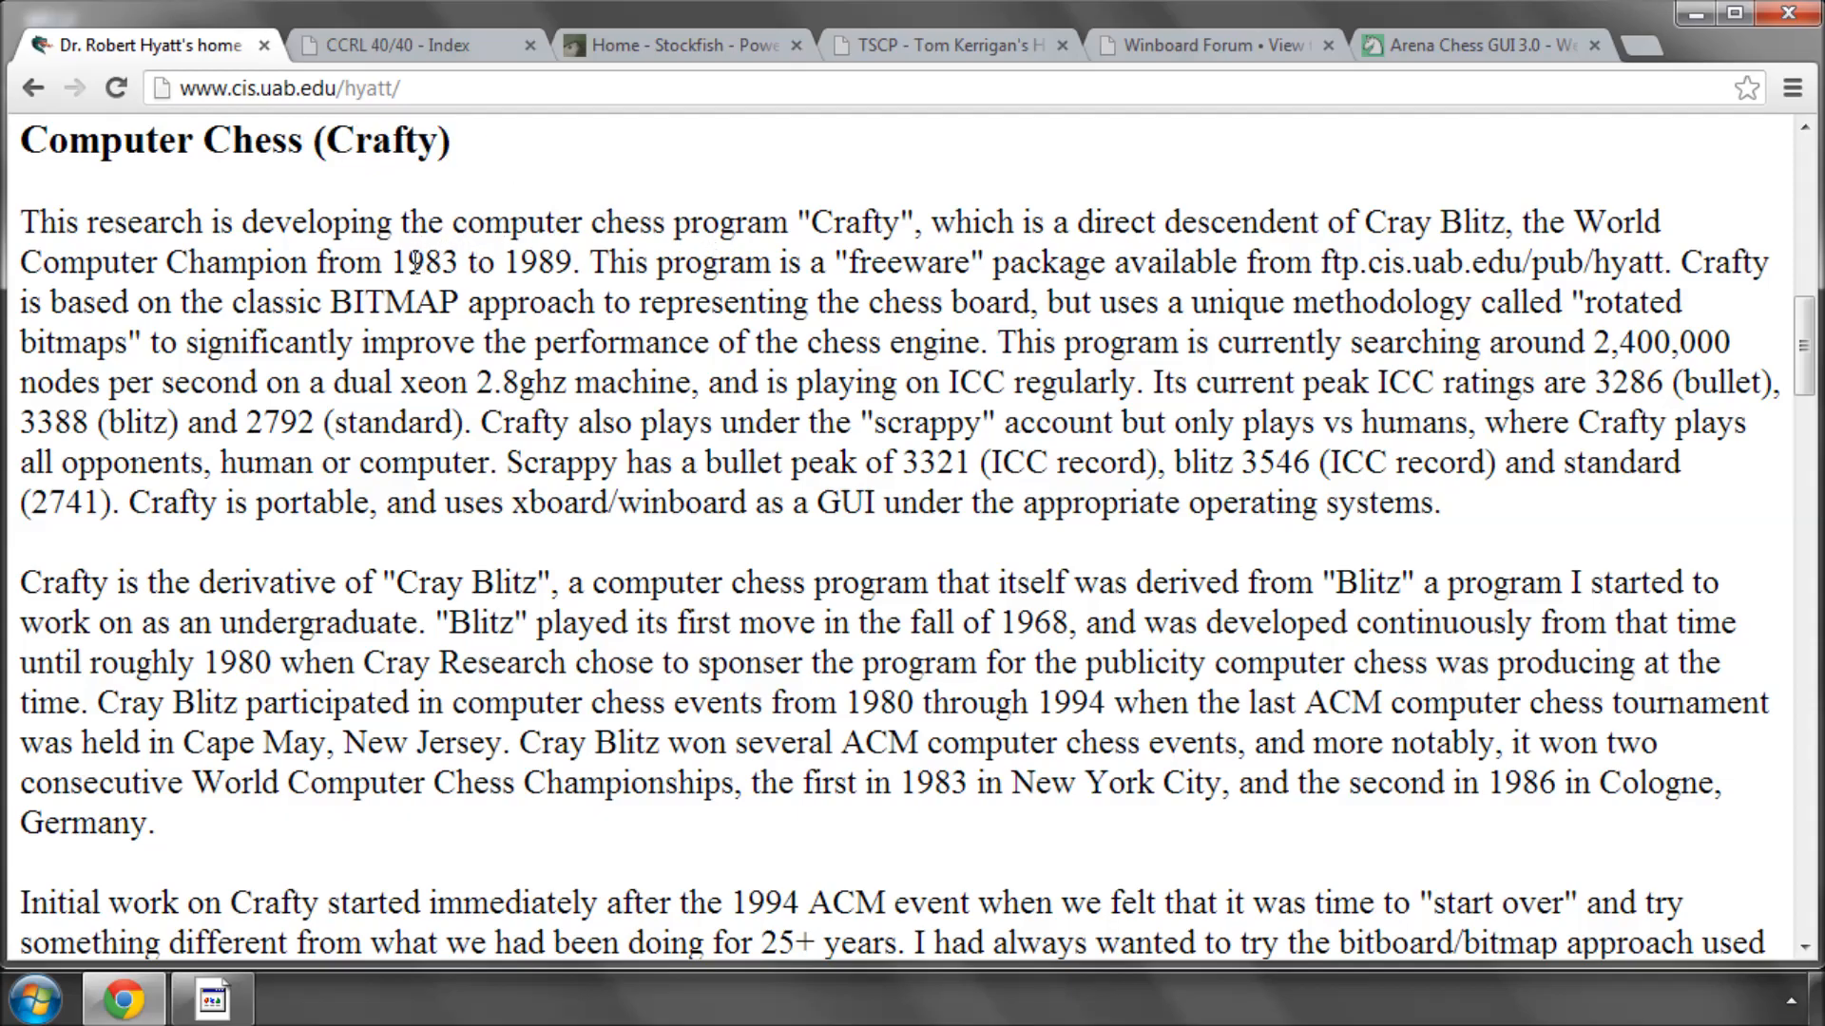
- Select and deselect the year 1983 in the Crafty paragraph, then continue to the Online Publications page
double_click(411, 262)
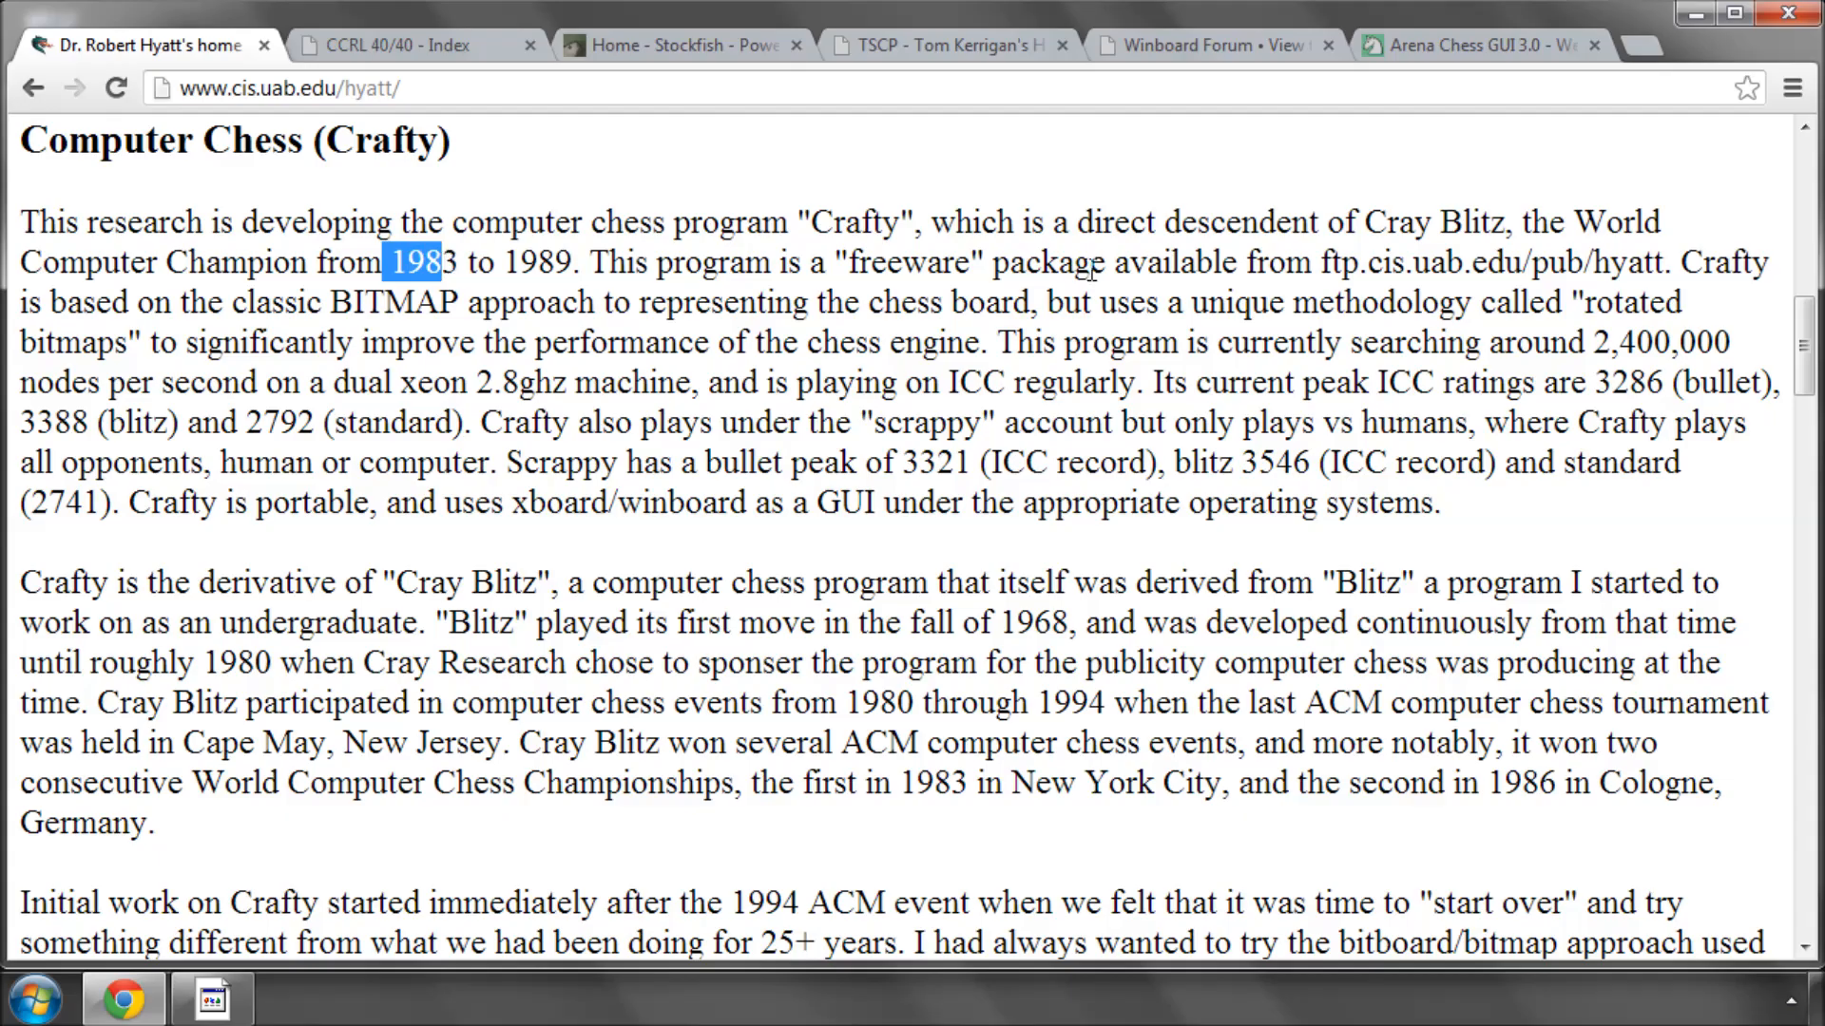
click(1349, 222)
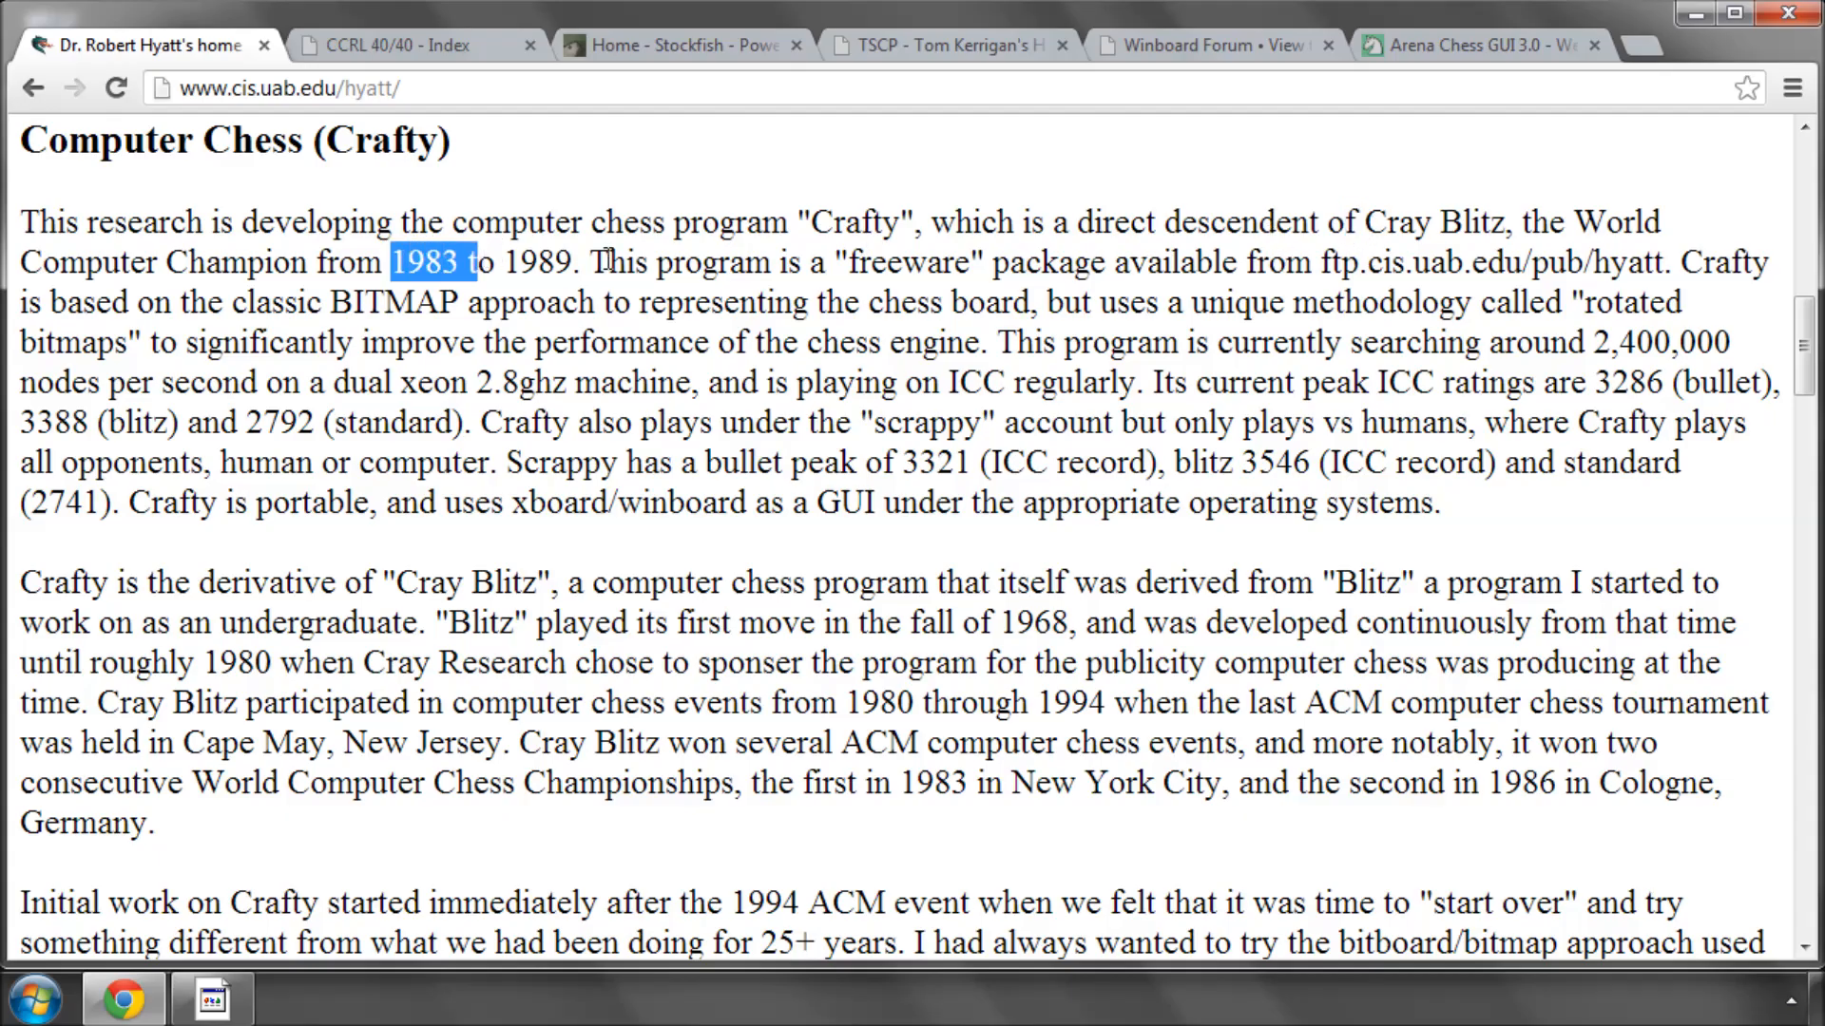
click(943, 291)
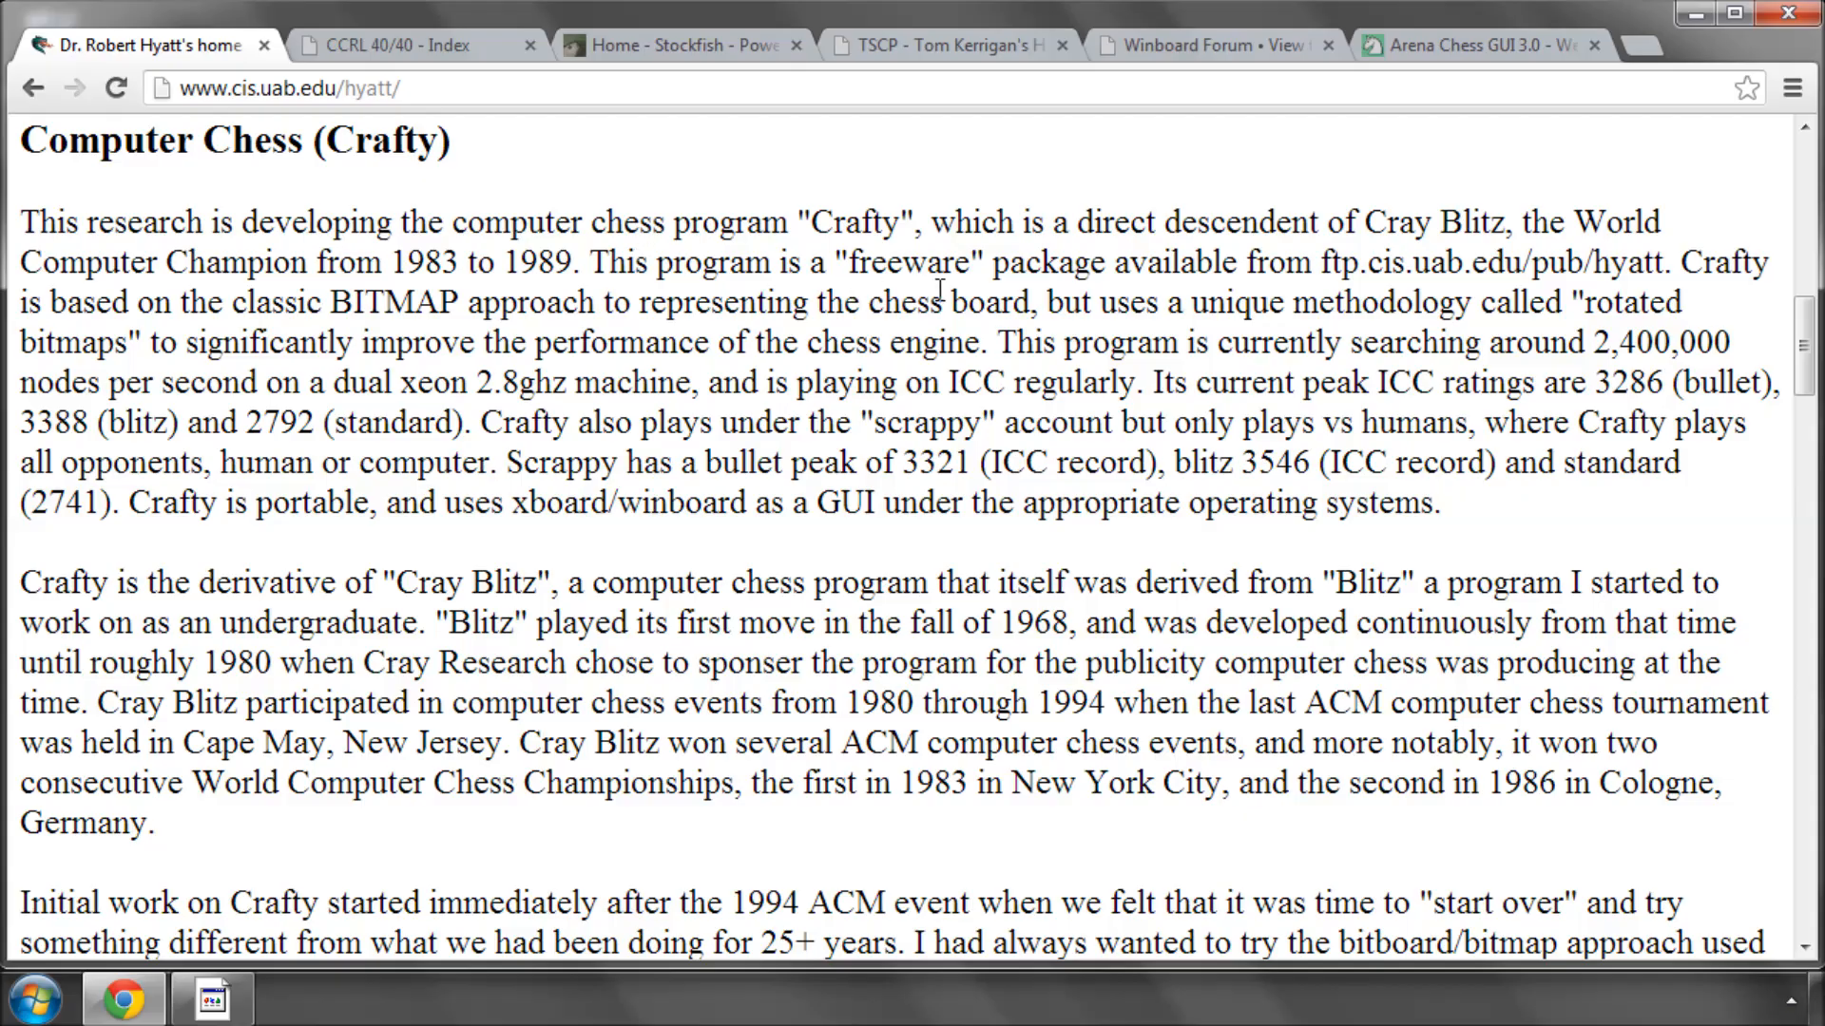
scroll(down, 3)
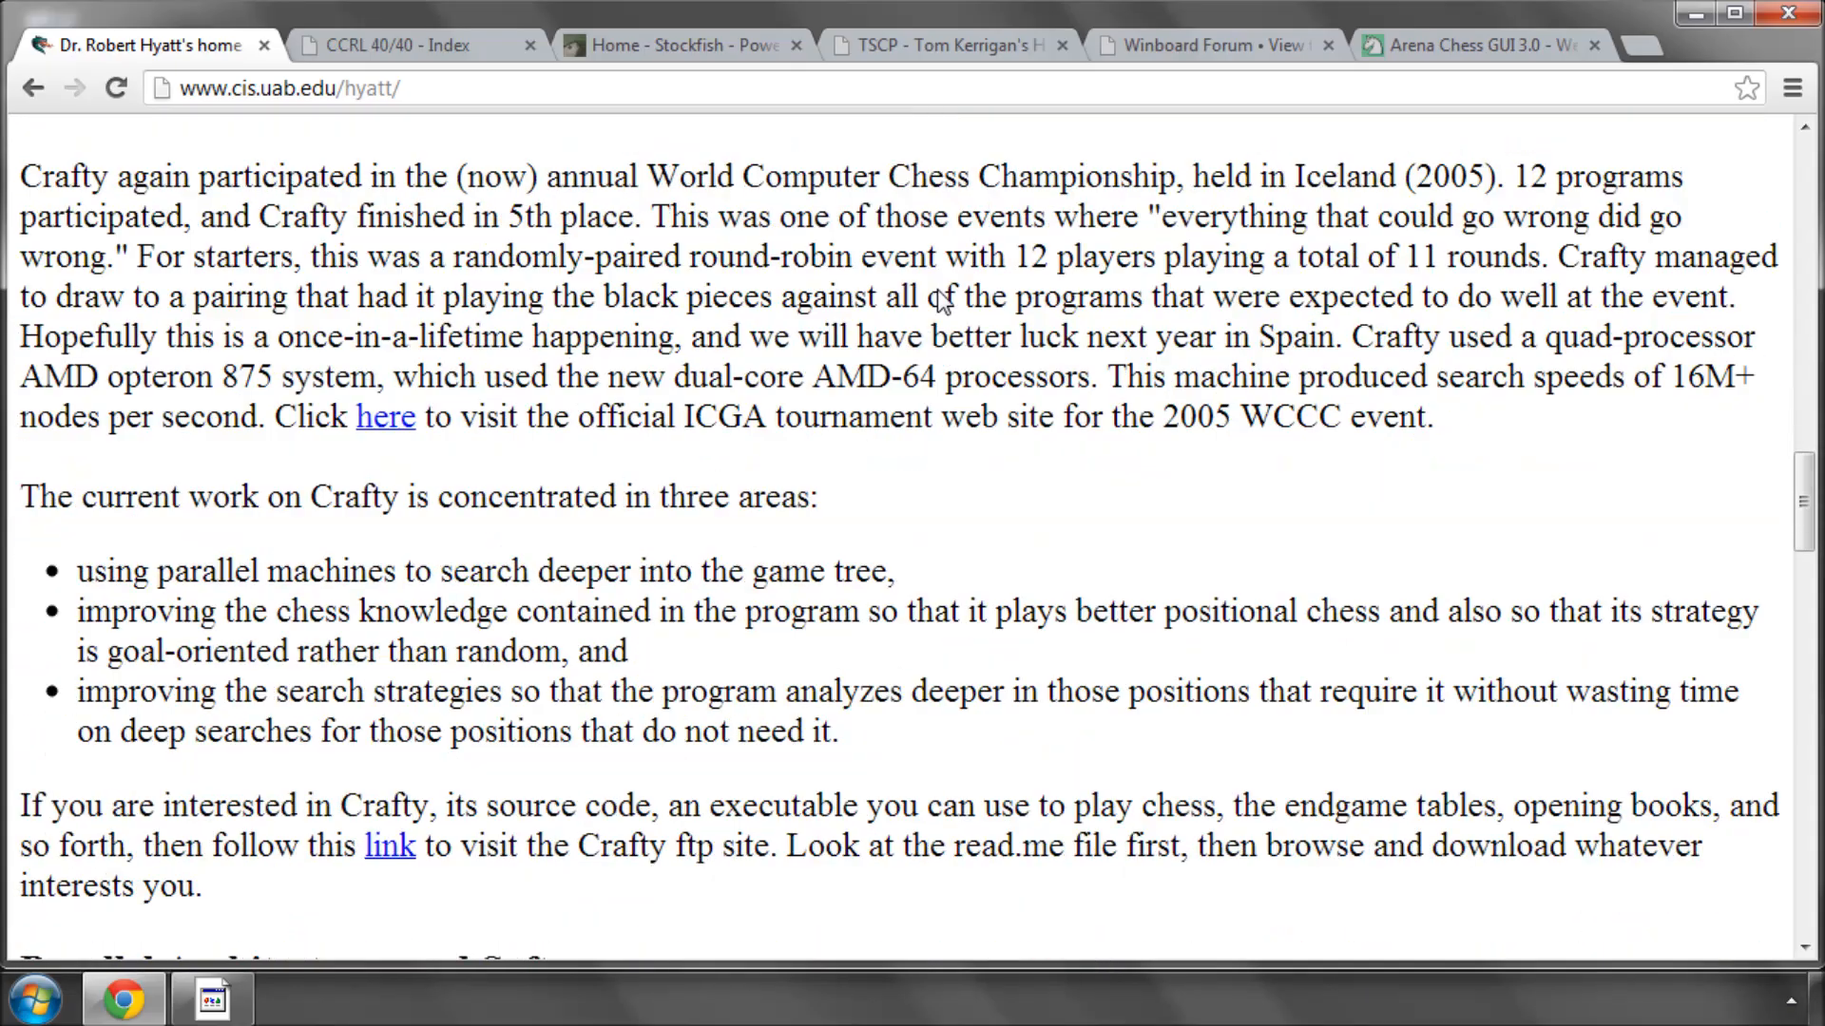
scroll(down, 3)
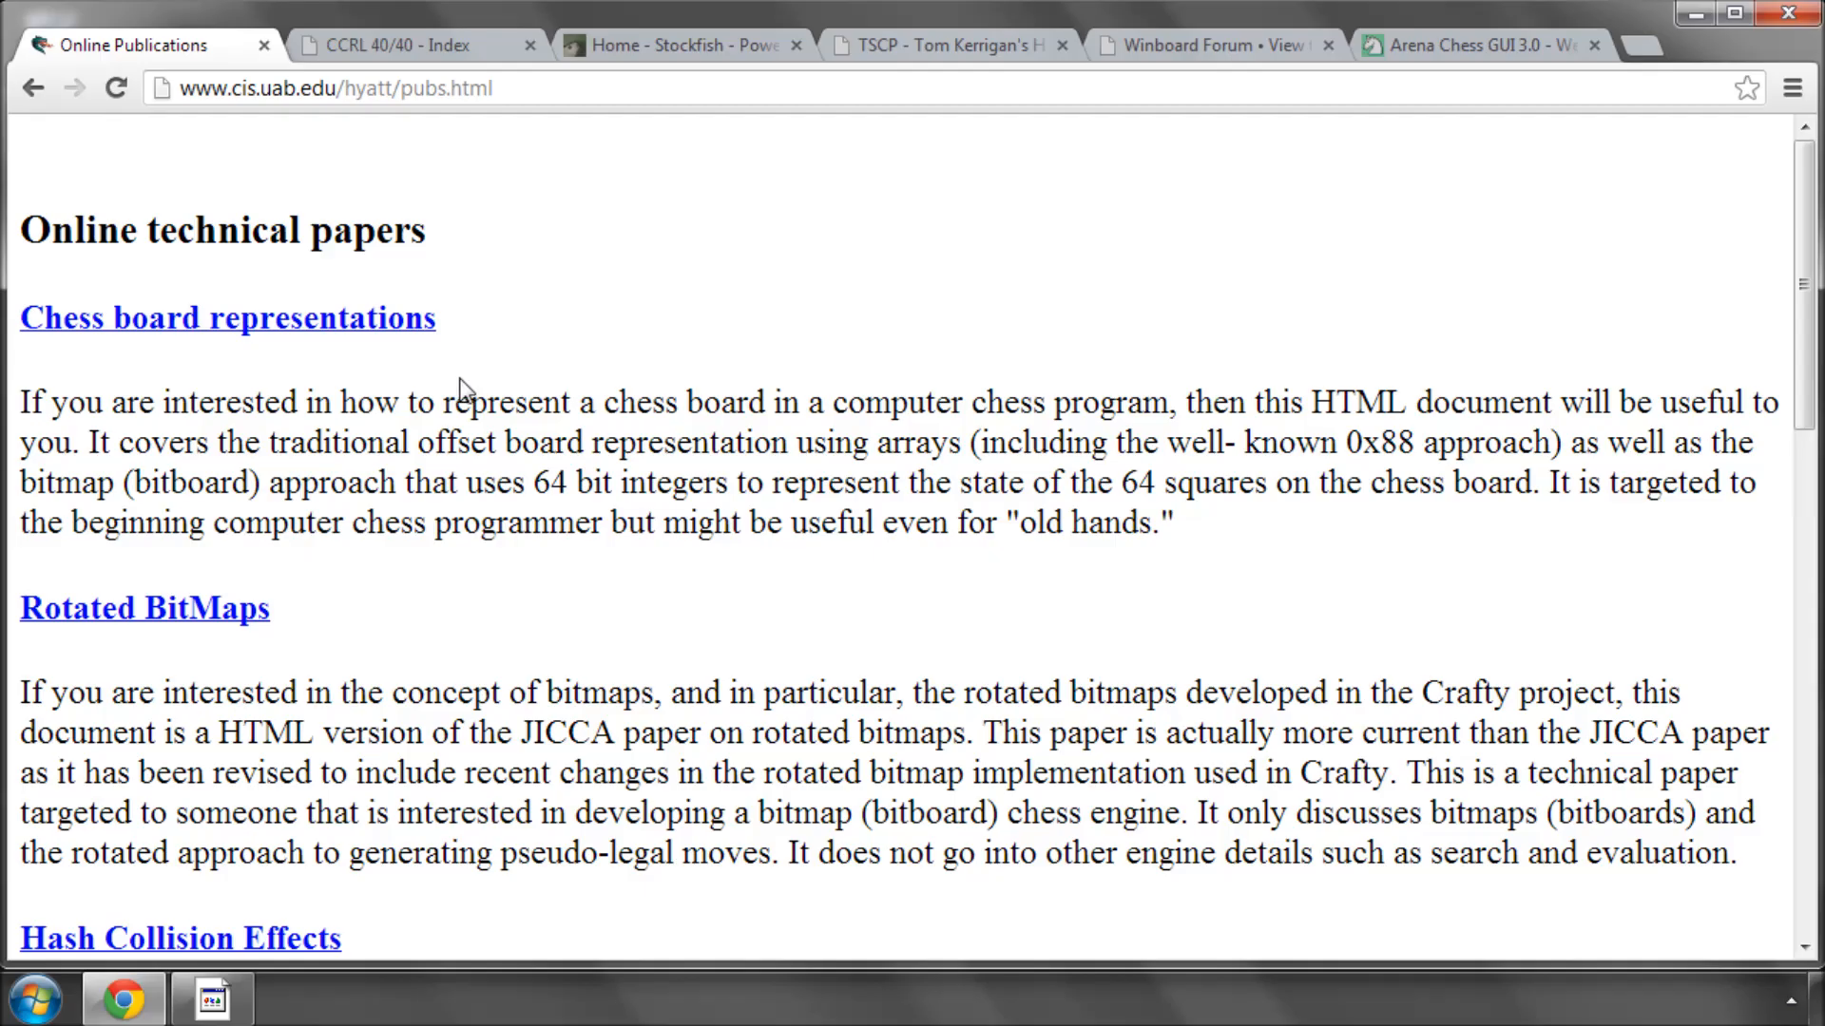
scroll(down, 3)
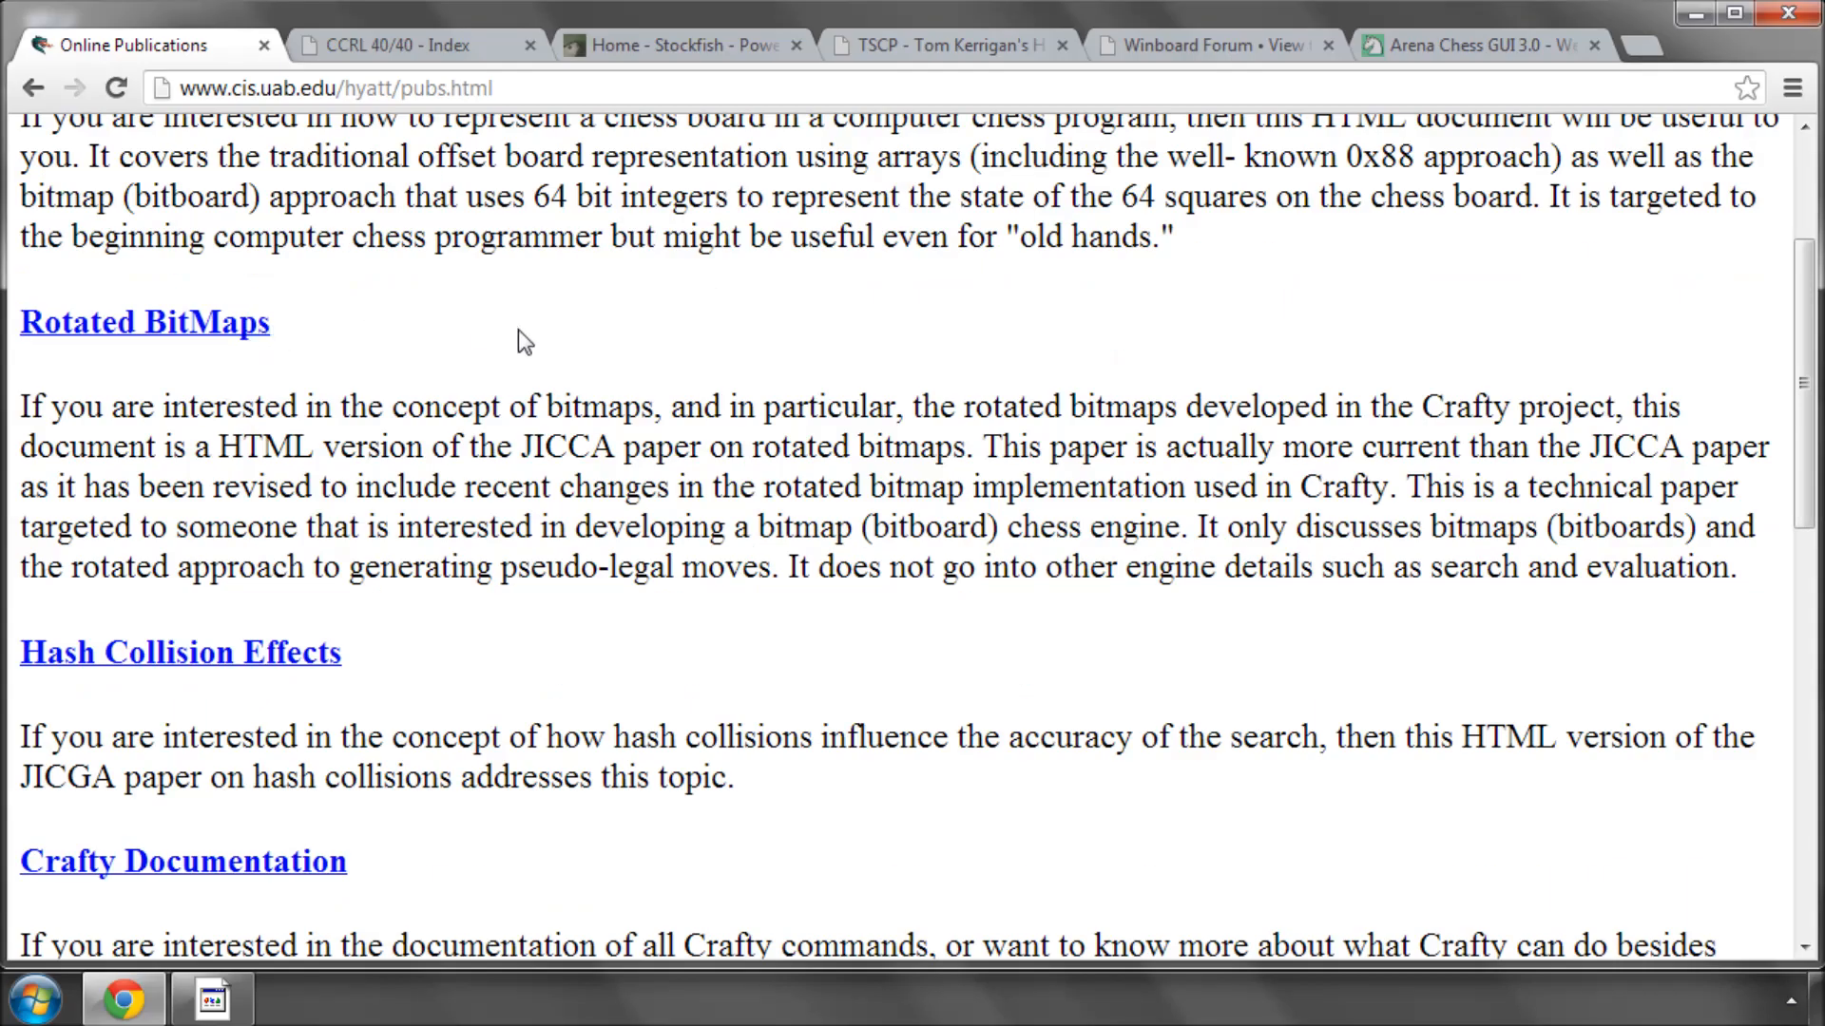
scroll(down, 3)
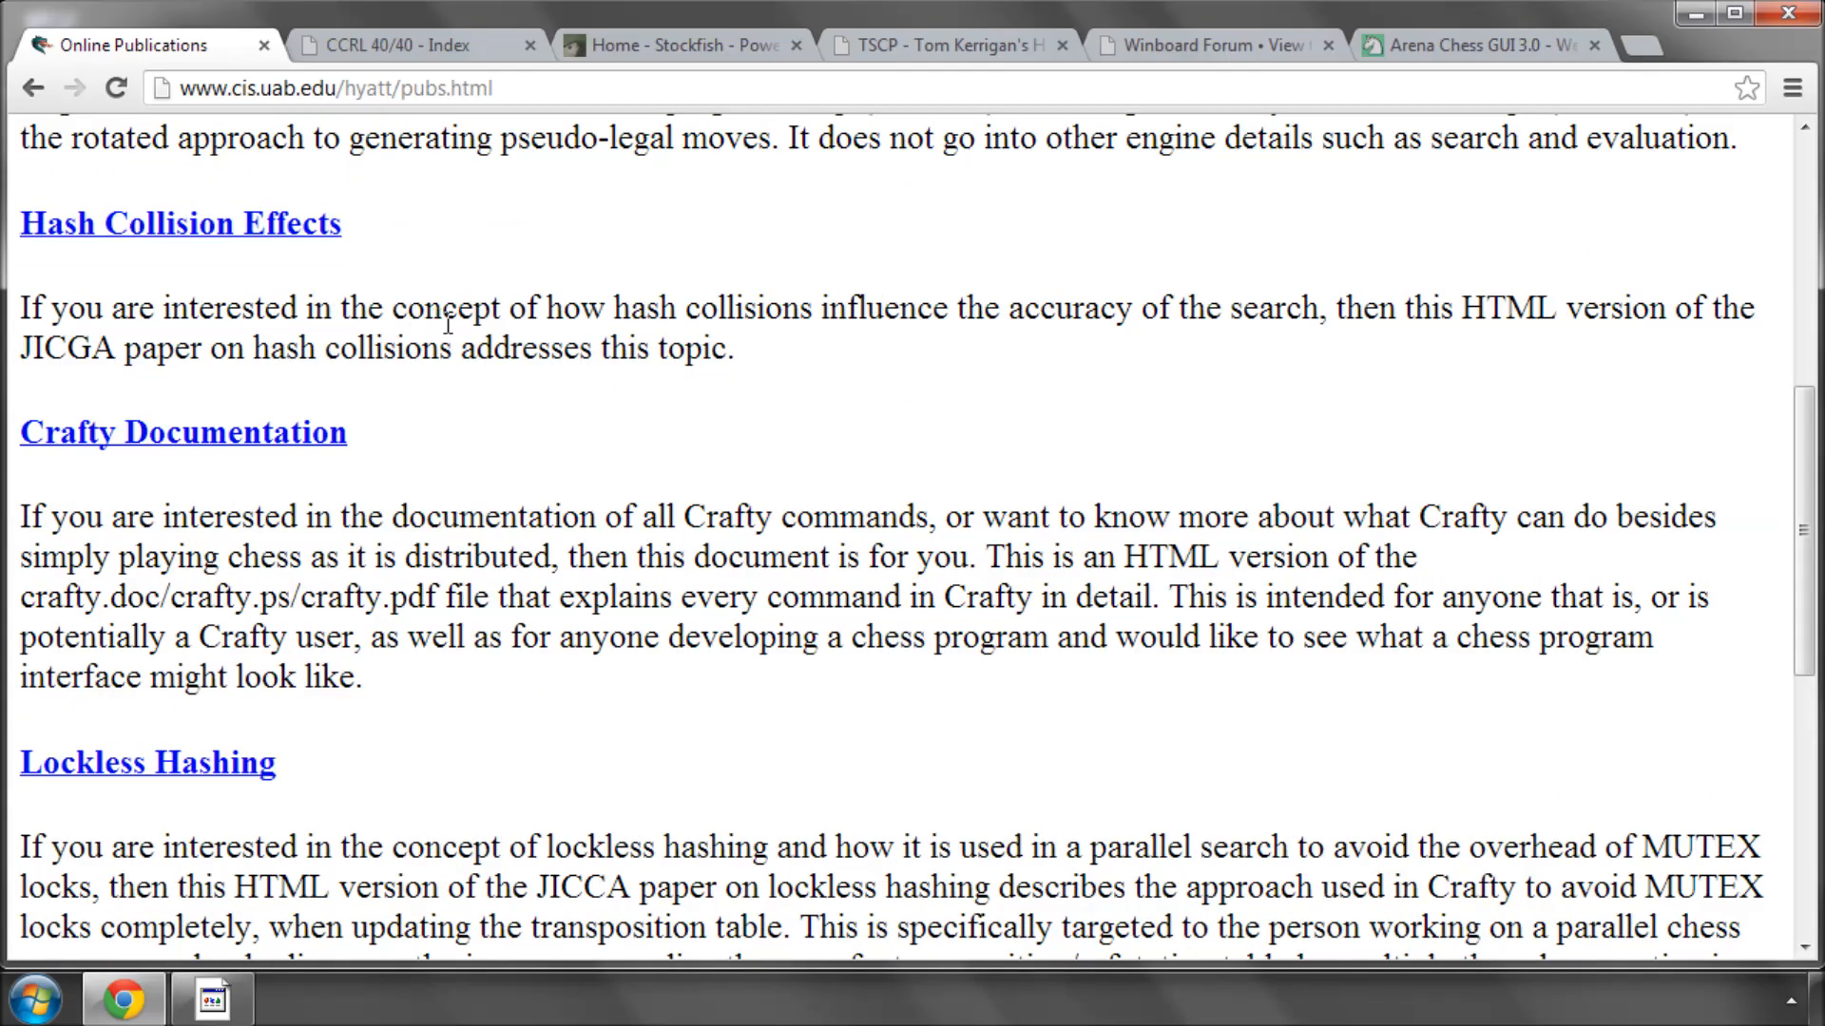
scroll(up, 3)
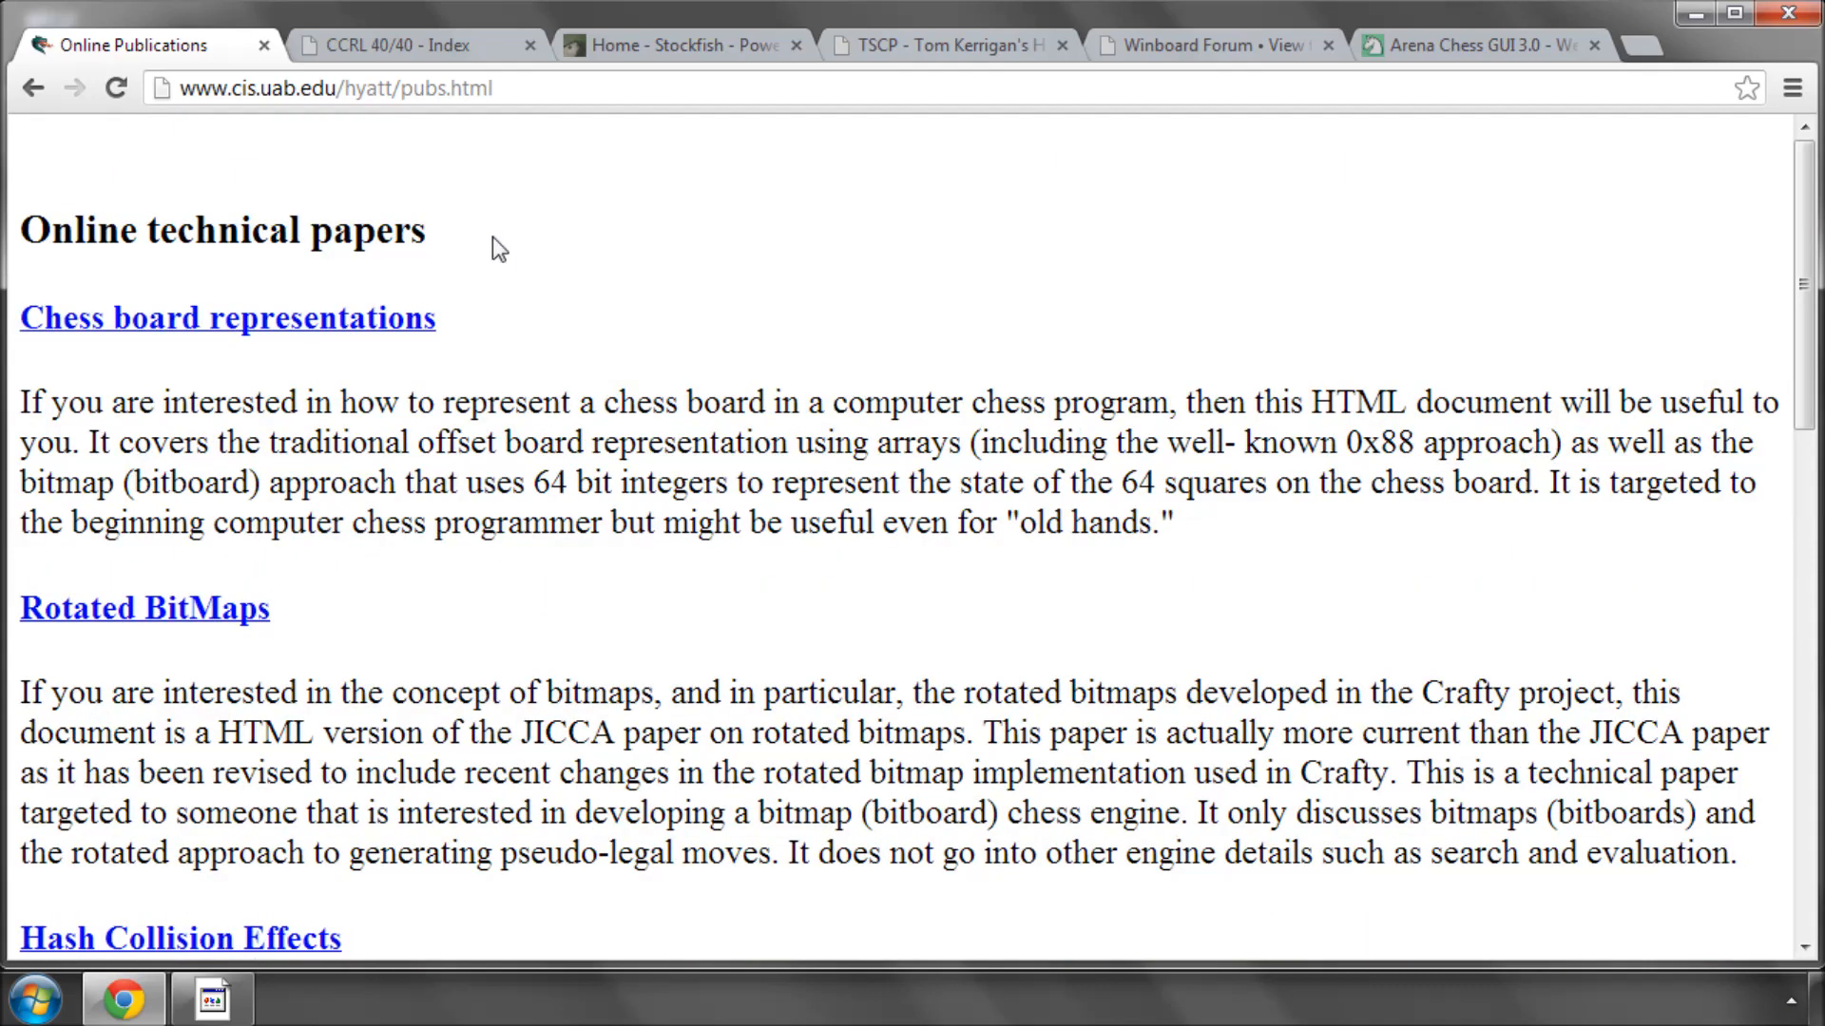
mouse_move(576, 228)
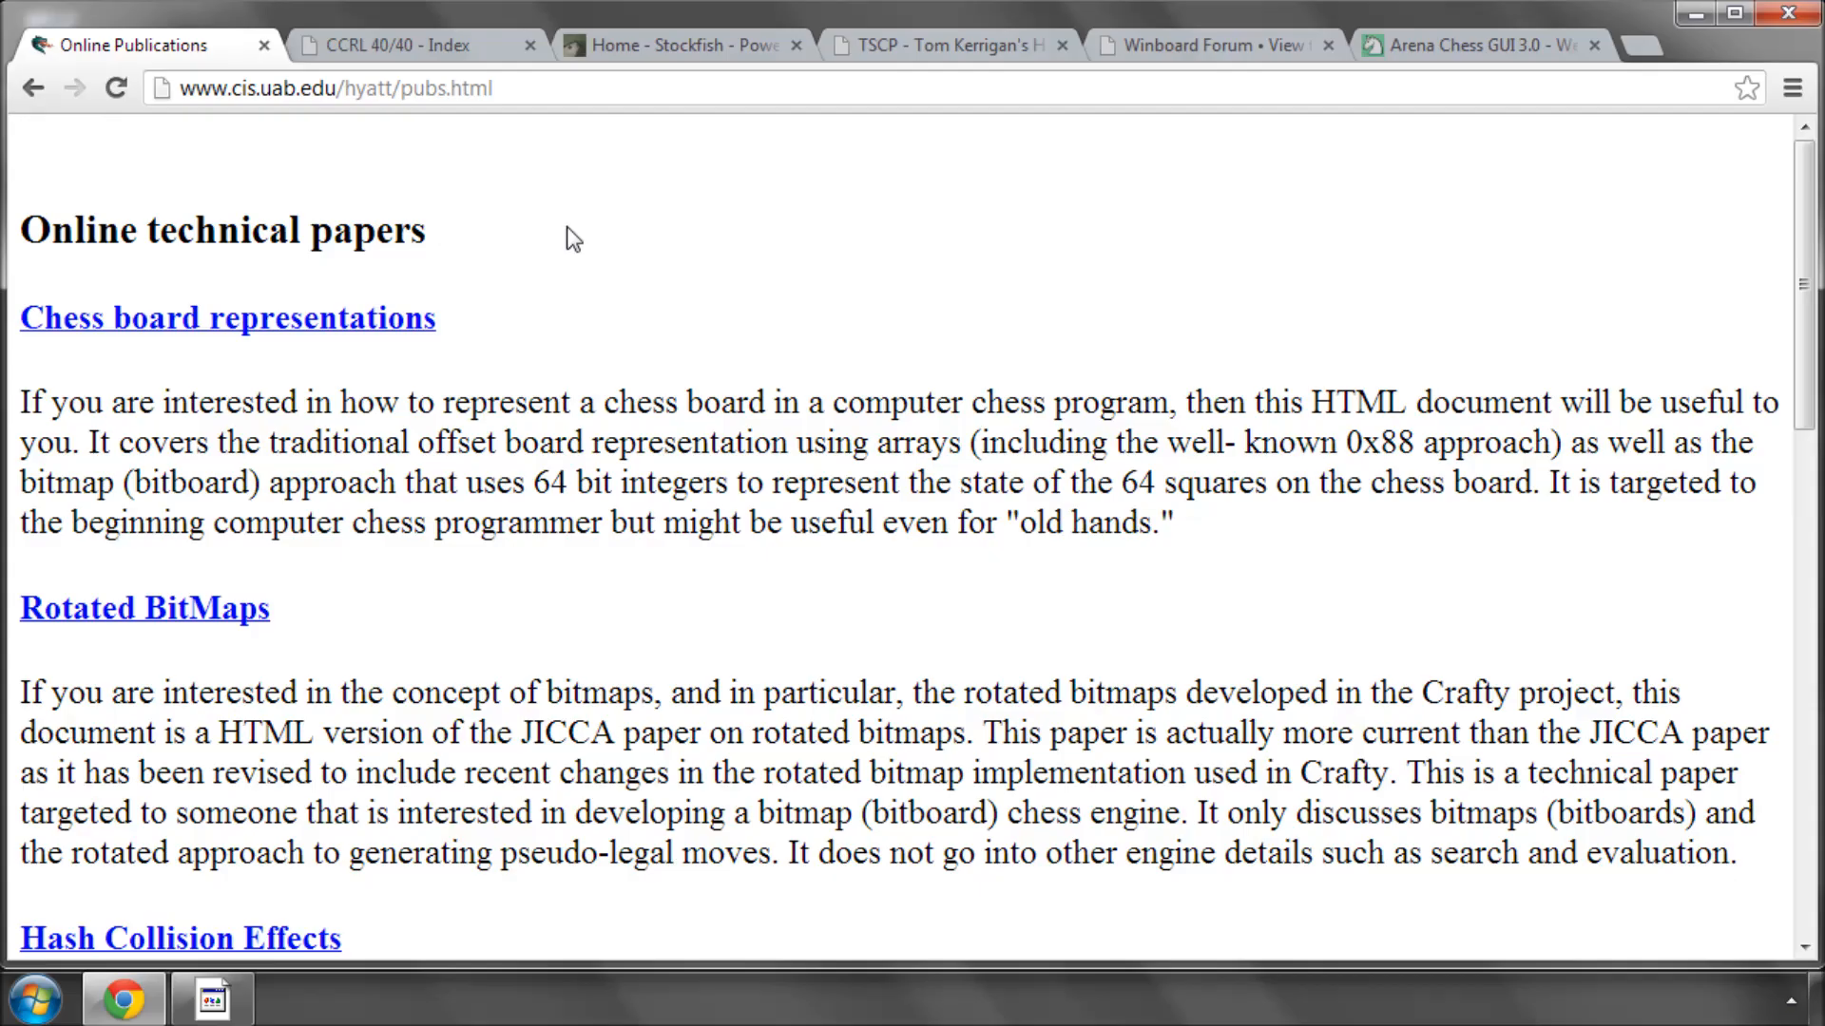
mouse_move(422, 164)
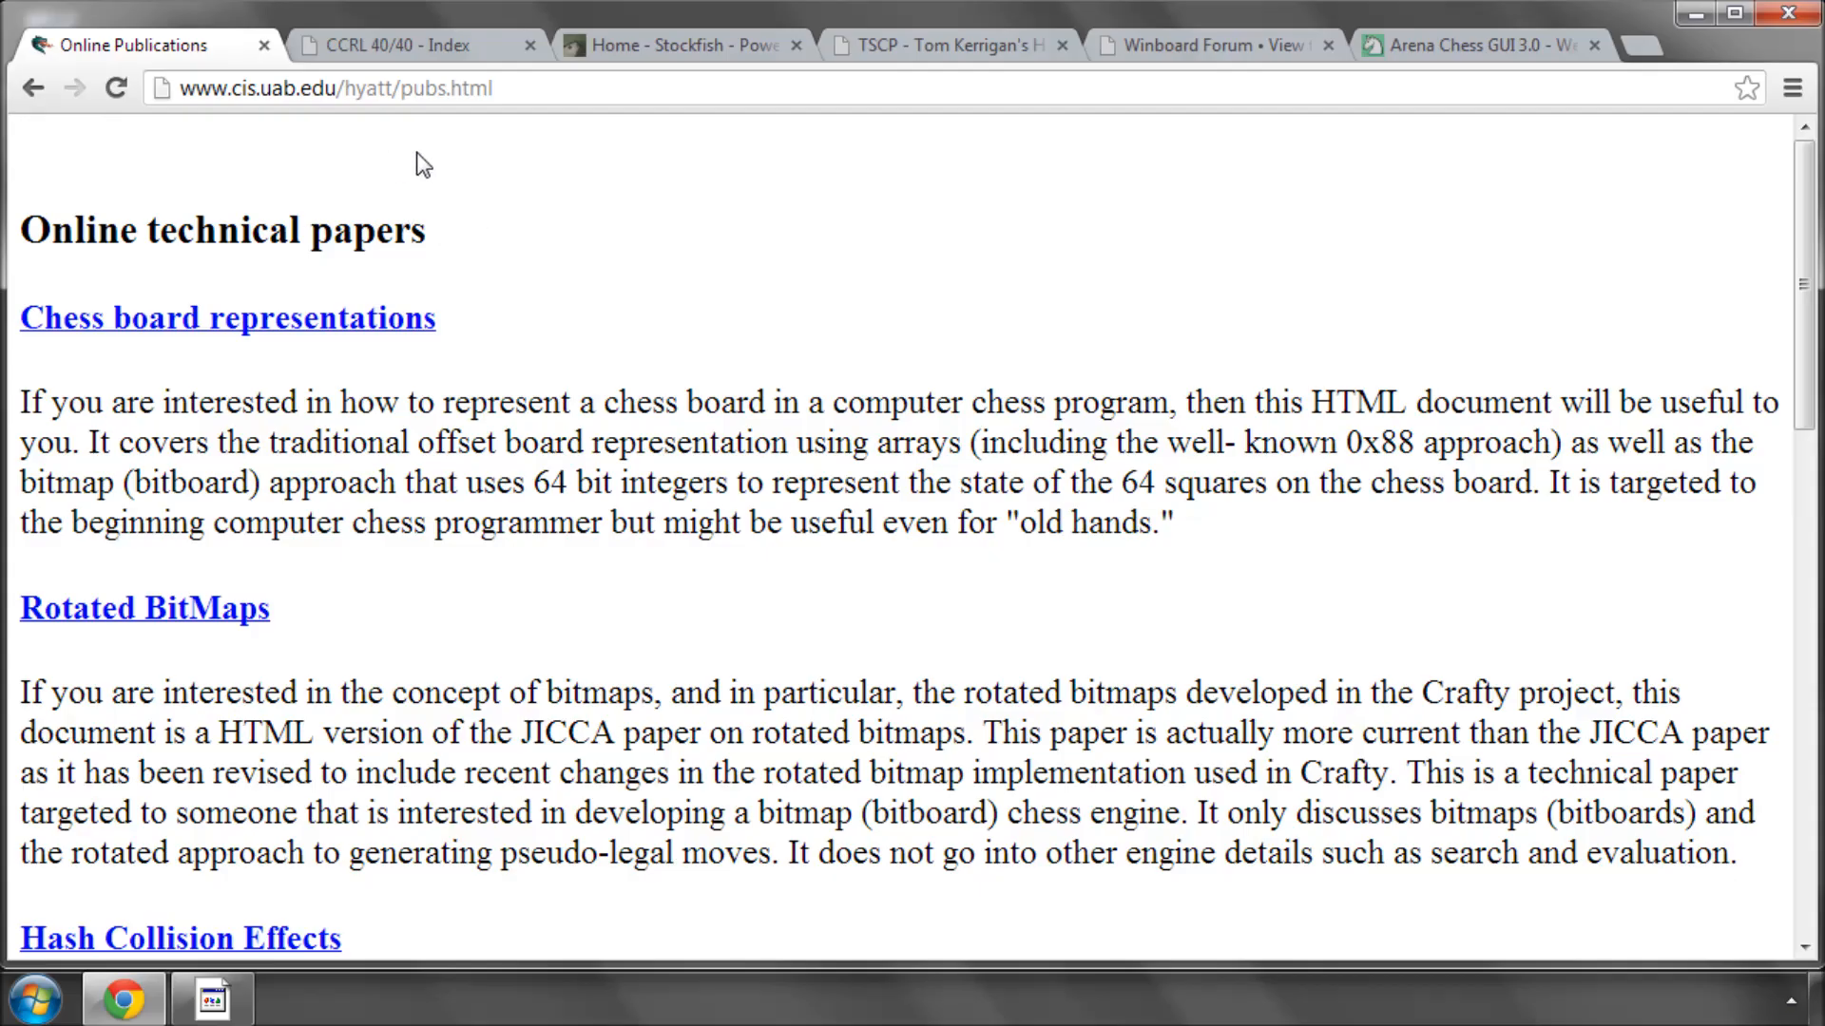
mouse_move(412, 157)
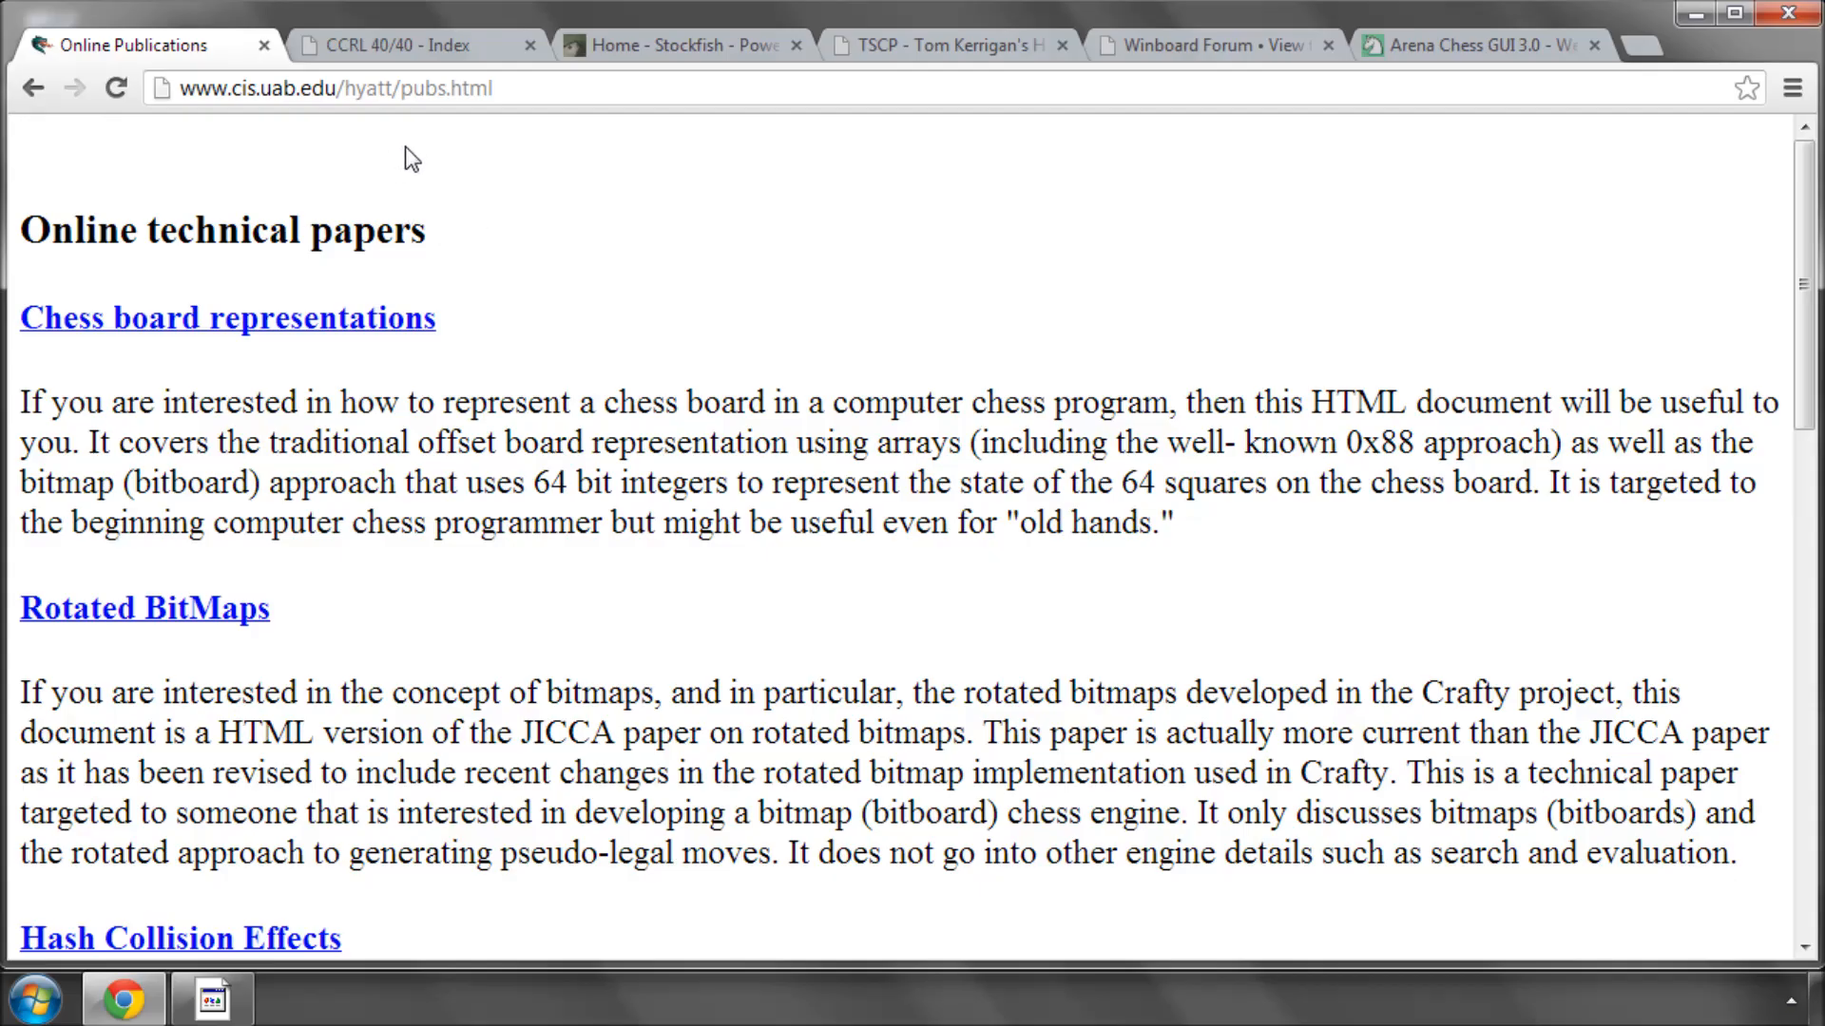
mouse_move(403, 158)
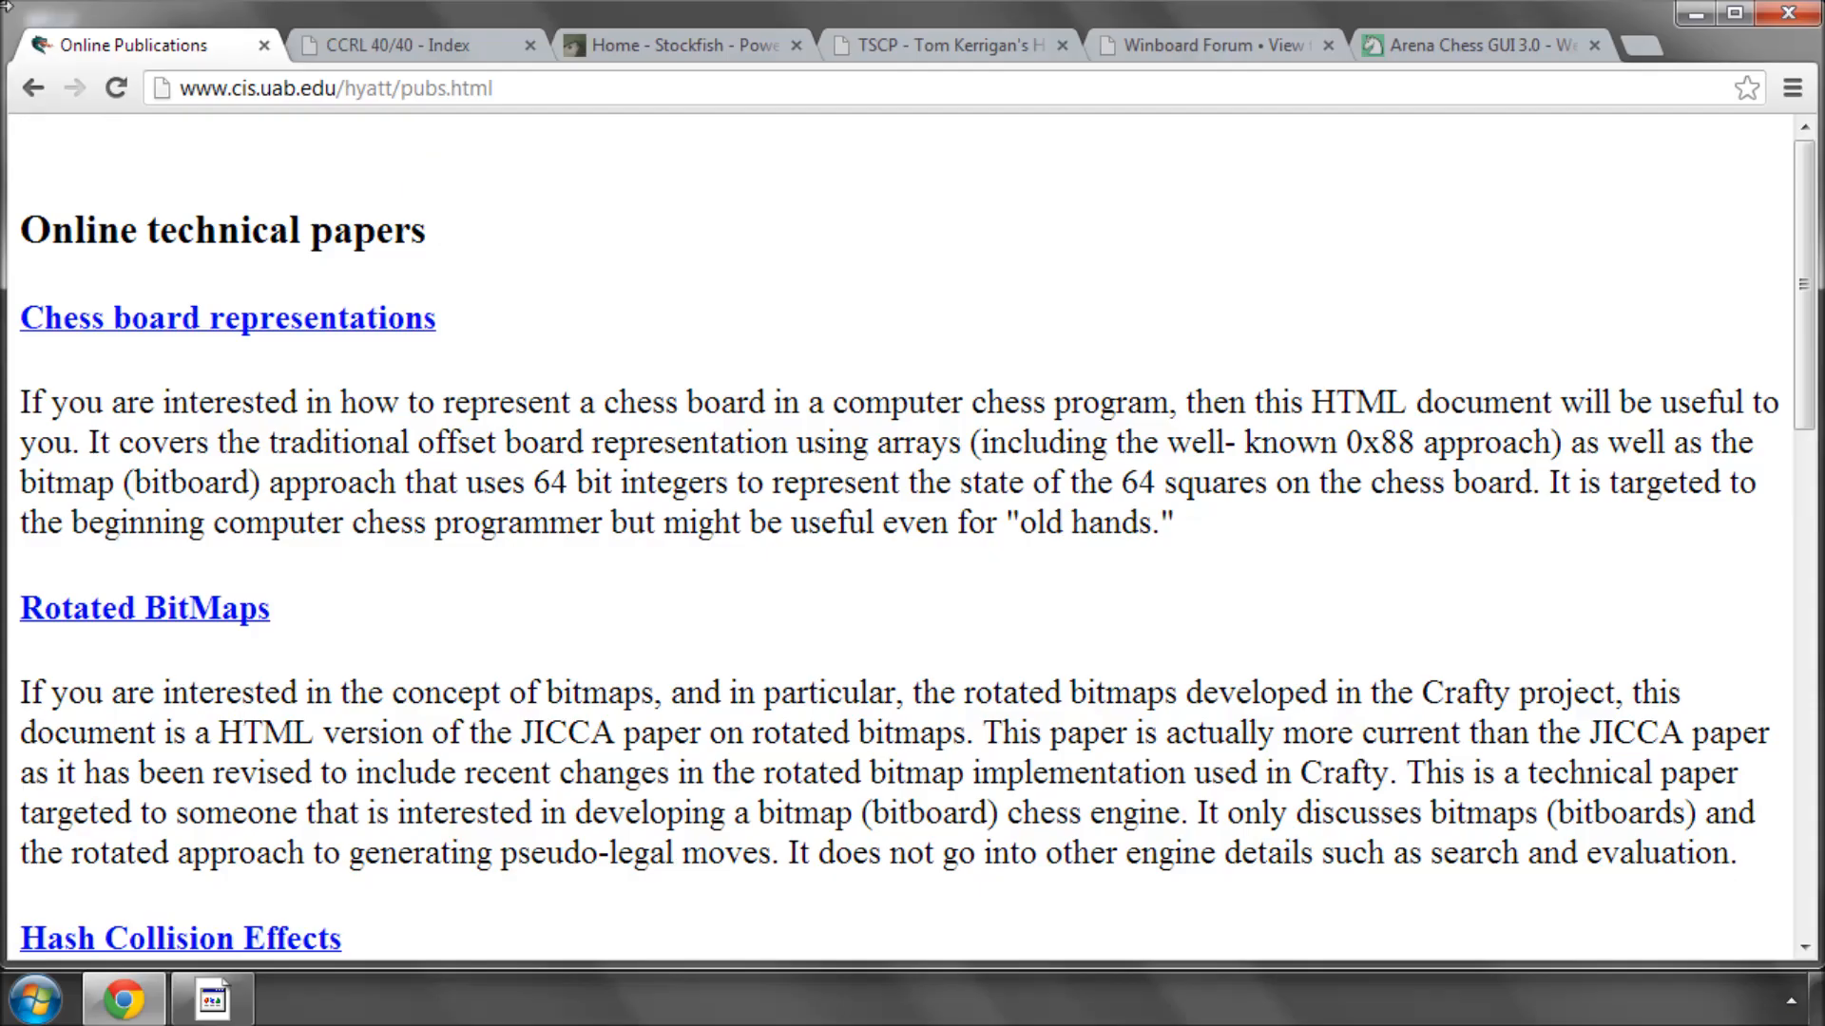
mouse_move(262, 45)
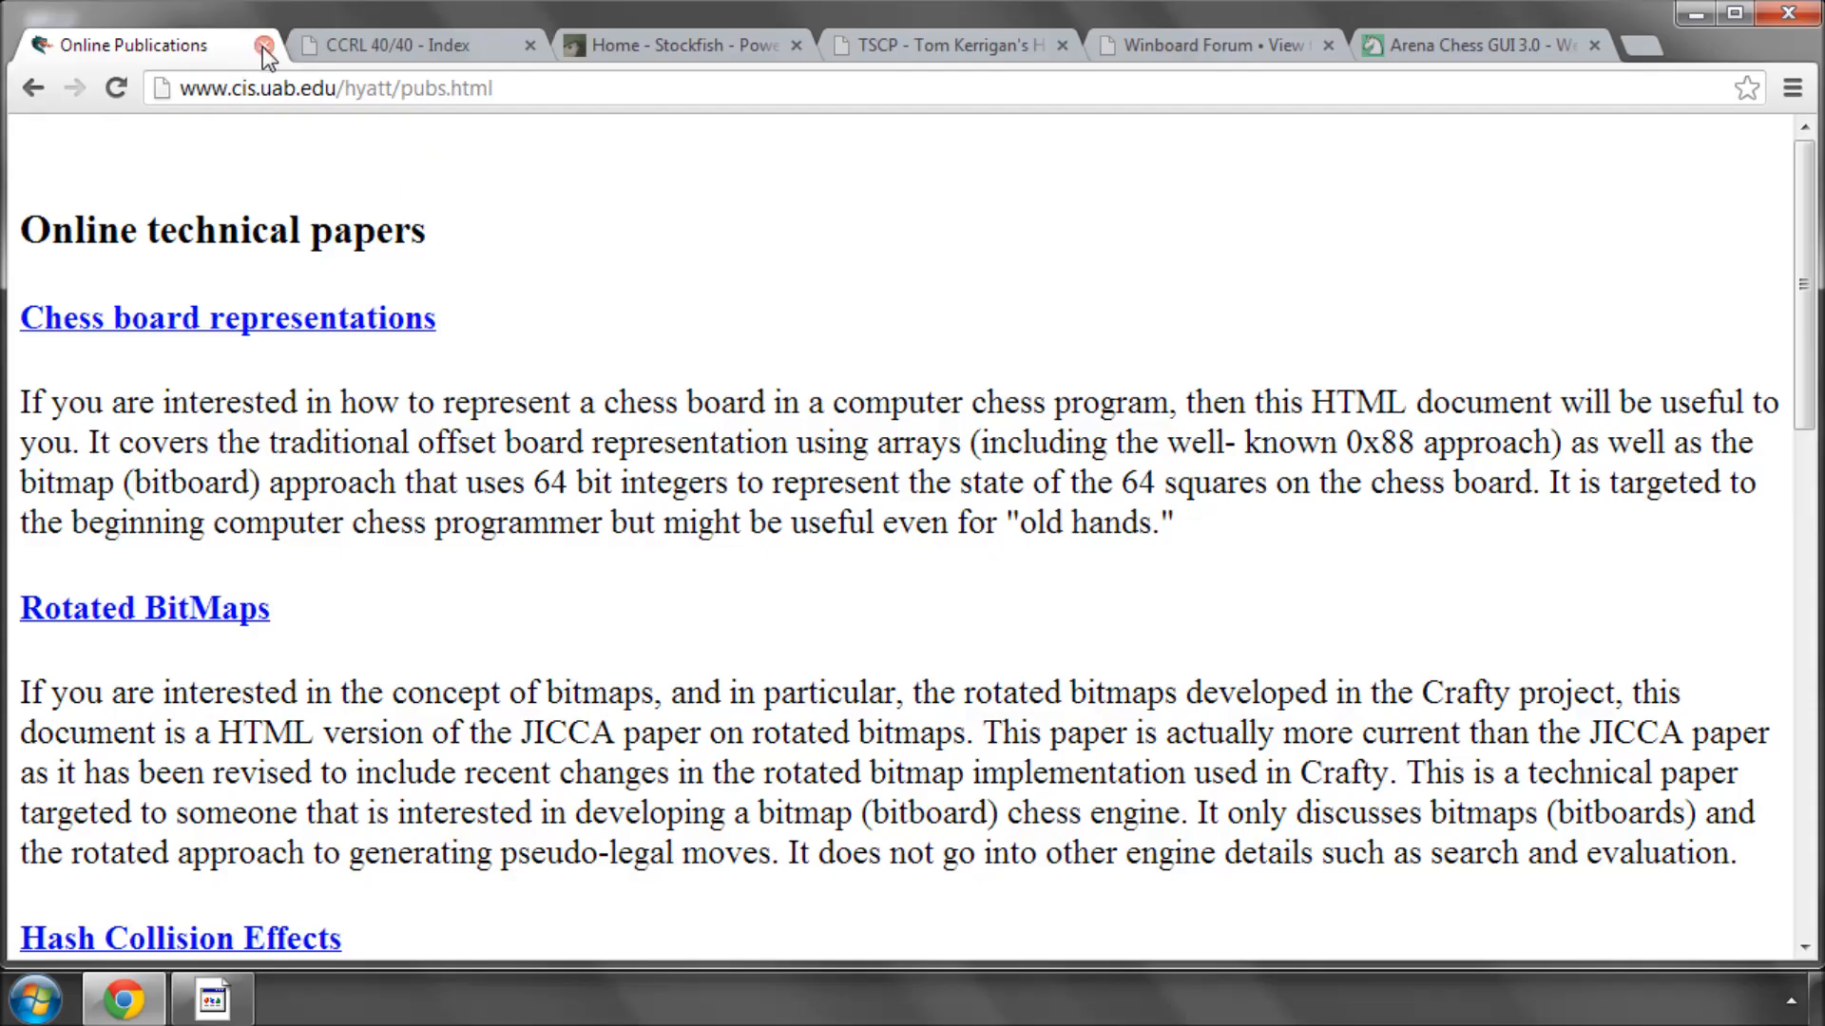
- Close the Online Publications tab and read the CCRL 40/40 rating list past rank 185 and back to Houdini 3 at the top
click(264, 45)
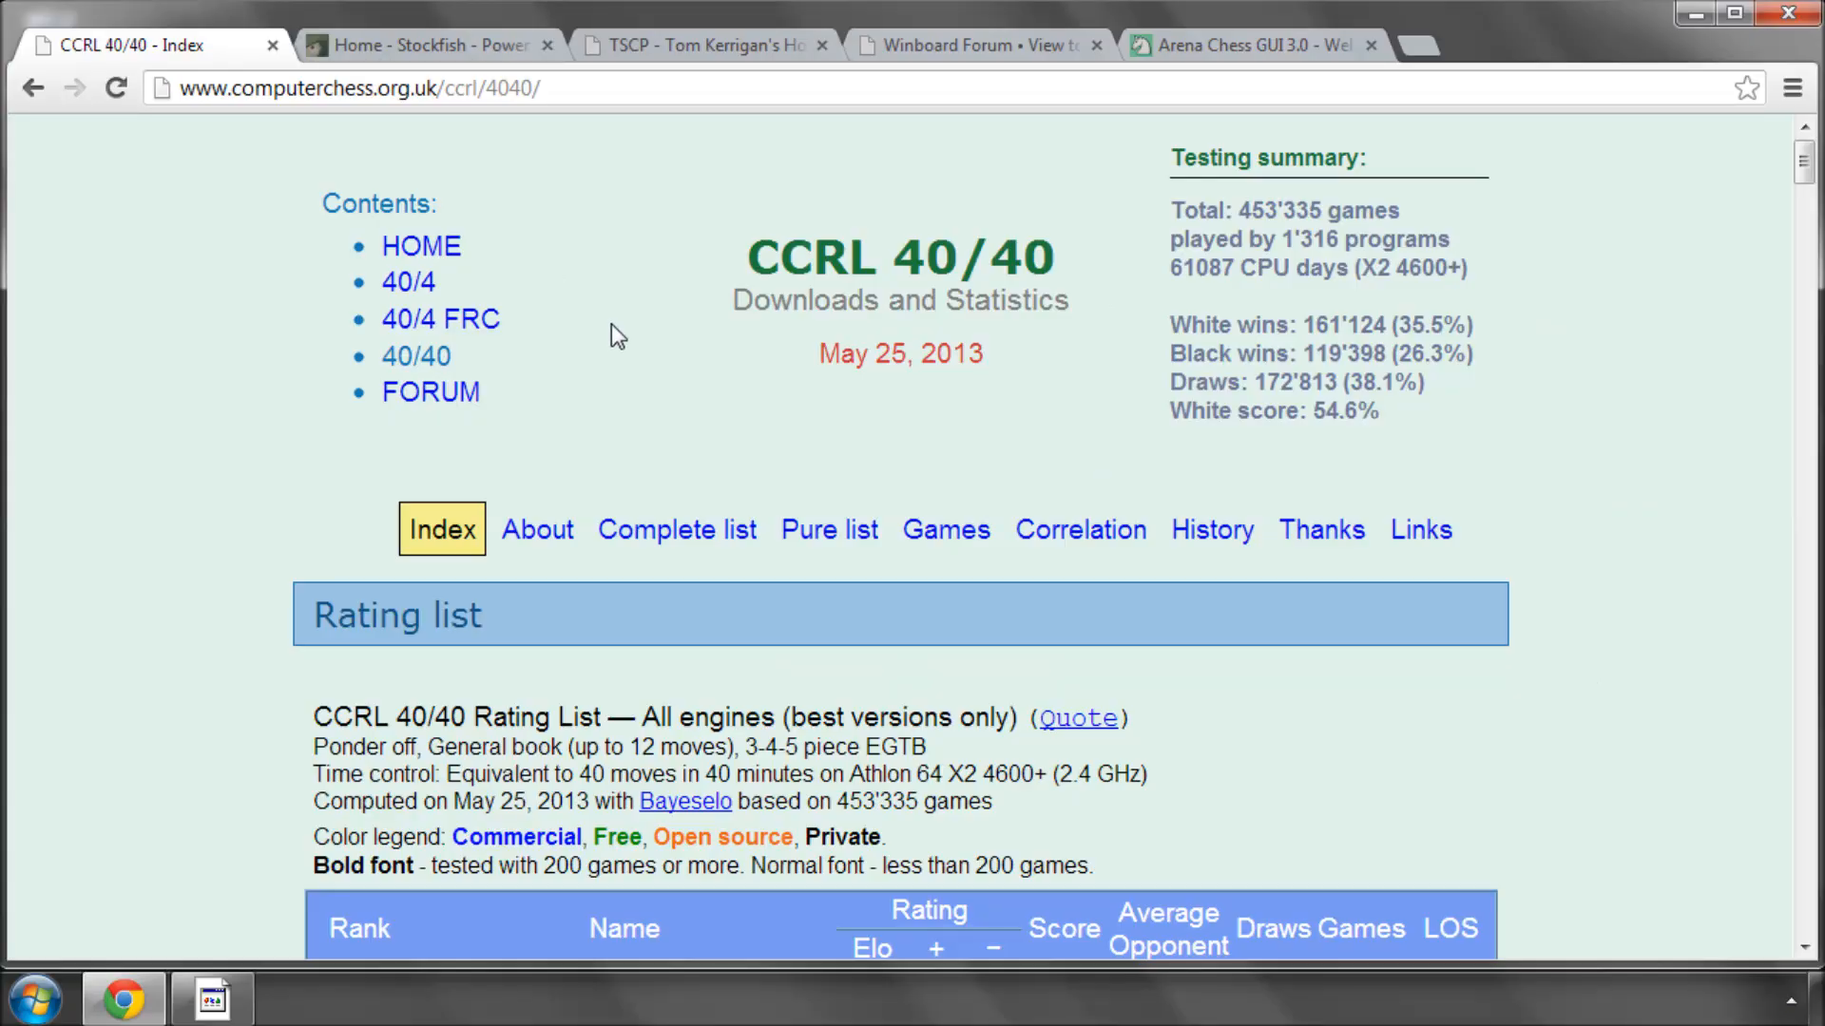
mouse_move(169, 357)
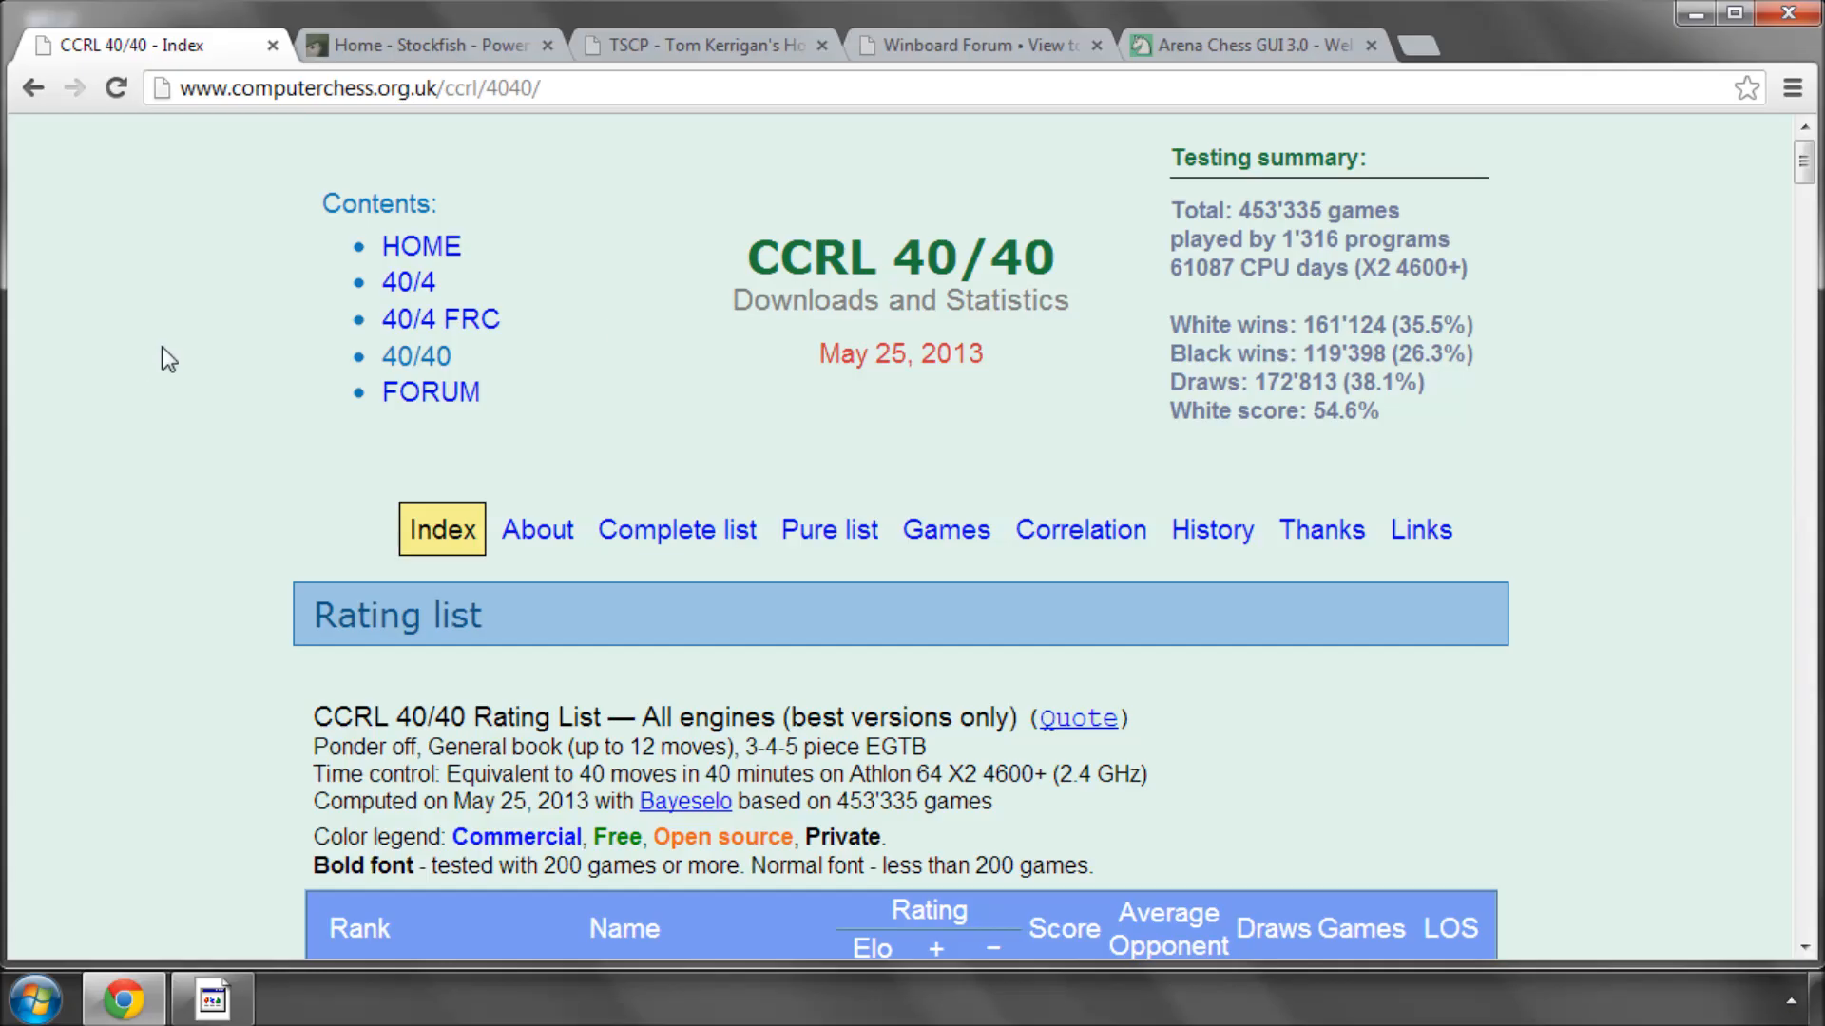
scroll(down, 3)
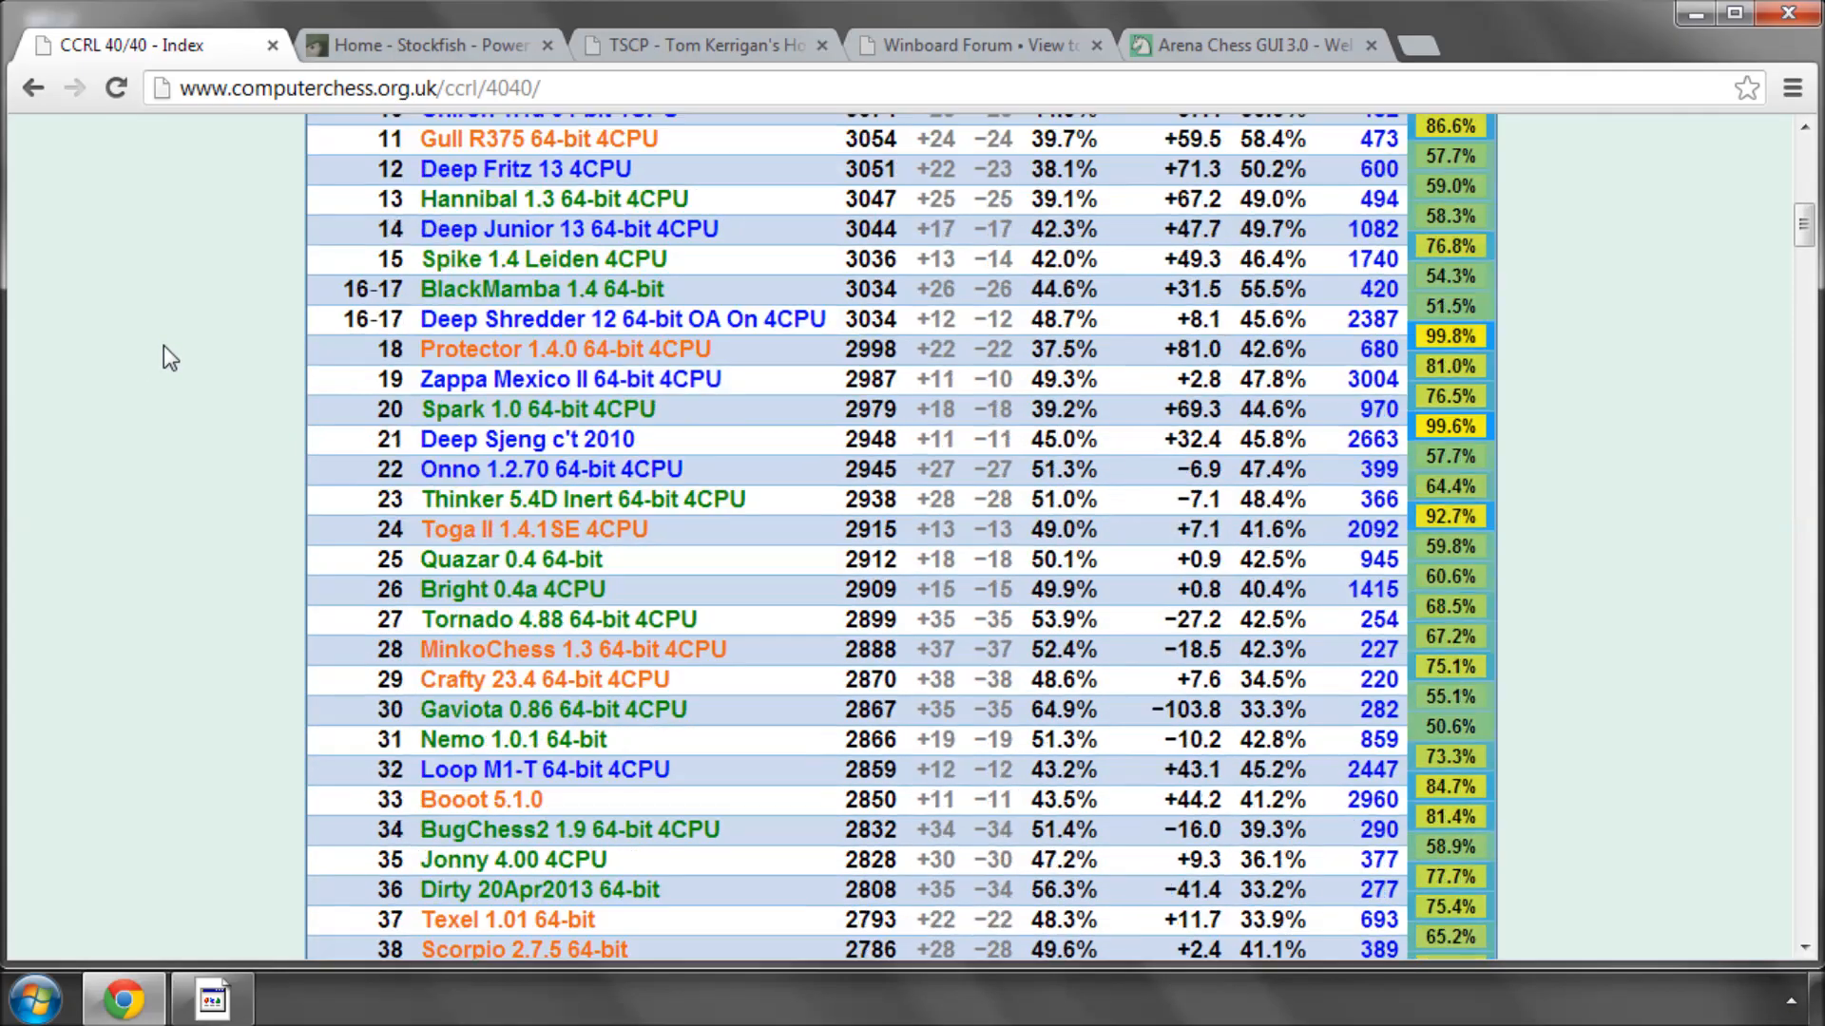
scroll(down, 3)
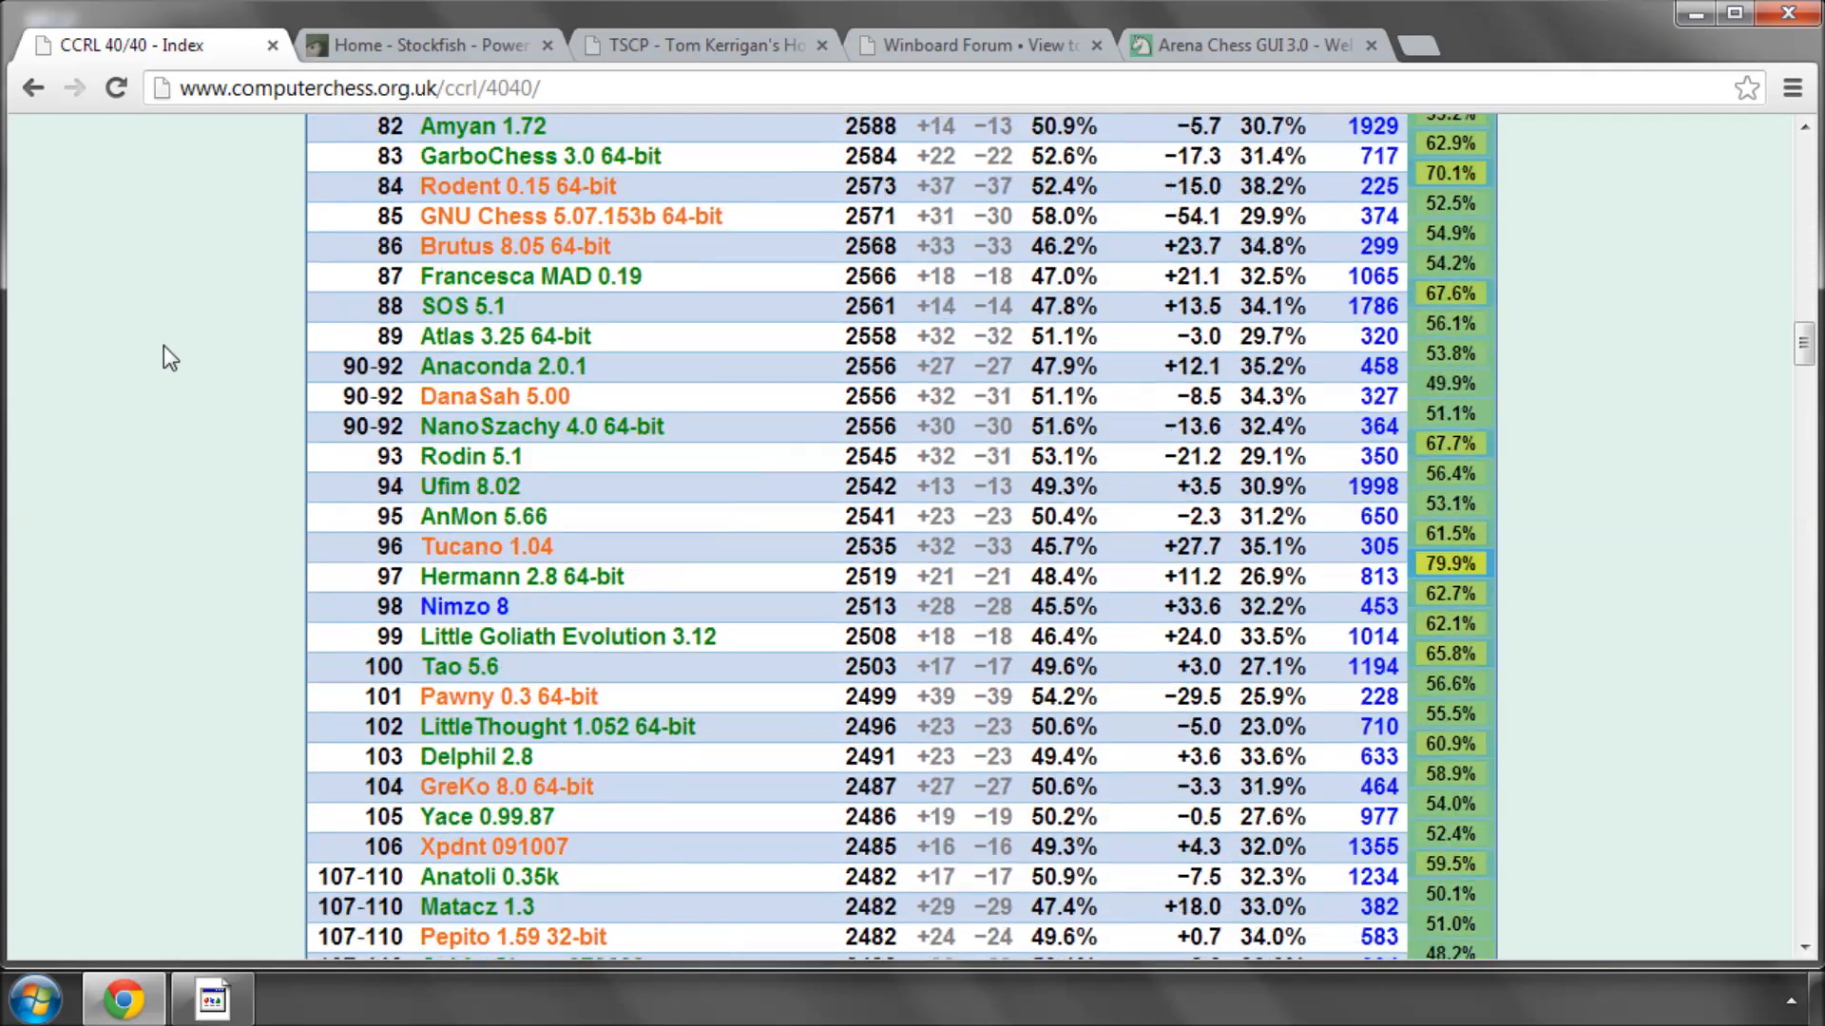
scroll(down, 3)
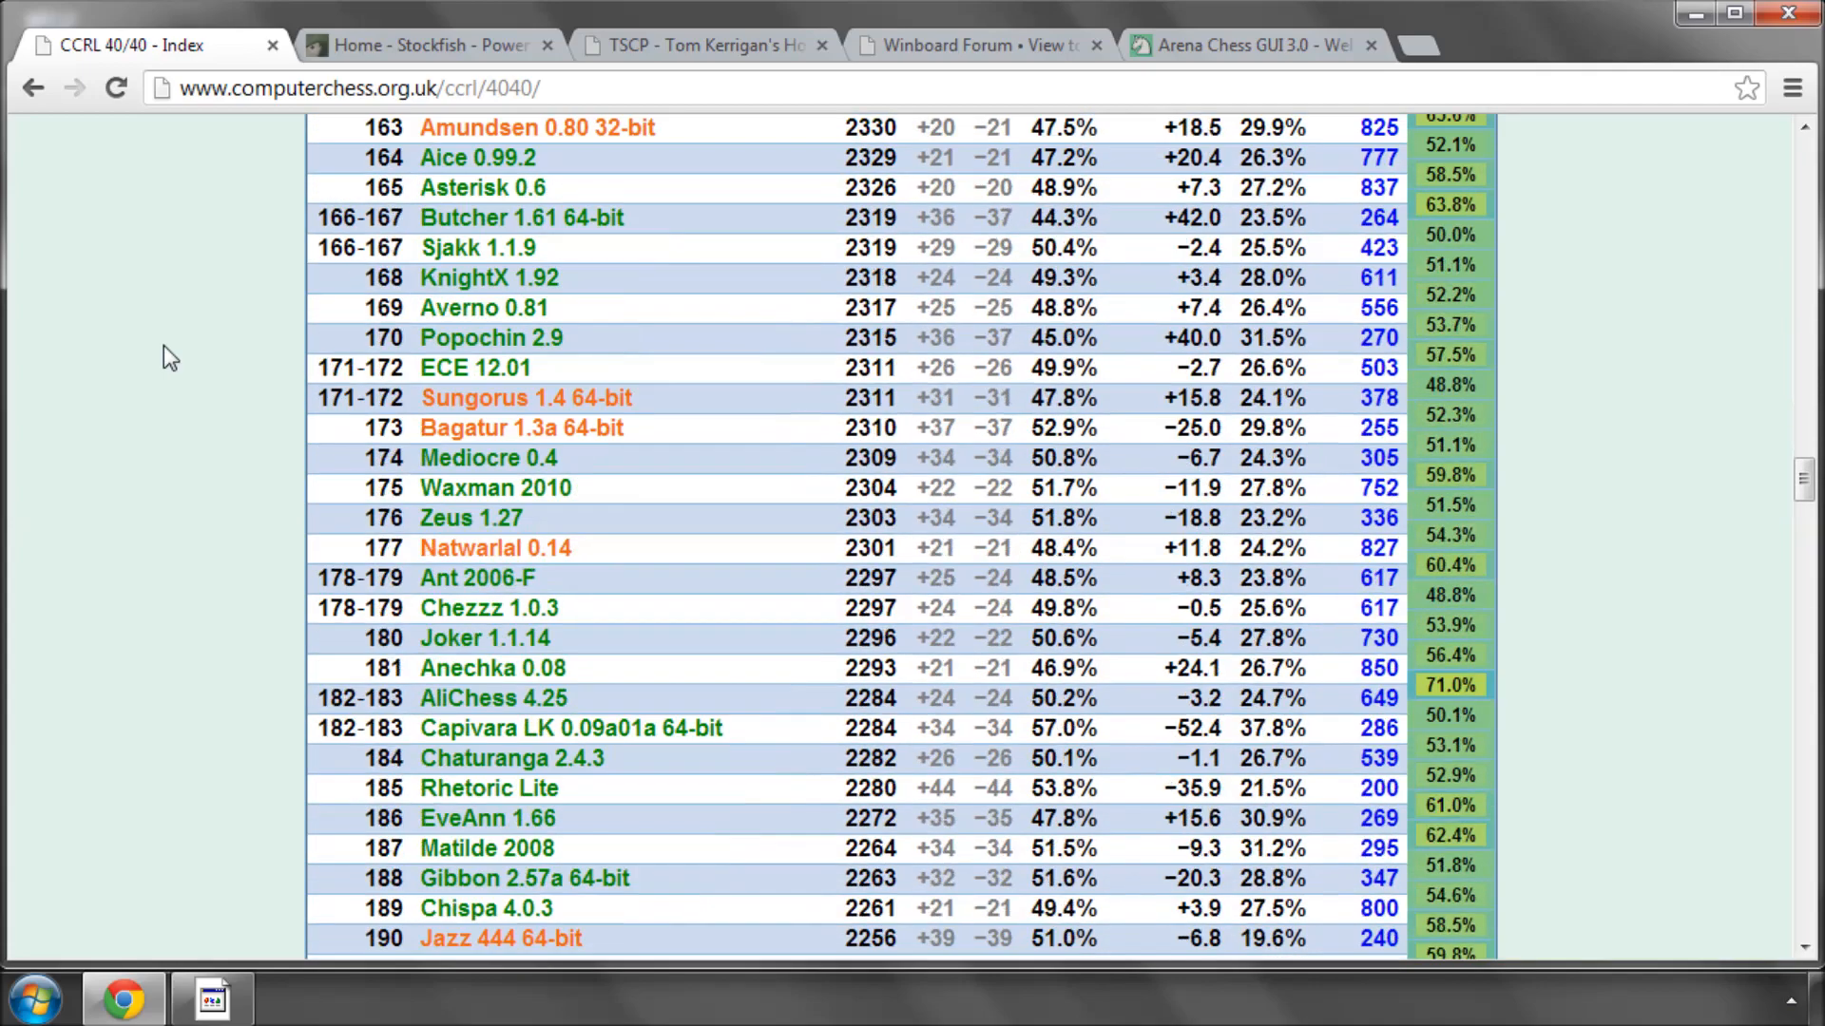
scroll(down, 3)
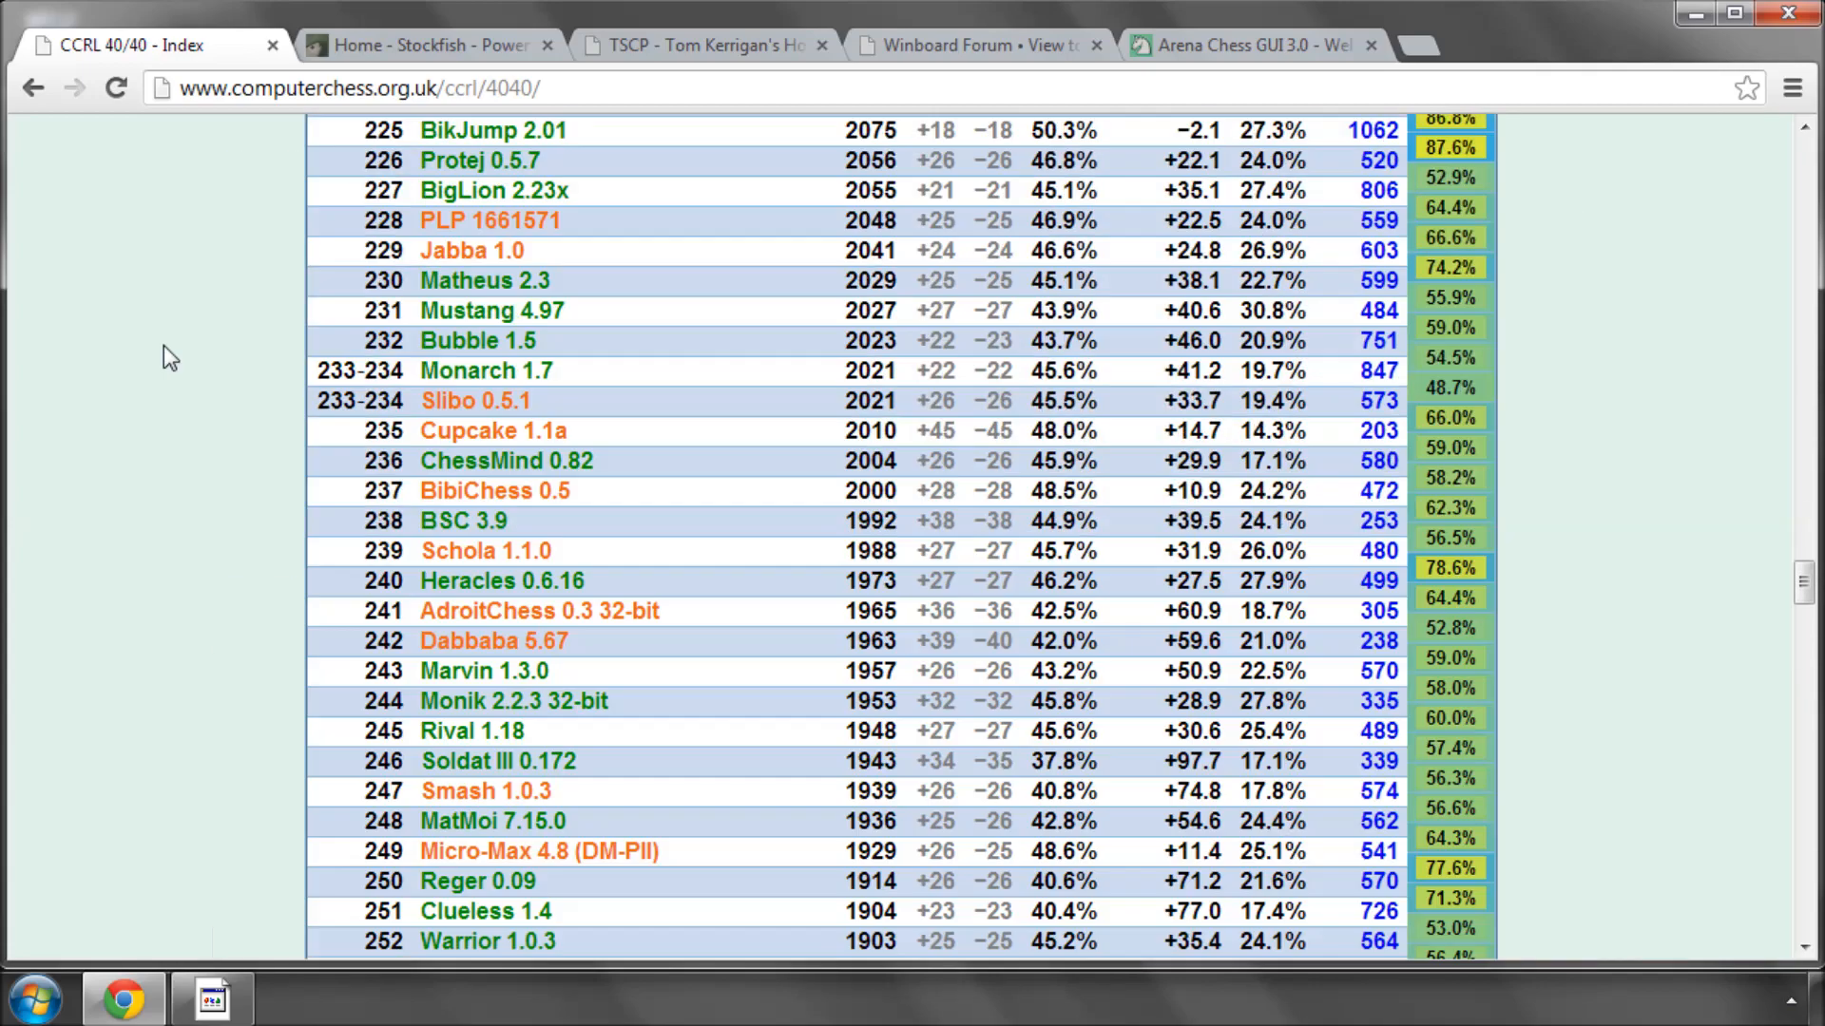
scroll(up, 3)
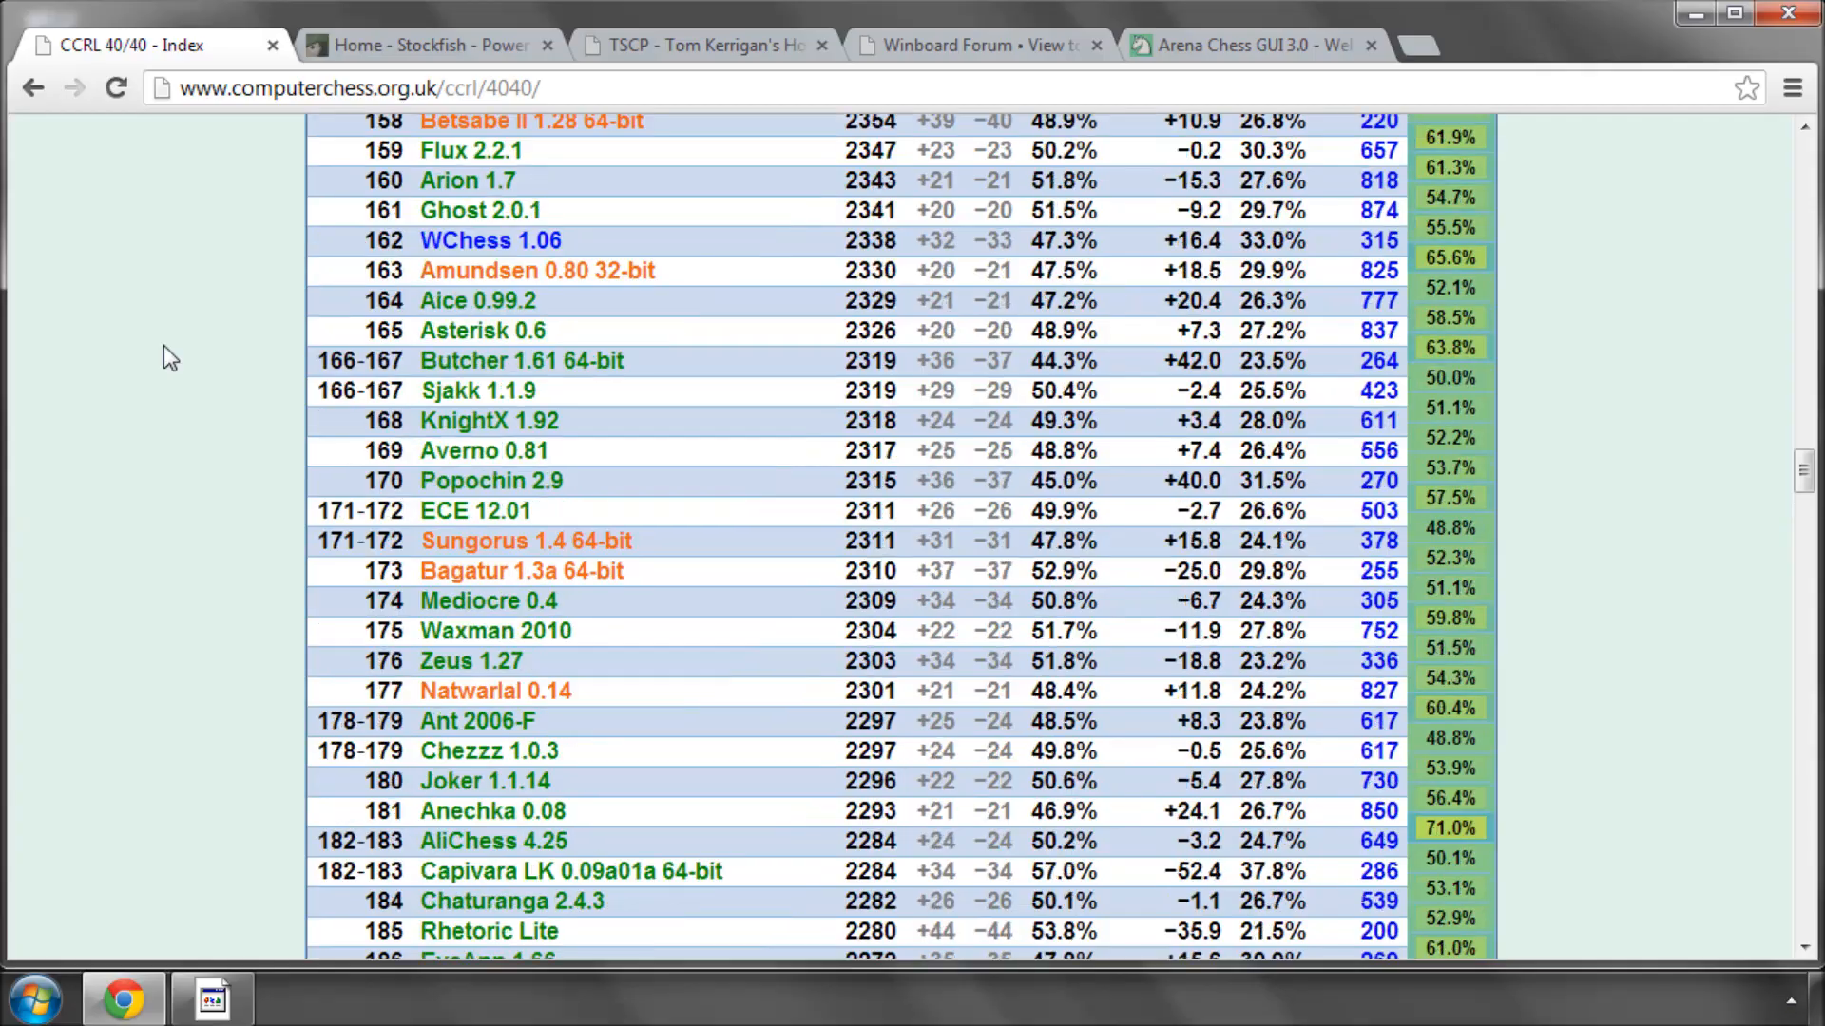
scroll(up, 3)
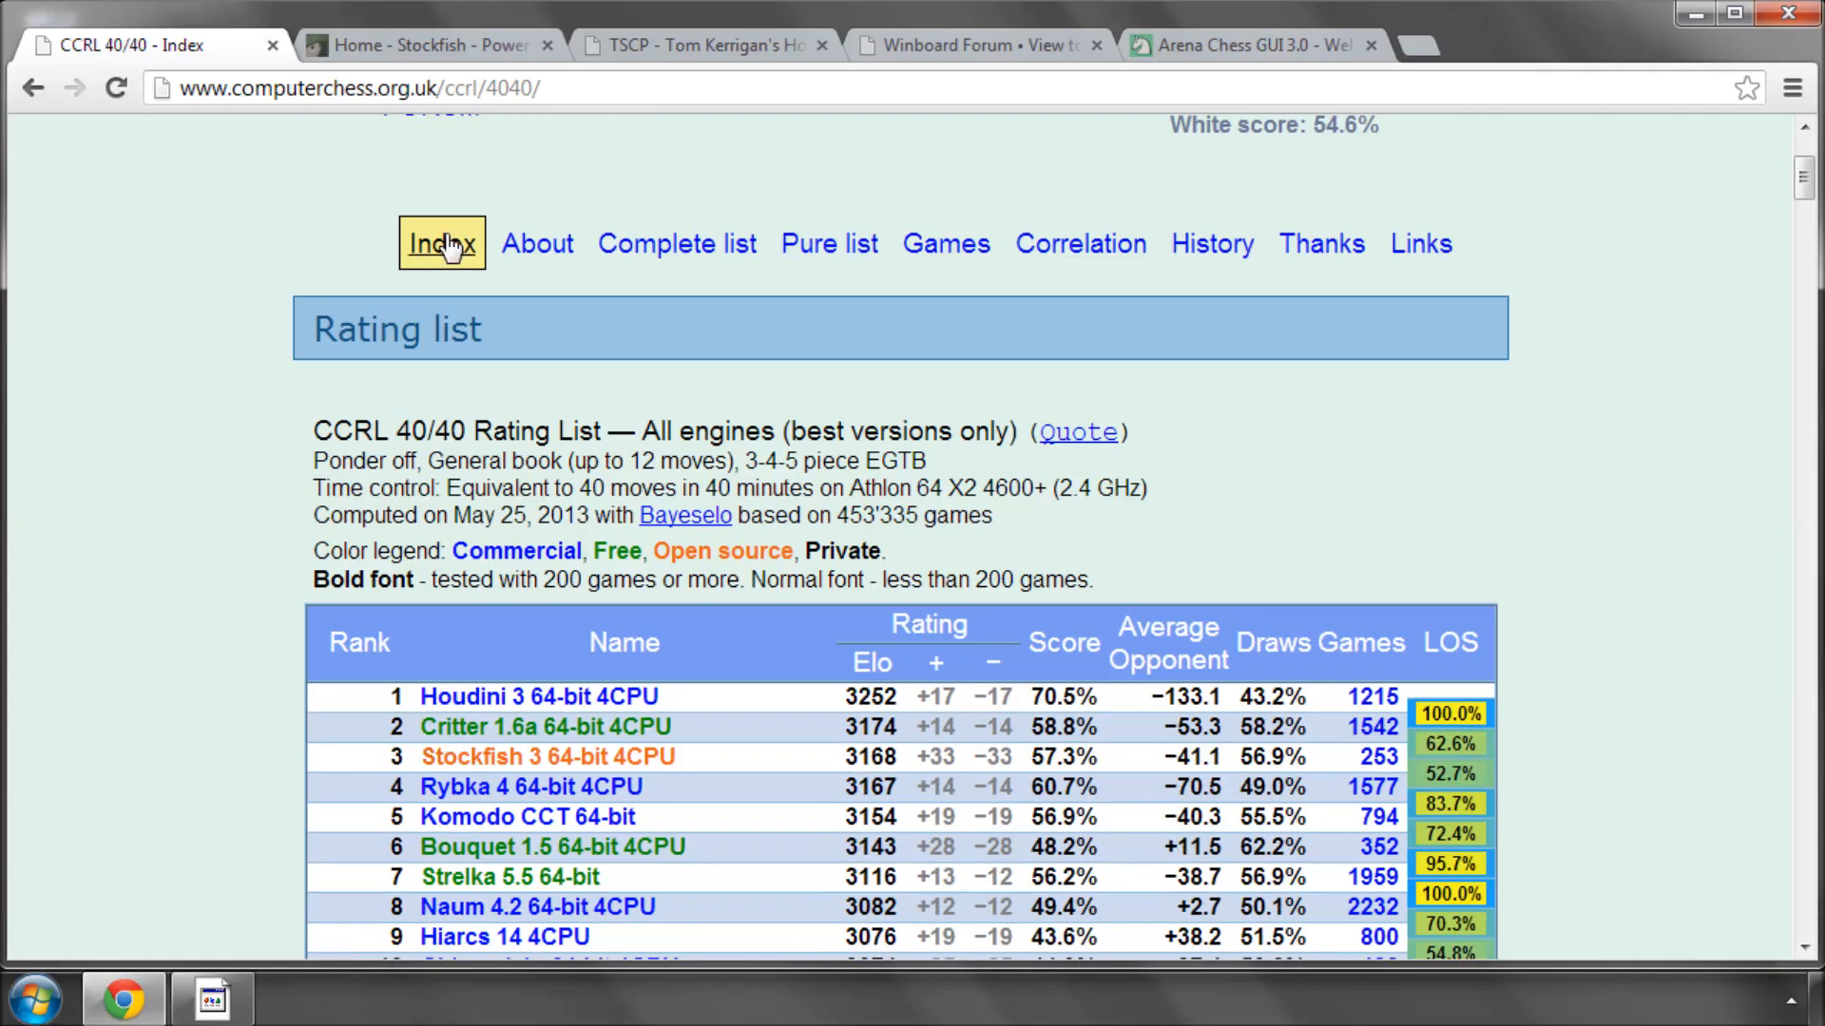
scroll(down, 3)
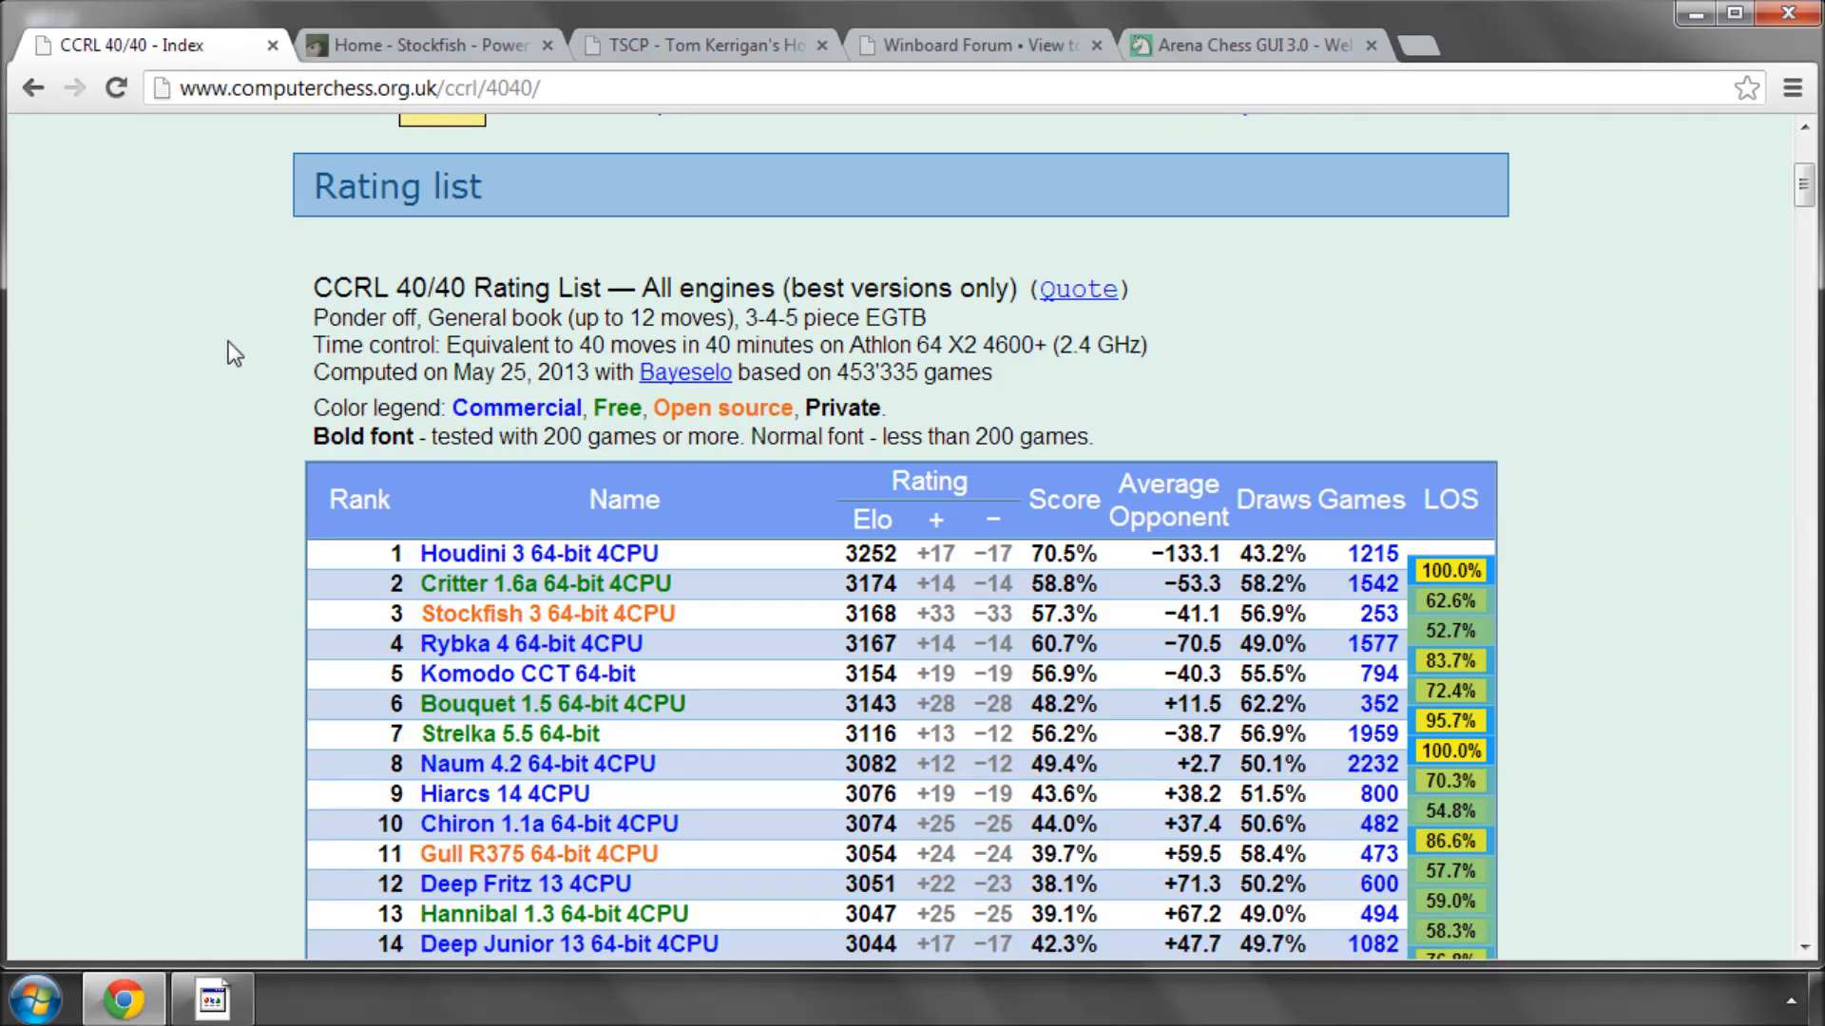
mouse_move(190, 361)
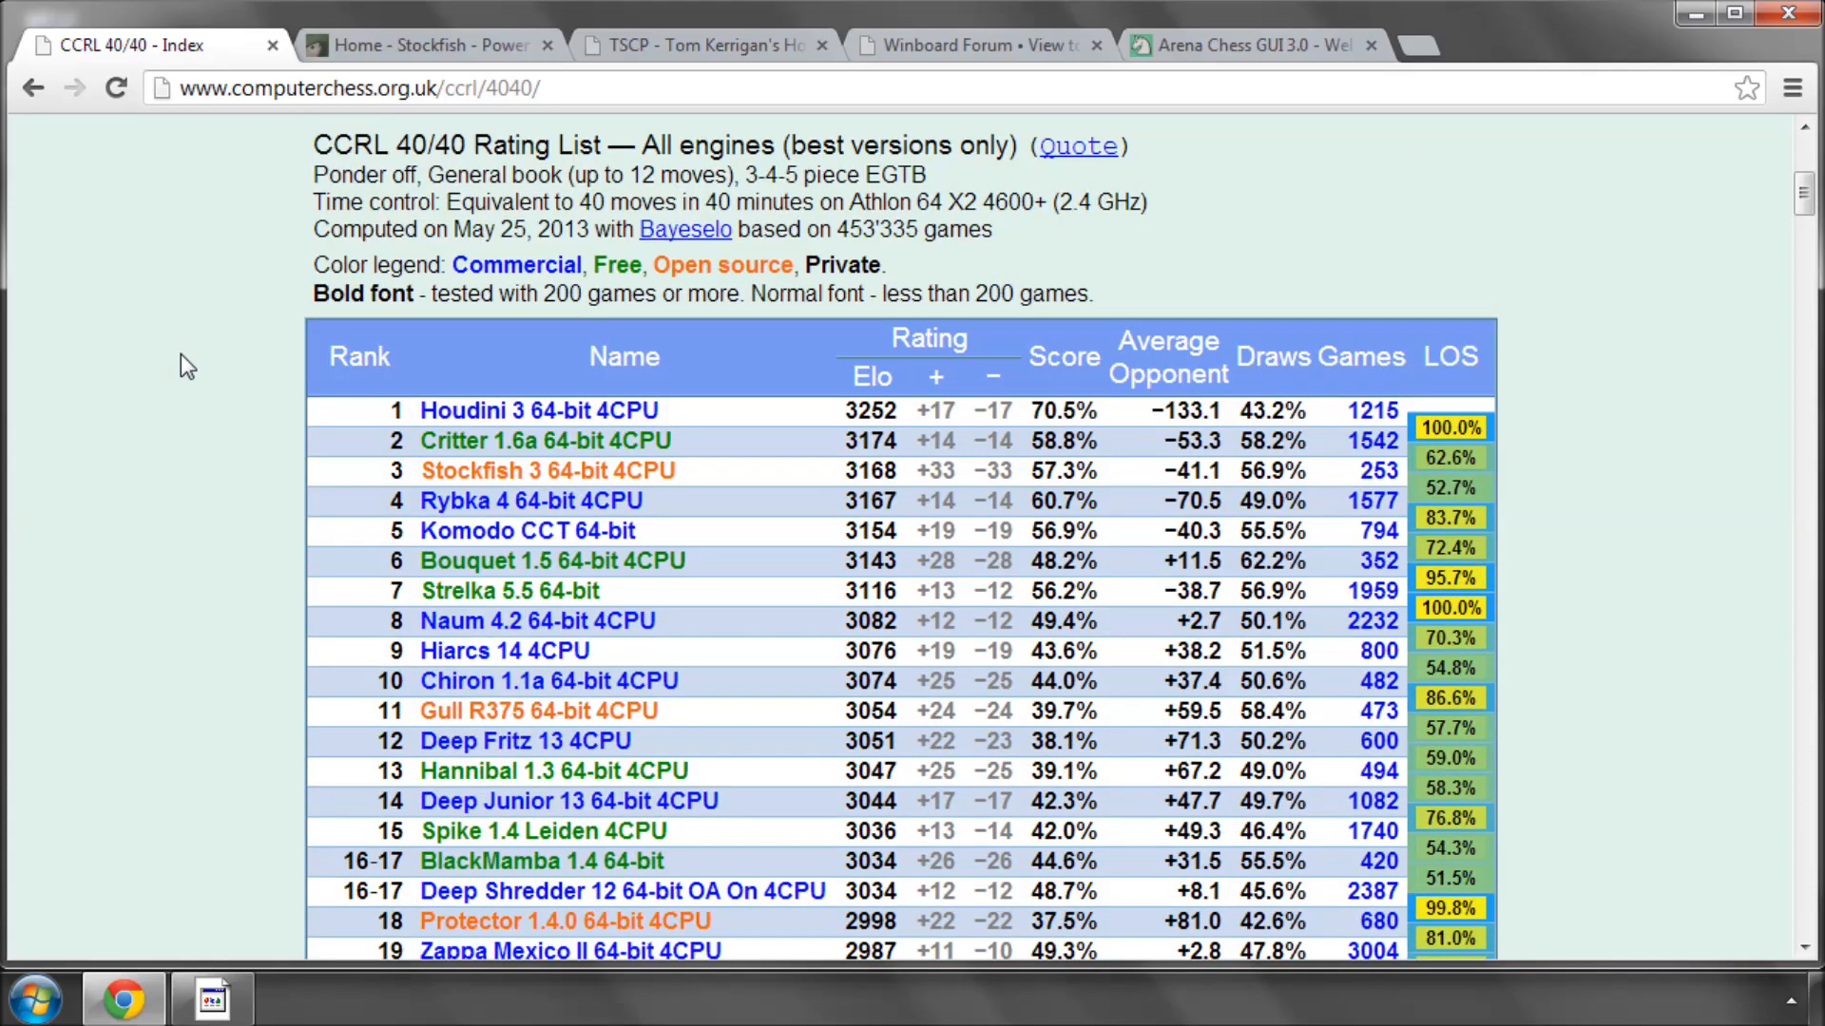
scroll(down, 3)
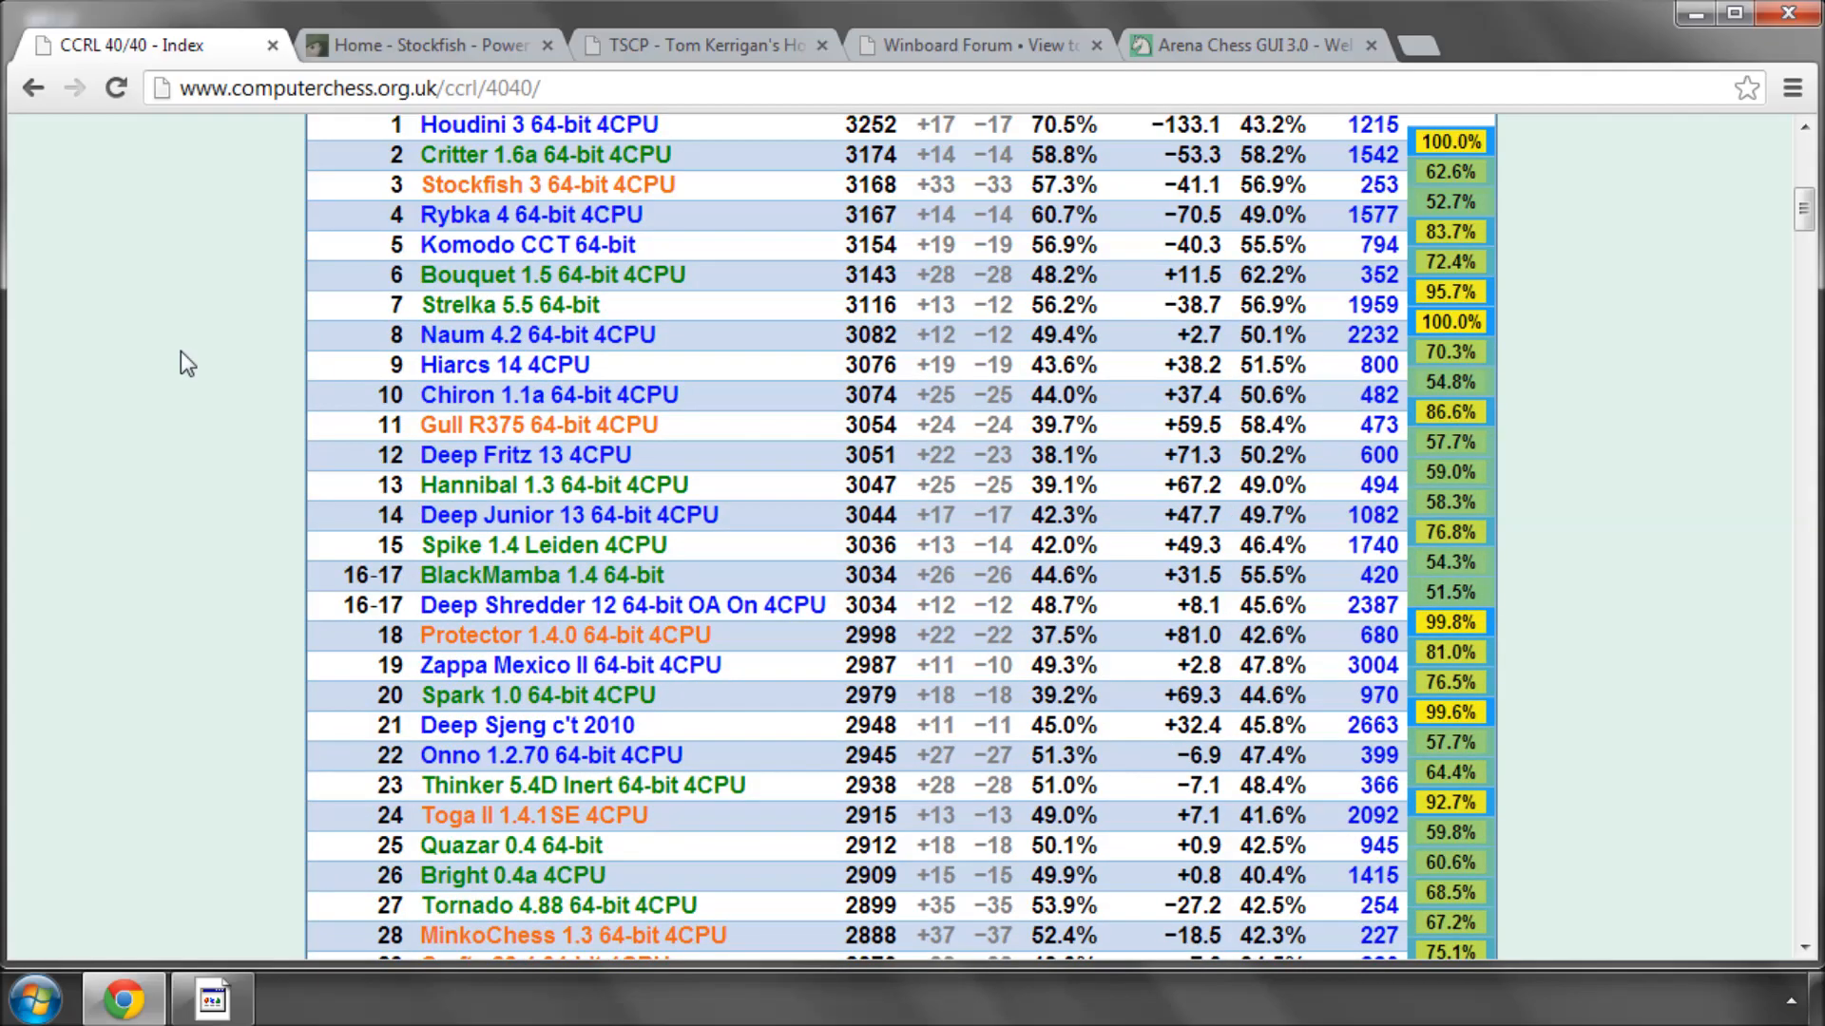
mouse_move(236, 422)
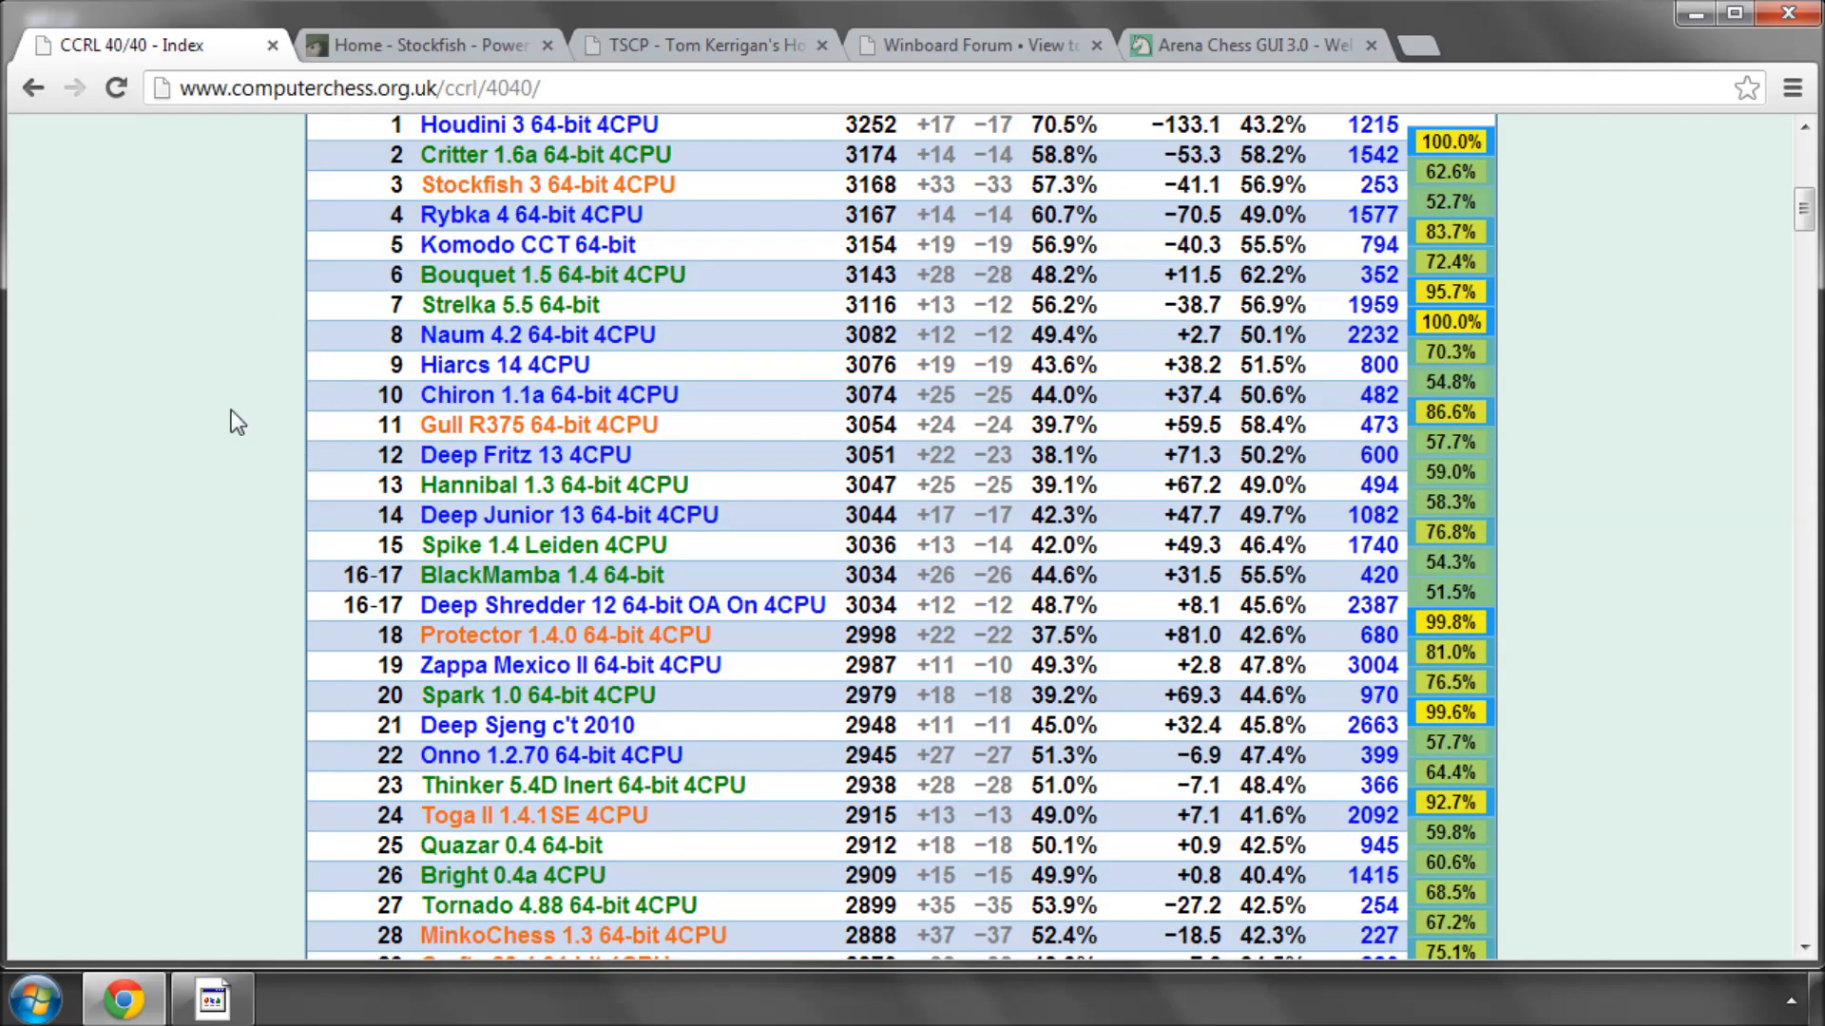
scroll(up, 3)
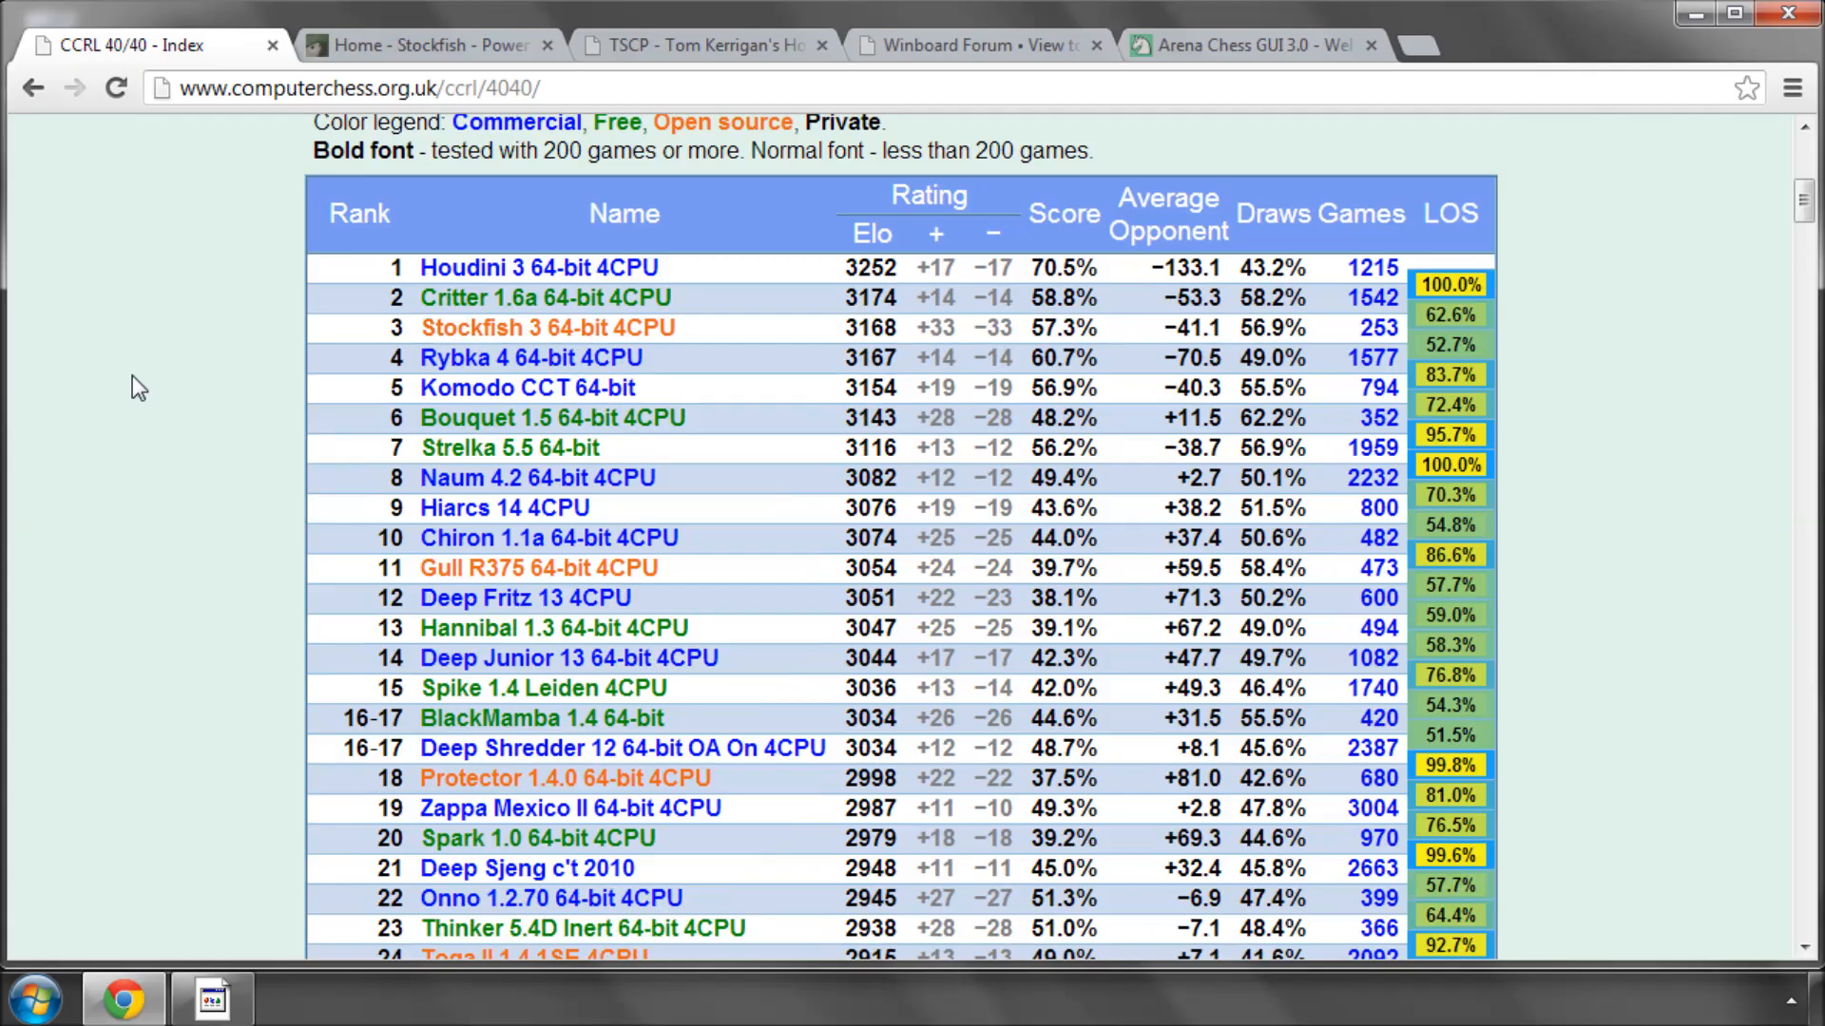
scroll(up, 3)
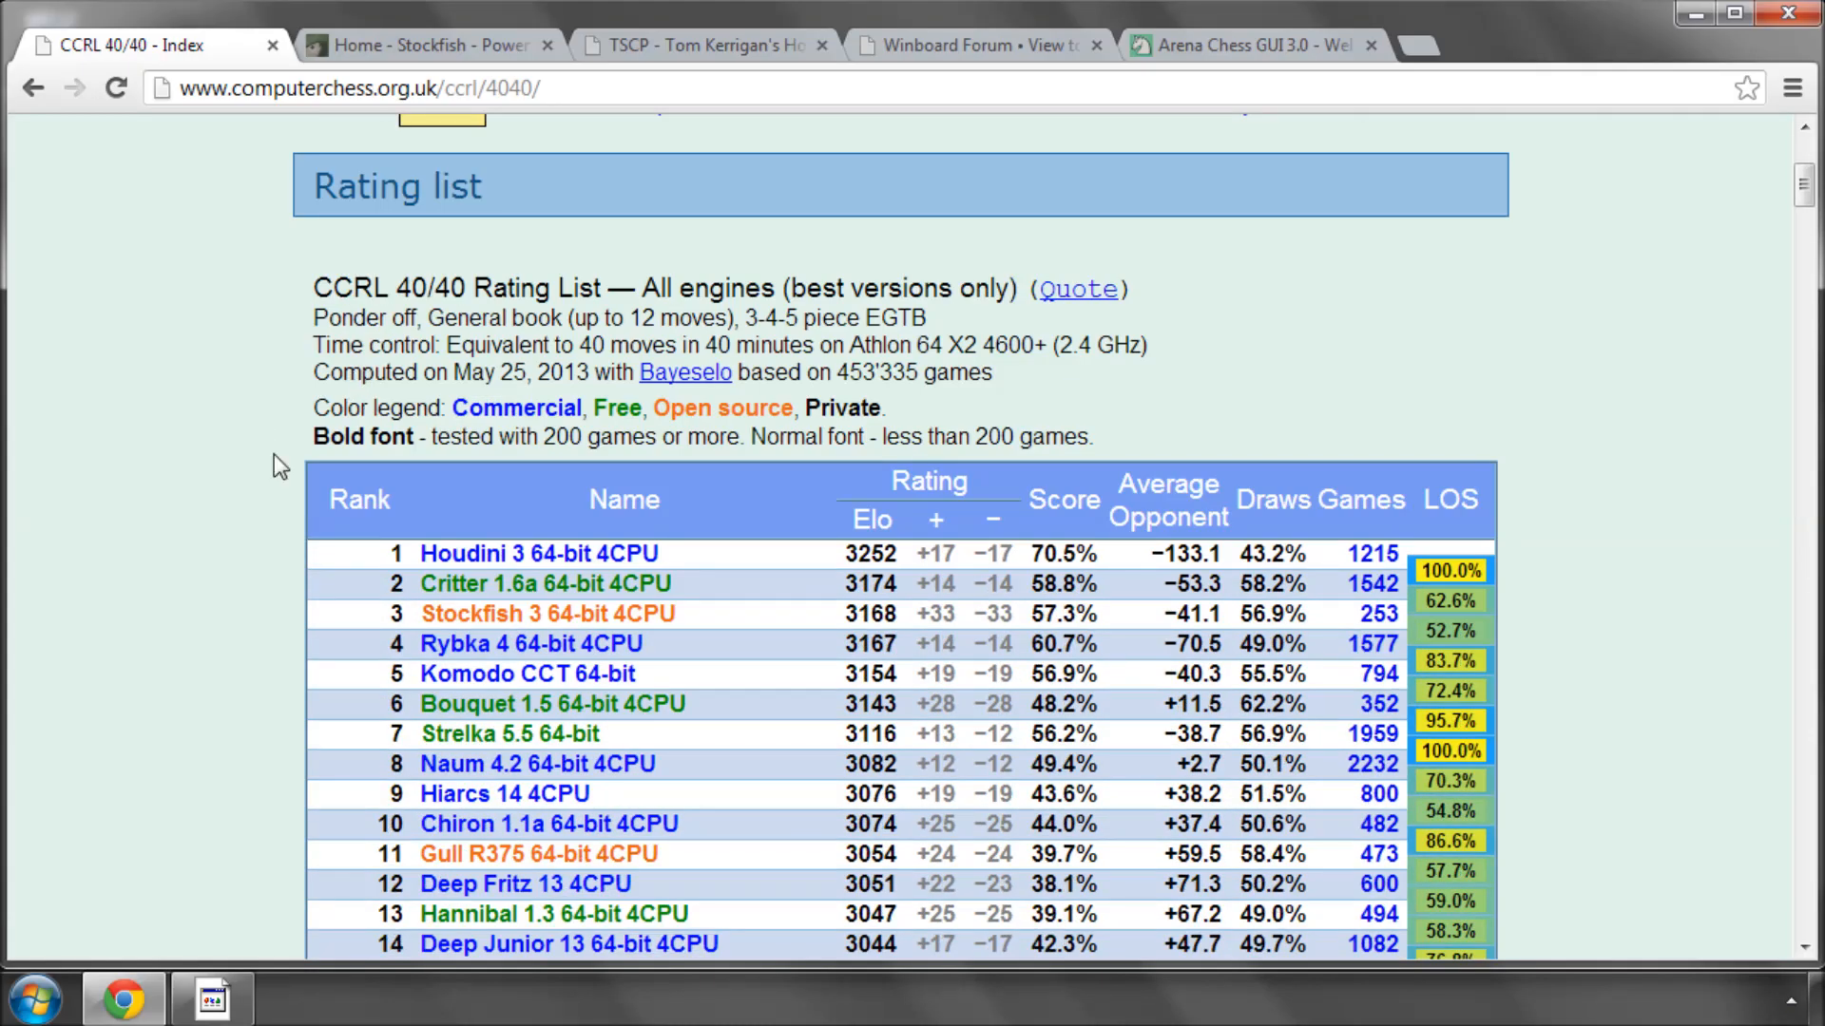
mouse_move(651, 581)
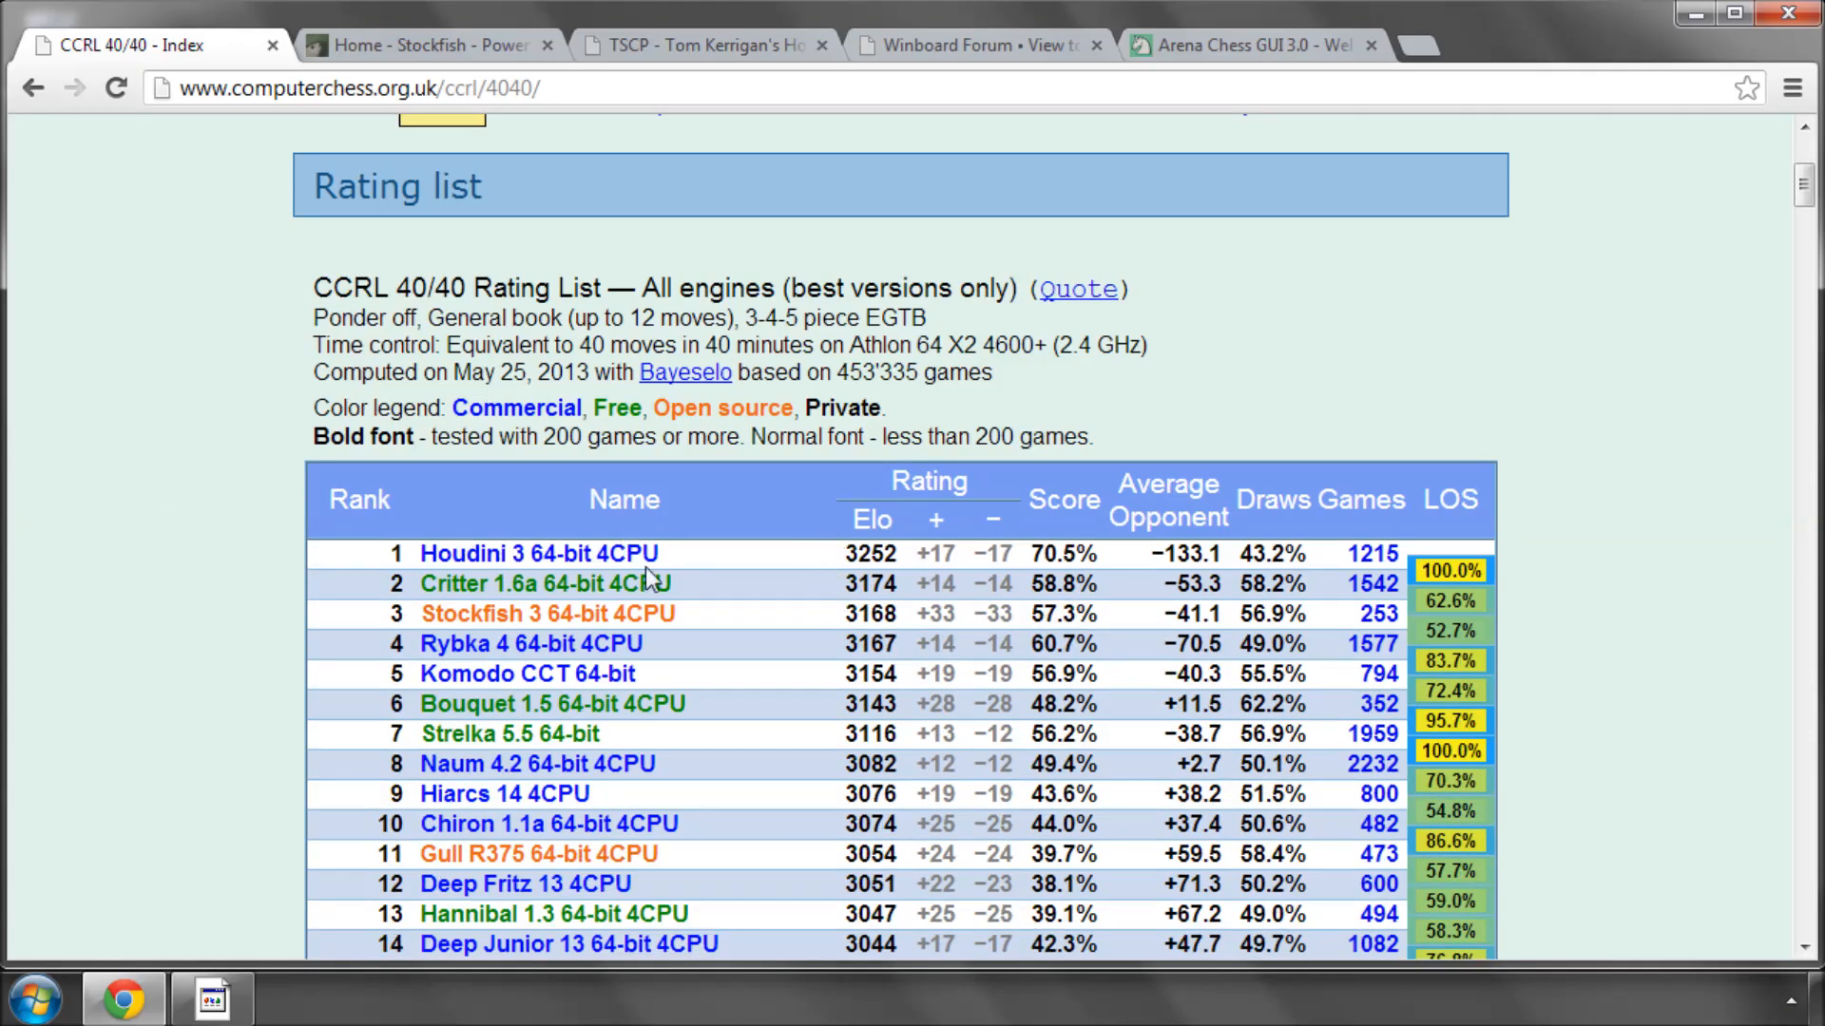
mouse_move(452, 407)
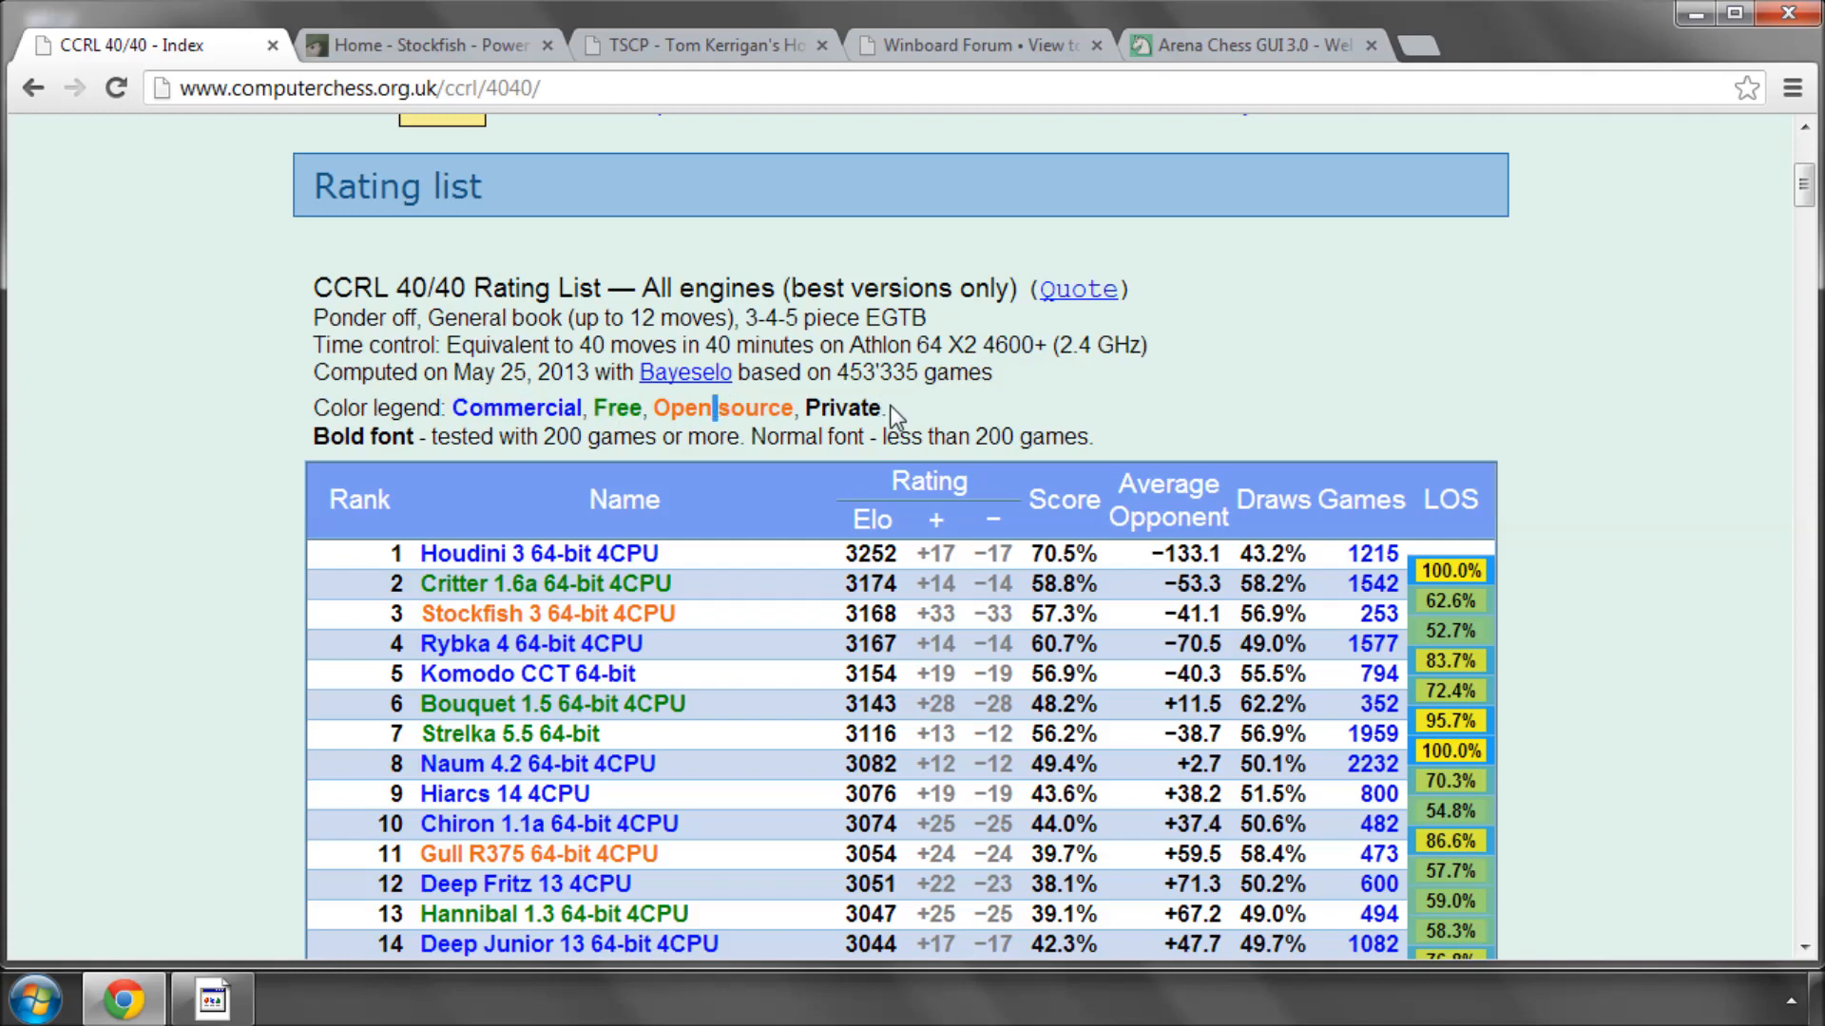
mouse_move(277, 494)
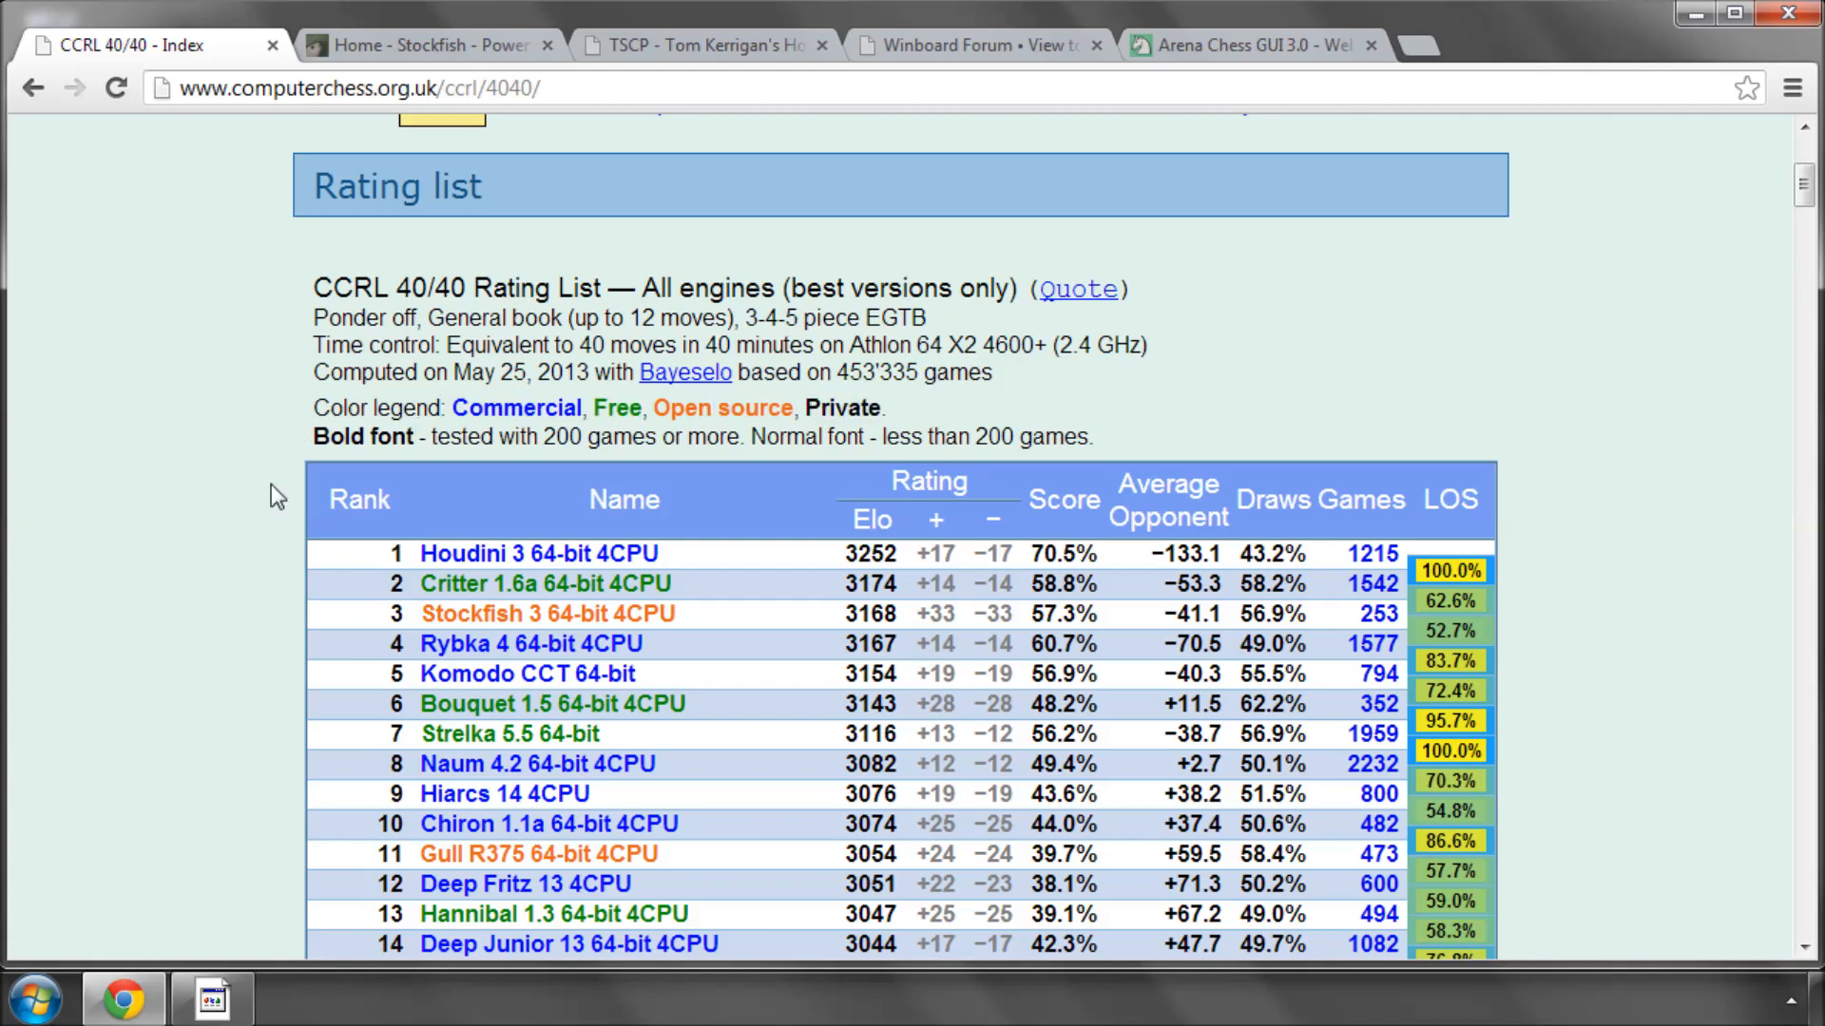
scroll(down, 3)
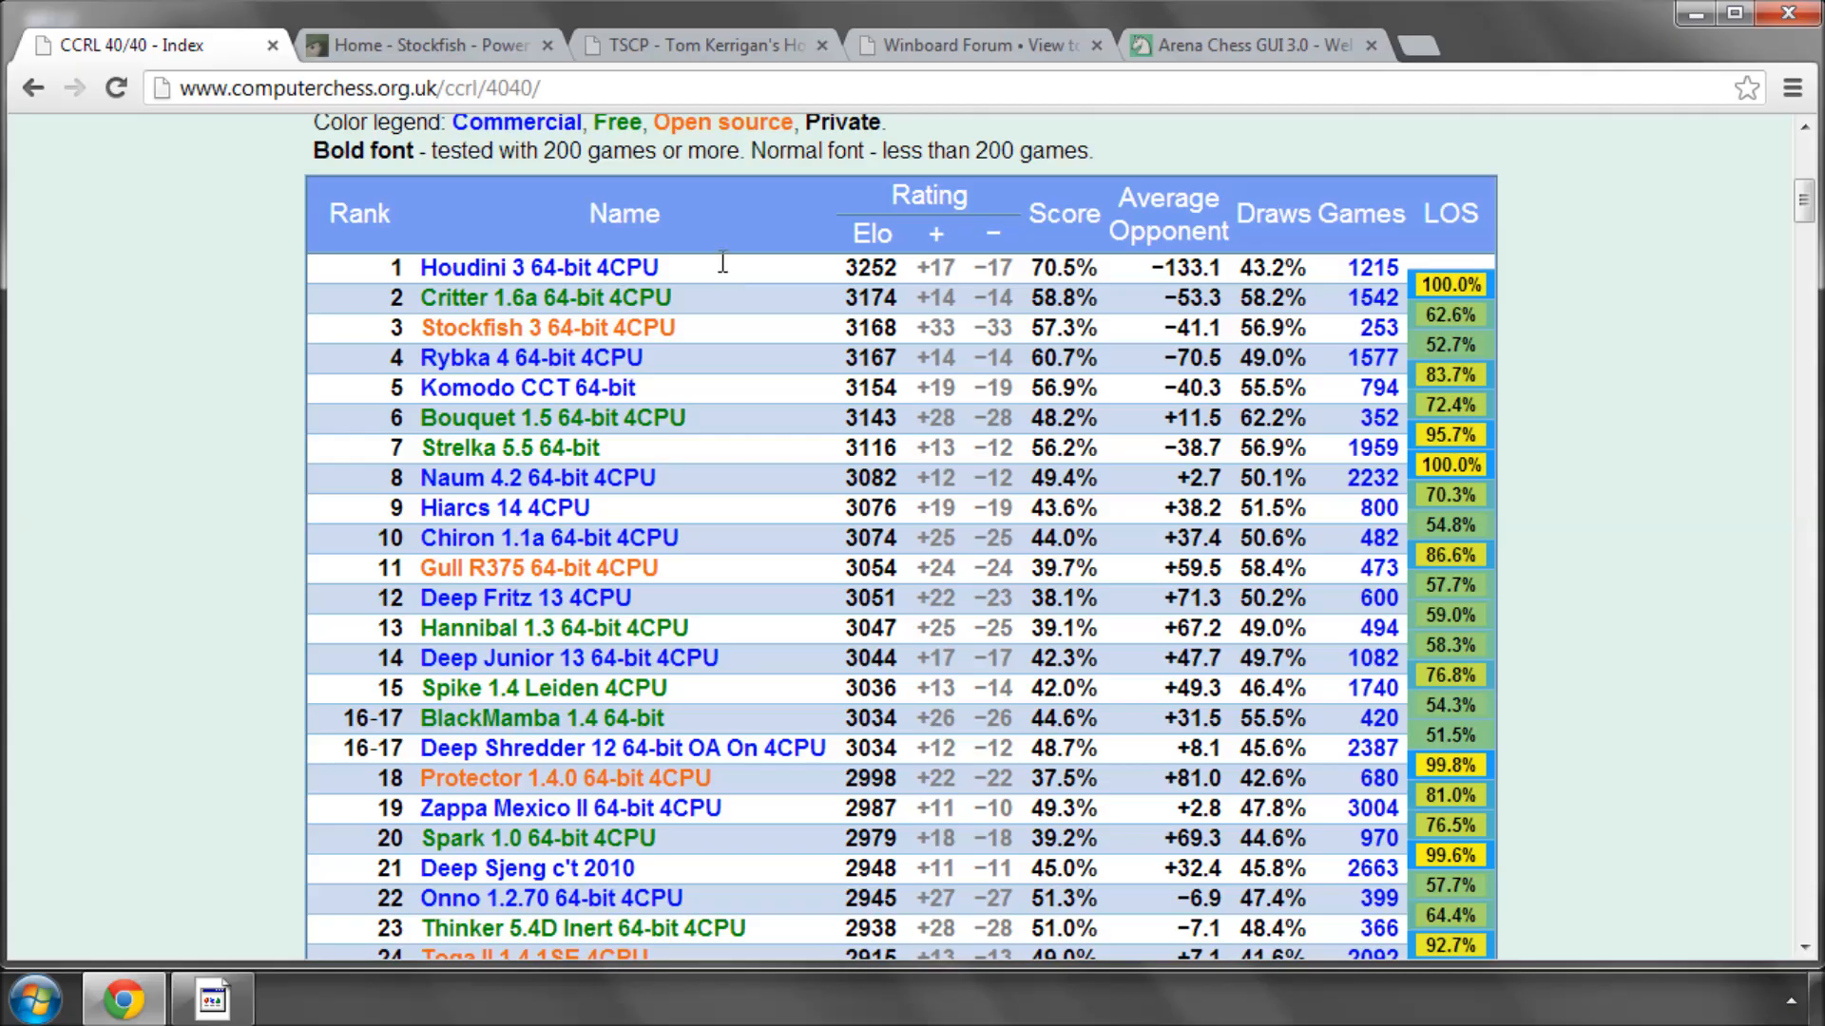
mouse_move(196, 279)
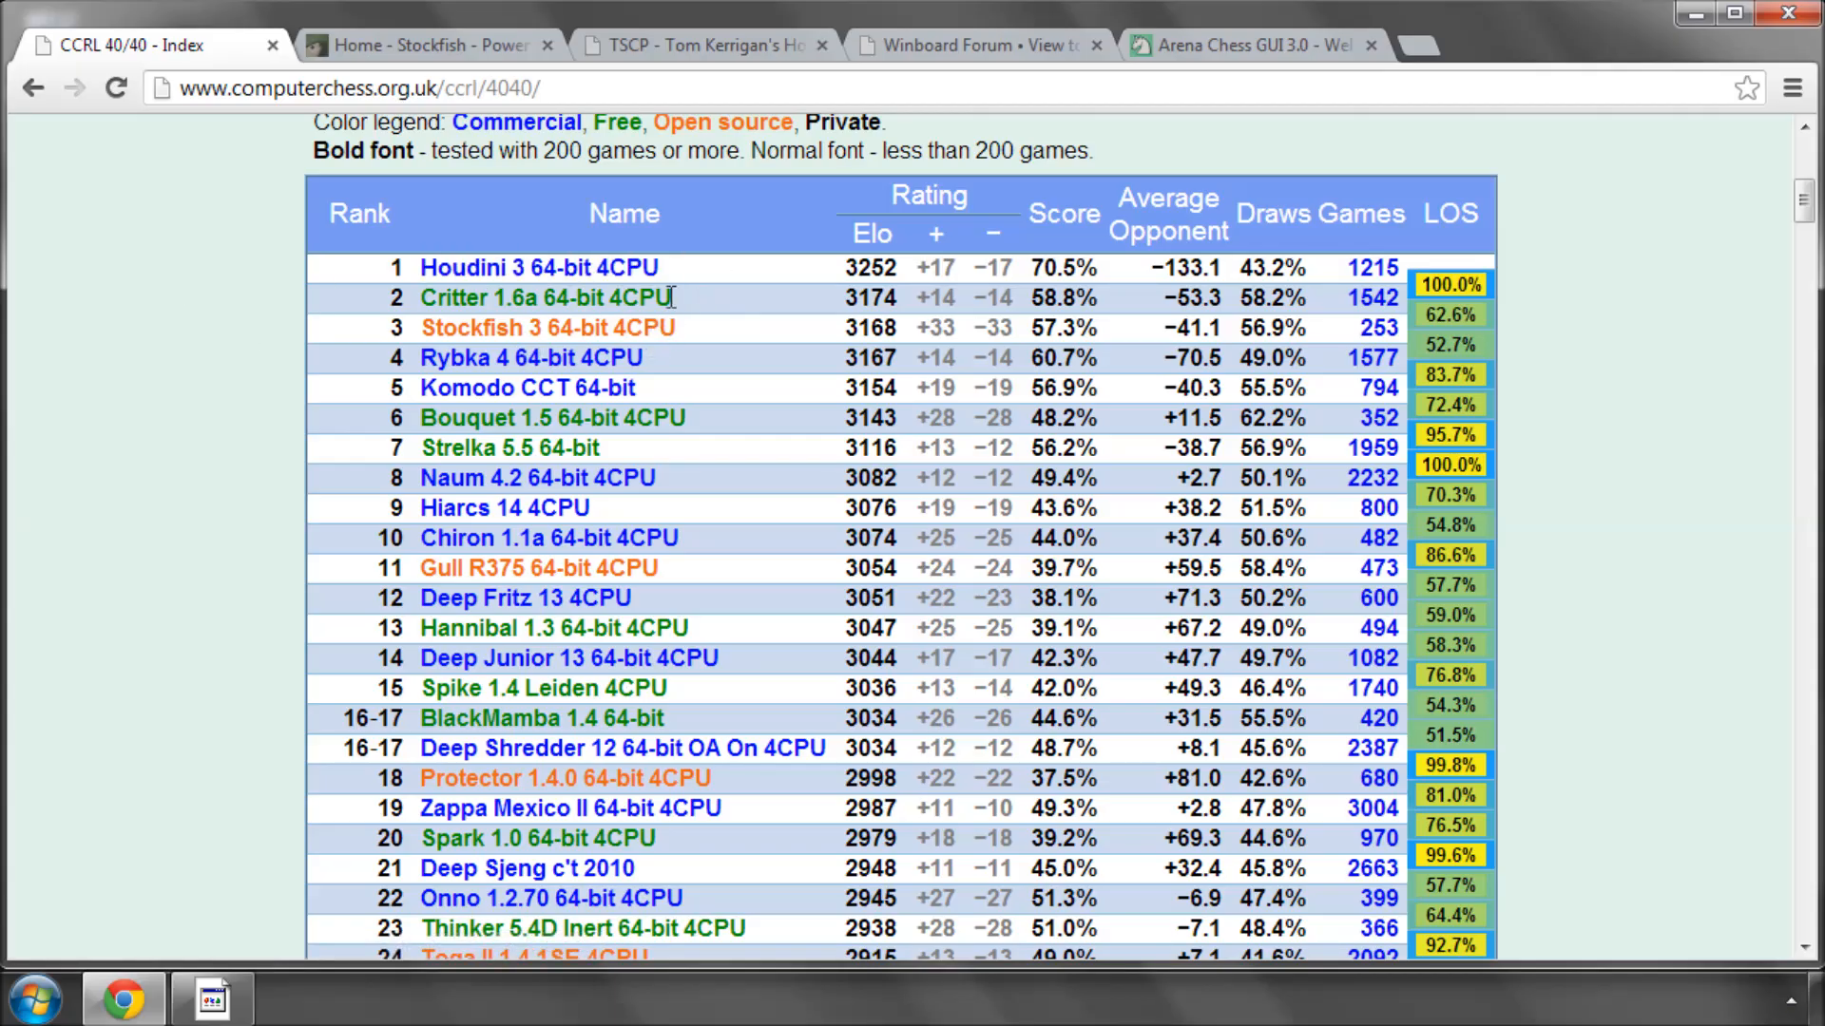
mouse_move(230, 304)
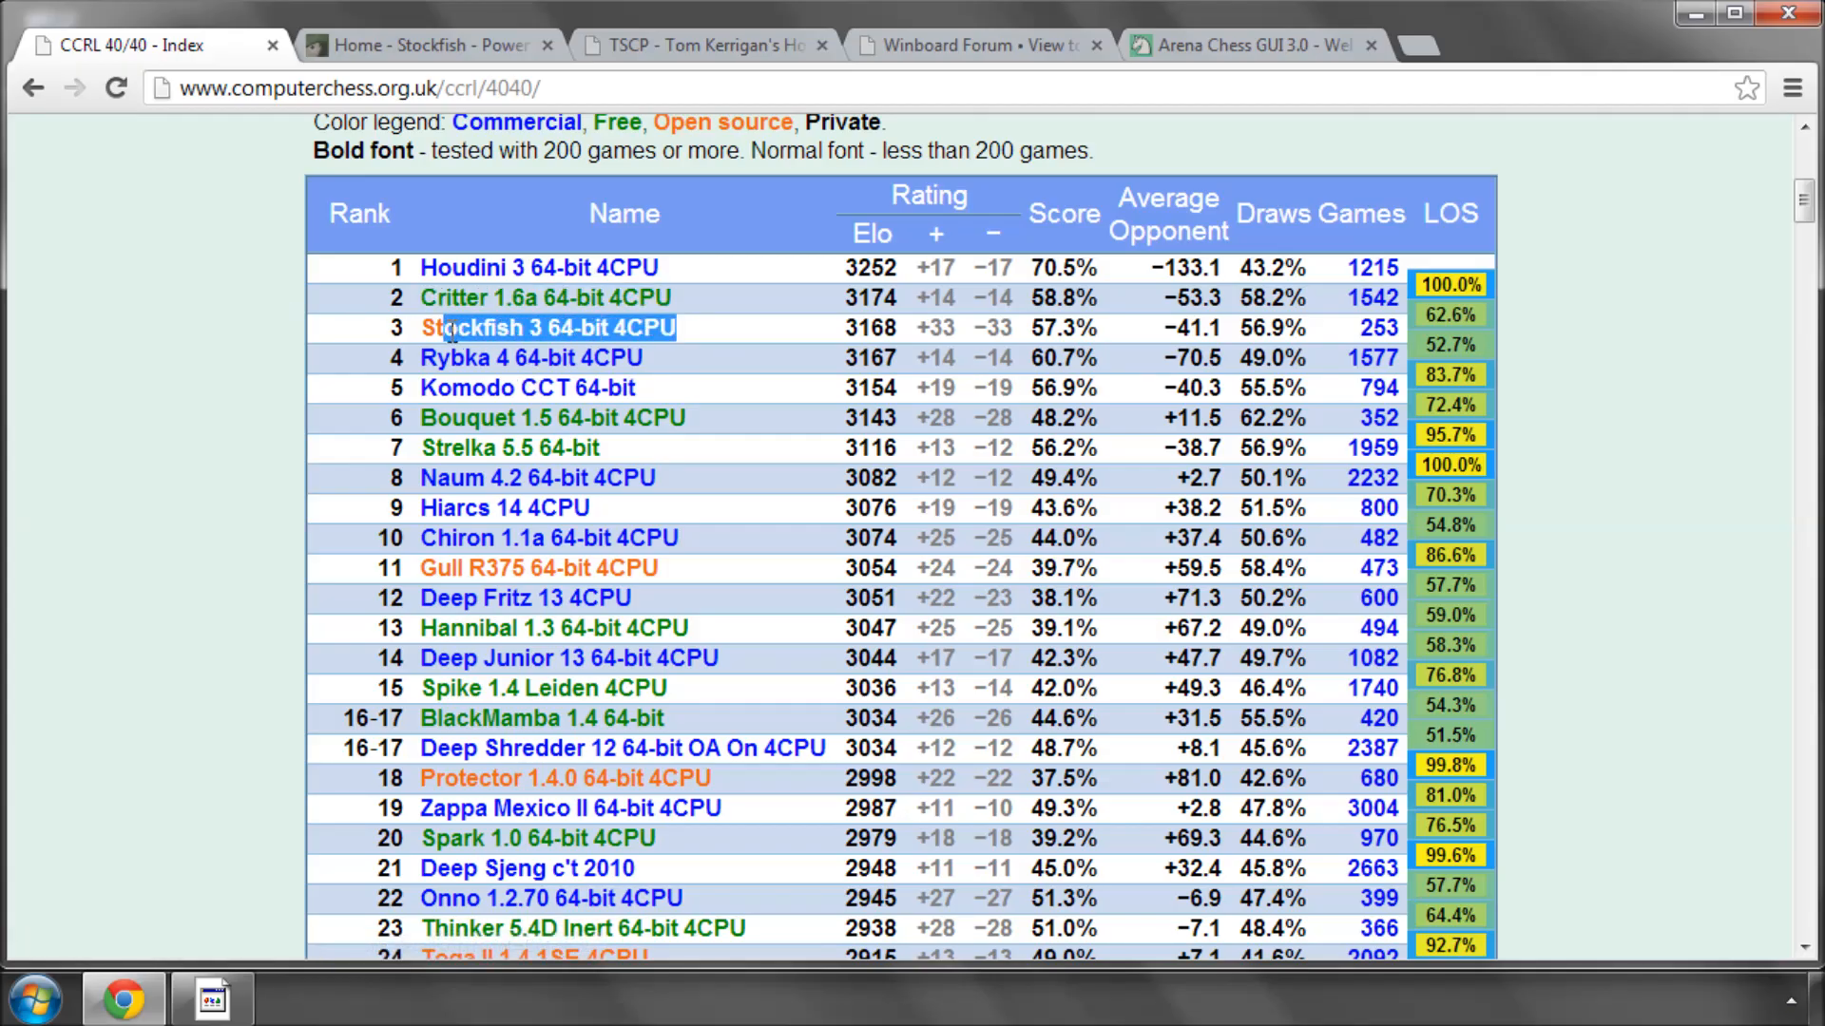
click(169, 338)
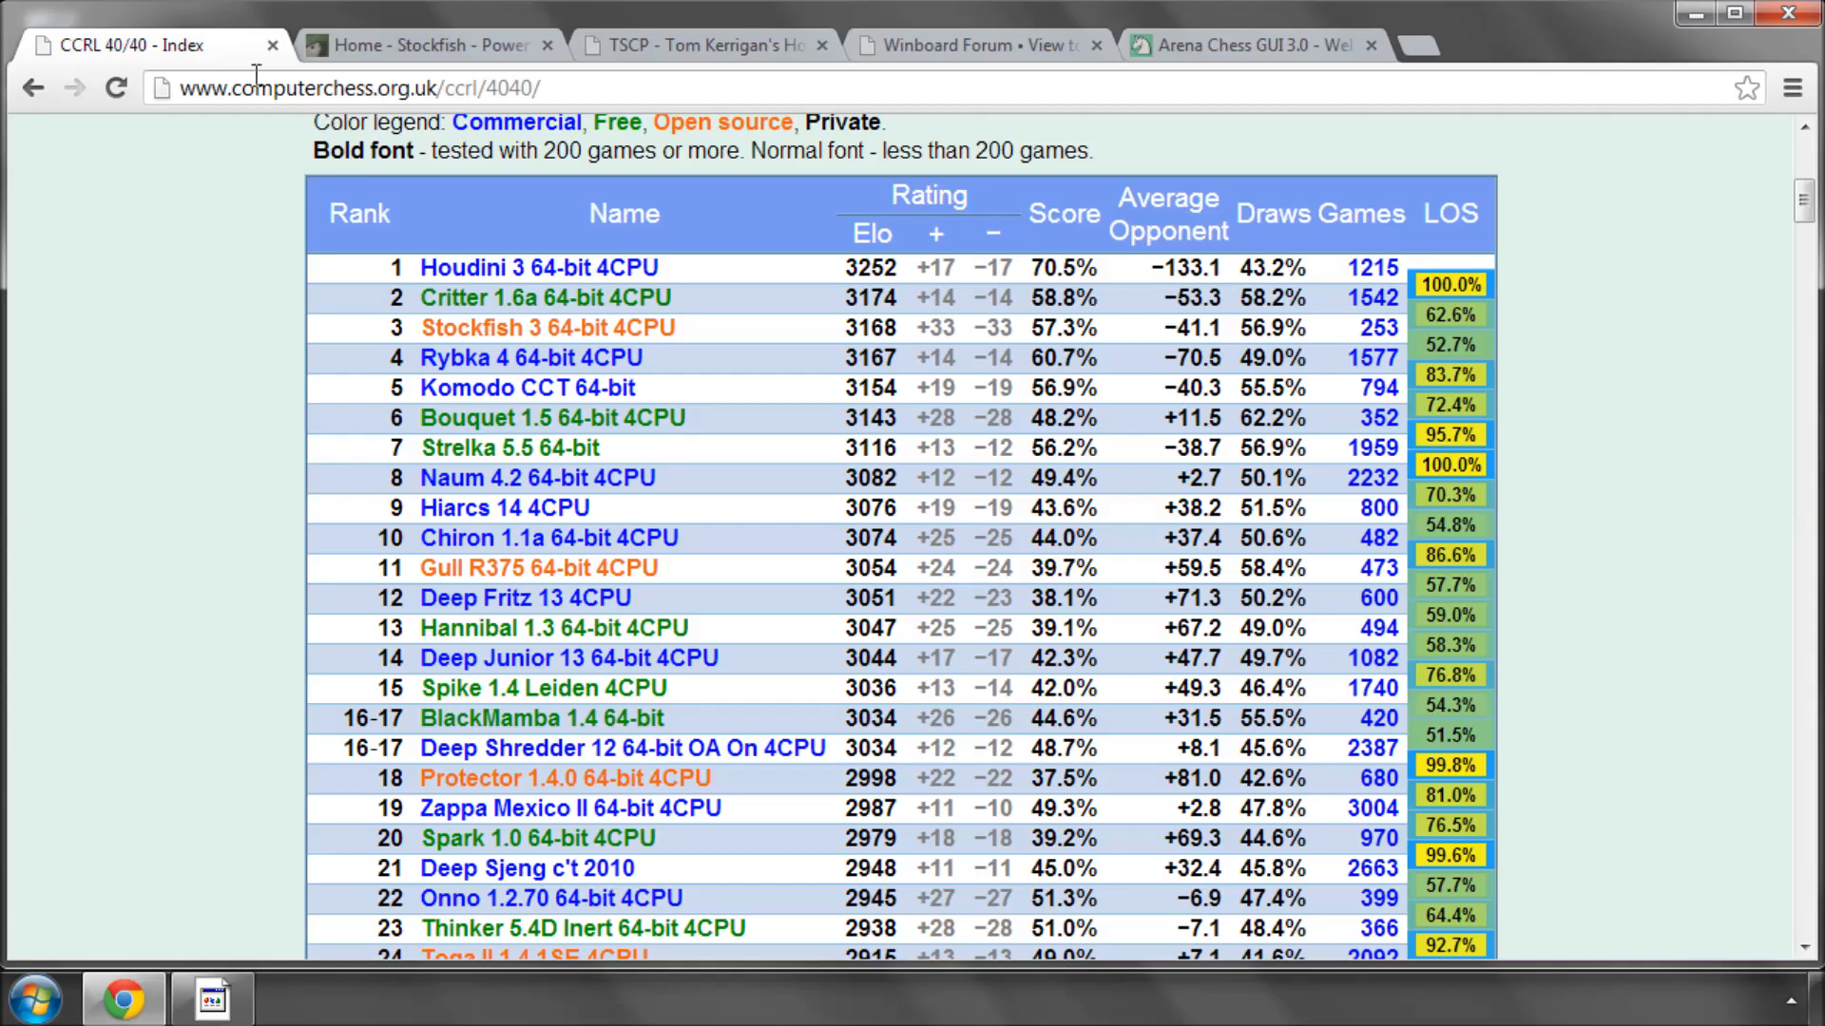
scroll(down, 3)
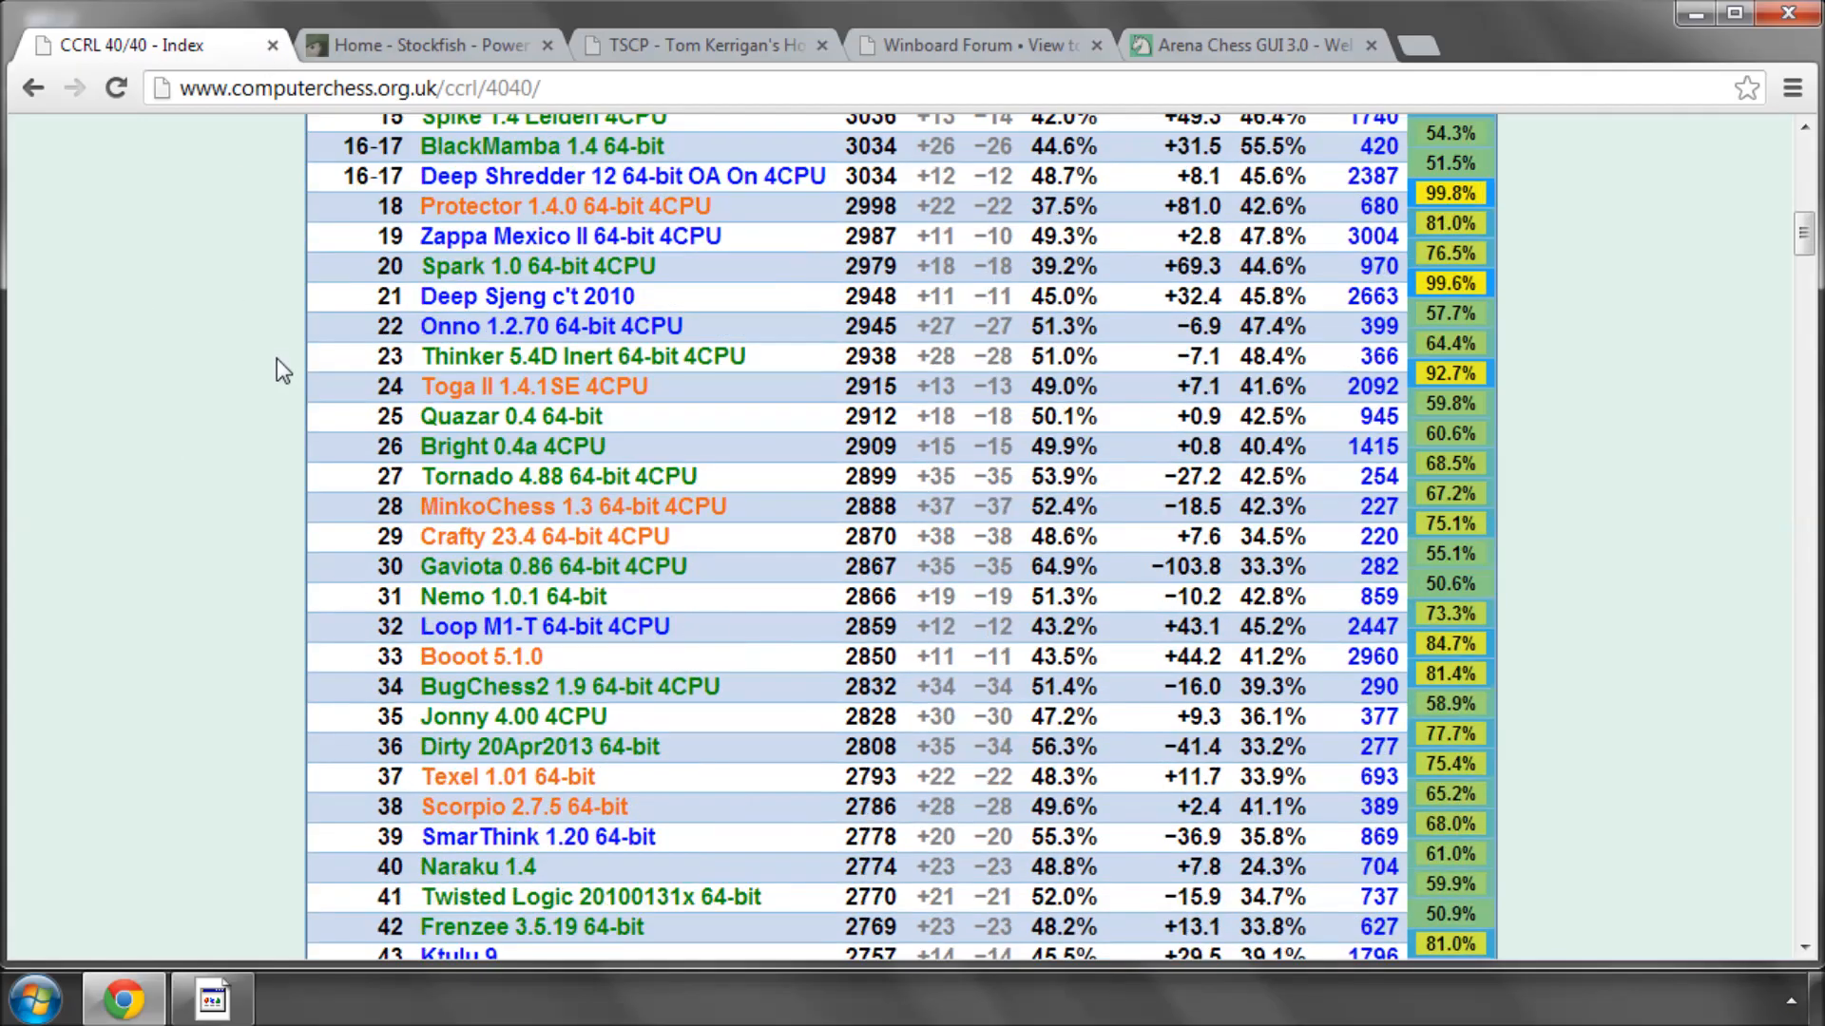
scroll(down, 3)
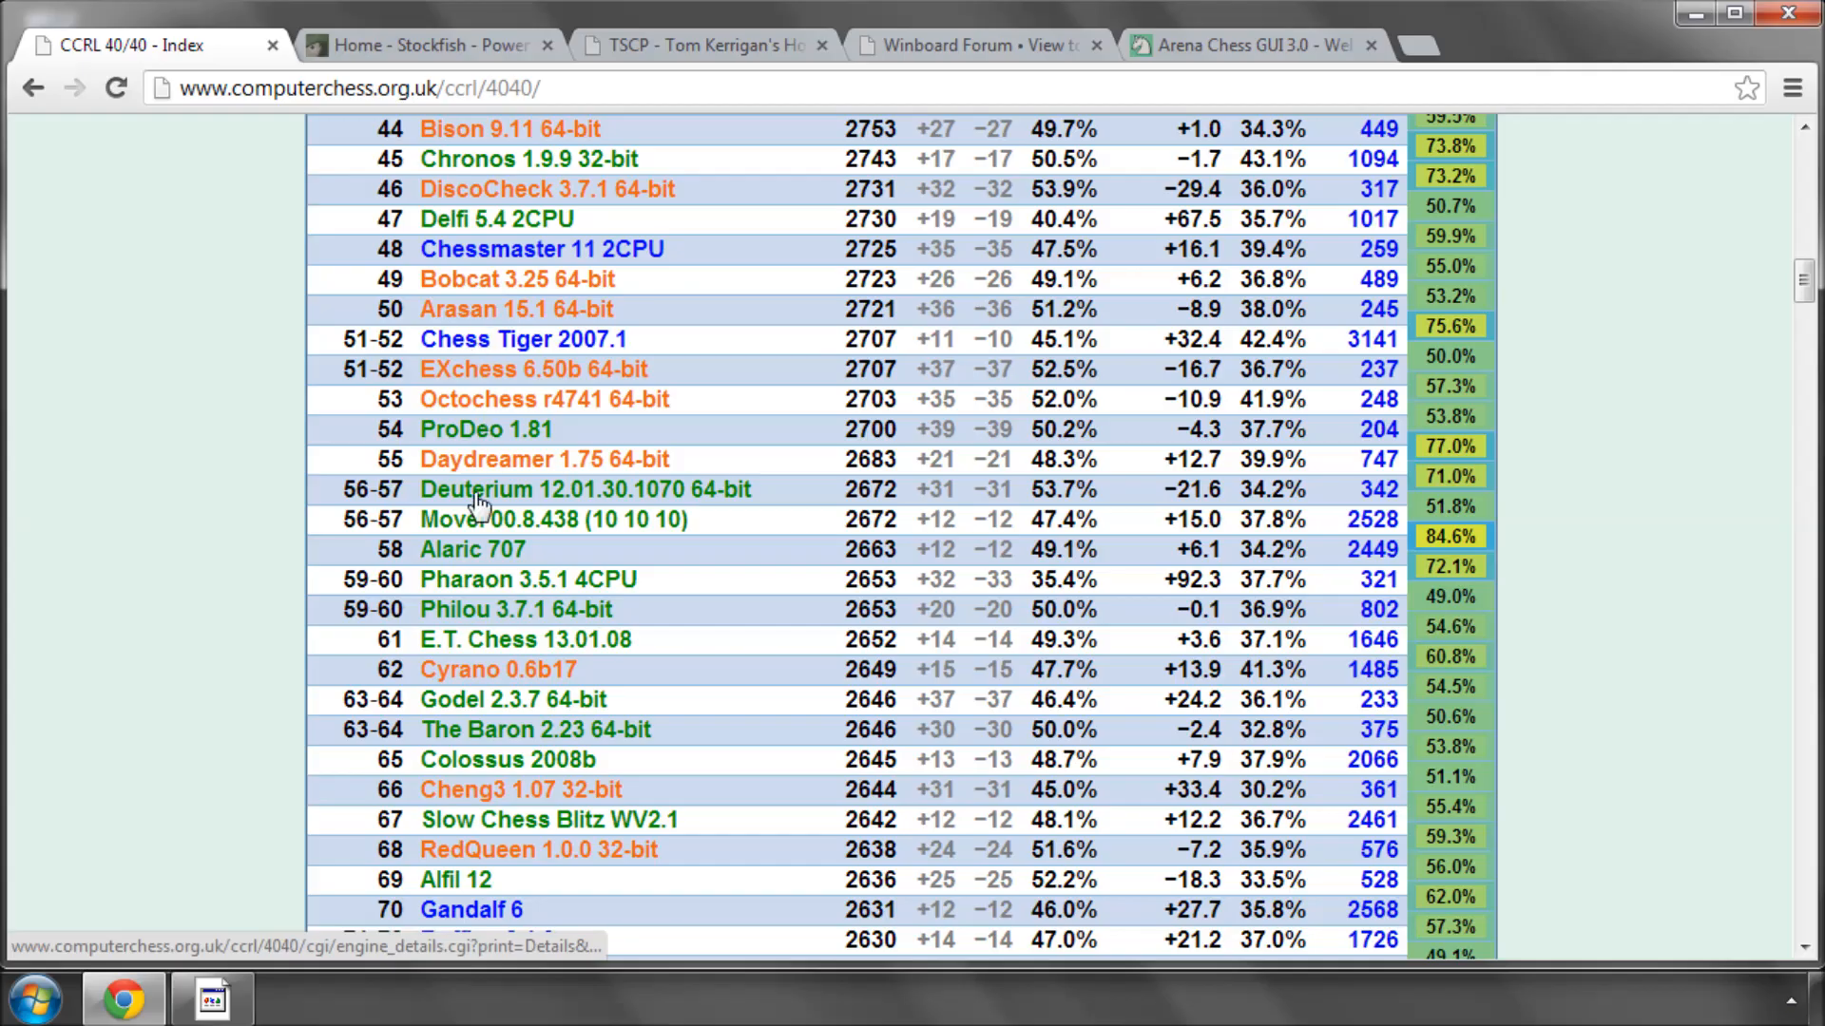
scroll(up, 3)
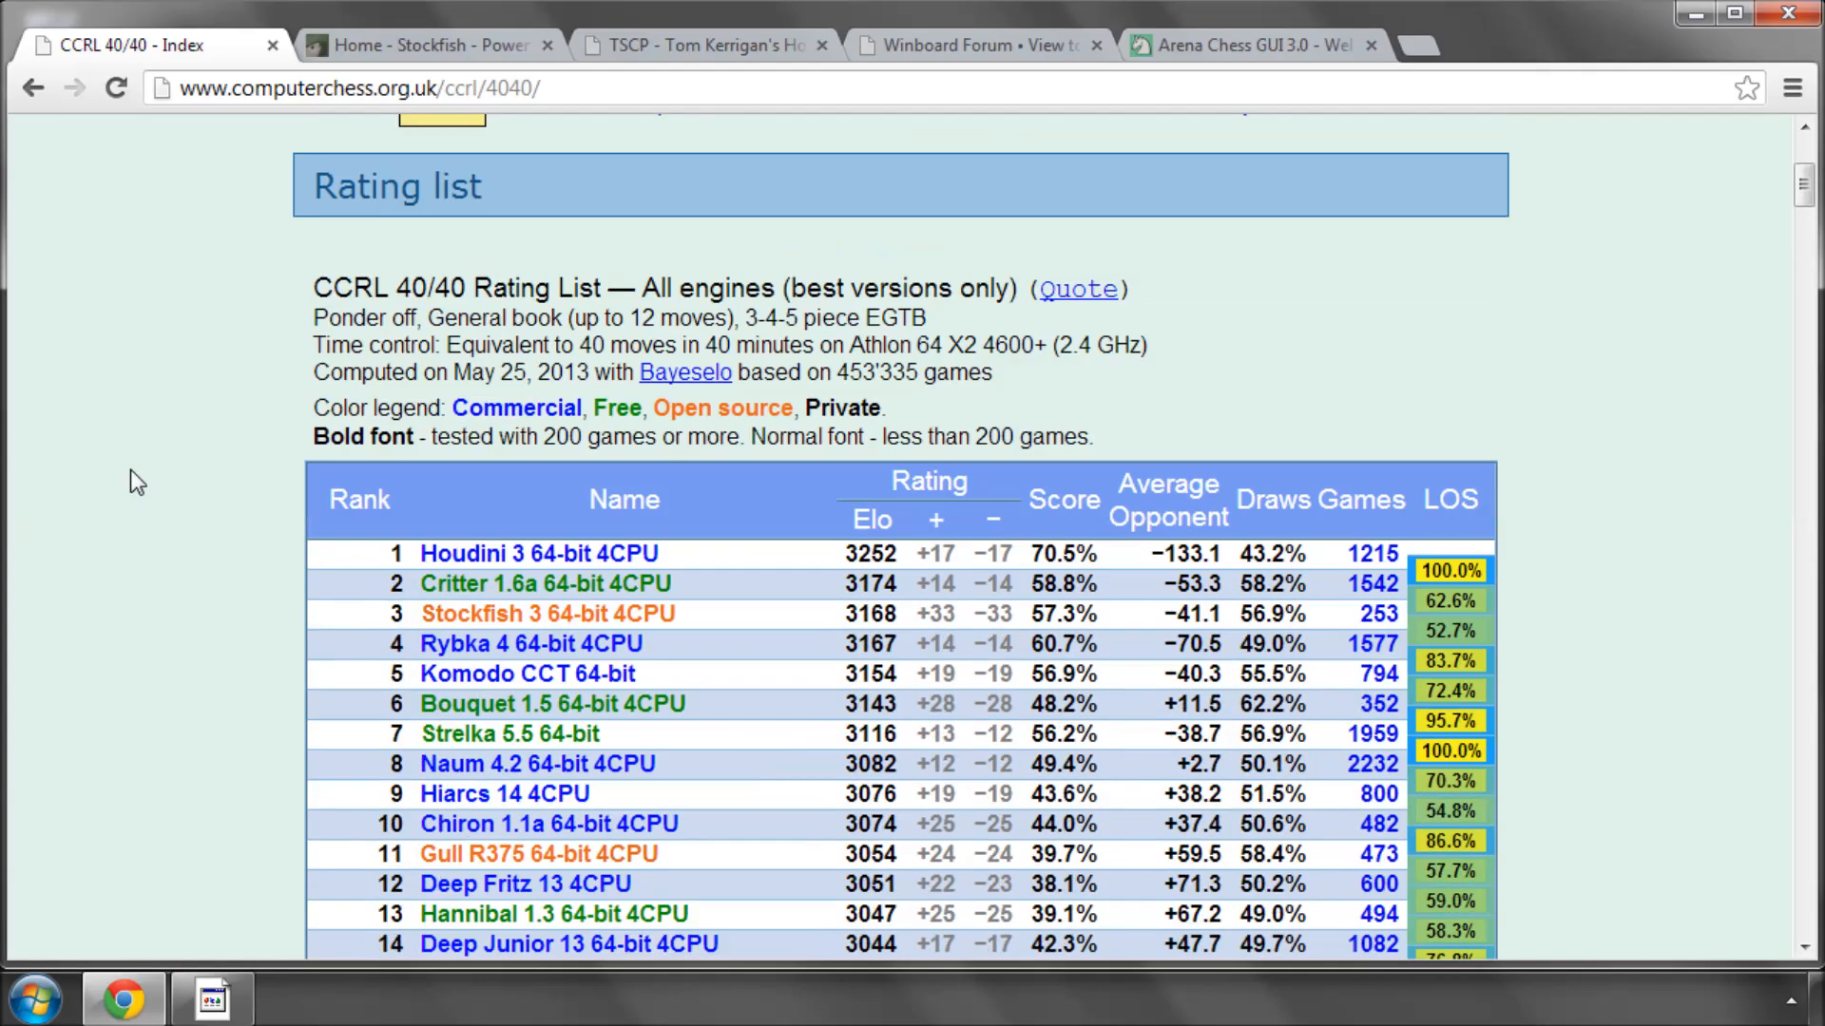
scroll(down, 3)
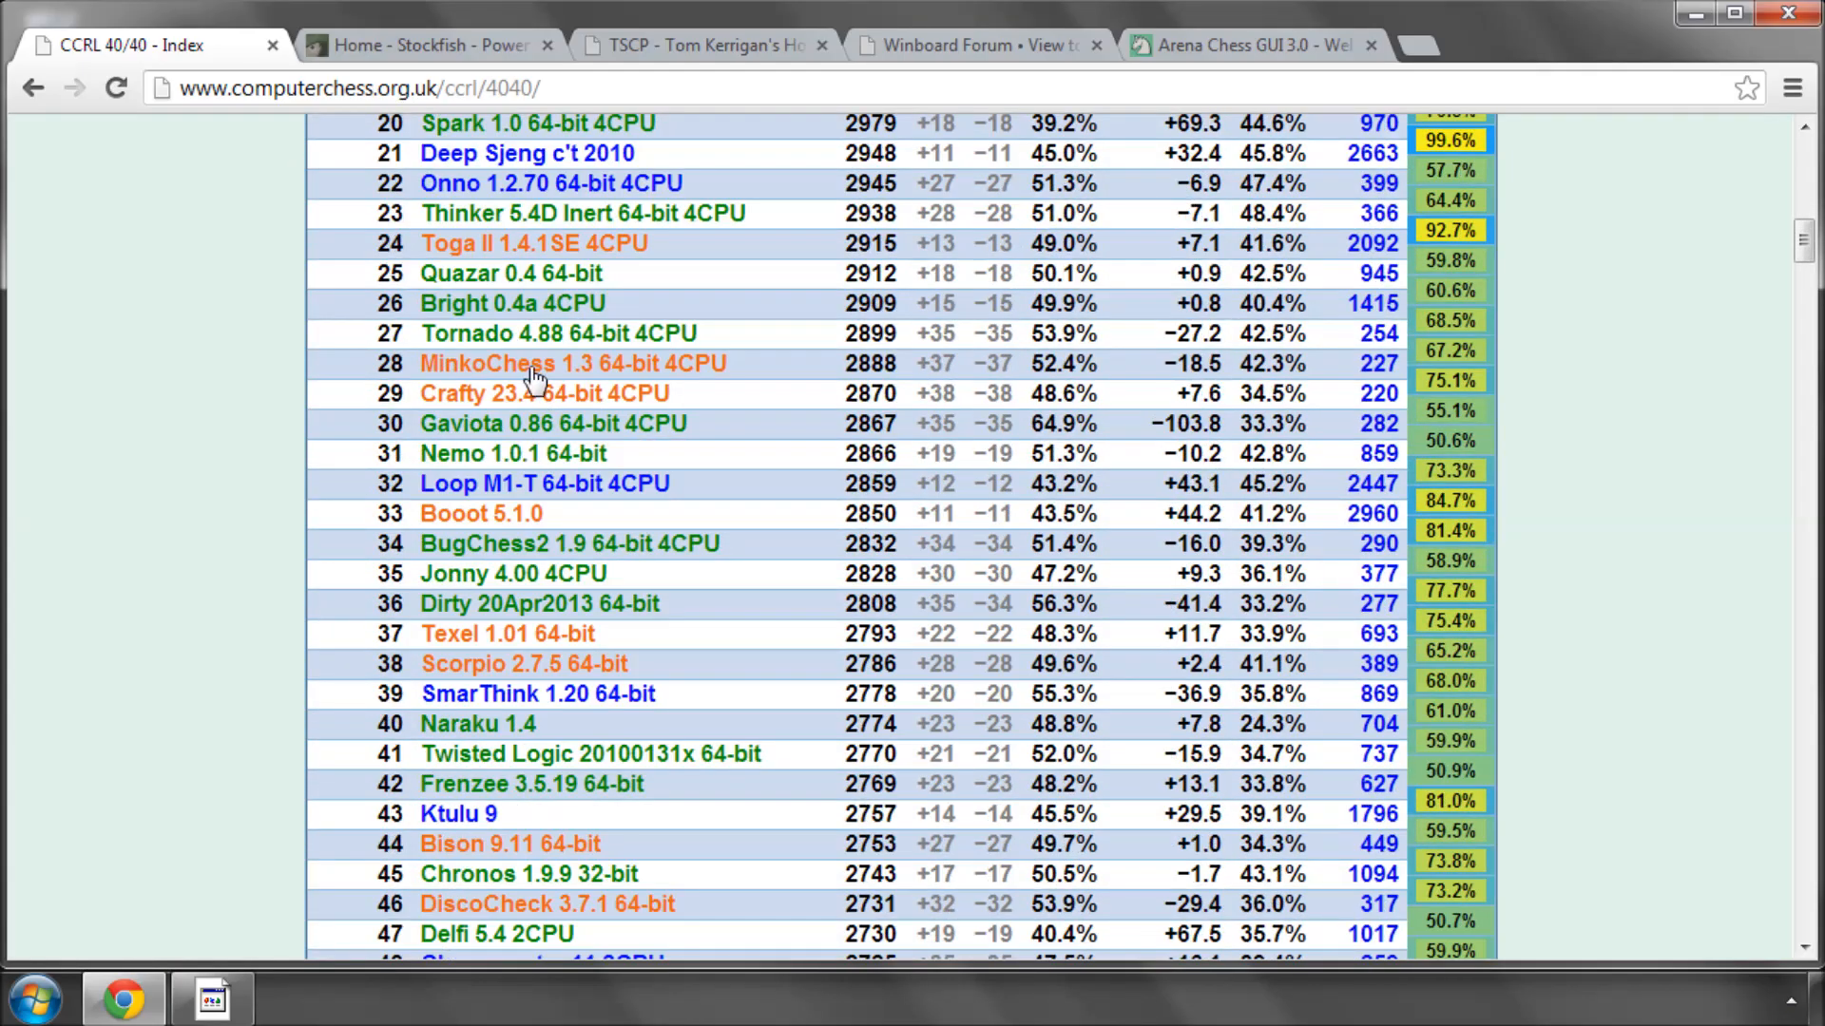
scroll(down, 3)
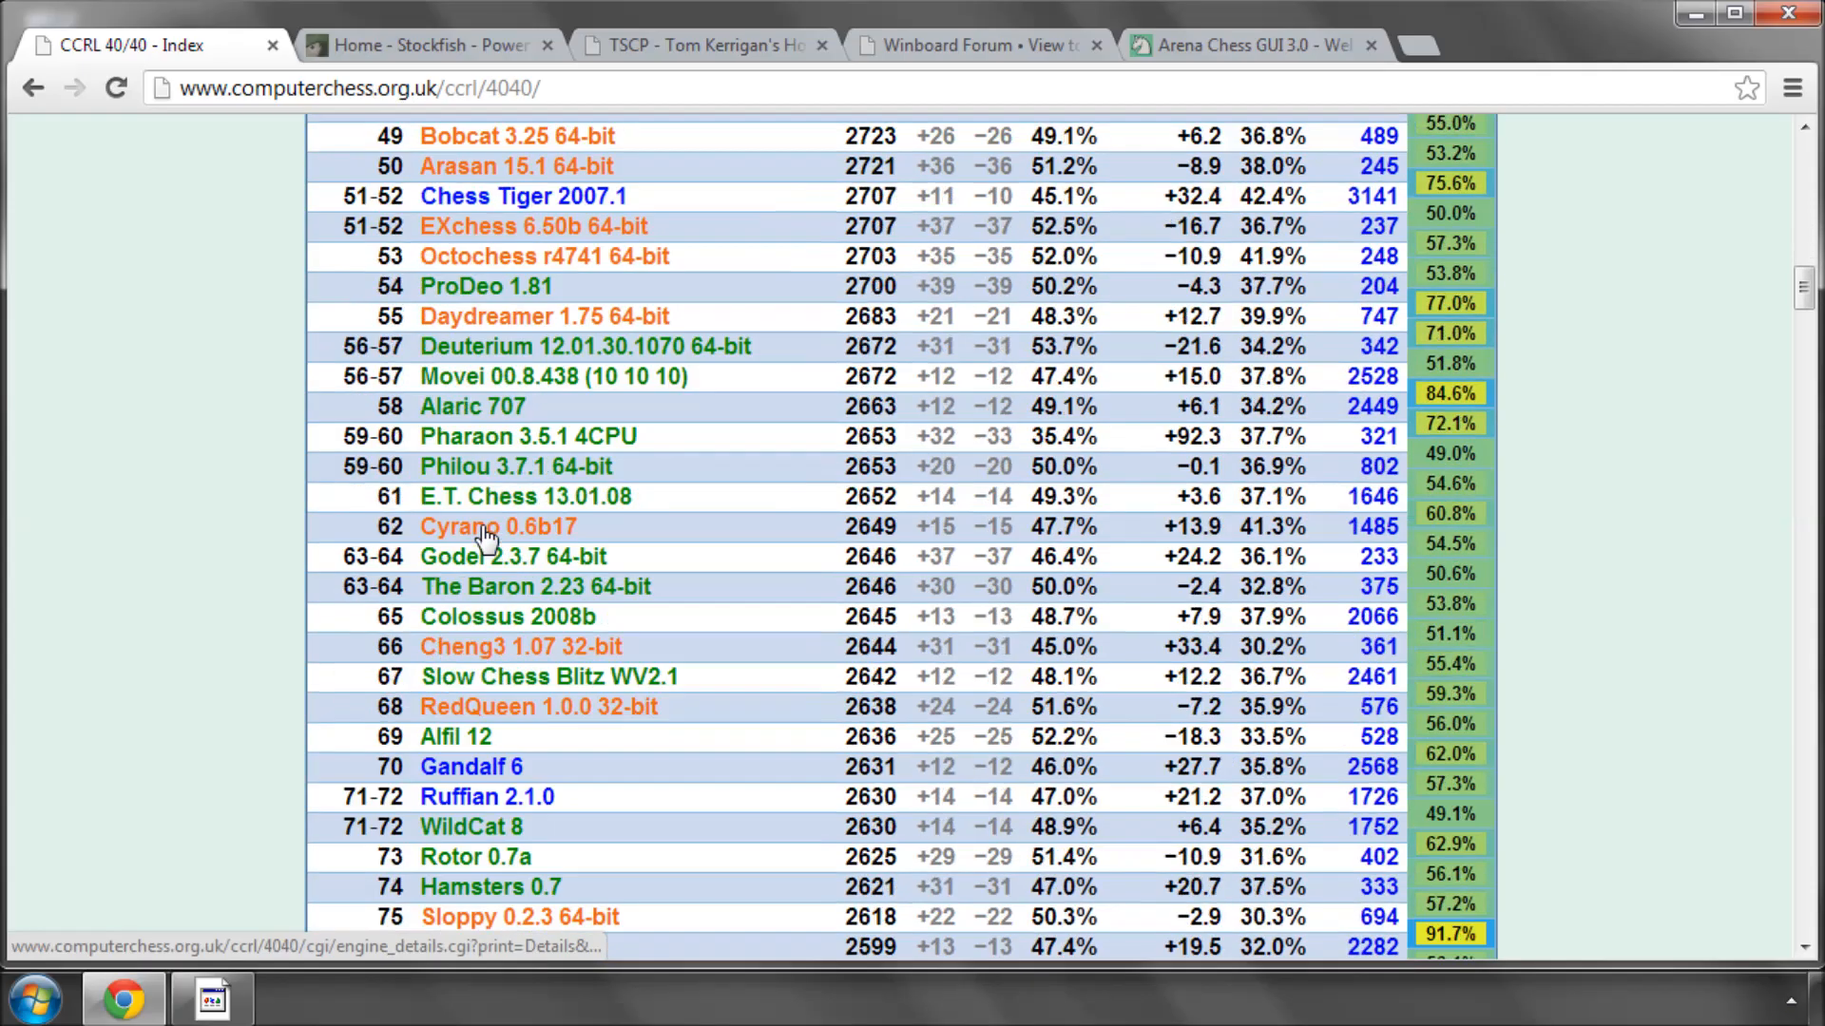
scroll(up, 3)
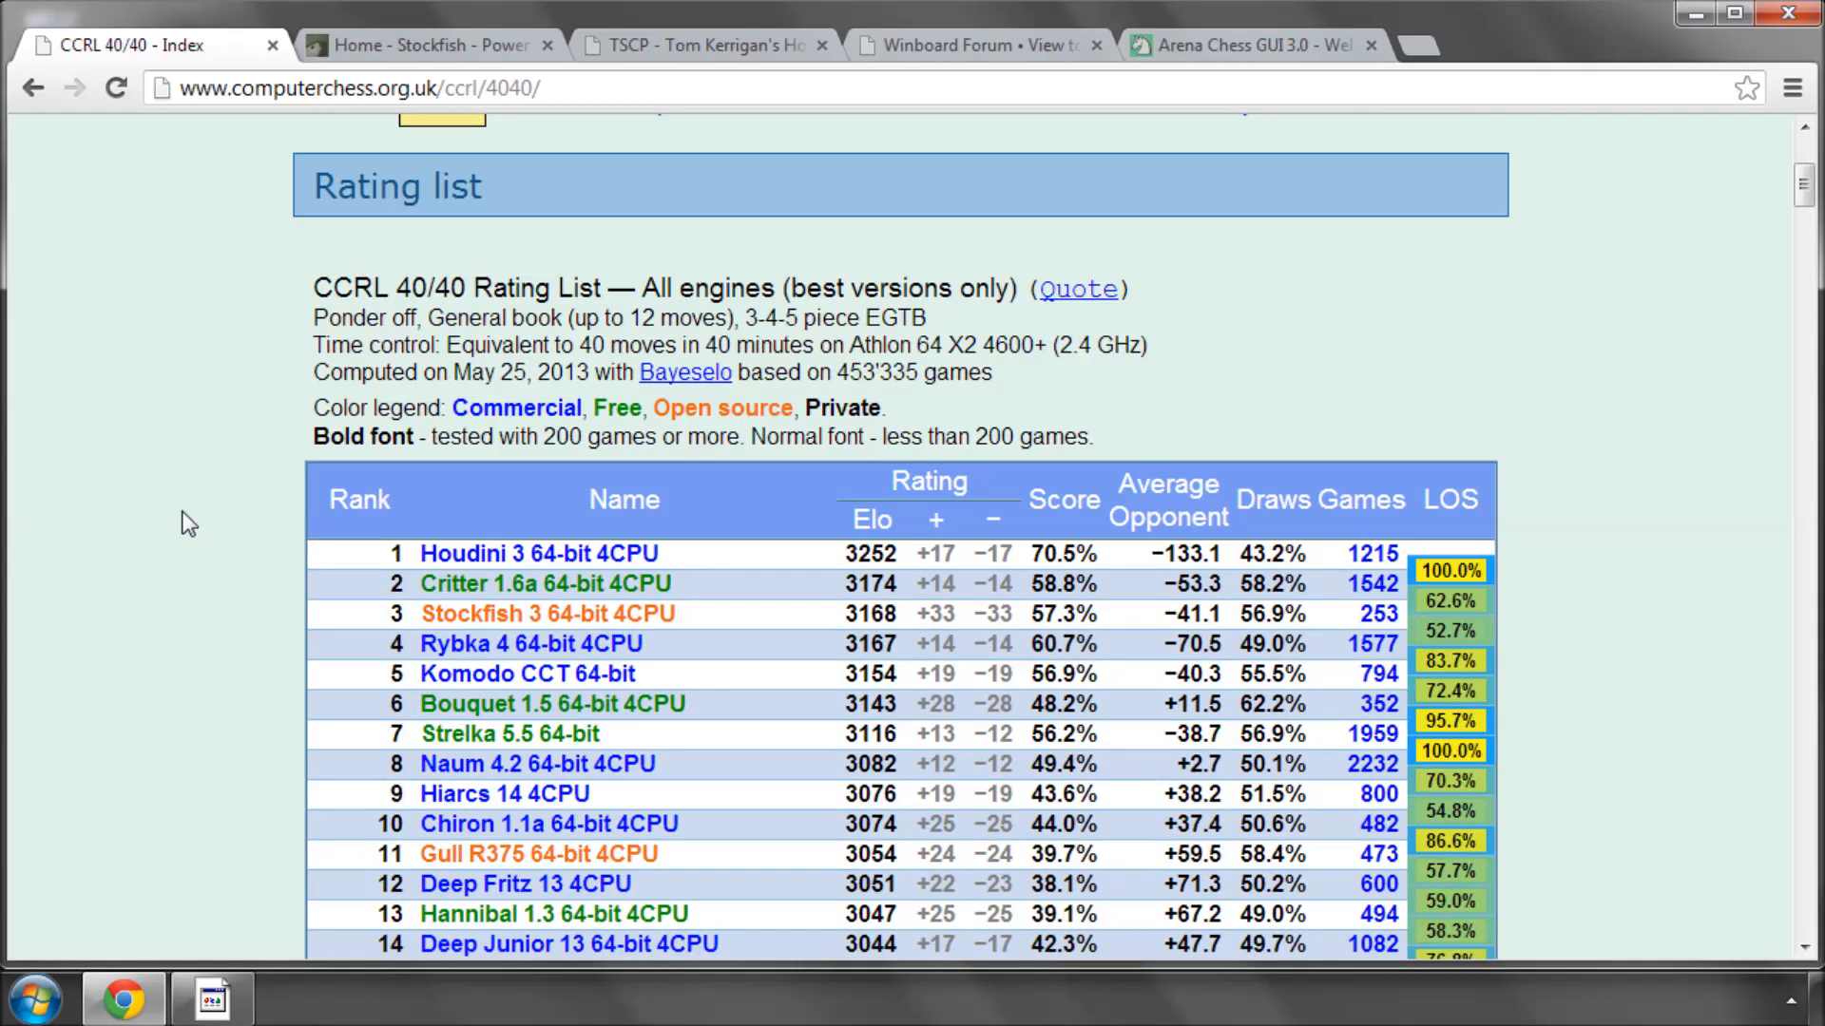
scroll(down, 3)
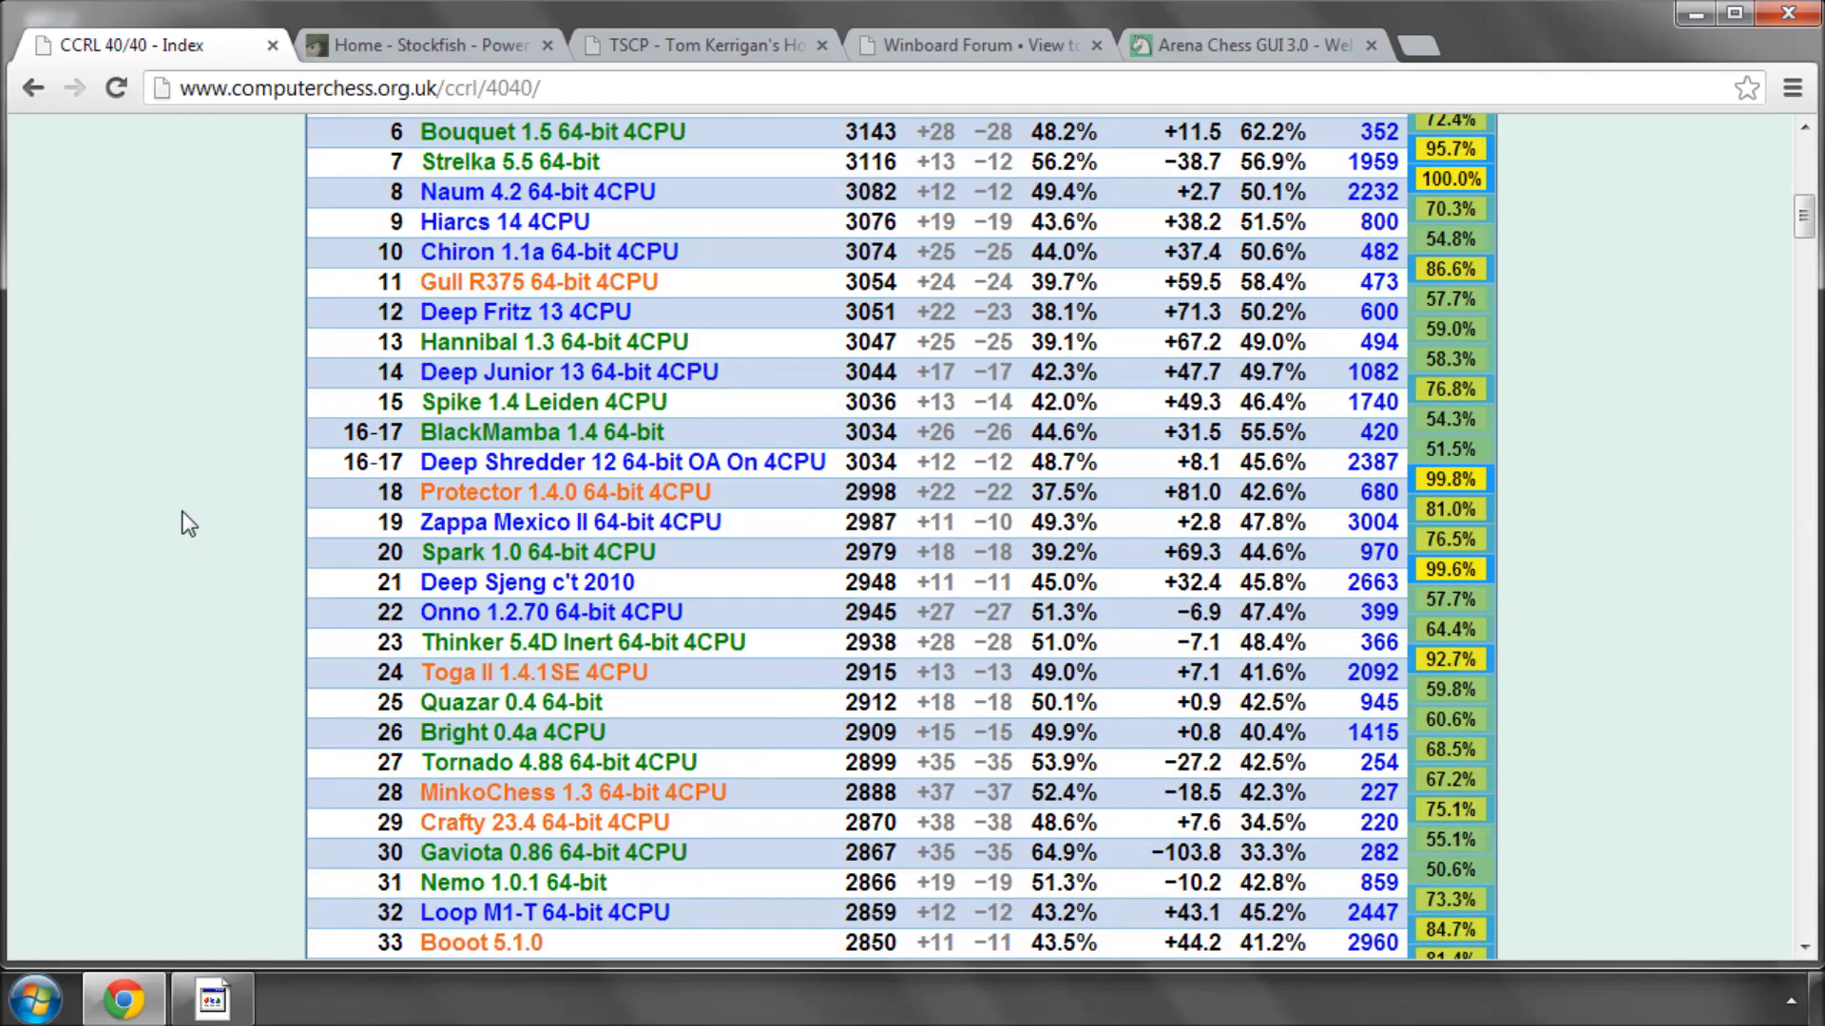
scroll(down, 3)
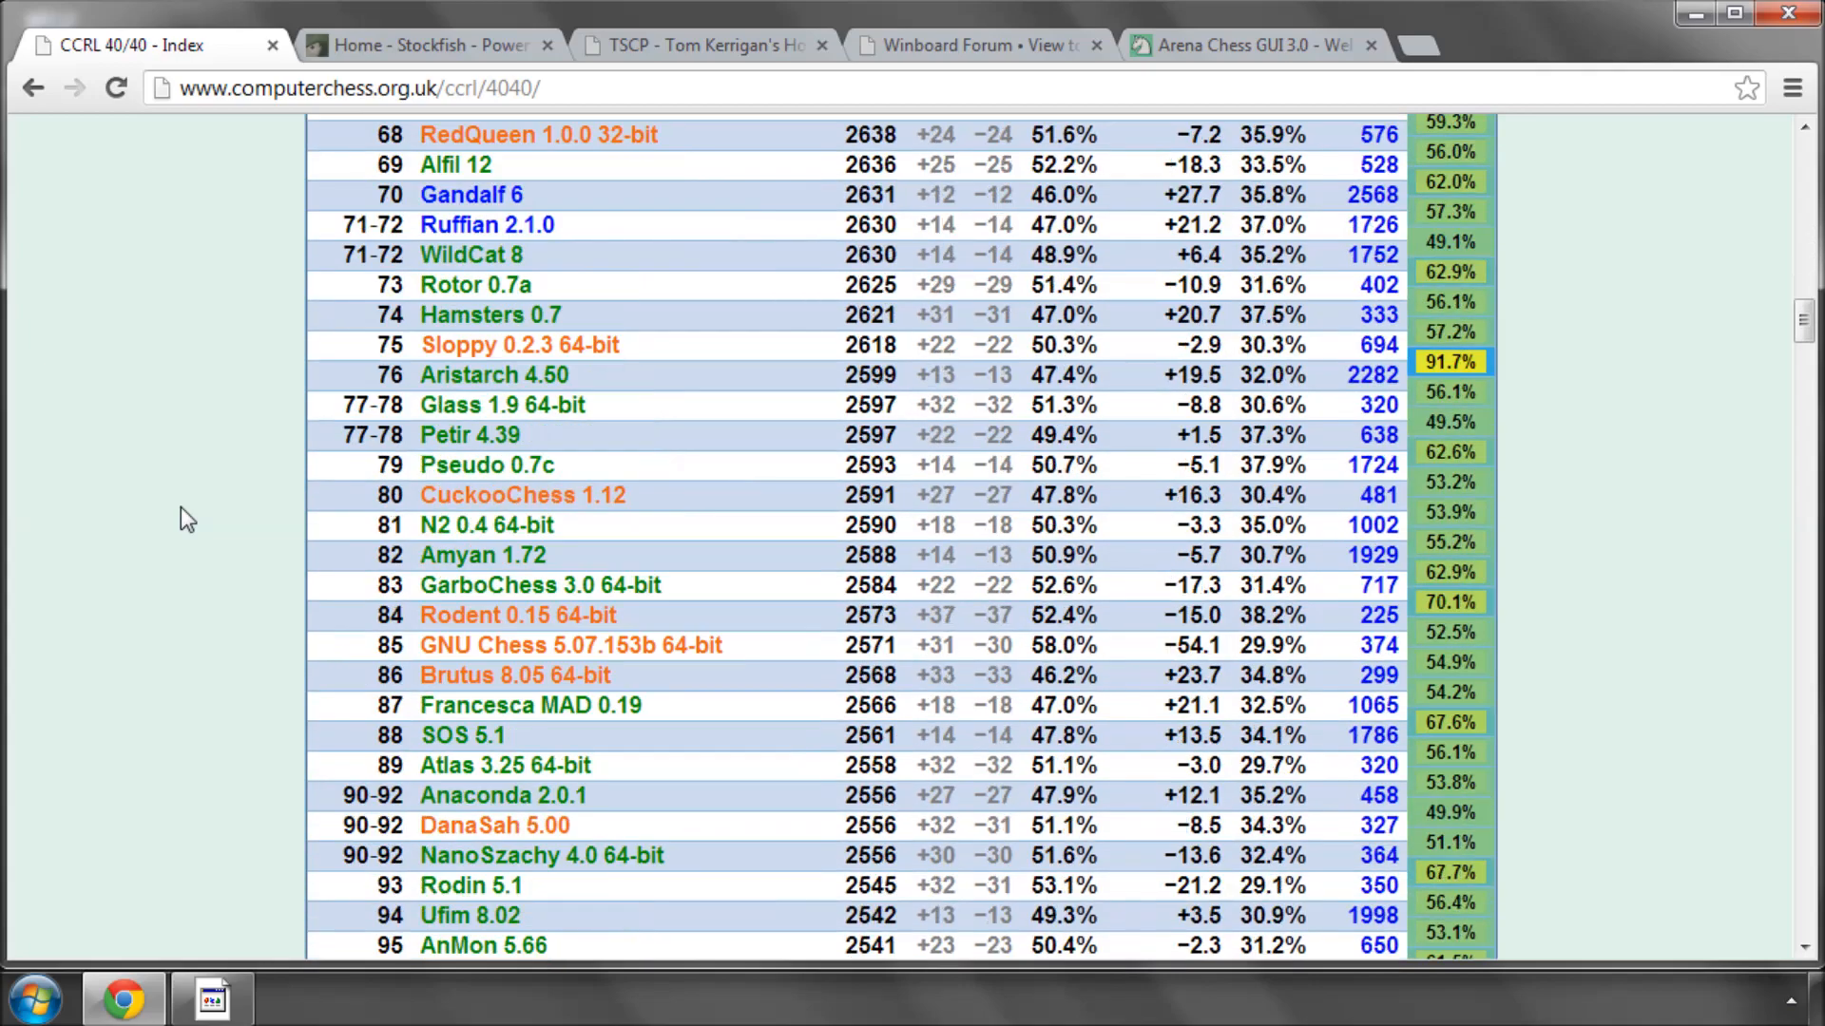
scroll(down, 3)
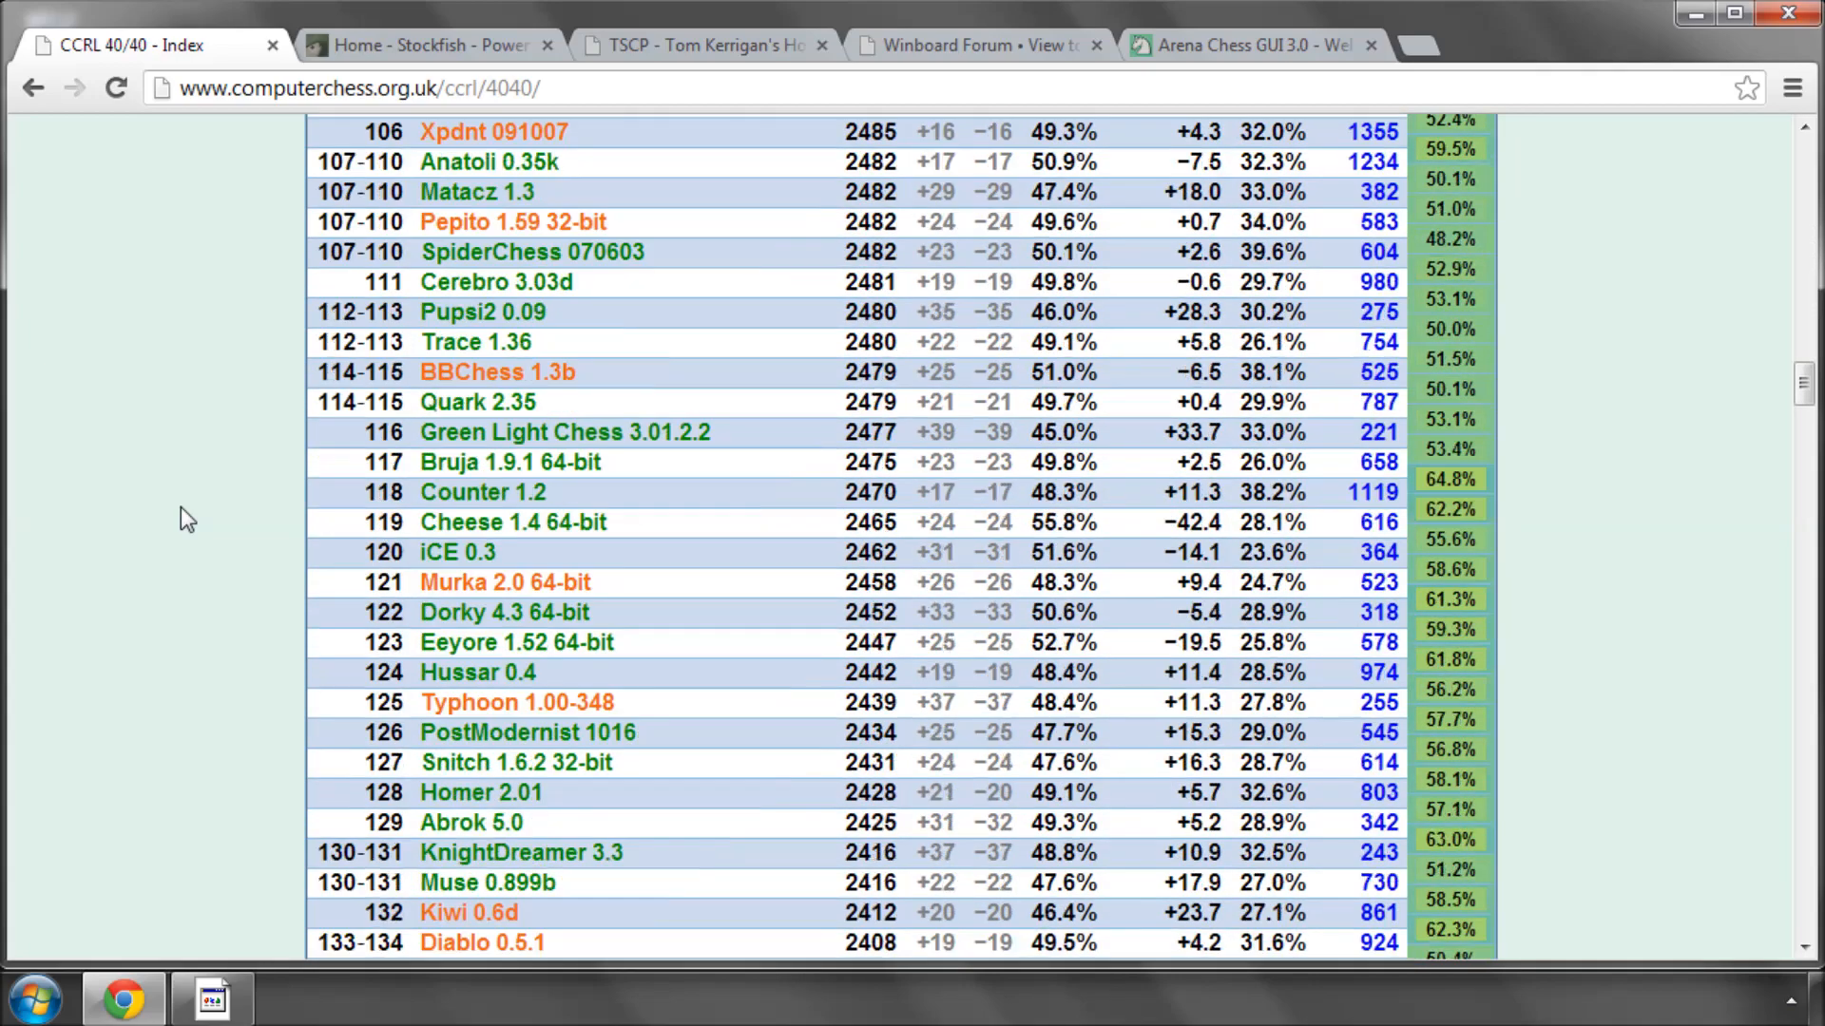
scroll(up, 3)
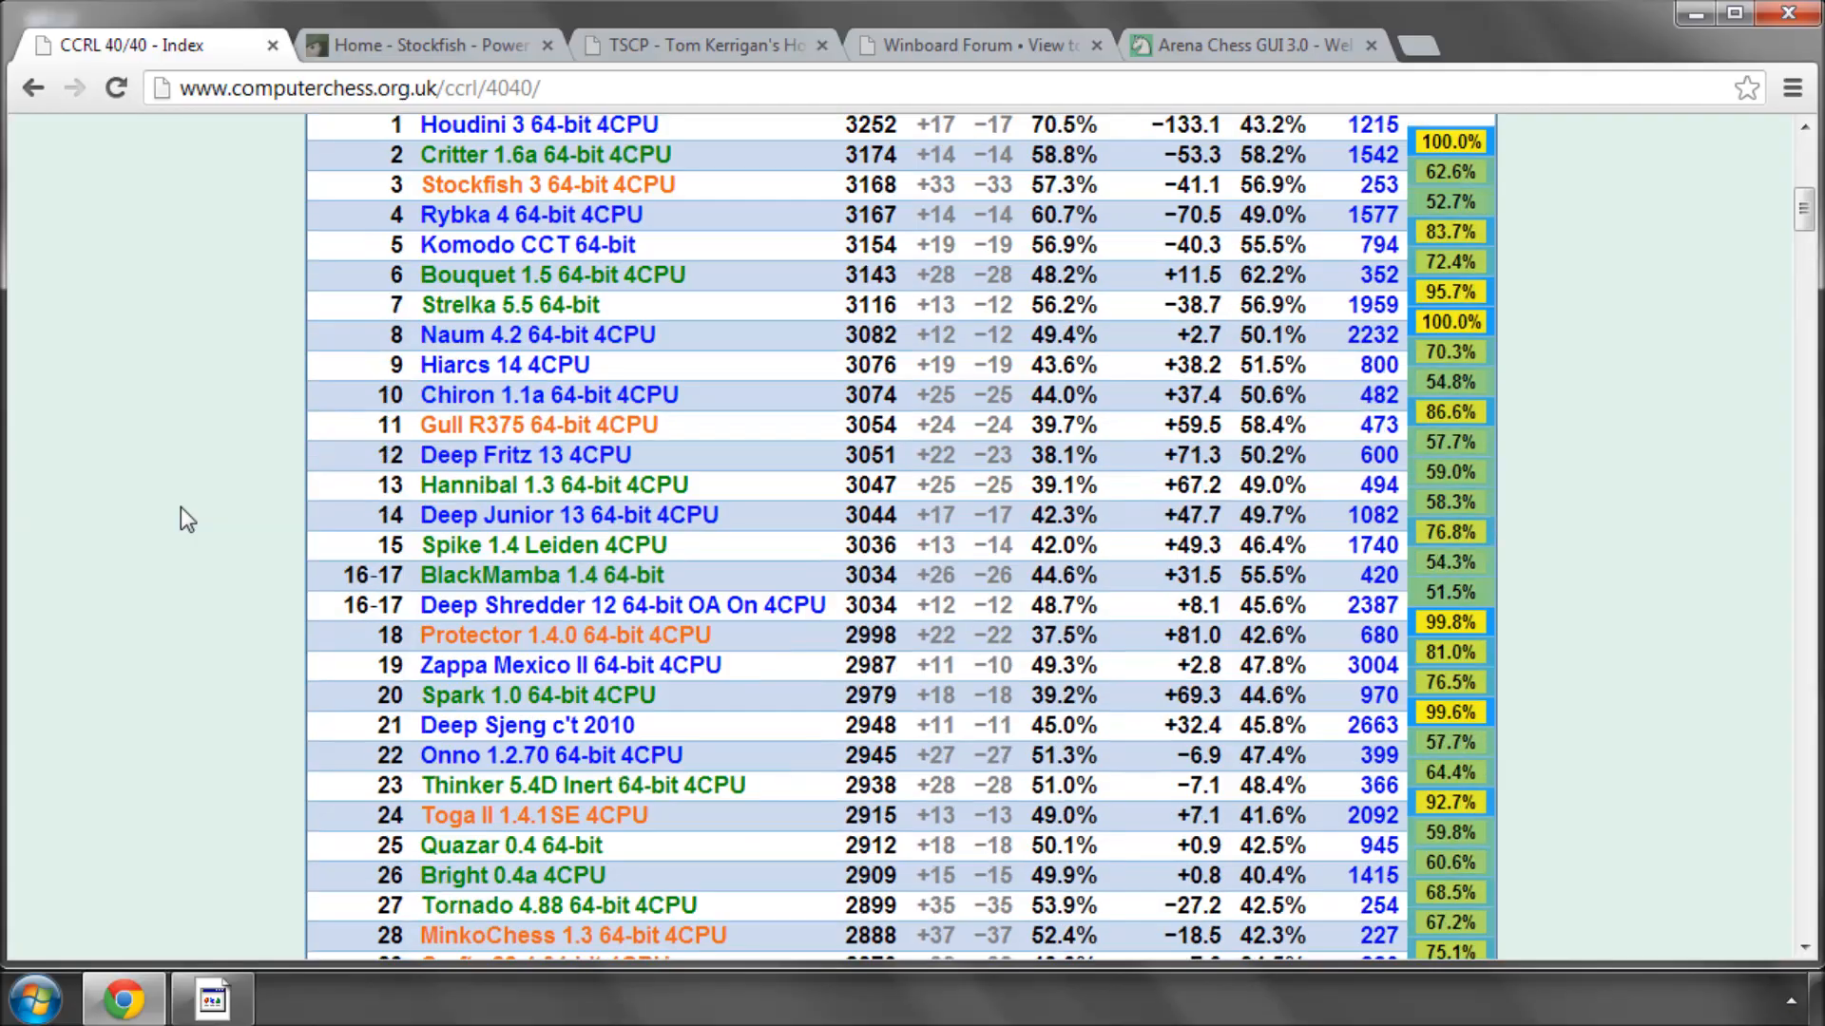
scroll(up, 3)
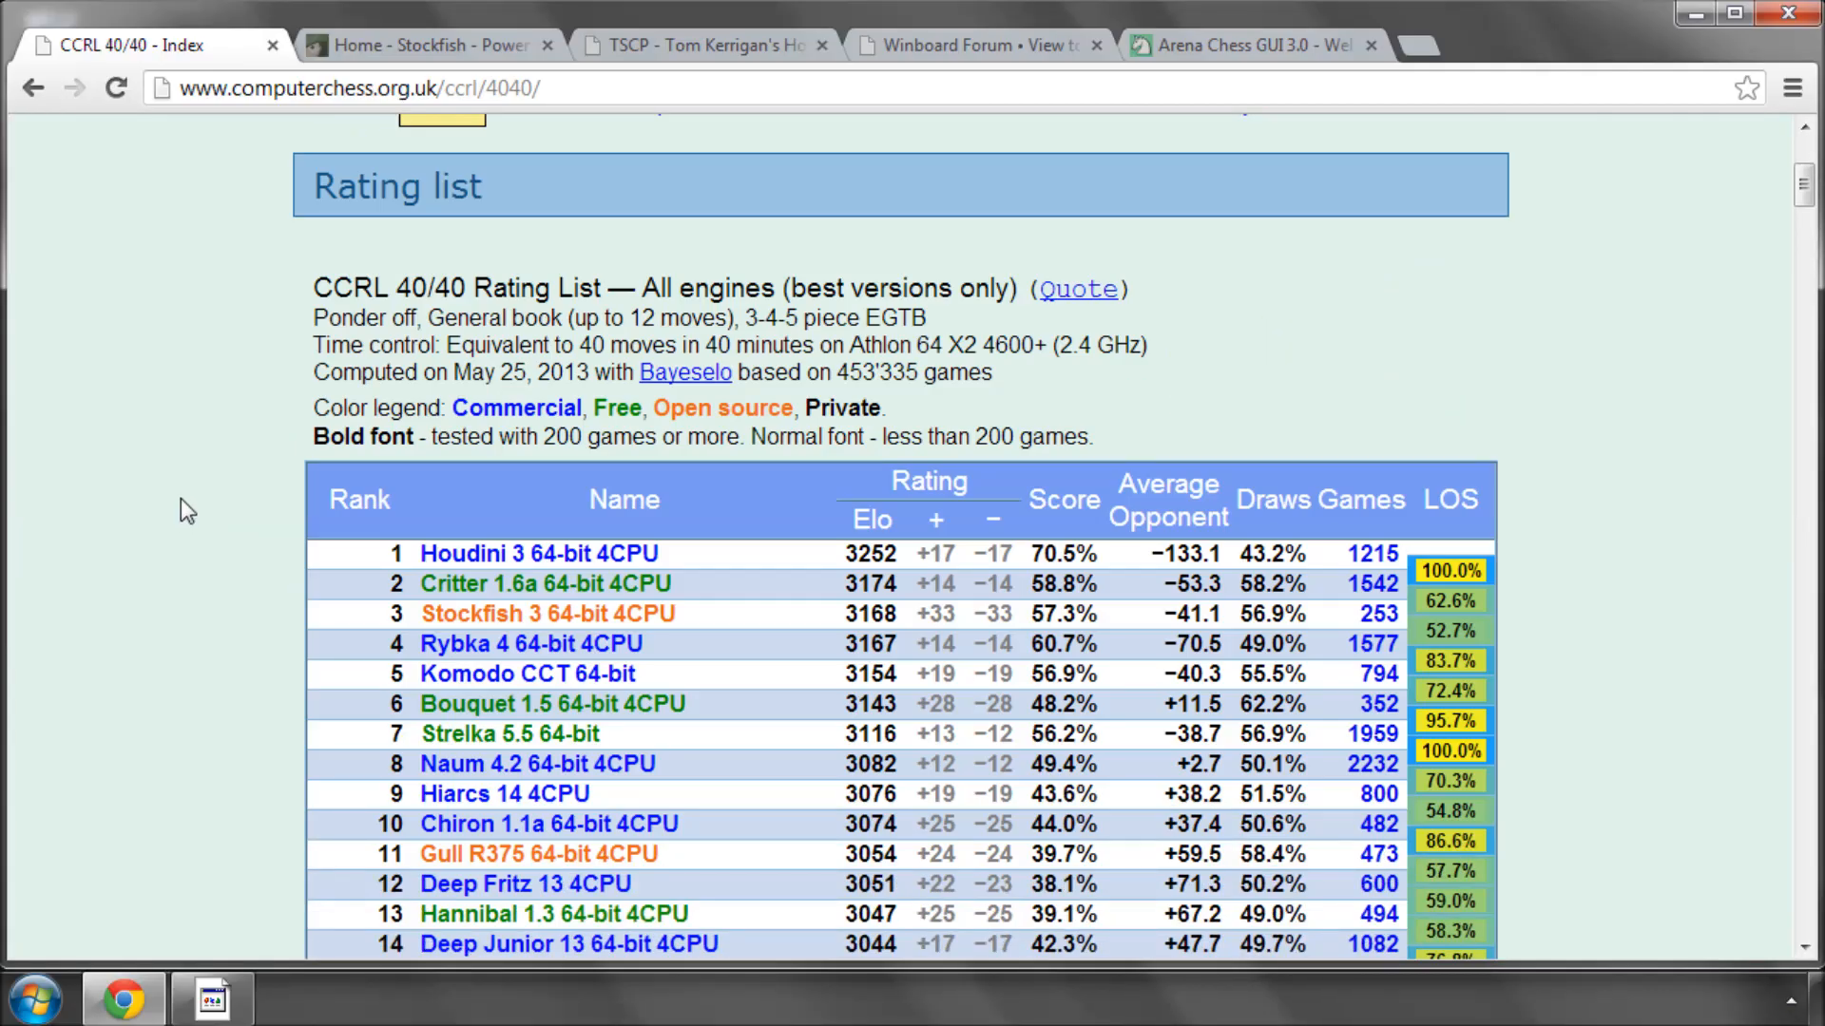
scroll(up, 3)
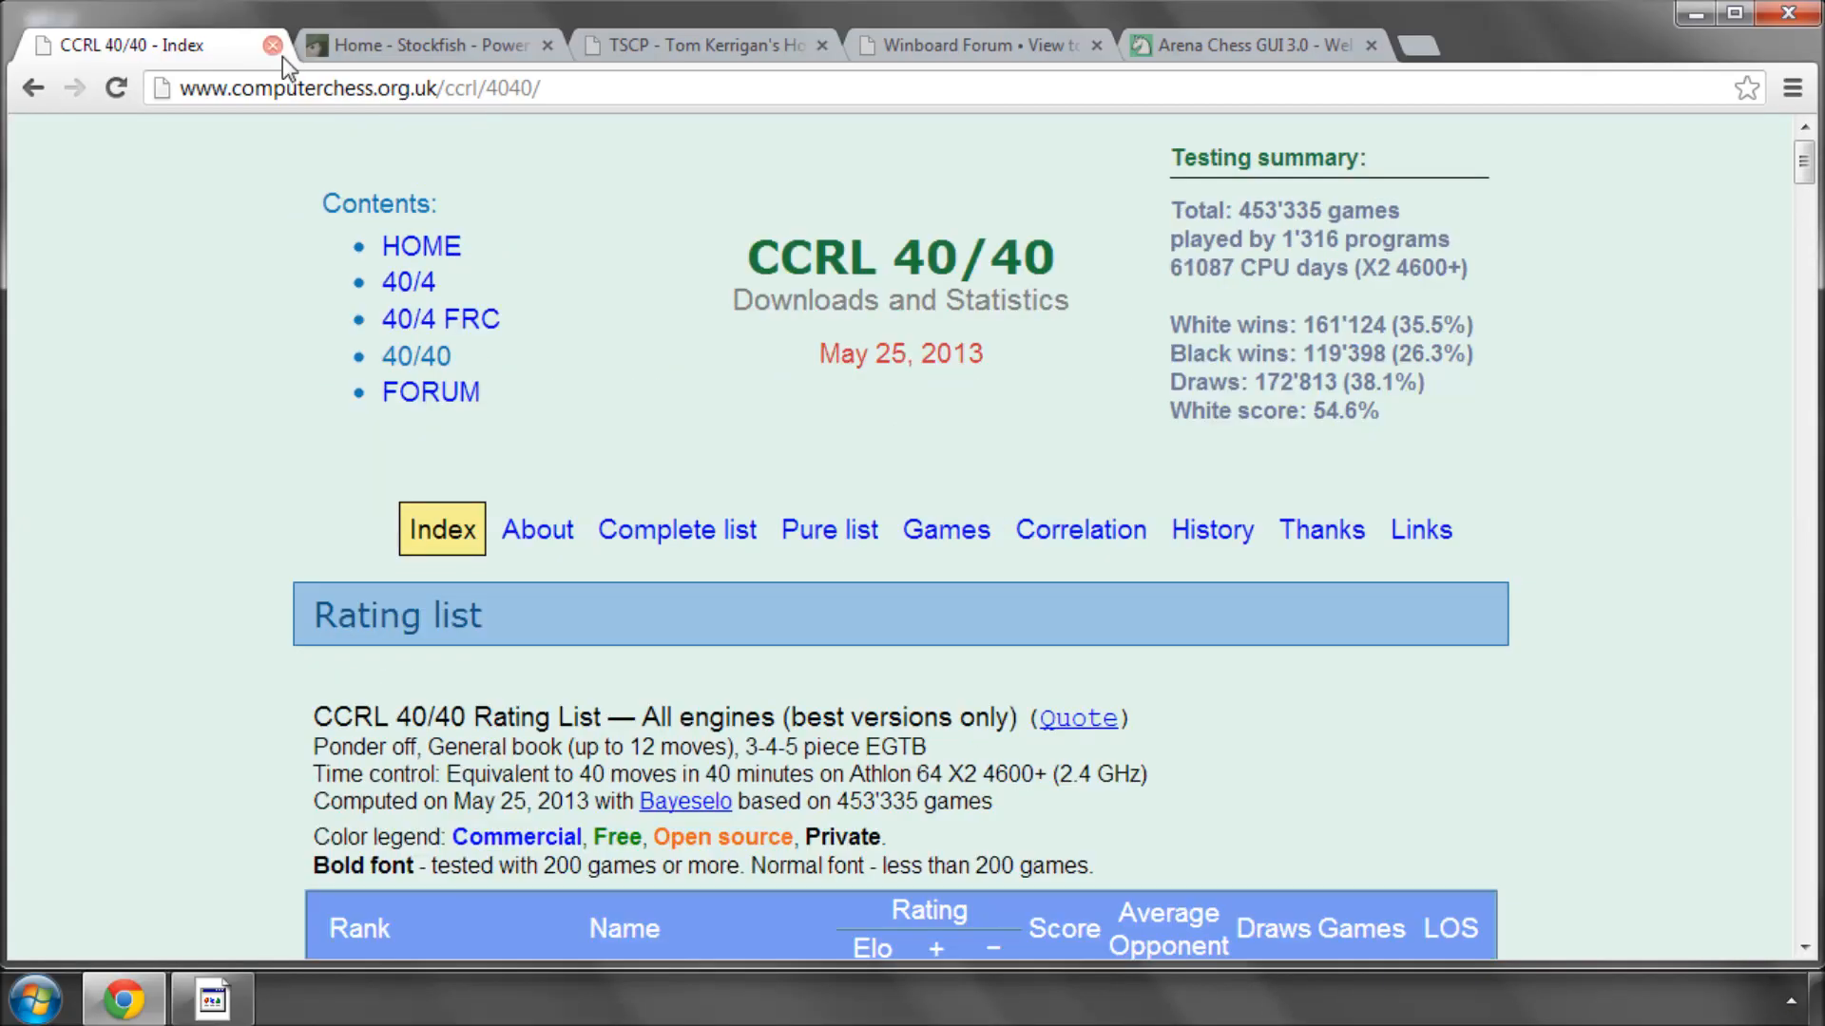
click(272, 46)
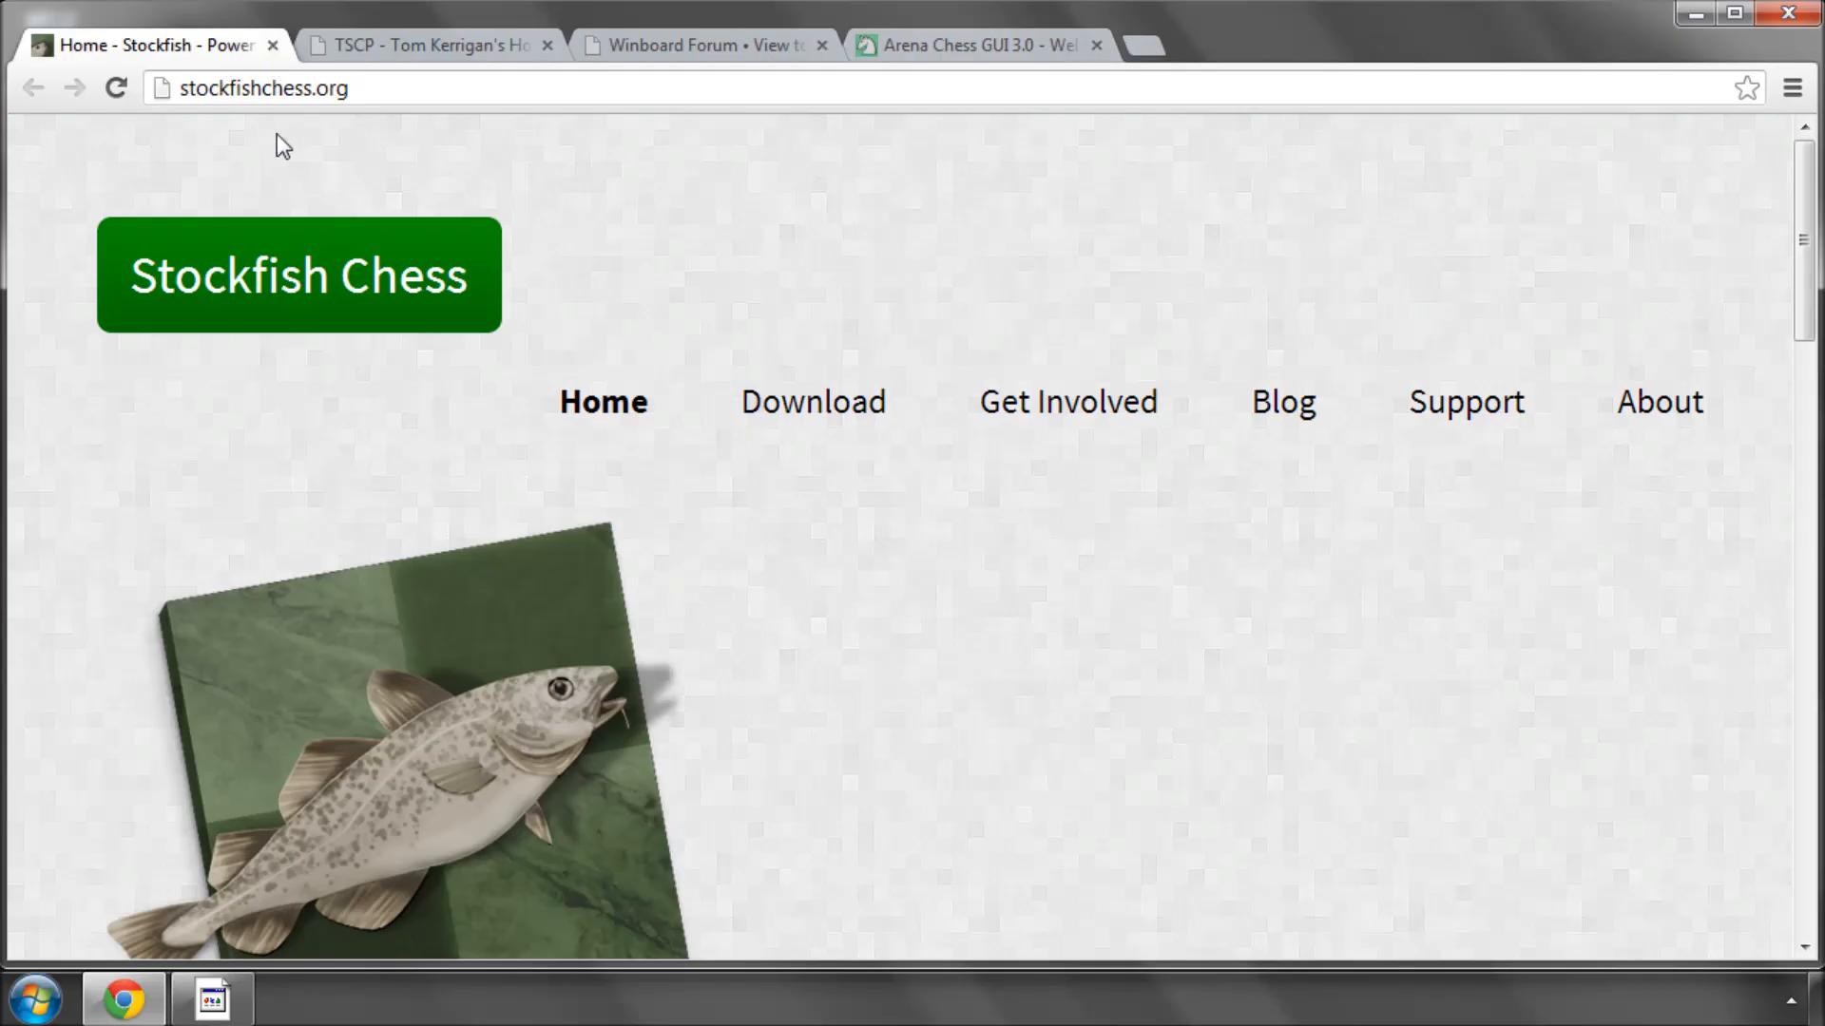
mouse_move(192, 118)
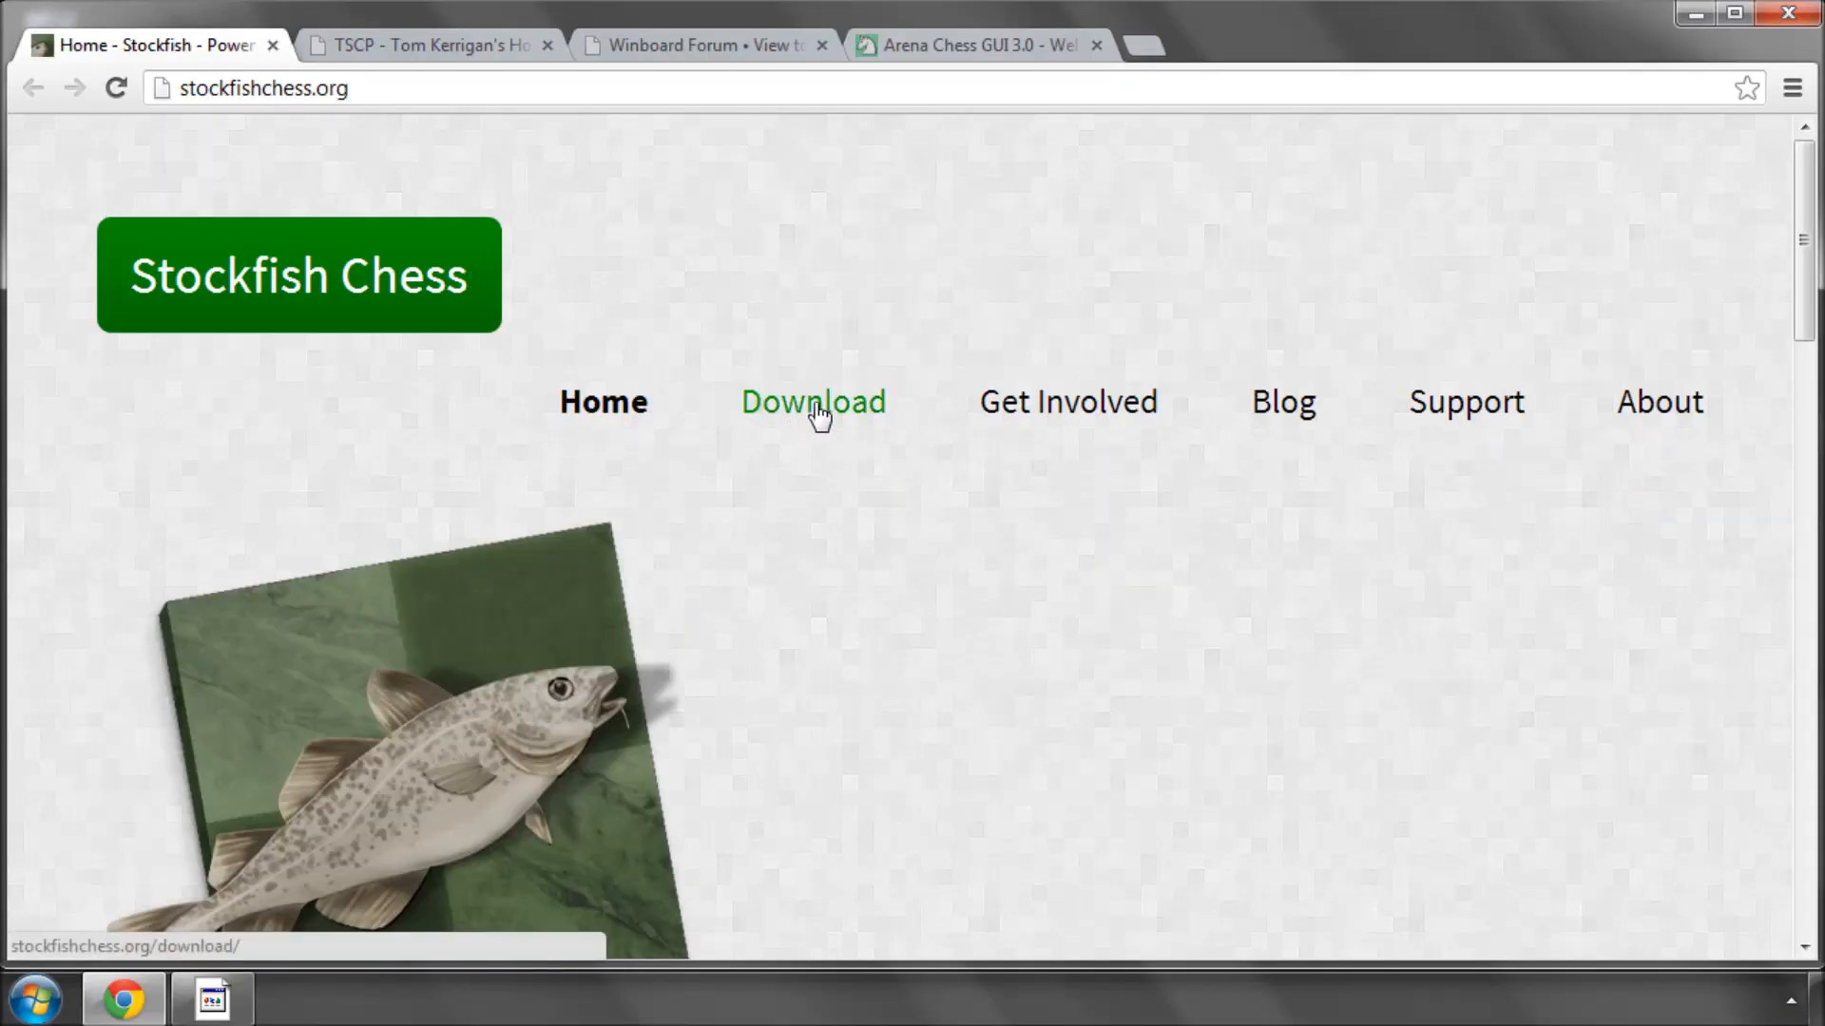
scroll(down, 3)
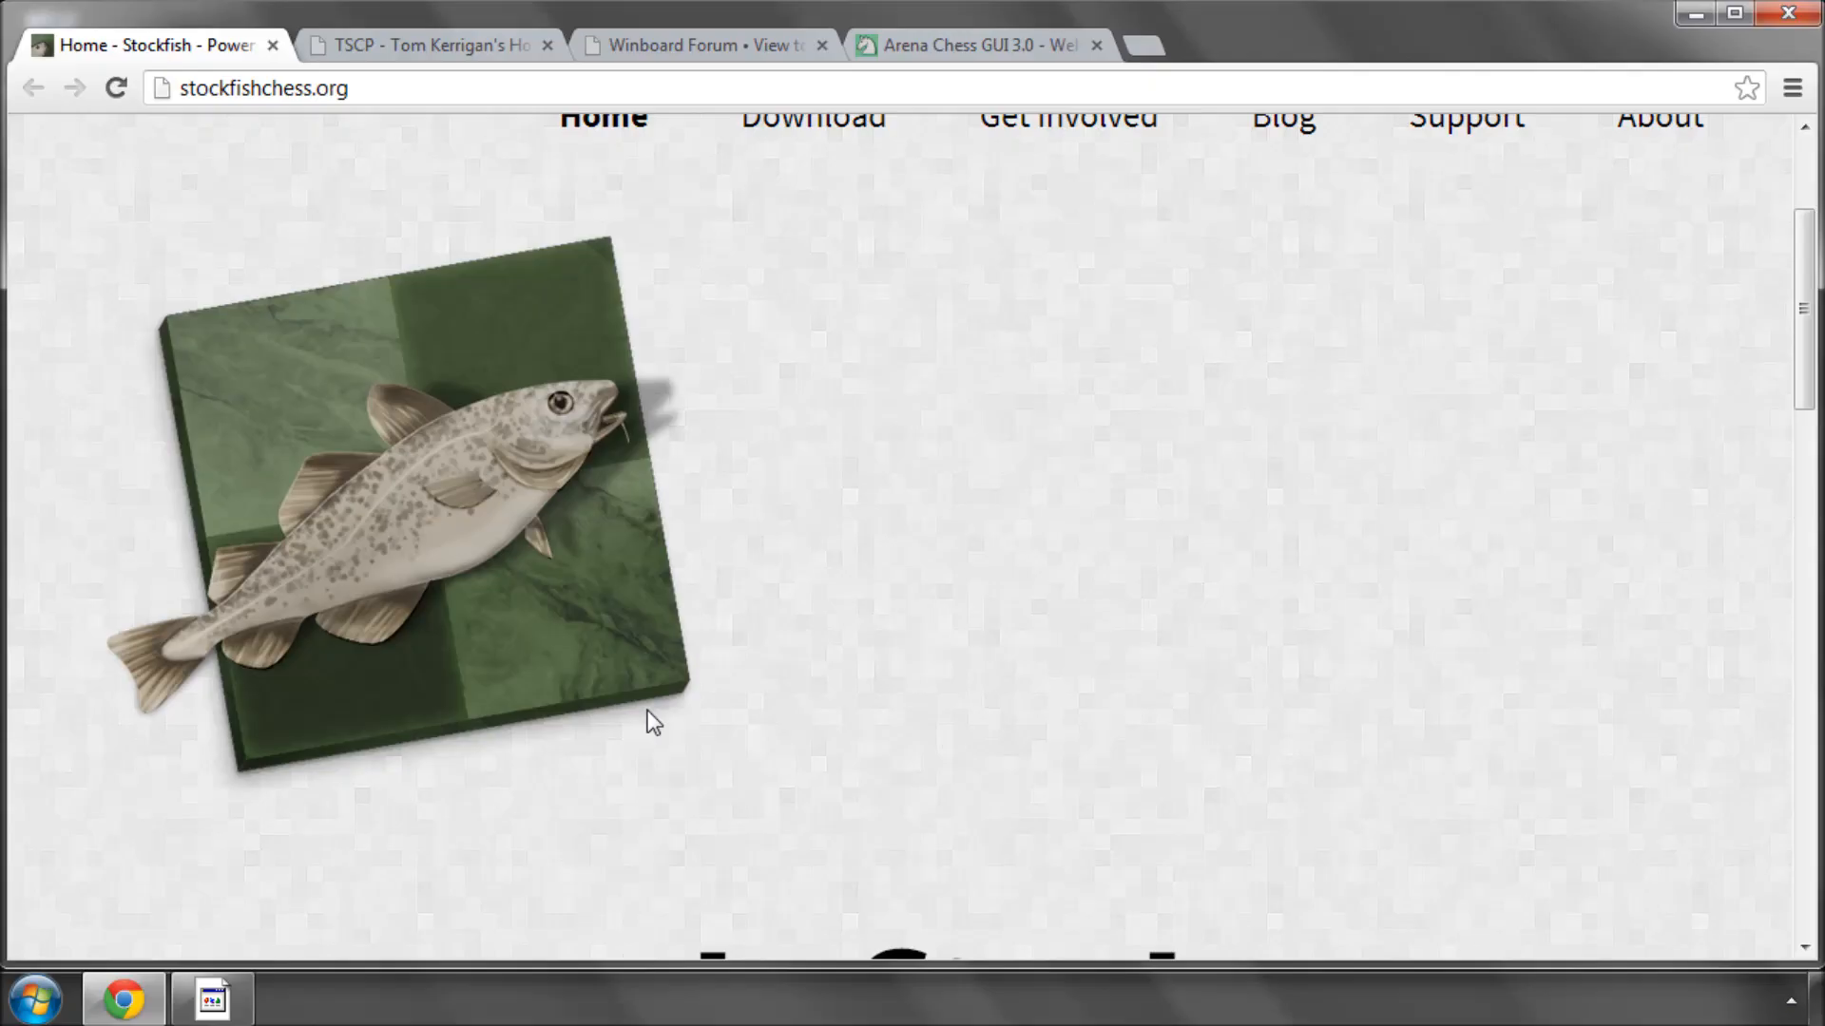
scroll(up, 3)
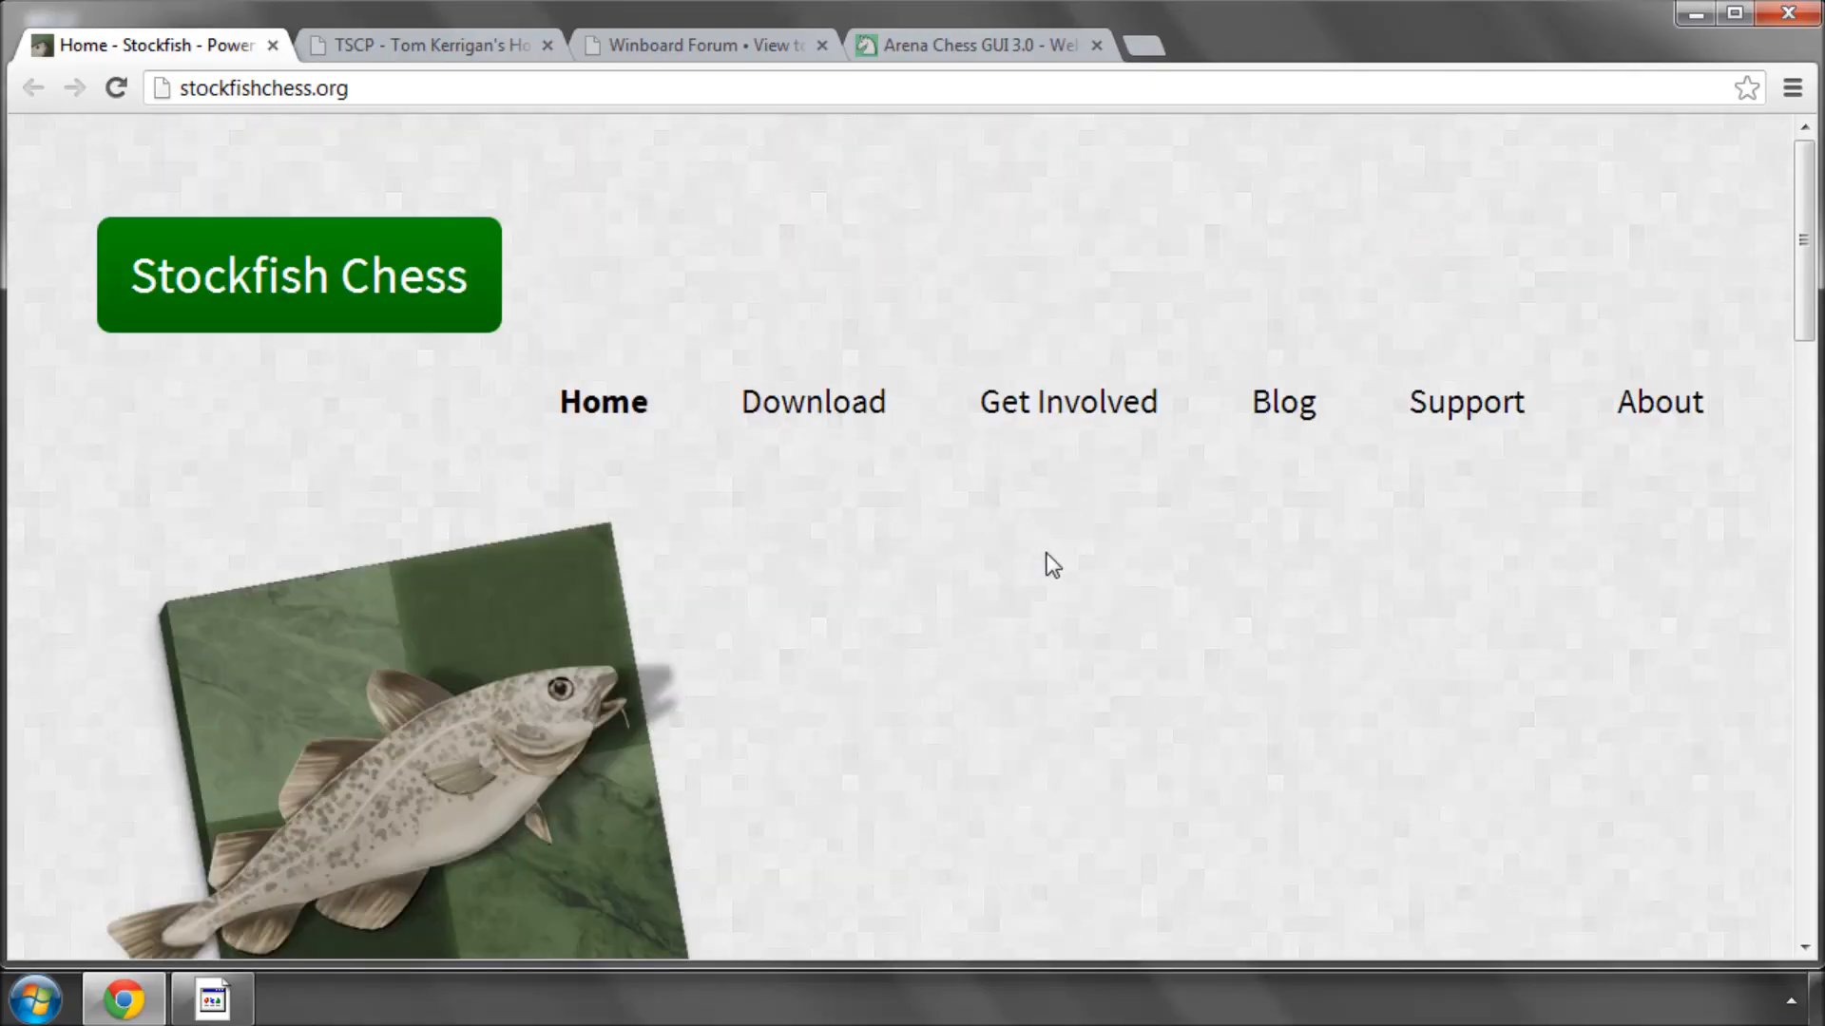
mouse_move(970, 568)
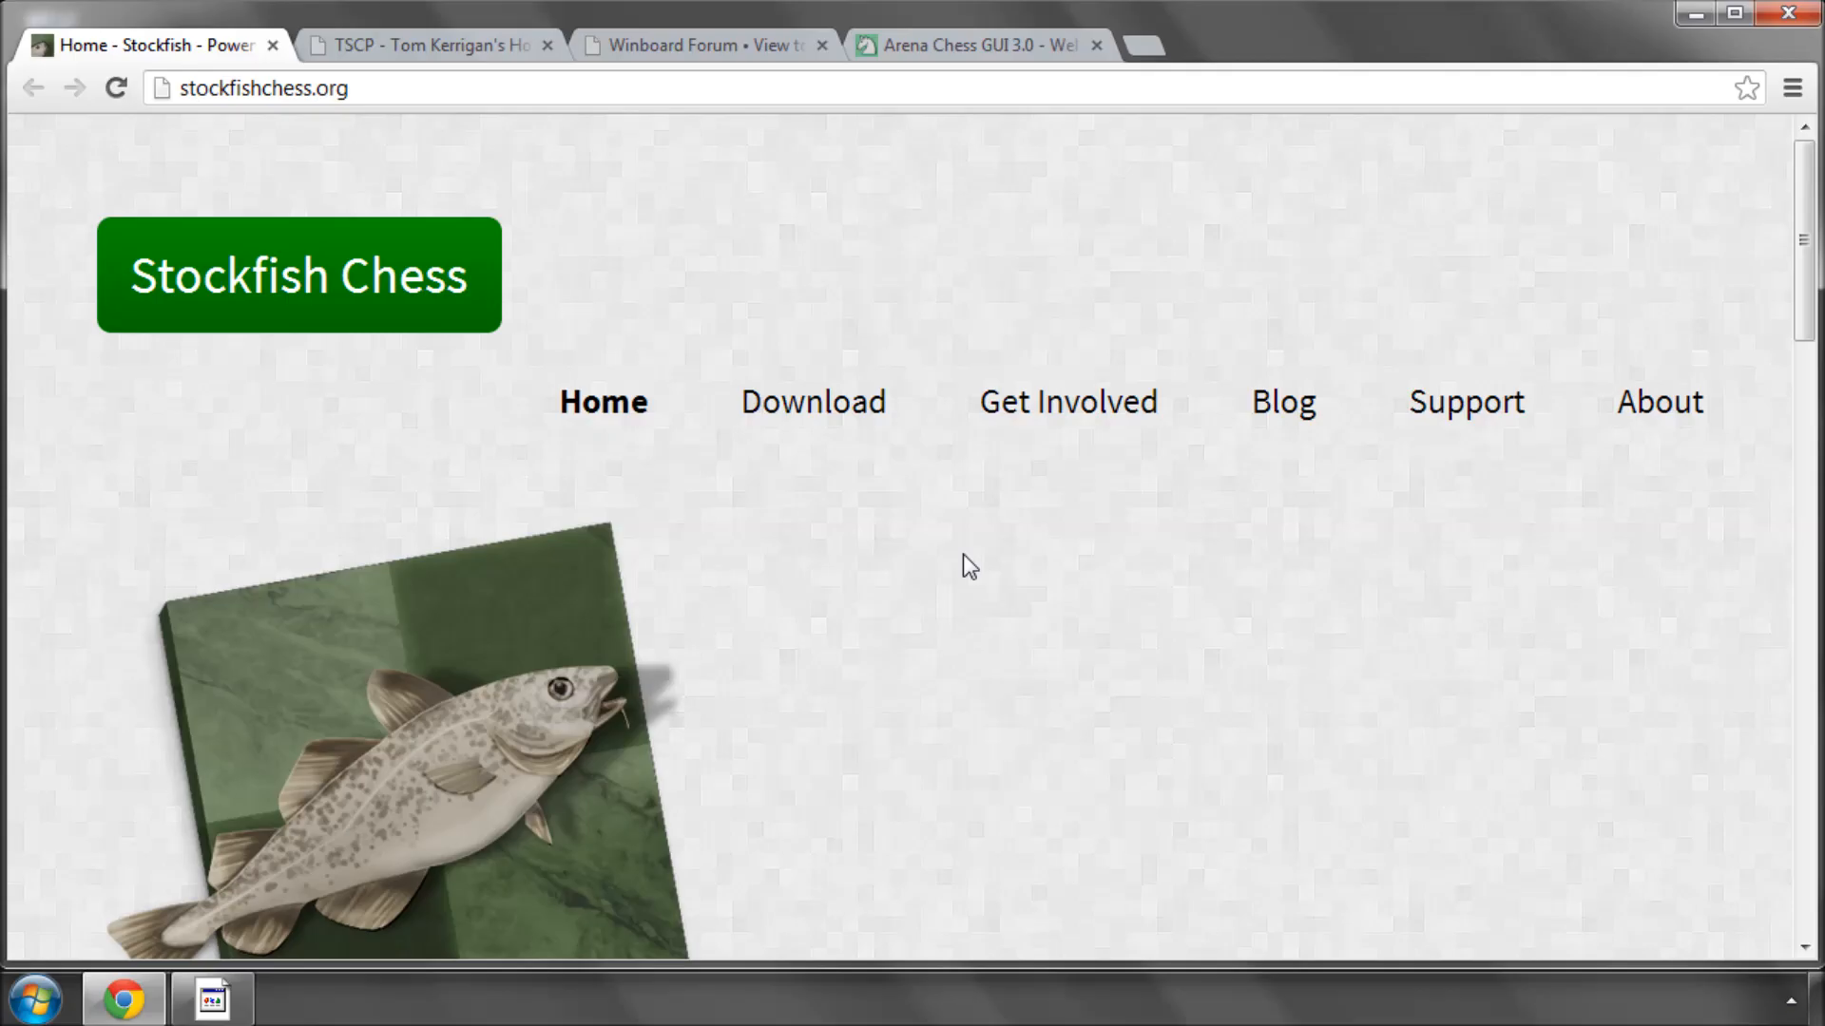
mouse_move(918, 517)
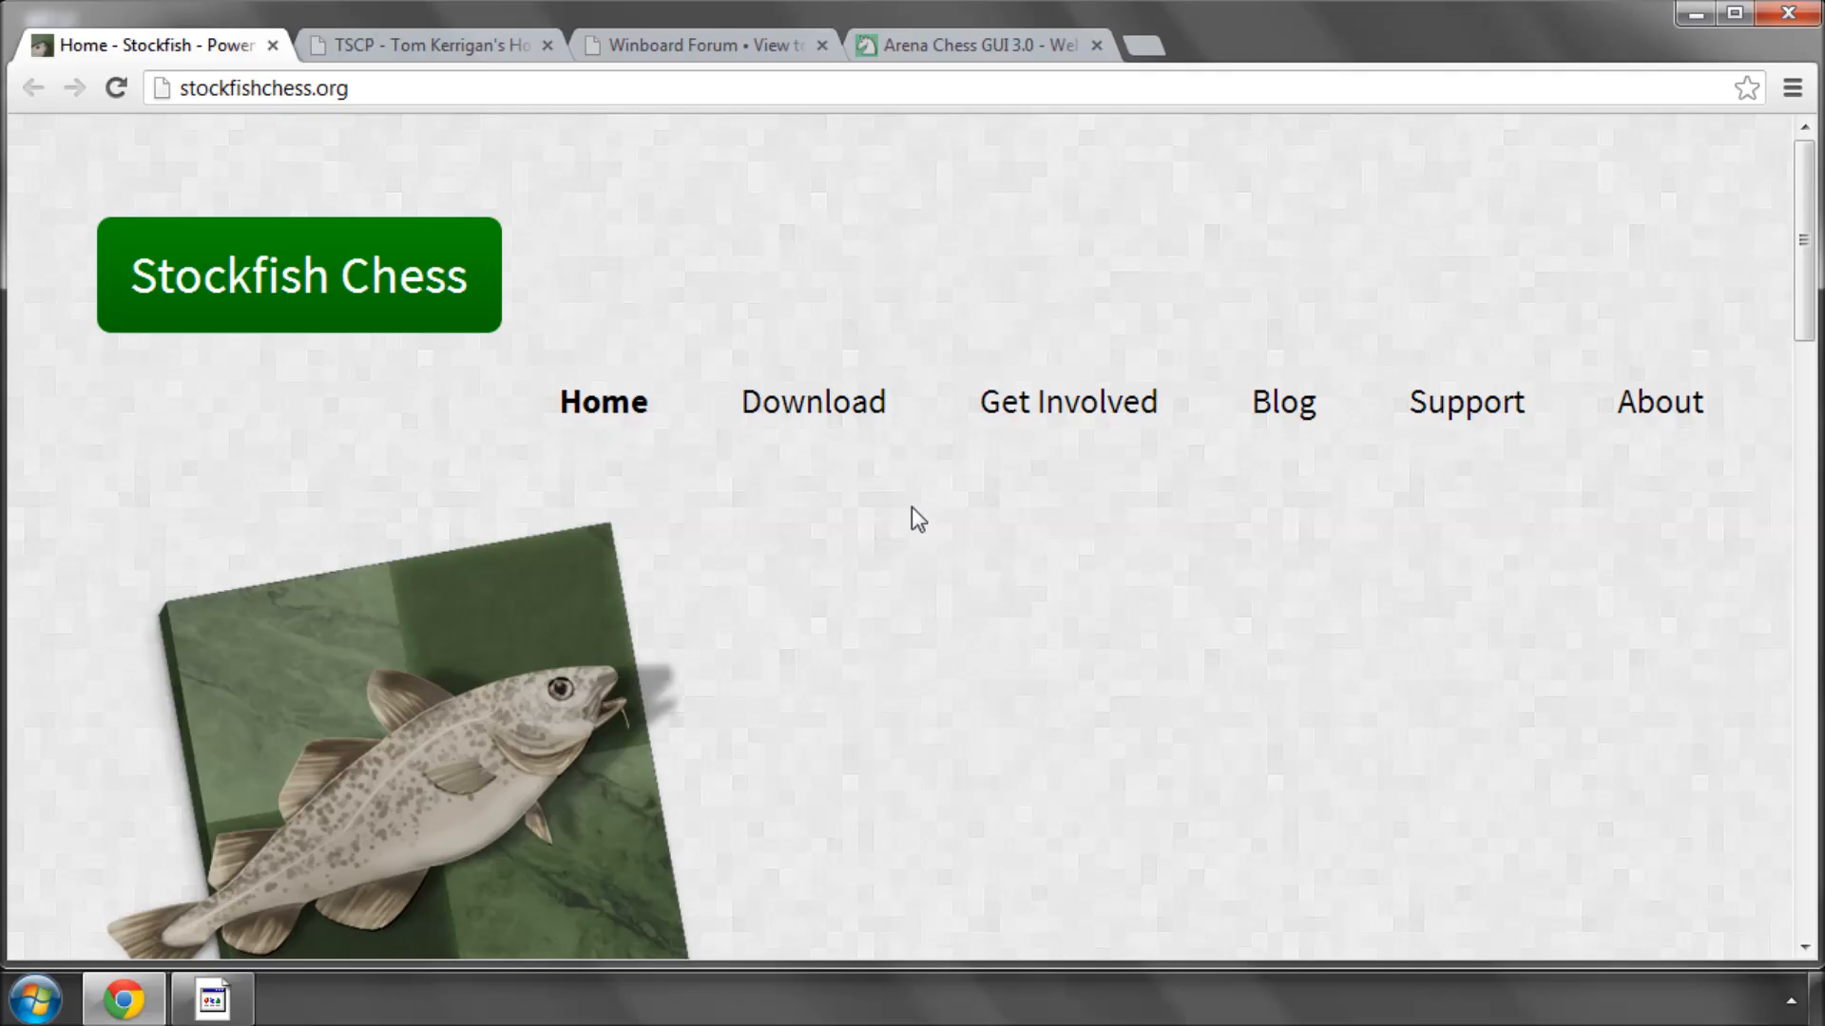
mouse_move(443, 171)
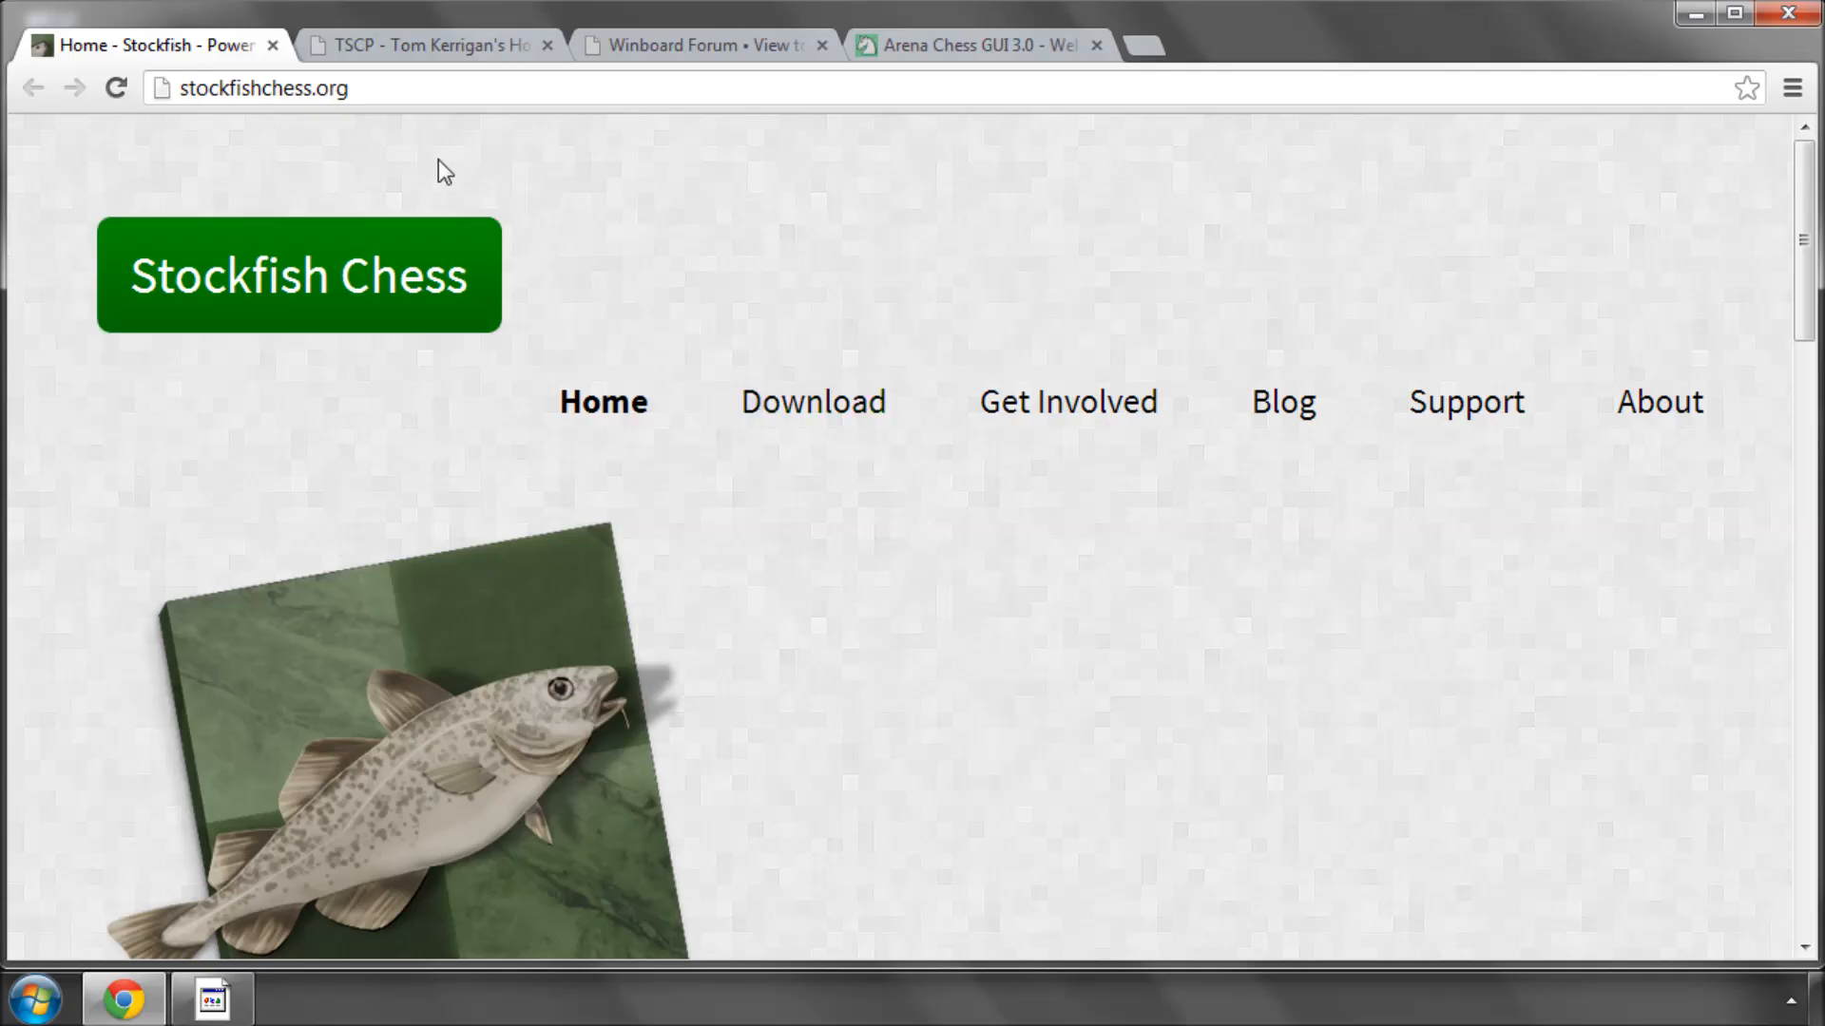
mouse_move(273, 45)
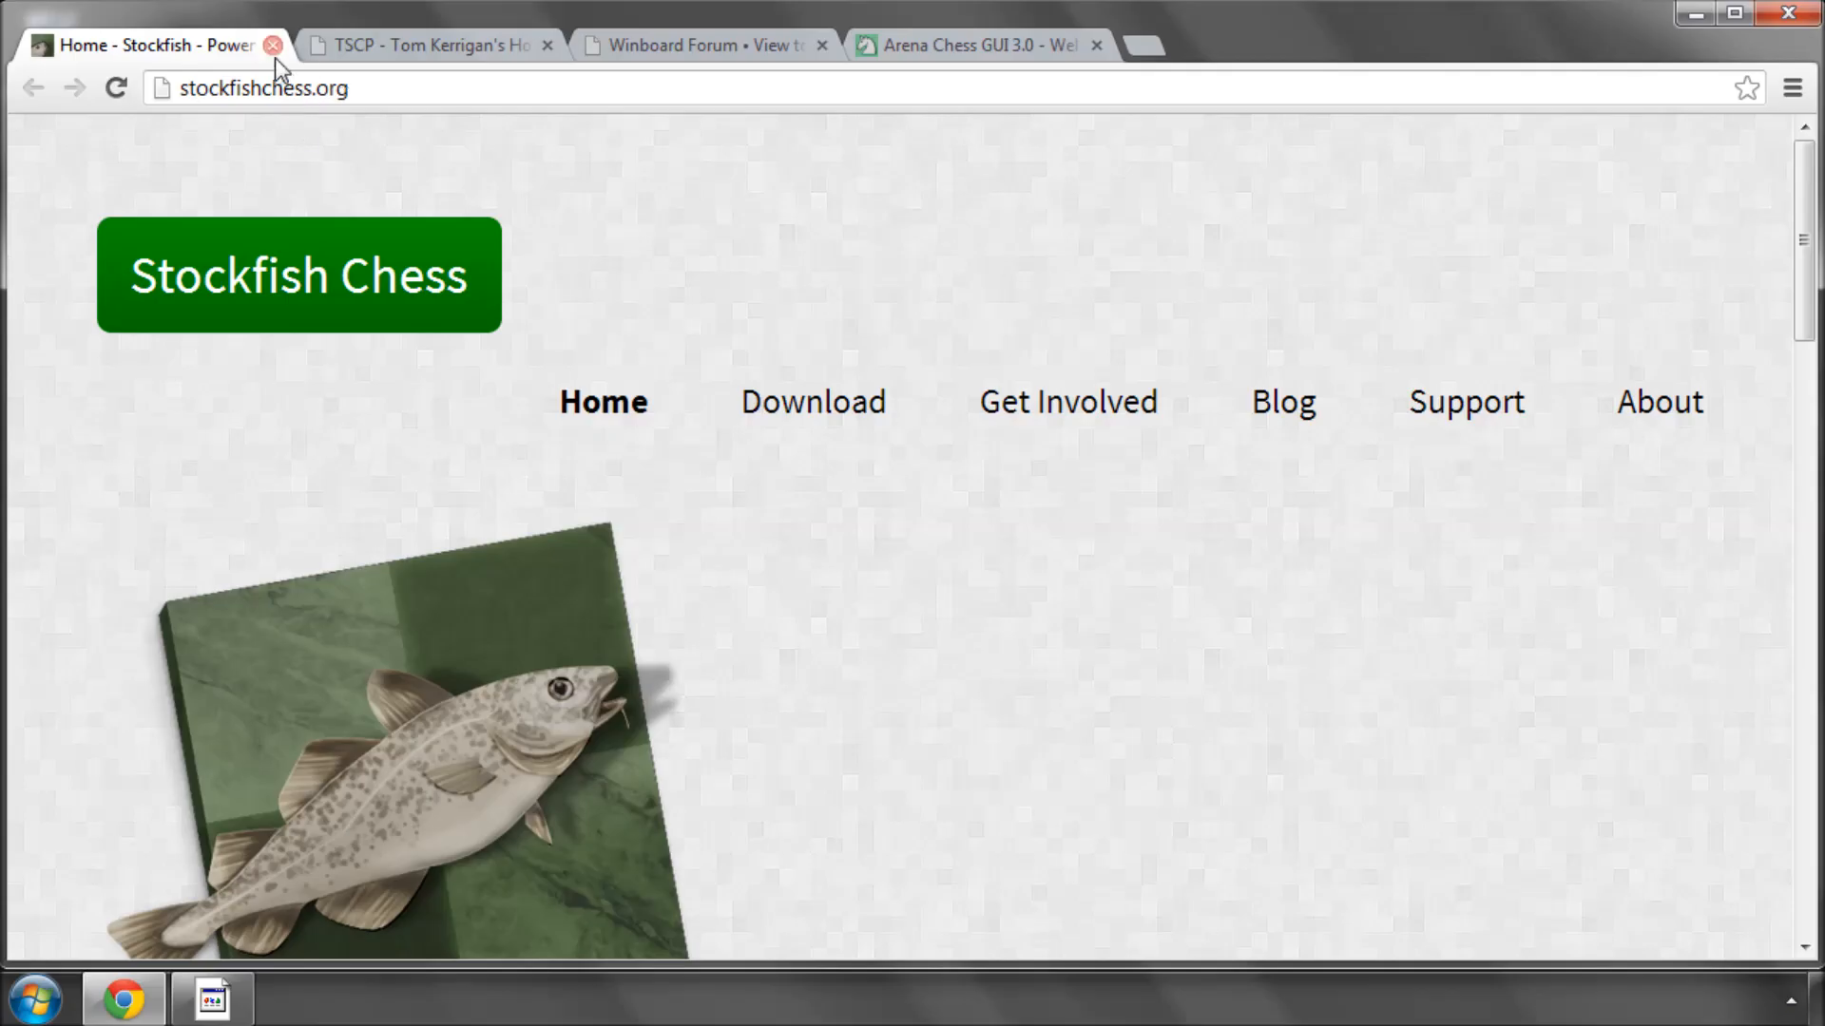
- Close the Stockfish tab and read Tom Kerrigan's TSCP introduction, selecting the year 1997
click(274, 46)
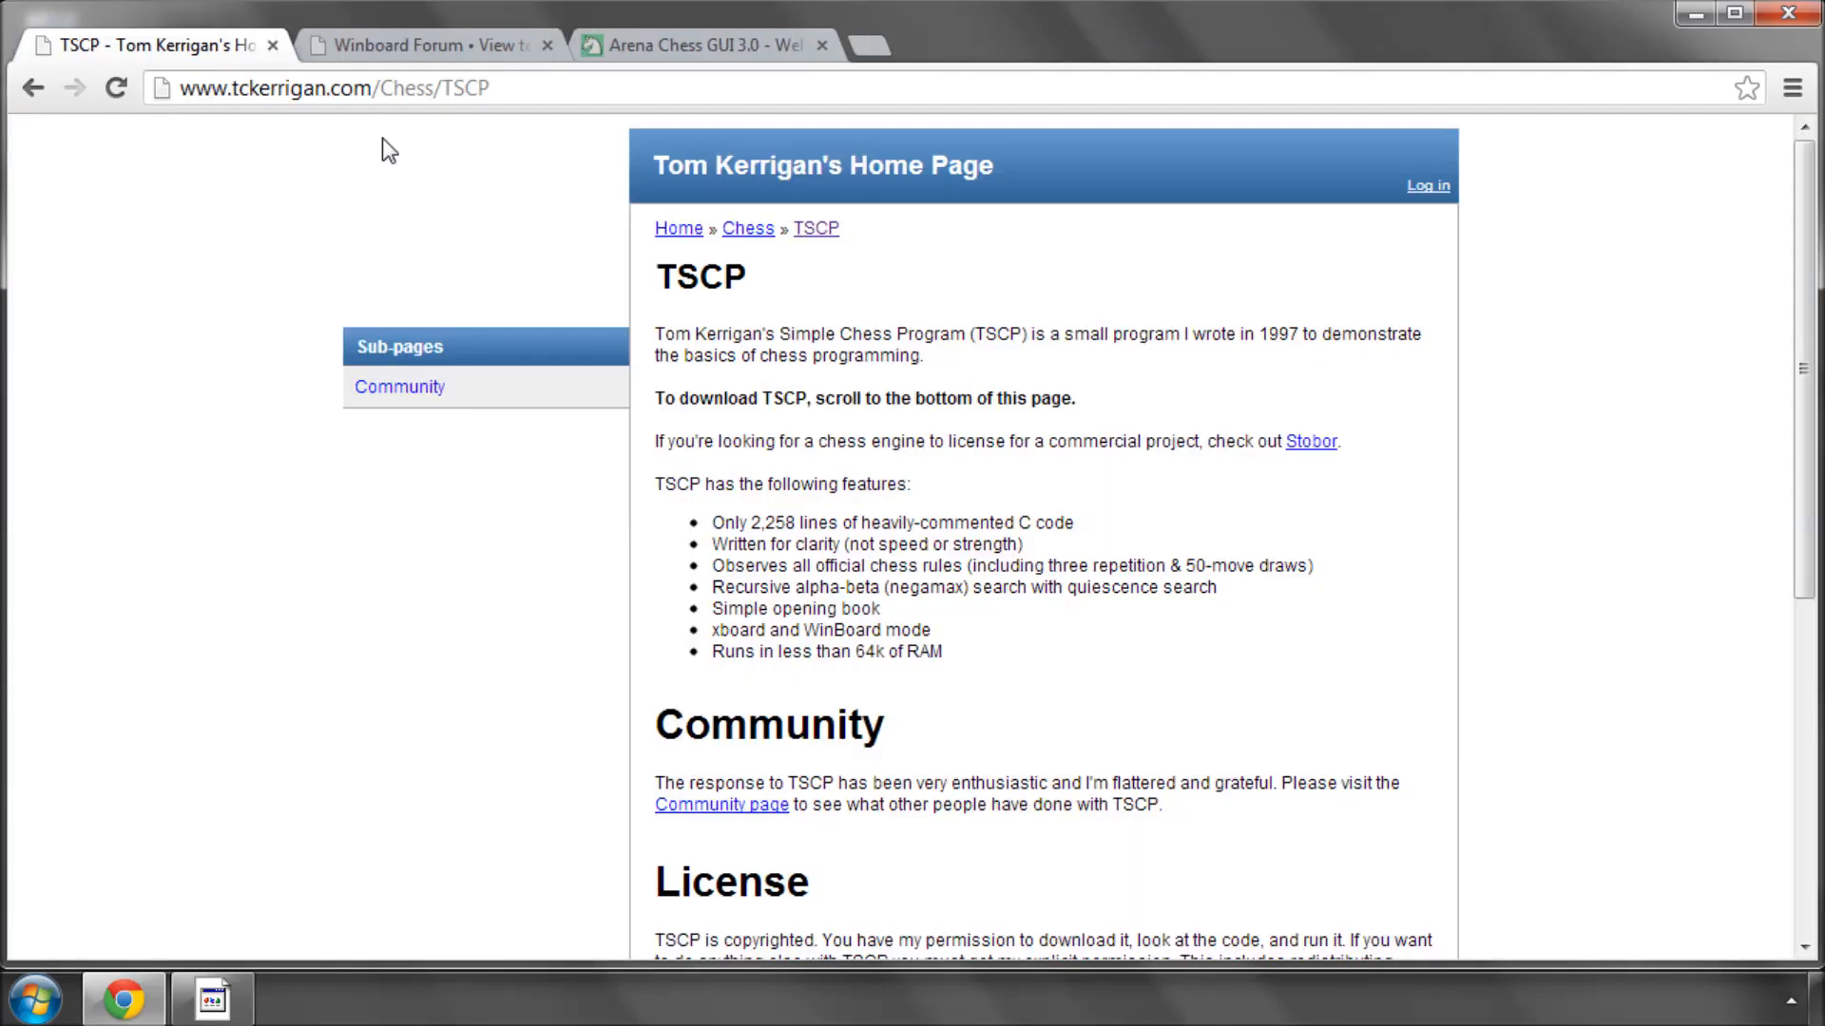
mouse_move(375, 139)
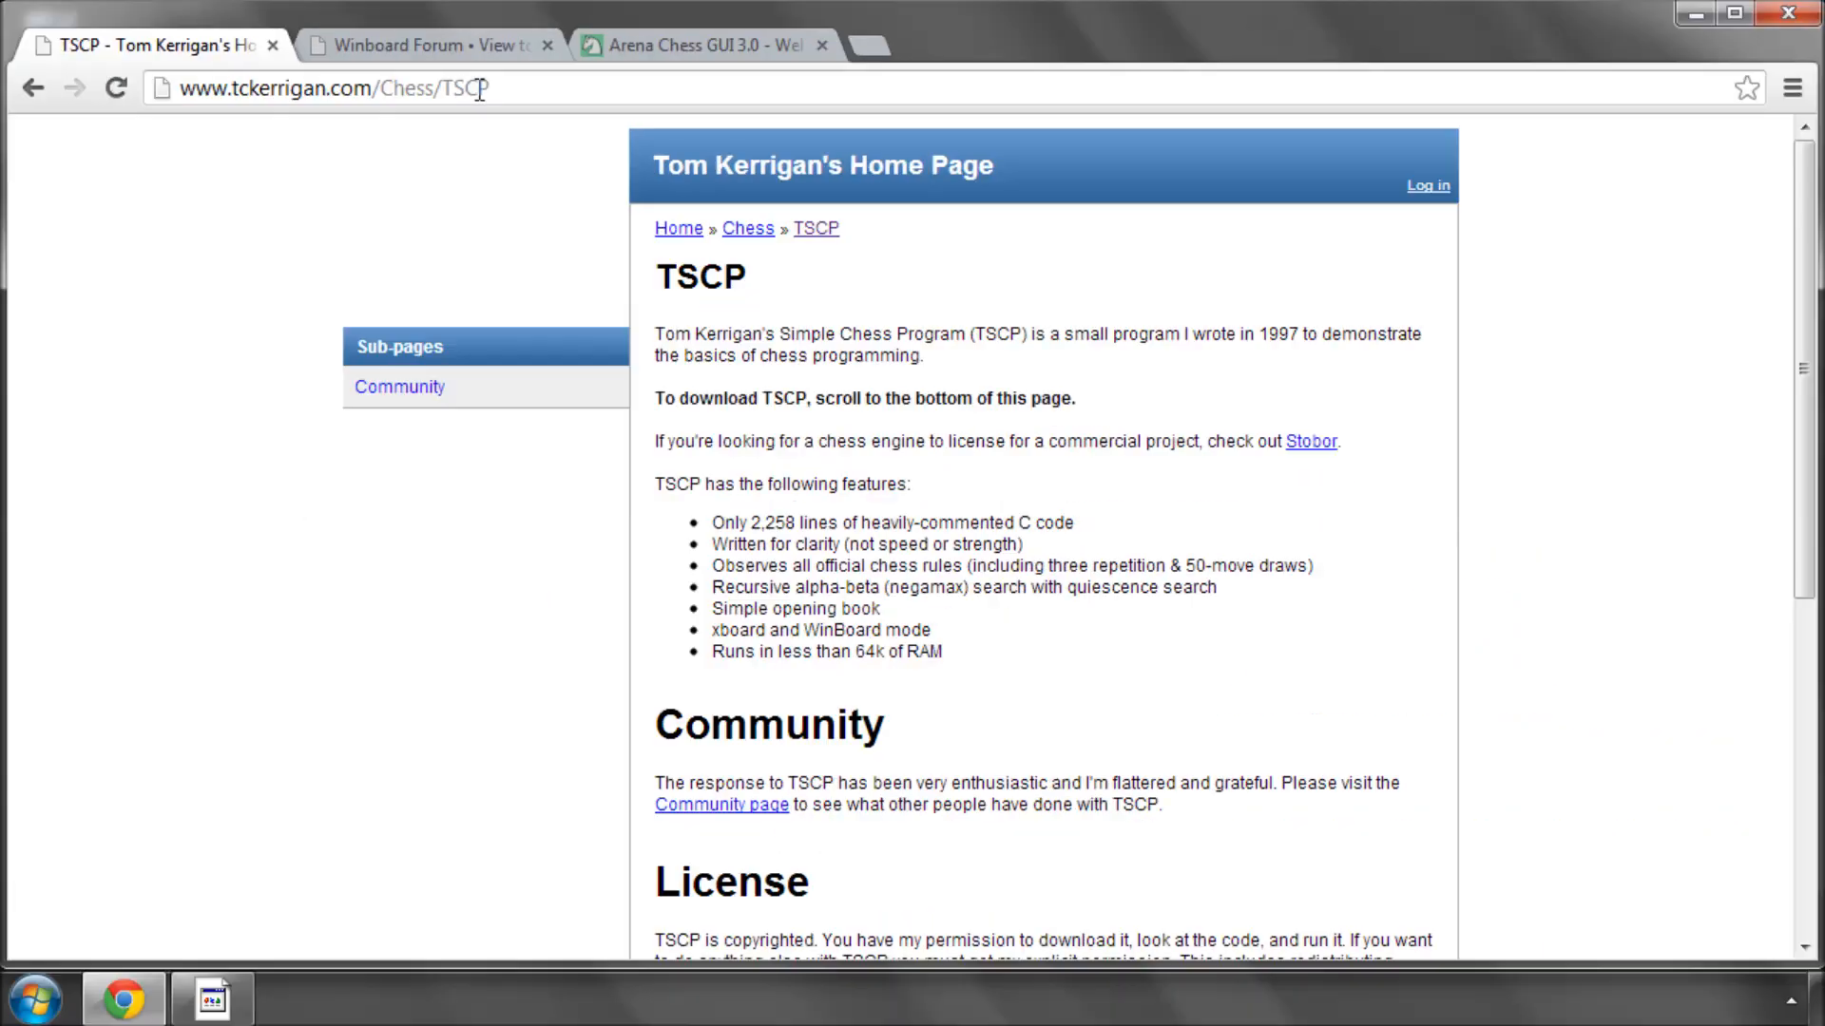
mouse_move(1152, 439)
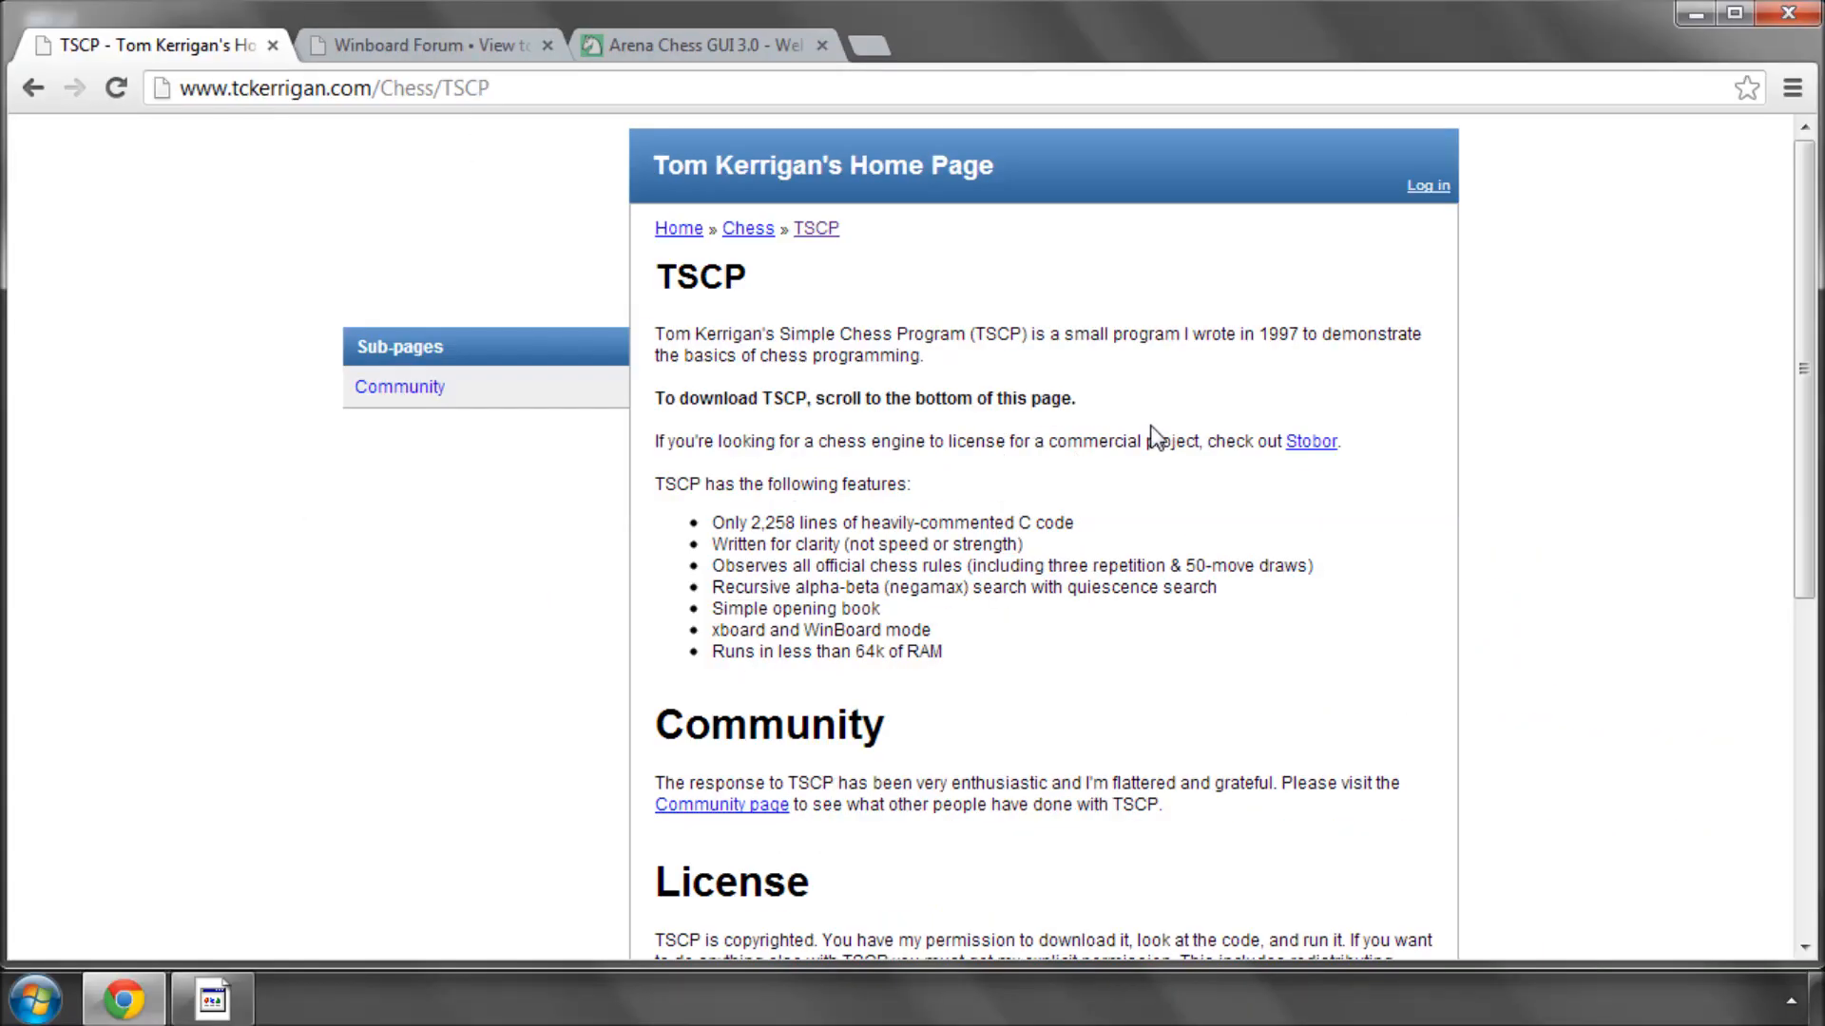
mouse_move(1043, 422)
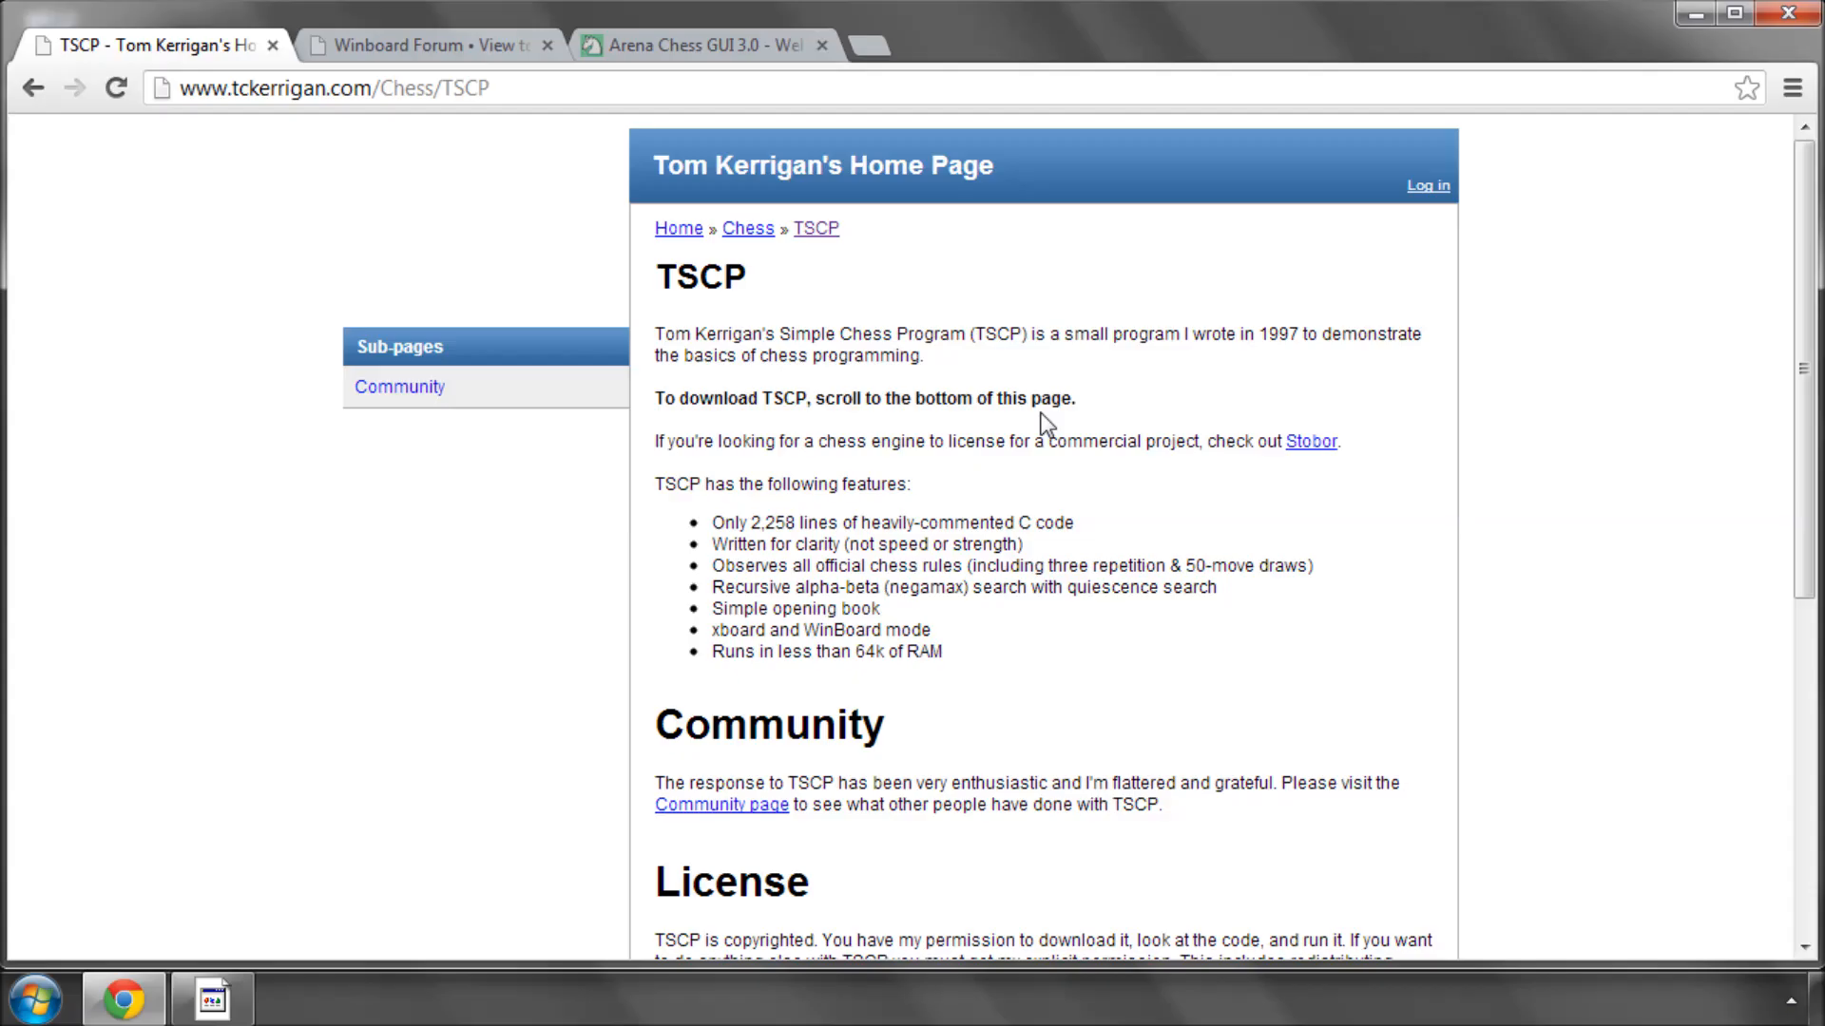
double_click(1270, 335)
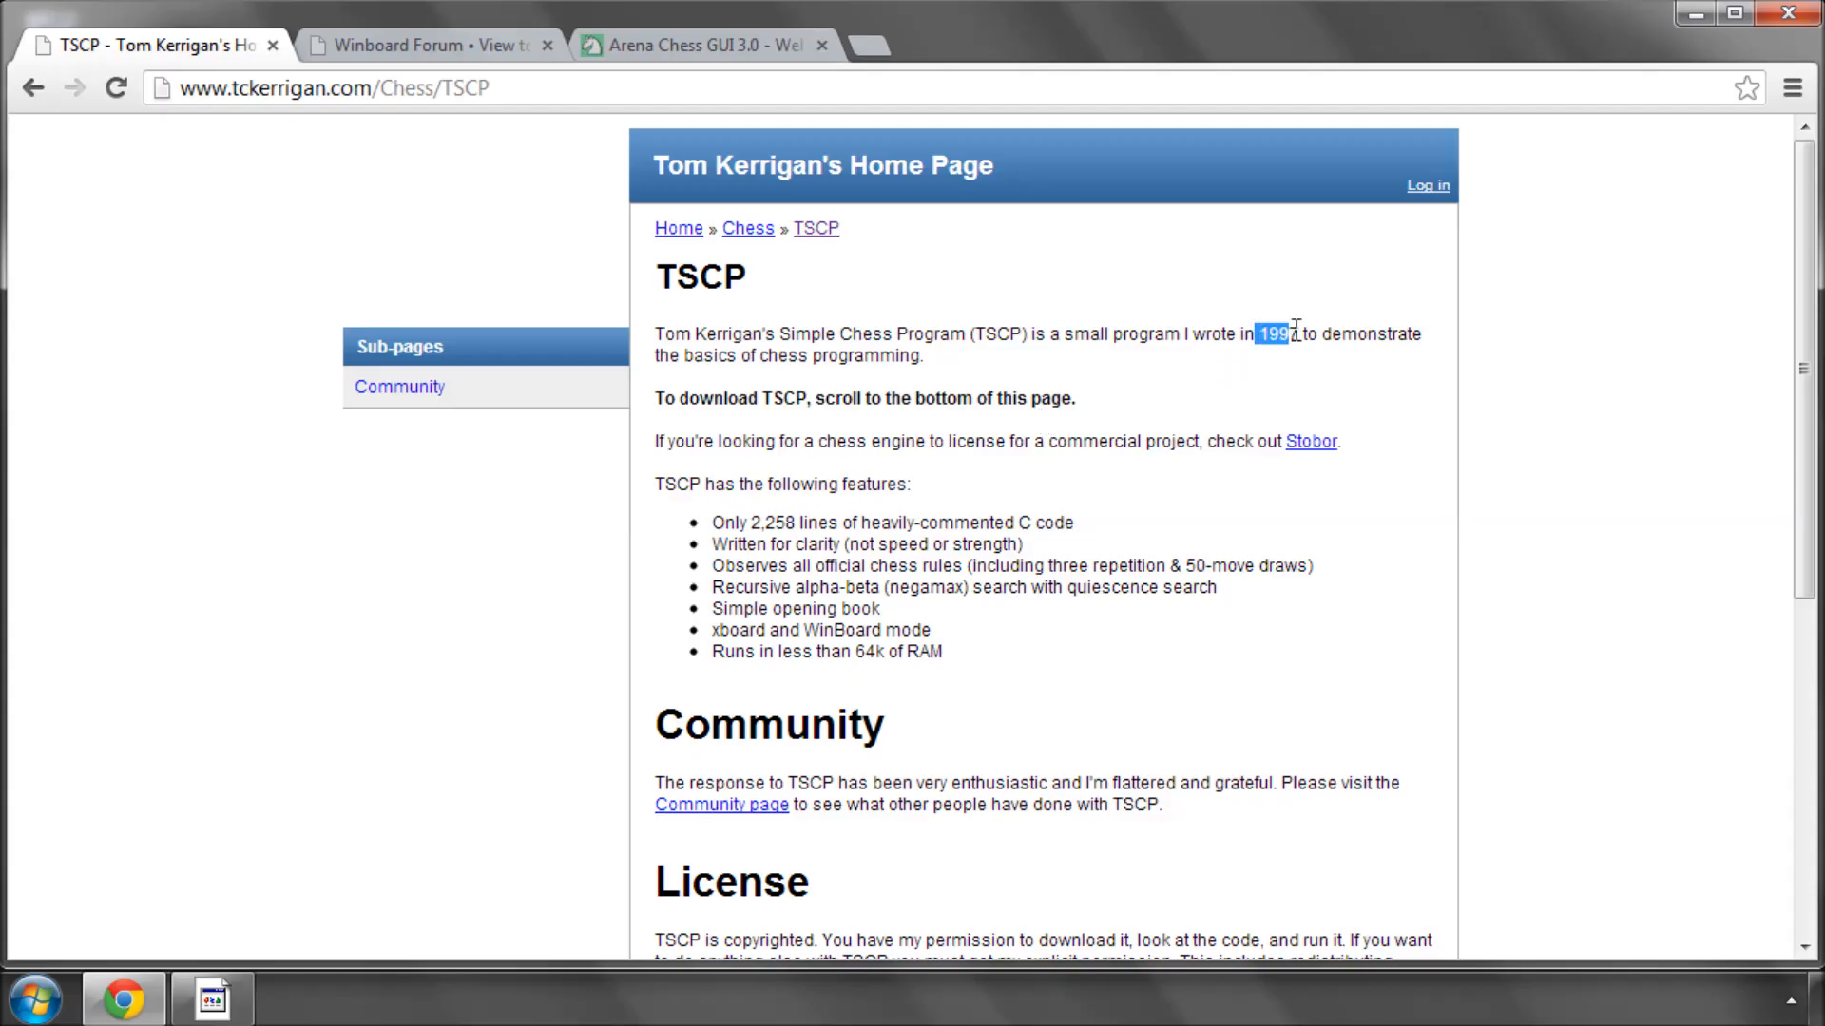
double_click(999, 334)
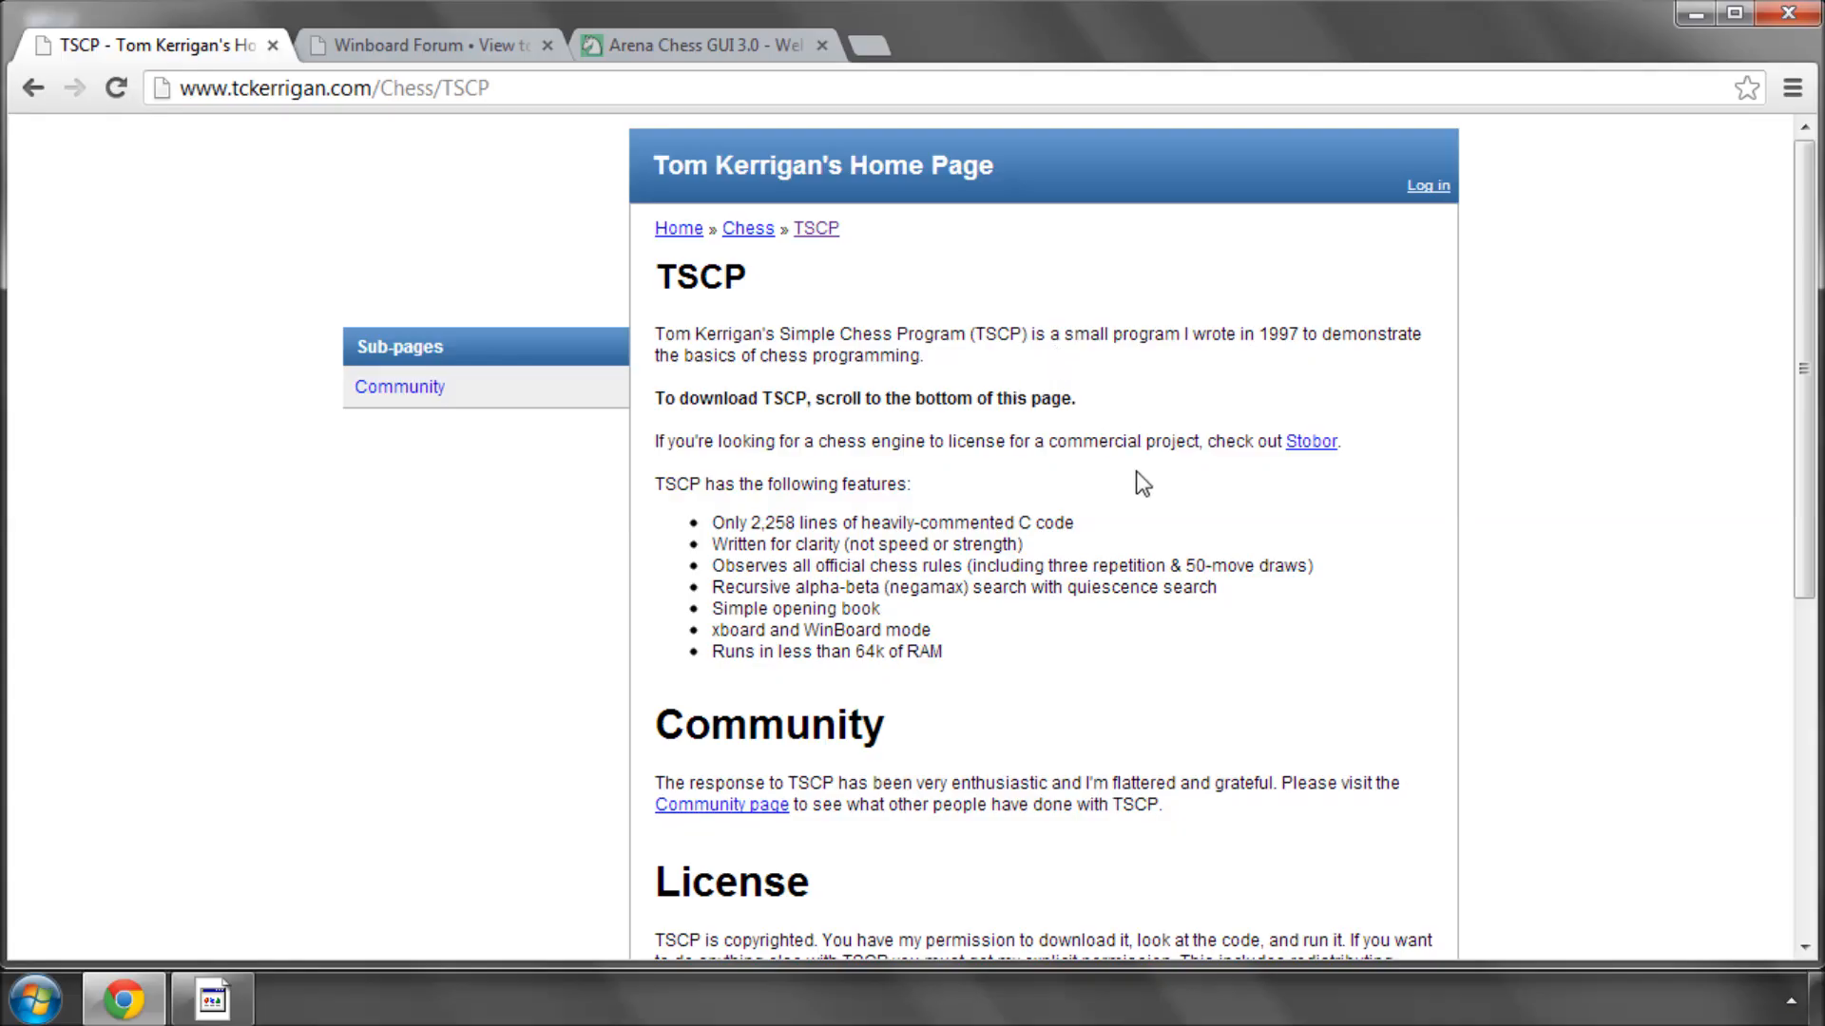
scroll(down, 3)
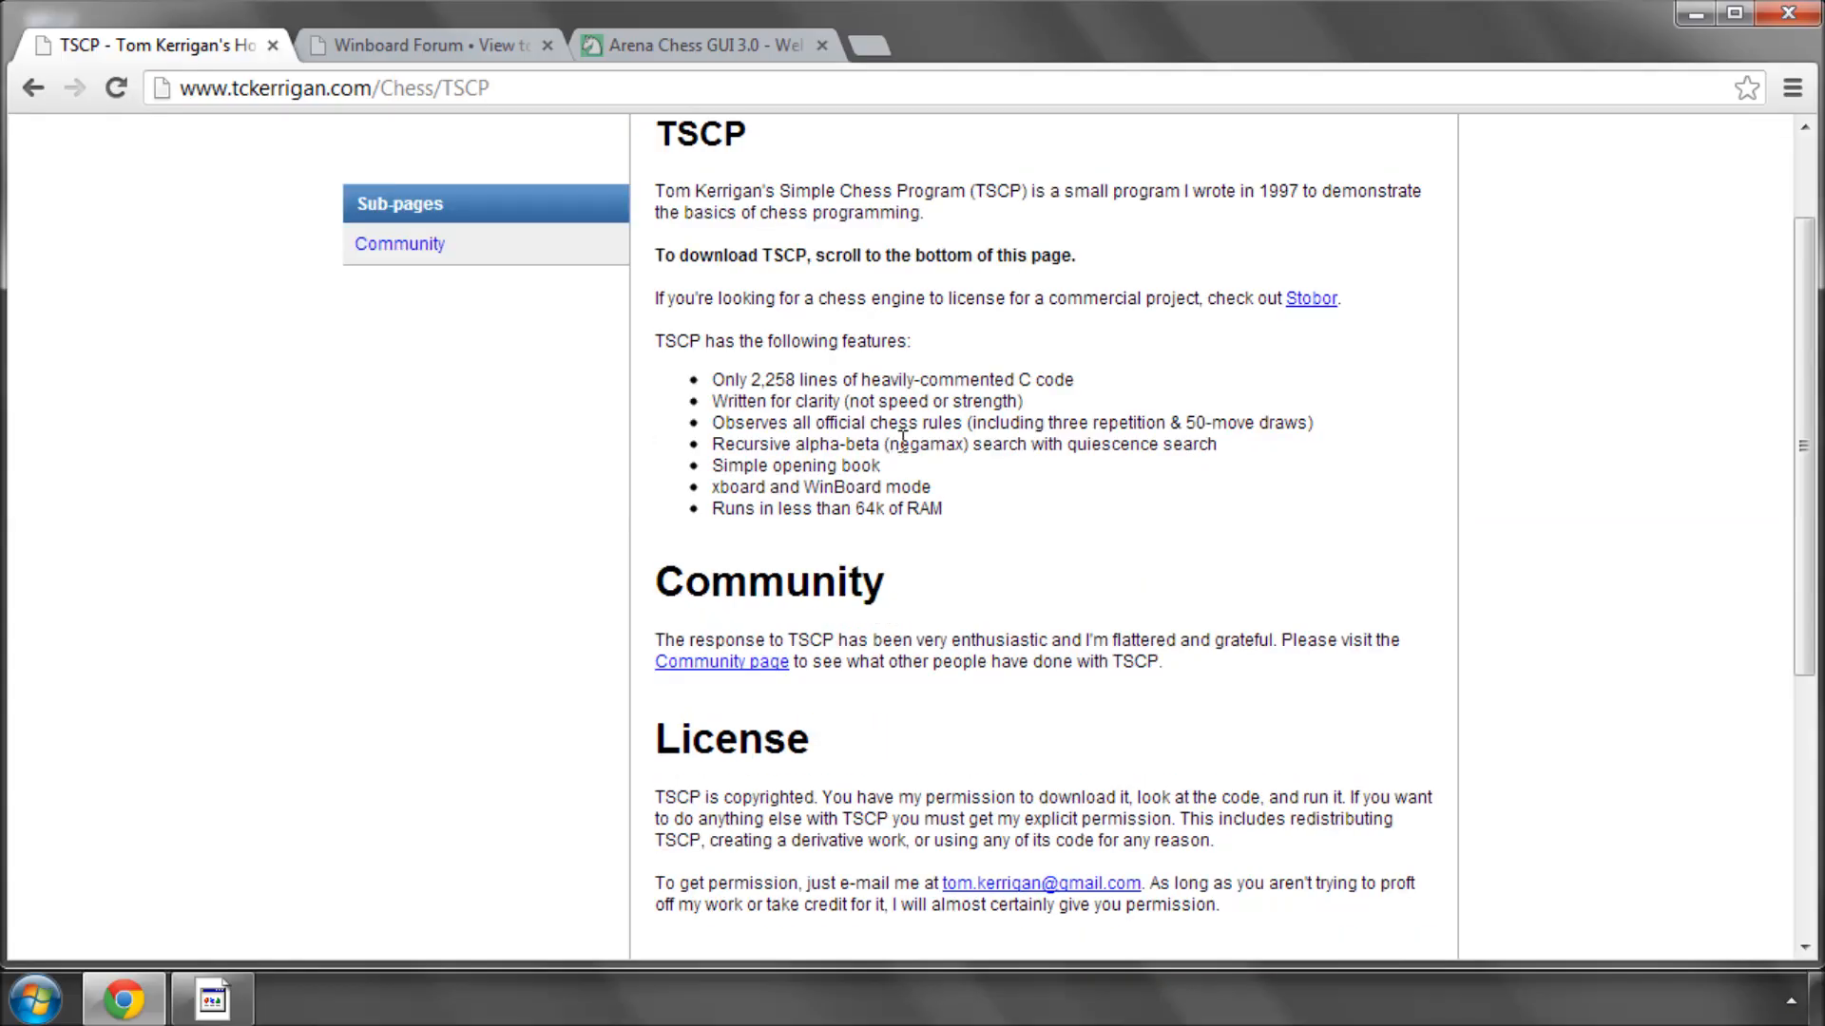
mouse_move(1159, 399)
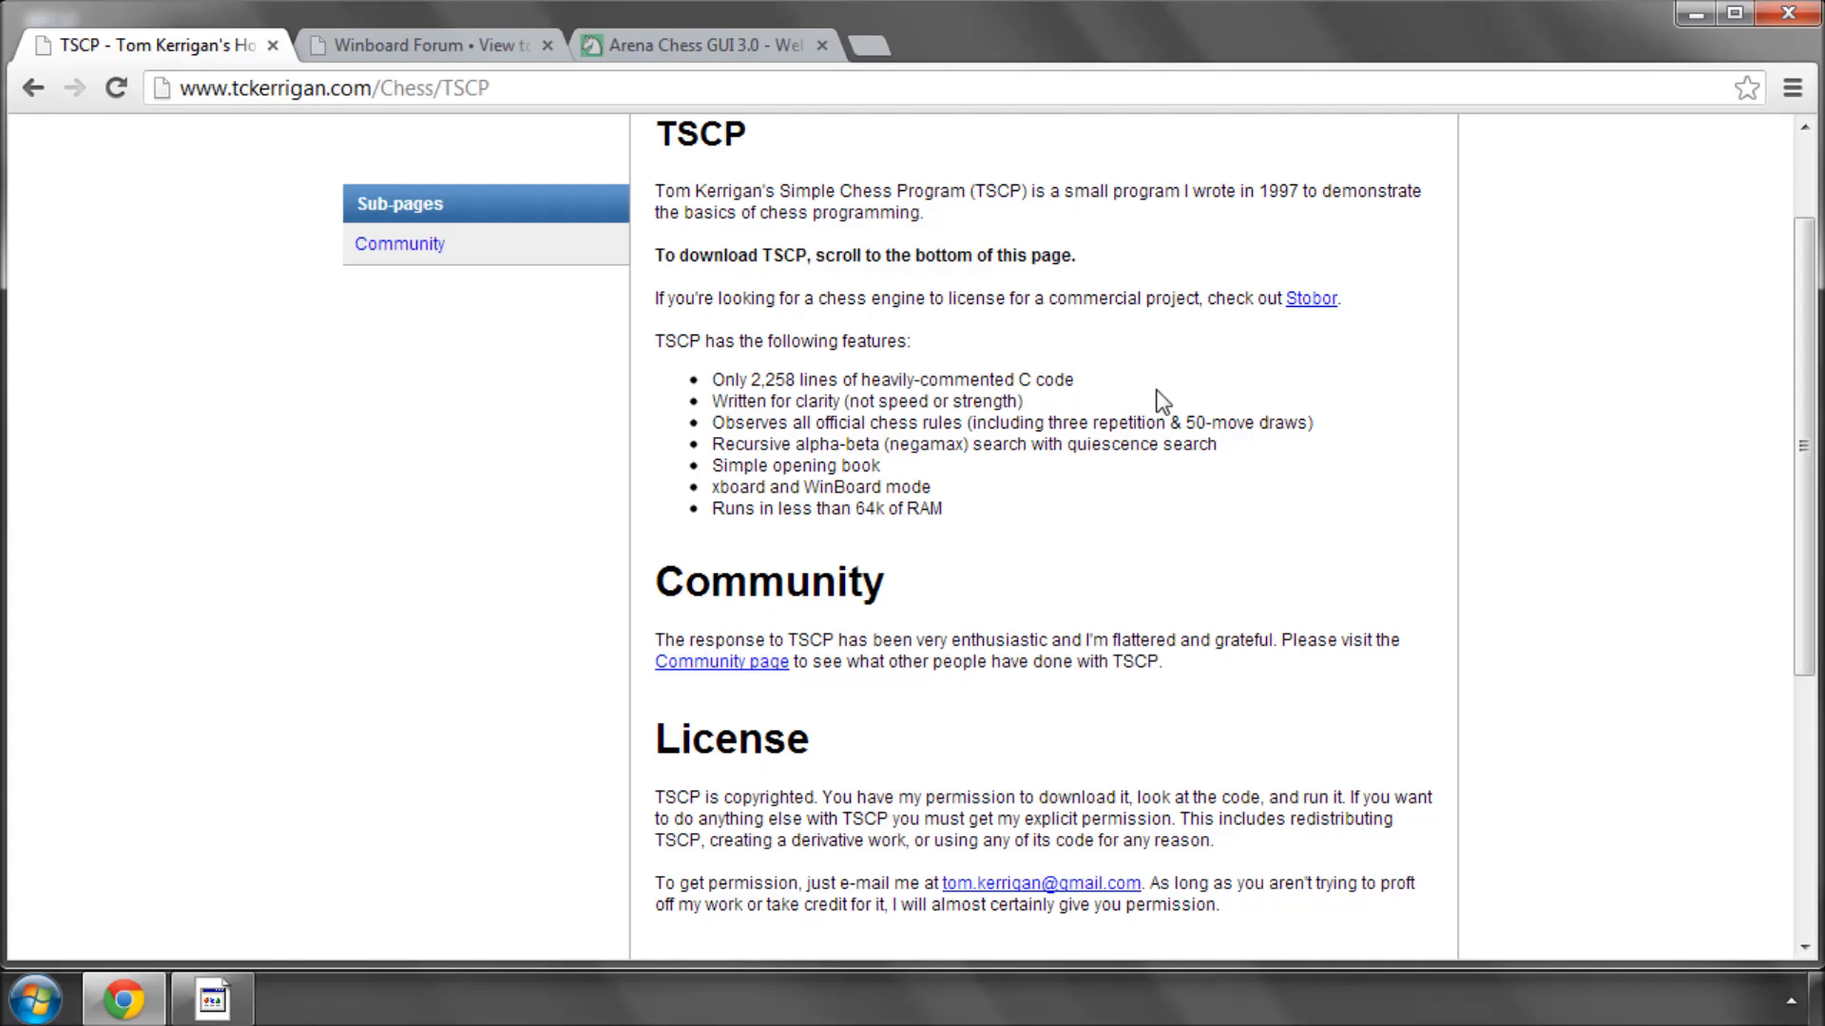
mouse_move(1065, 514)
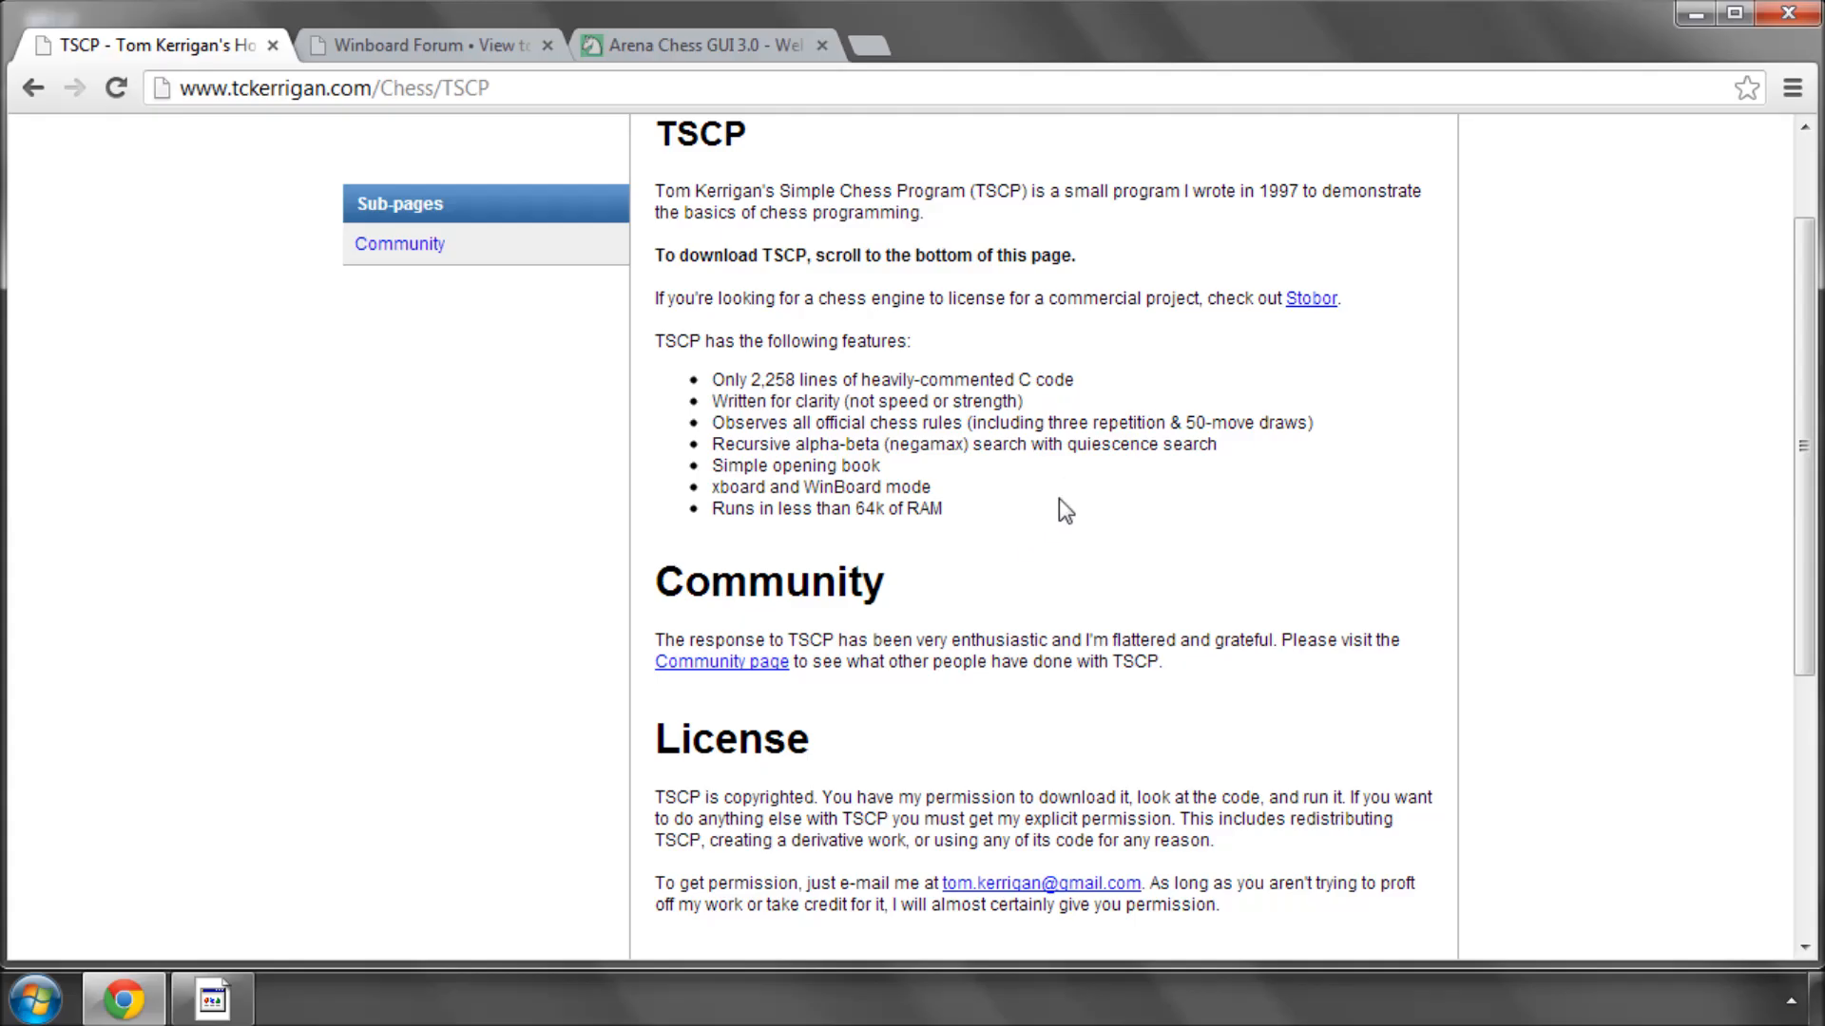
mouse_move(1235, 551)
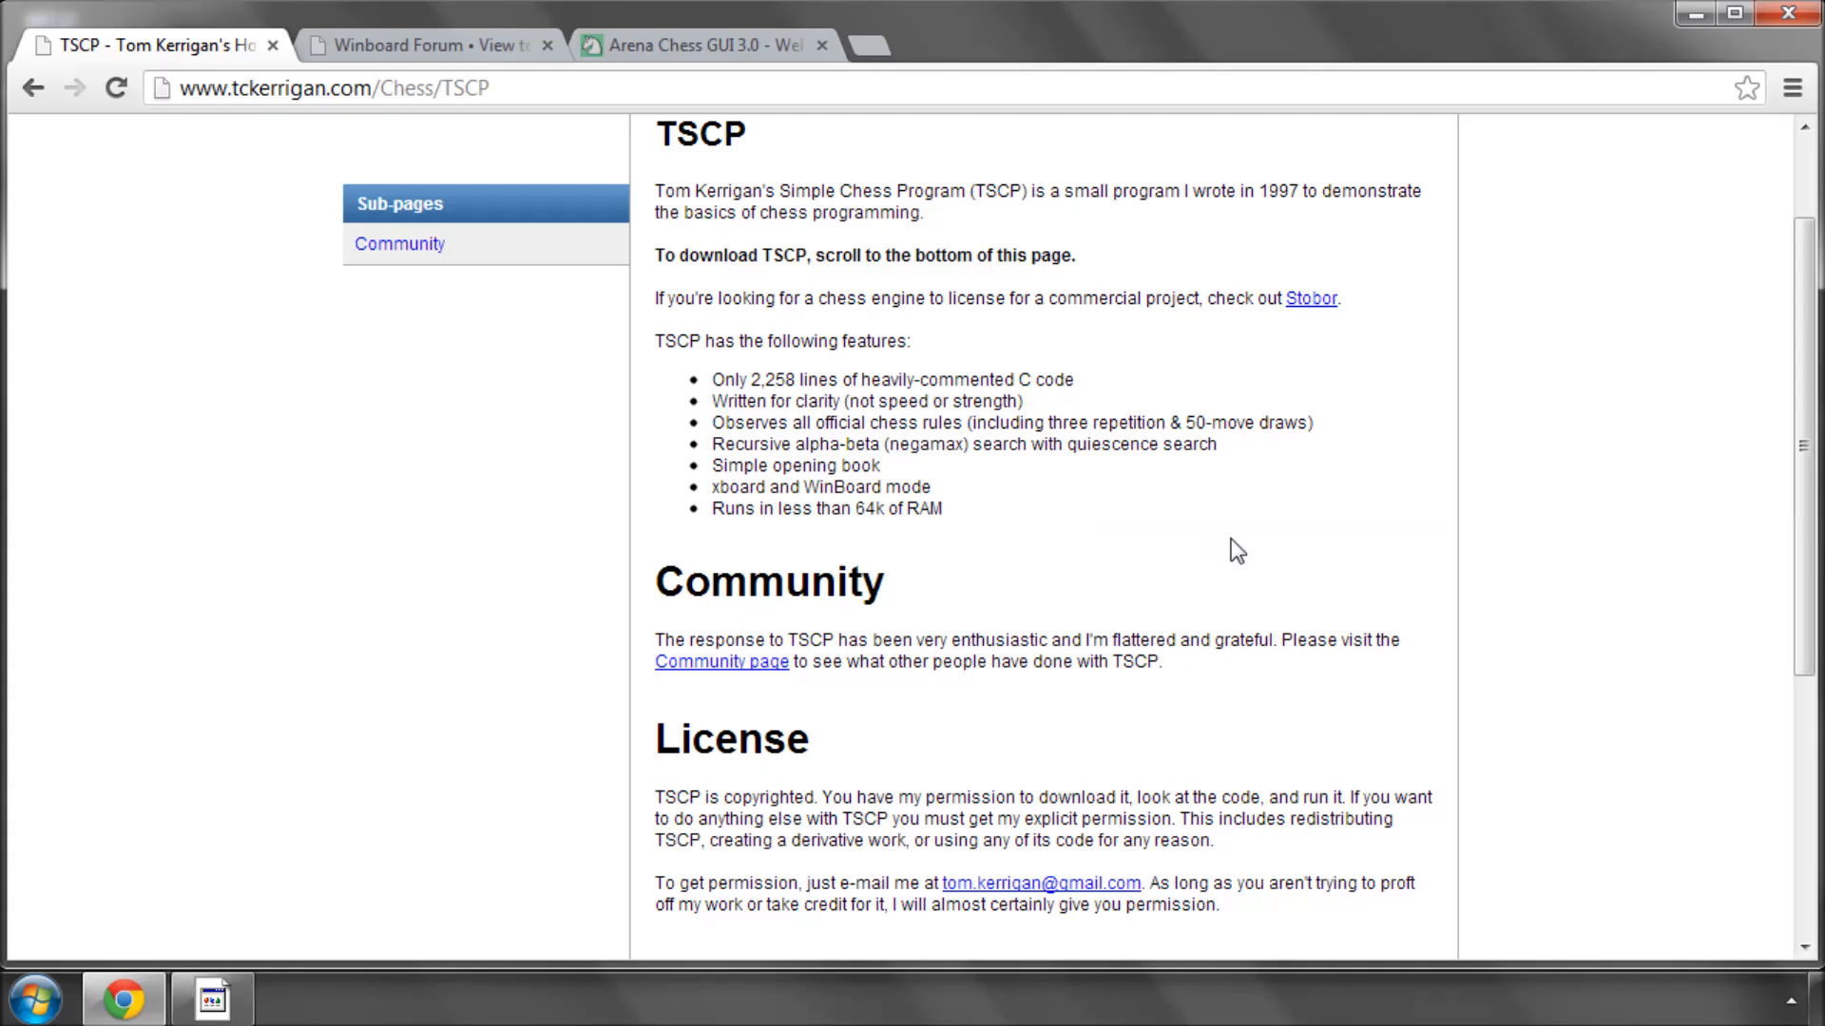
mouse_move(1321, 515)
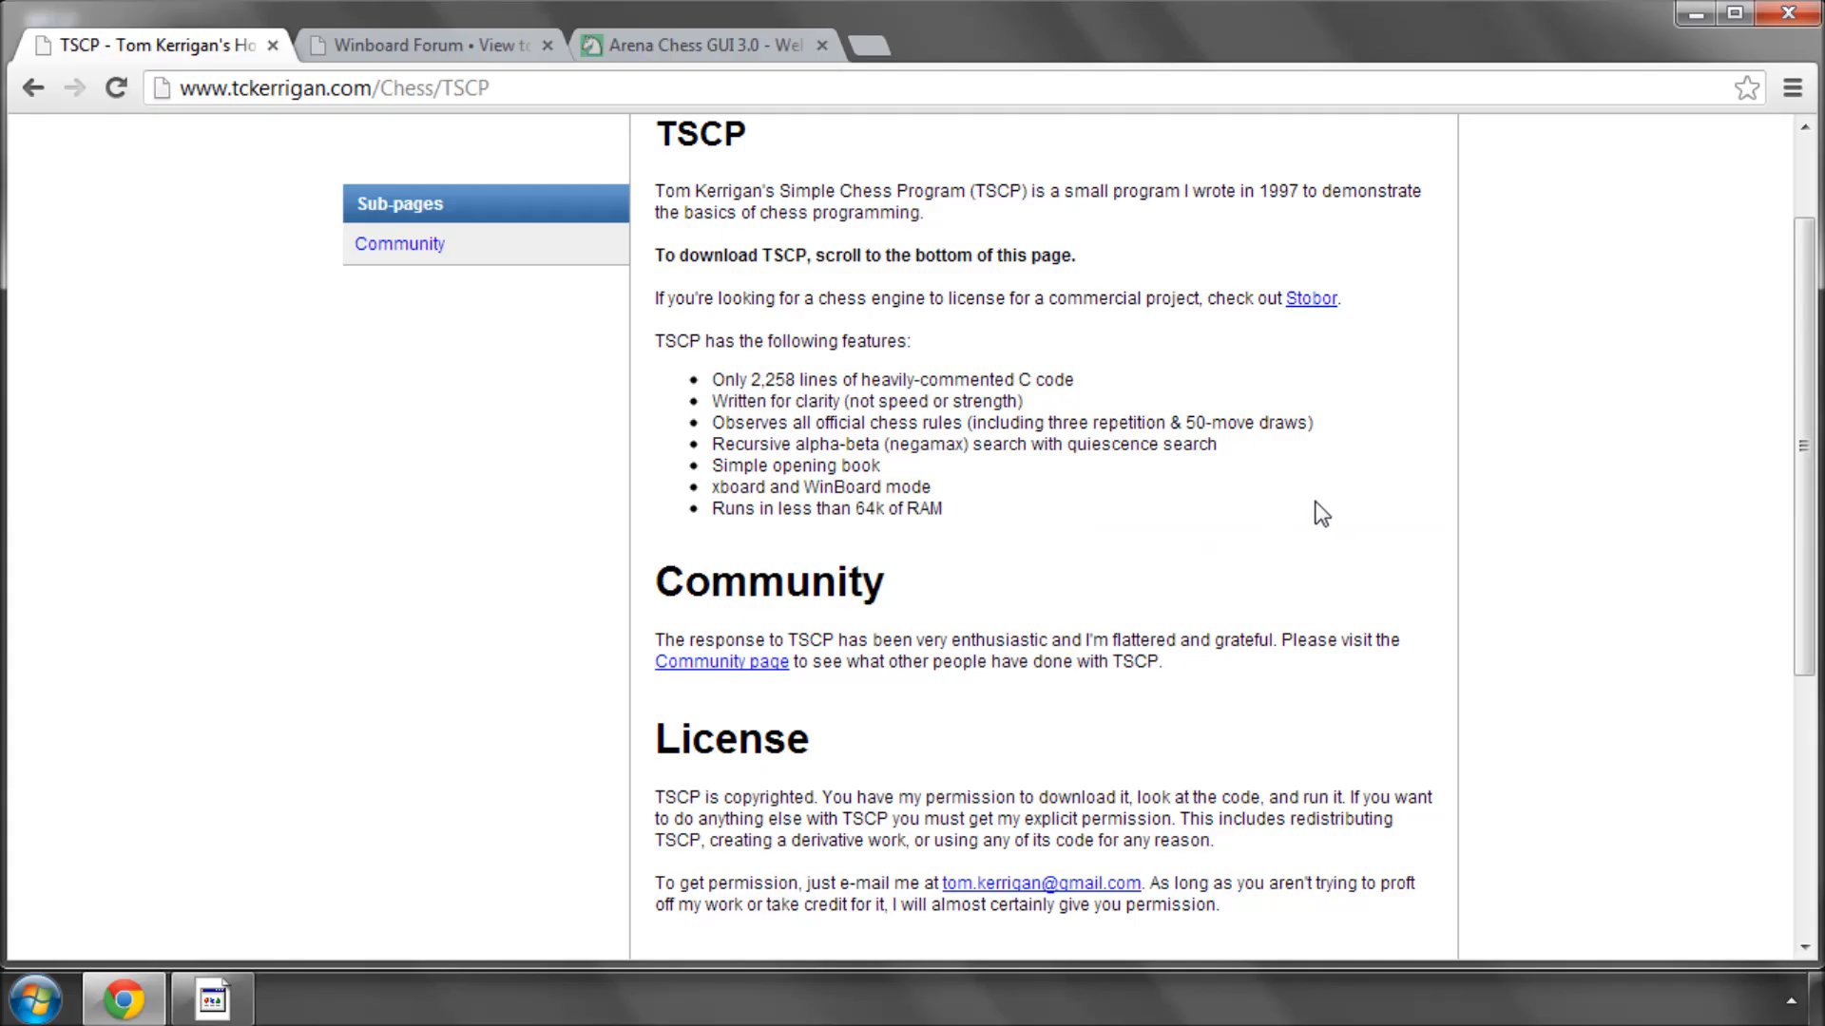
mouse_move(1414, 582)
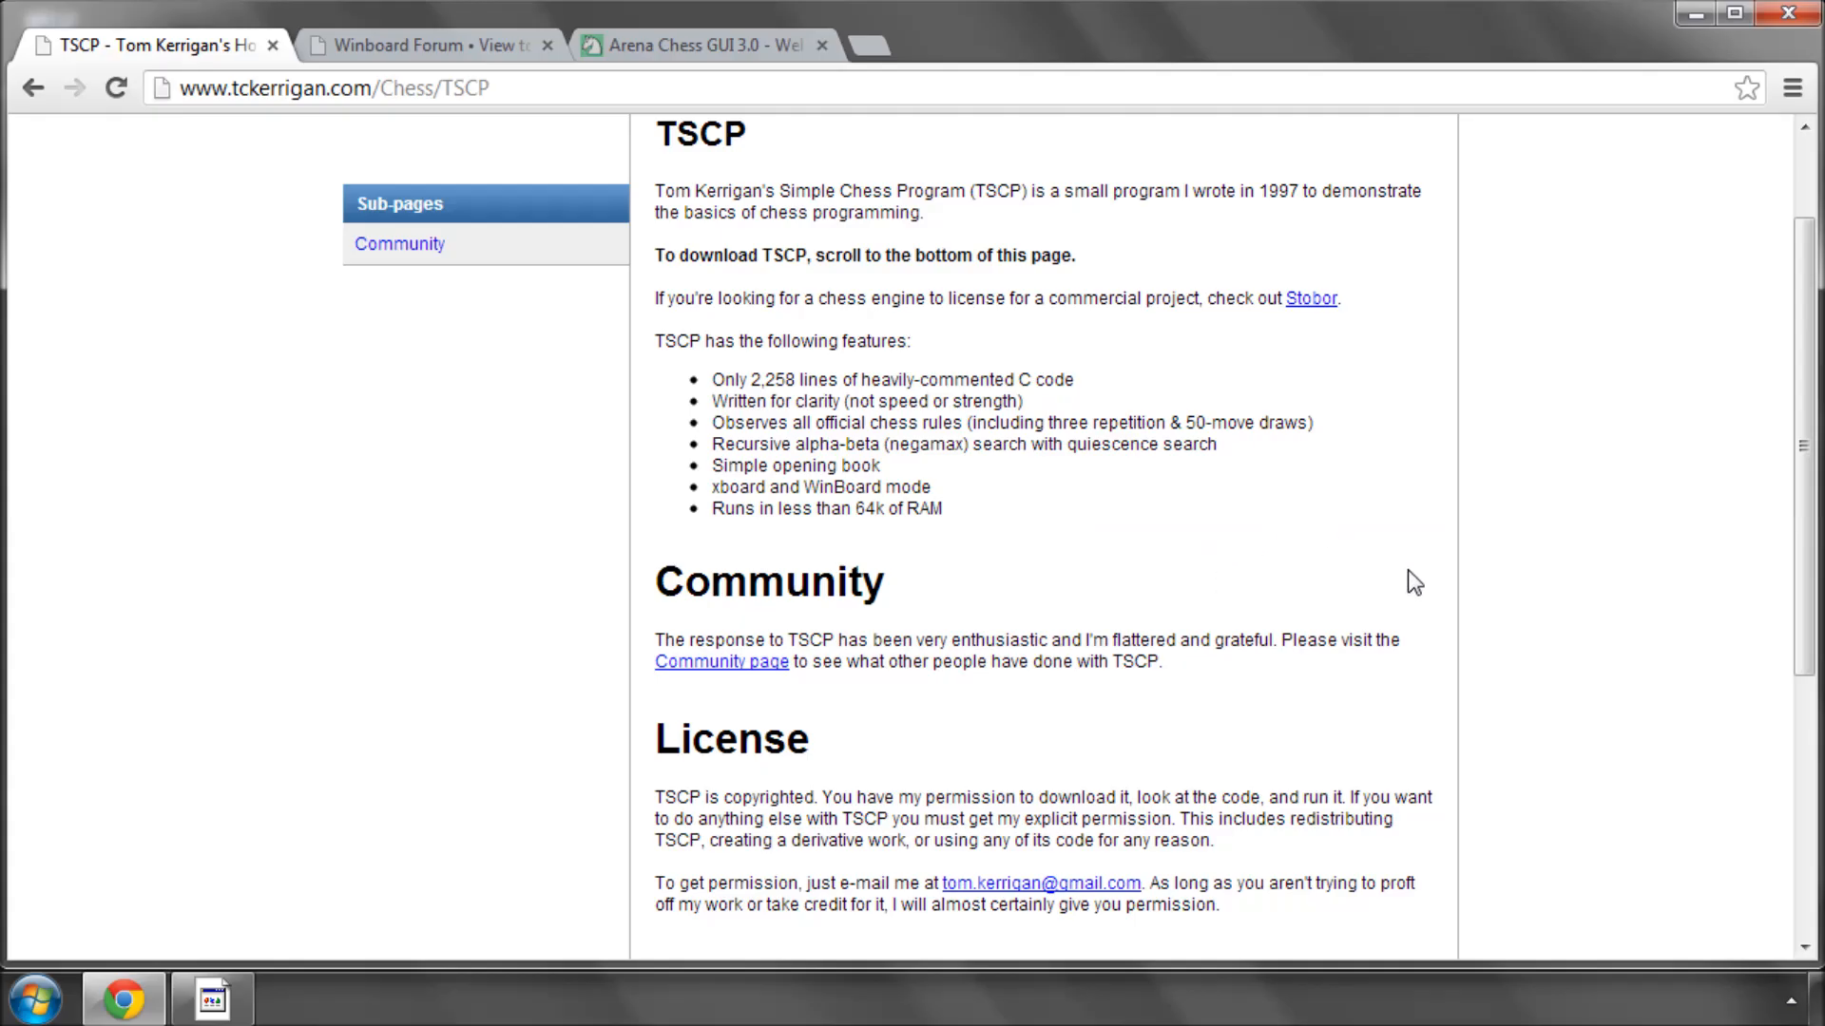
scroll(down, 3)
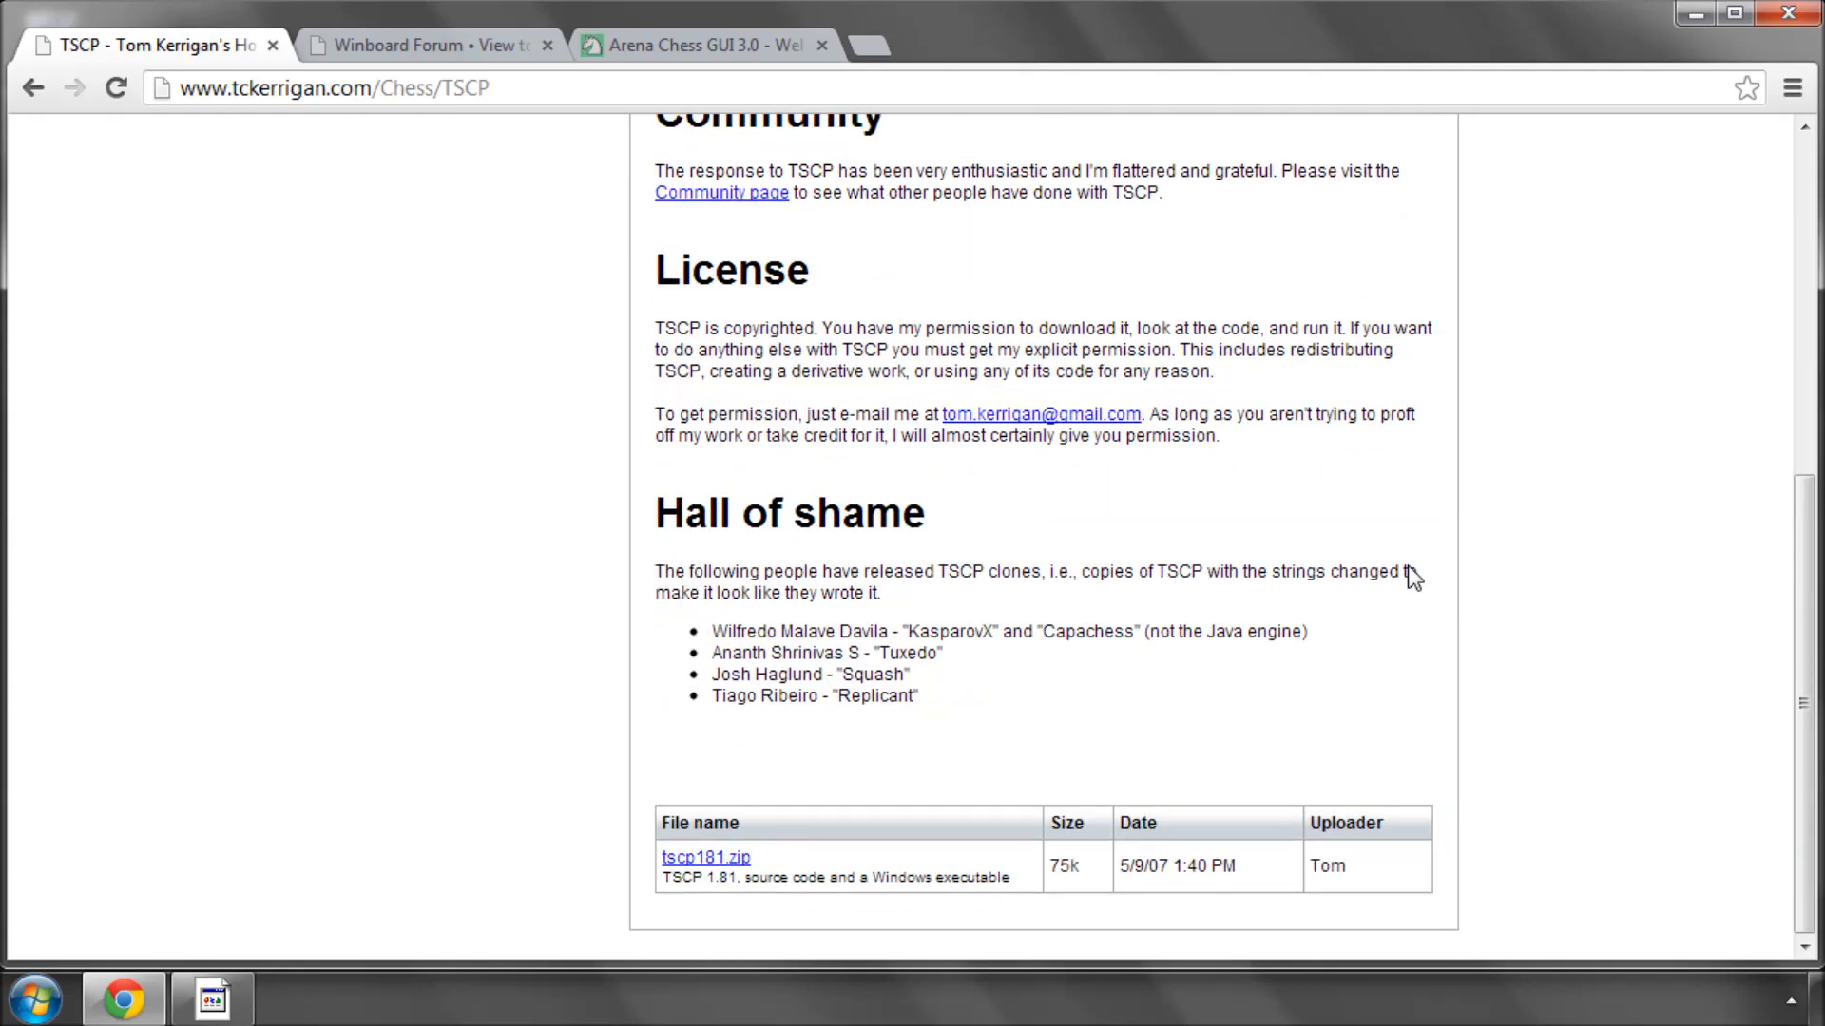
mouse_move(994, 619)
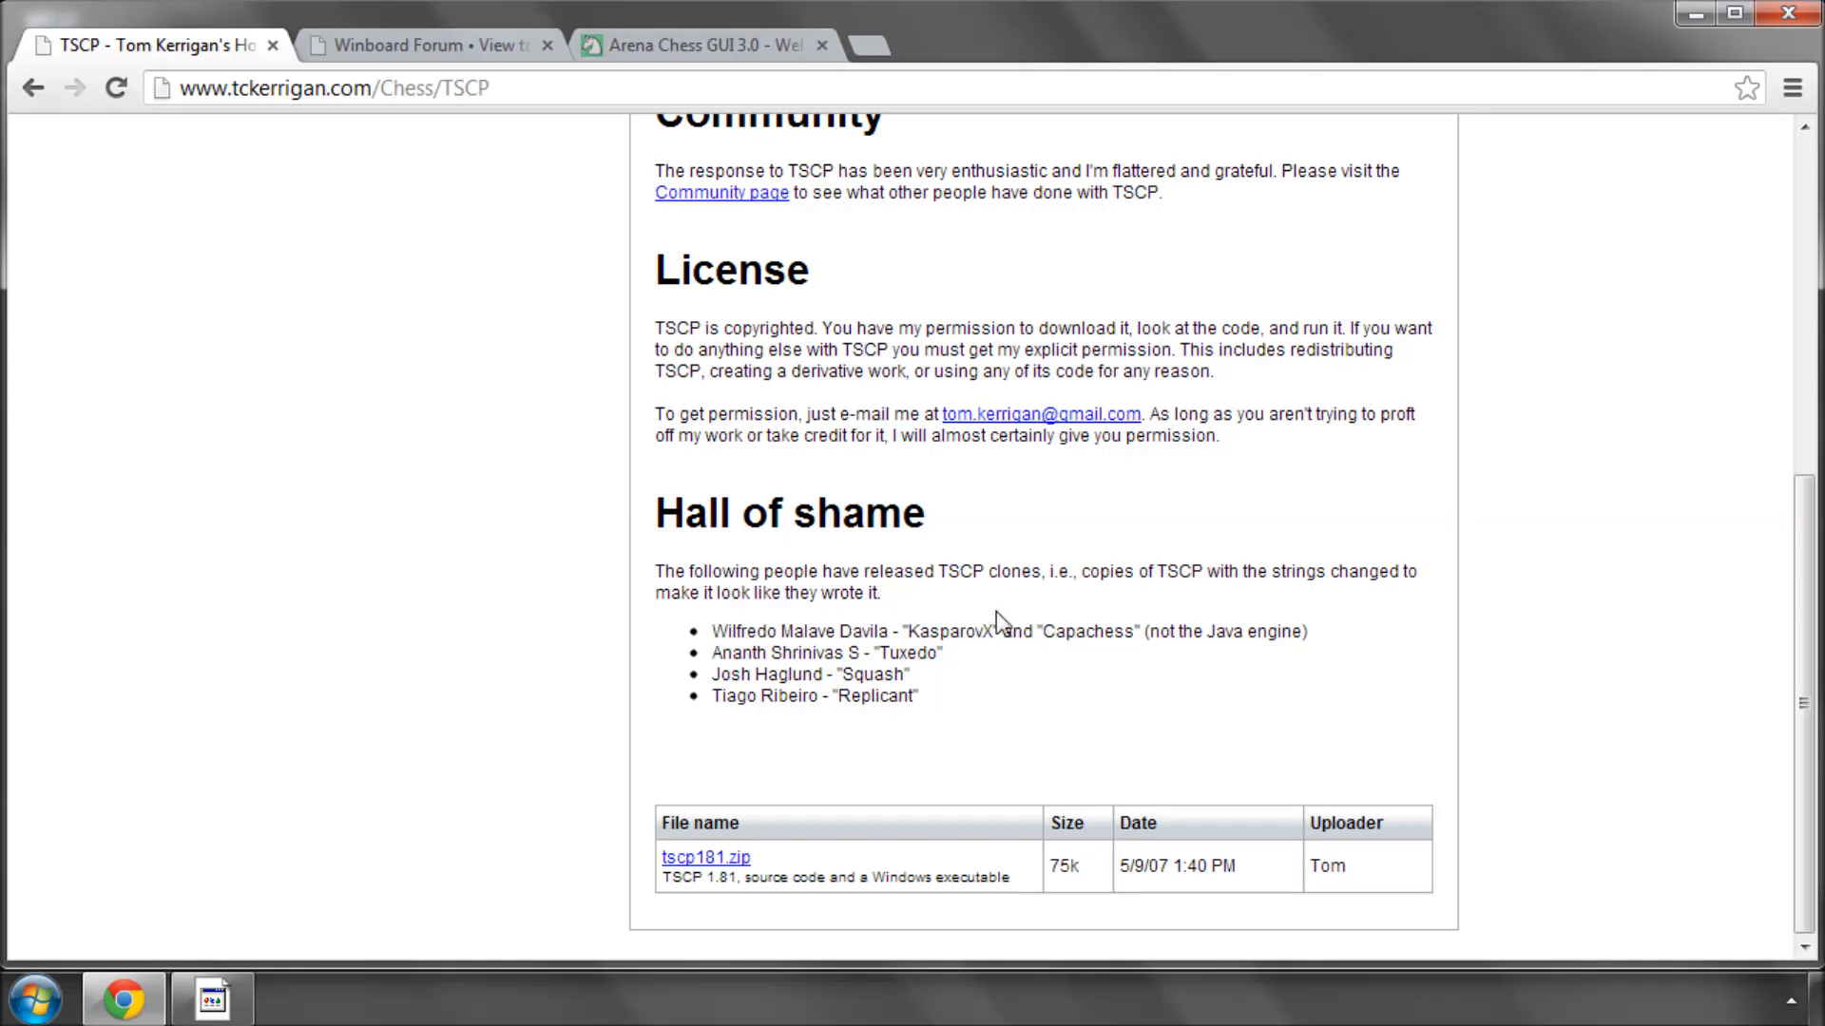
- Read the TSCP page down to its tscp181.zip download table and back to the top
double_click(962, 570)
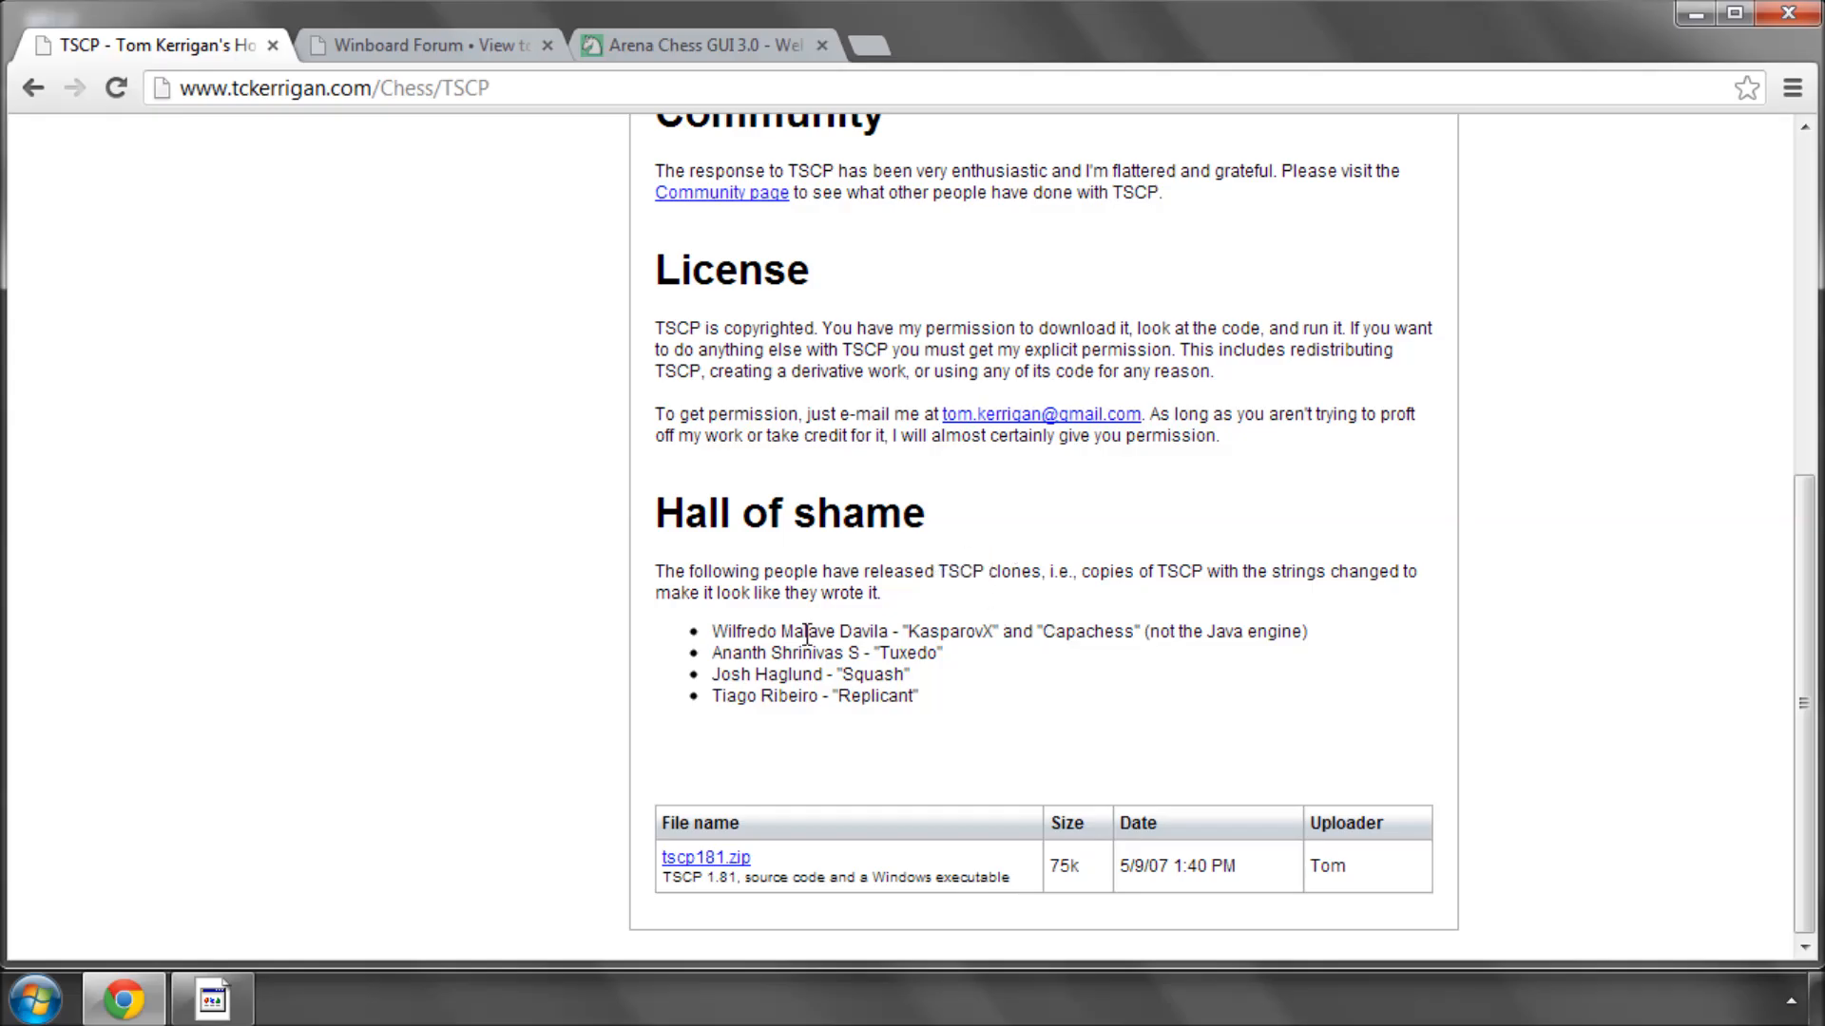
mouse_move(521, 650)
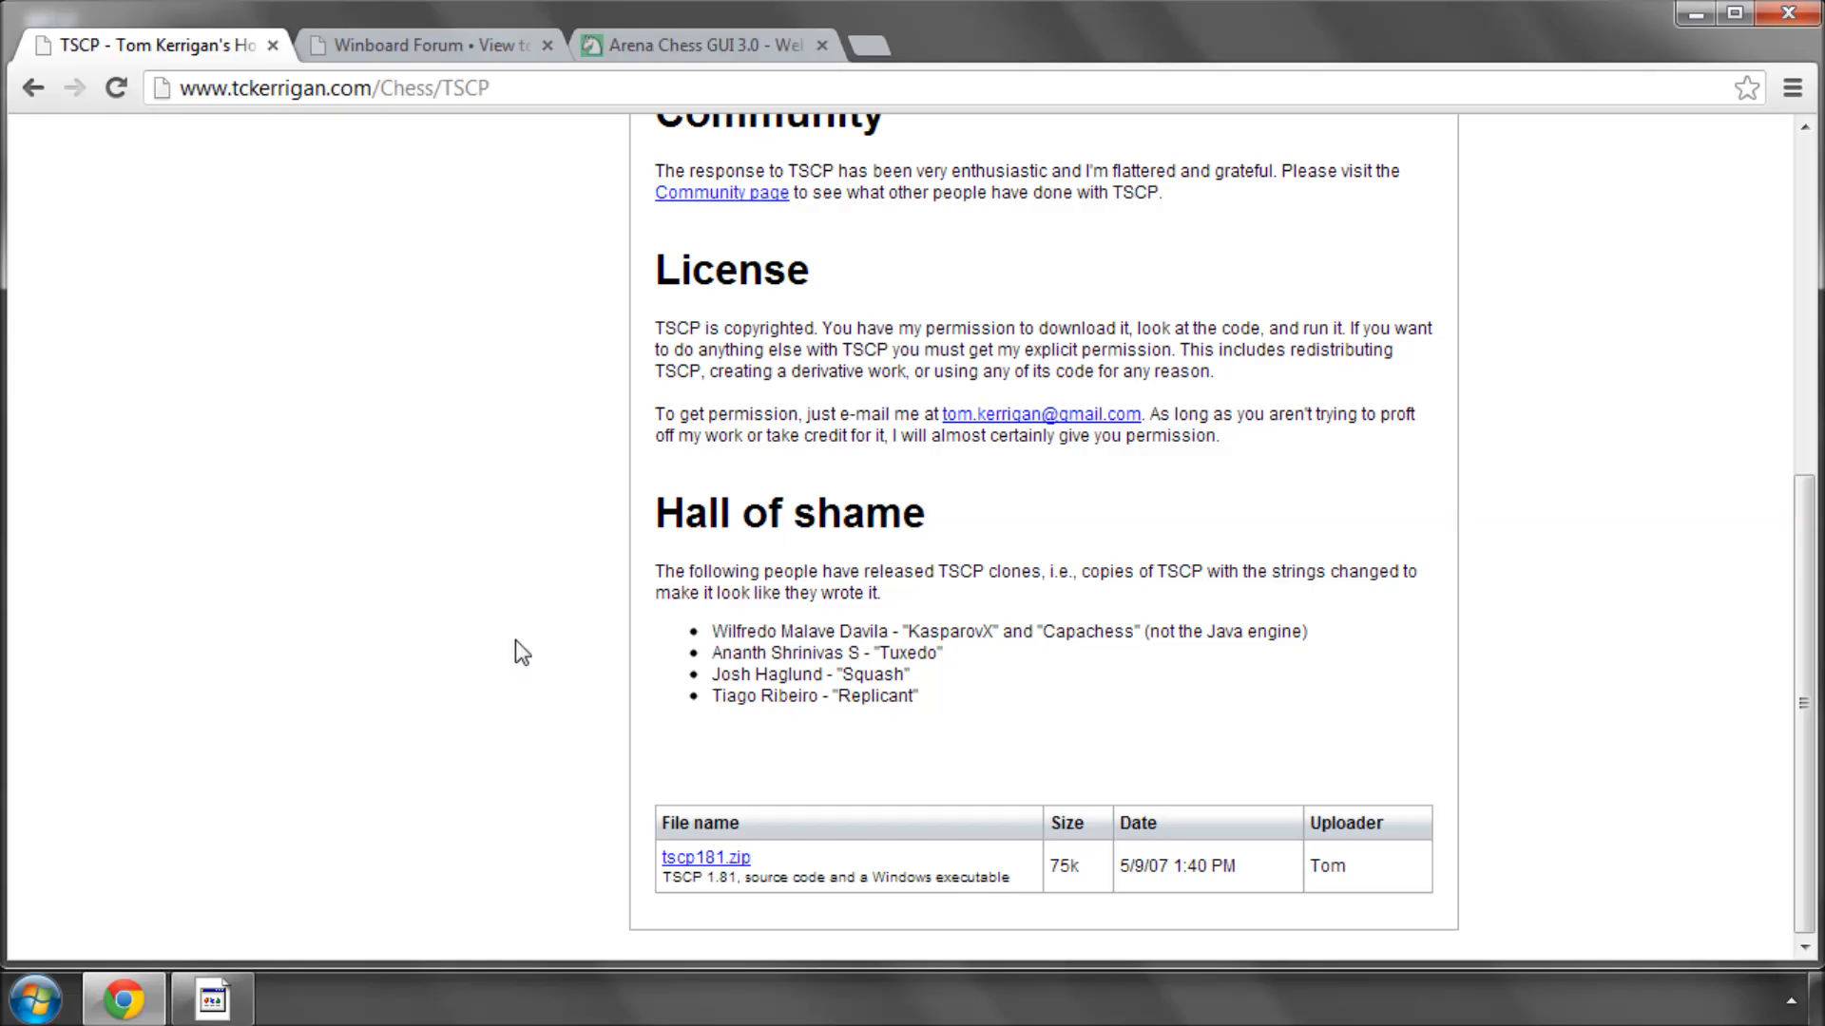
scroll(up, 3)
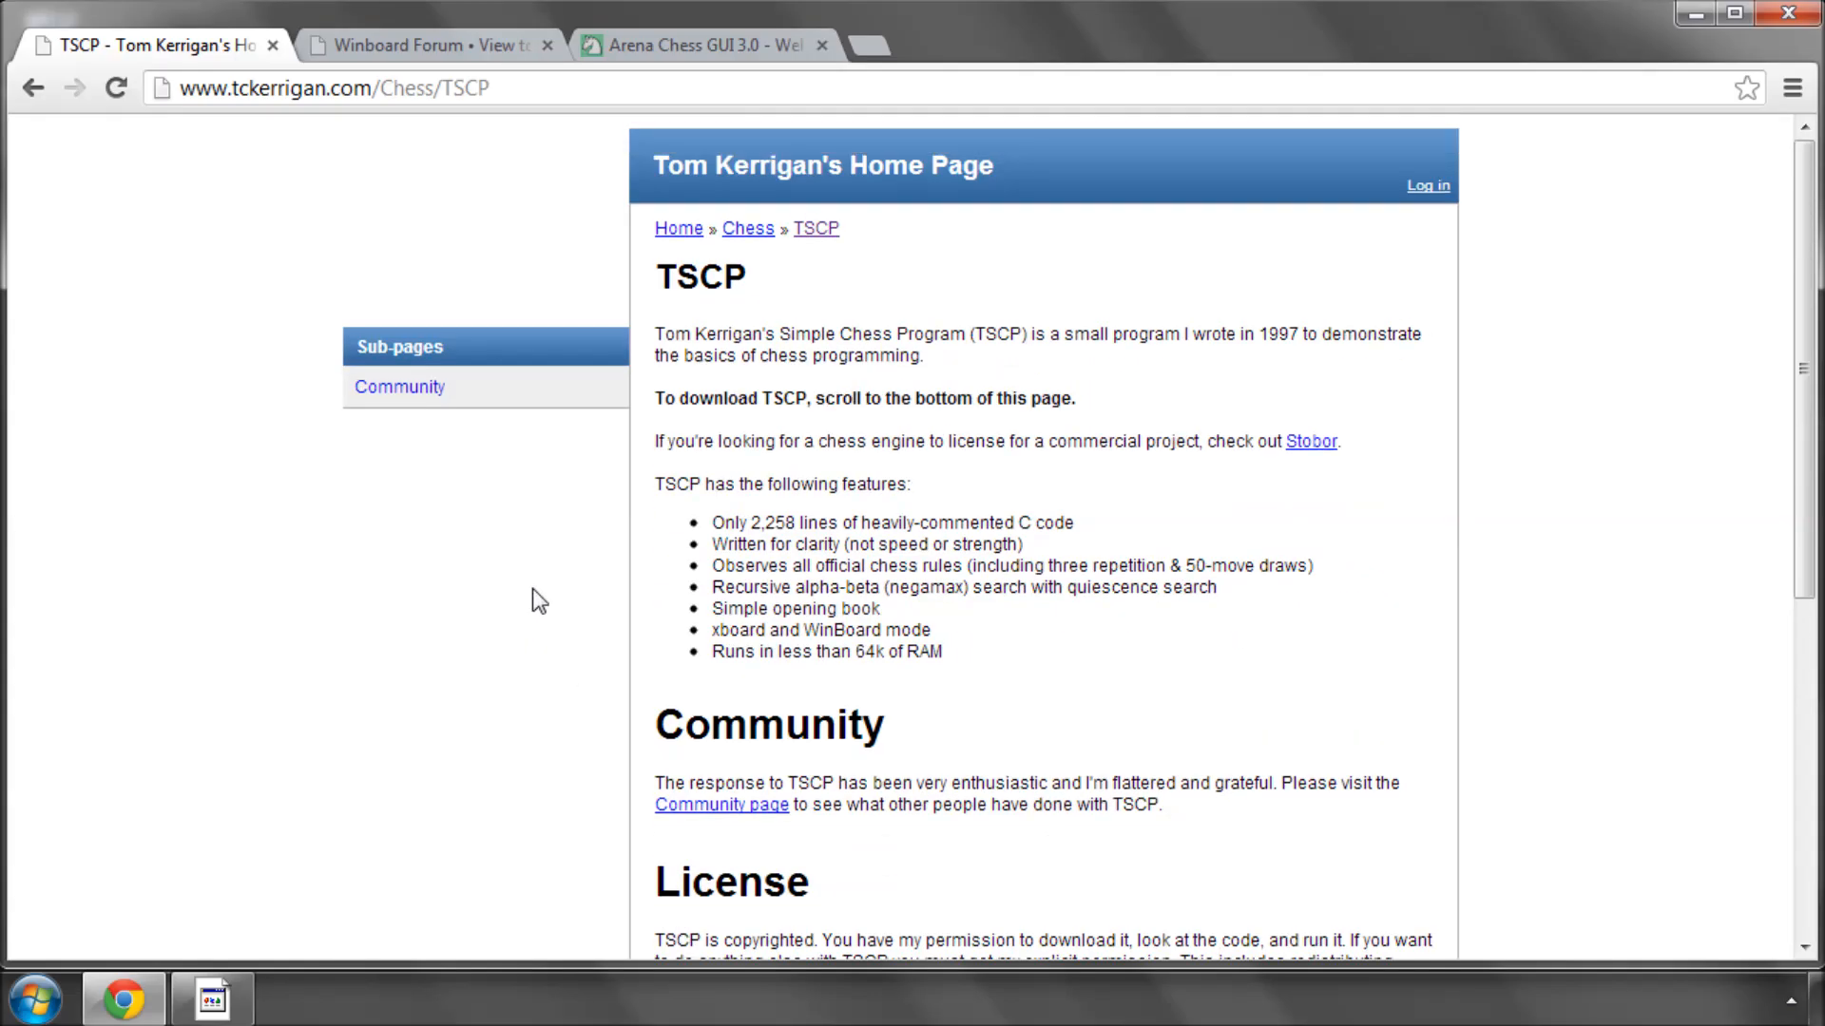
mouse_move(816, 530)
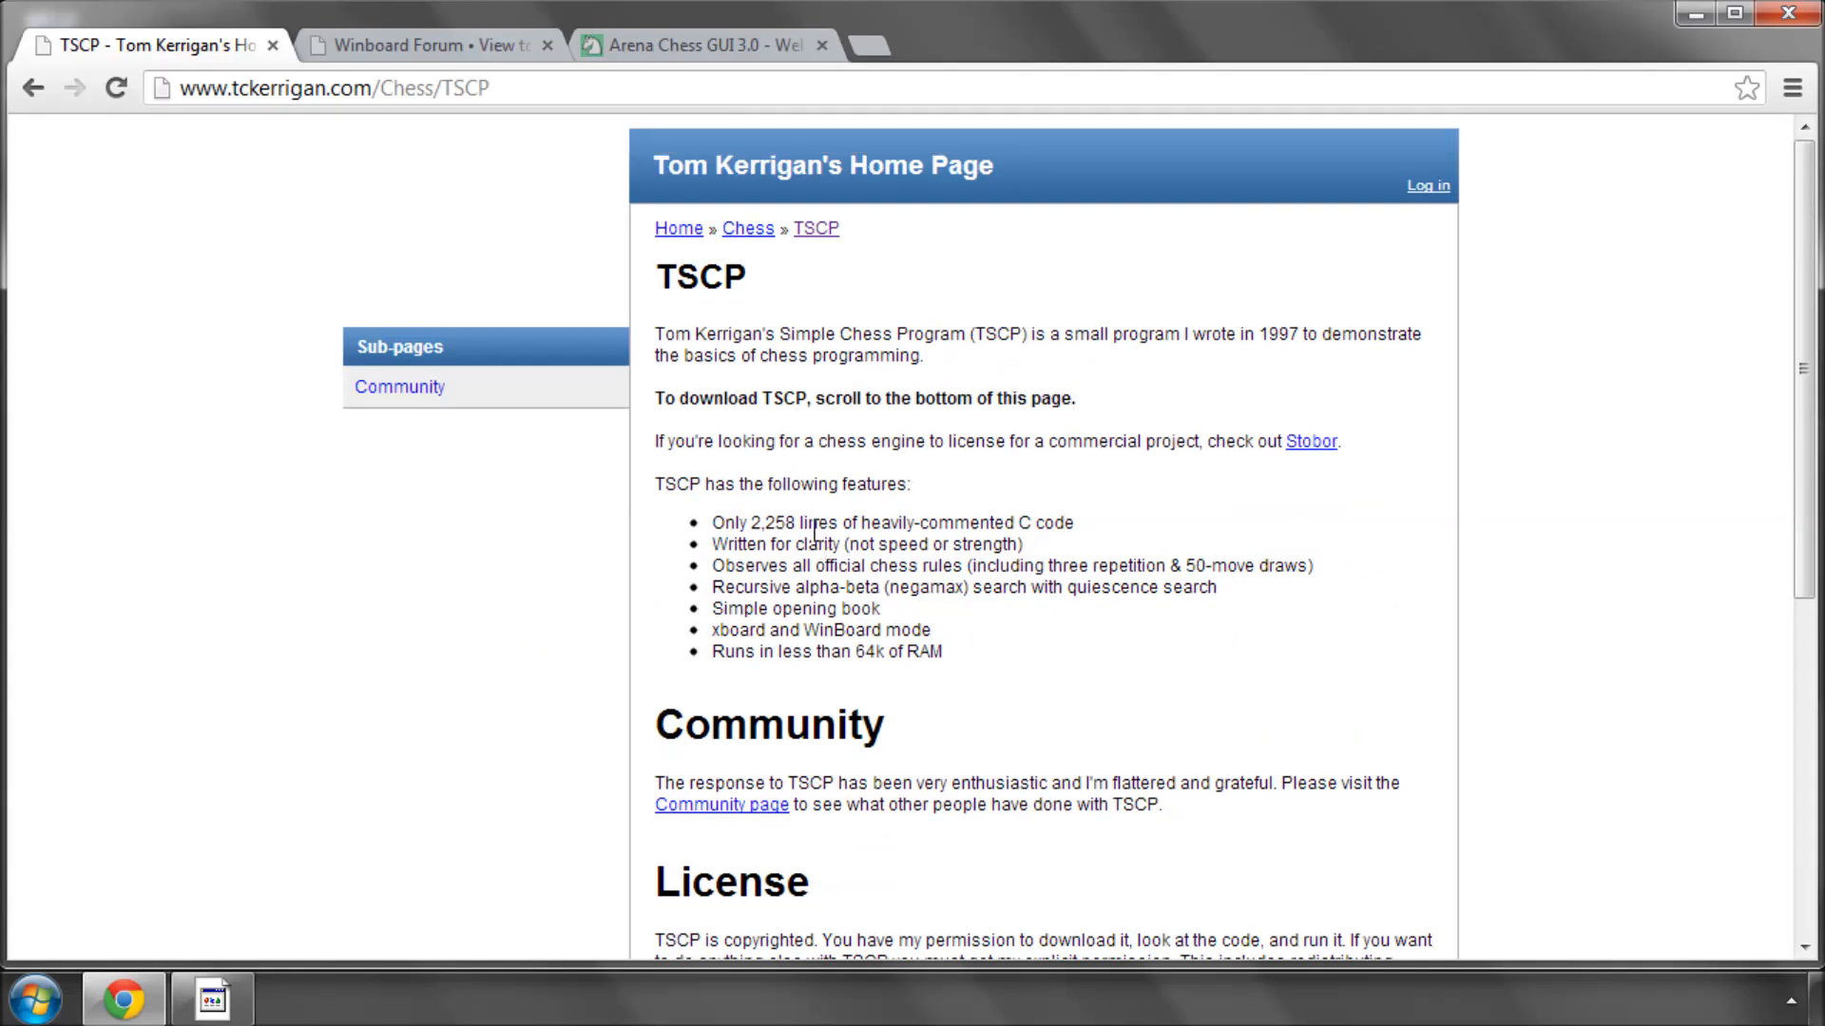
scroll(down, 3)
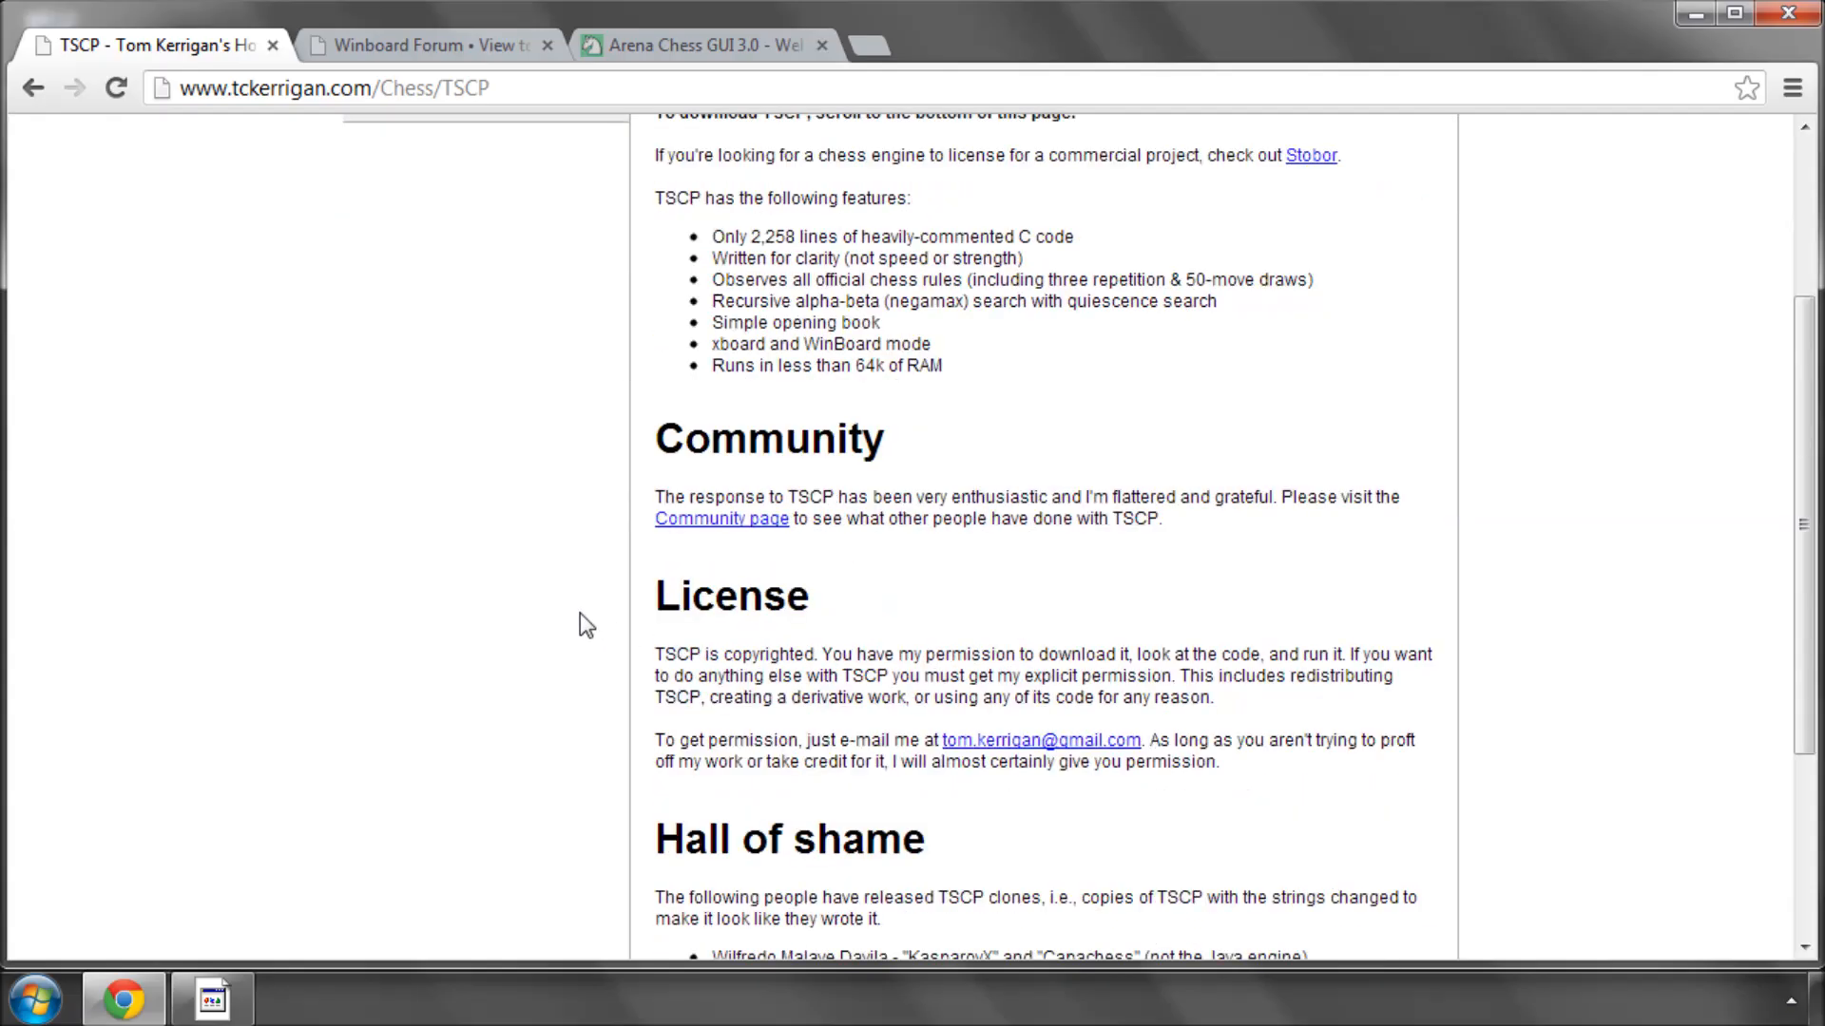
scroll(down, 3)
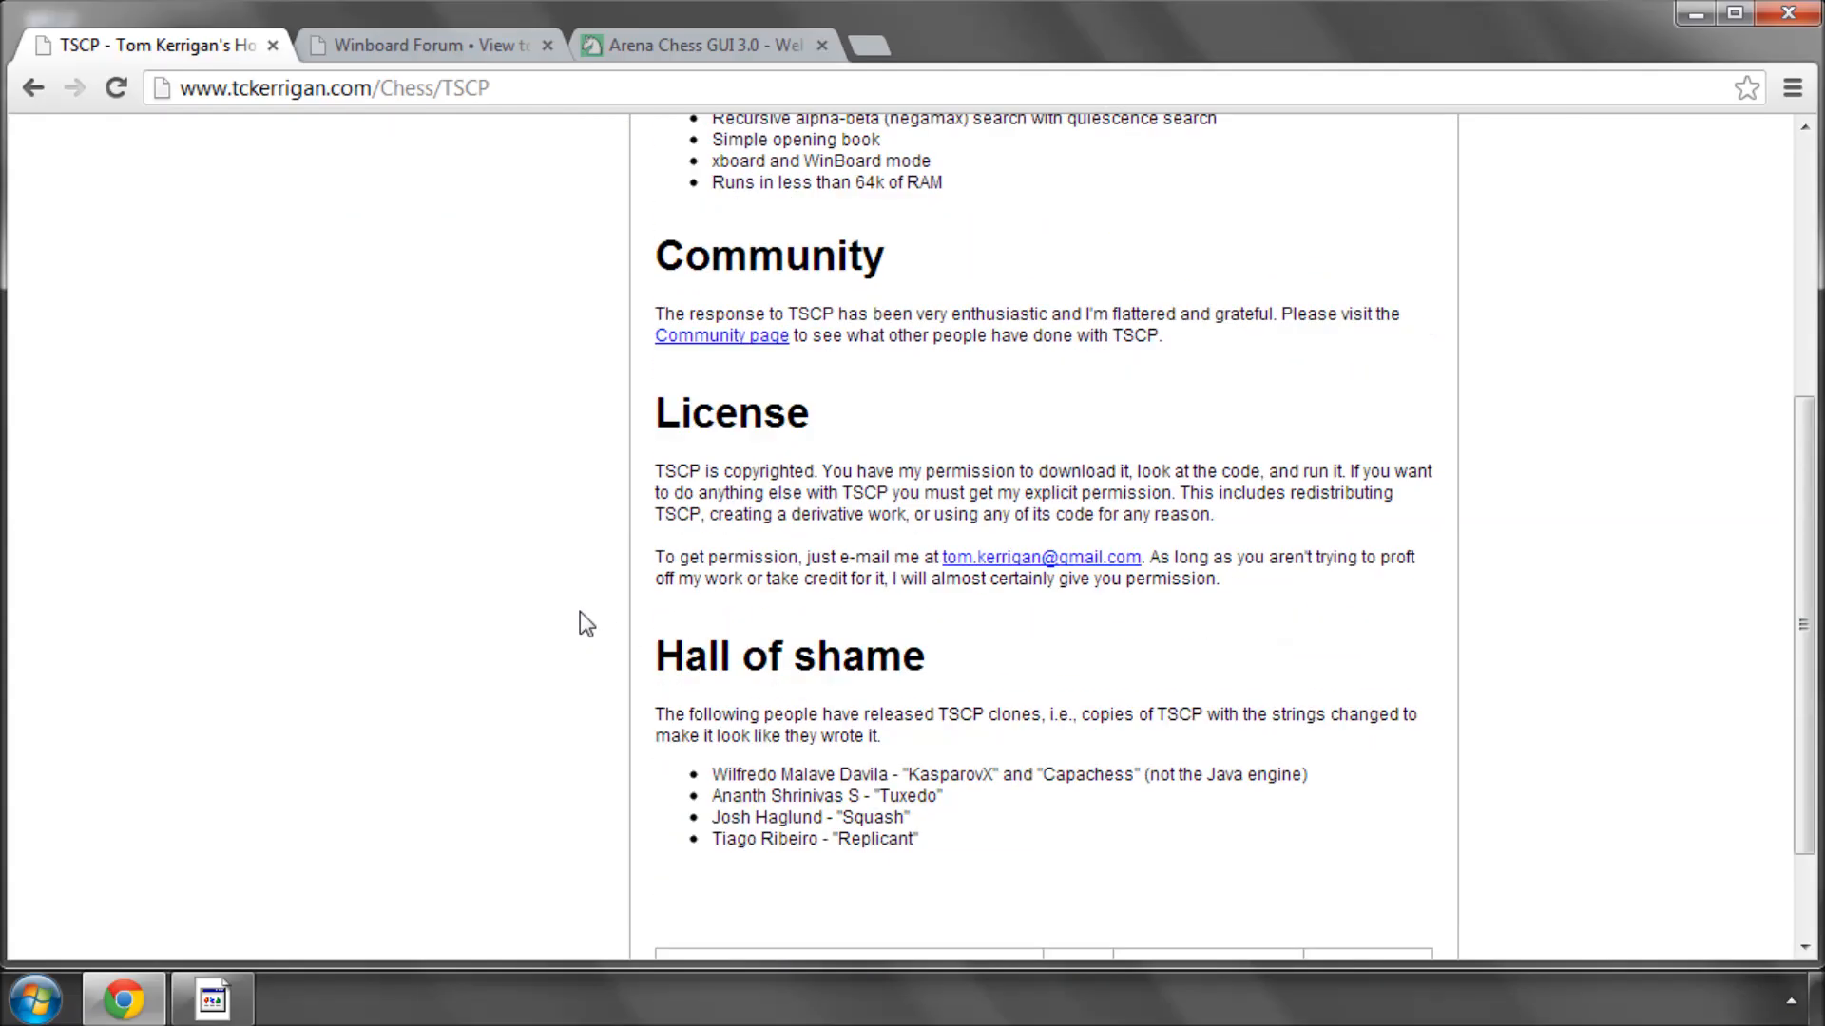
scroll(down, 3)
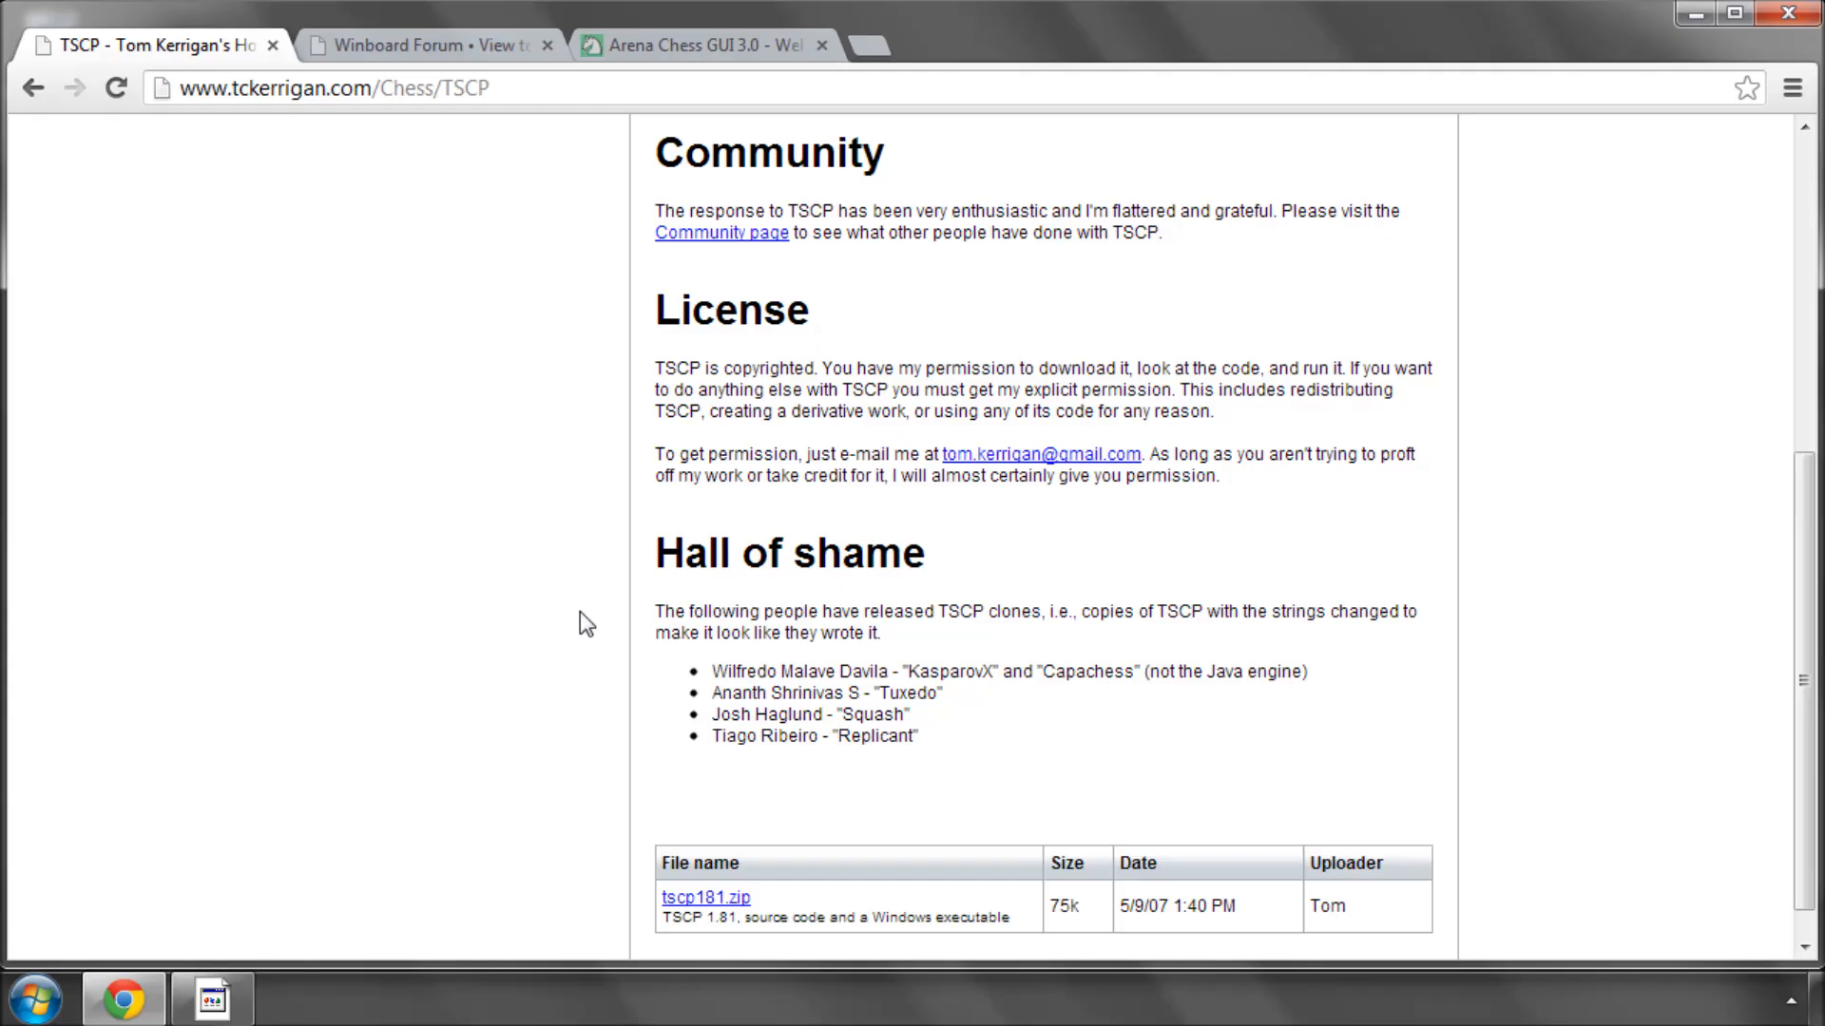
scroll(up, 3)
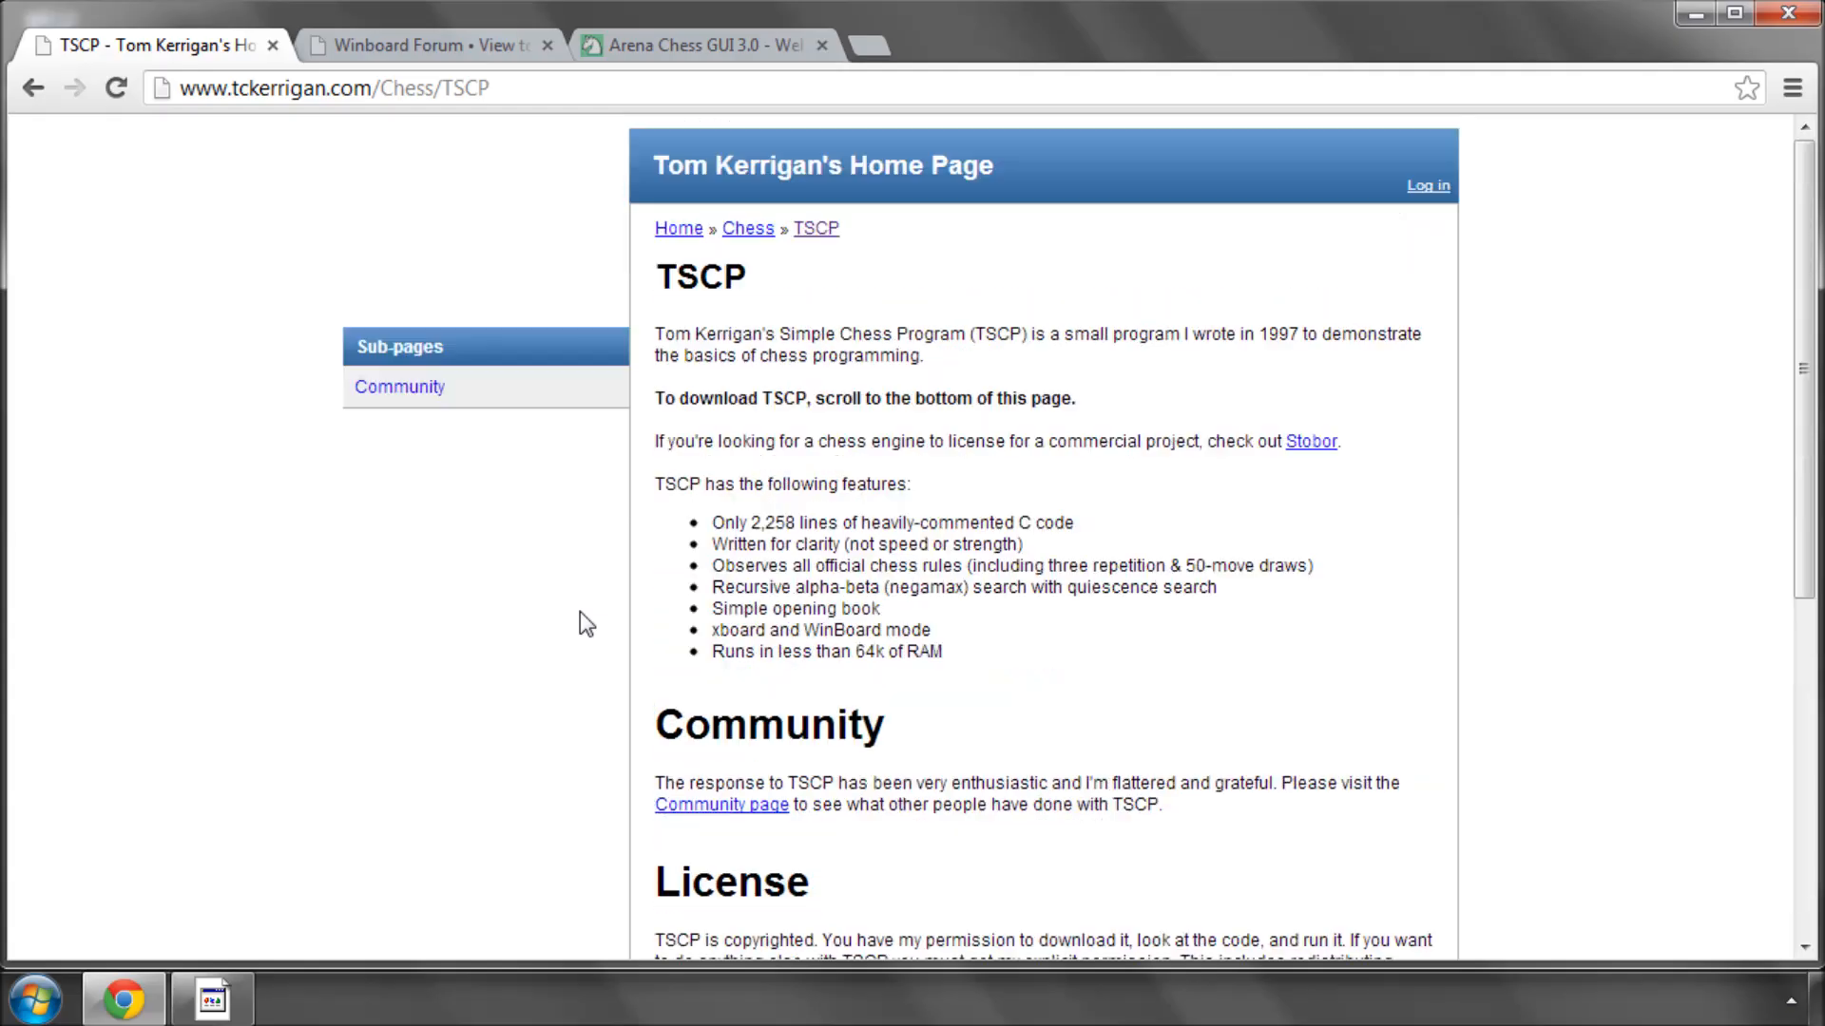
mouse_move(263, 81)
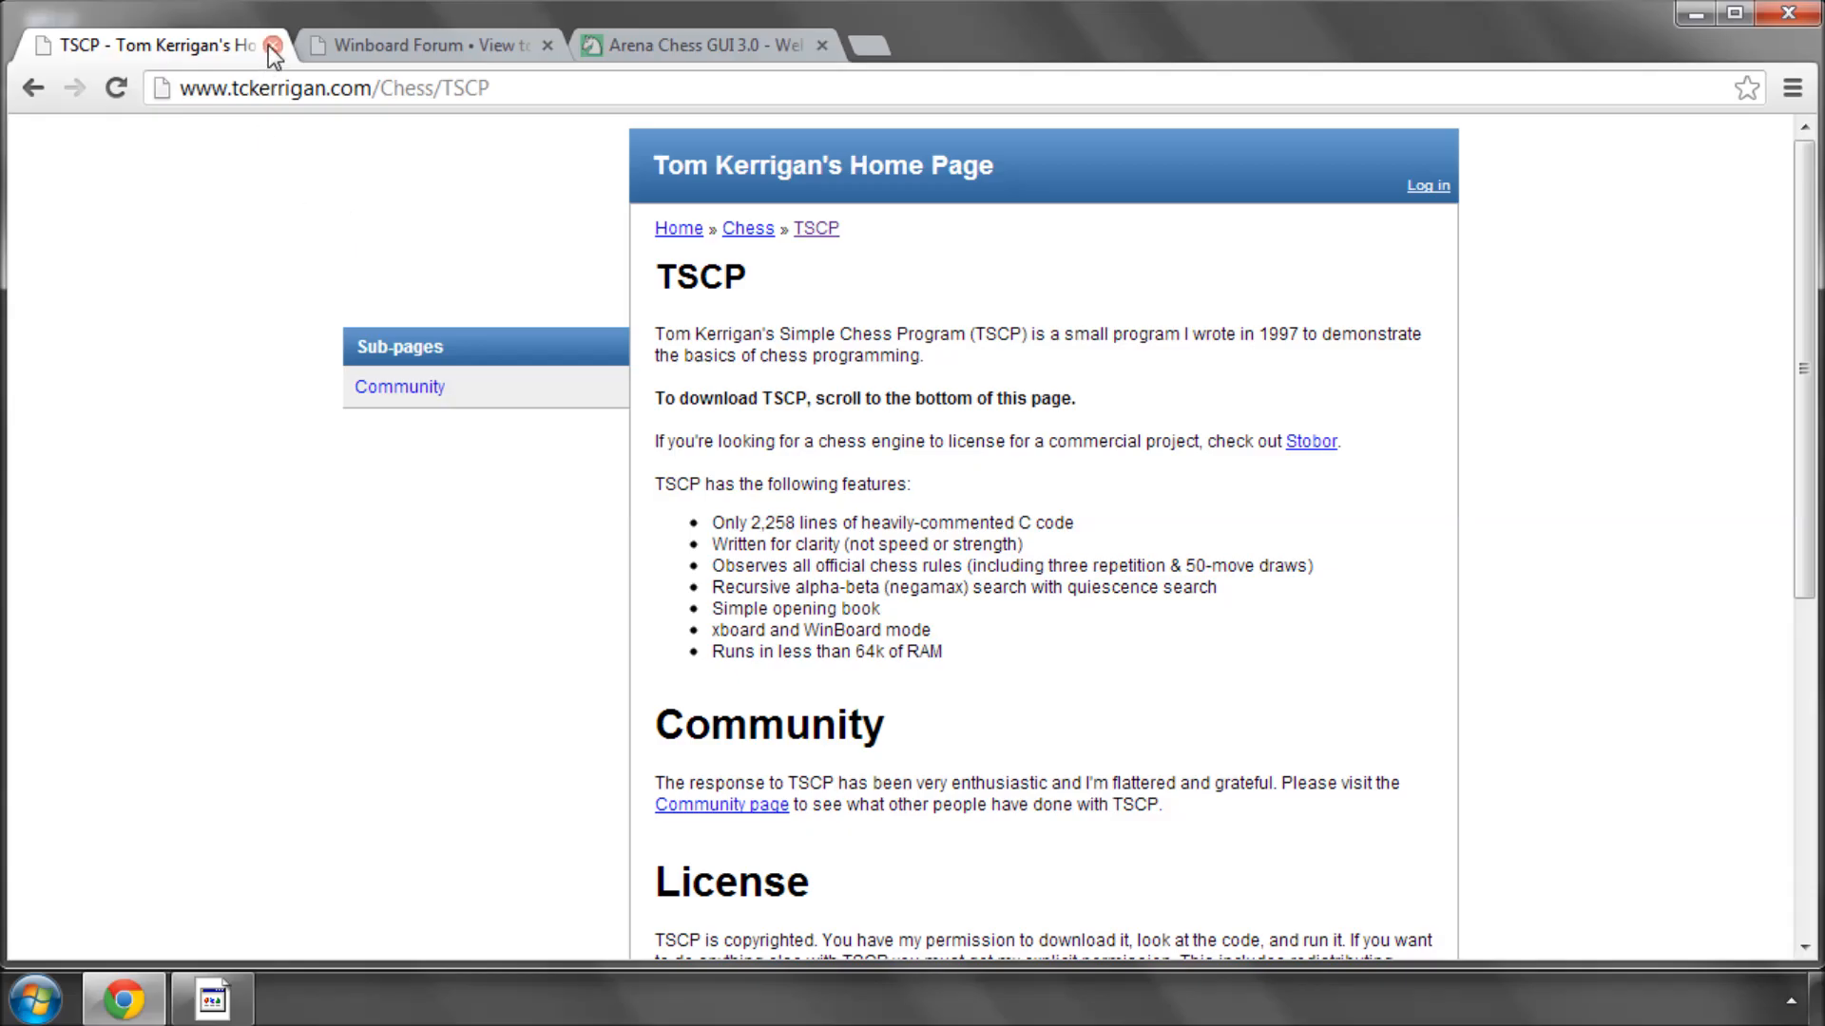
click(272, 44)
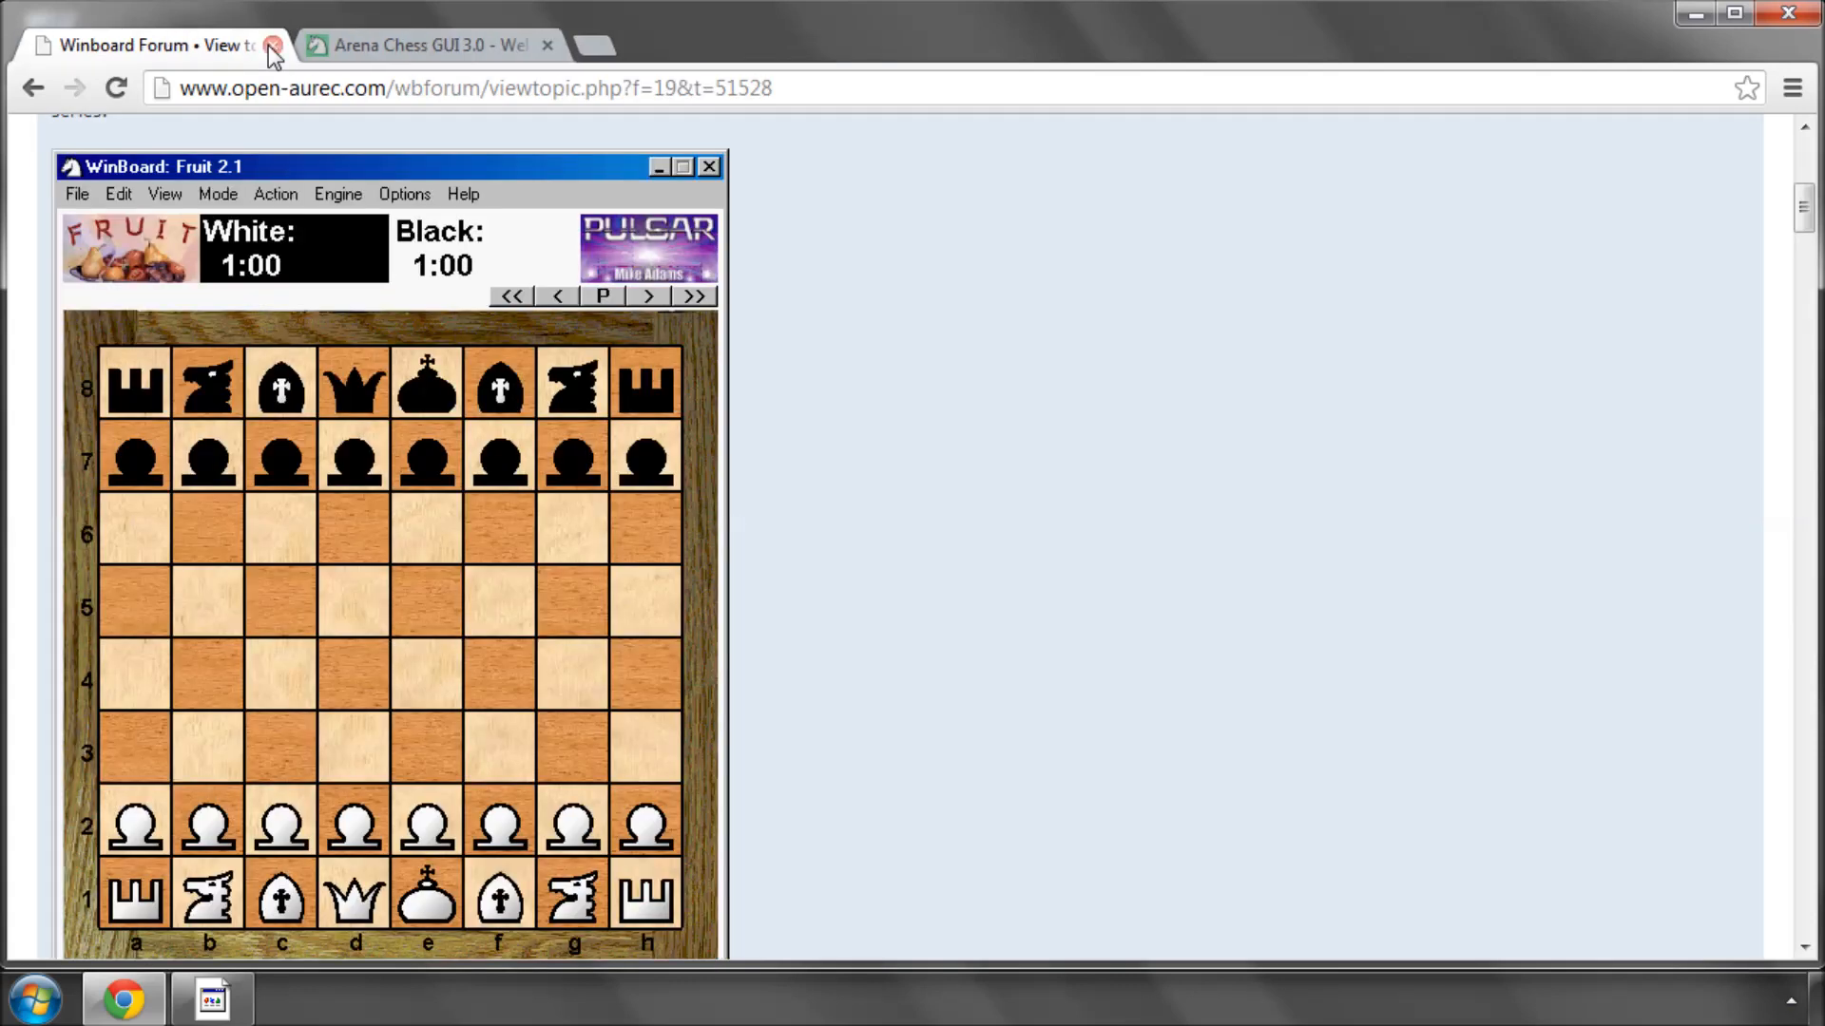
mouse_move(855, 330)
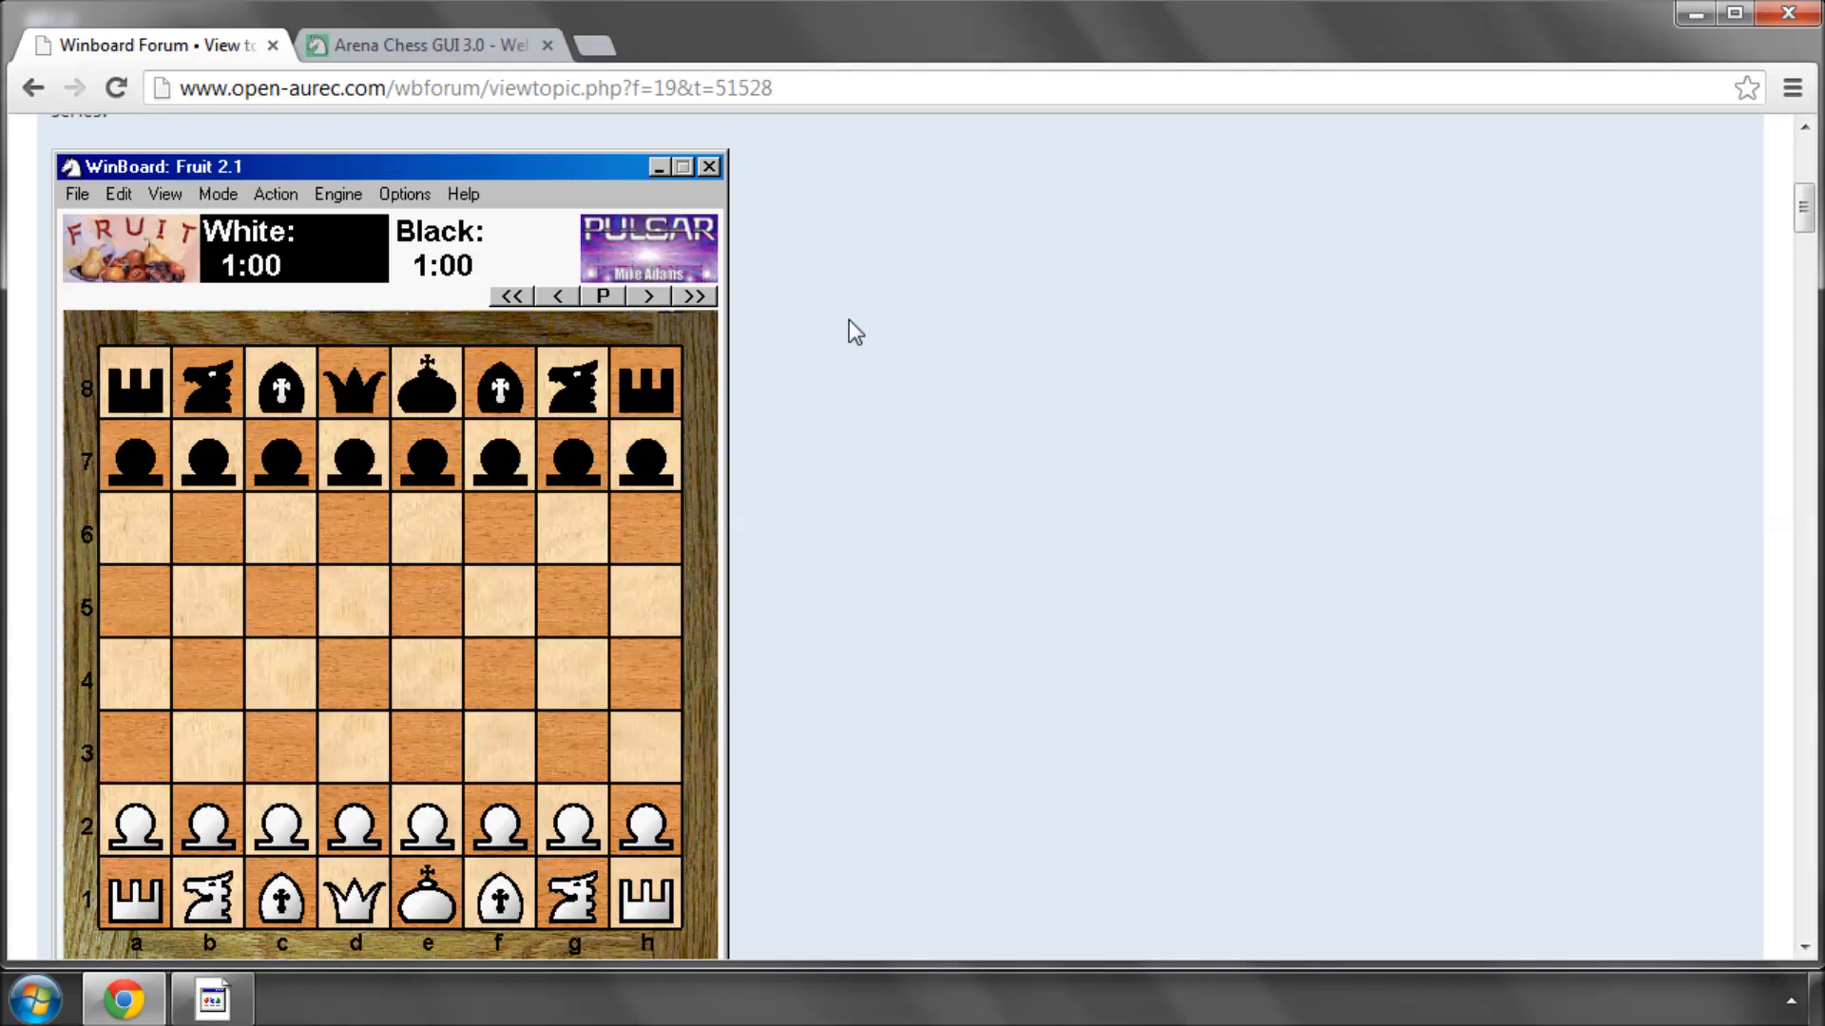
scroll(down, 3)
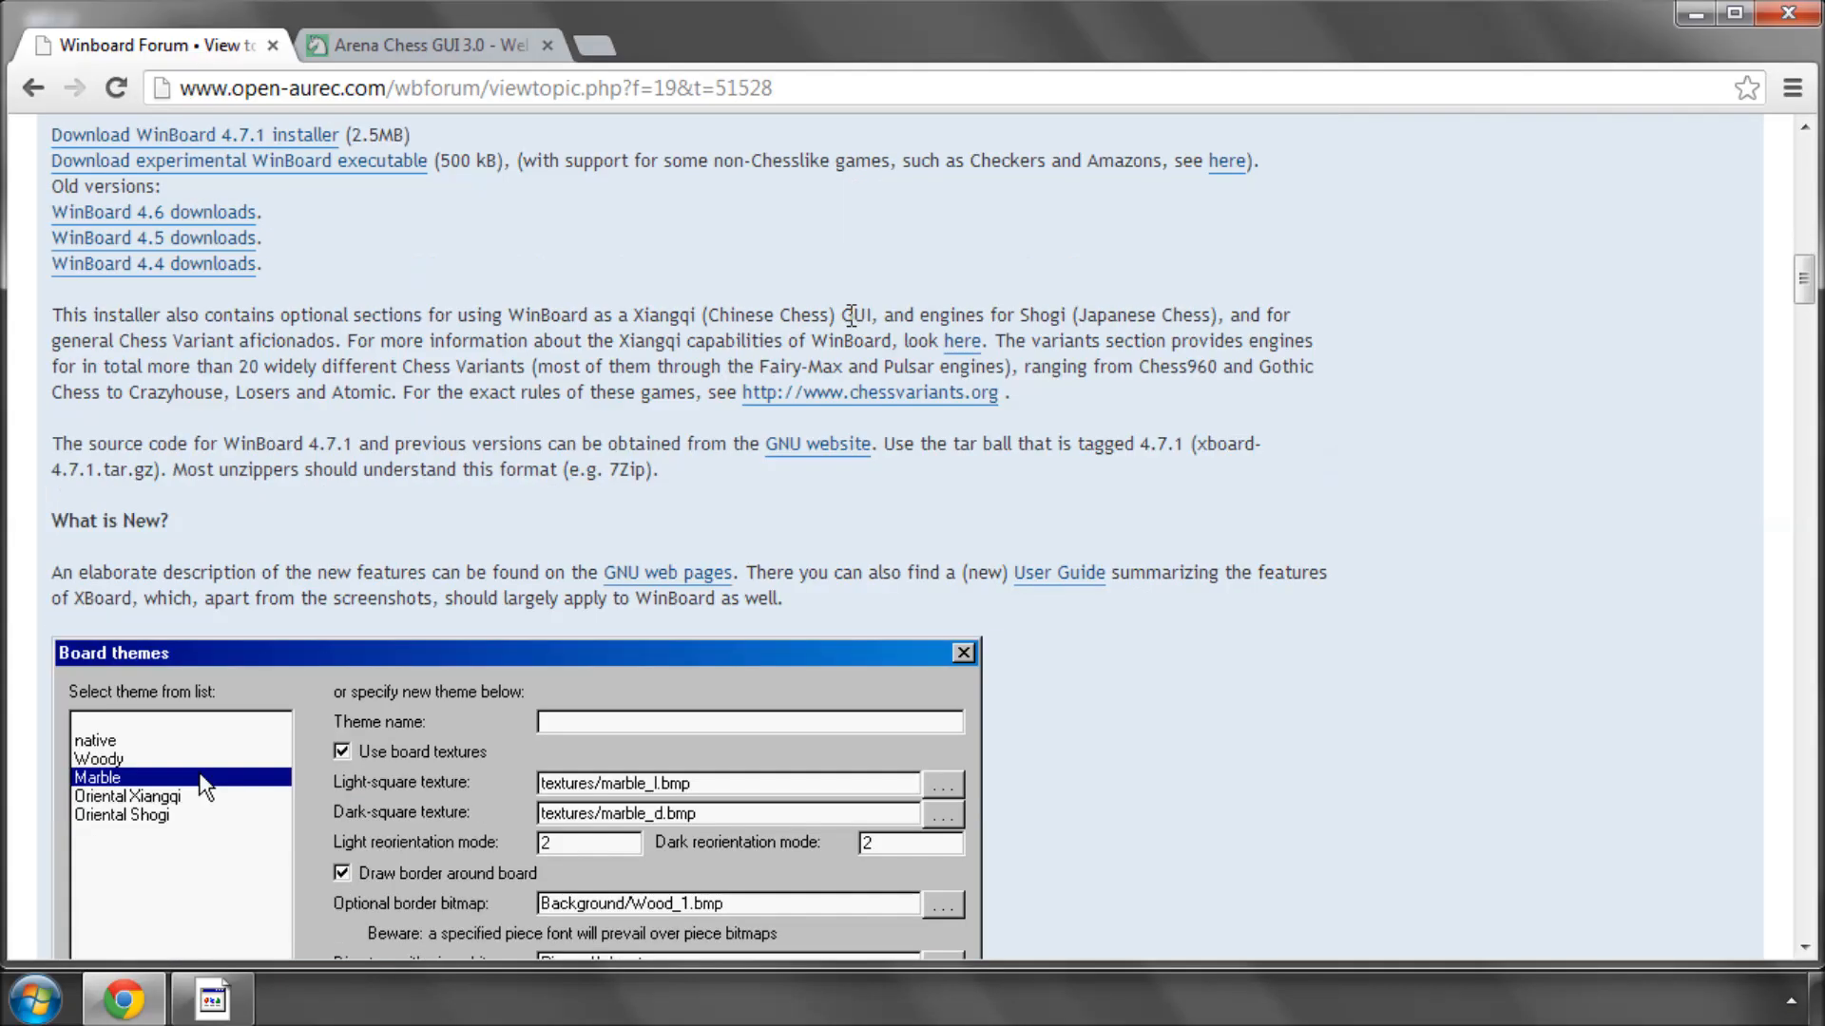
scroll(down, 3)
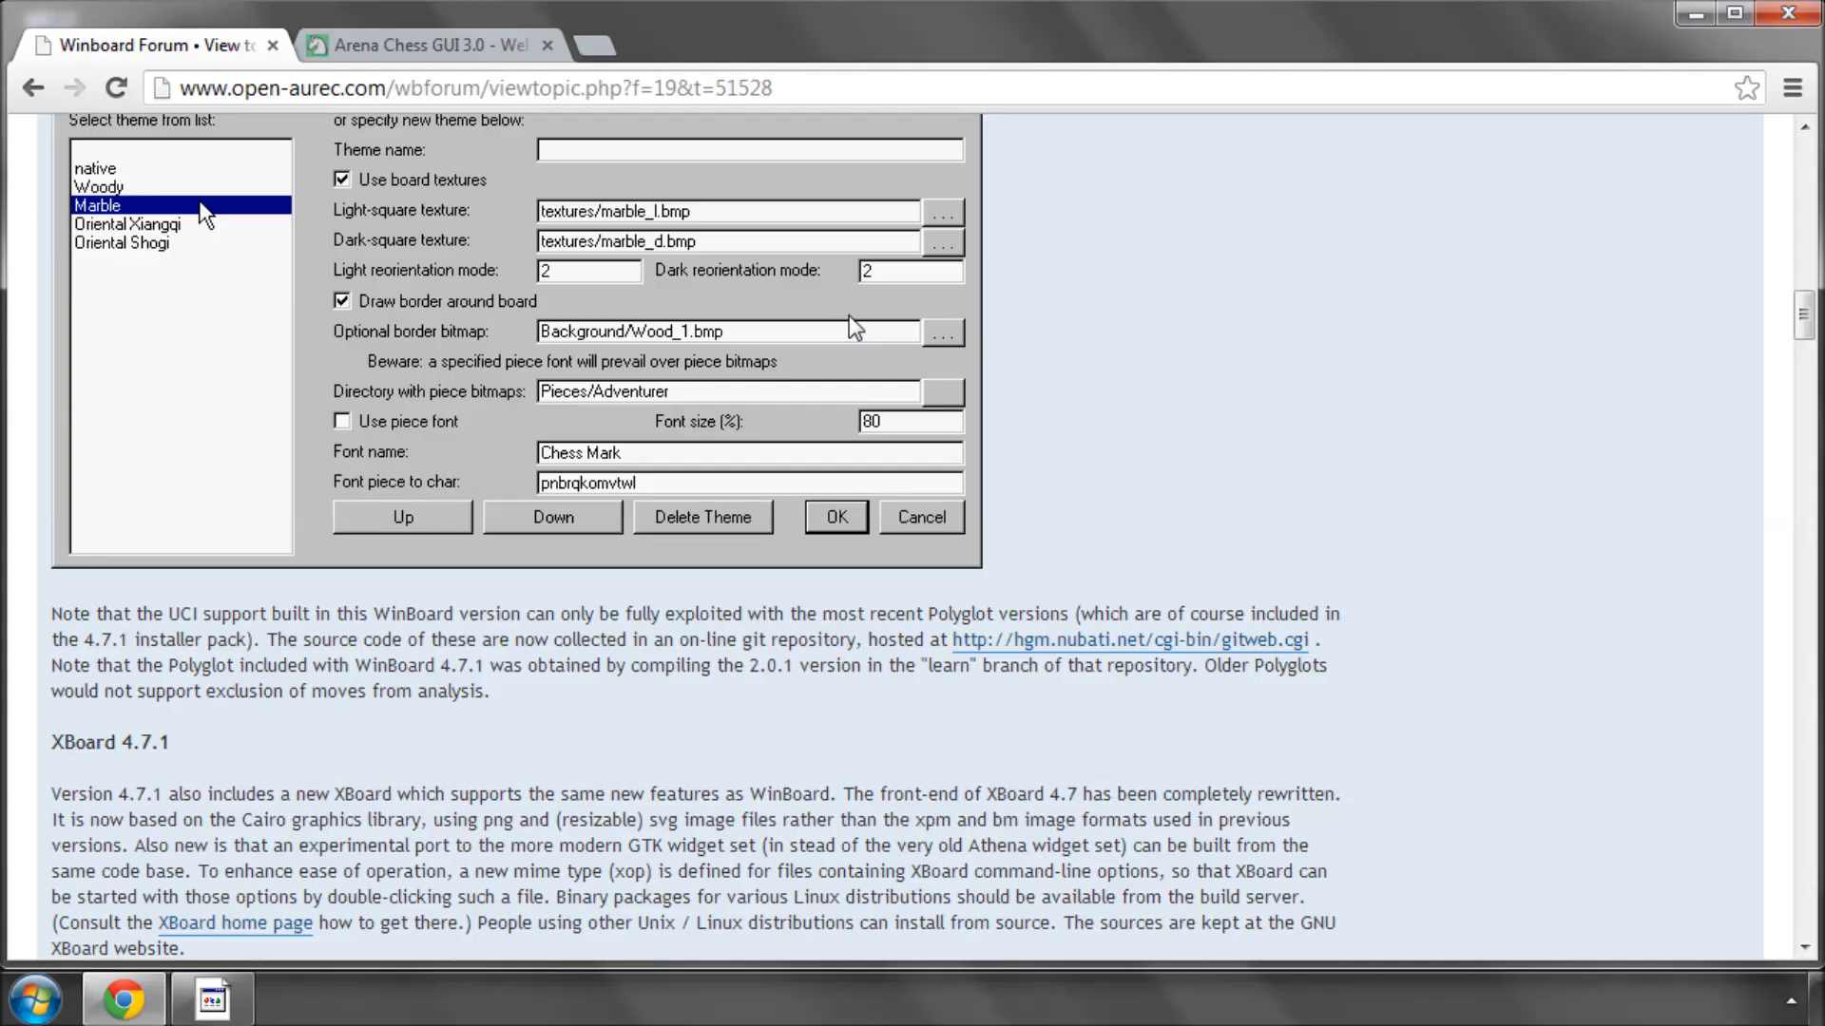
scroll(up, 3)
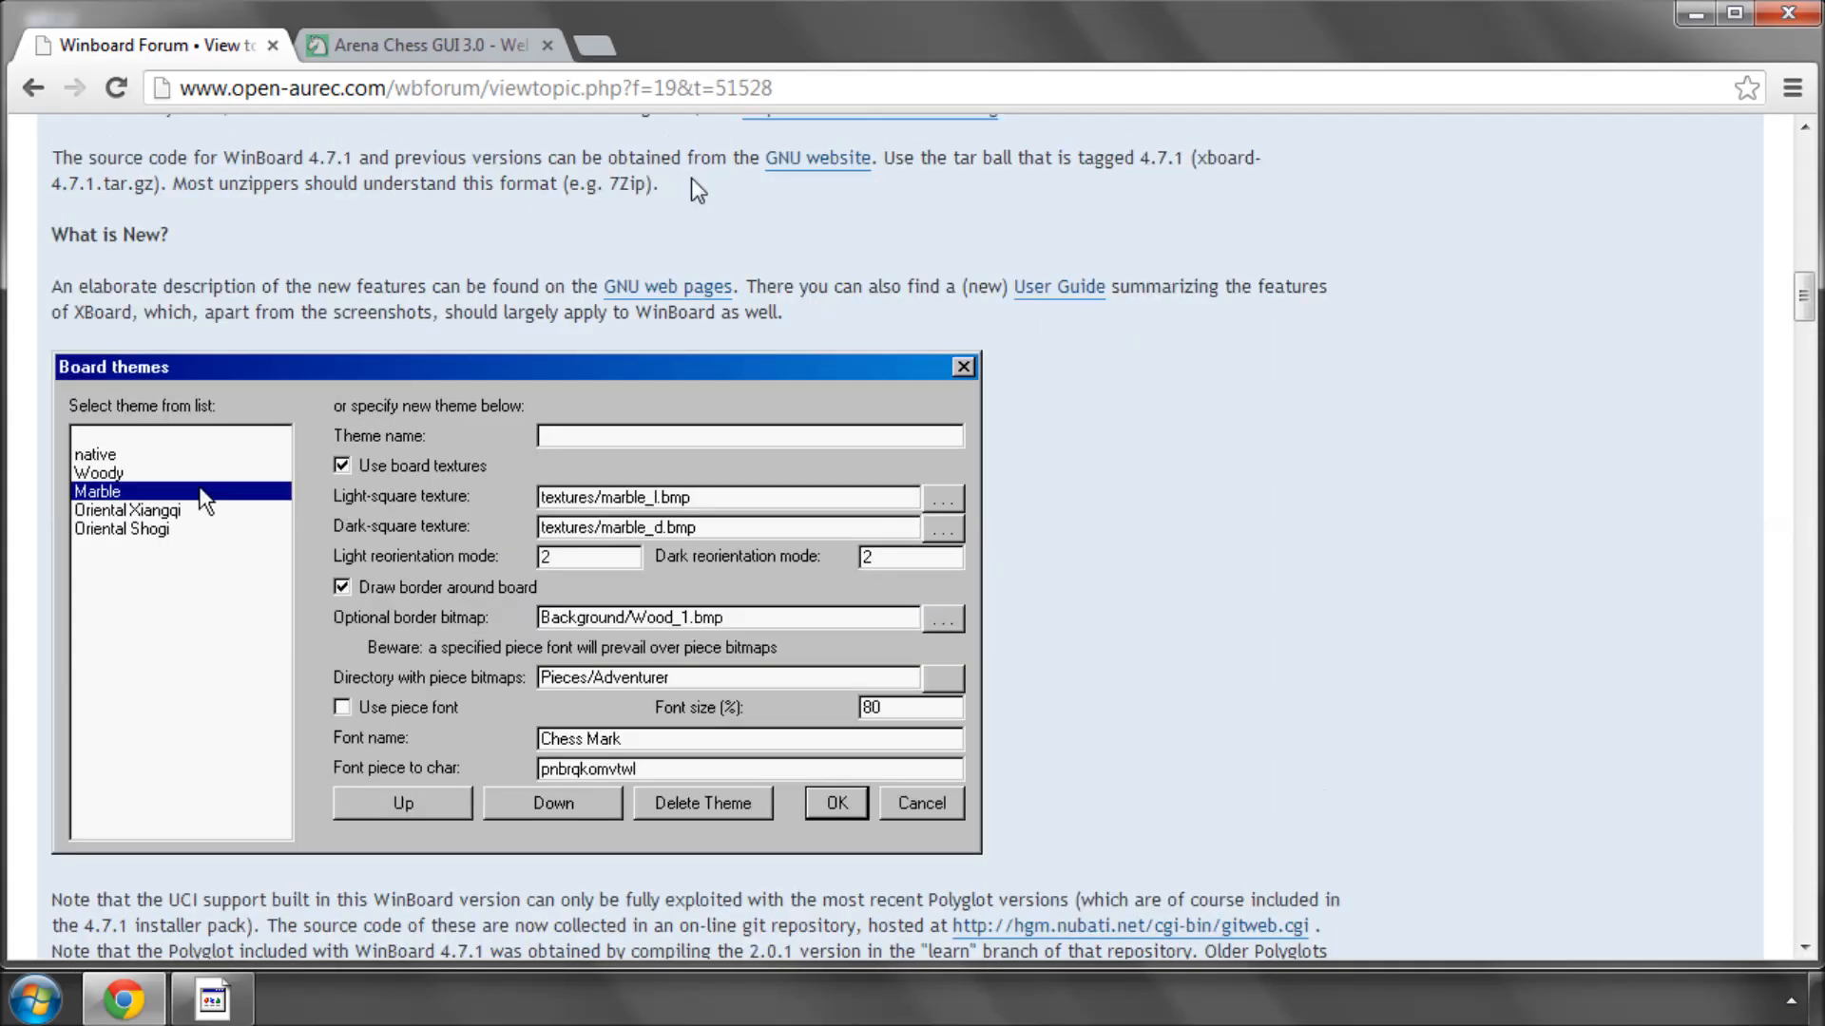
mouse_move(405, 189)
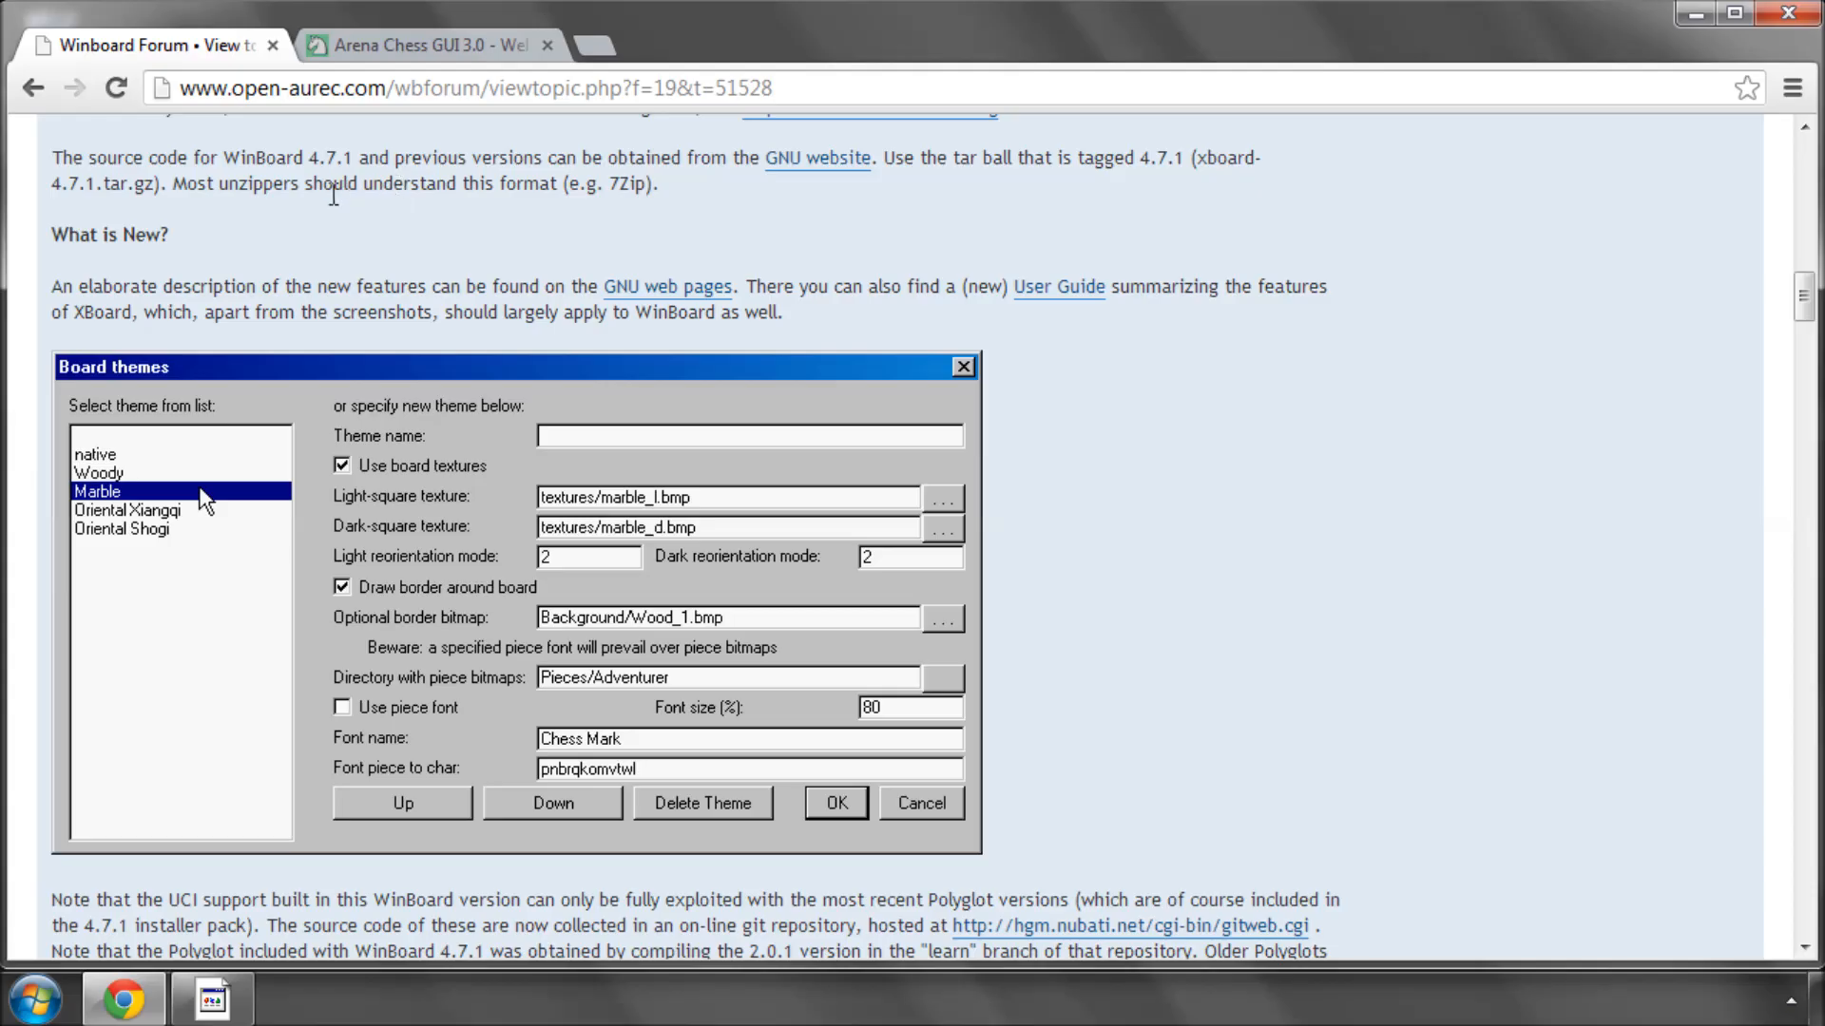
mouse_move(361, 230)
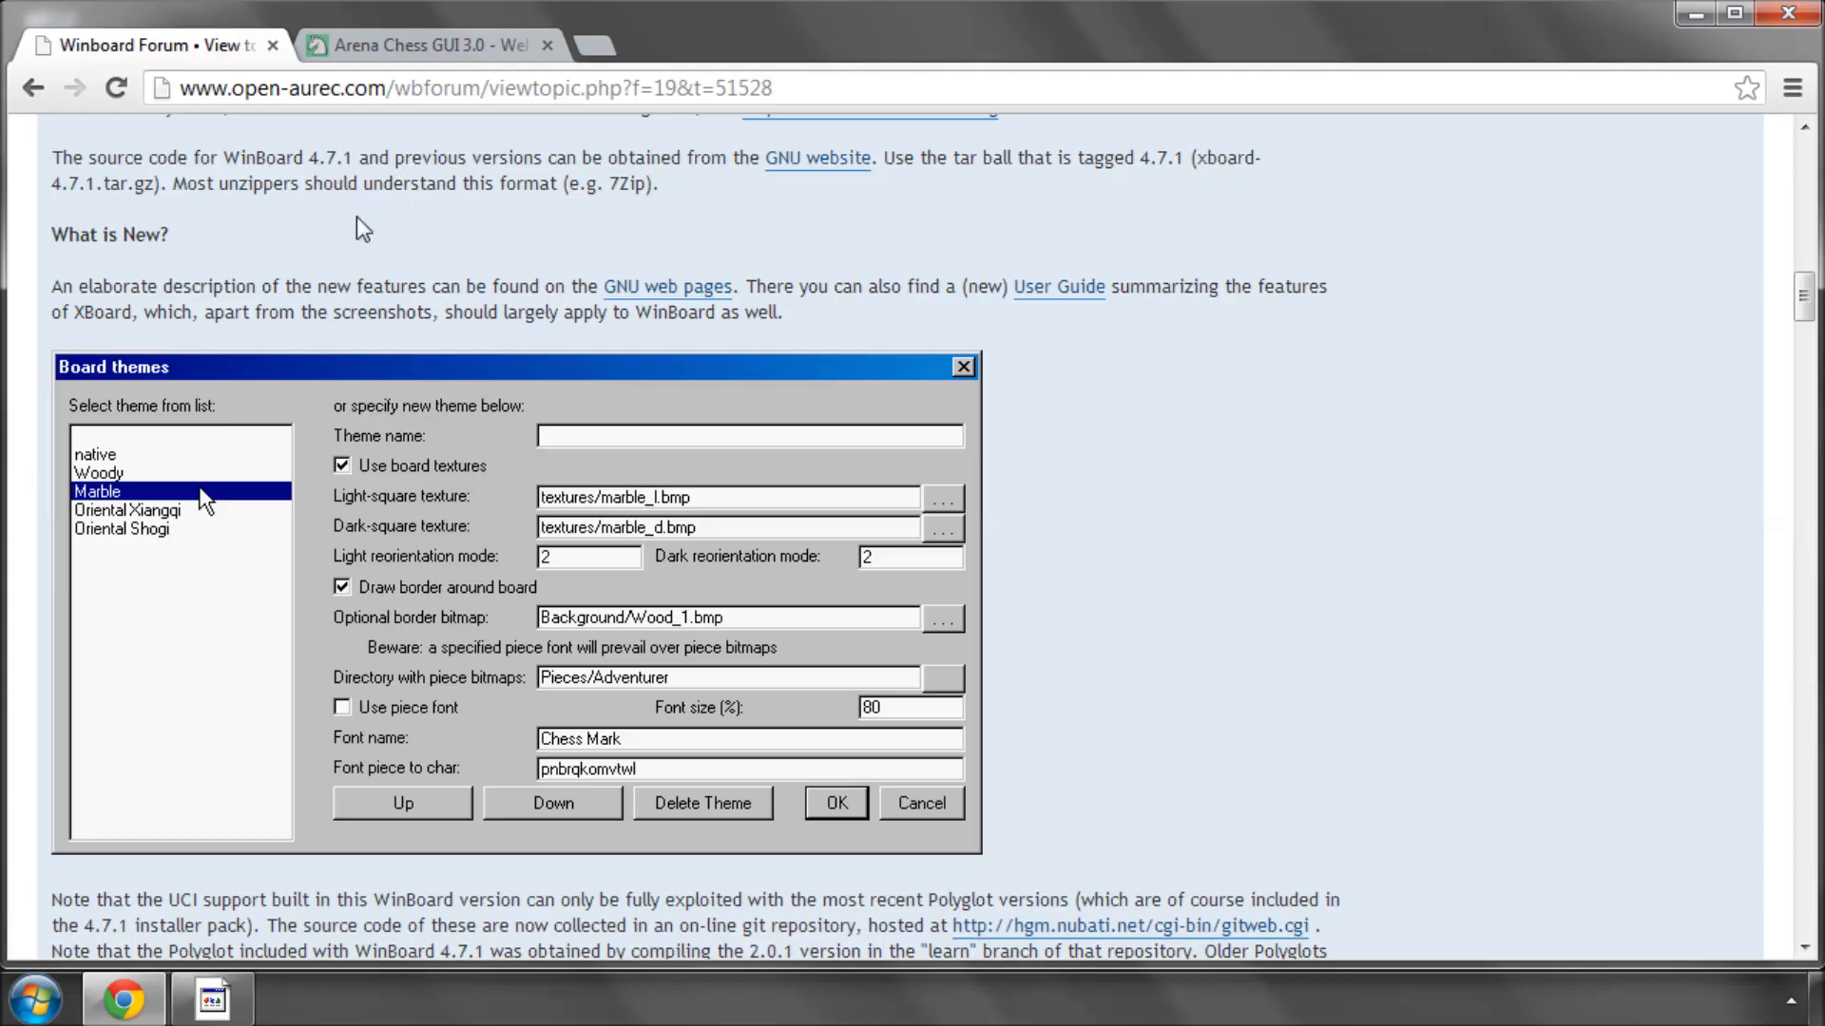
mouse_move(635, 310)
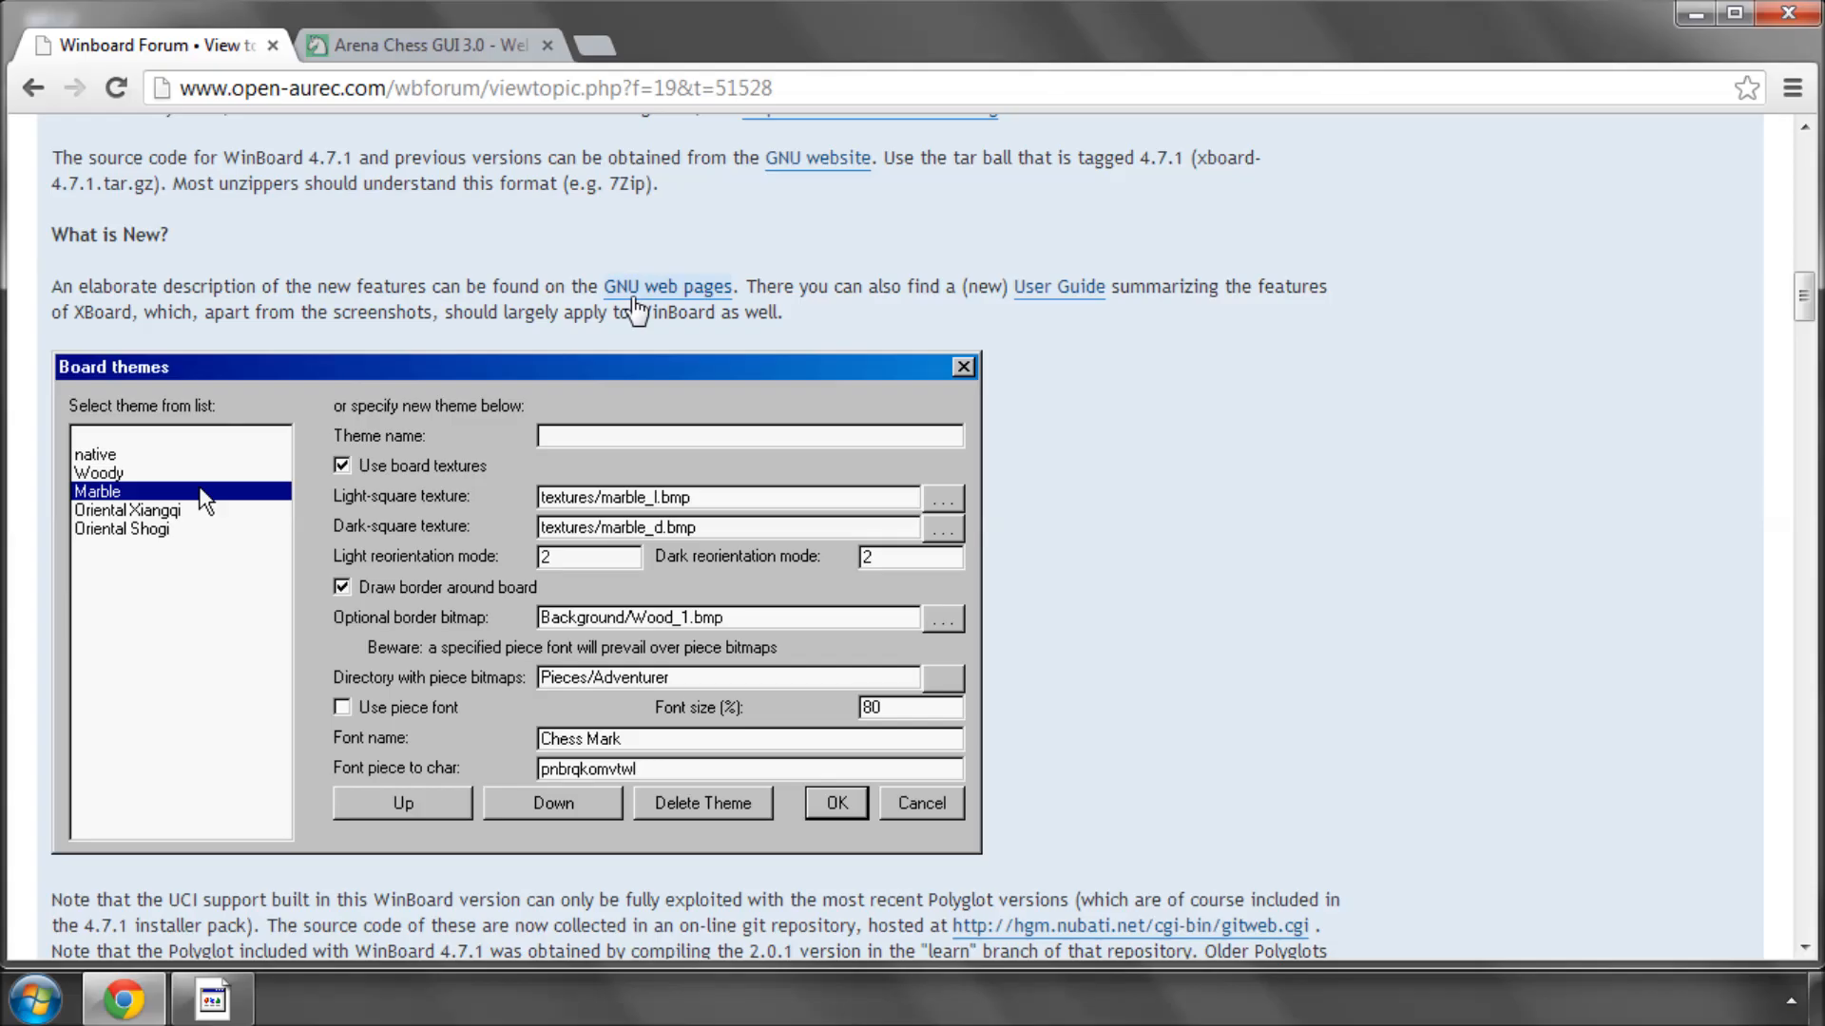
mouse_move(821, 283)
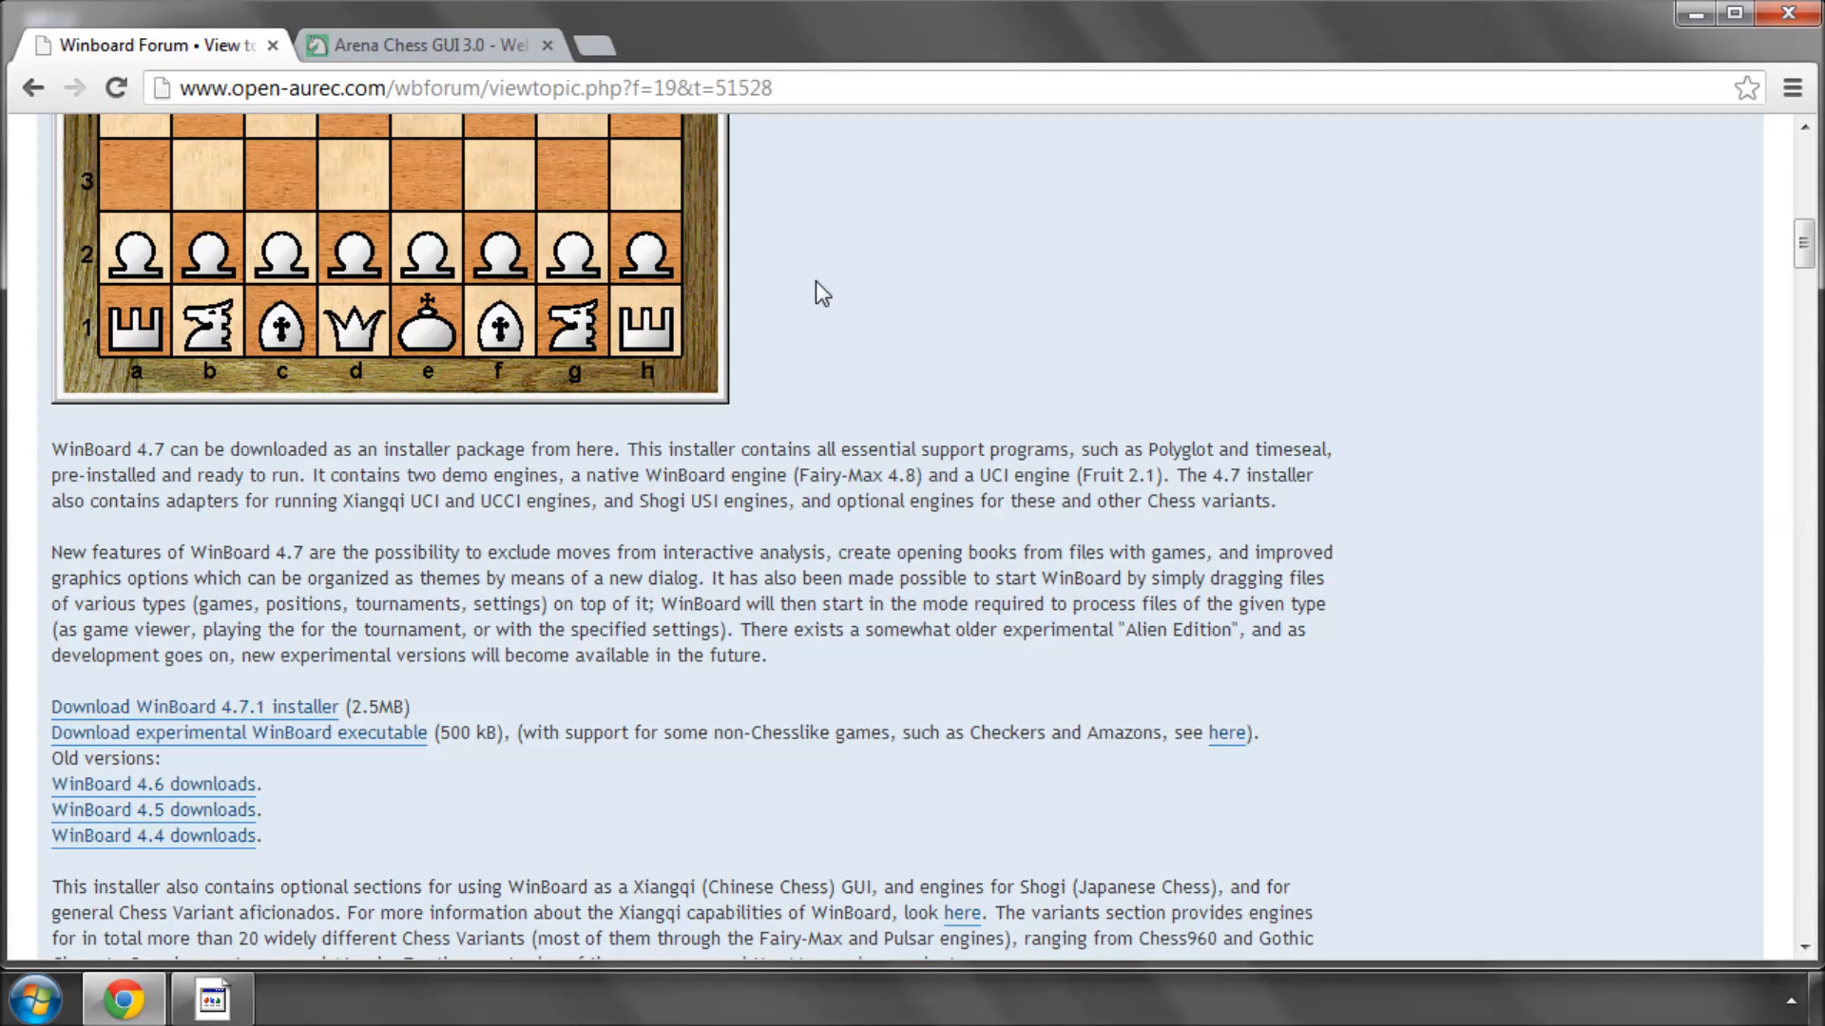
scroll(up, 3)
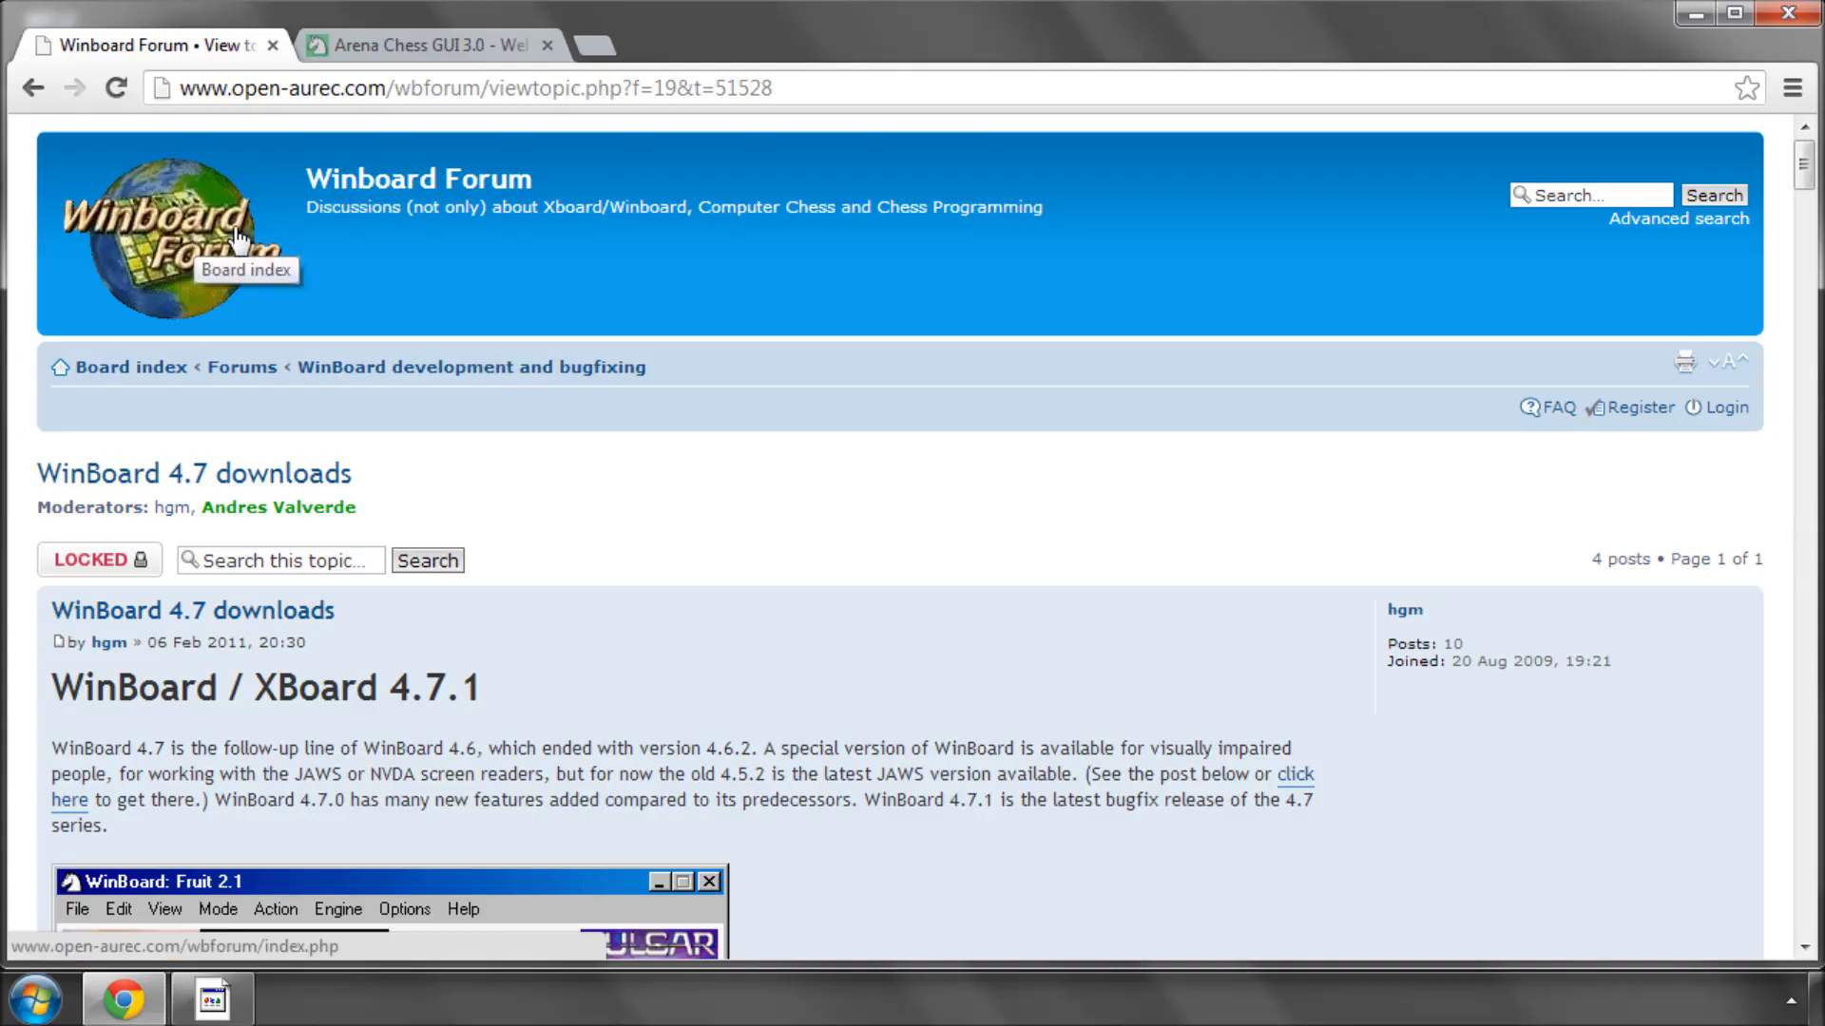
mouse_move(330, 133)
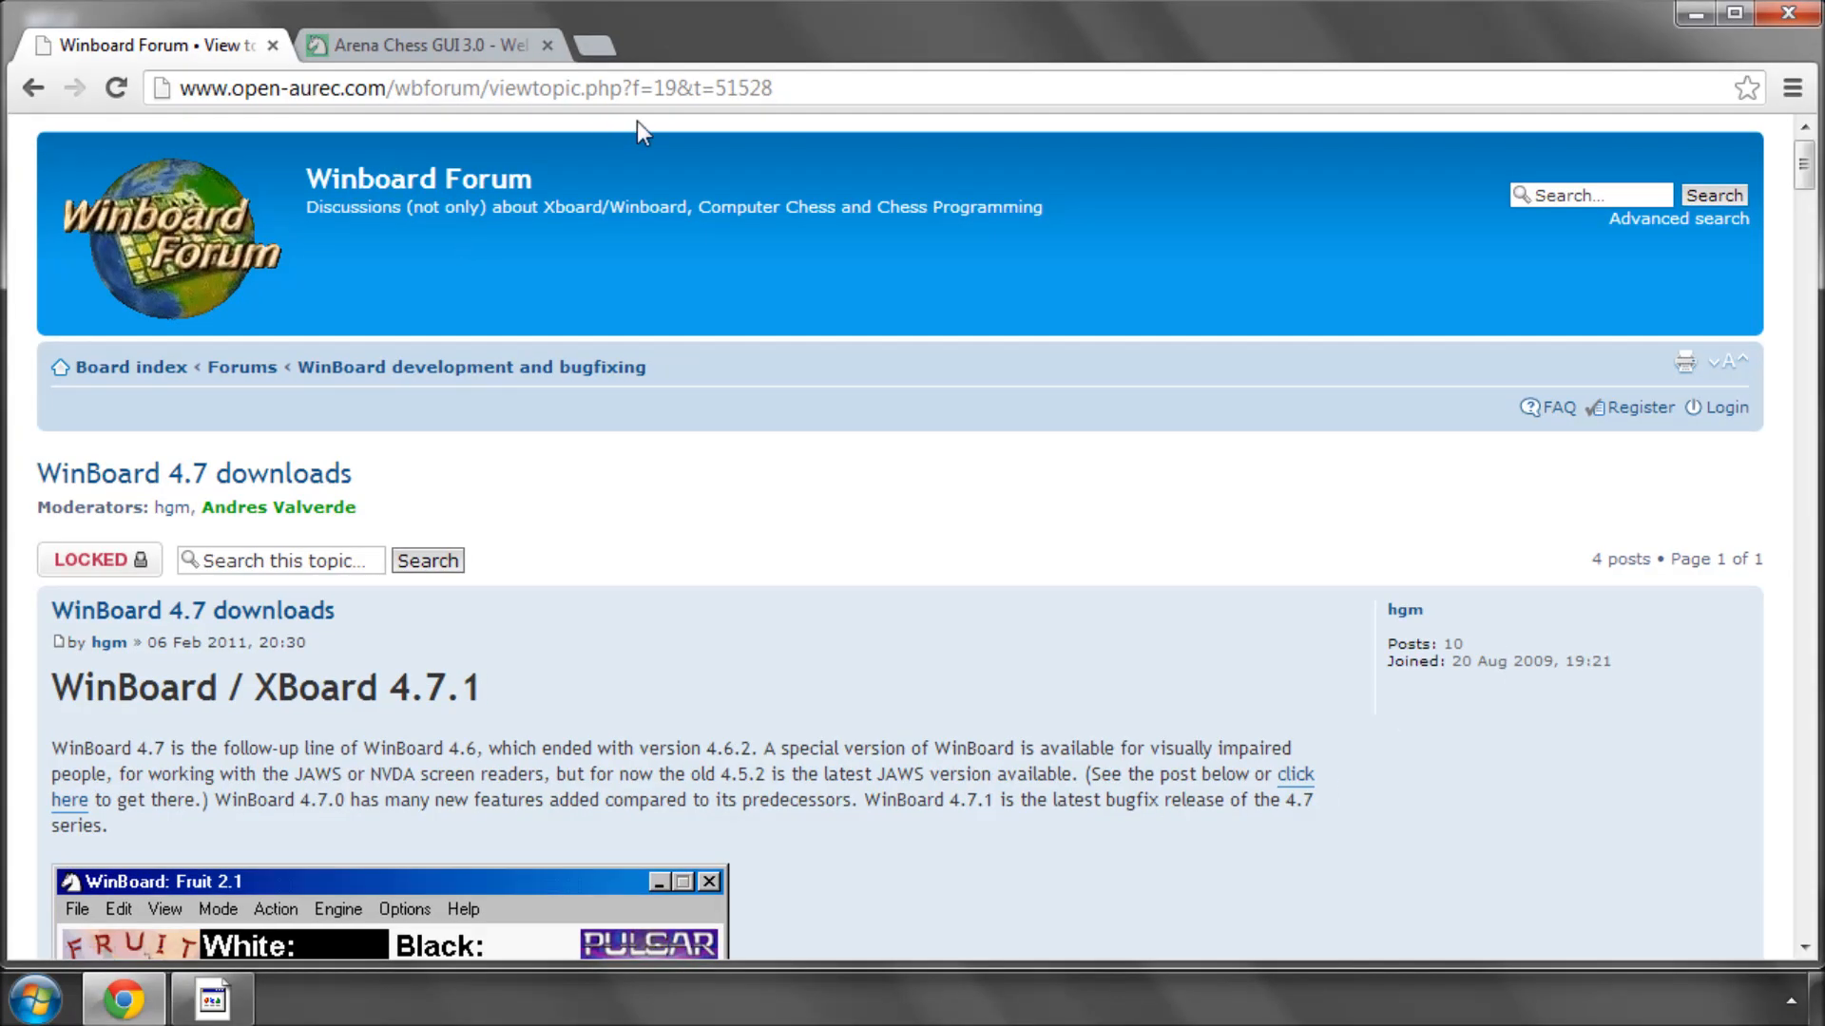
mouse_move(367, 409)
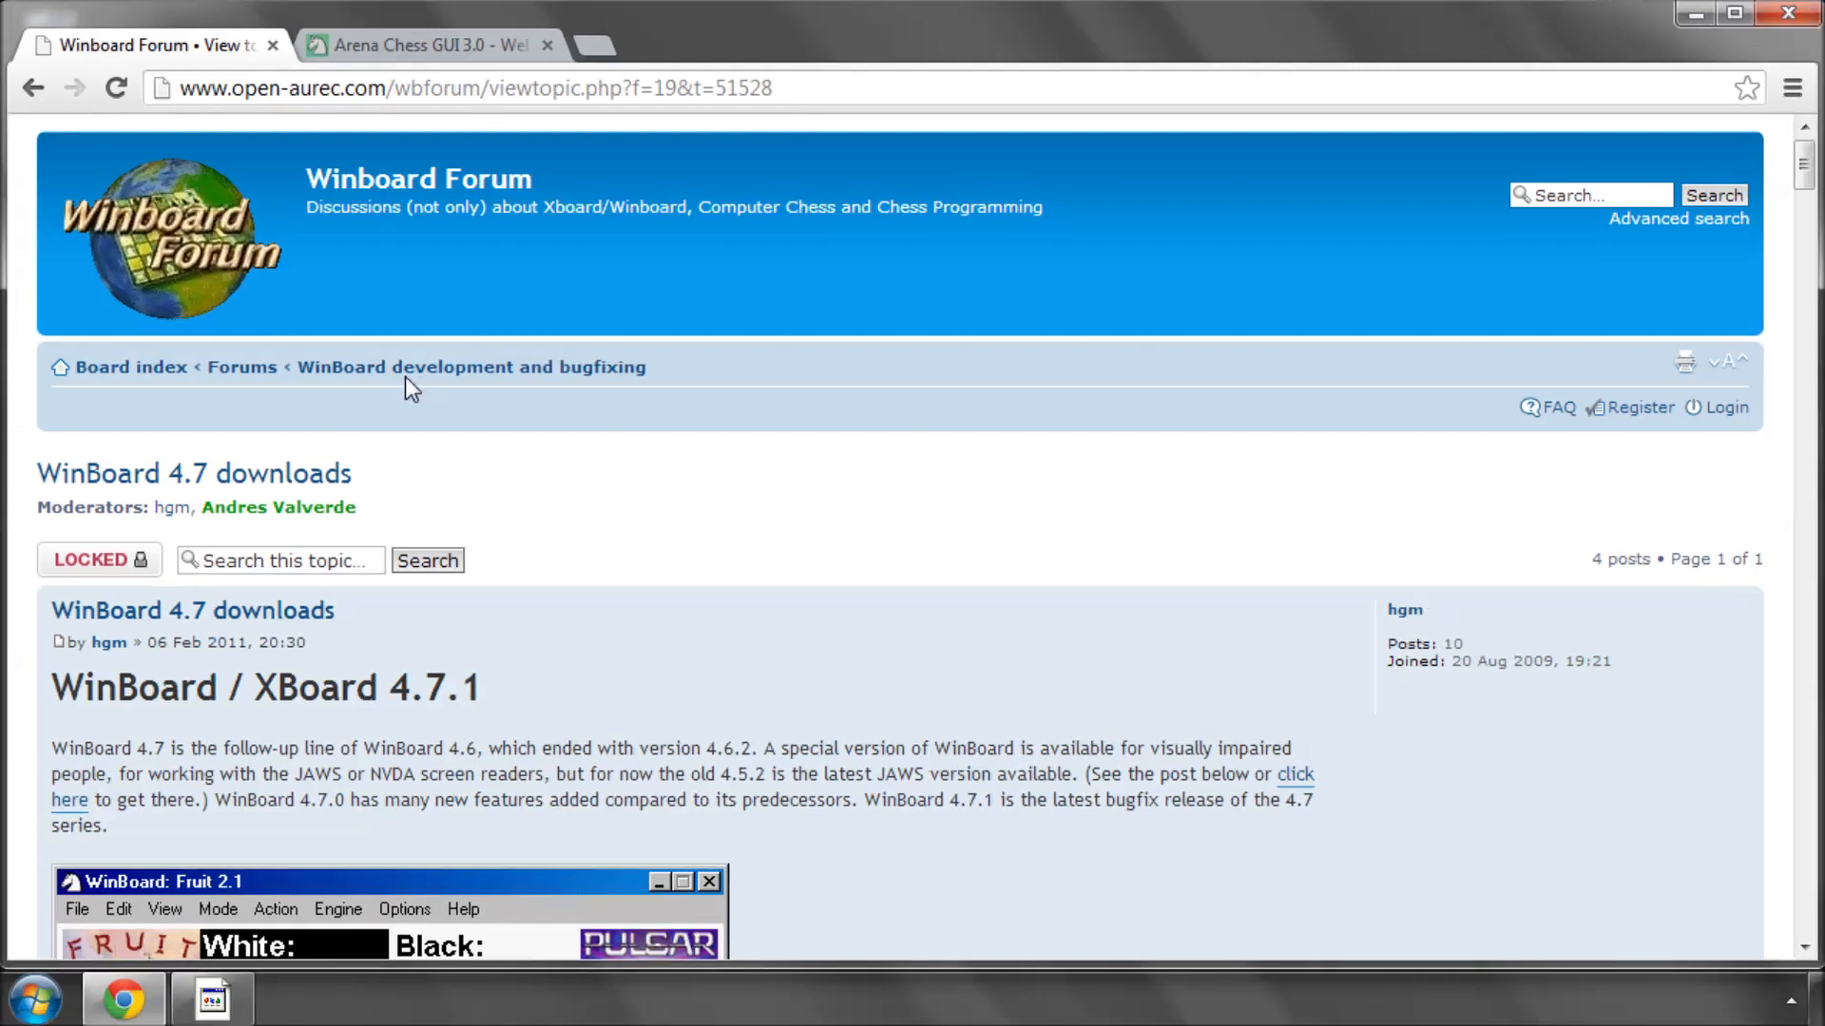
scroll(down, 3)
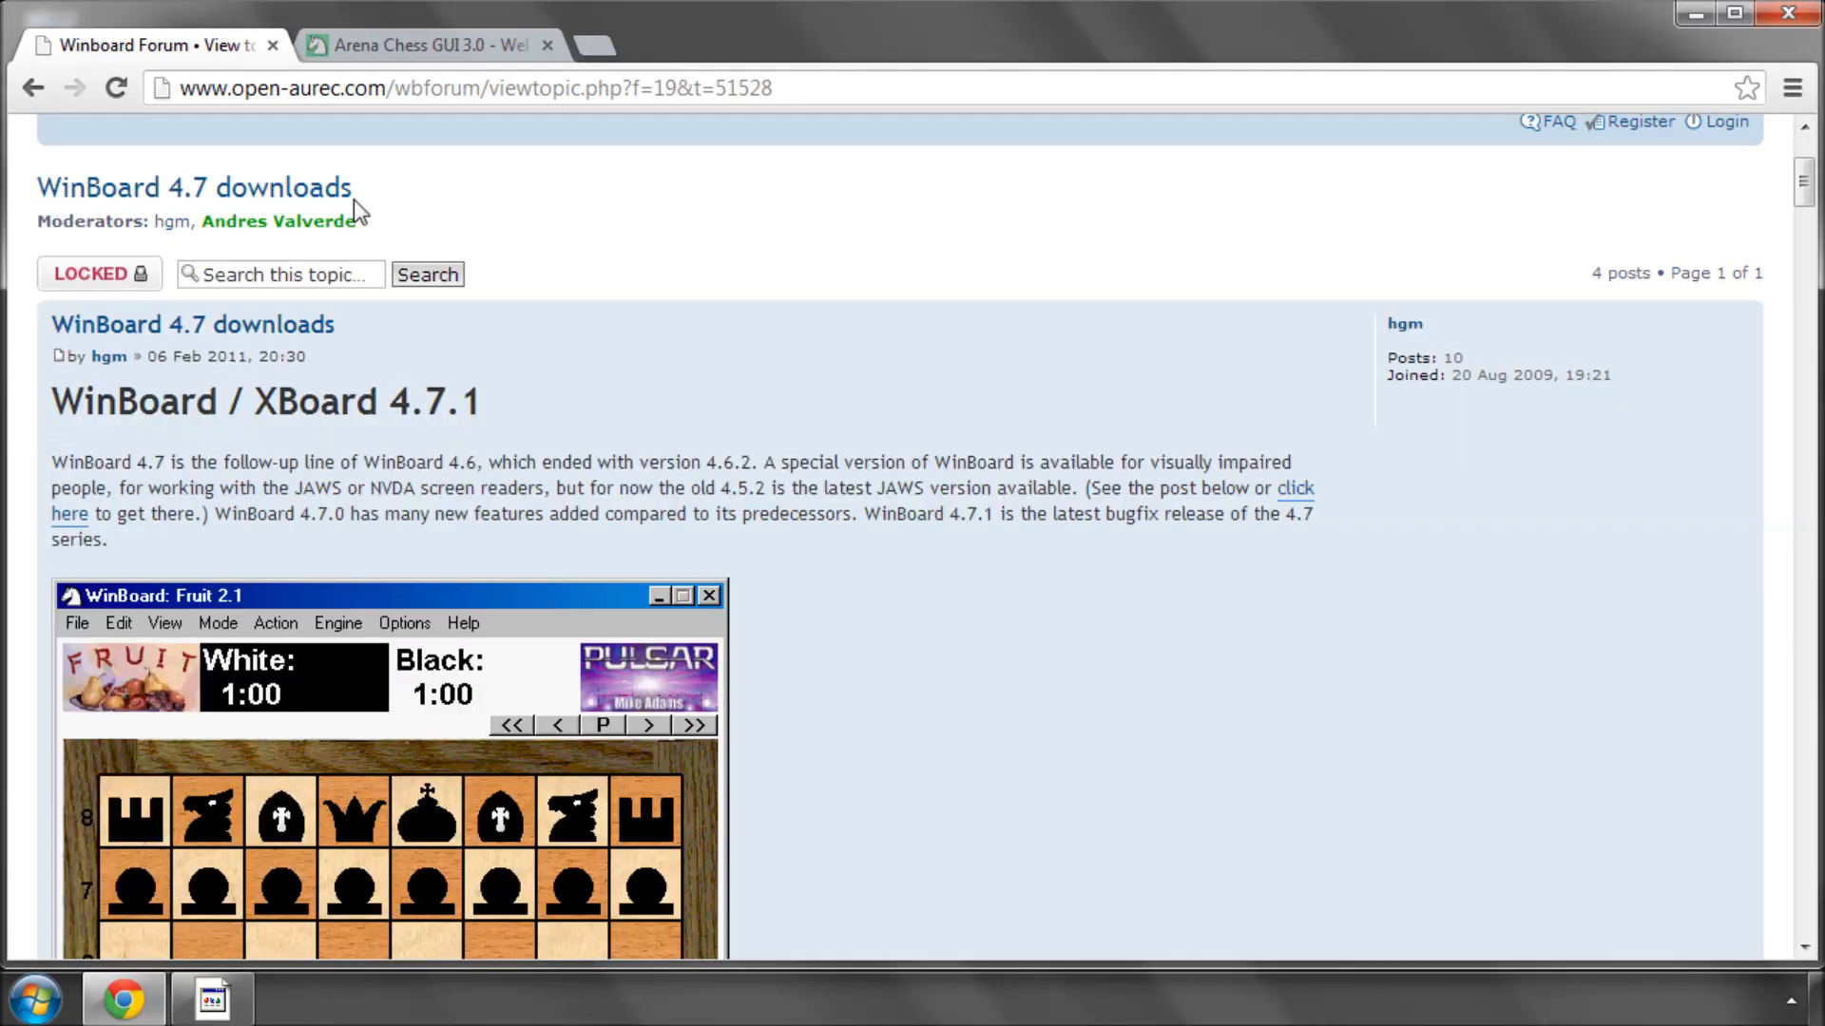
mouse_move(213, 188)
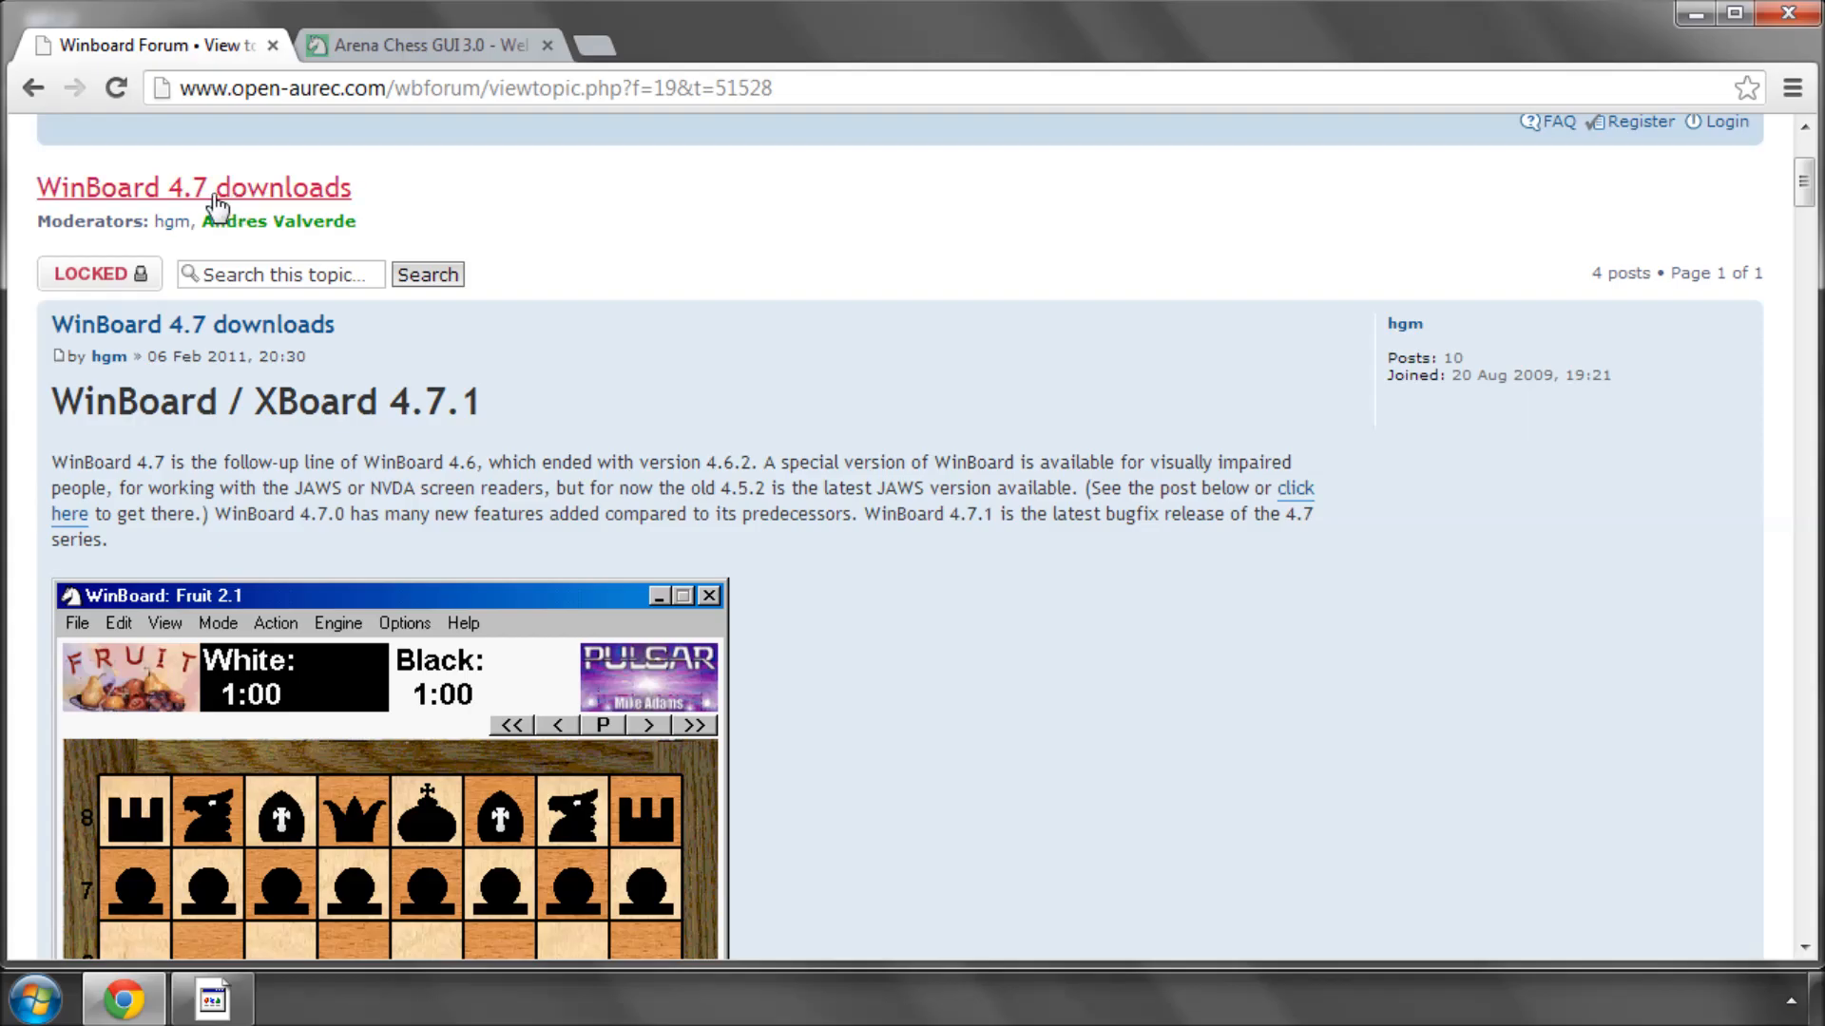
mouse_move(652, 431)
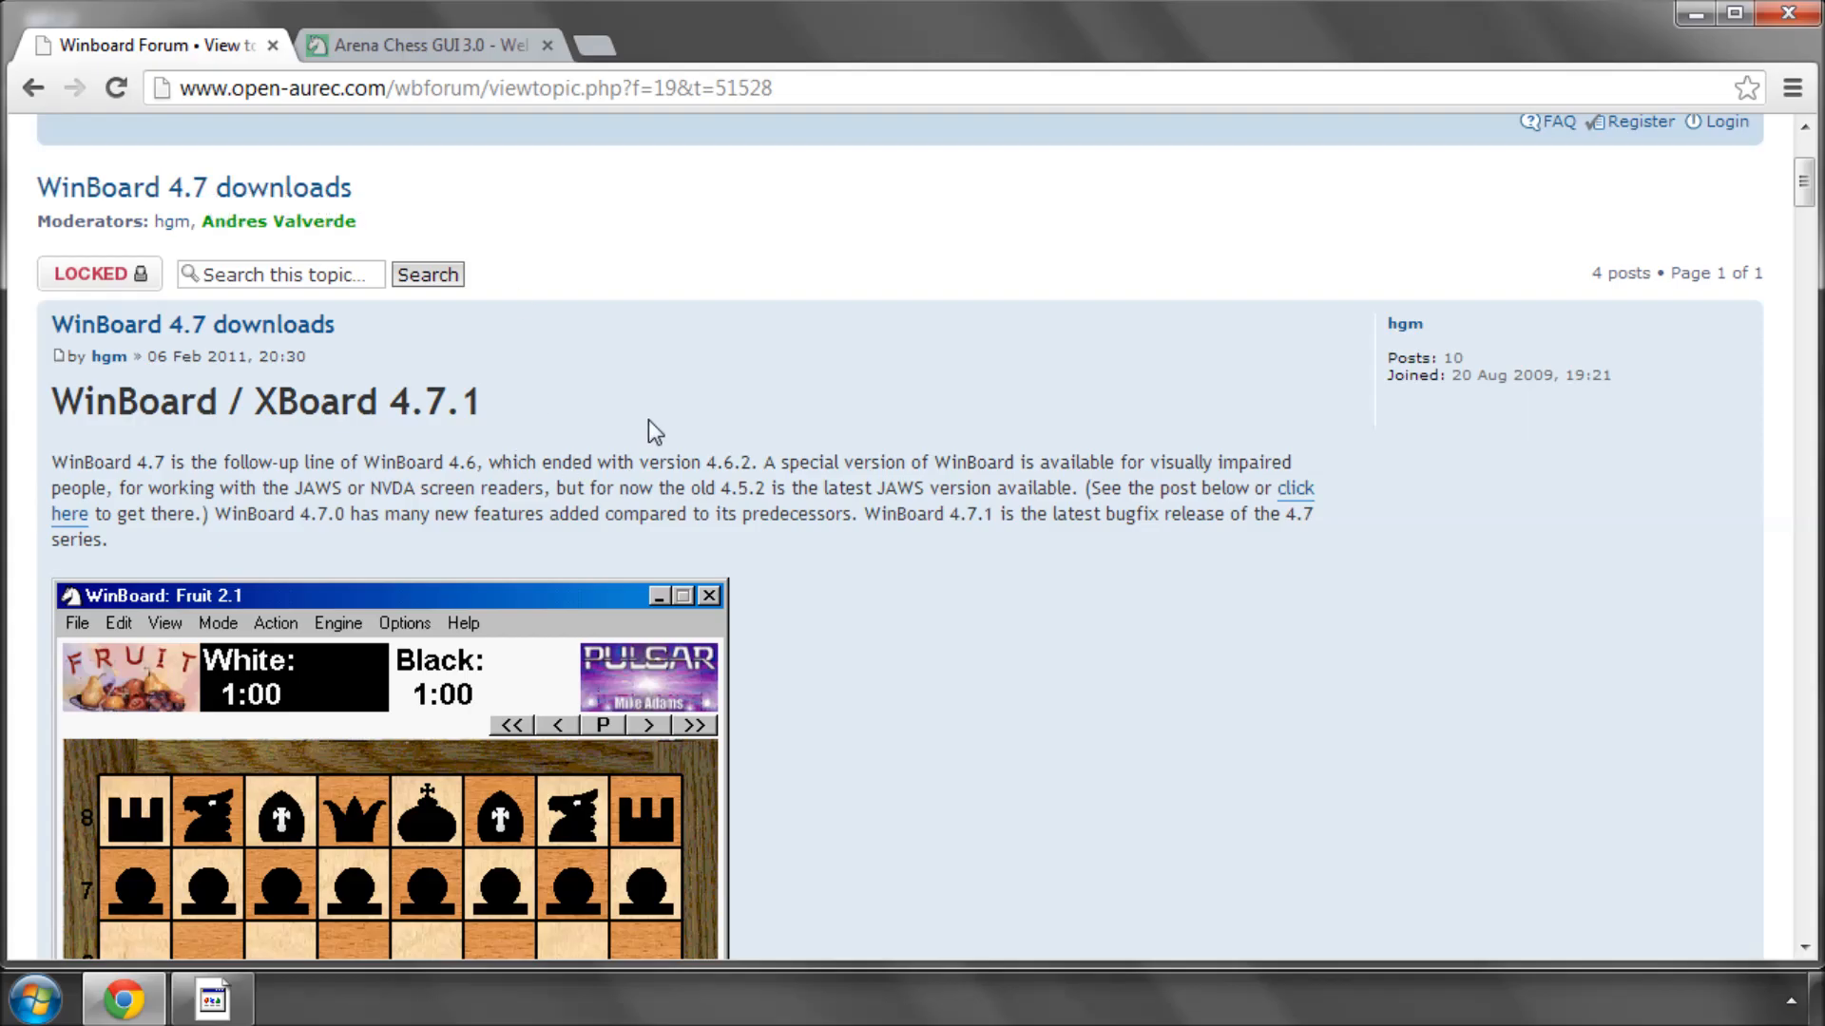
mouse_move(494, 403)
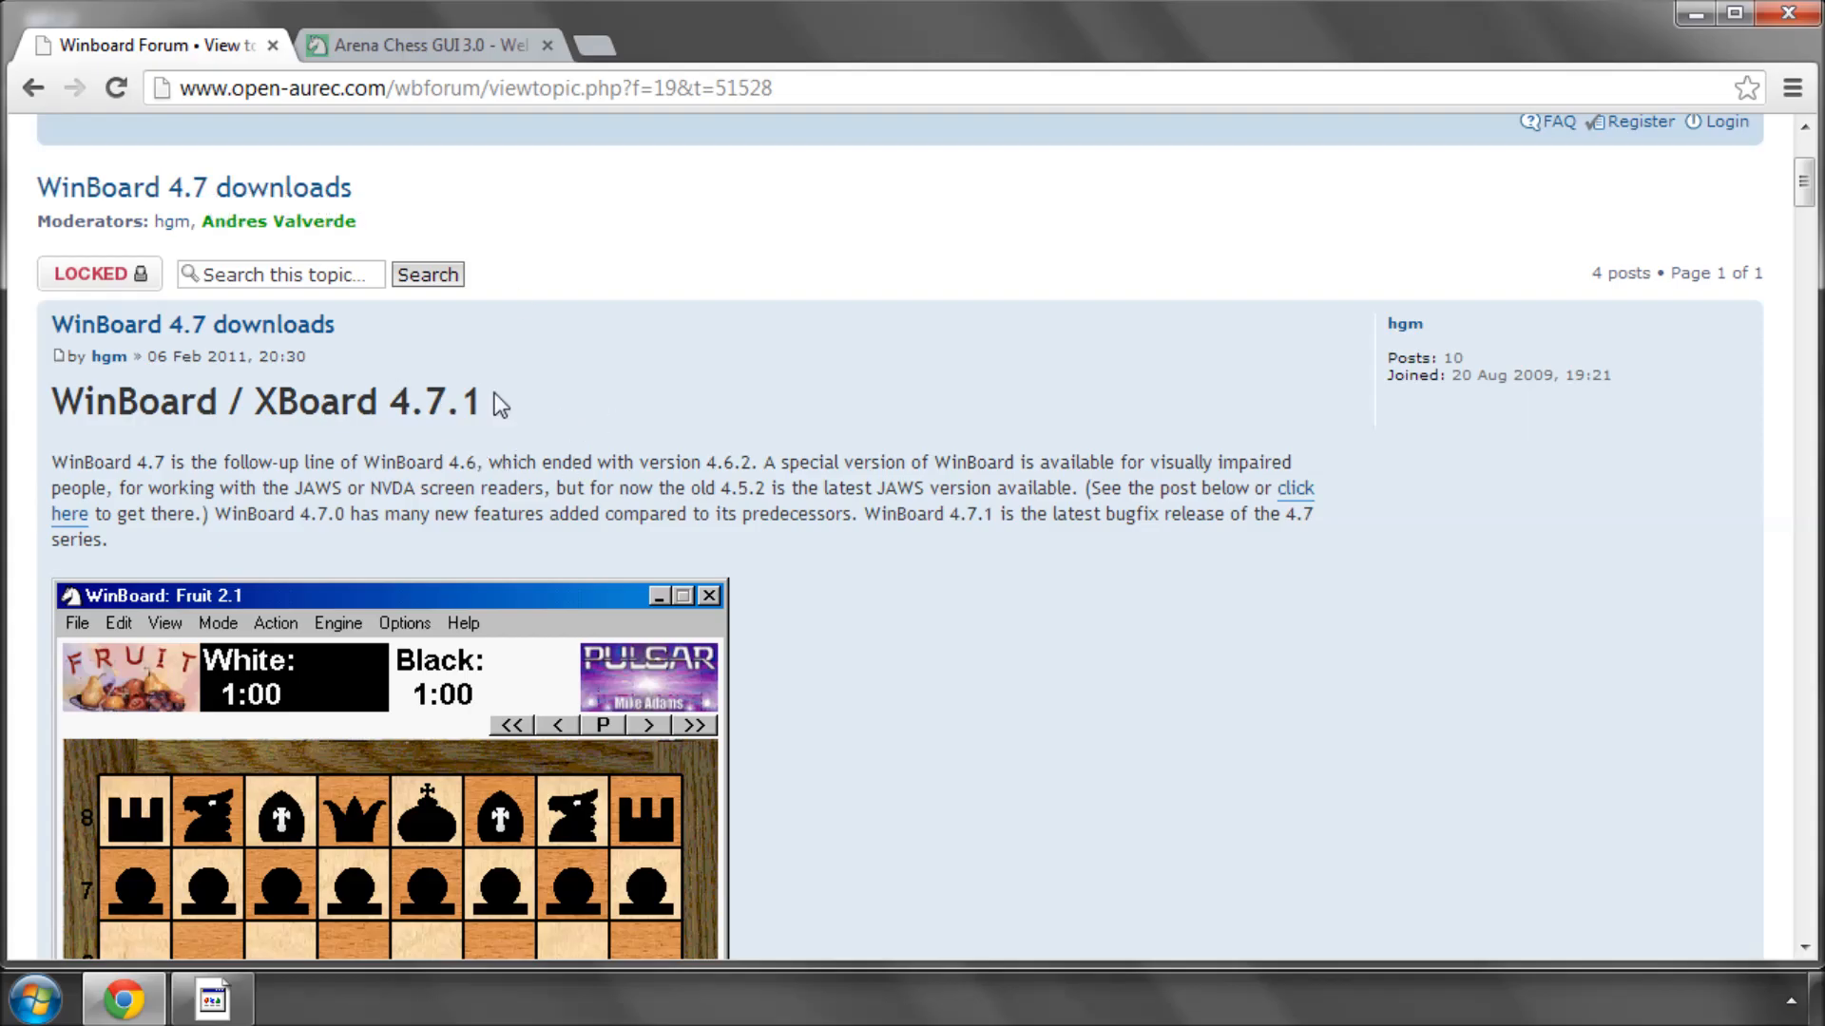
mouse_move(857, 401)
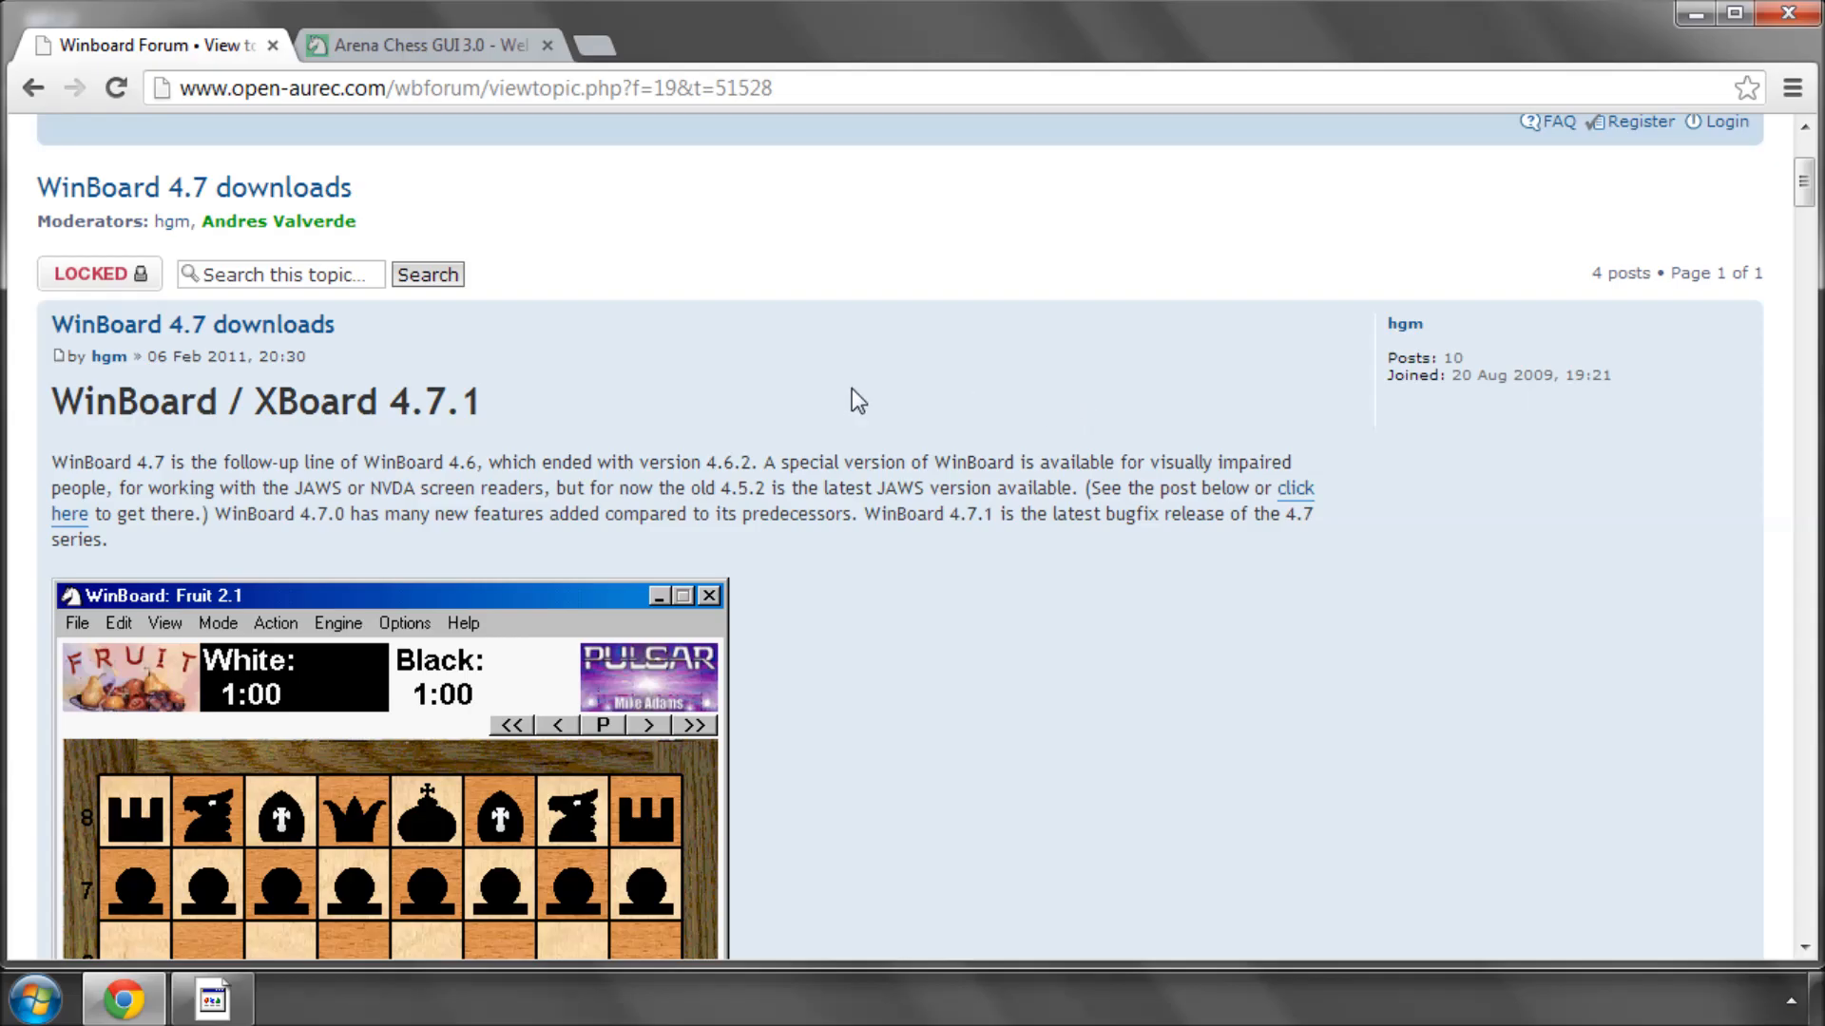
mouse_move(1230, 399)
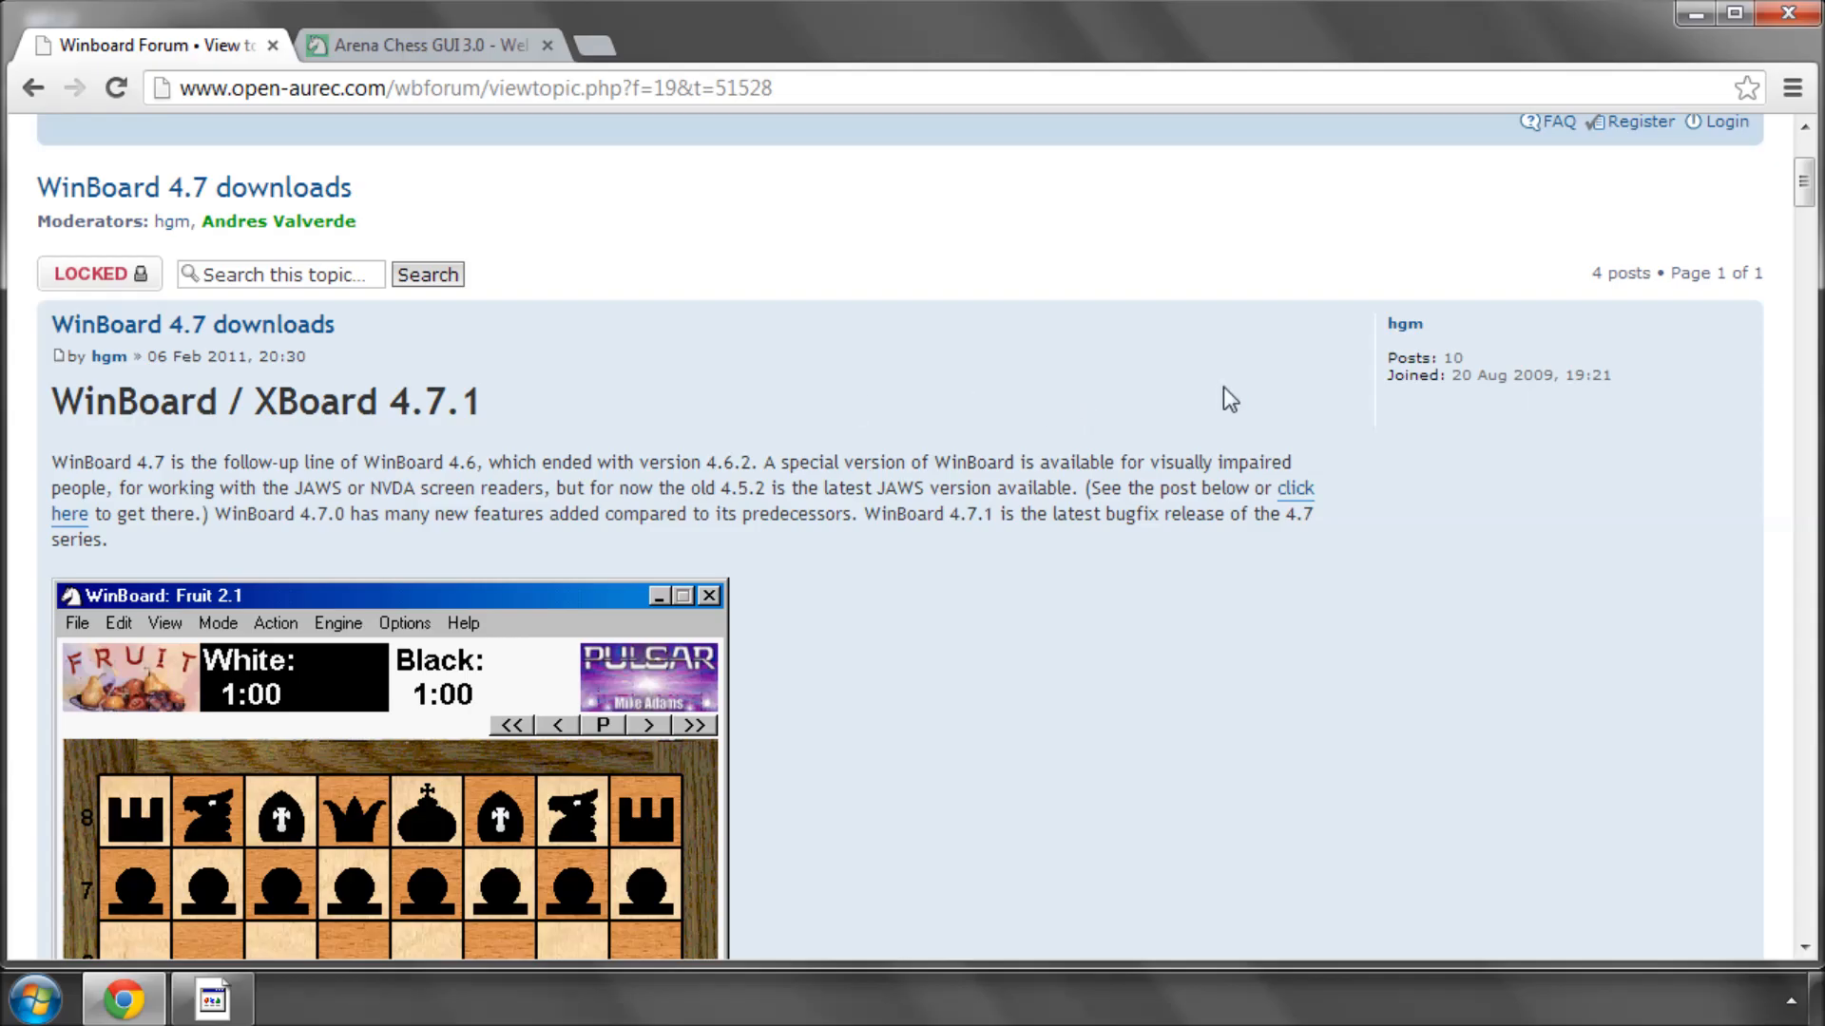
mouse_move(744, 412)
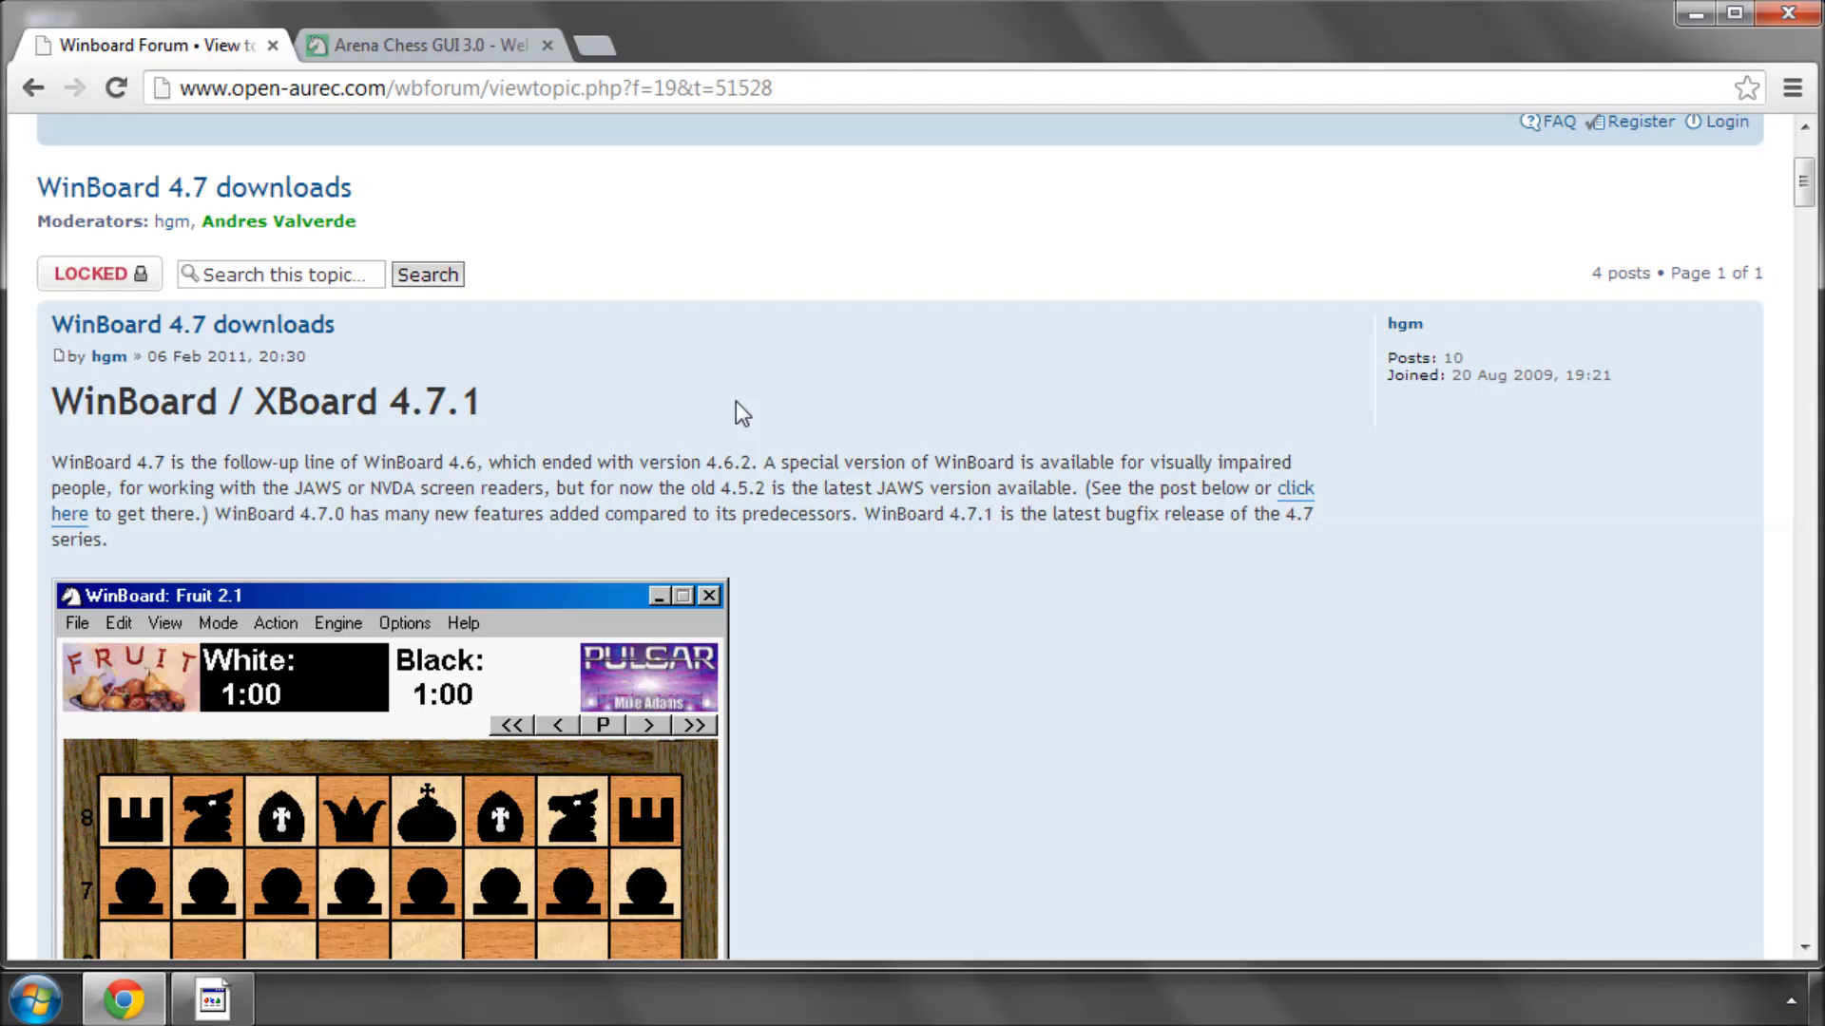
scroll(down, 3)
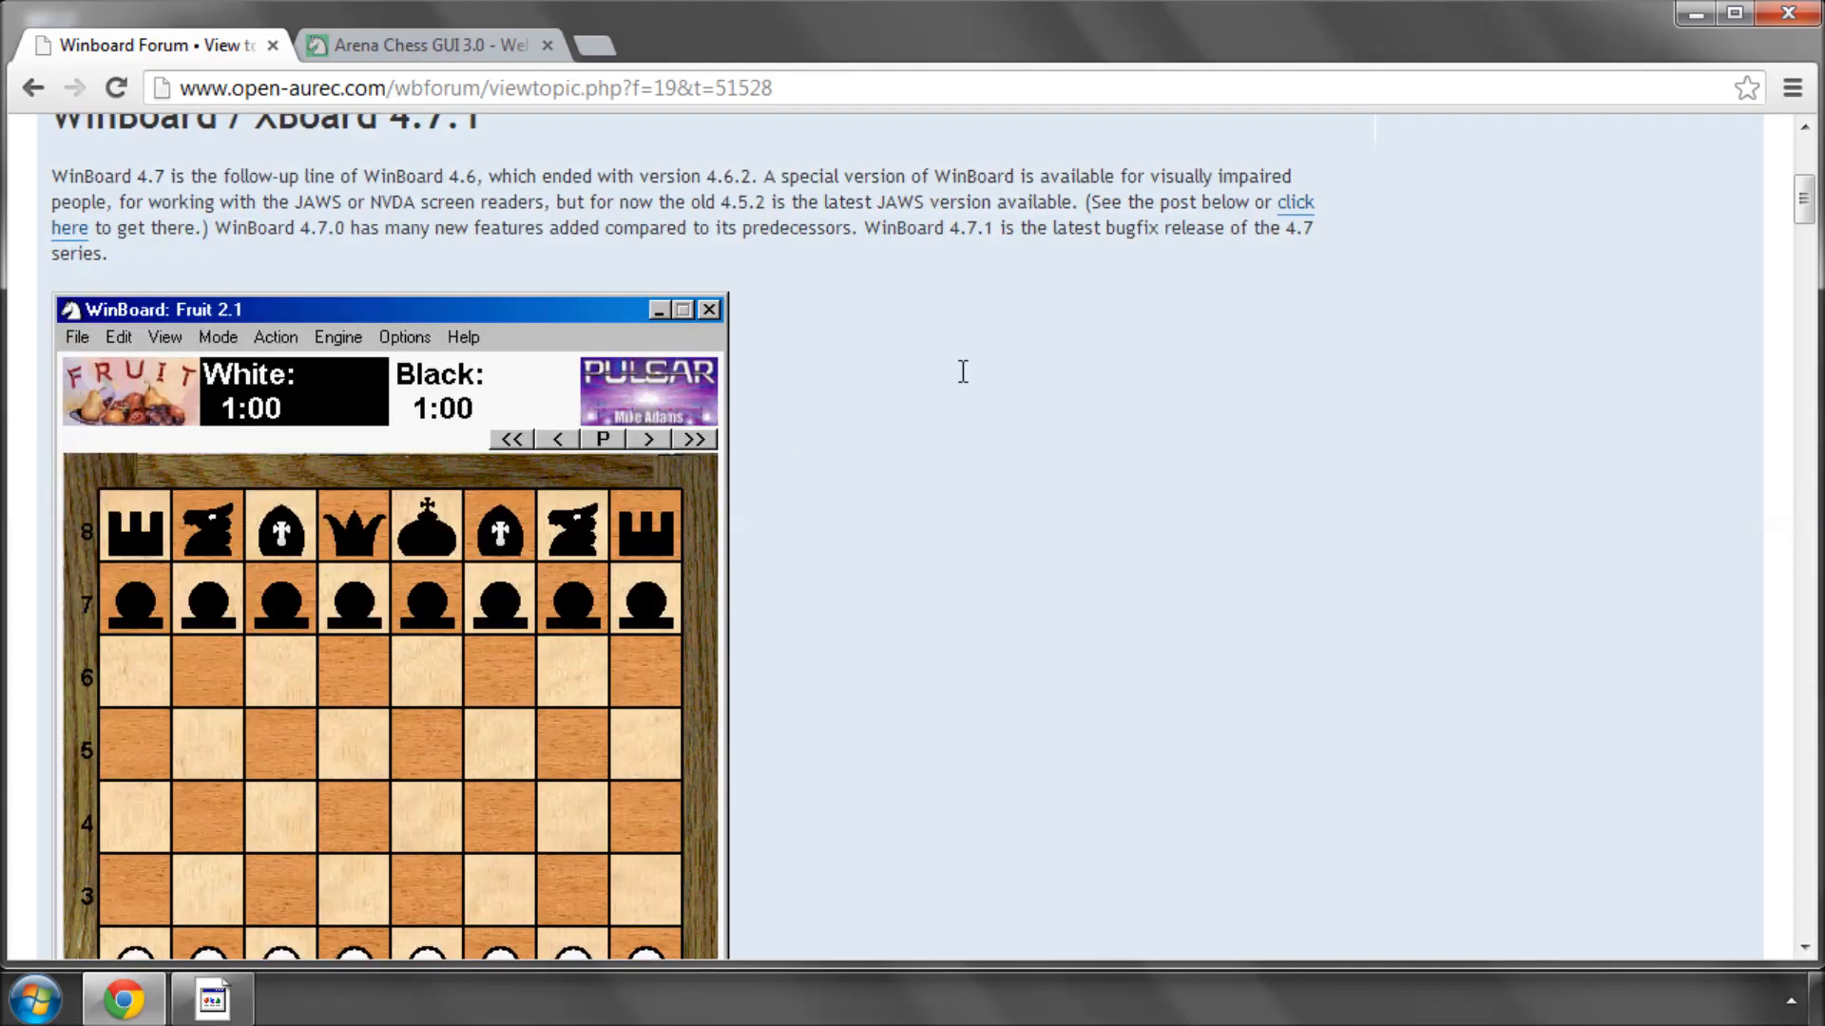
scroll(up, 3)
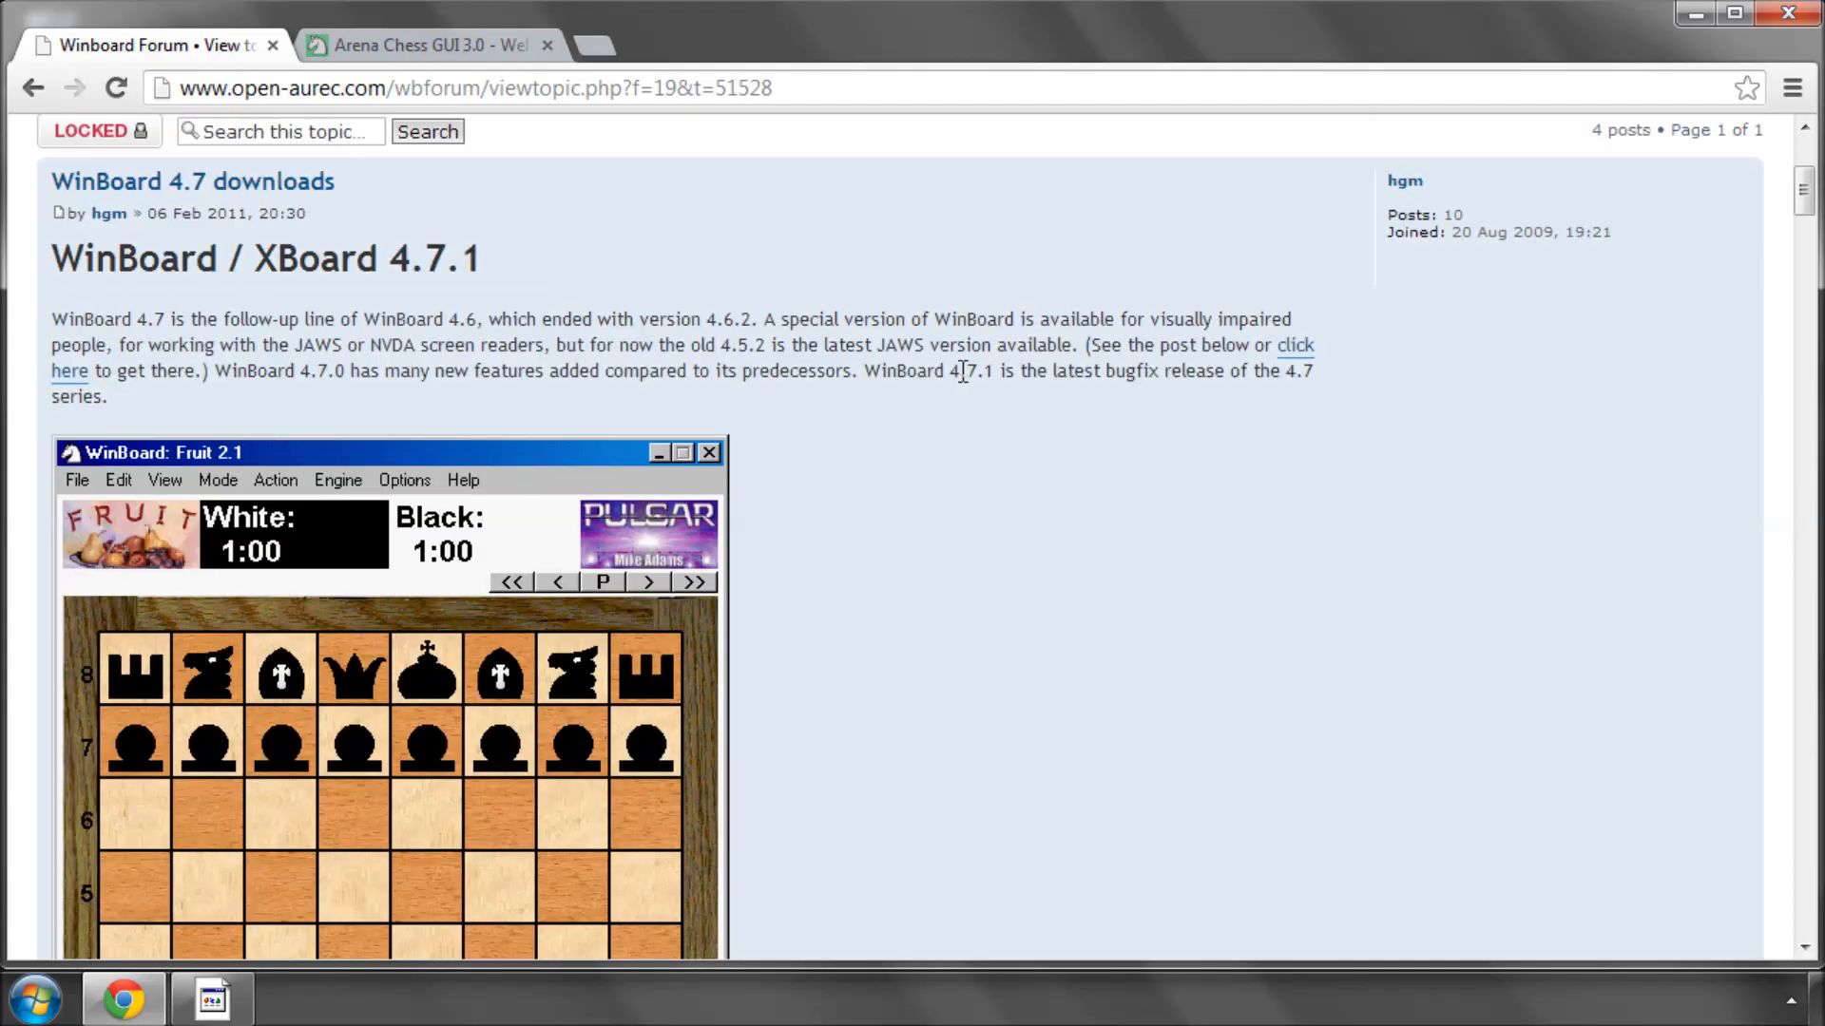
scroll(down, 3)
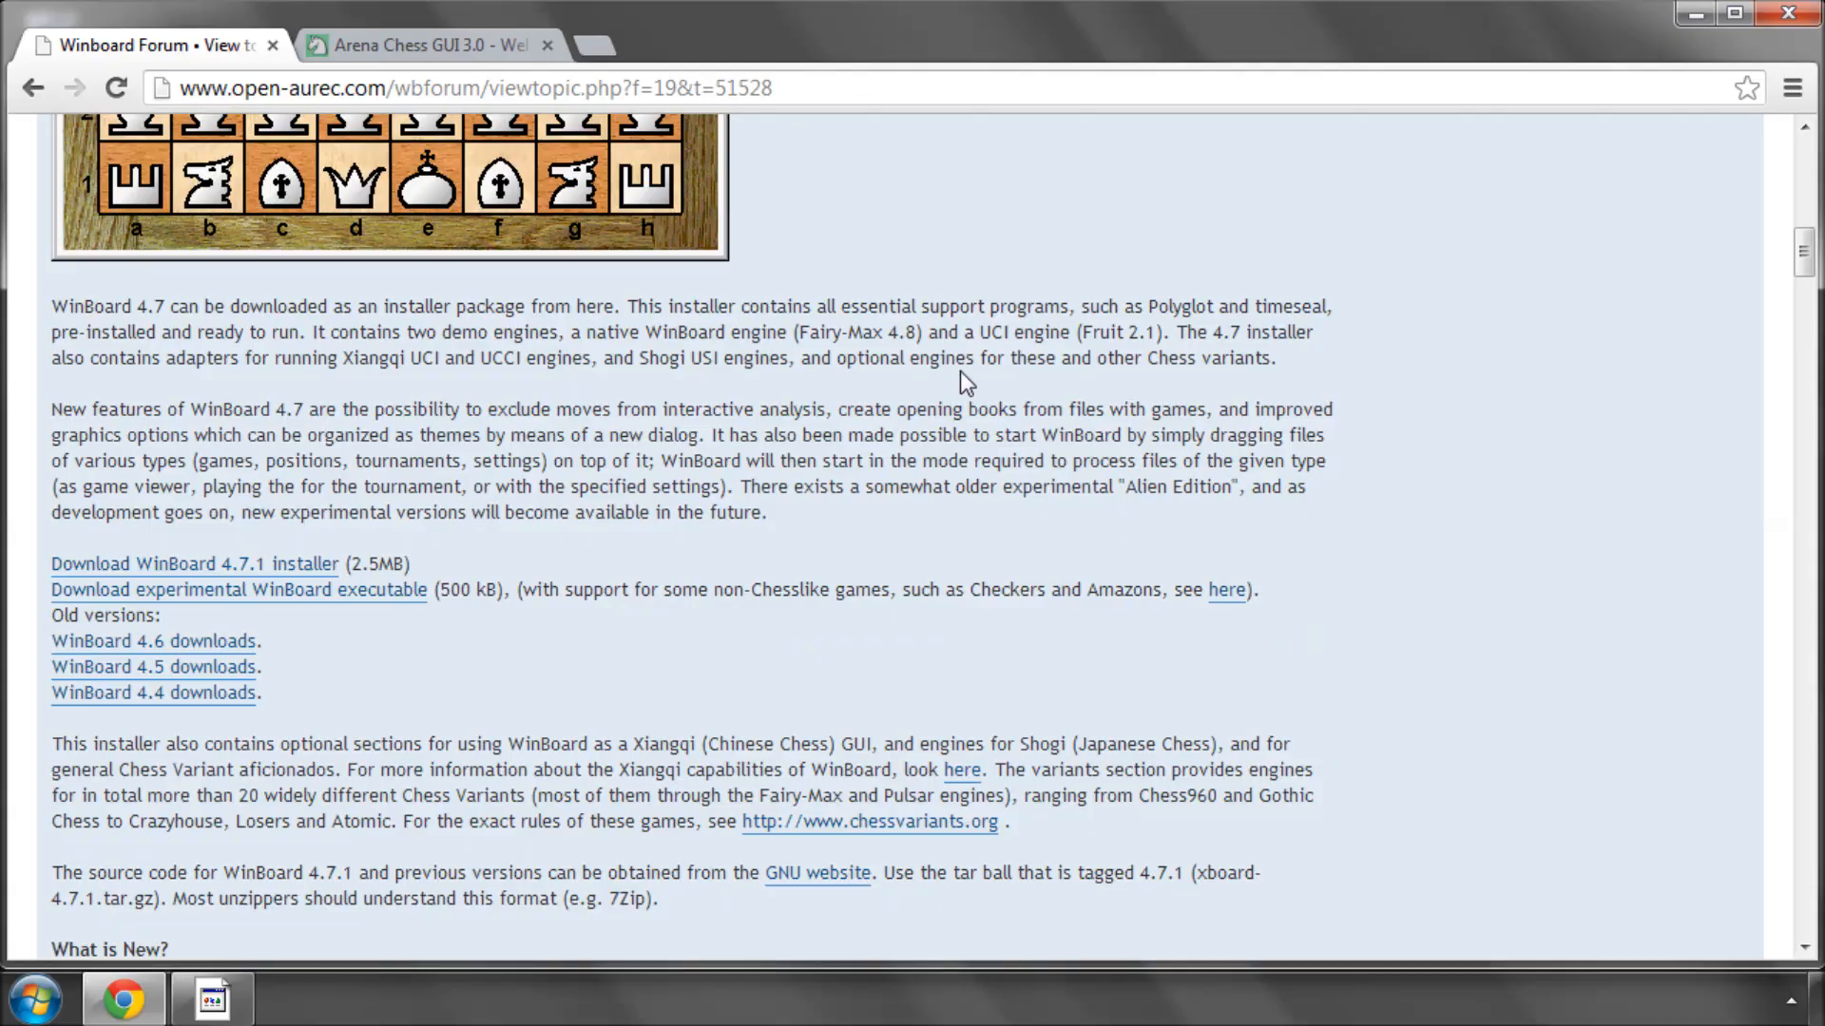
scroll(down, 3)
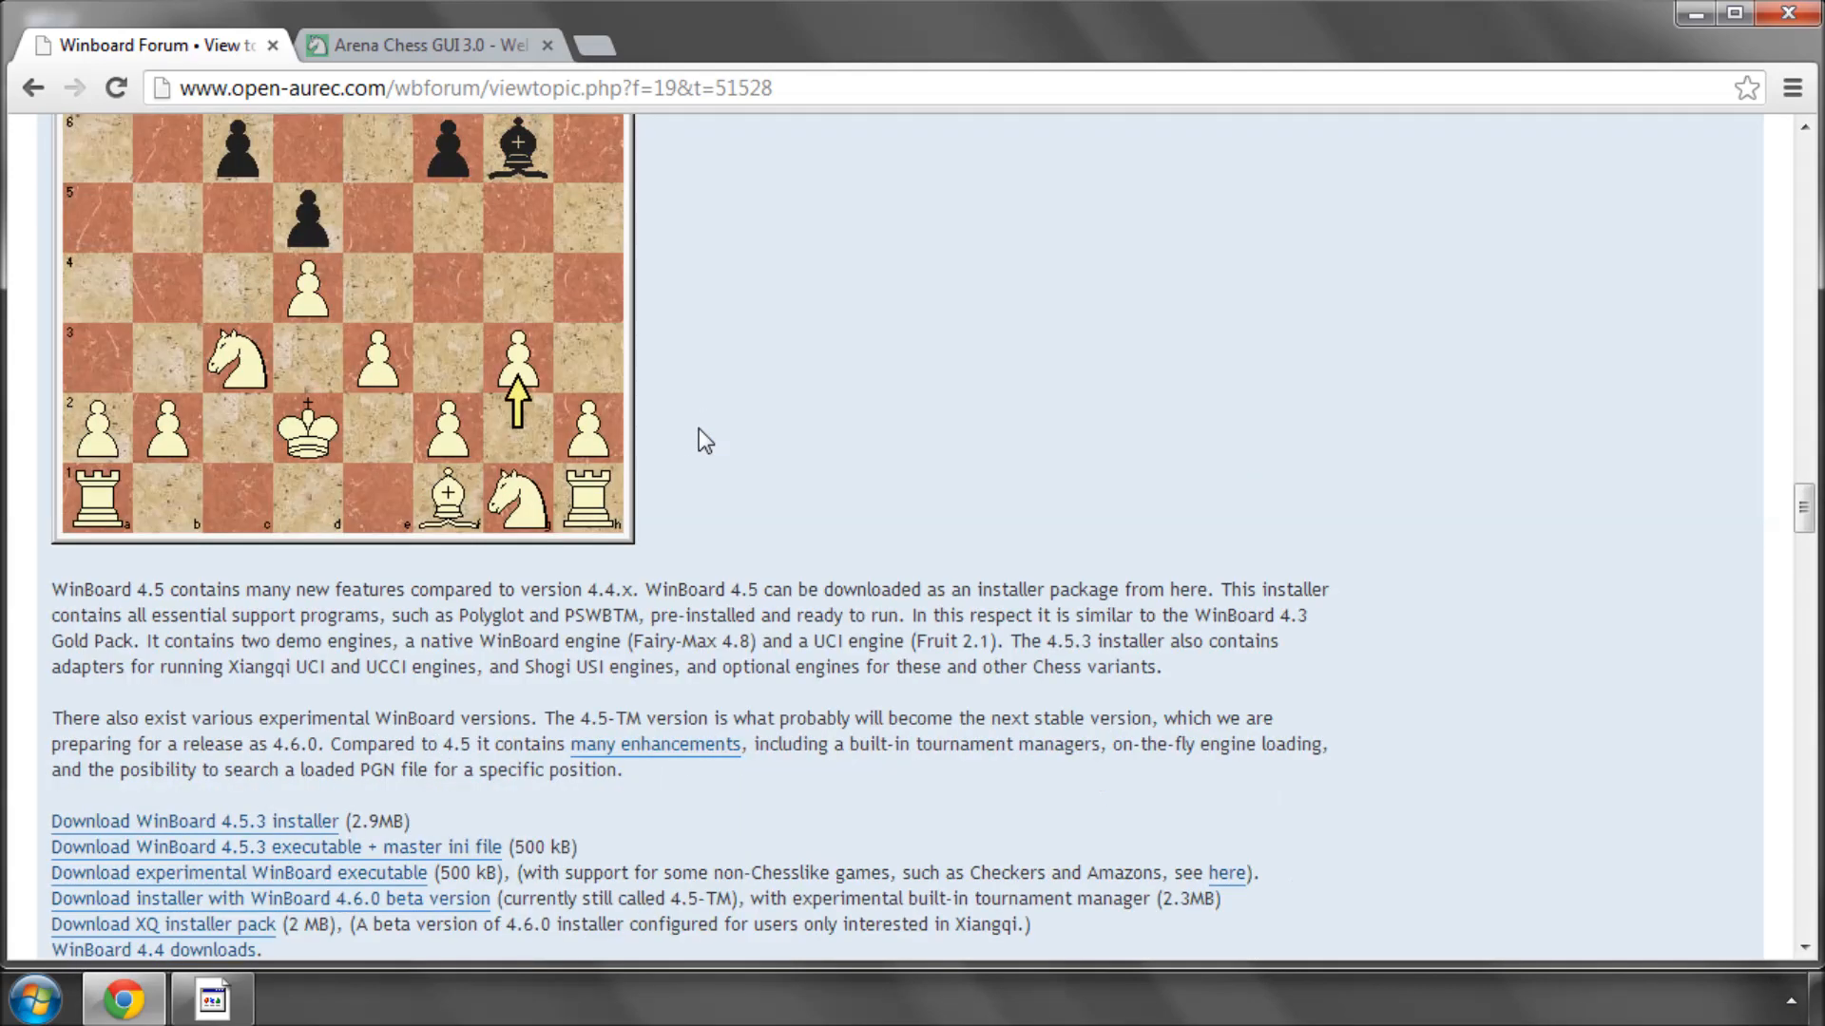
scroll(down, 3)
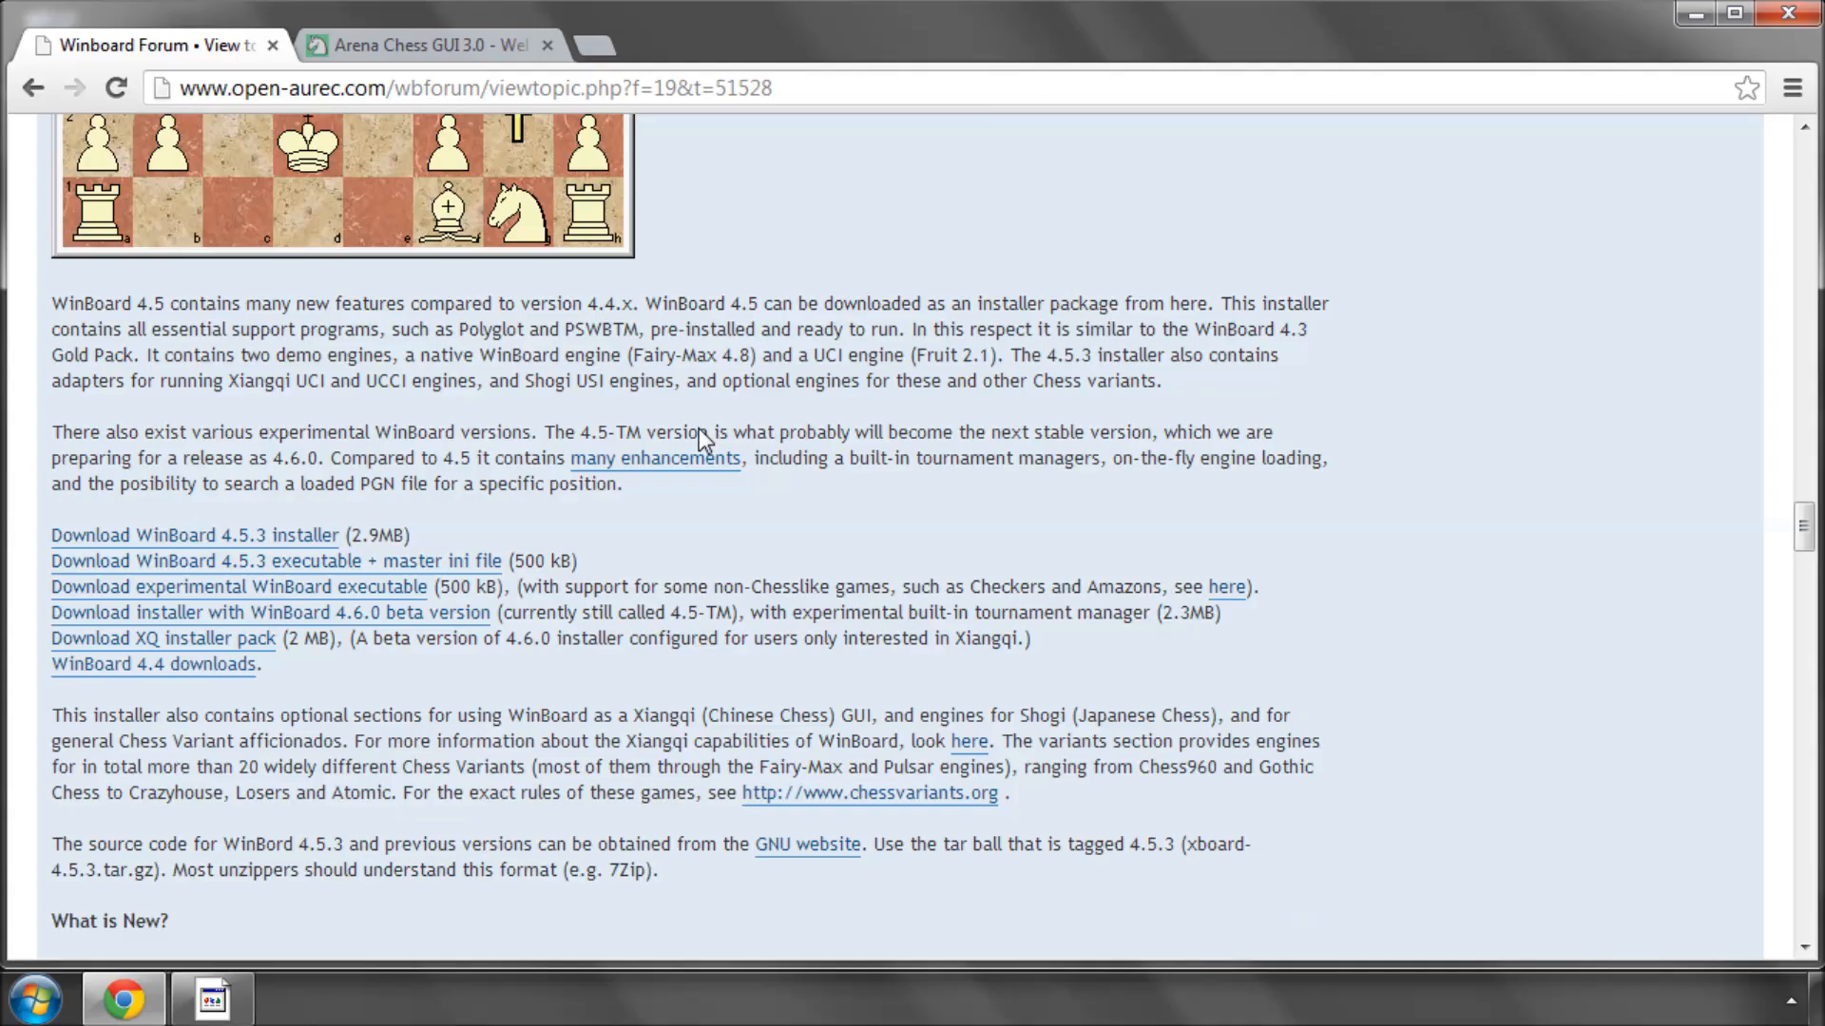
scroll(down, 3)
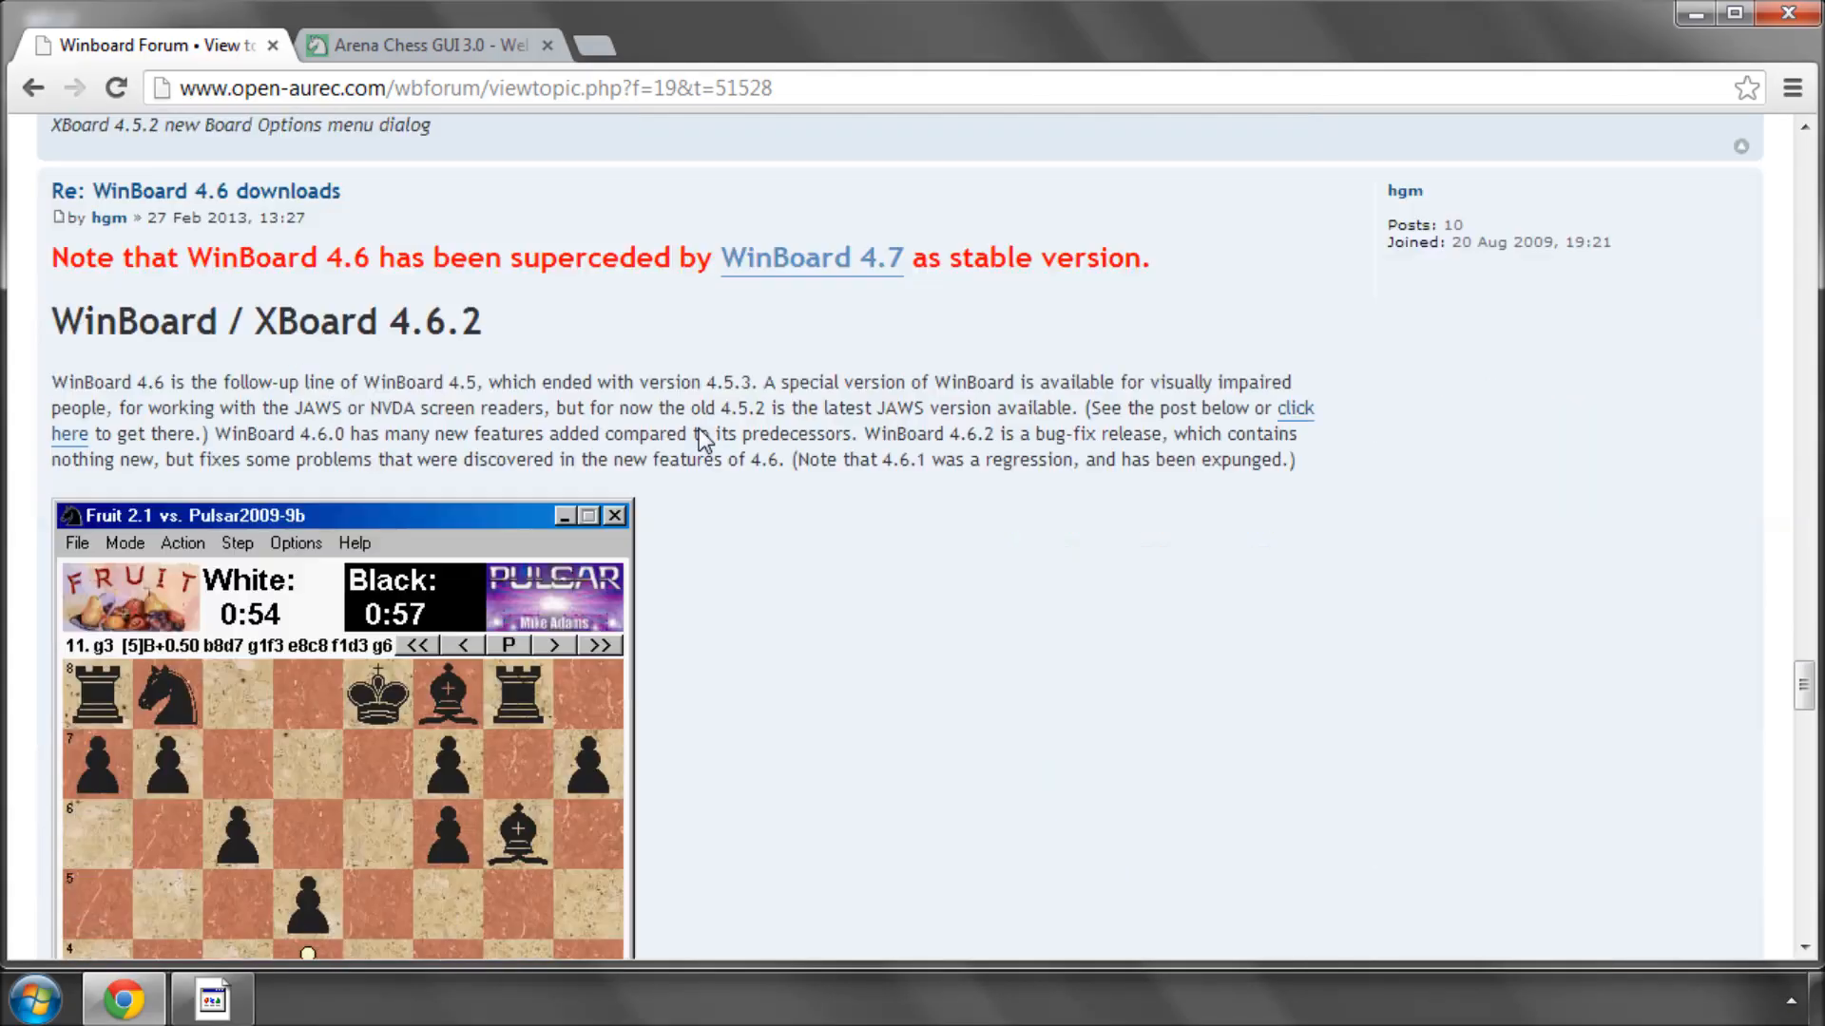
scroll(down, 3)
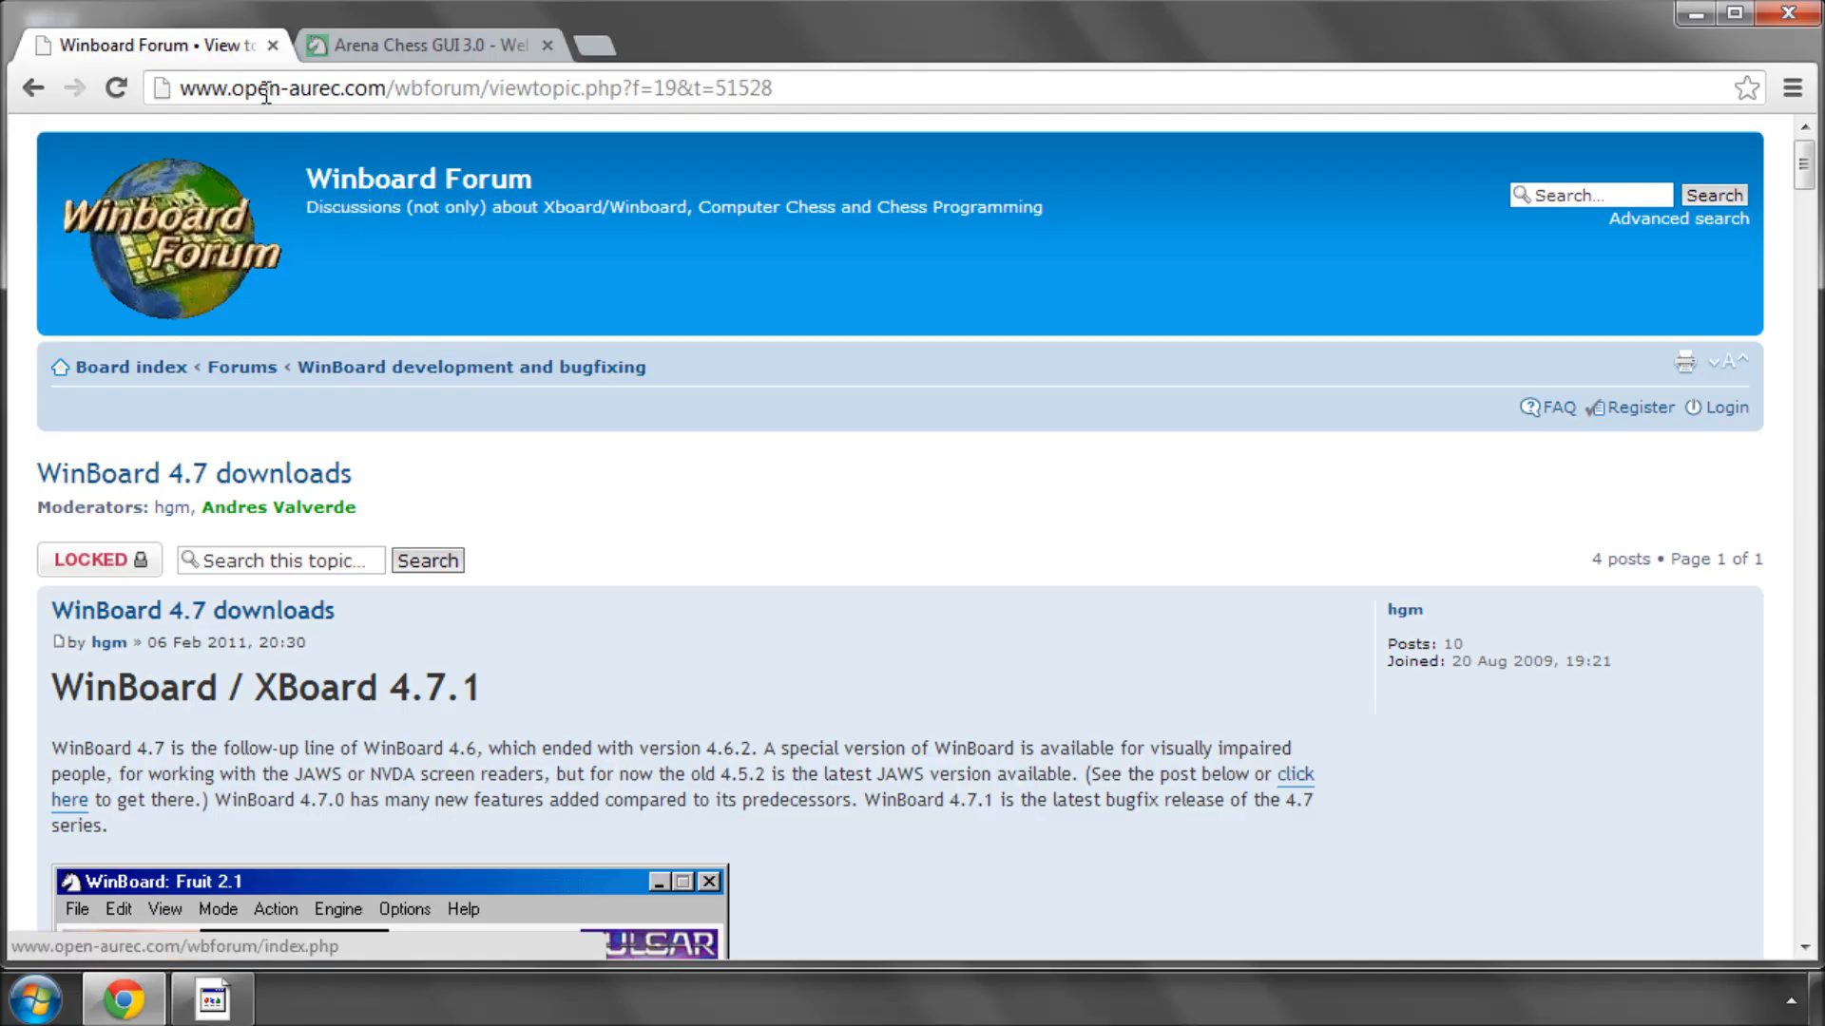
mouse_move(367, 46)
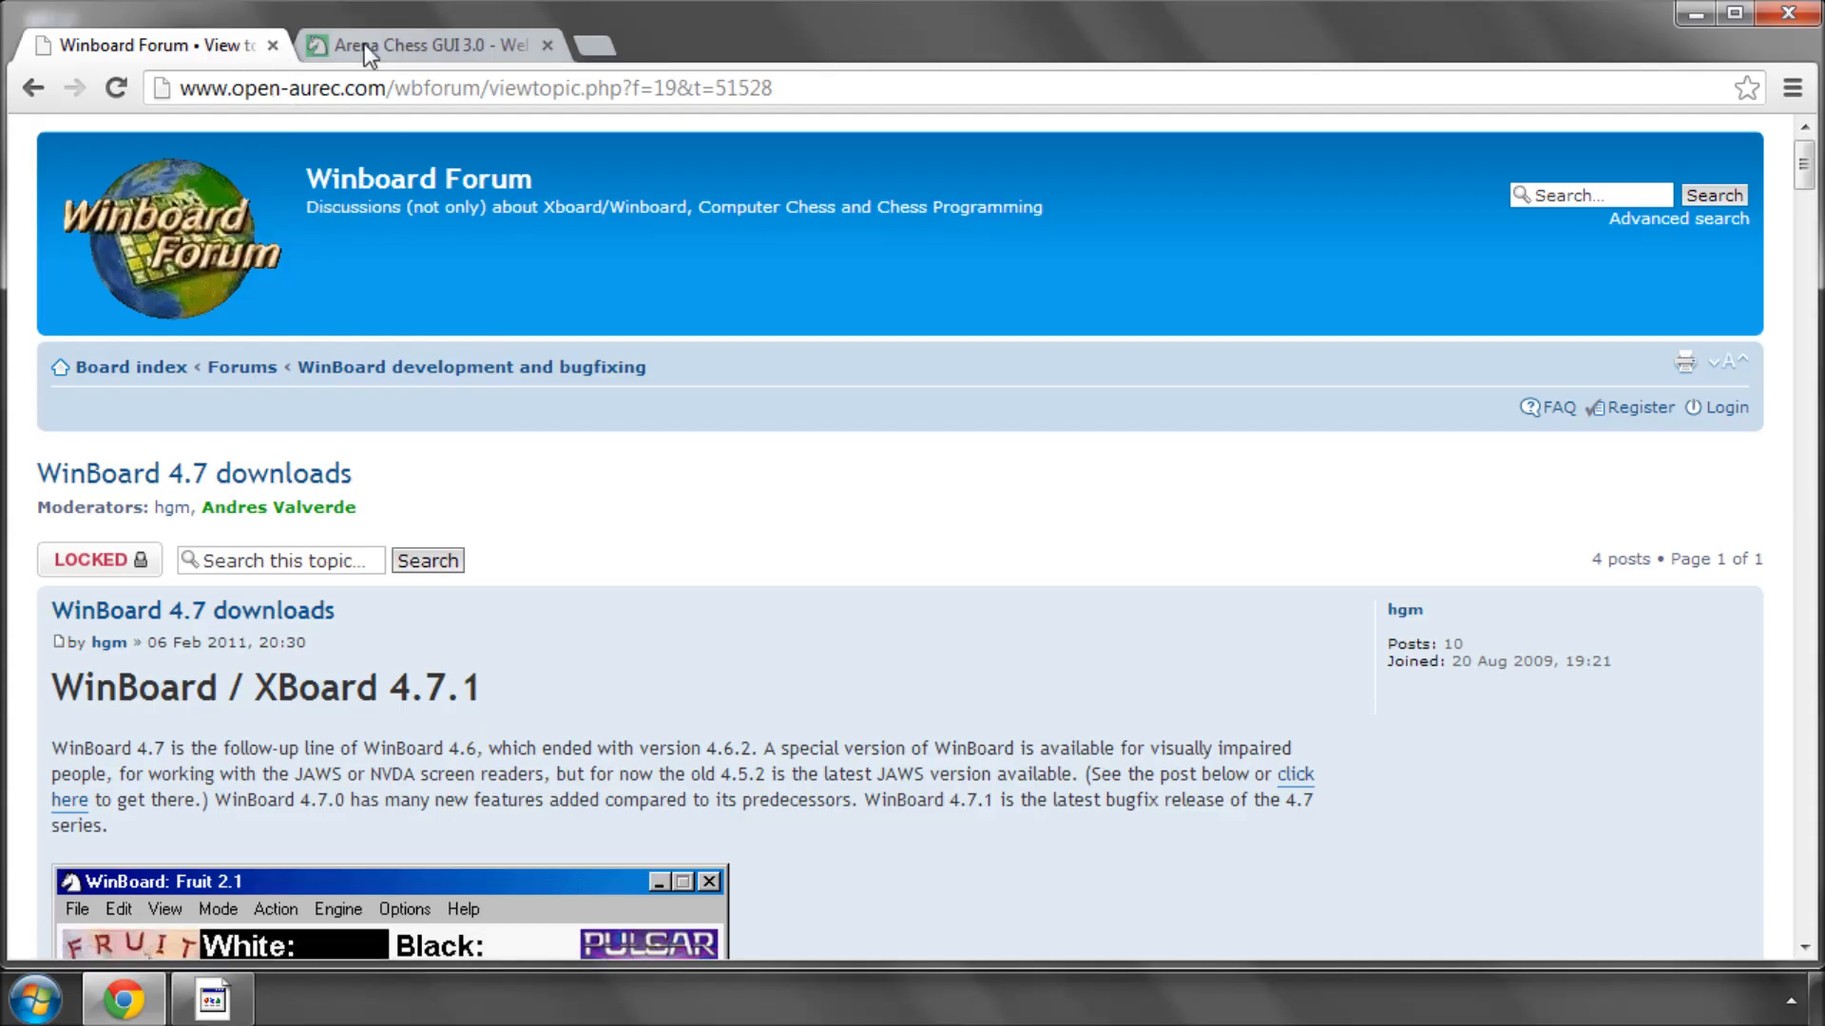
click(418, 45)
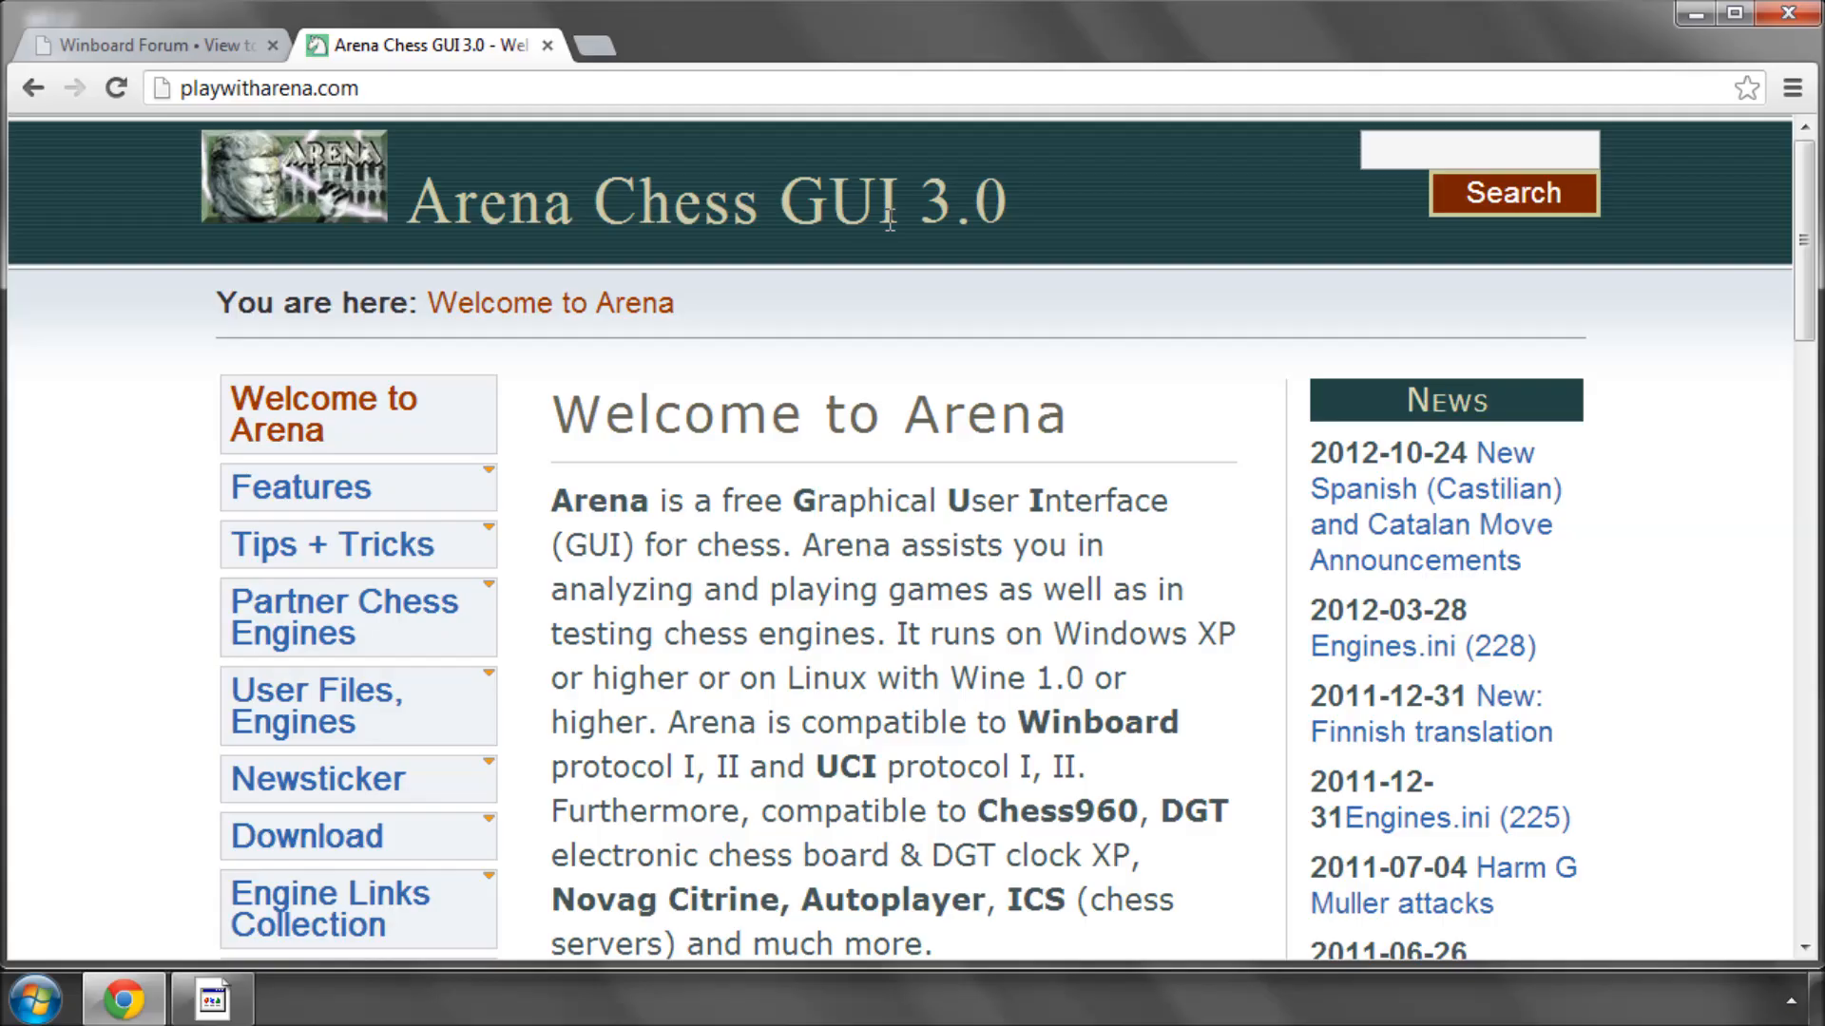
key(ctrl+plus)
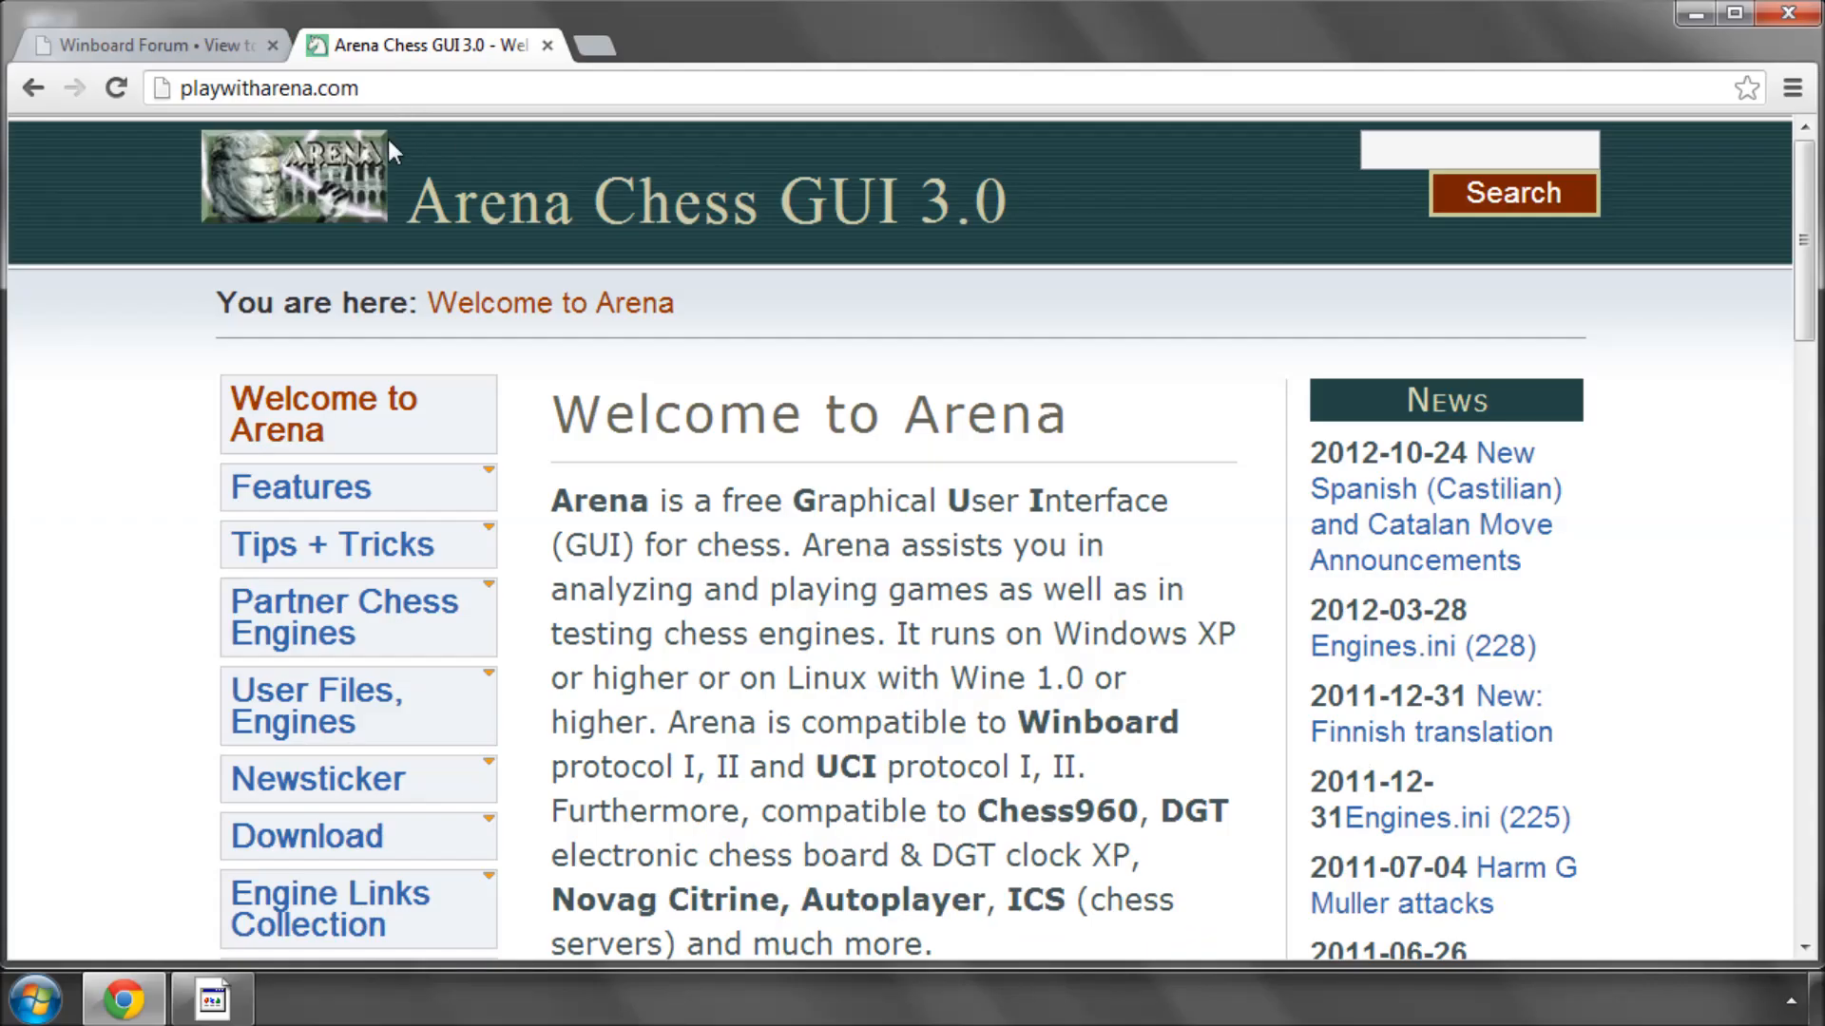
scroll(down, 3)
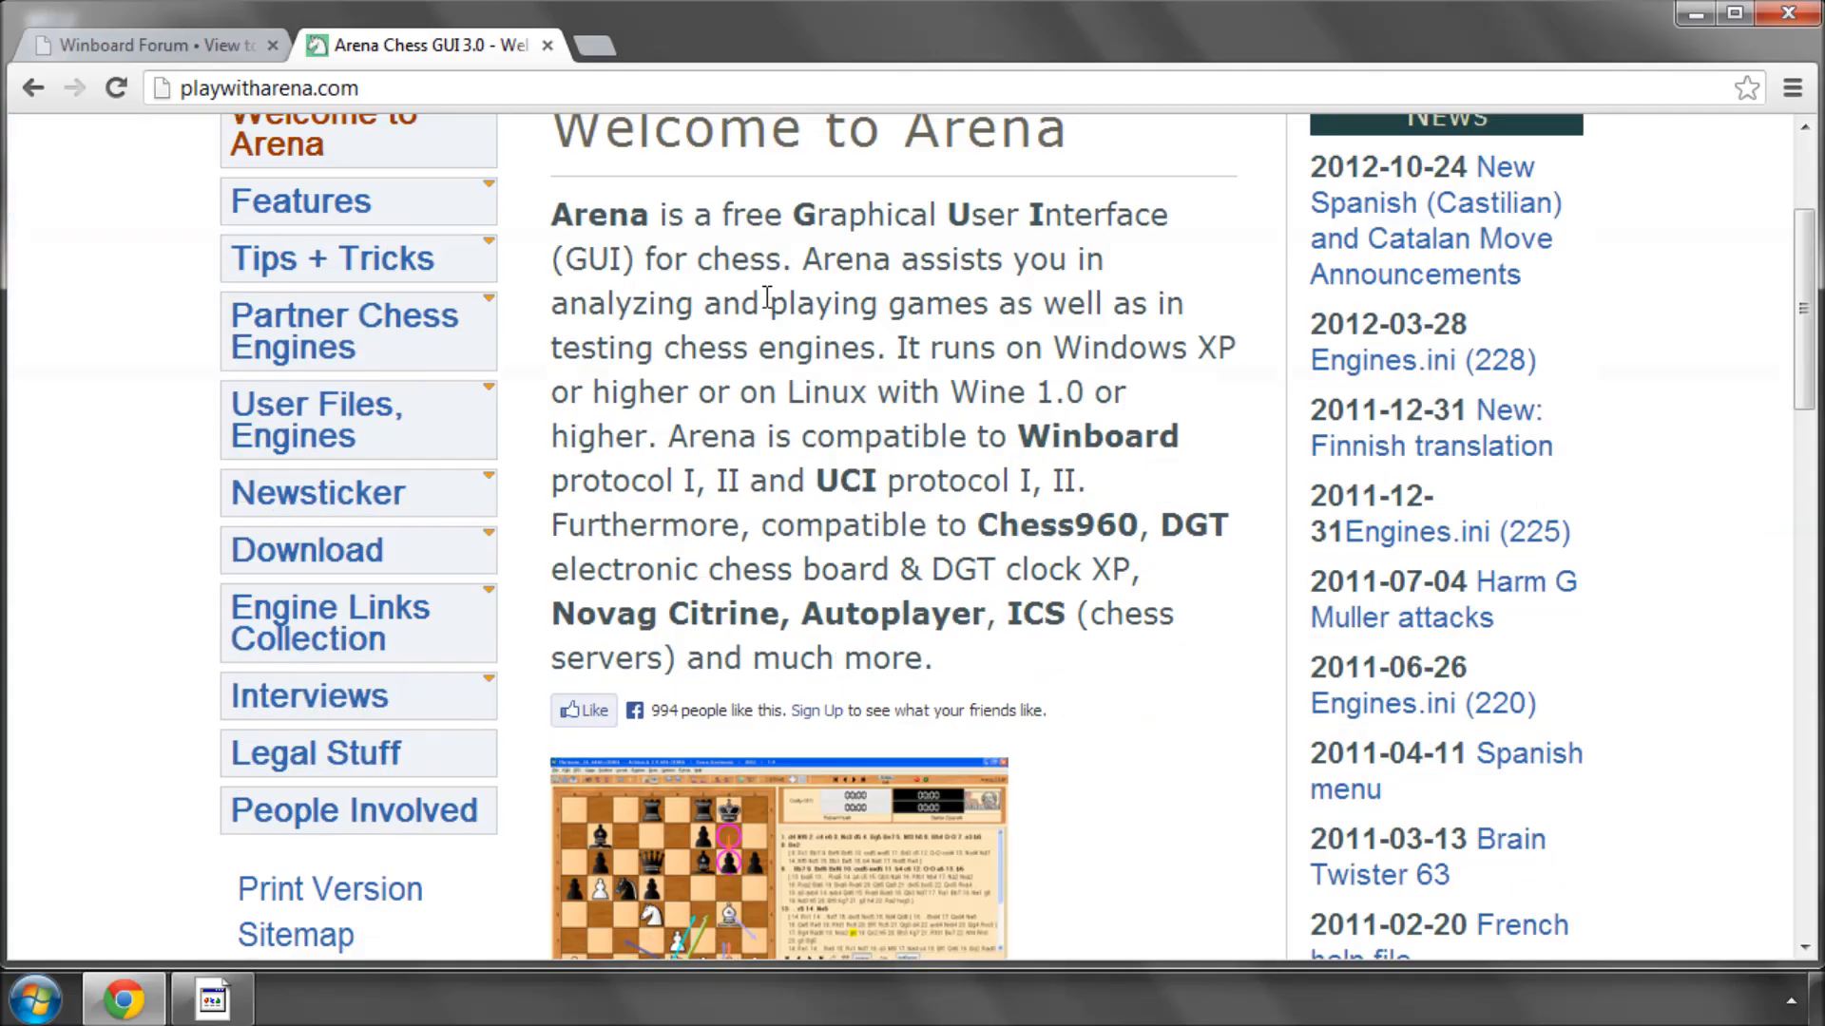
scroll(down, 3)
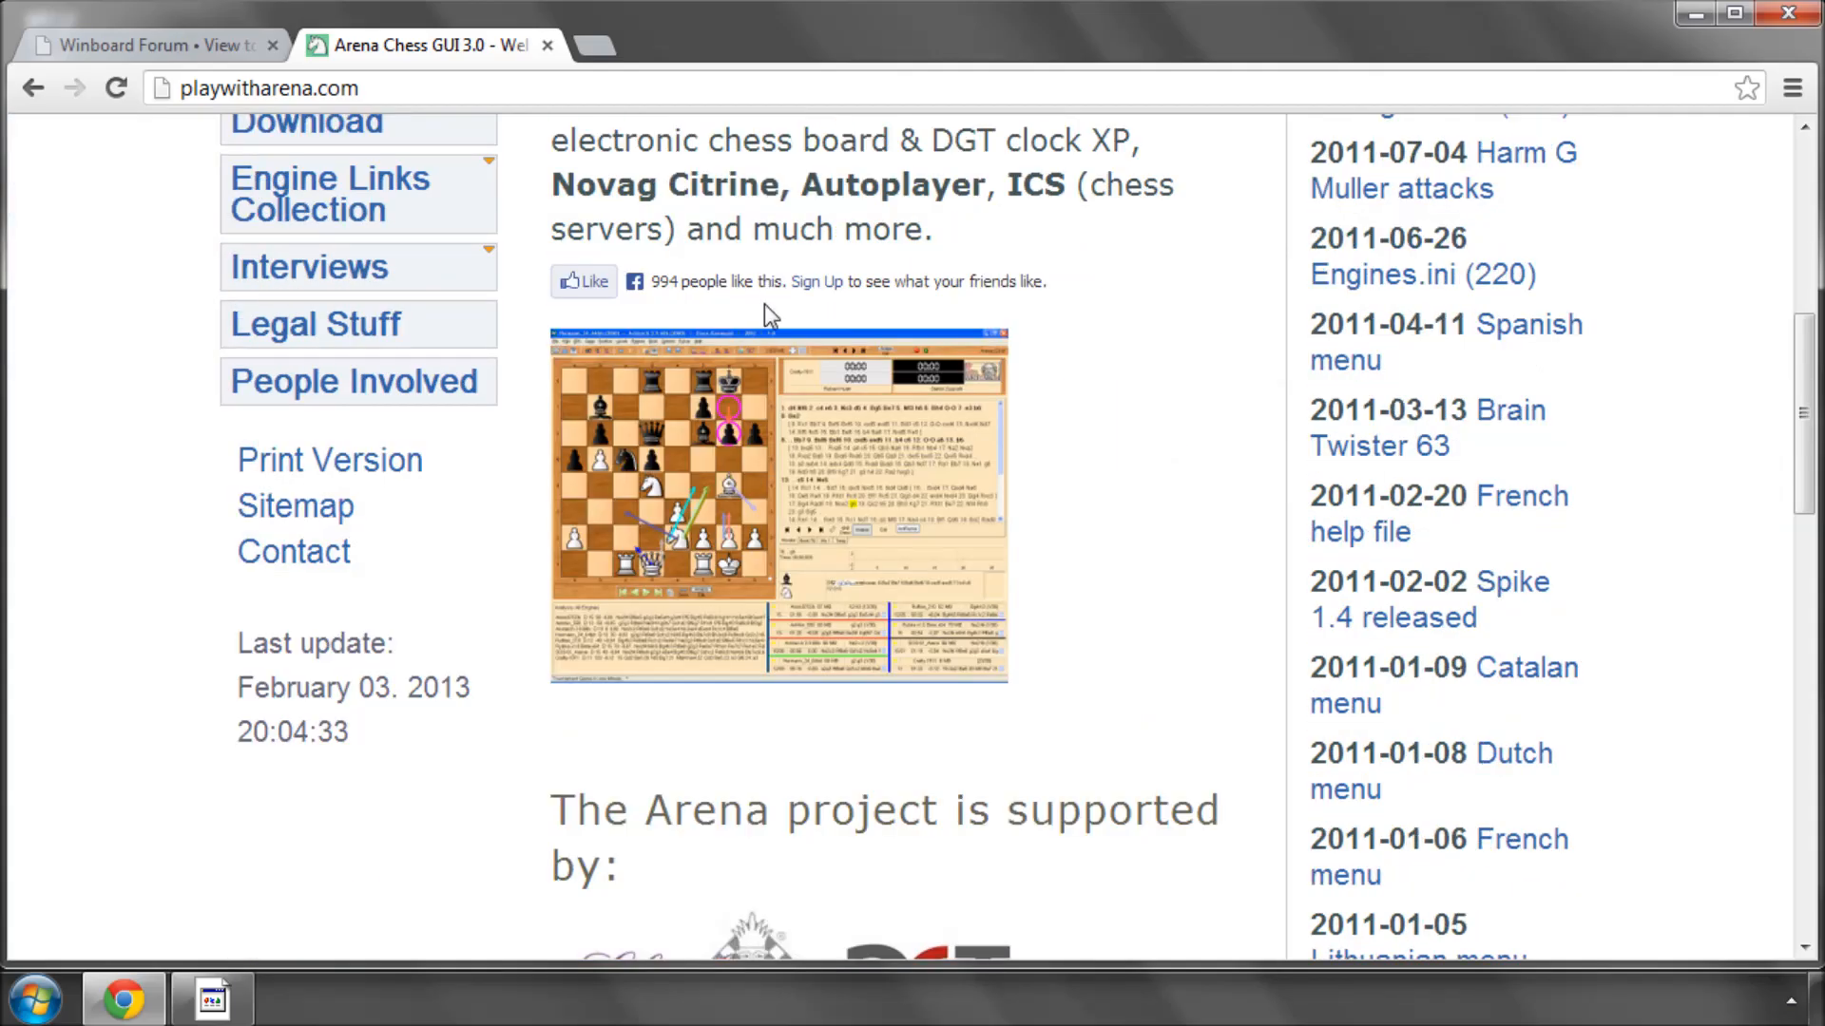
mouse_move(766, 218)
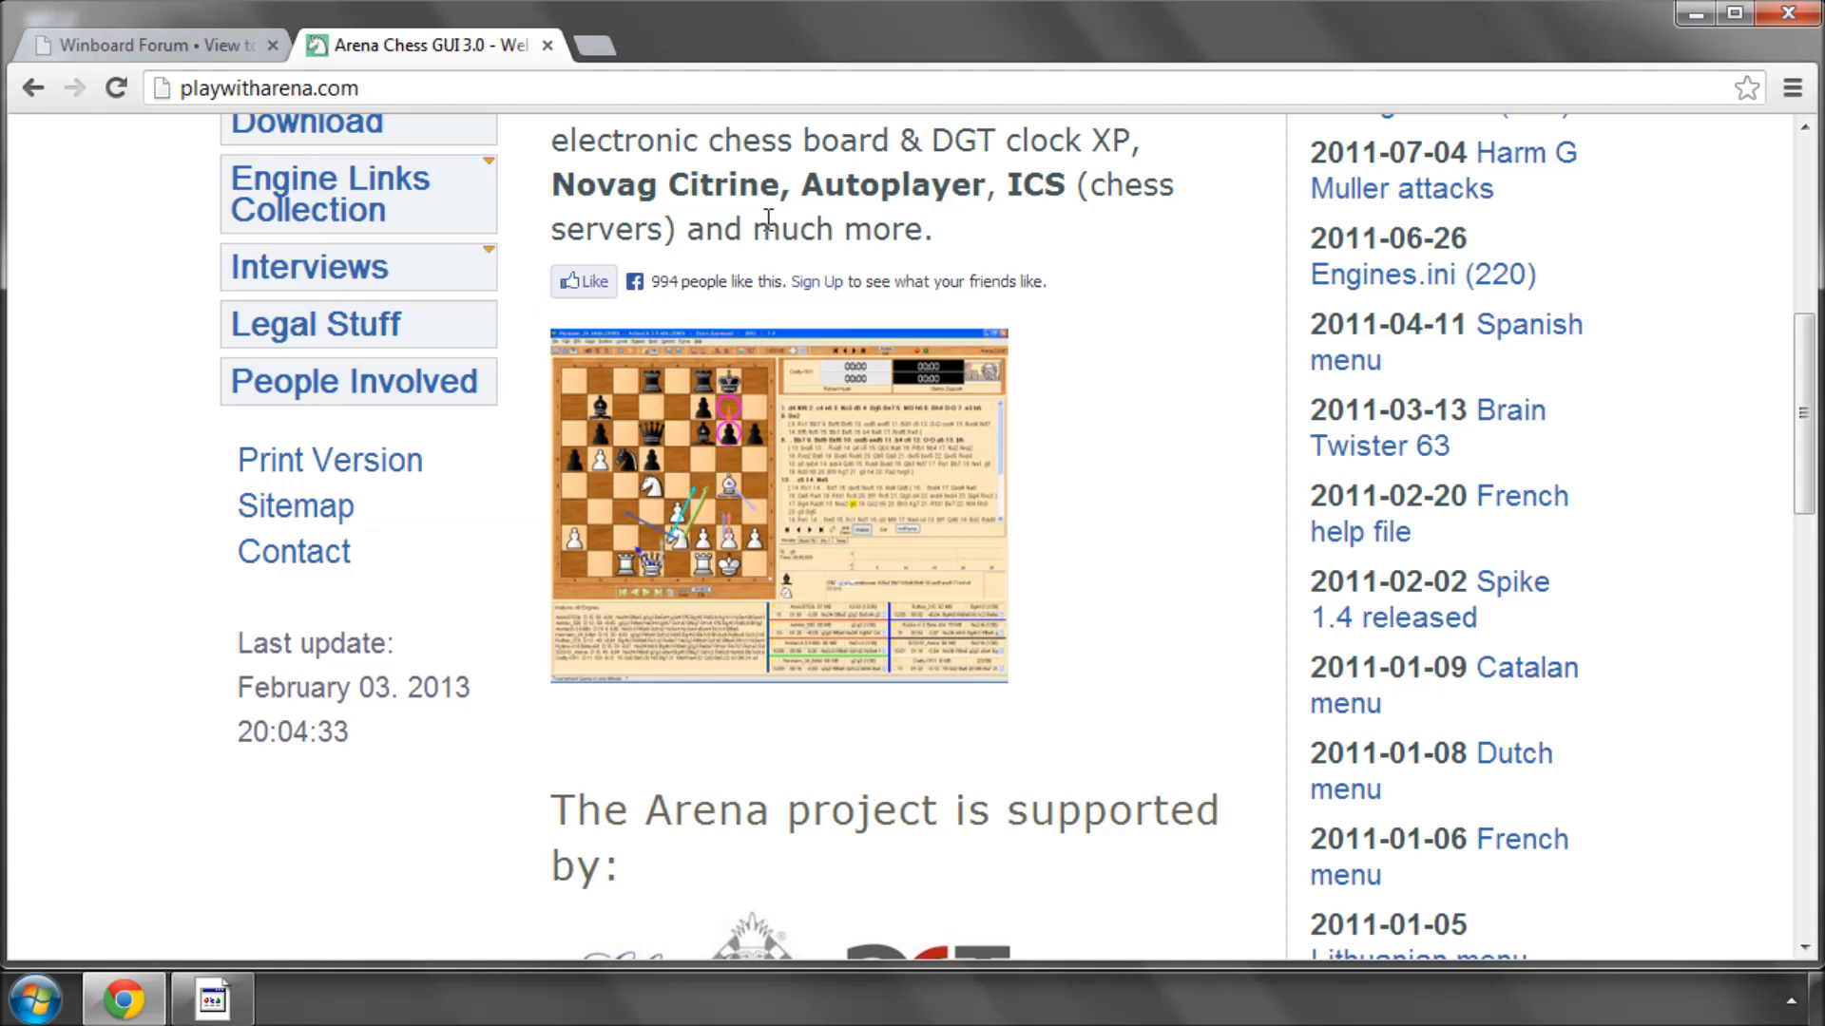
mouse_move(811, 266)
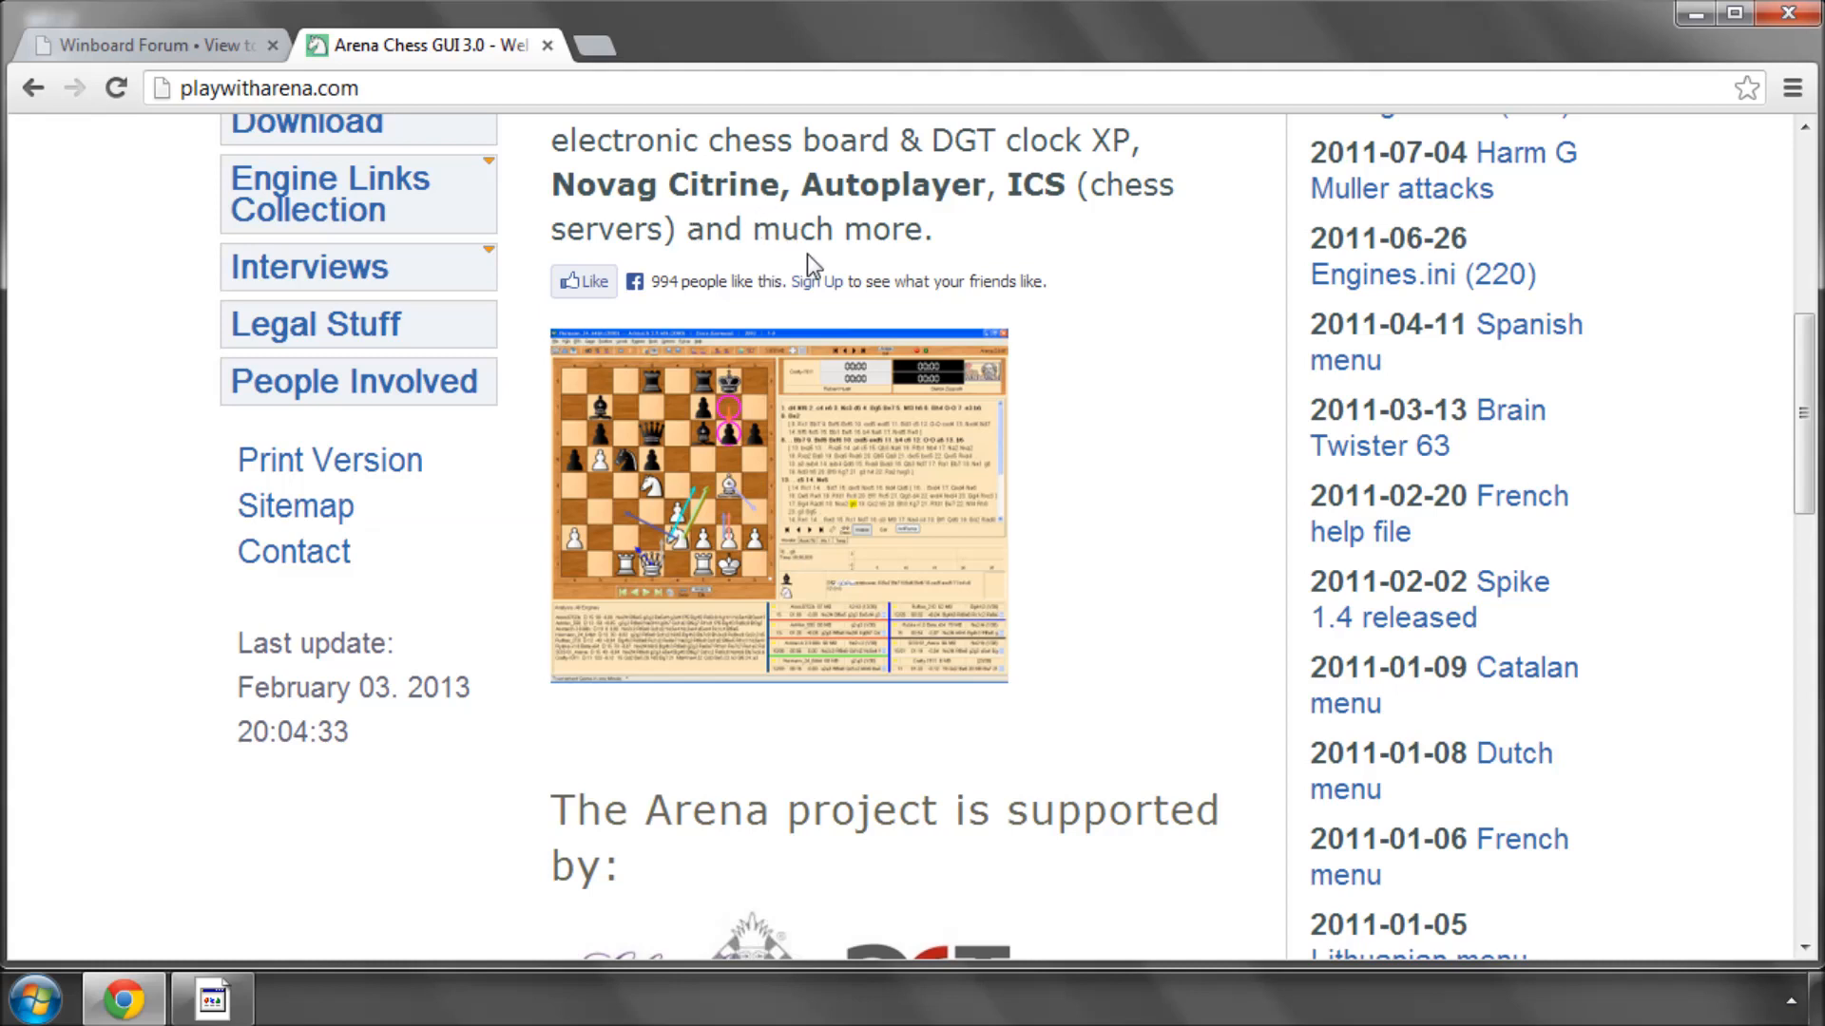
mouse_move(1146, 361)
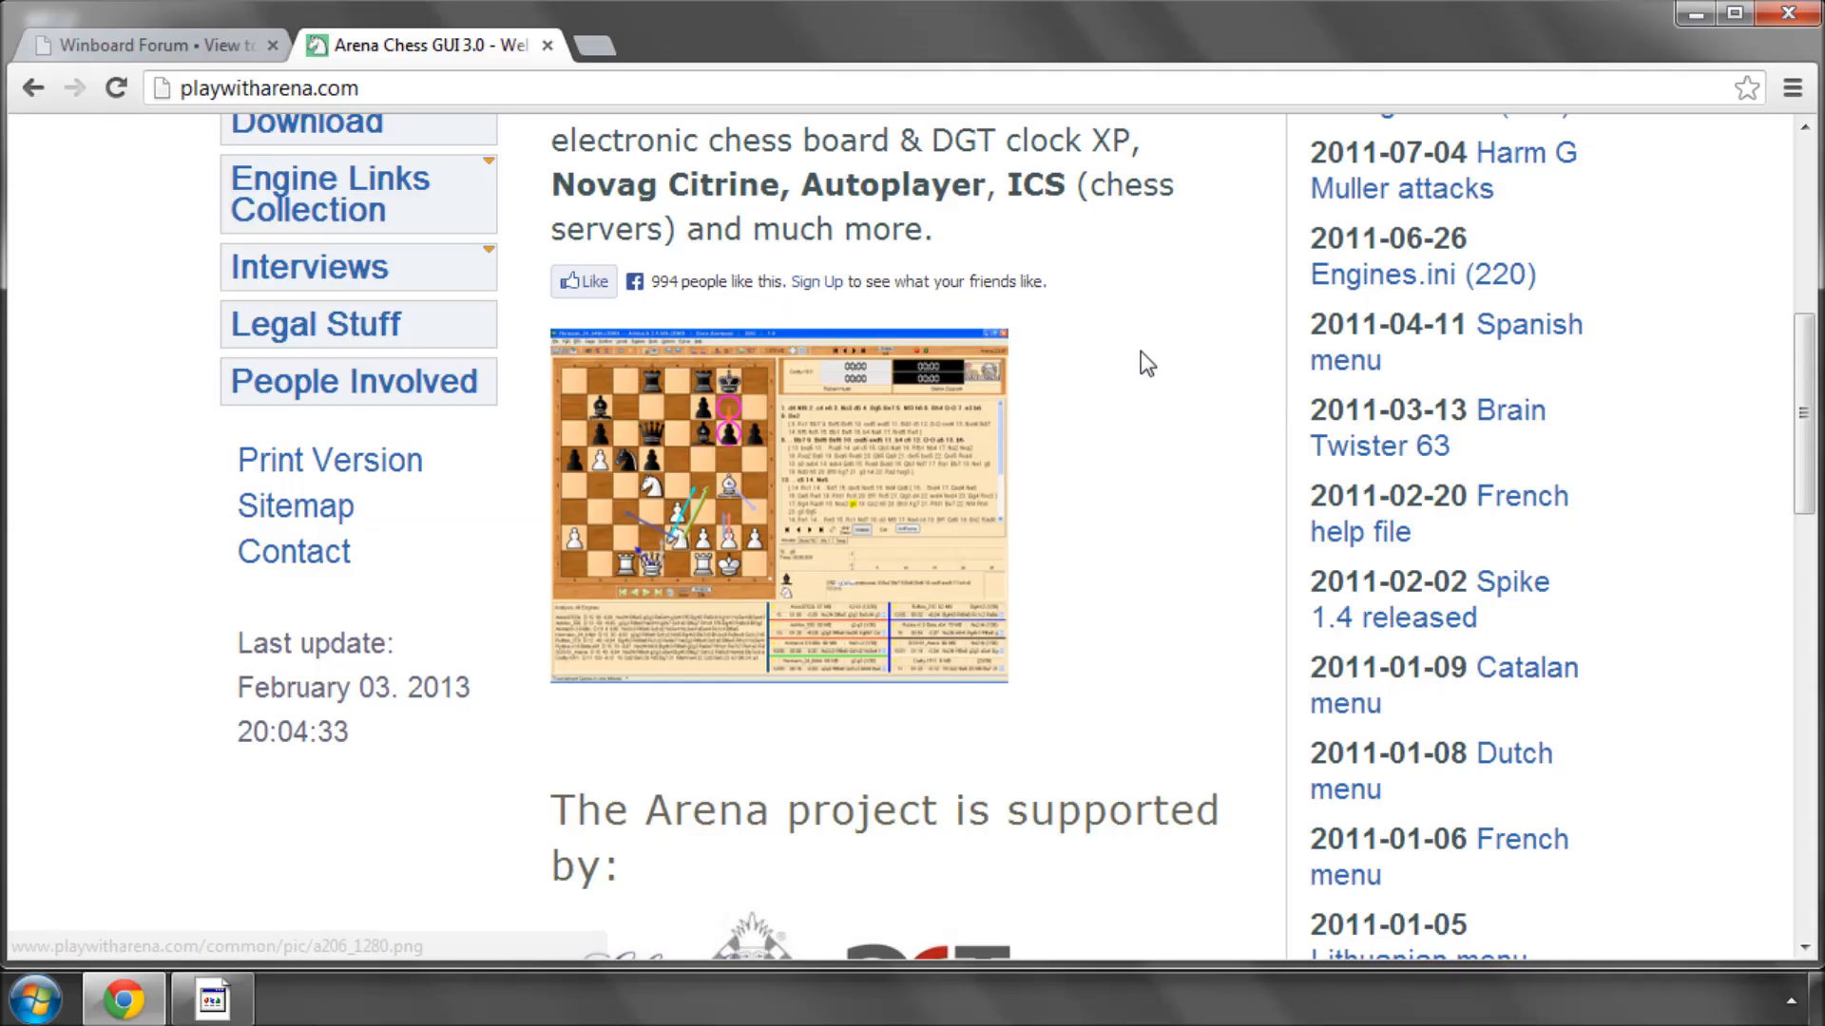
mouse_move(1145, 355)
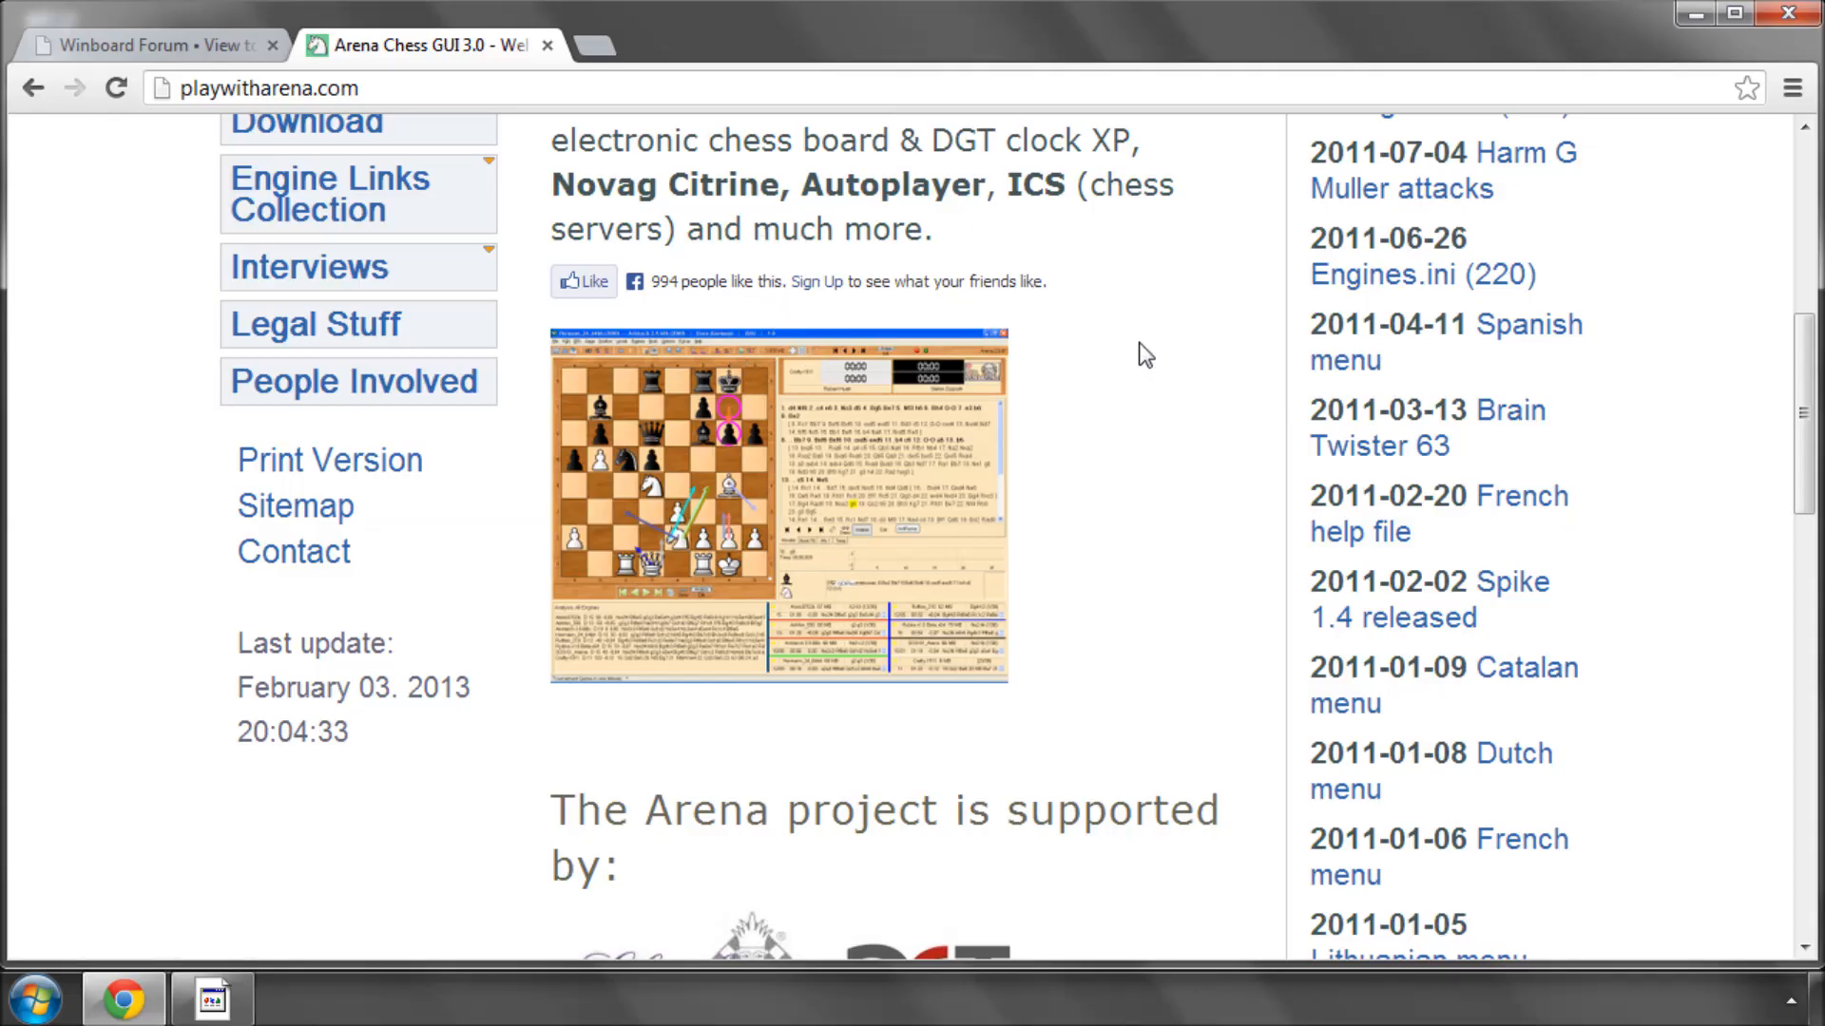
mouse_move(1133, 355)
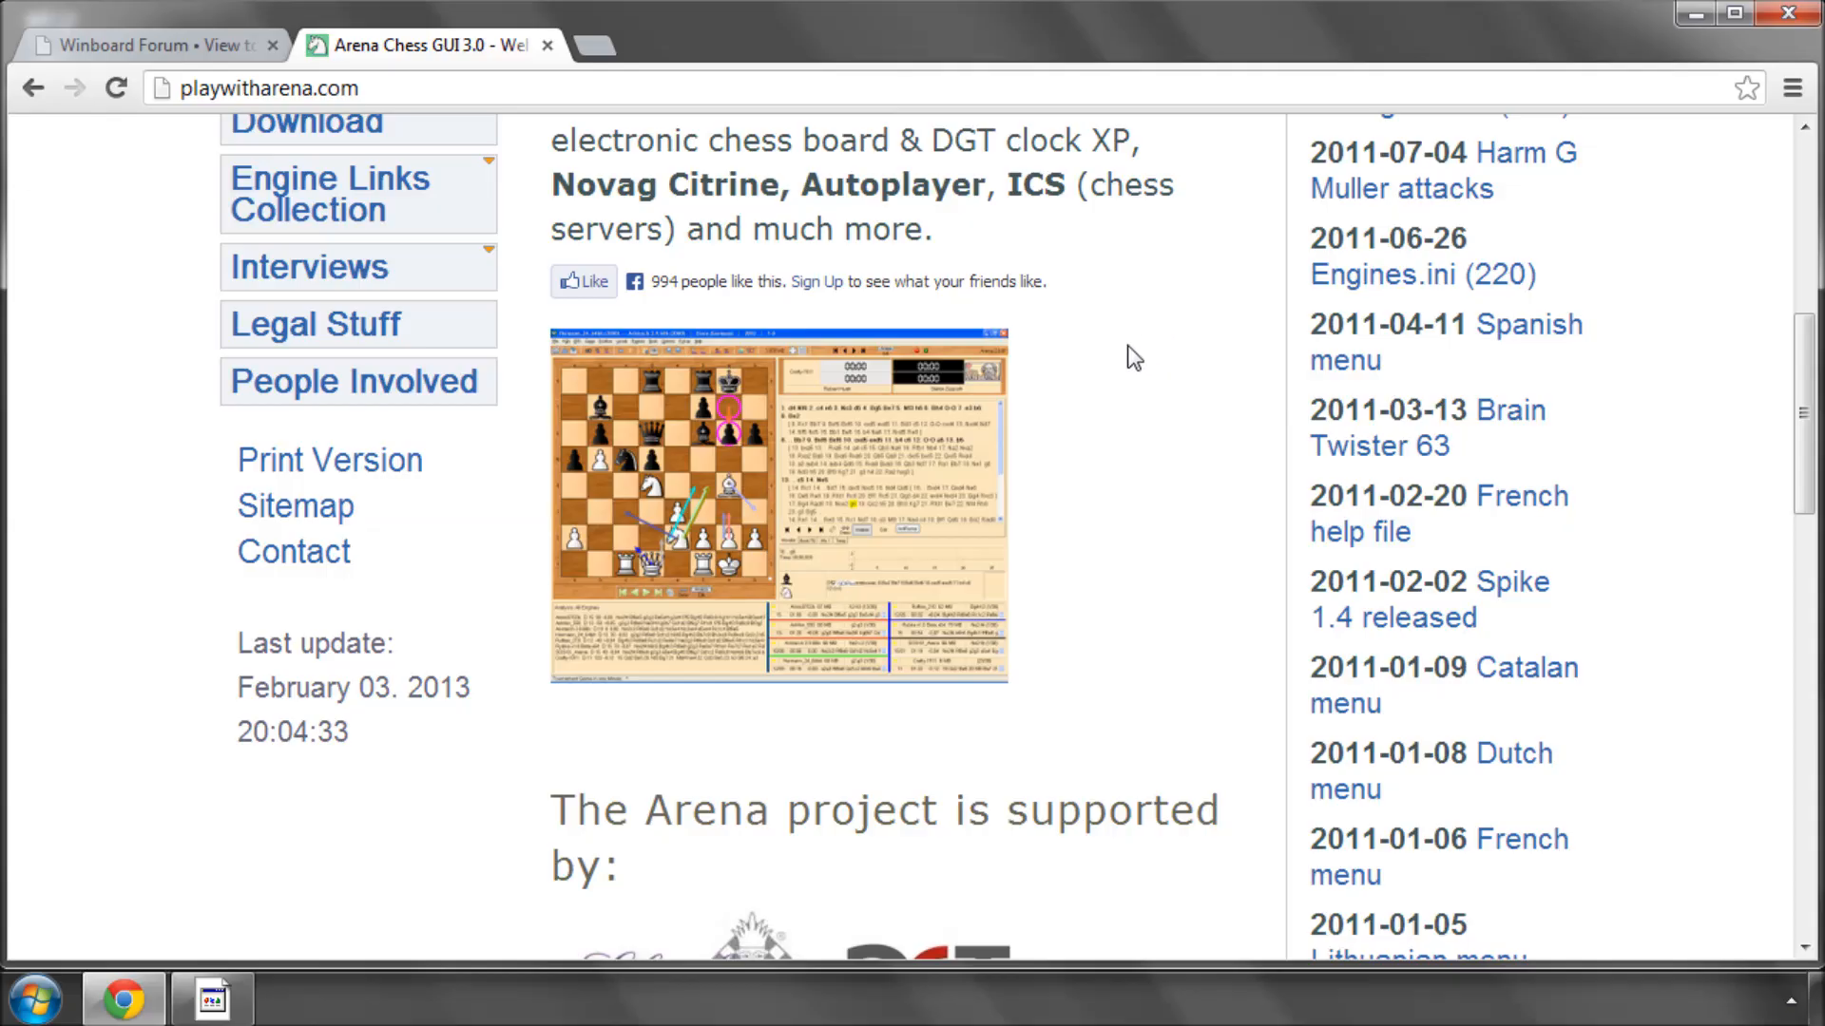
mouse_move(900, 455)
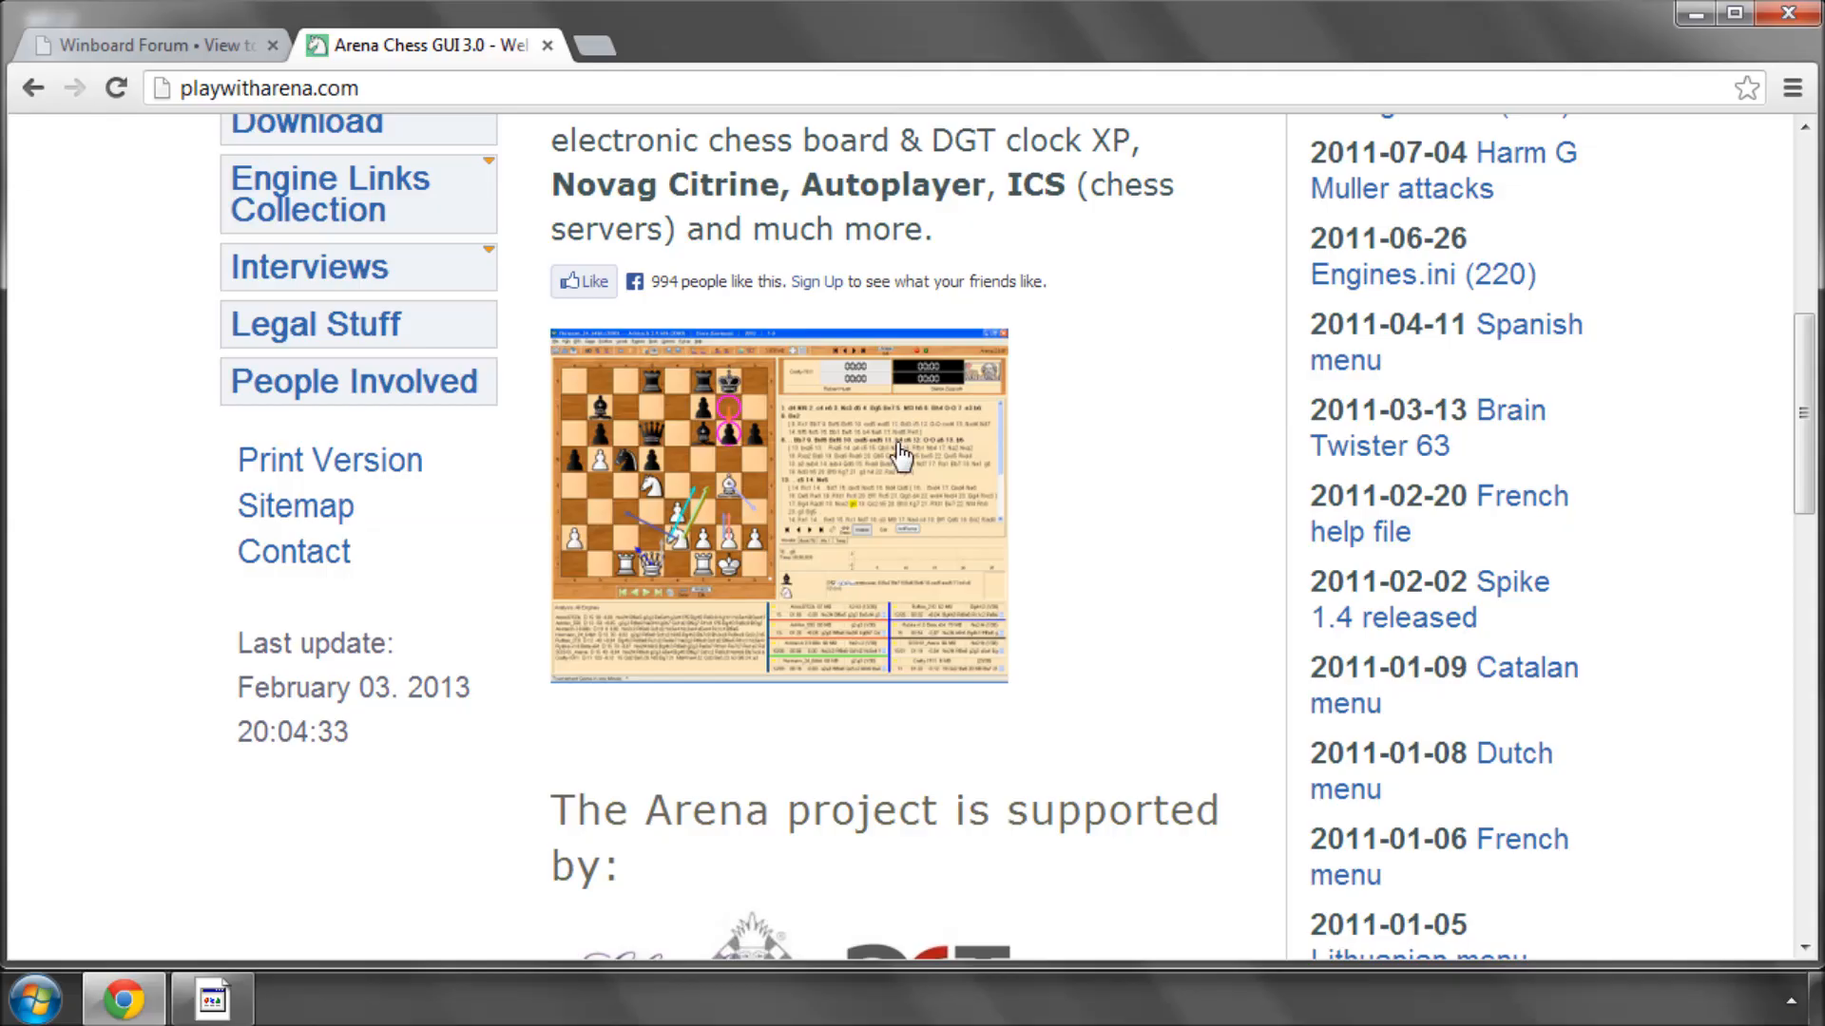
mouse_move(1163, 394)
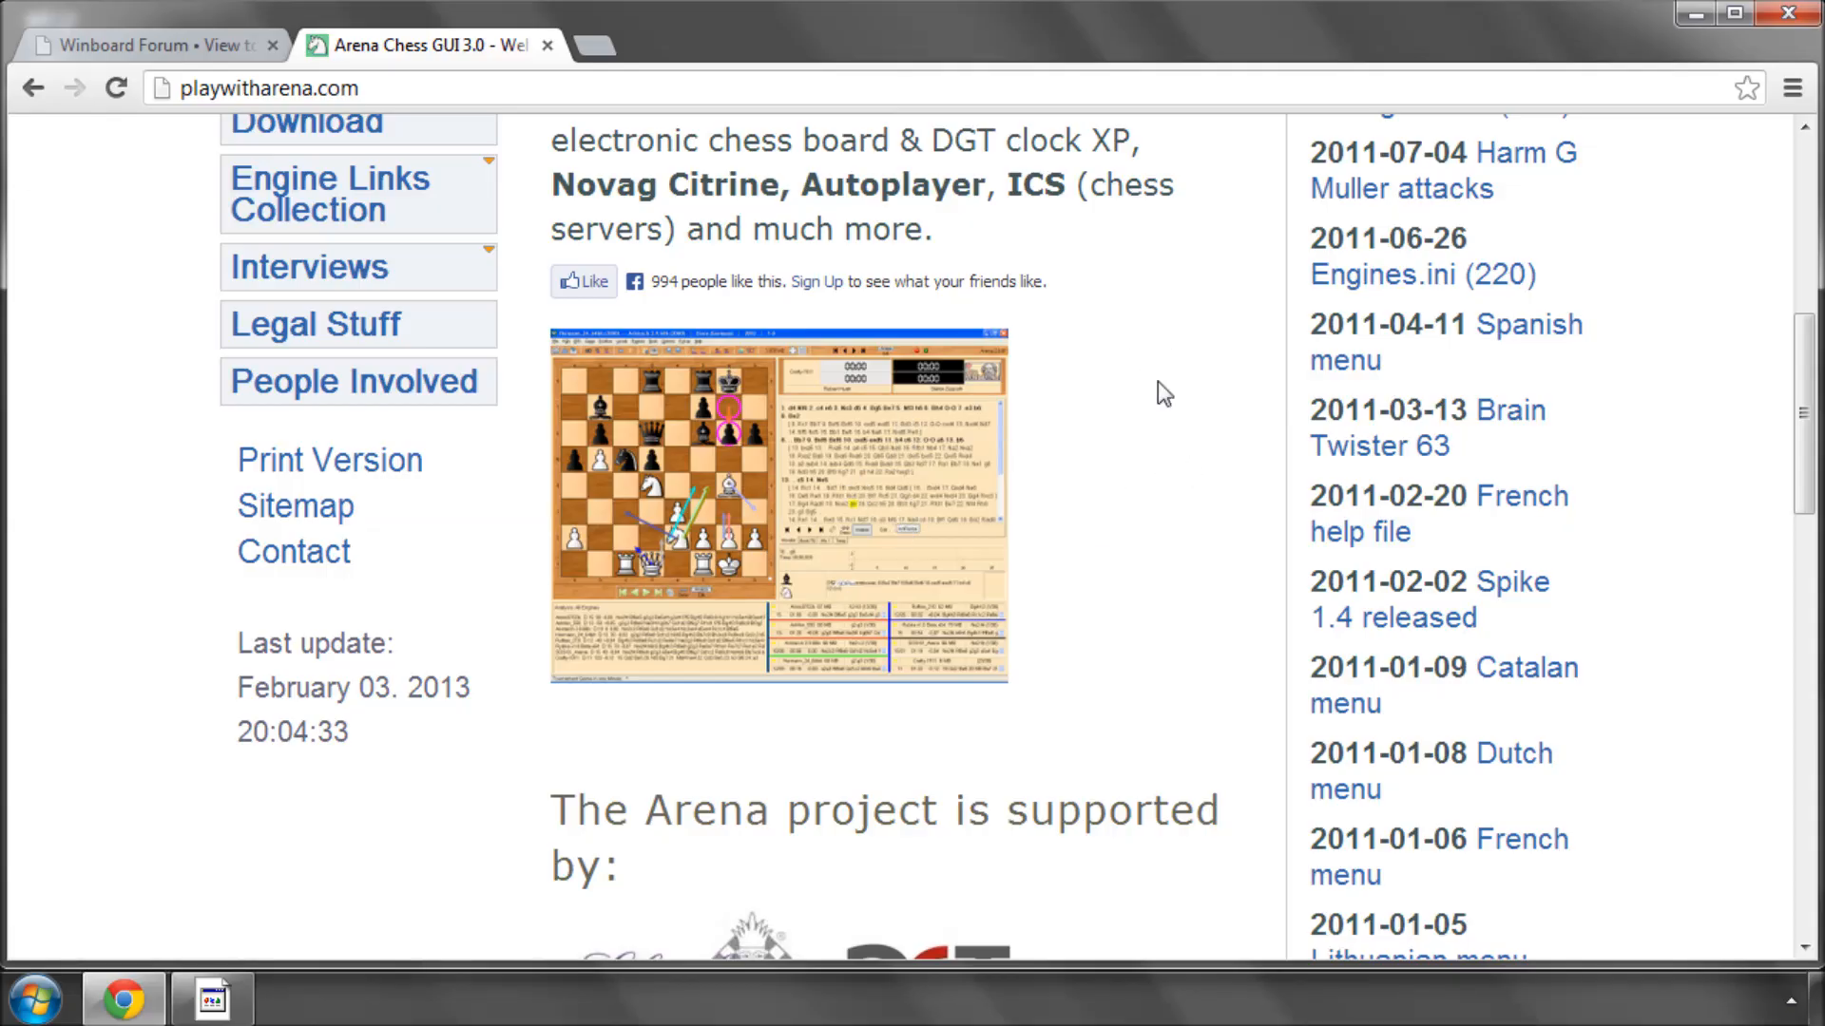
mouse_move(1123, 395)
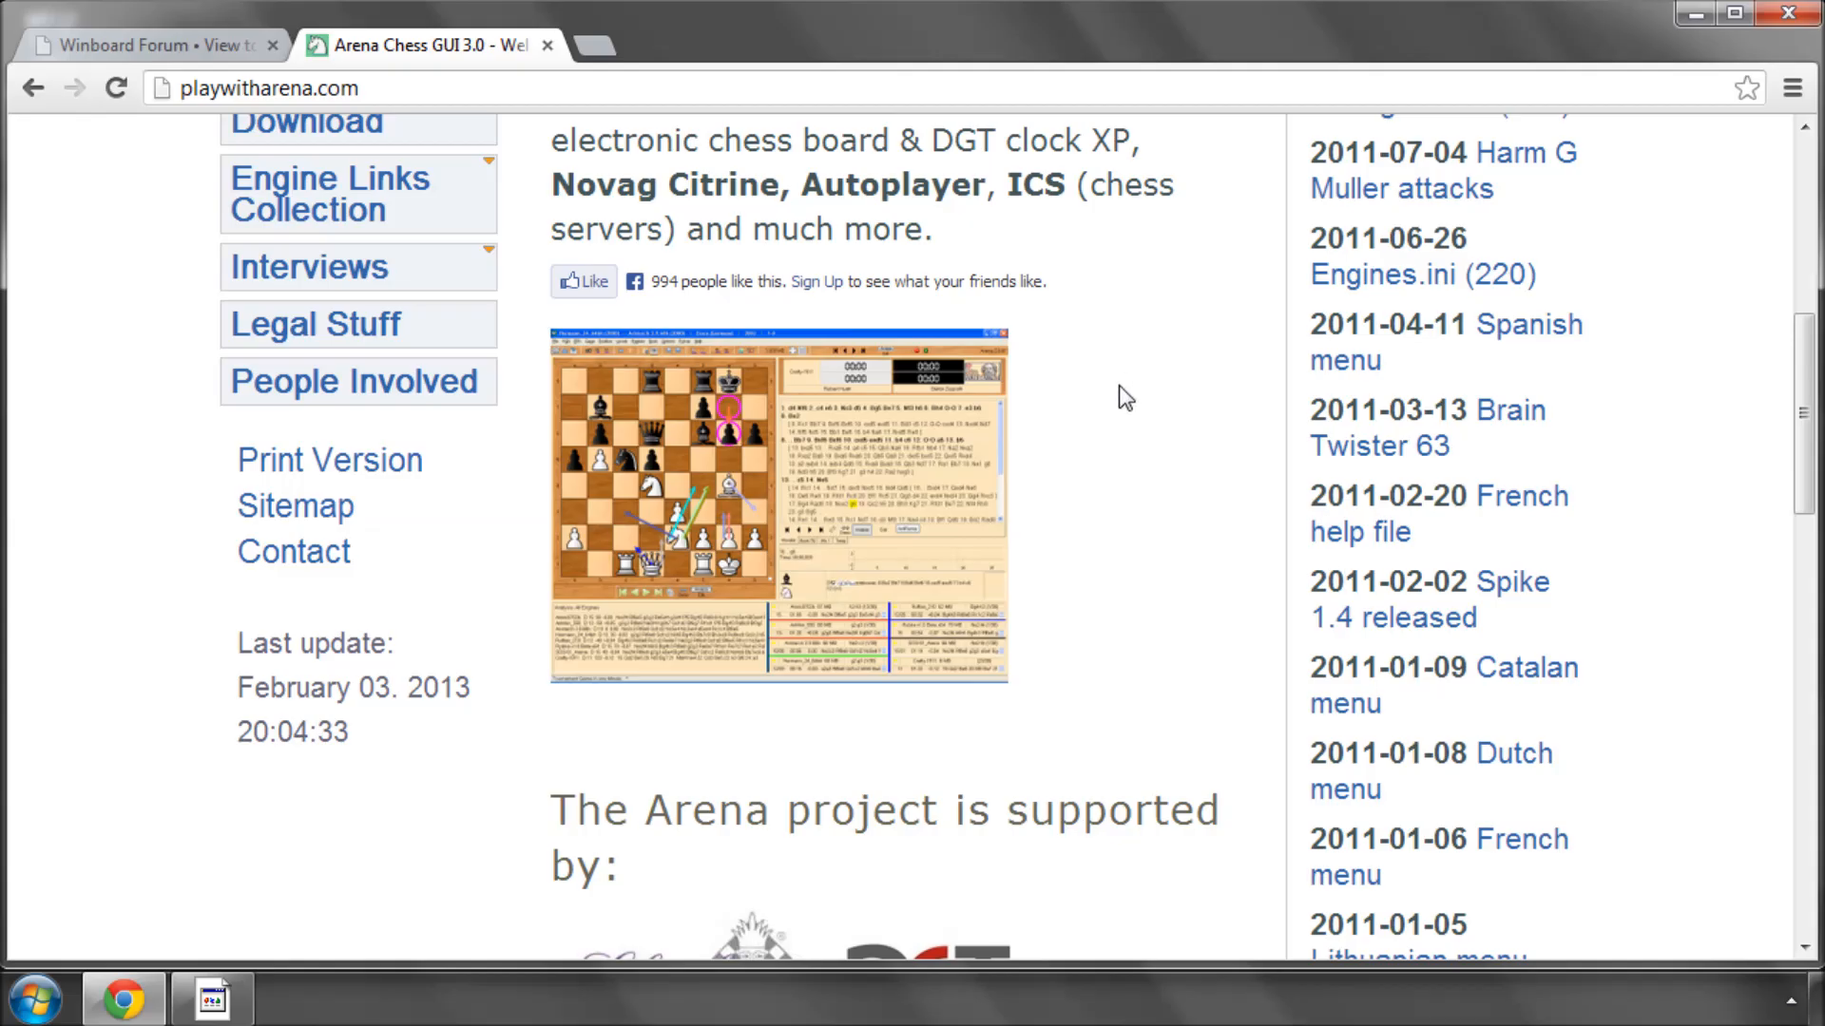
scroll(up, 3)
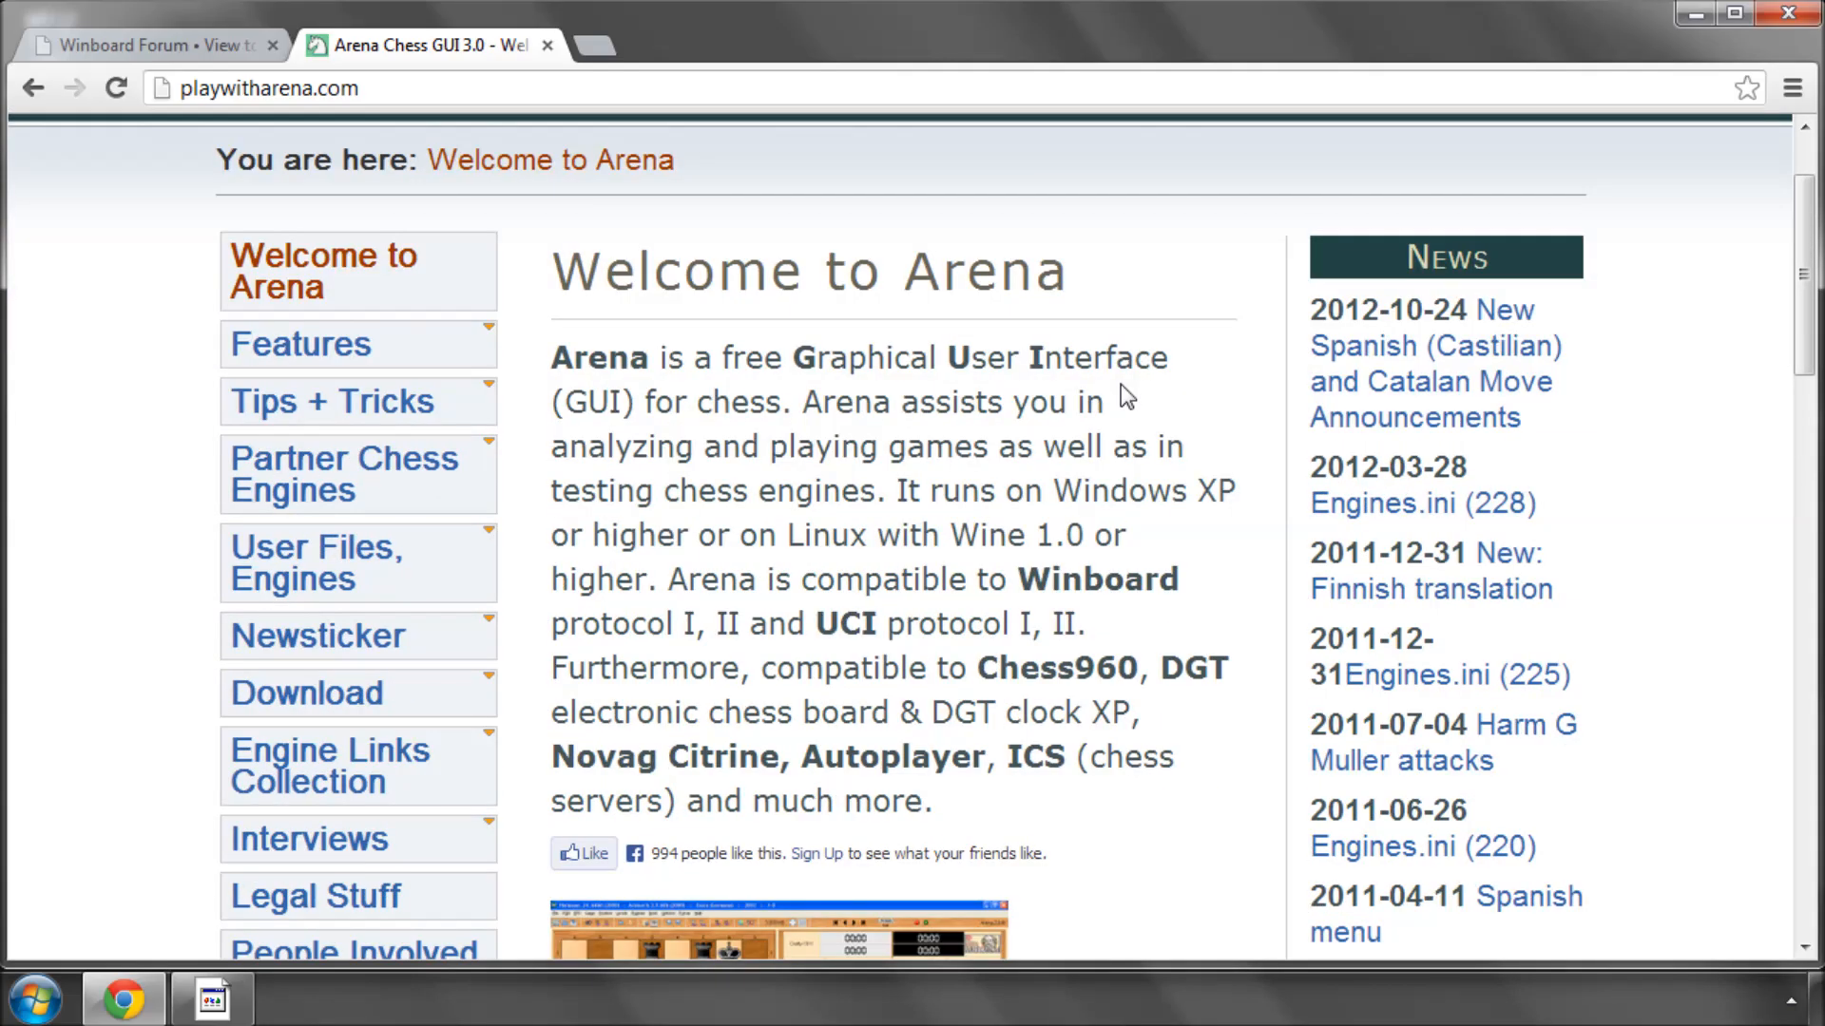
scroll(down, 3)
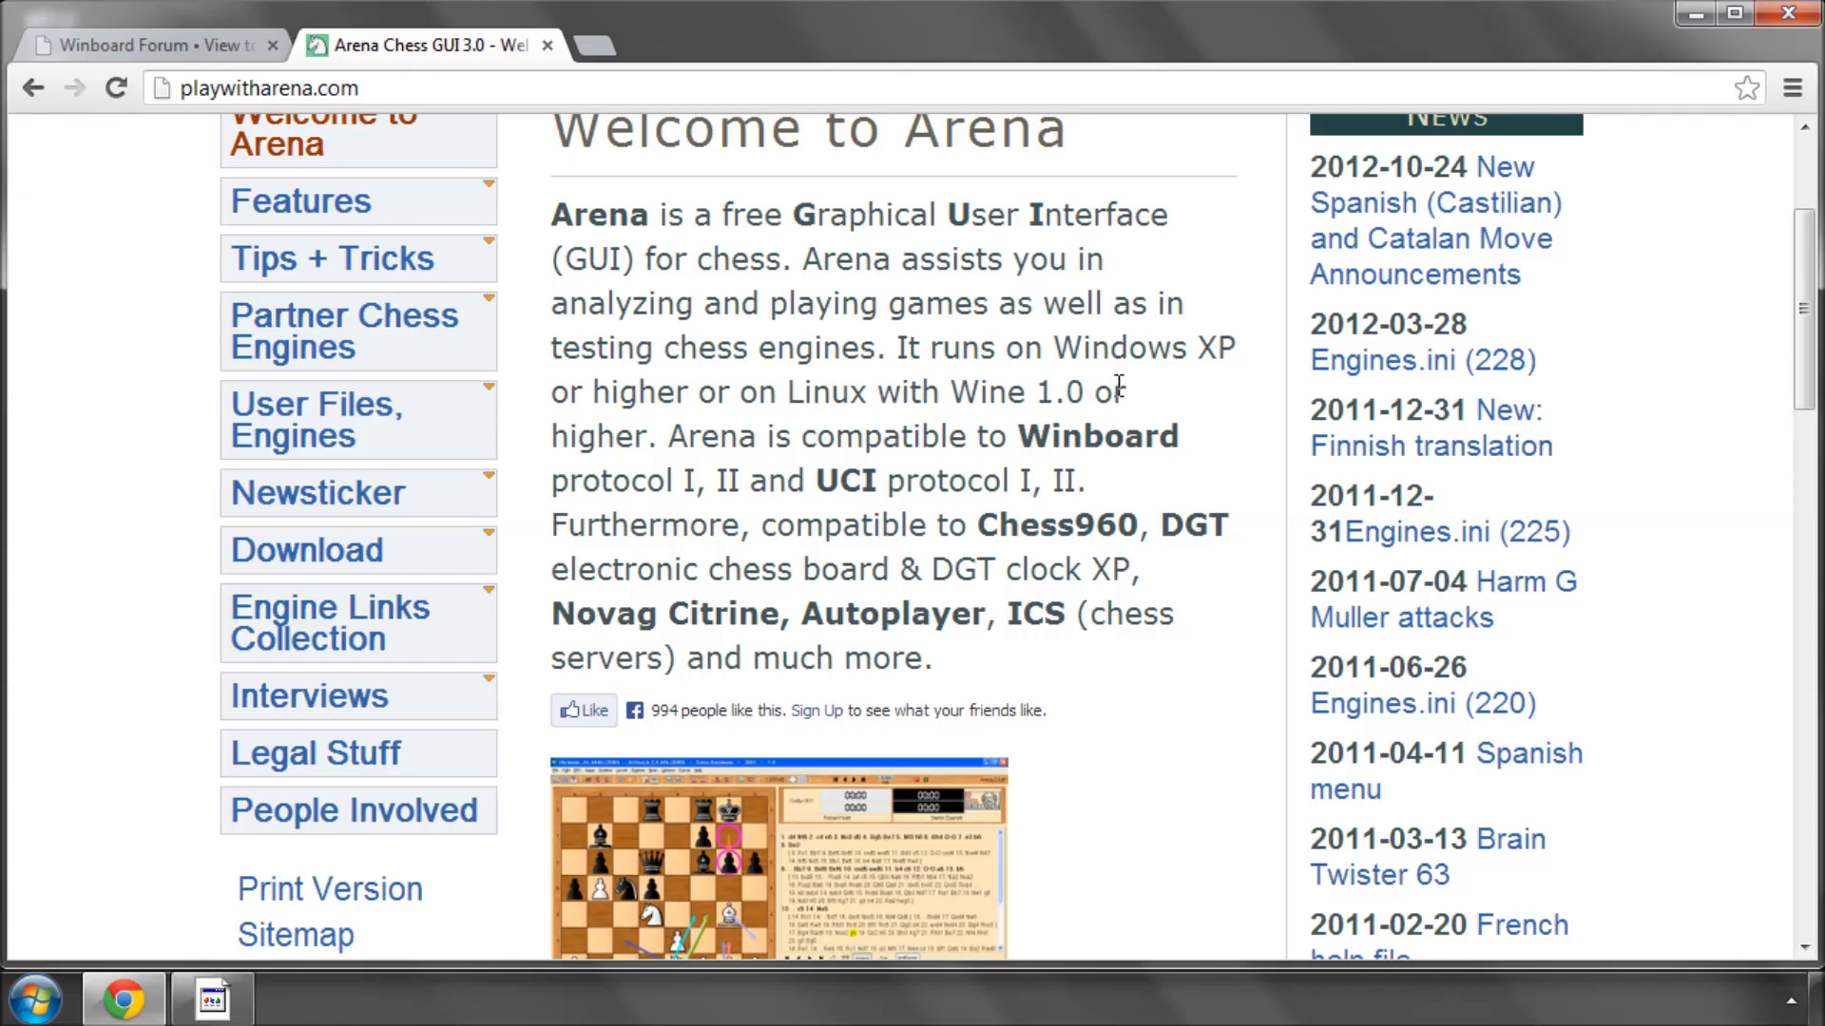
scroll(down, 3)
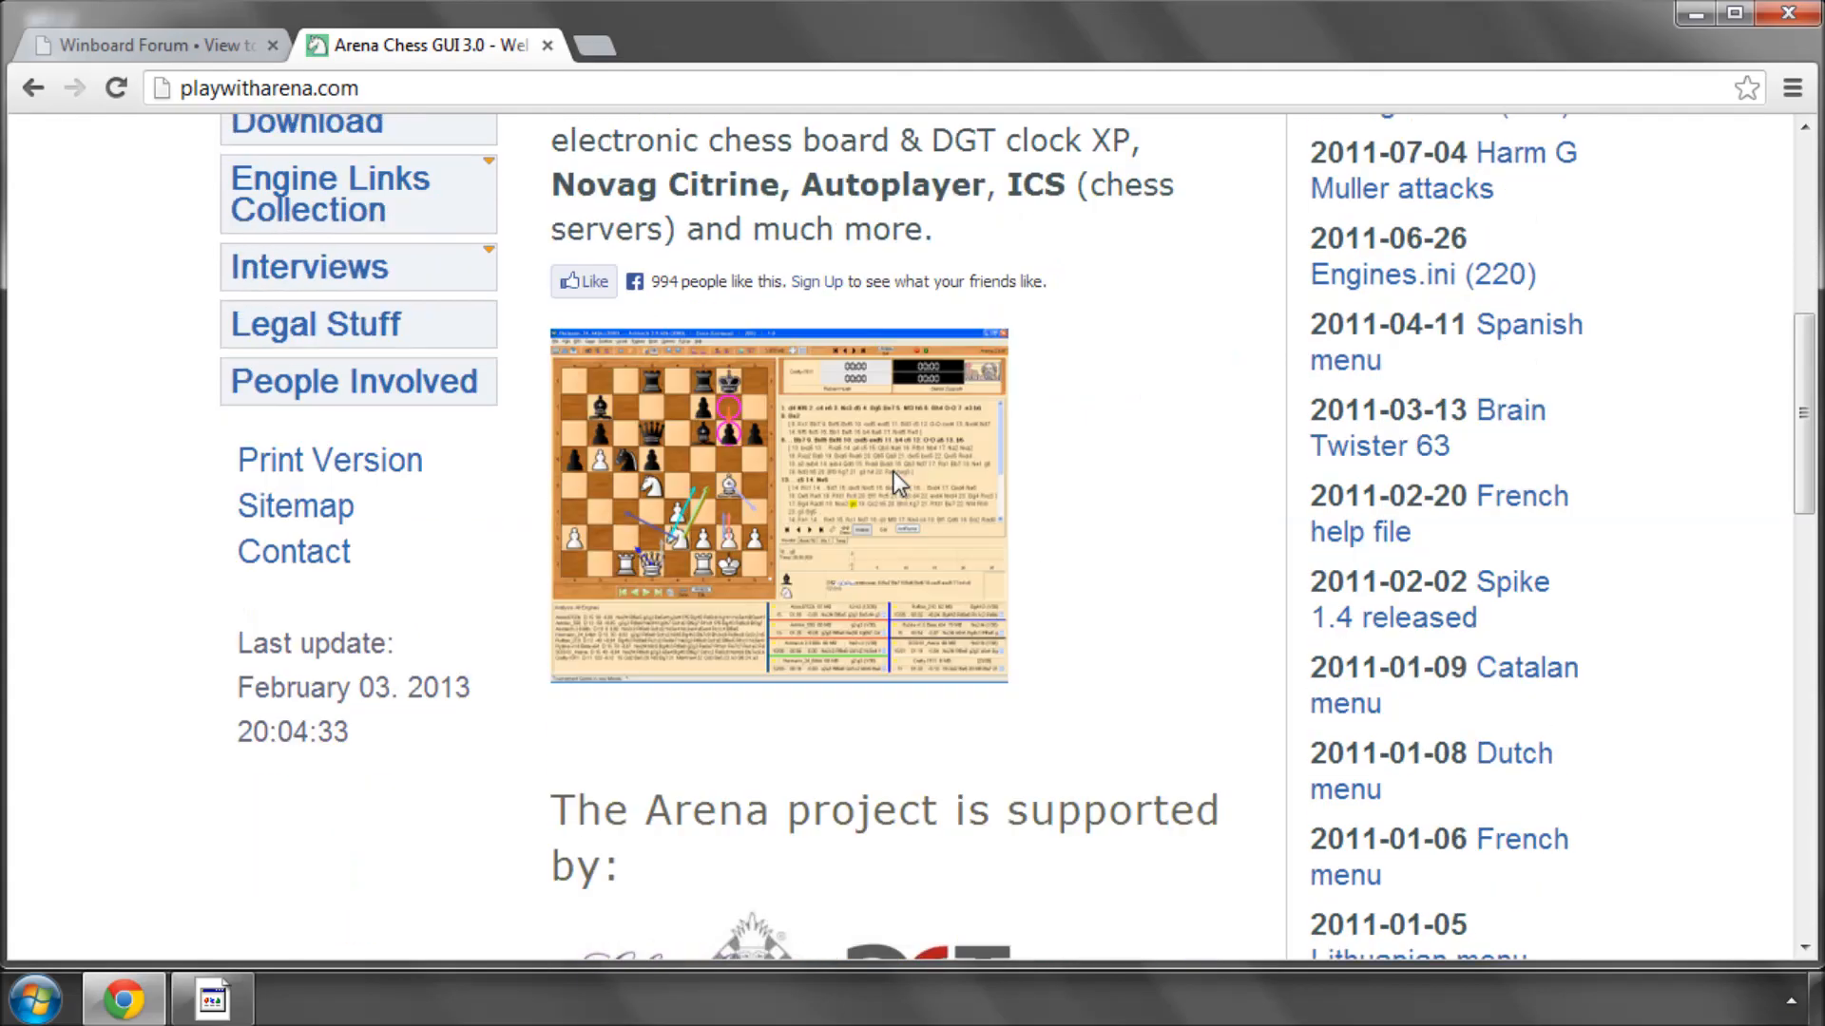
mouse_move(988, 424)
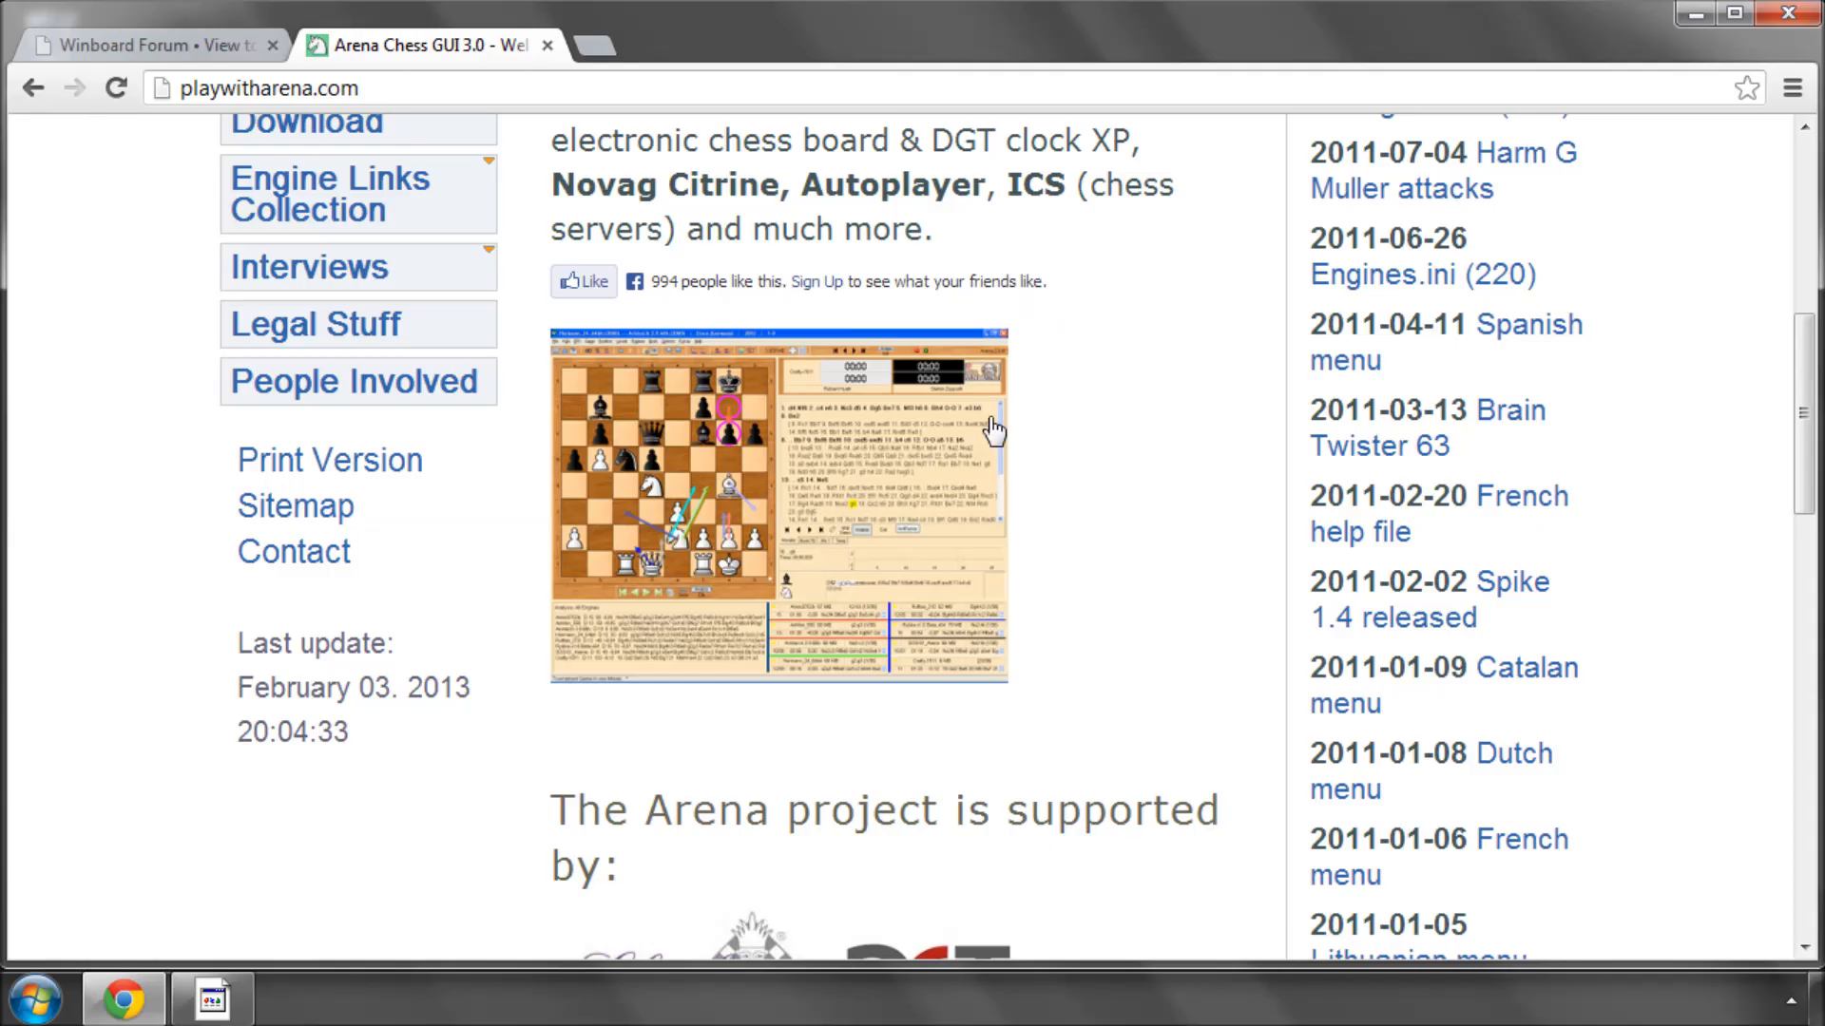
mouse_move(1180, 531)
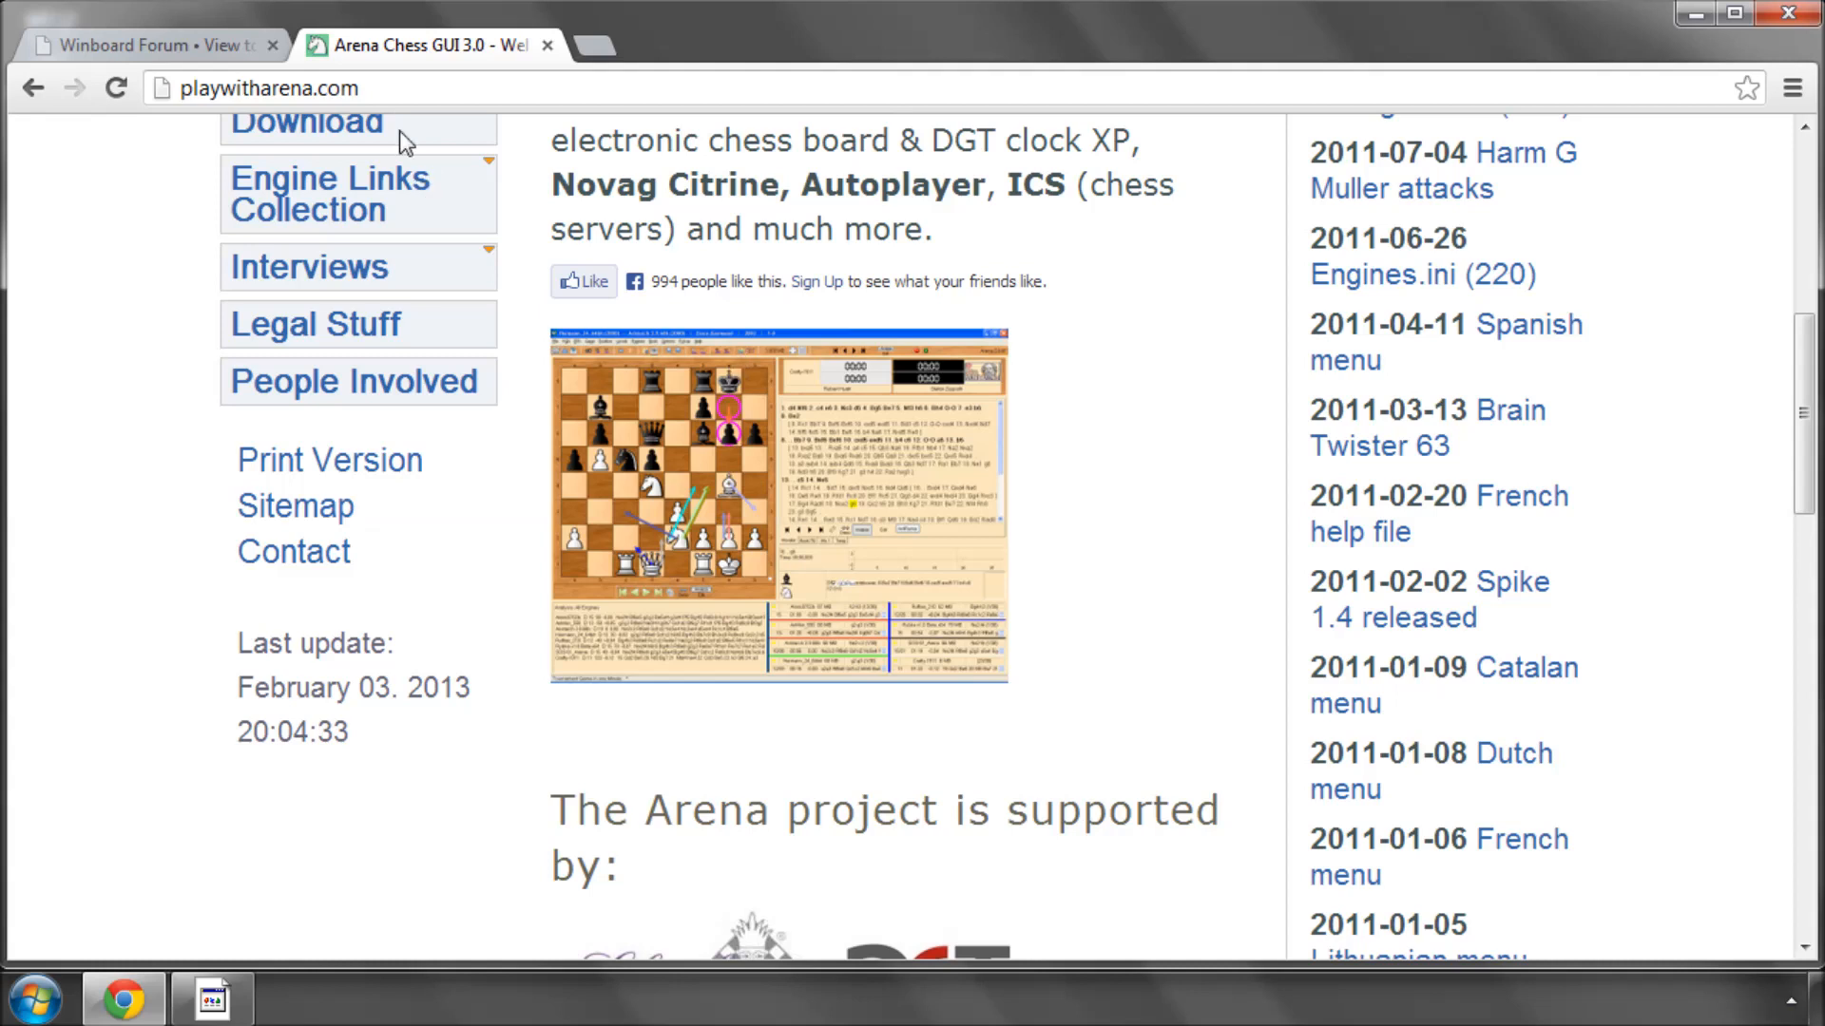
mouse_move(821, 61)
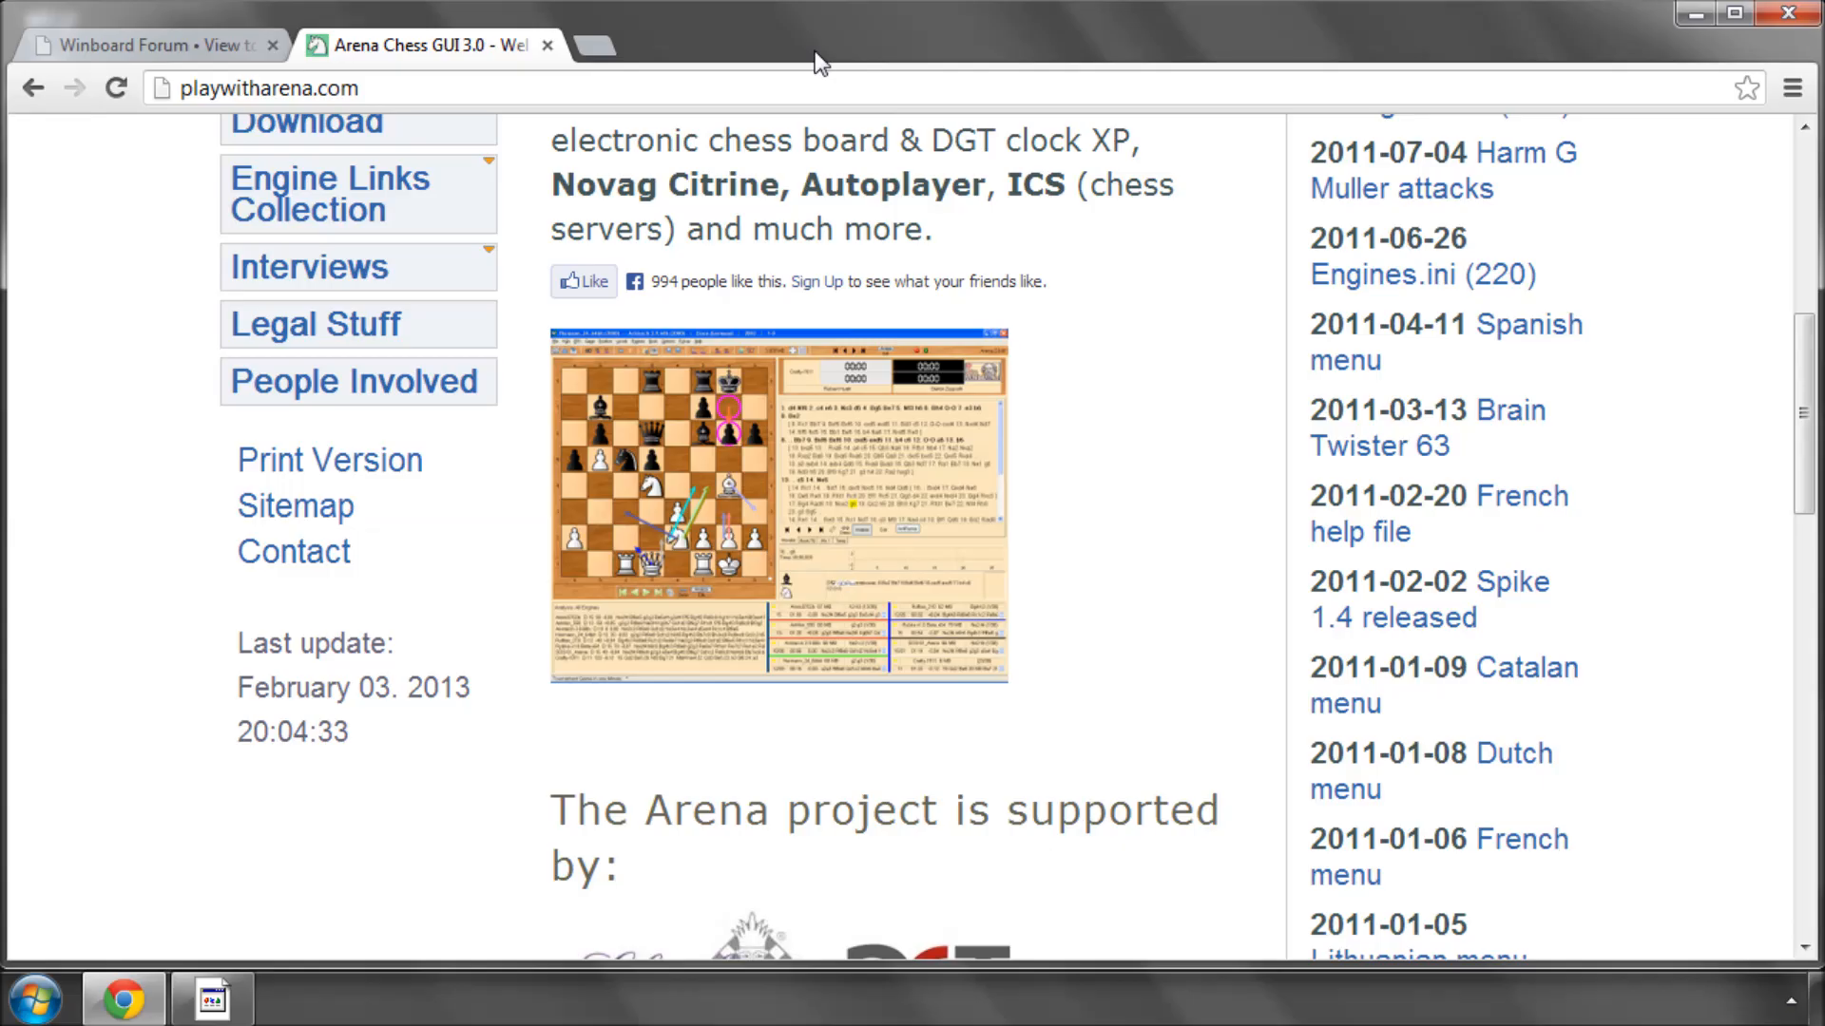
- Search Google in a new tab for 'uci protocol chess'
click(604, 44)
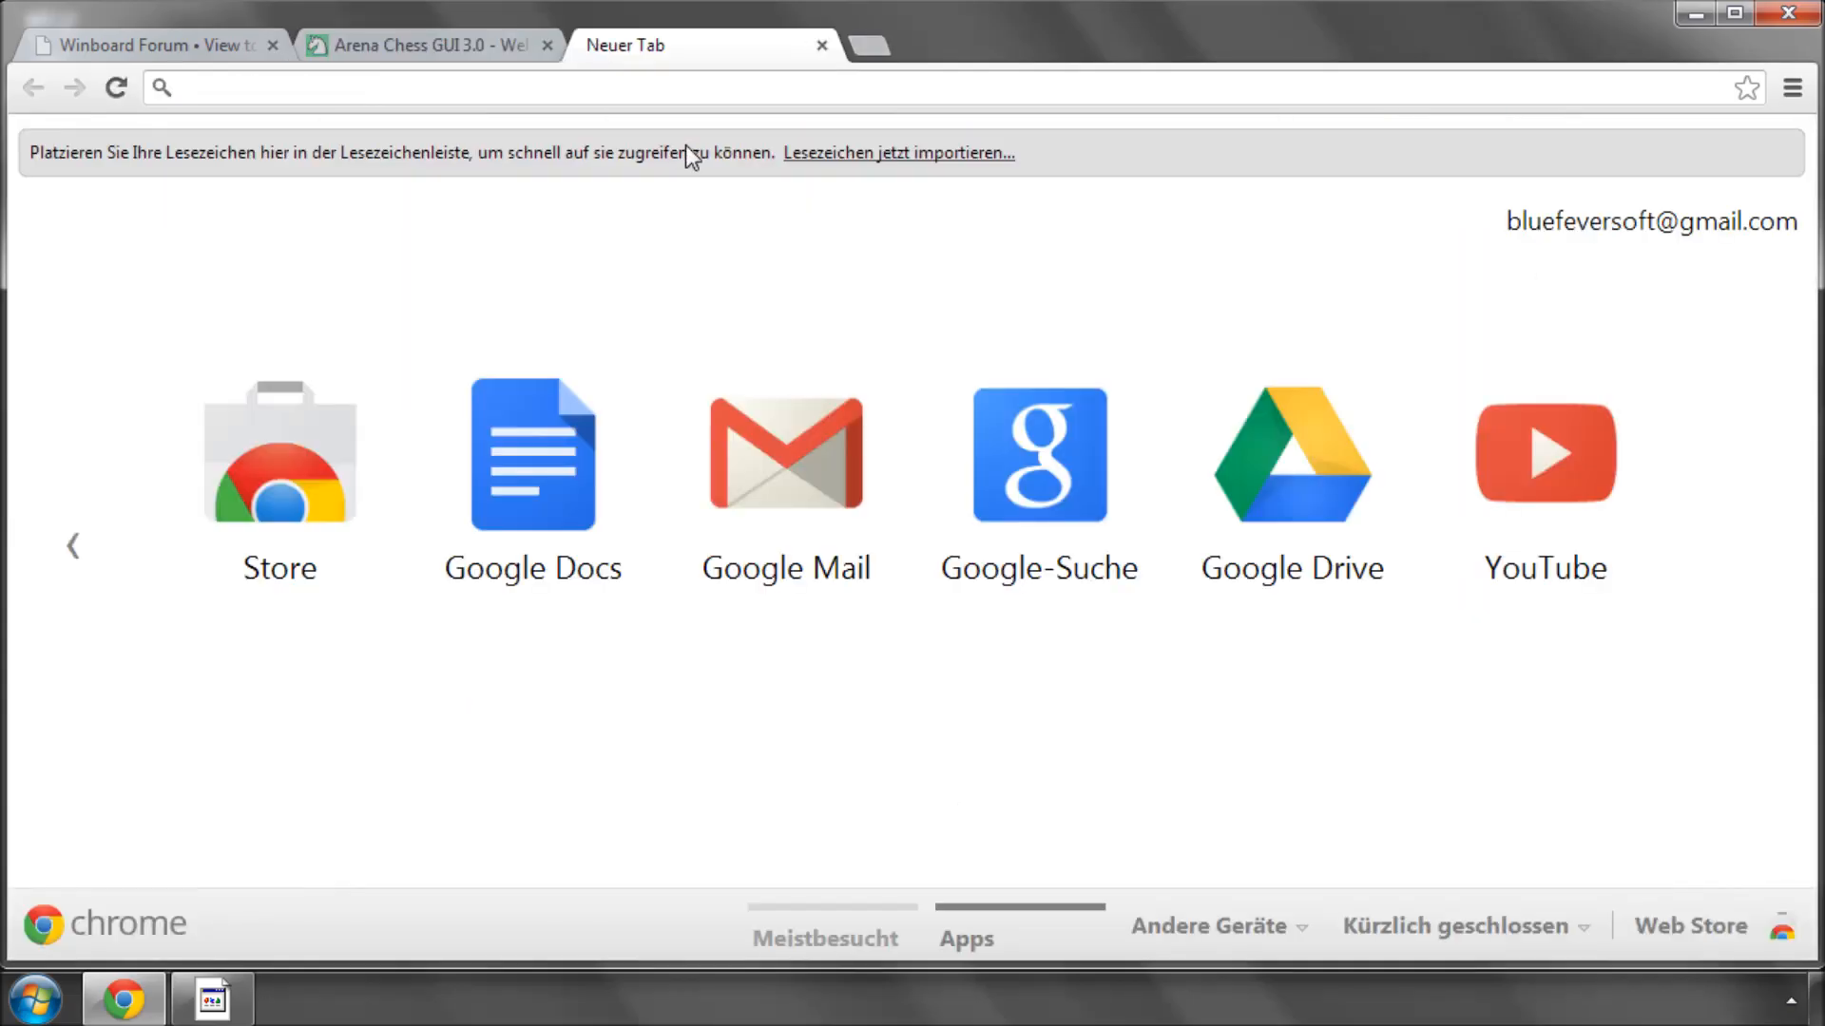
click(1038, 454)
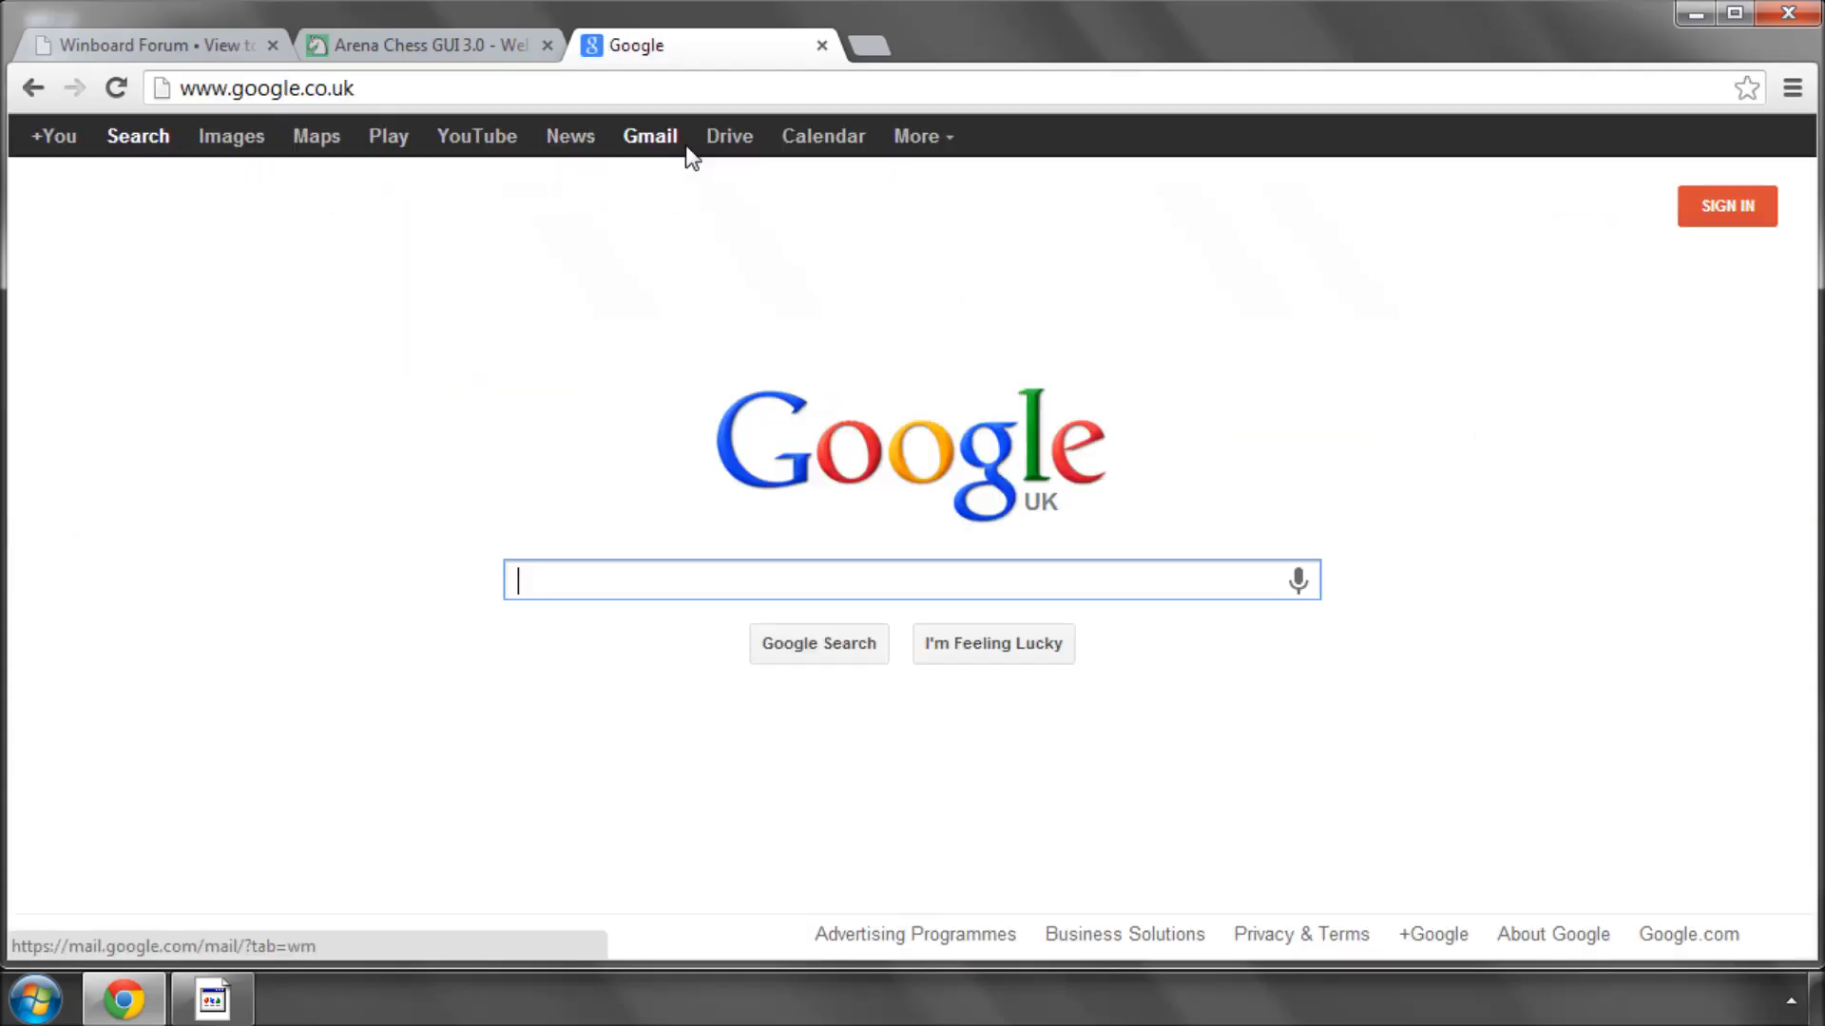
text(uci)
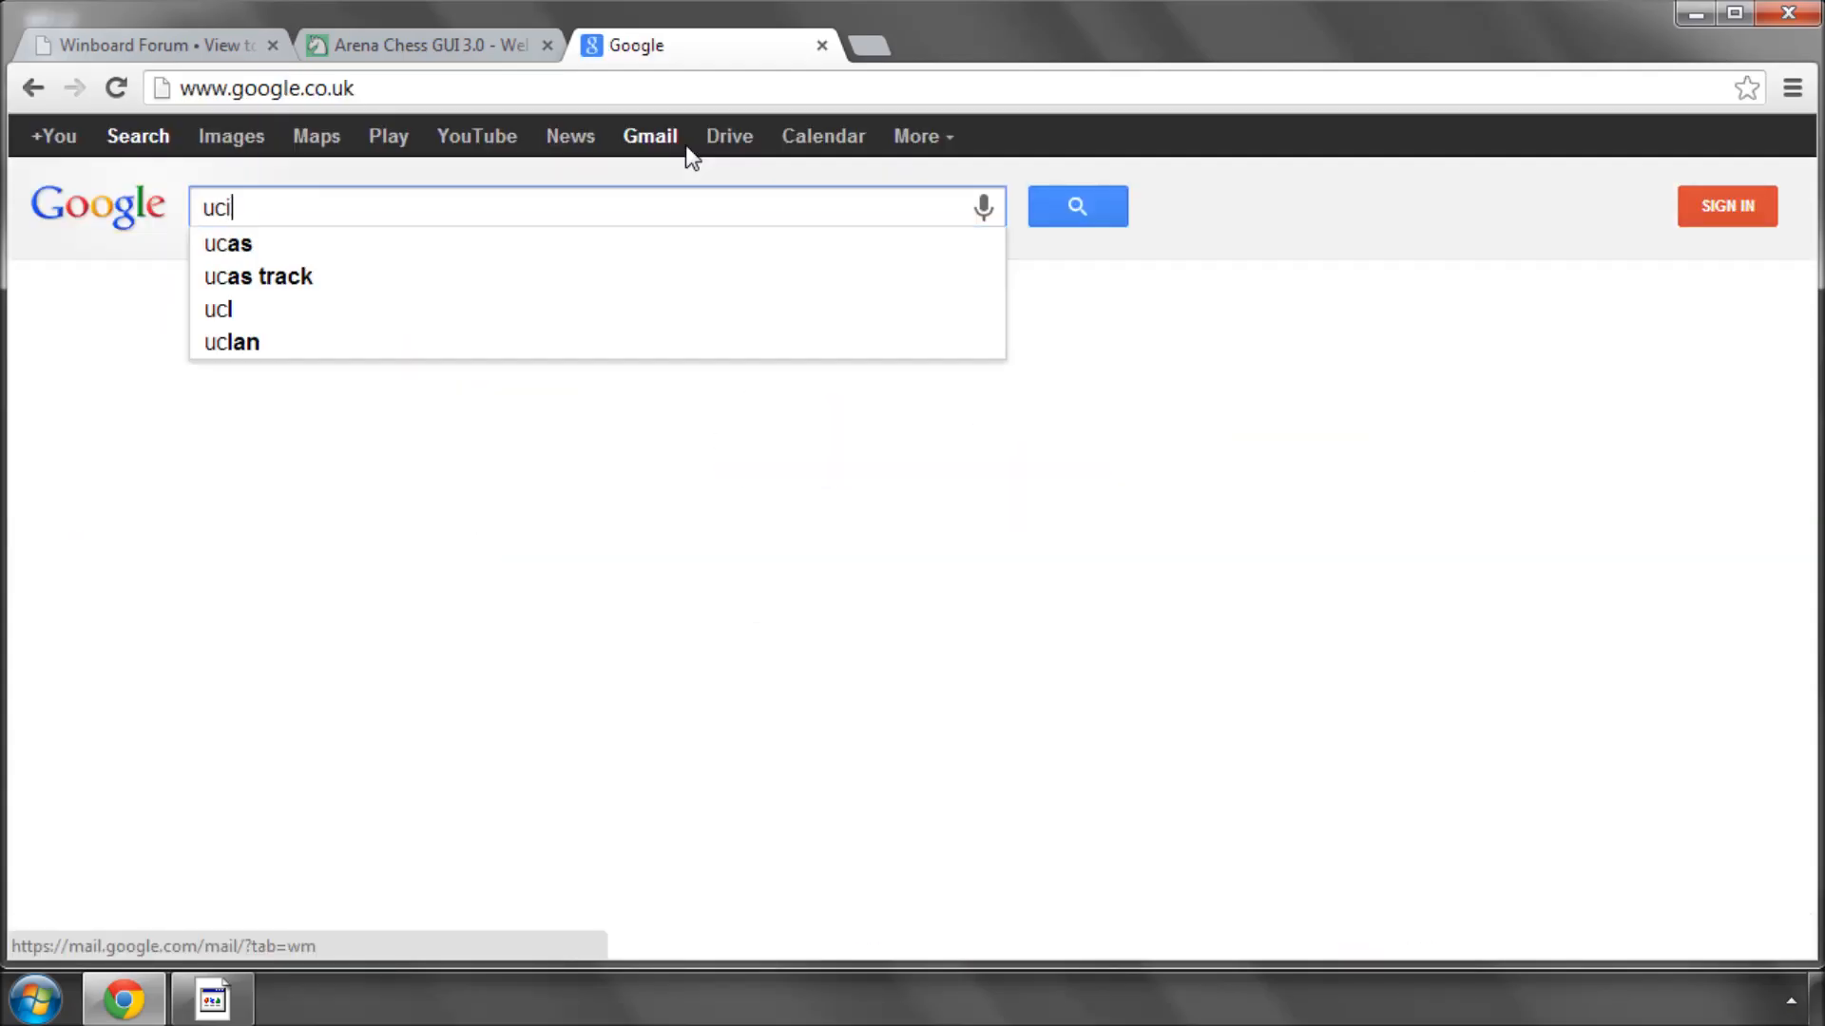
text(protocol)
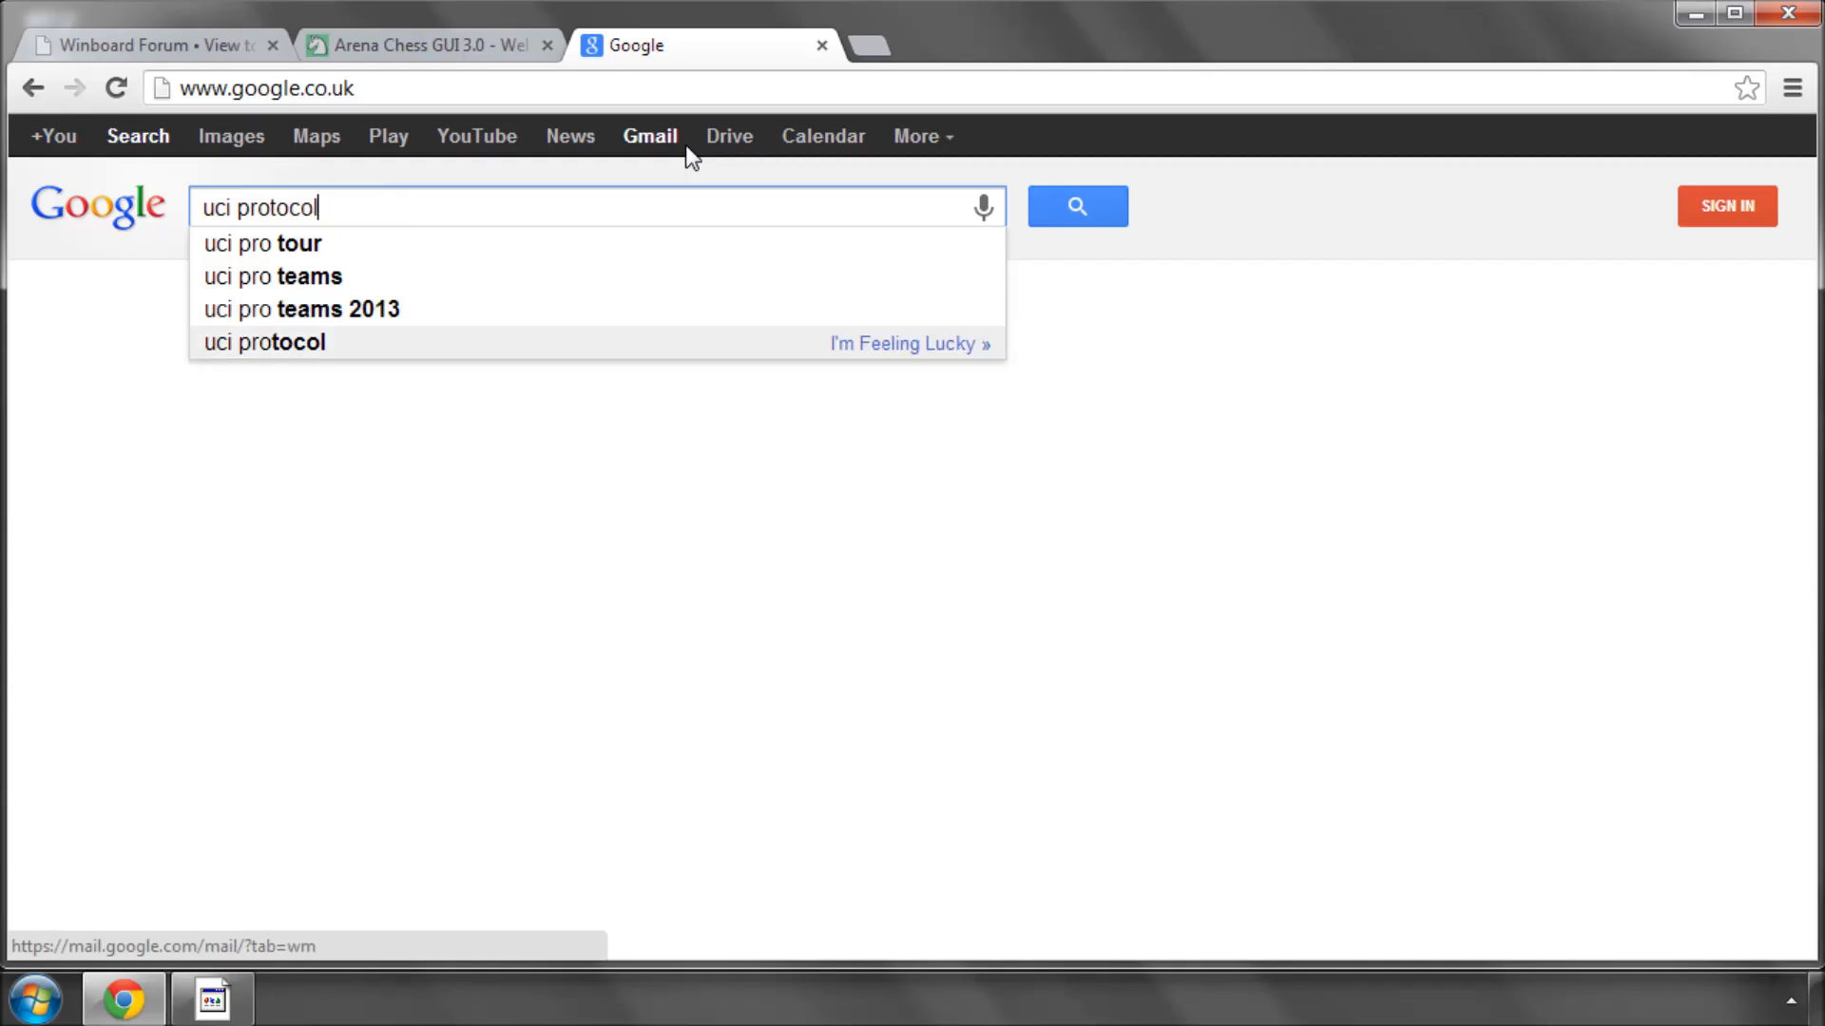
key(Return)
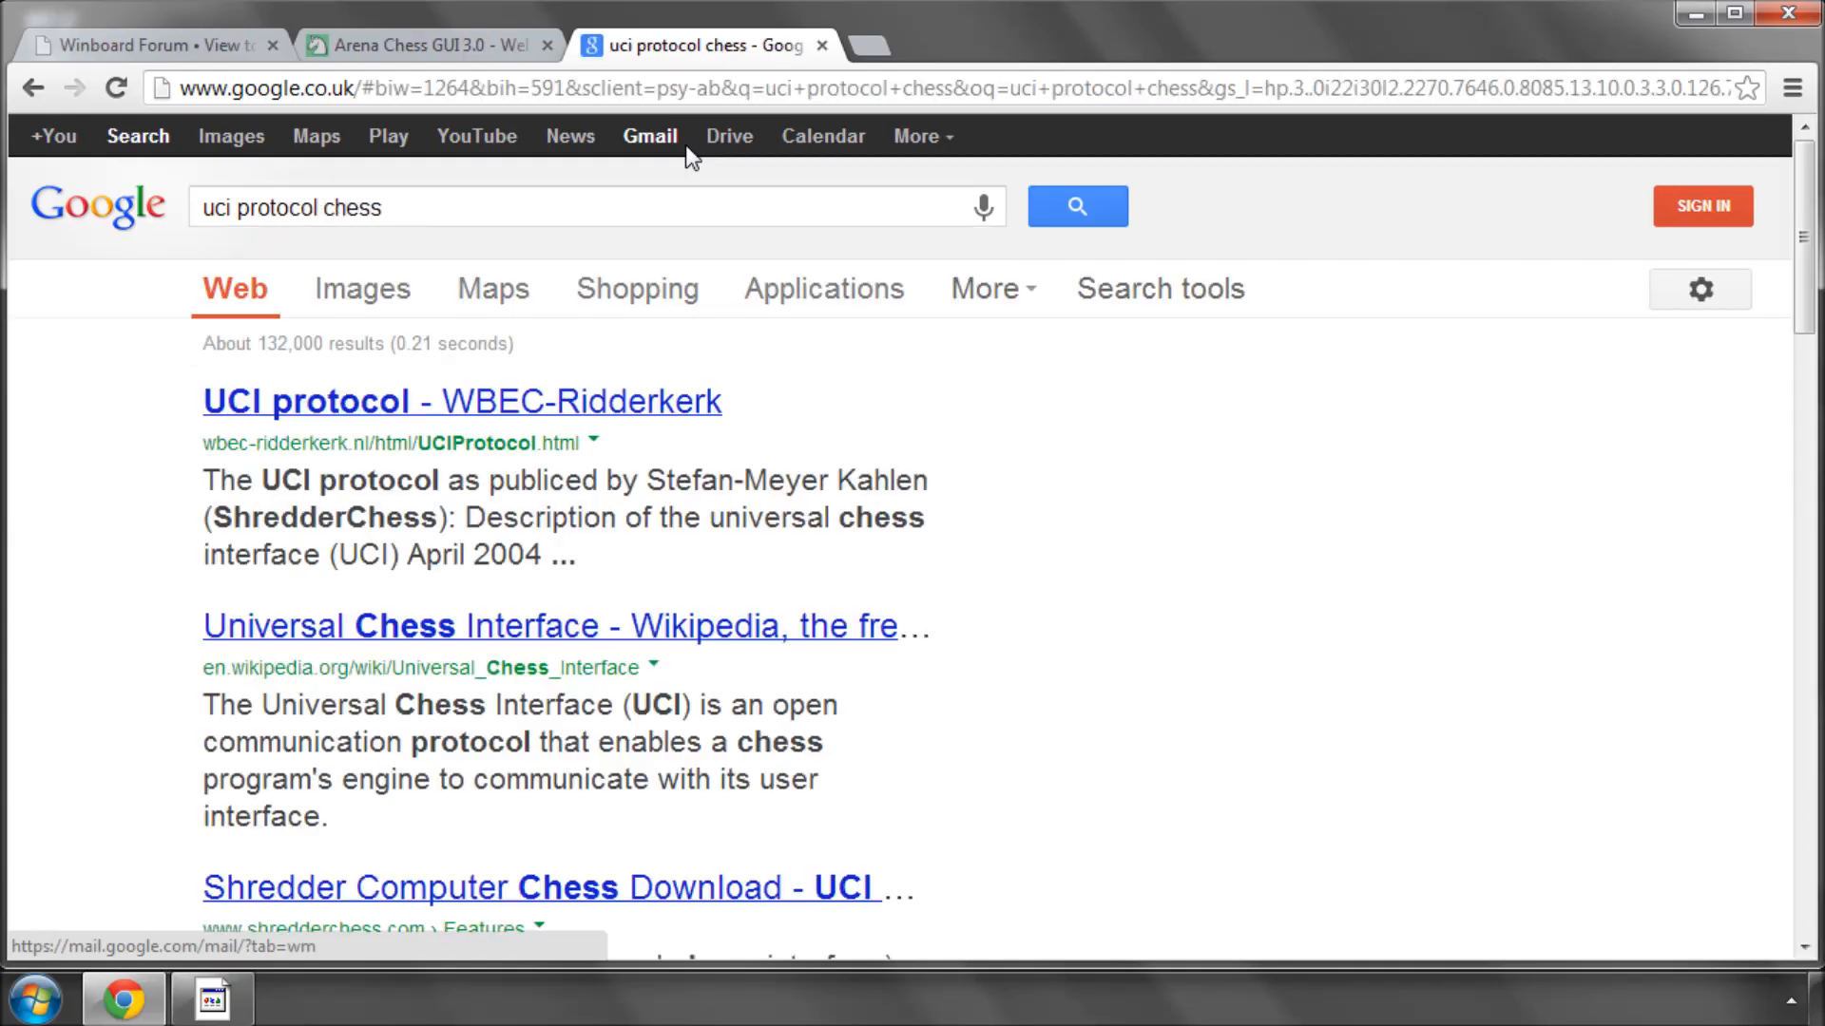
mouse_move(477, 416)
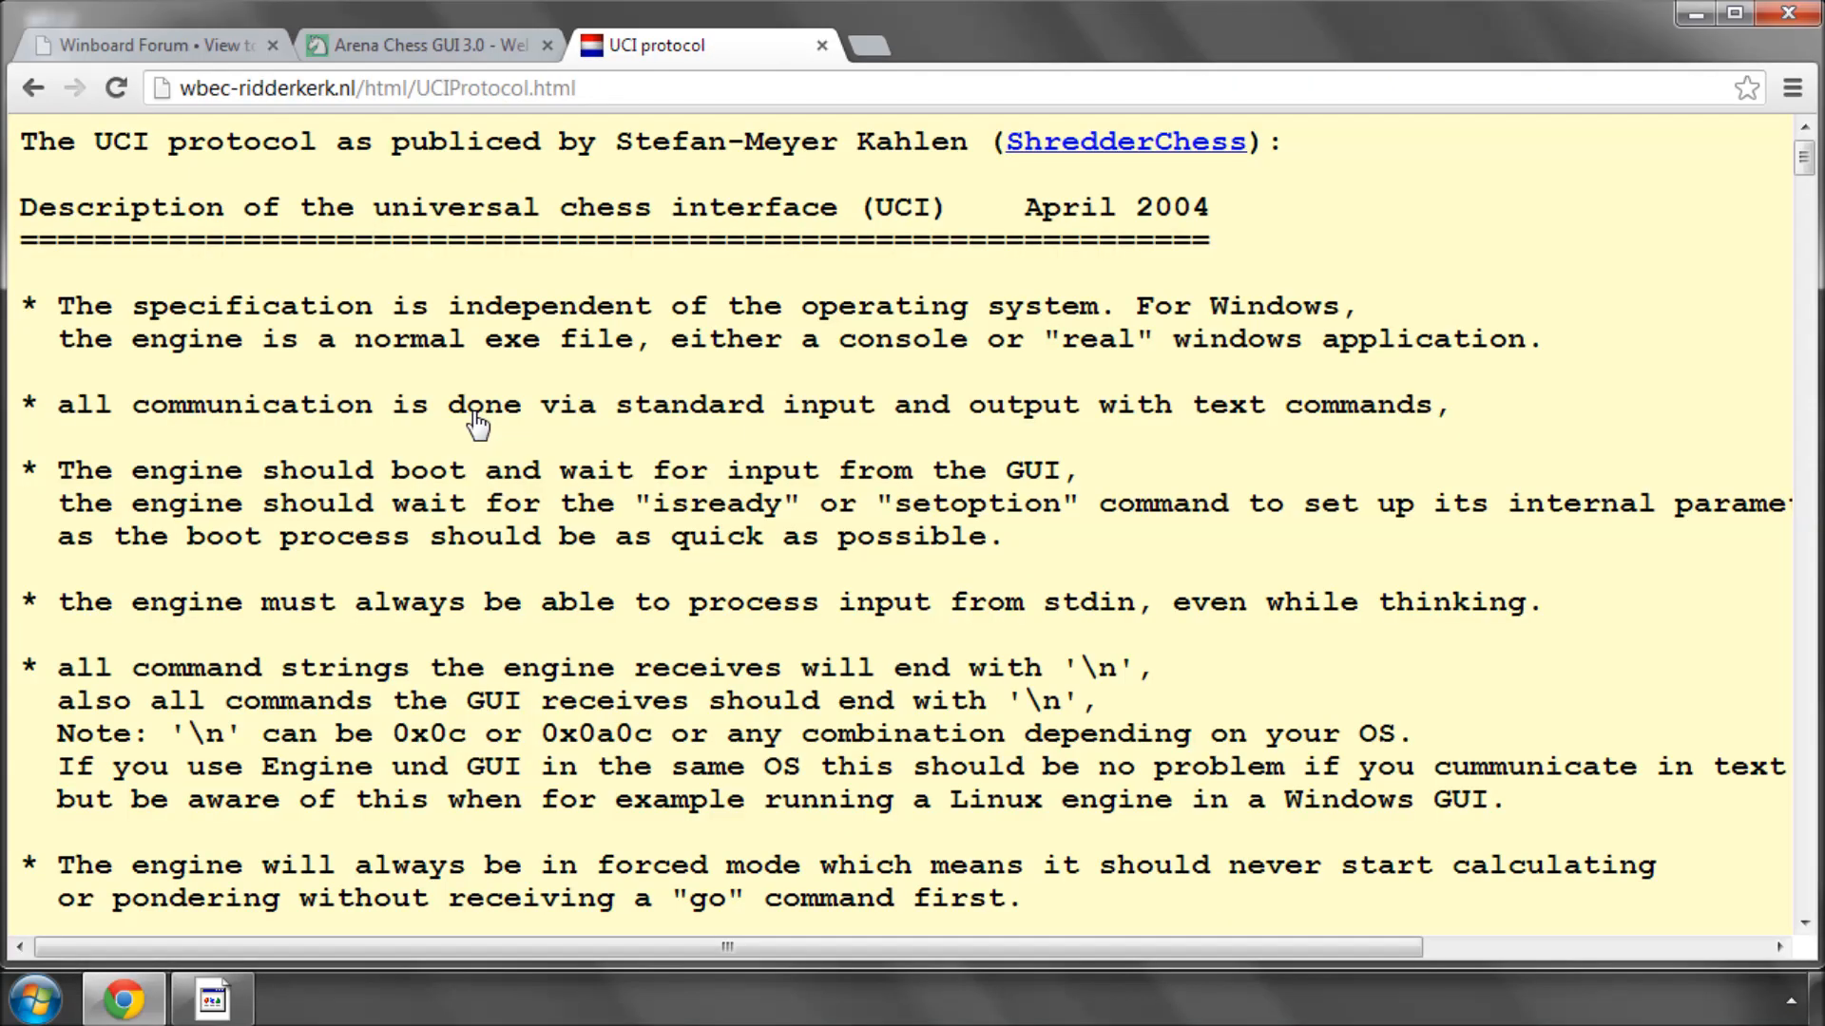
mouse_move(557, 412)
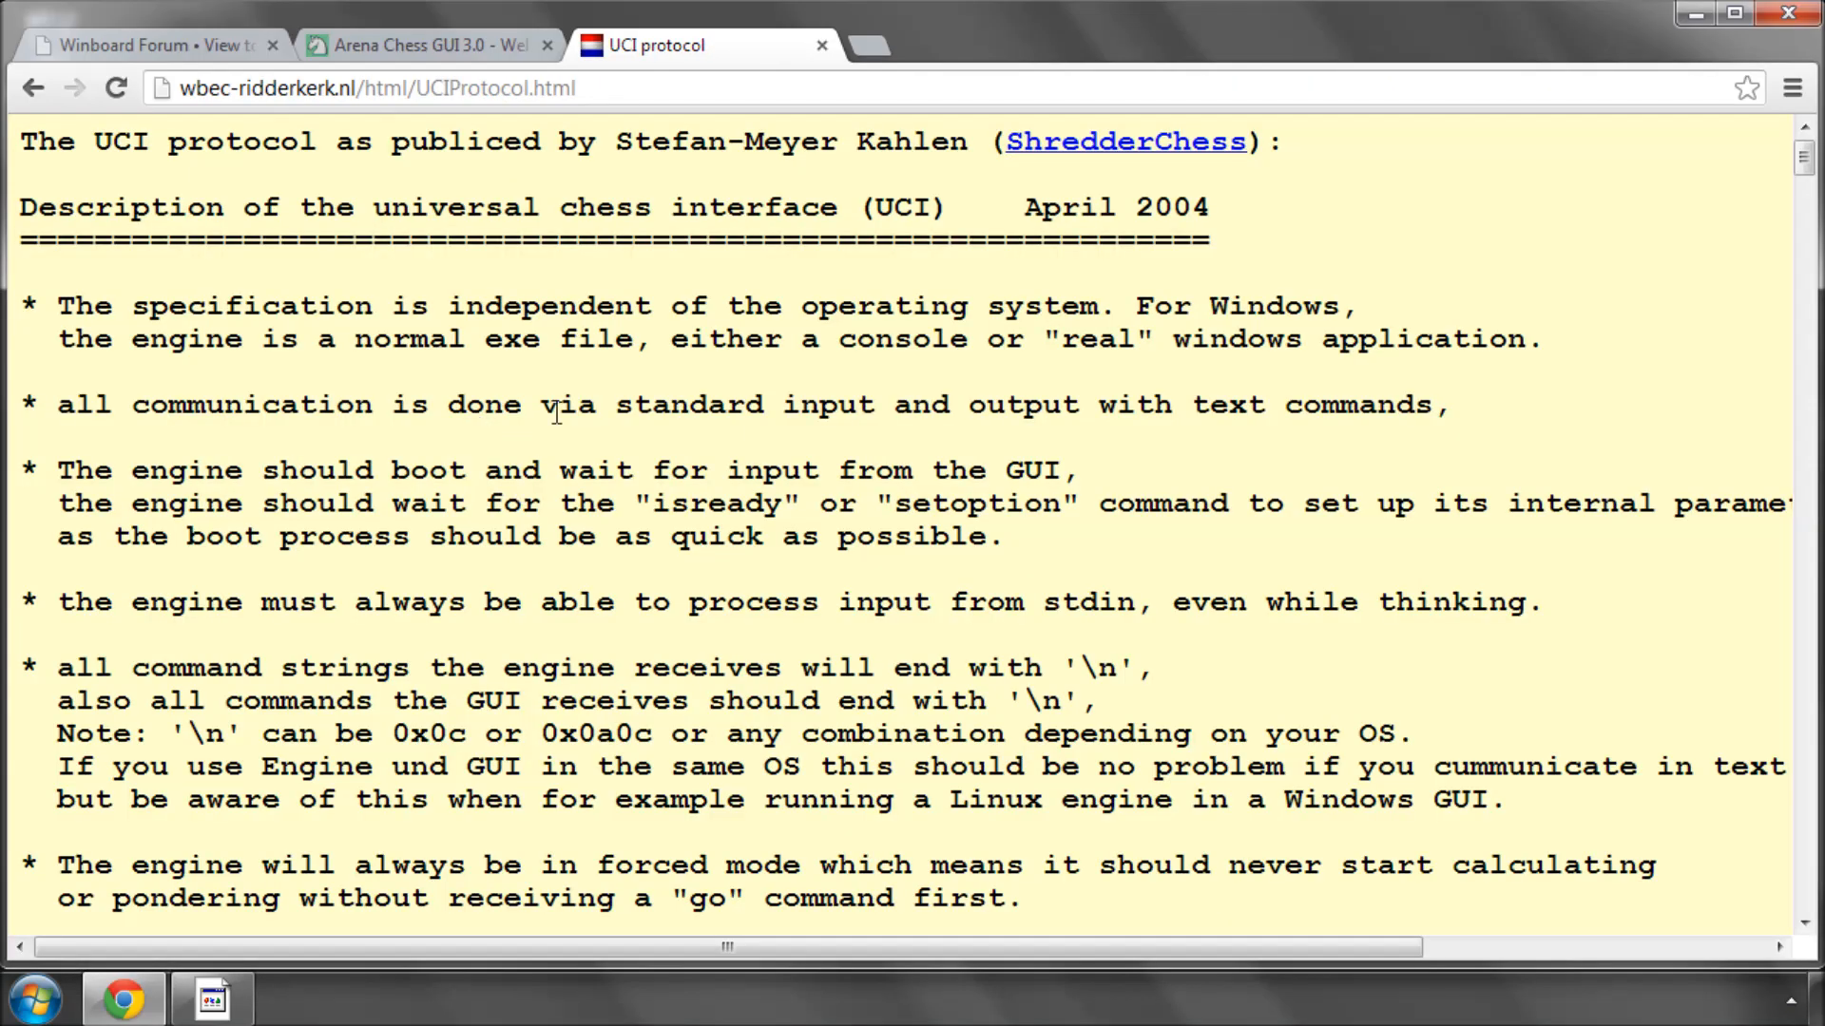
- Read the WBEC-Ridderkerk UCI specification through its GUI-to-engine and engine-to-GUI commands and back to the top
scroll(down, 3)
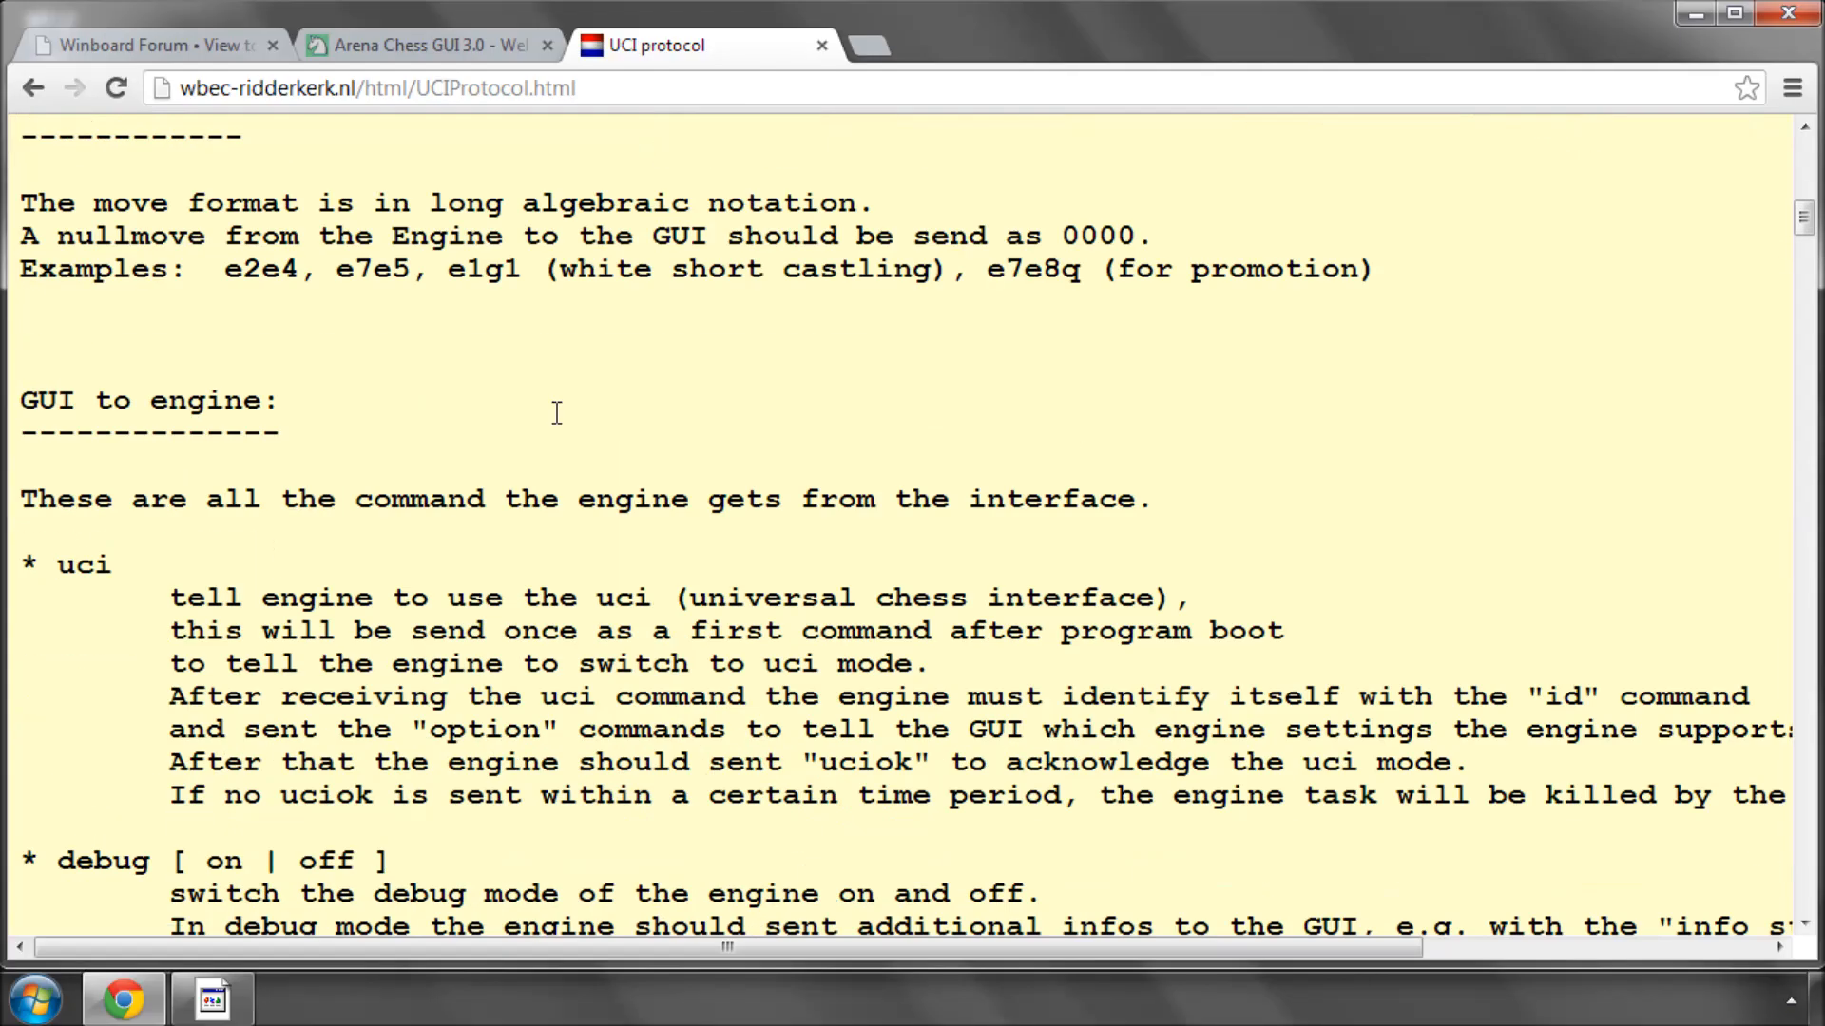
scroll(down, 3)
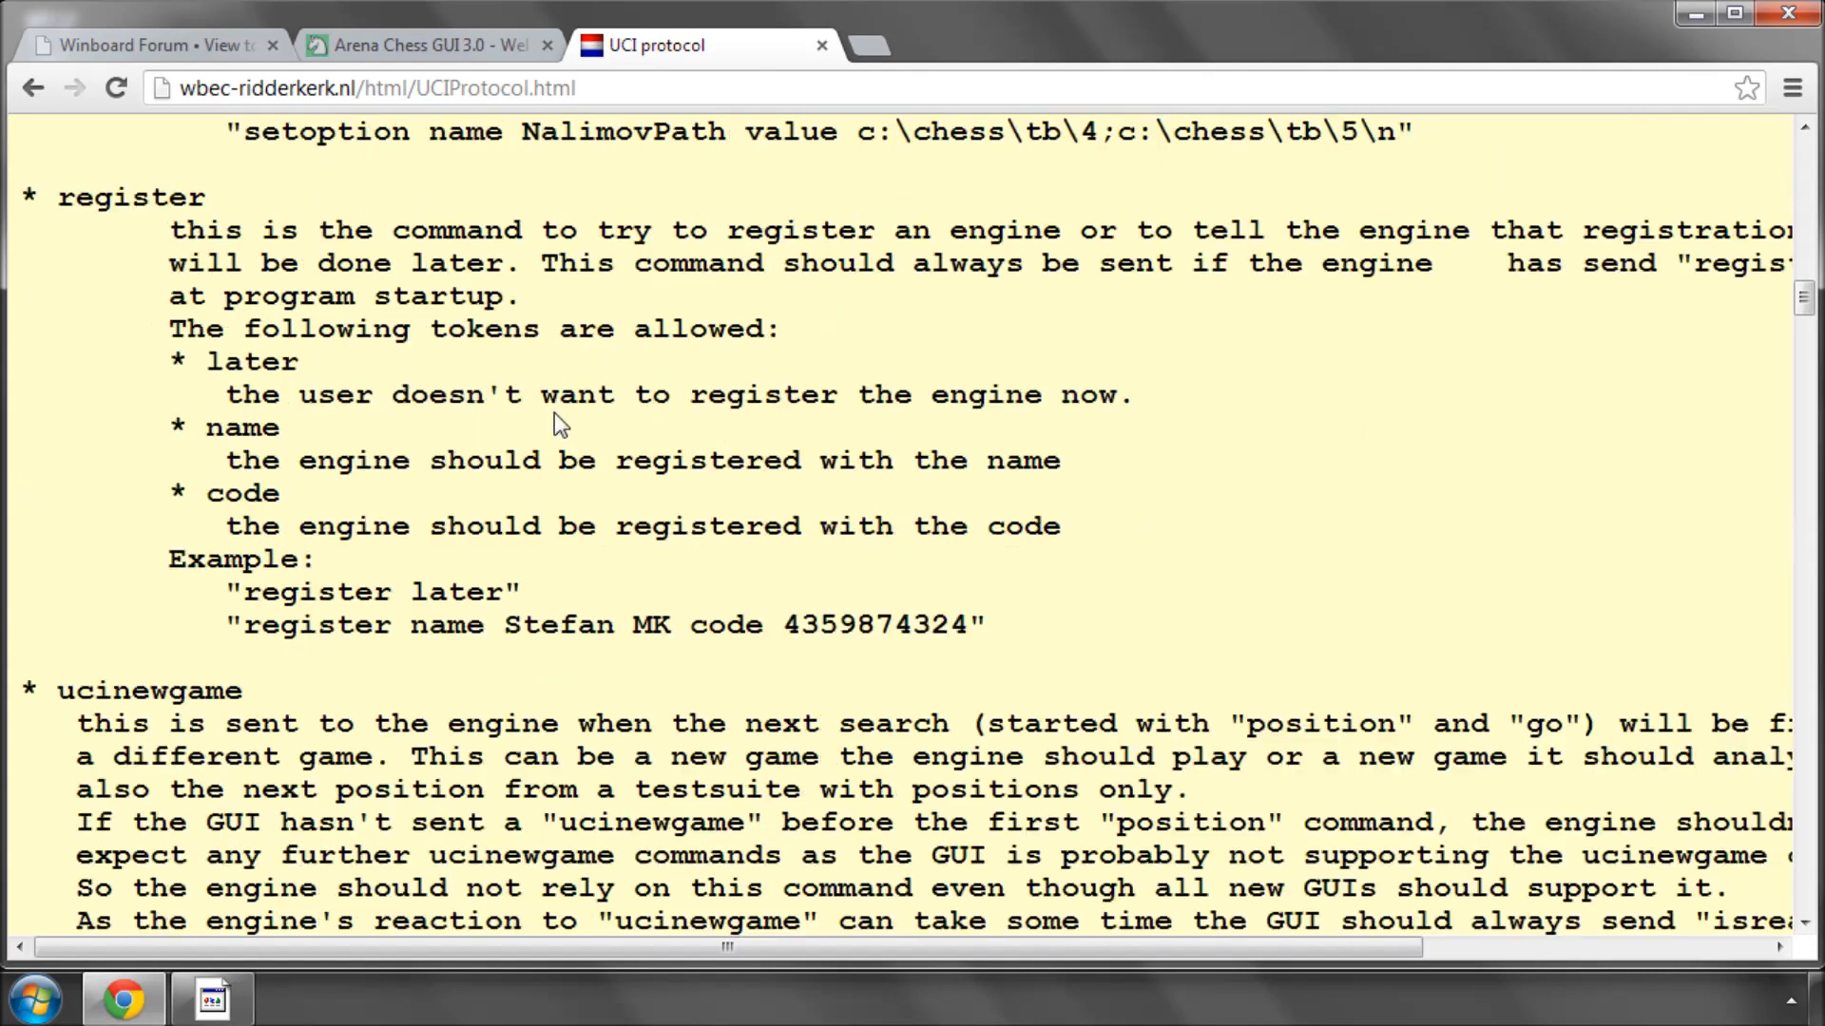
scroll(down, 3)
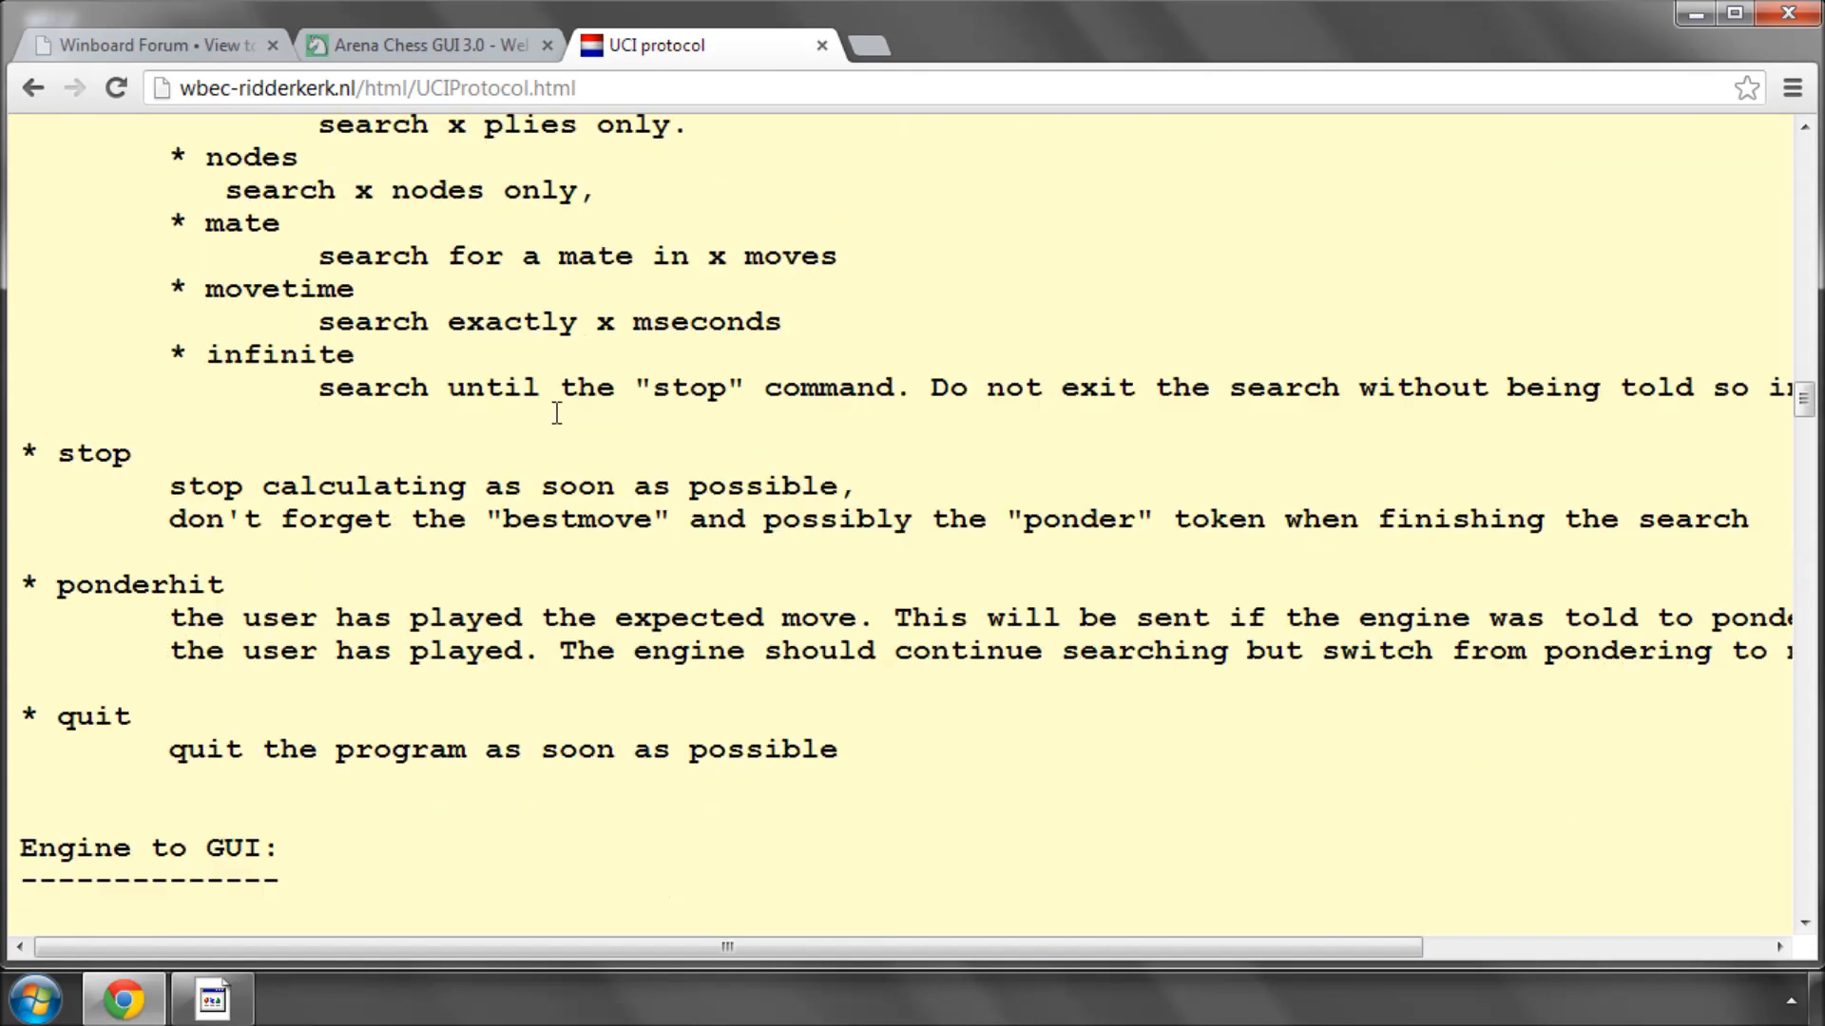
scroll(down, 3)
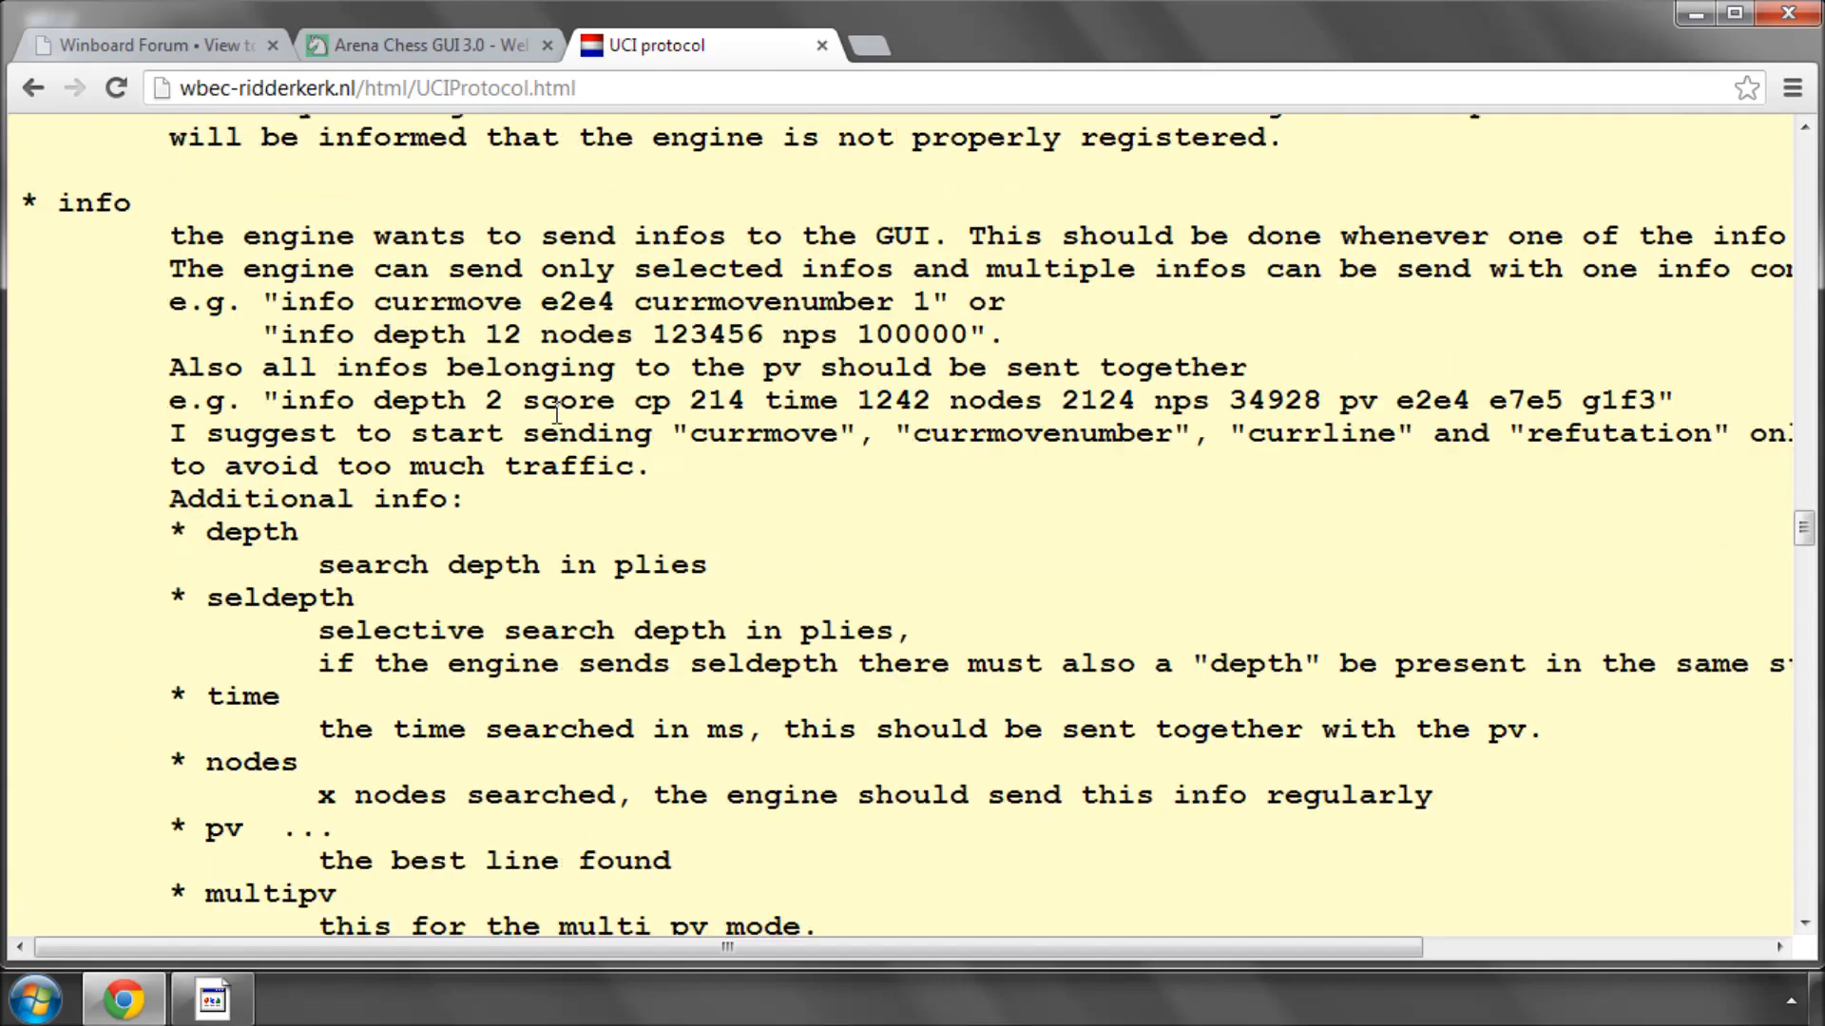
scroll(up, 3)
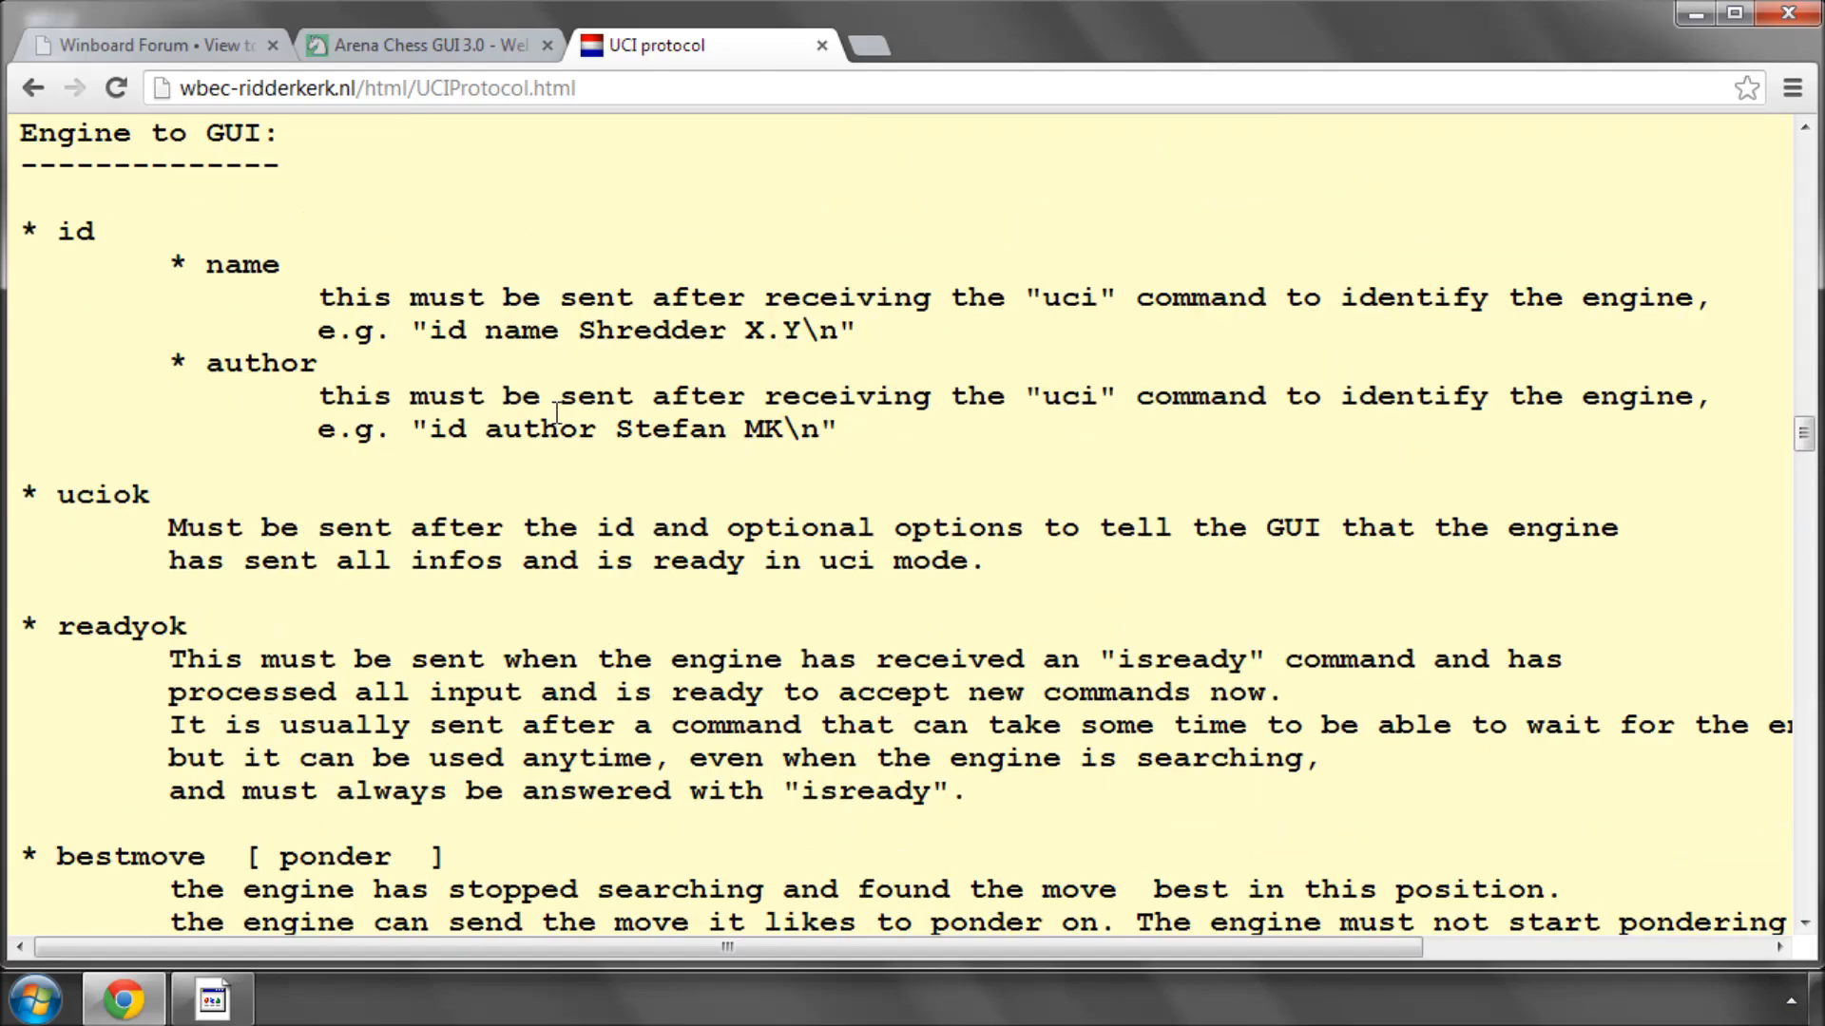
scroll(down, 3)
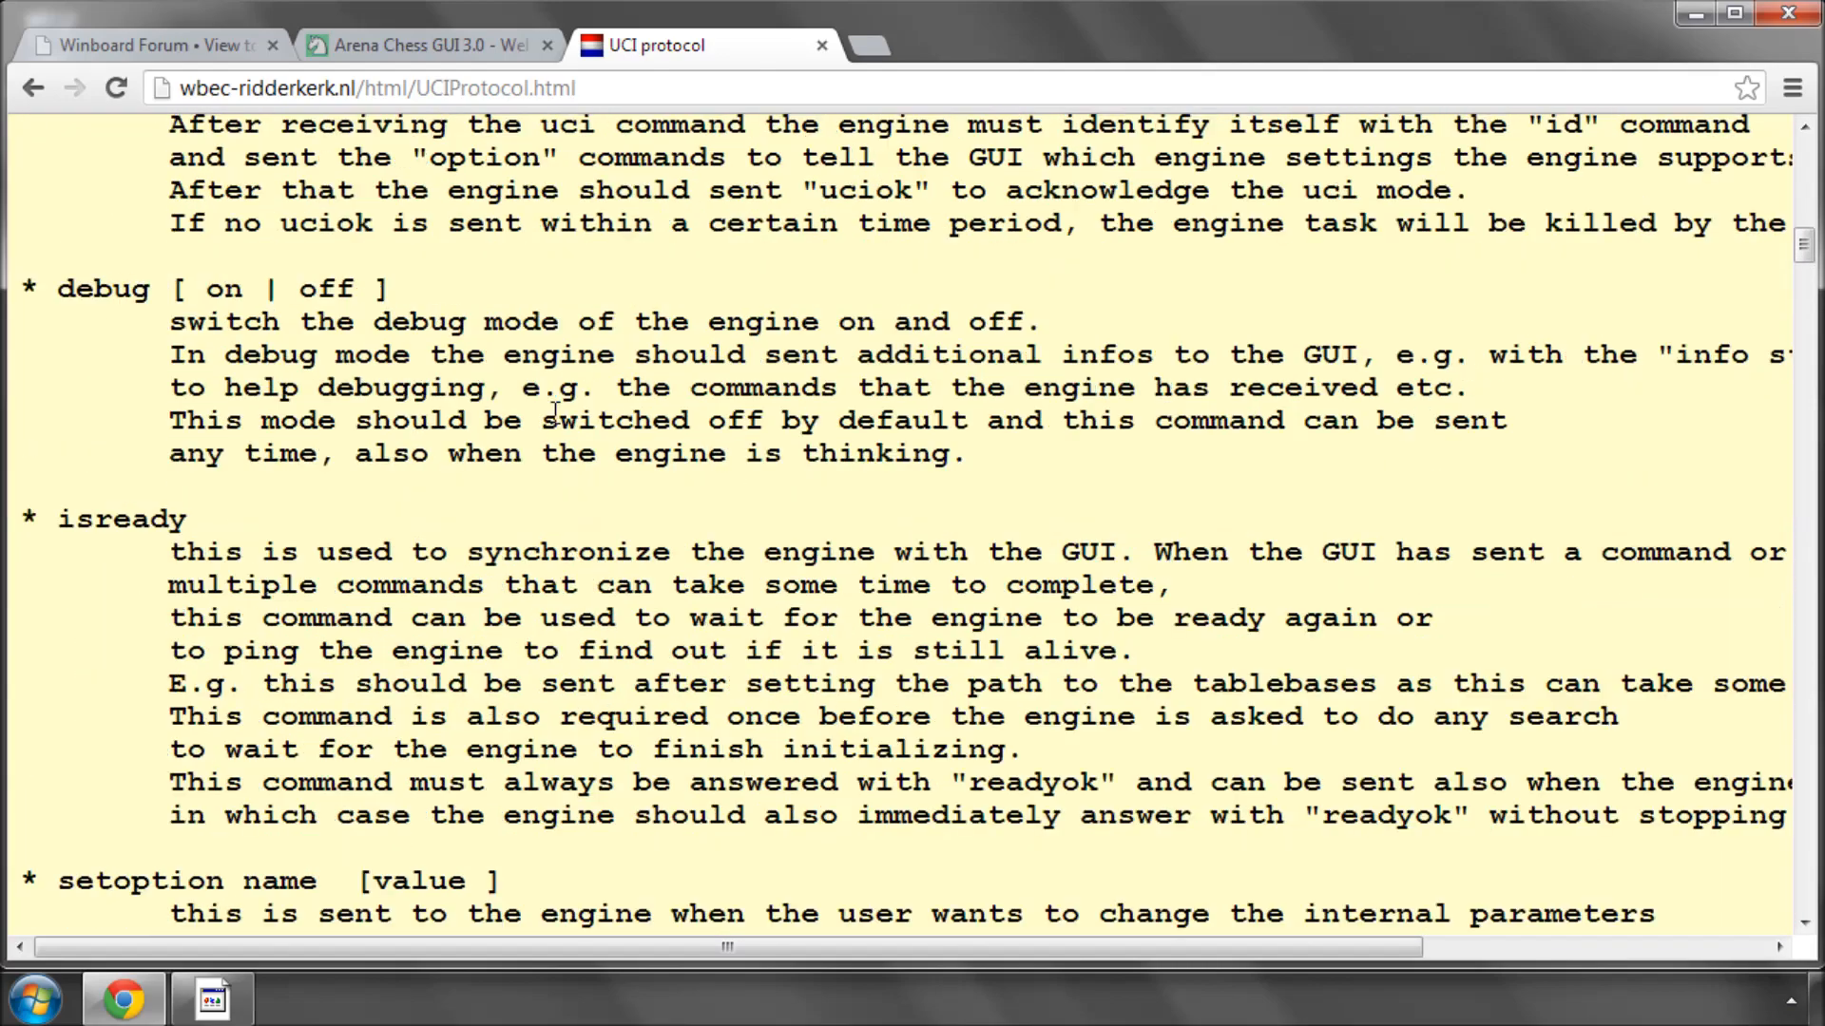
scroll(up, 3)
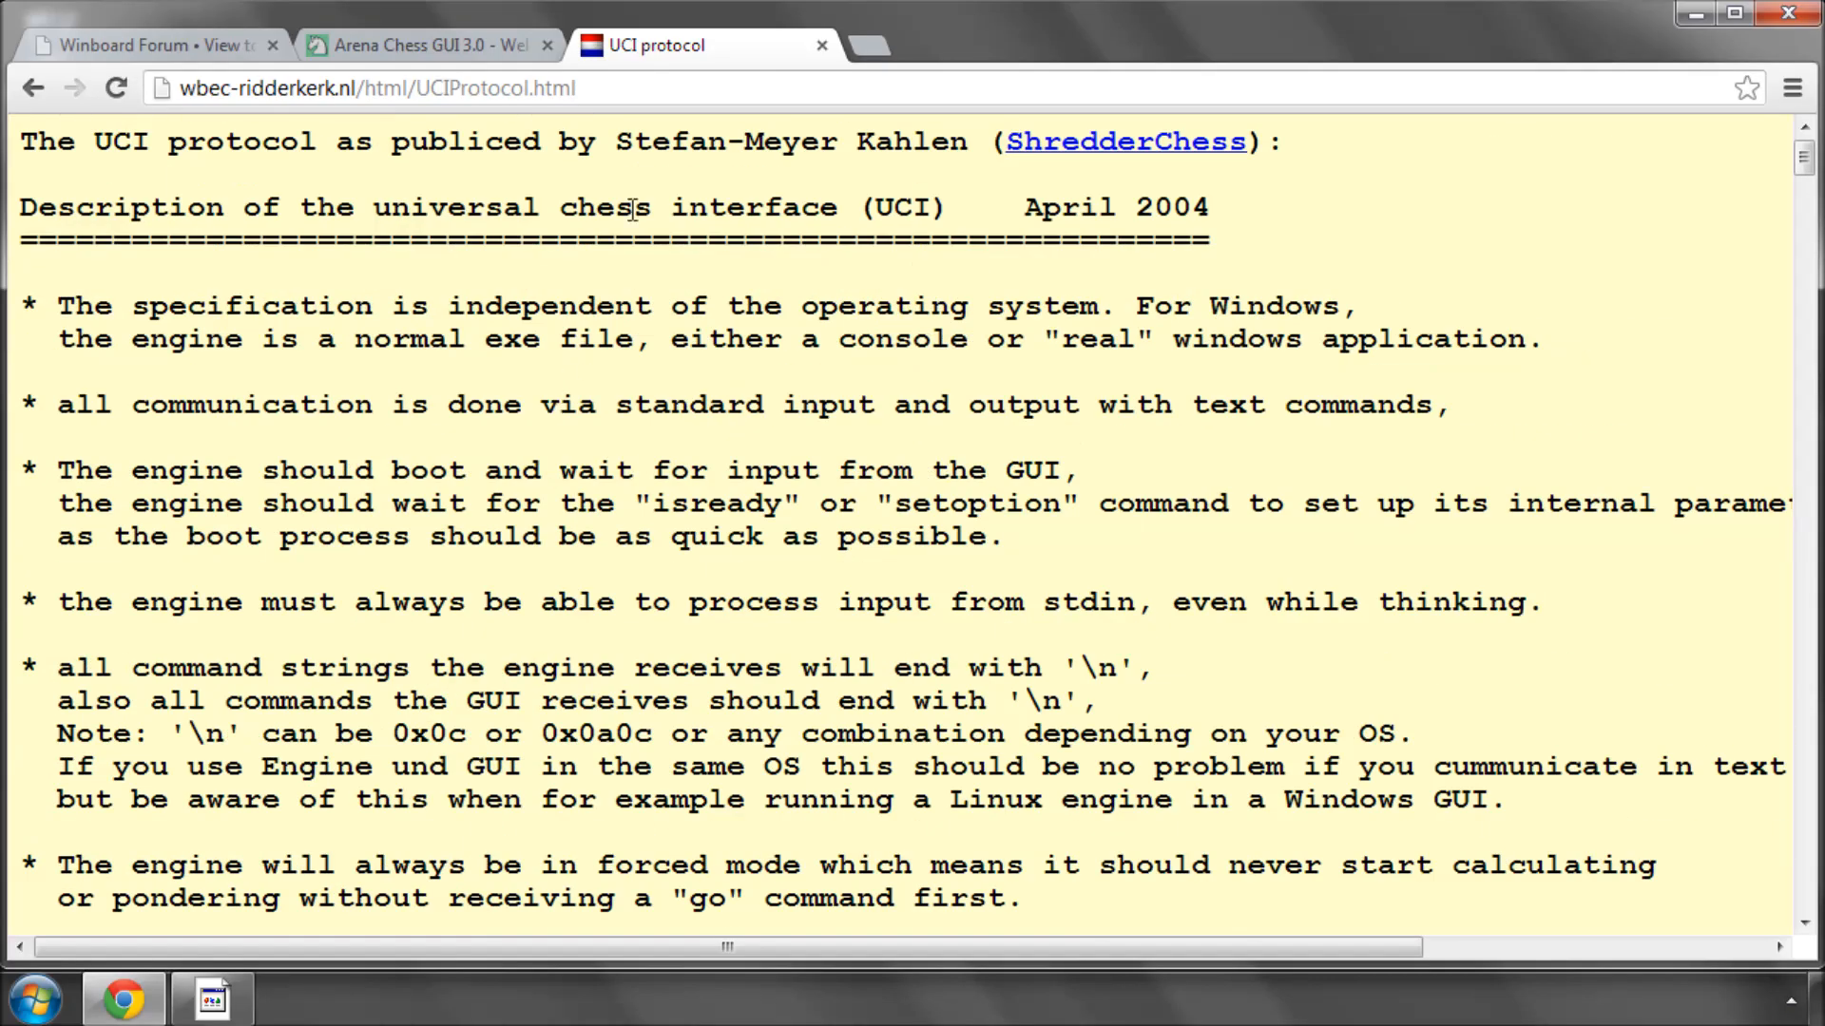
mouse_move(604, 101)
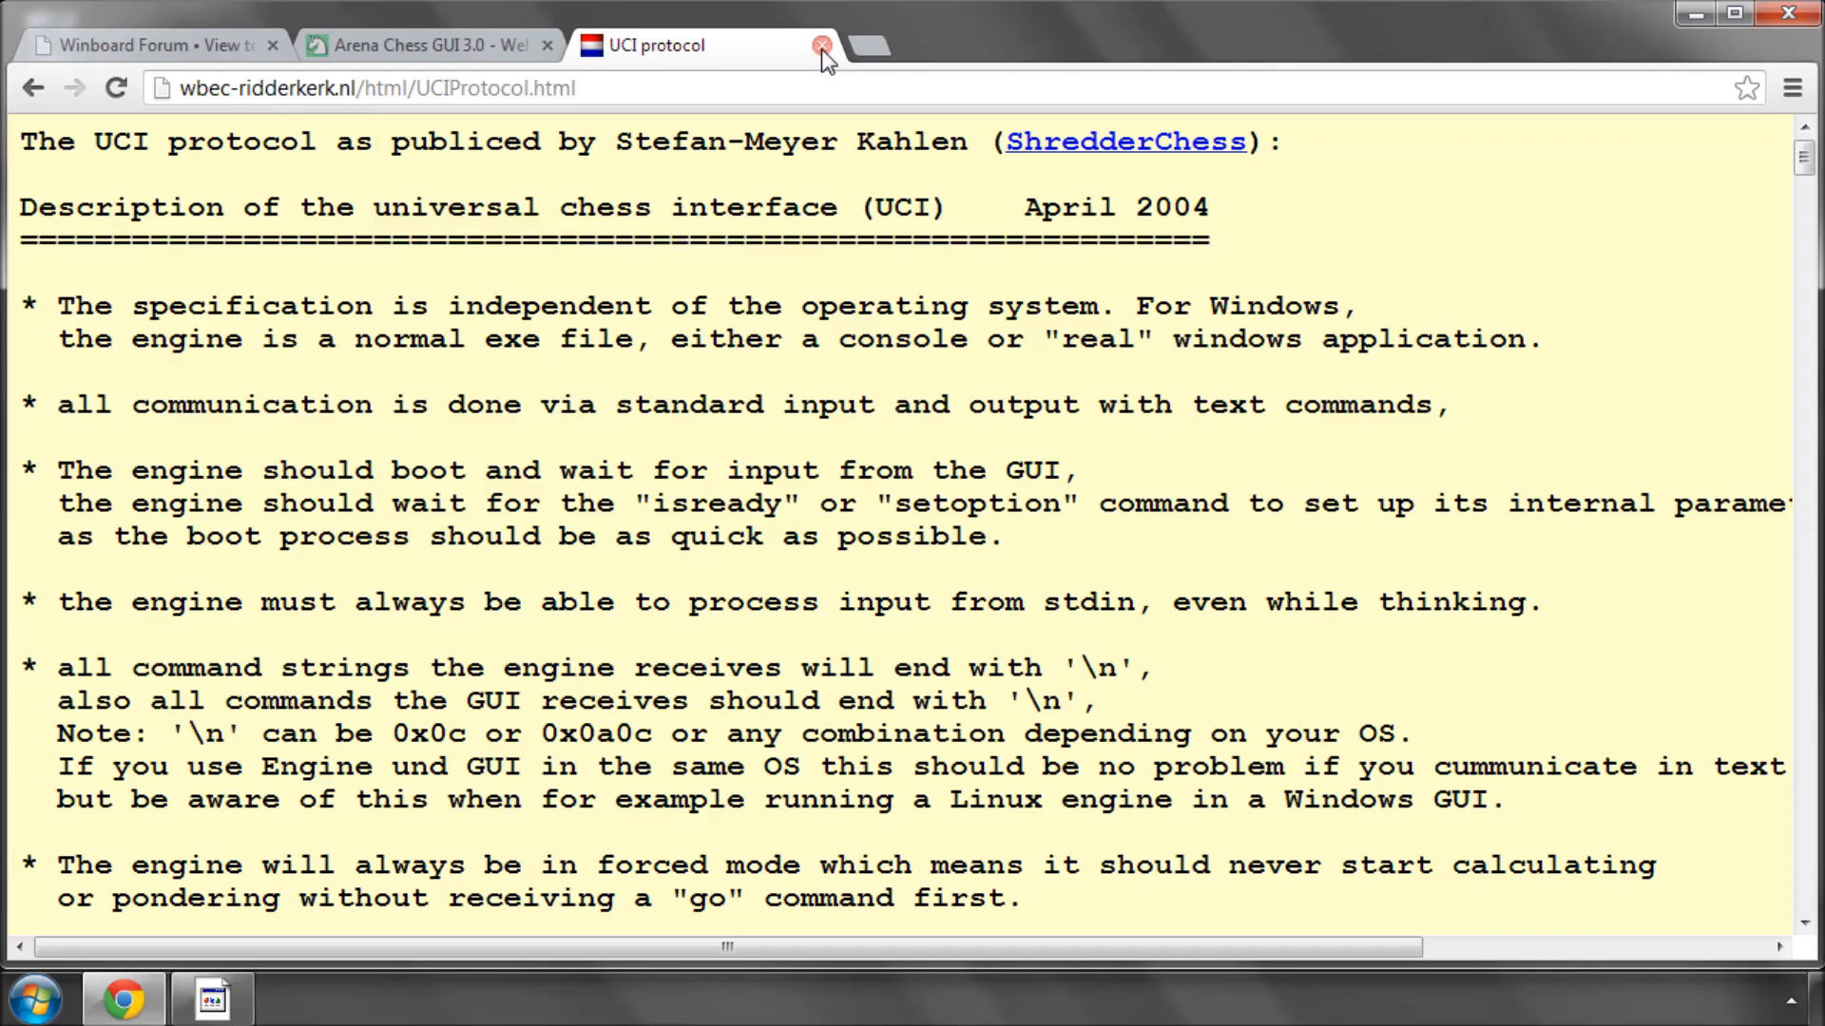
- Close the UCI protocol tab, returning to the Arena Chess GUI 3.0 page
click(821, 46)
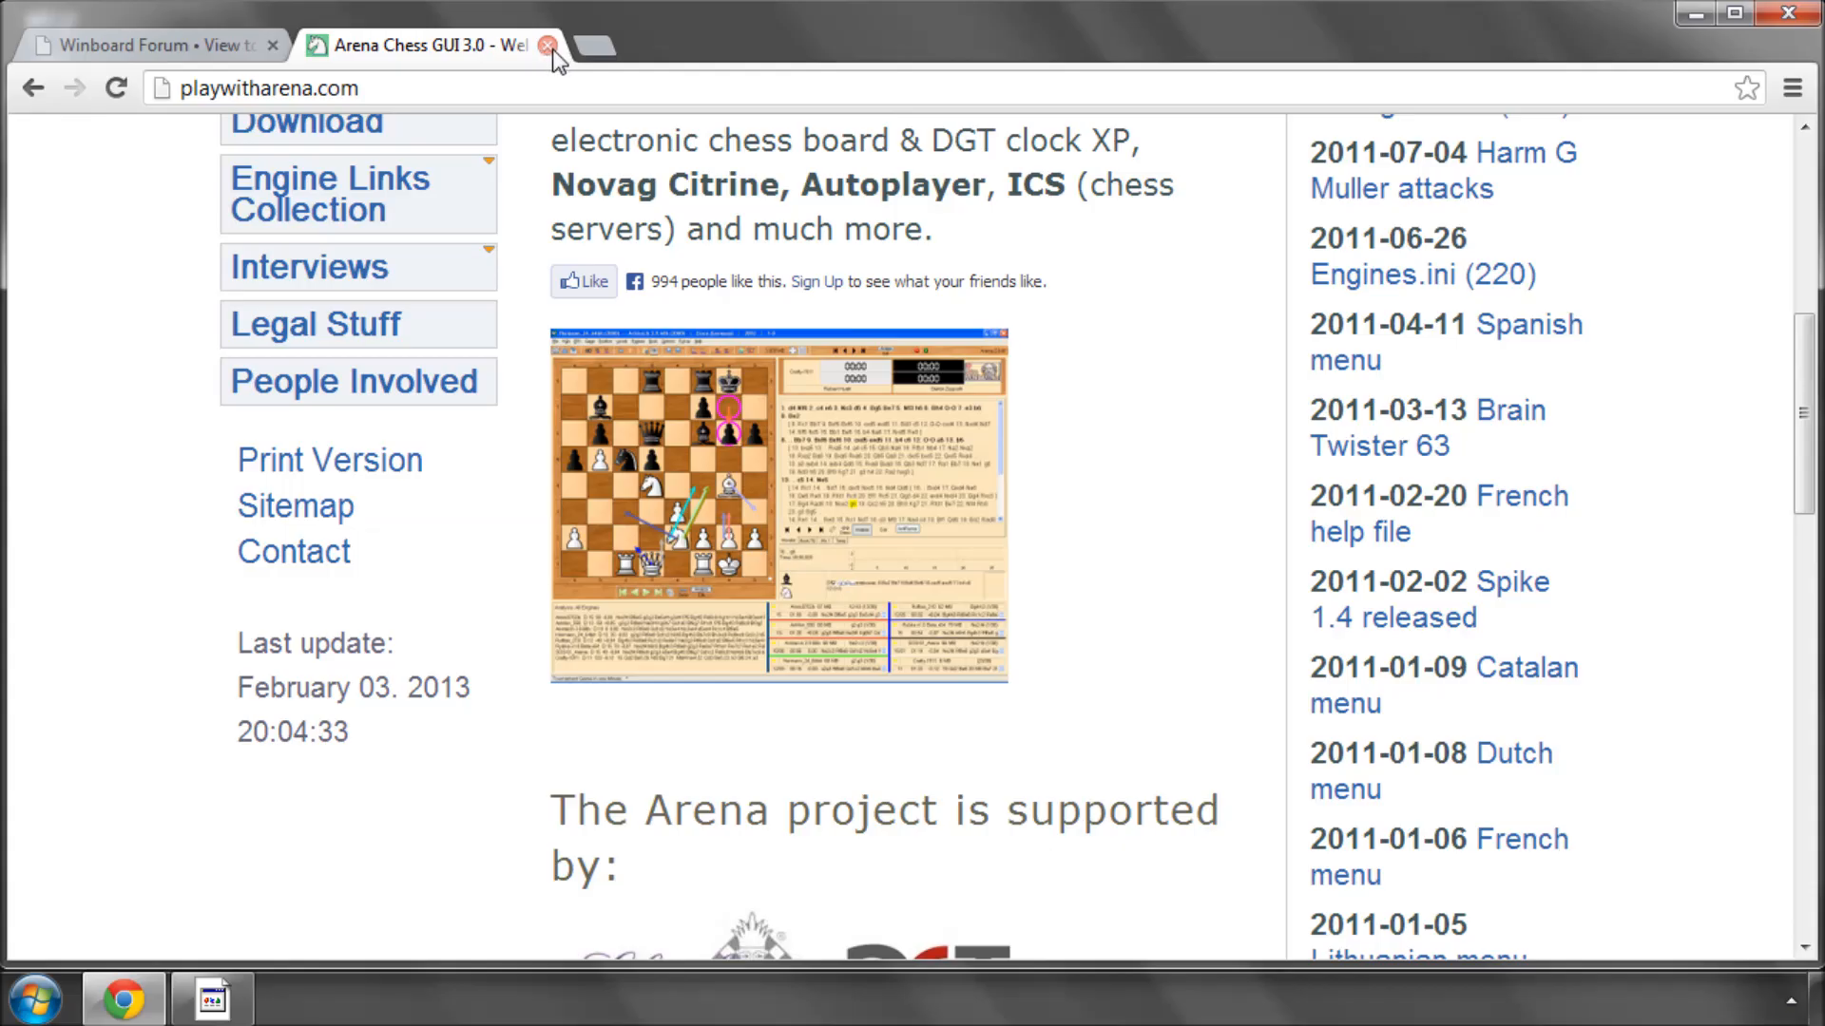
mouse_move(548, 46)
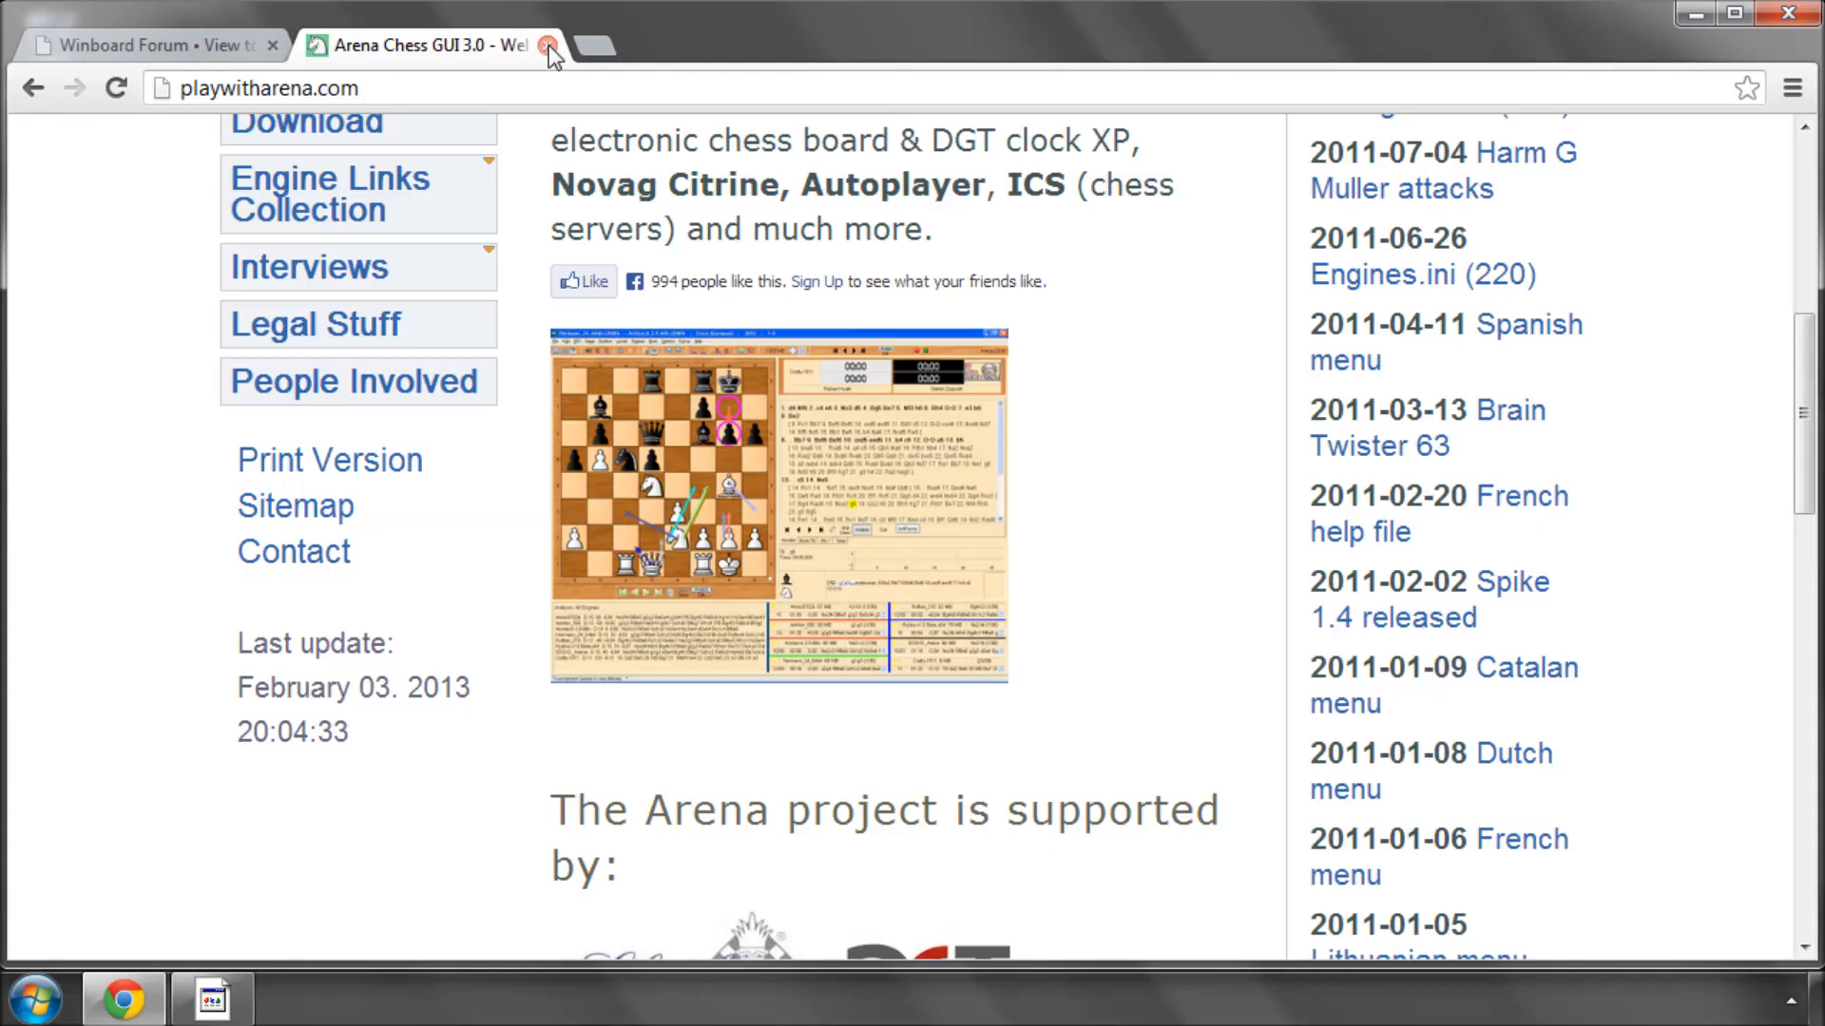